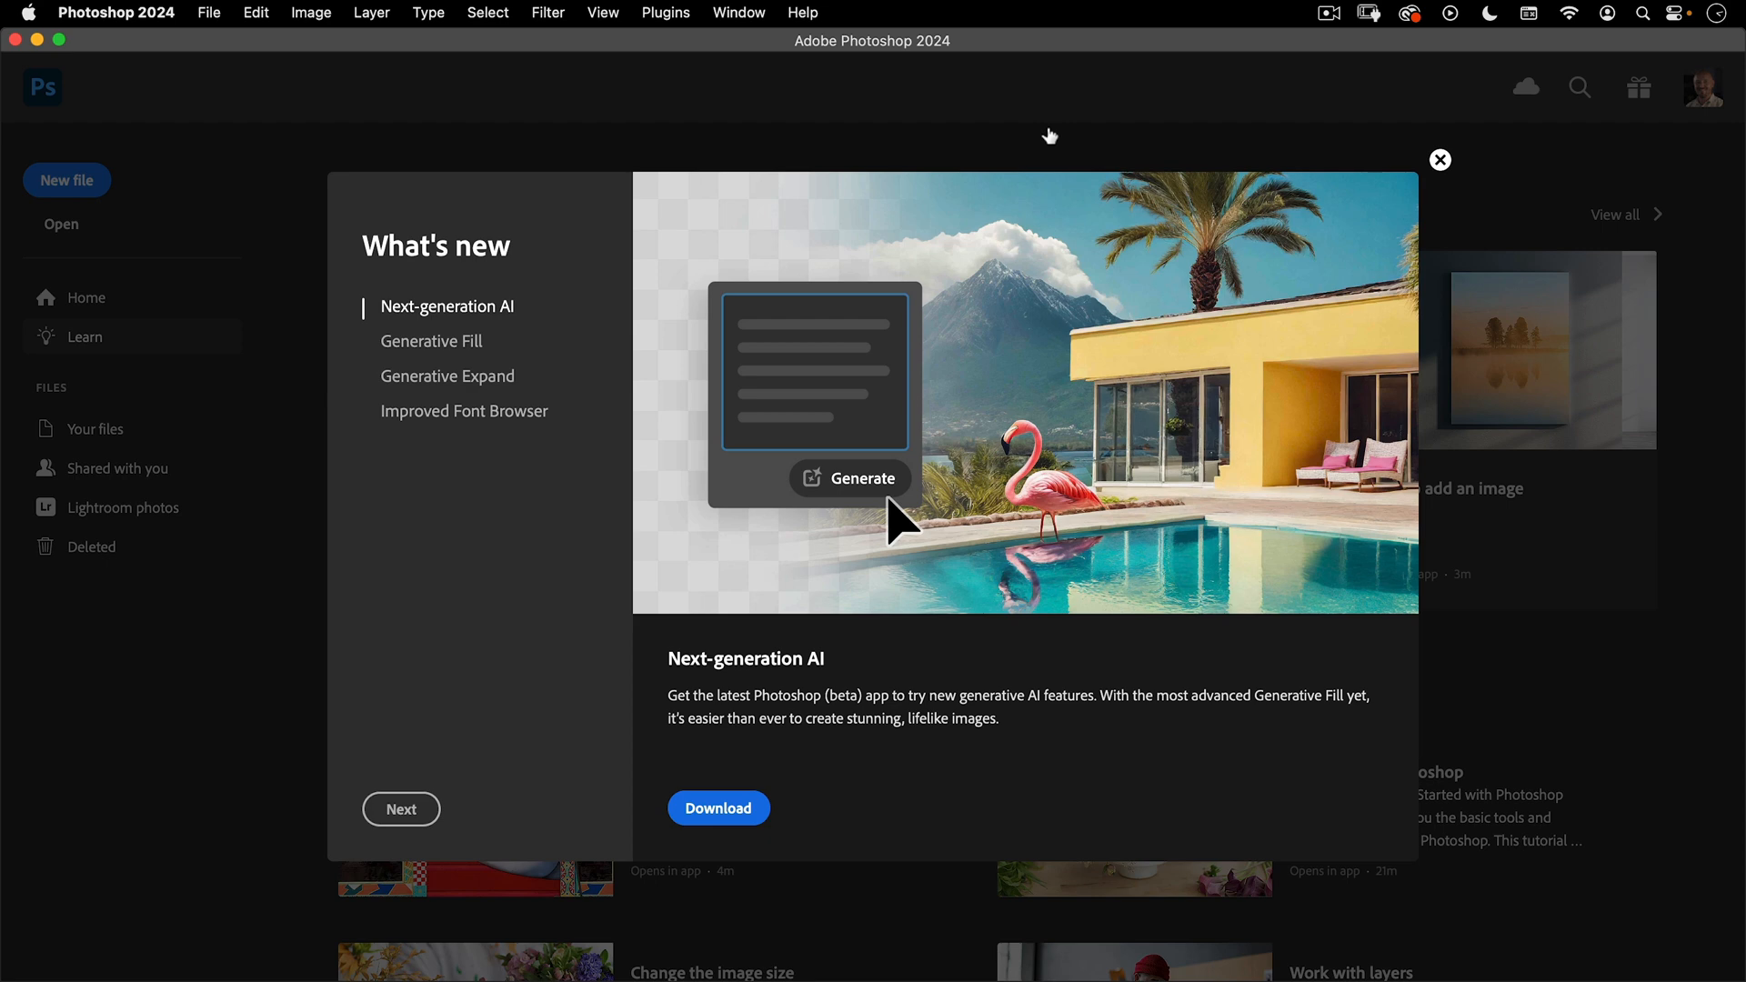
{"action": "mouse_move", "coordinate": [1279, 68]}
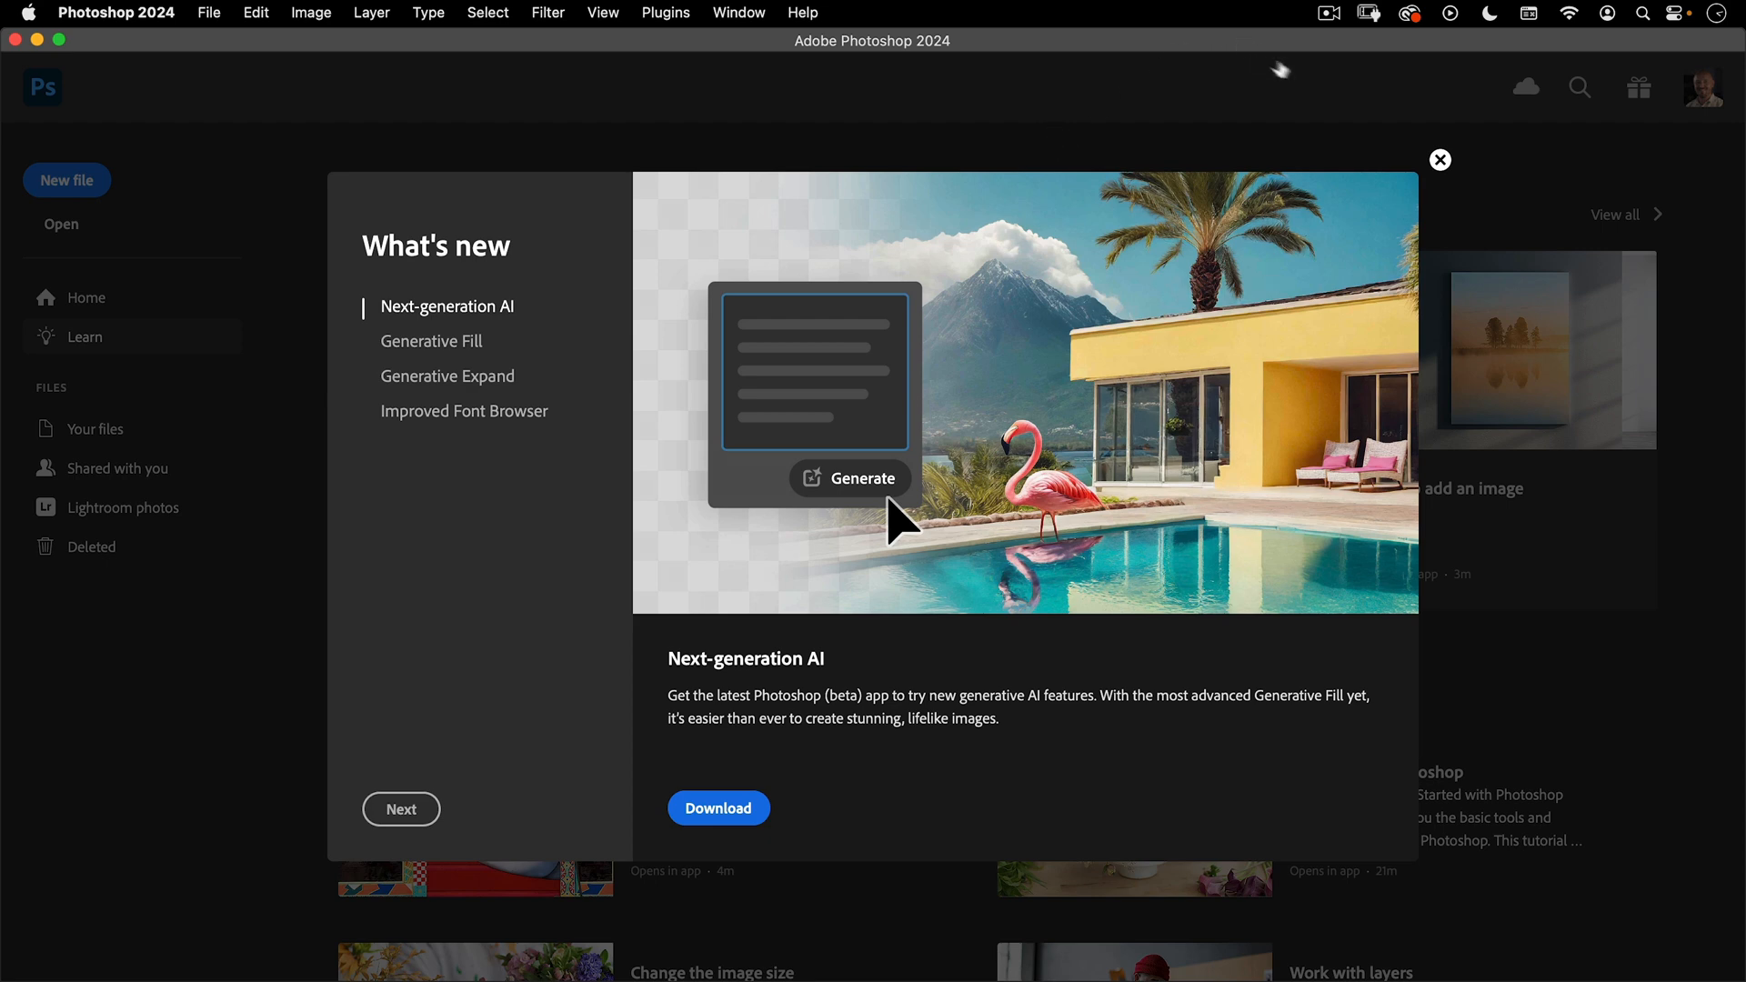
{"action": "mouse_move", "coordinate": [1439, 159]}
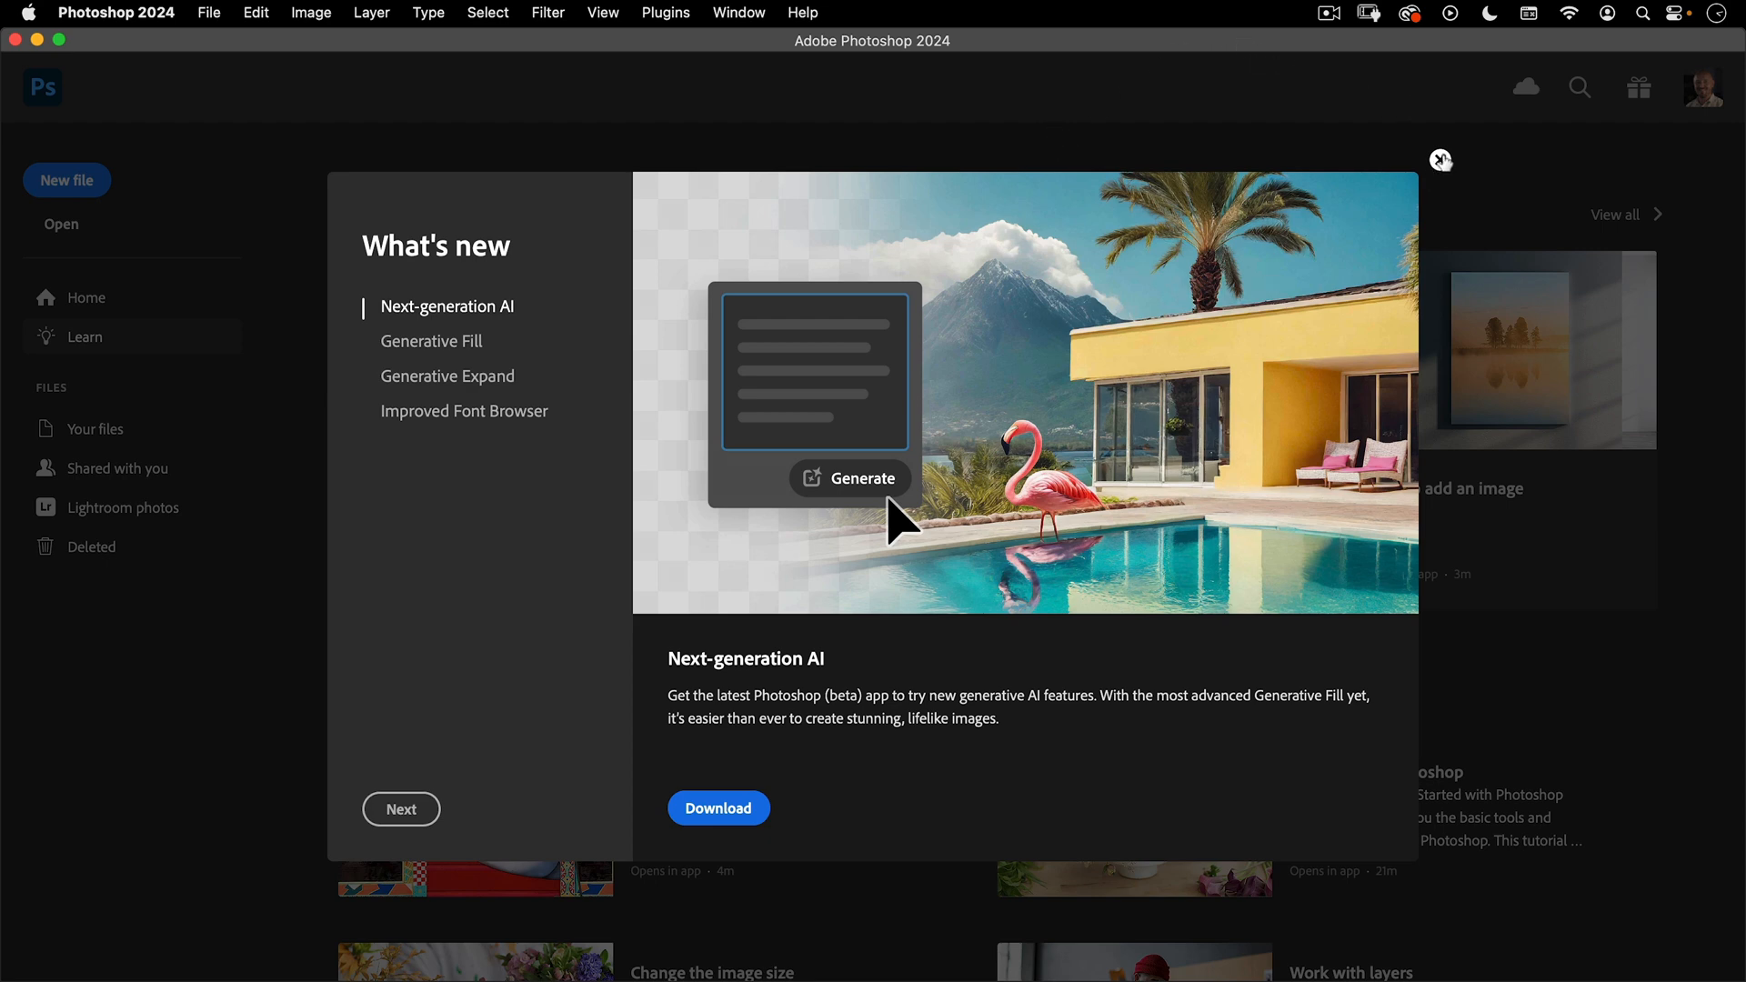
- Dismiss What's new and select layer-sample.psd from the final assets folder in the Open dialog
{"action": "left_click", "coordinate": [1440, 159]}
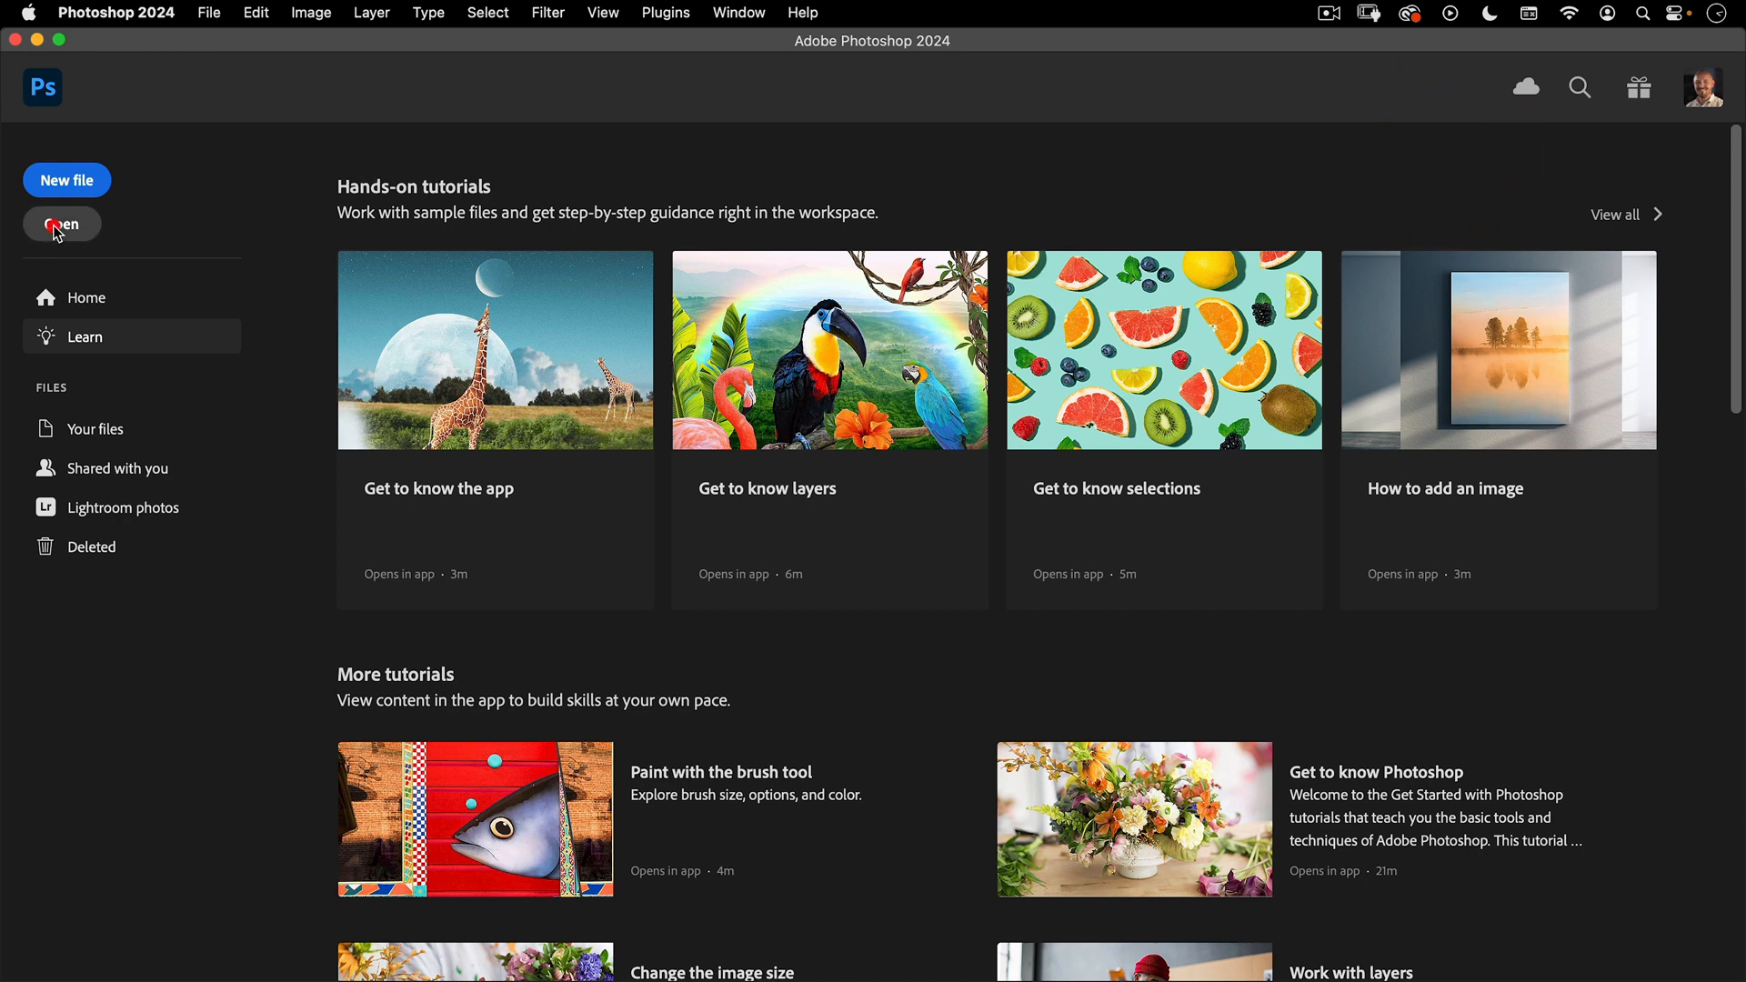
{"action": "left_click", "coordinate": [61, 224]}
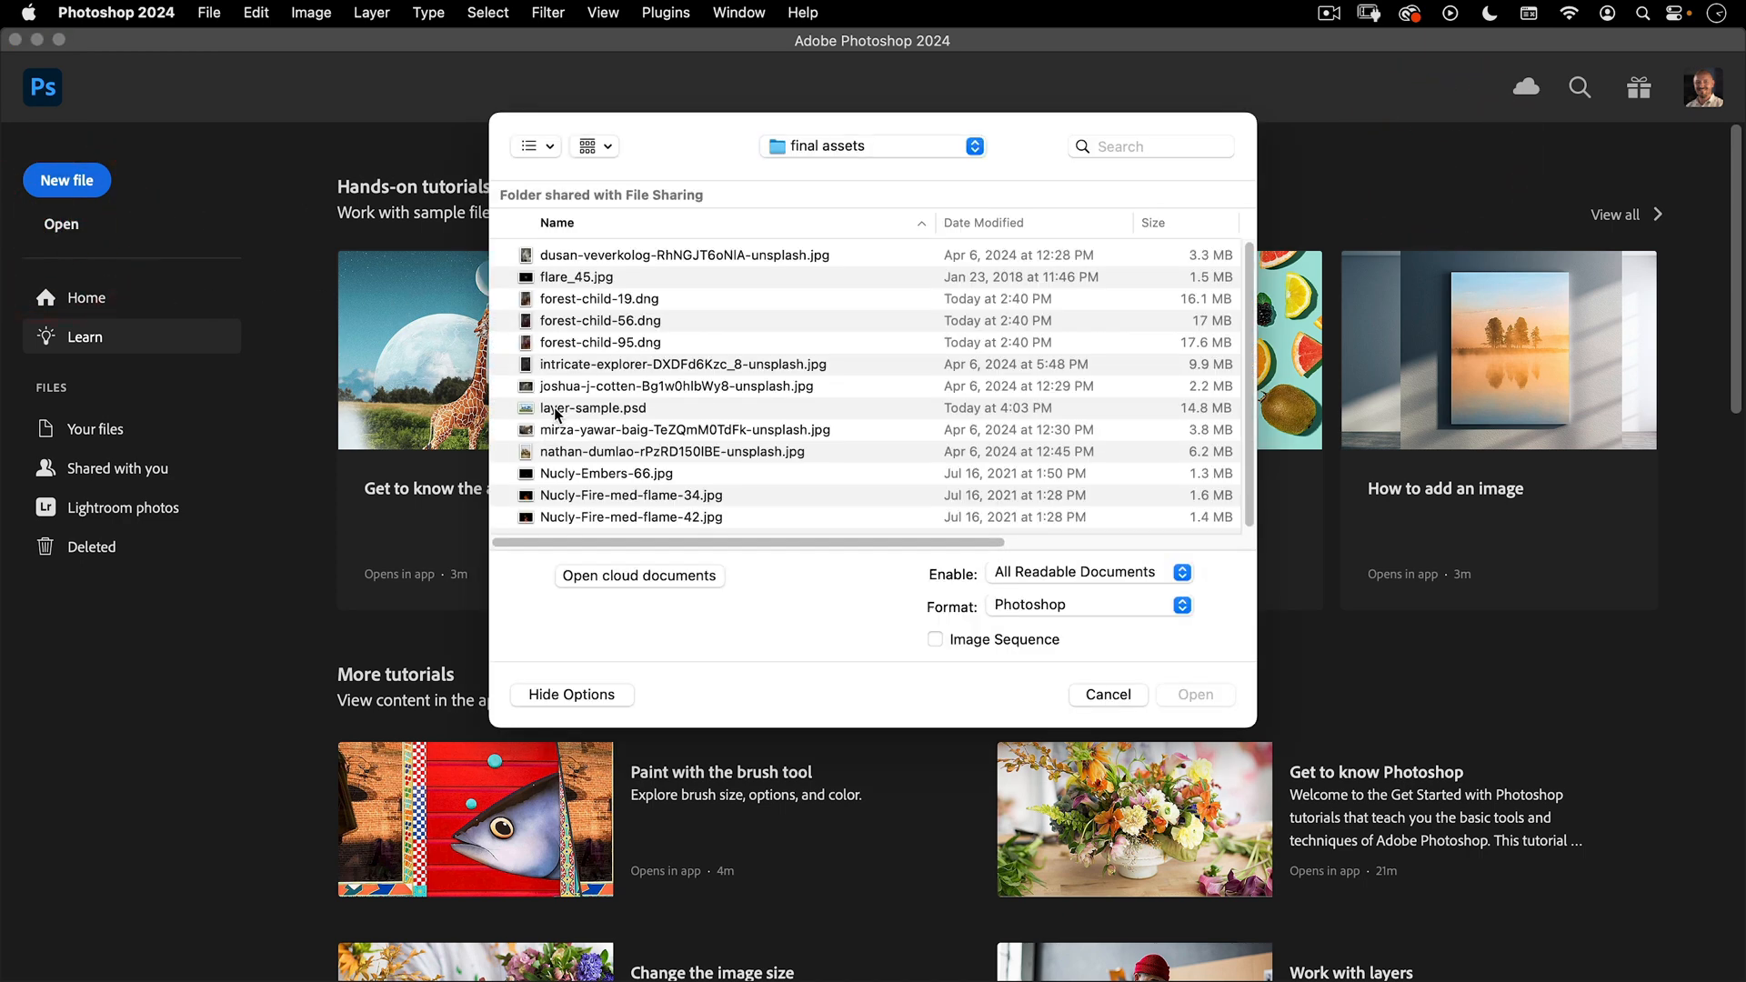
{"action": "left_click", "coordinate": [594, 407]}
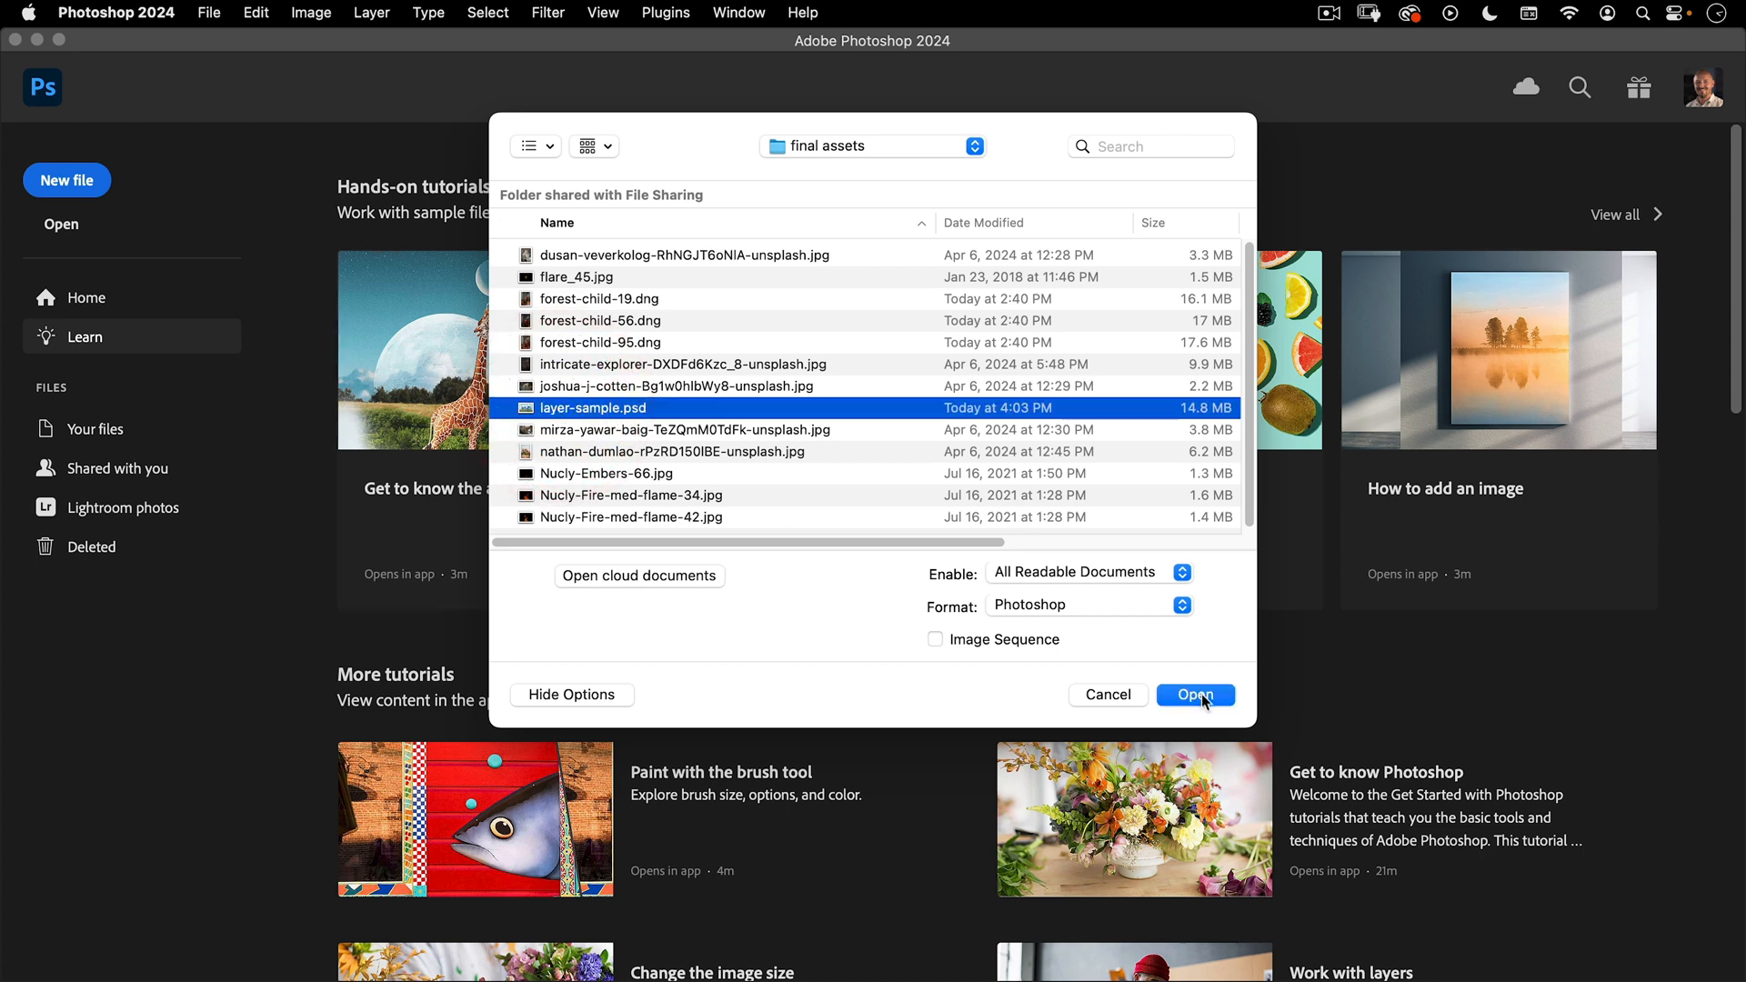
- Open layer-sample.psd, check About Photoshop, and reset the Photography workspace
{"action": "left_click", "coordinate": [1194, 694]}
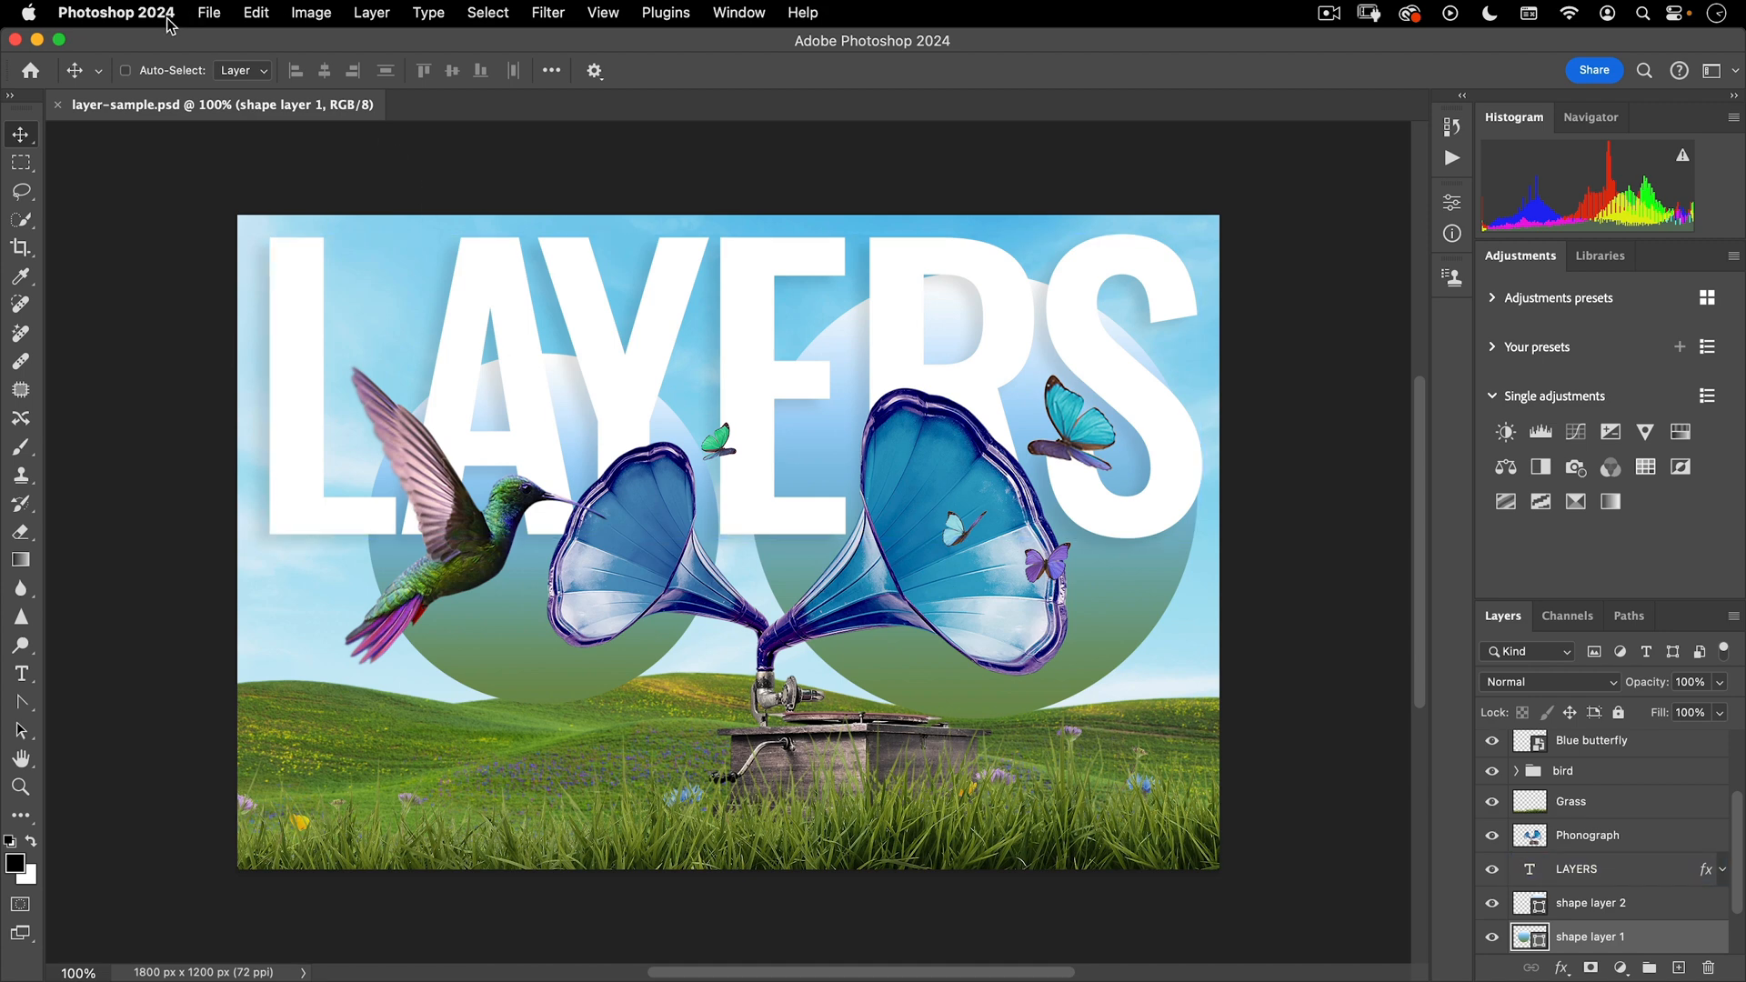
{"action": "left_click", "coordinate": [116, 12]}
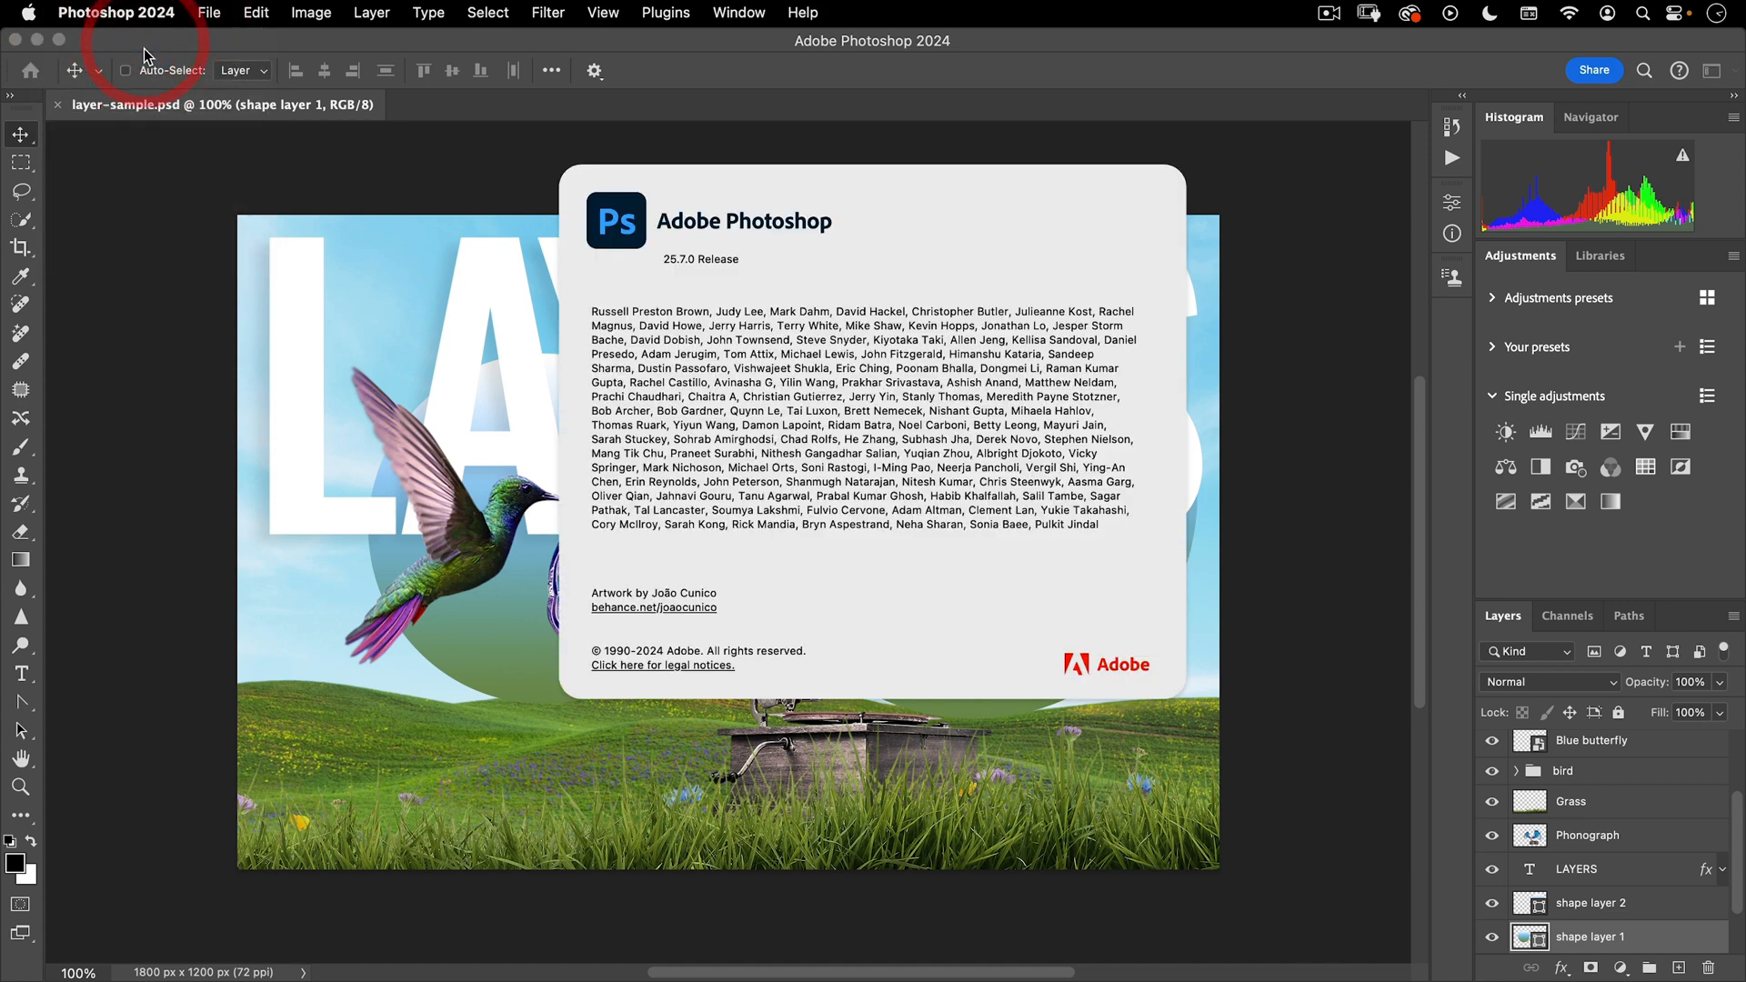
{"action": "mouse_move", "coordinate": [670, 271]}
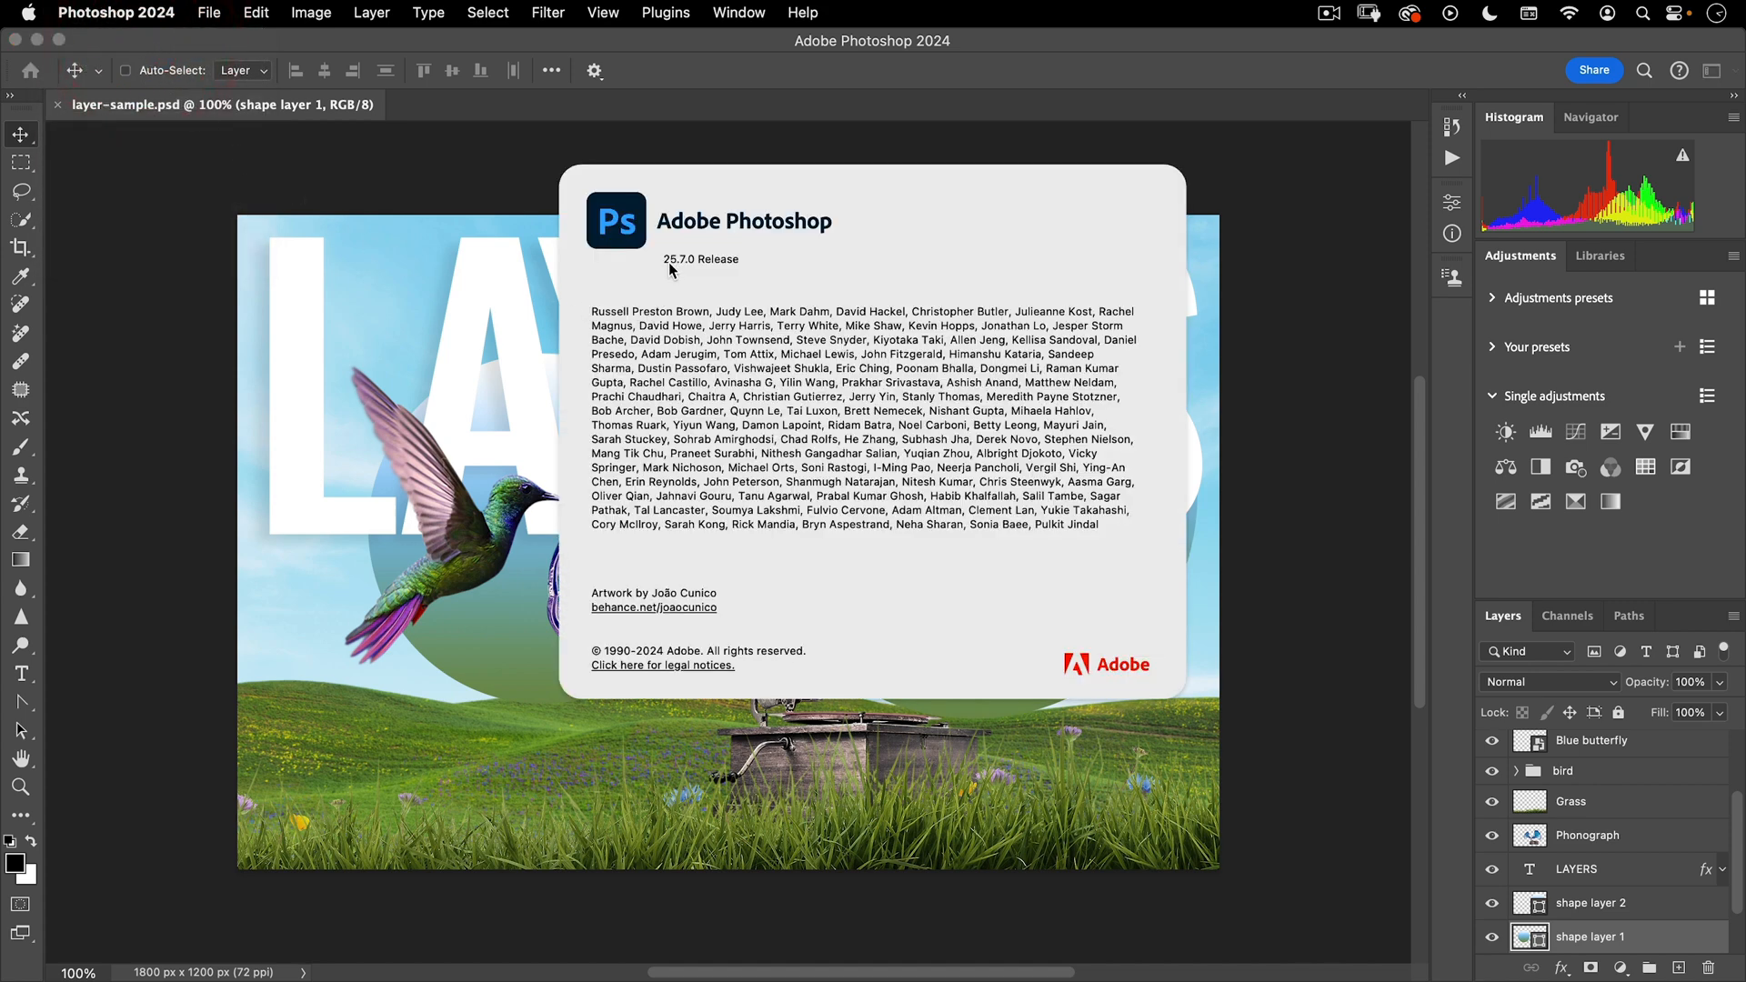
{"action": "mouse_move", "coordinate": [581, 281]}
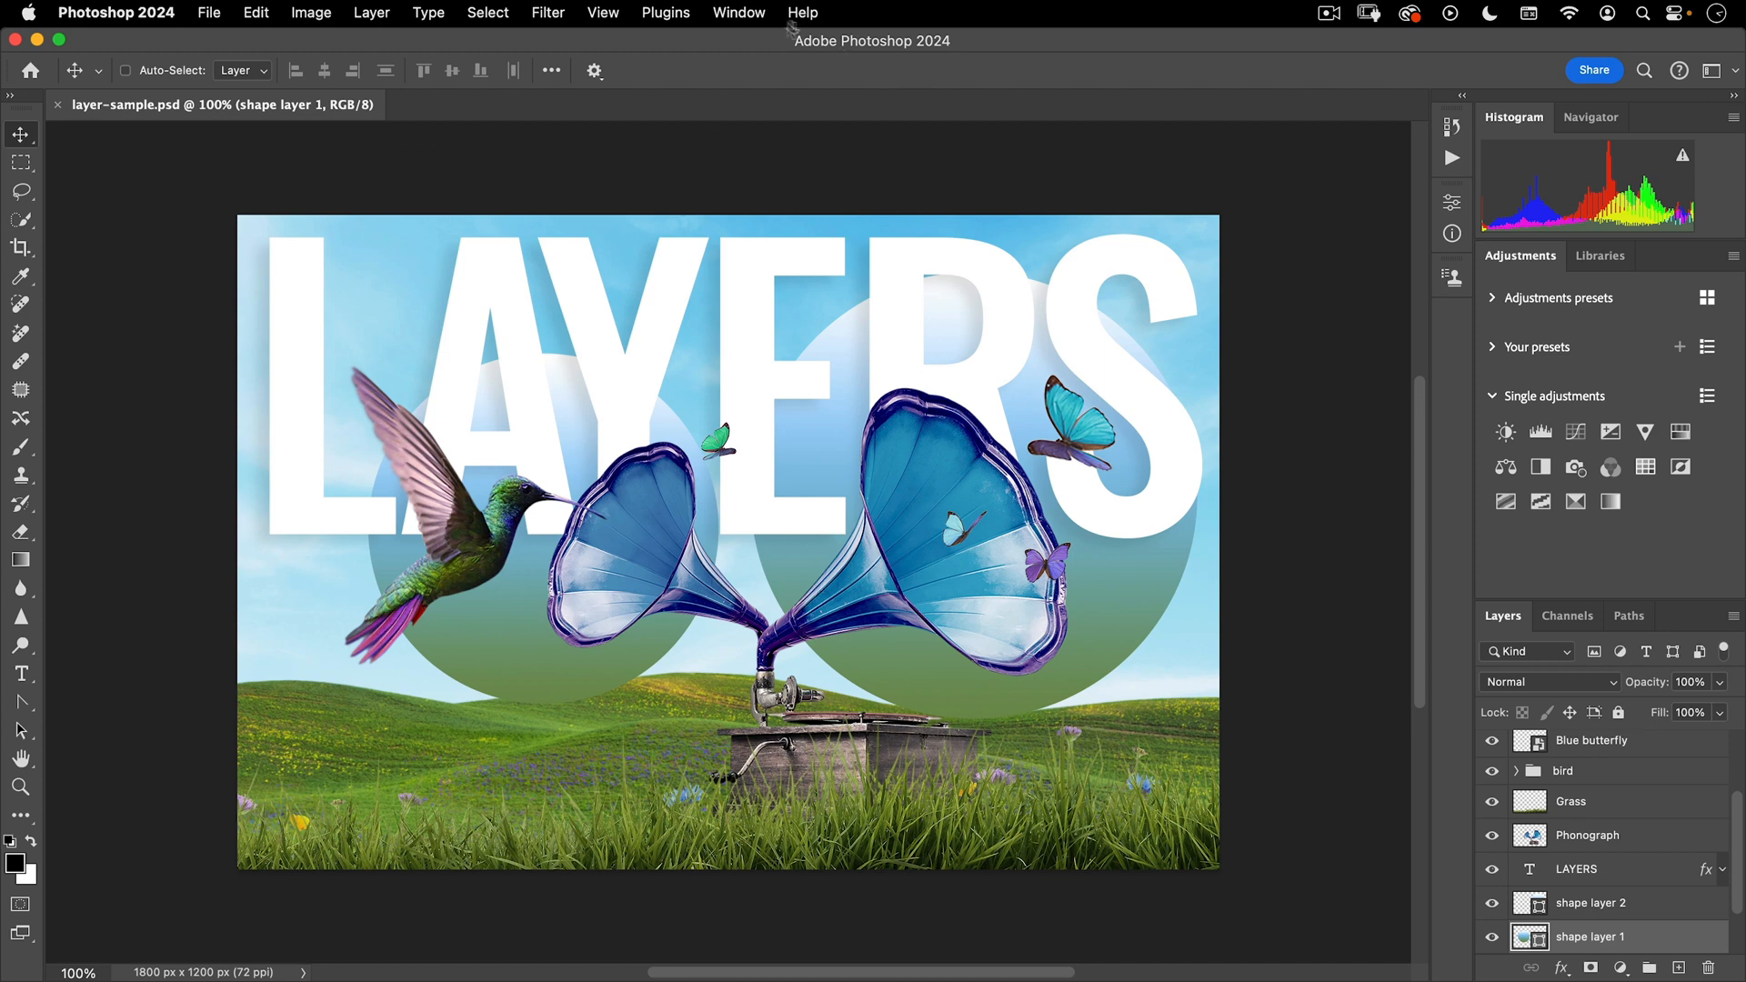
{"action": "left_click", "coordinate": [739, 12]}
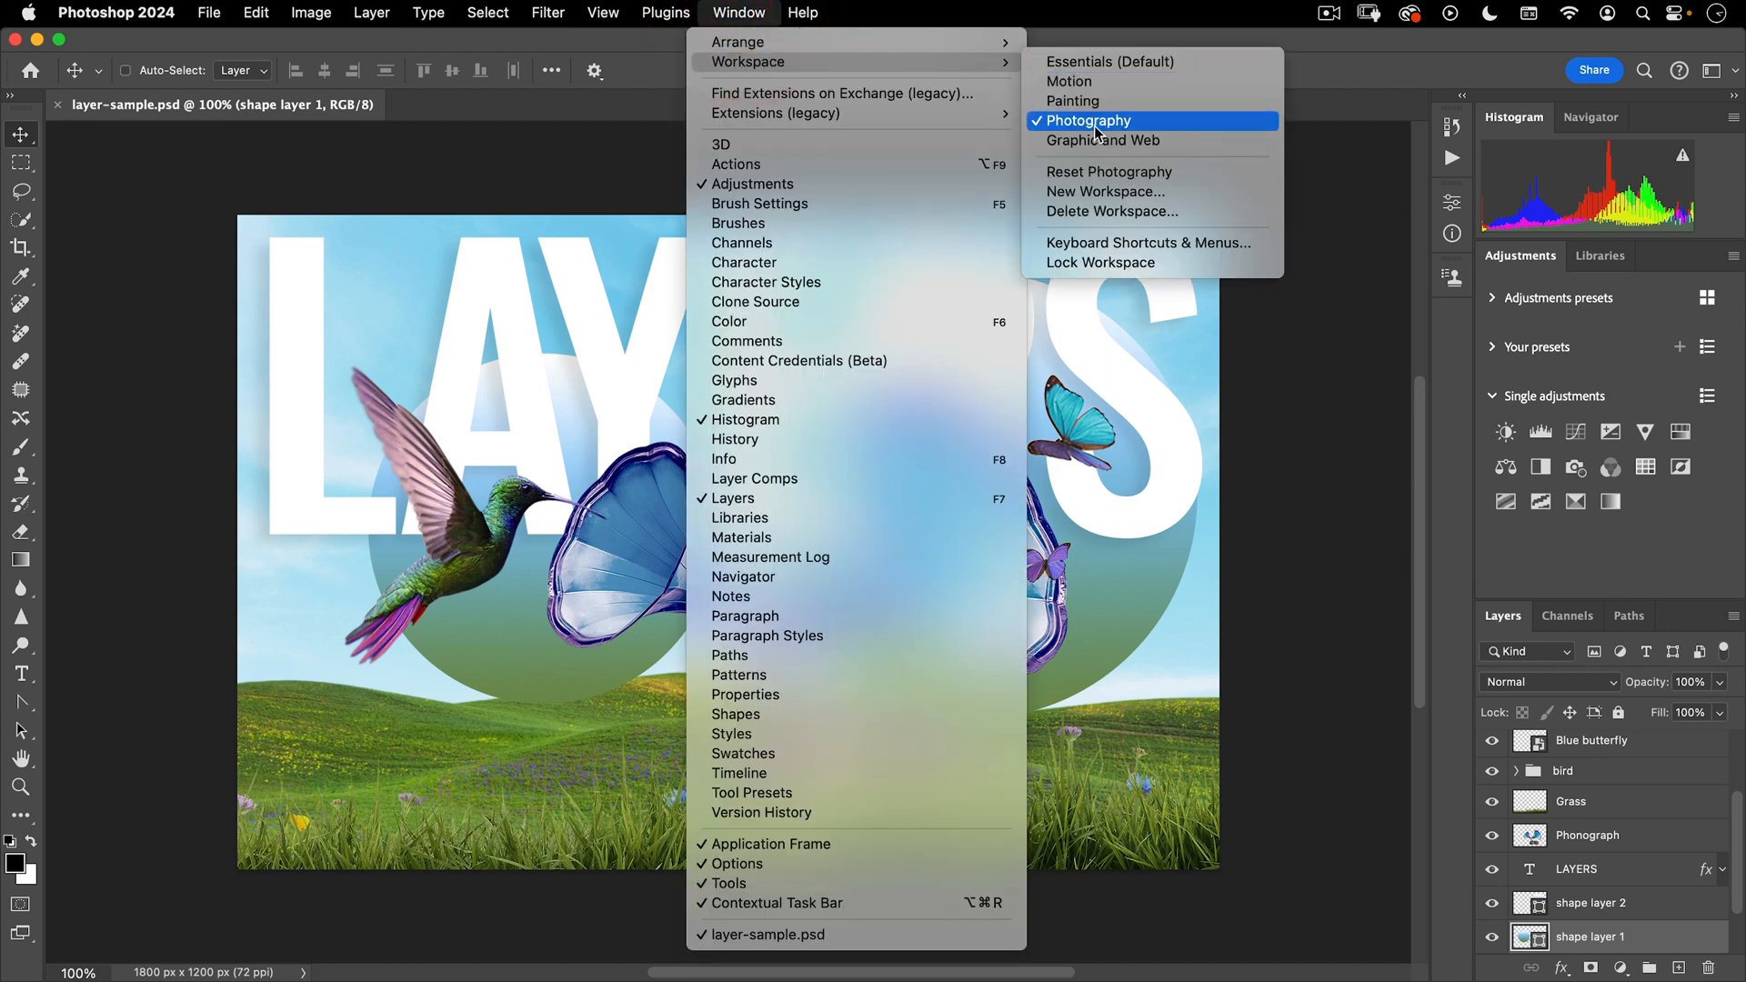
{"action": "mouse_move", "coordinate": [1107, 172]}
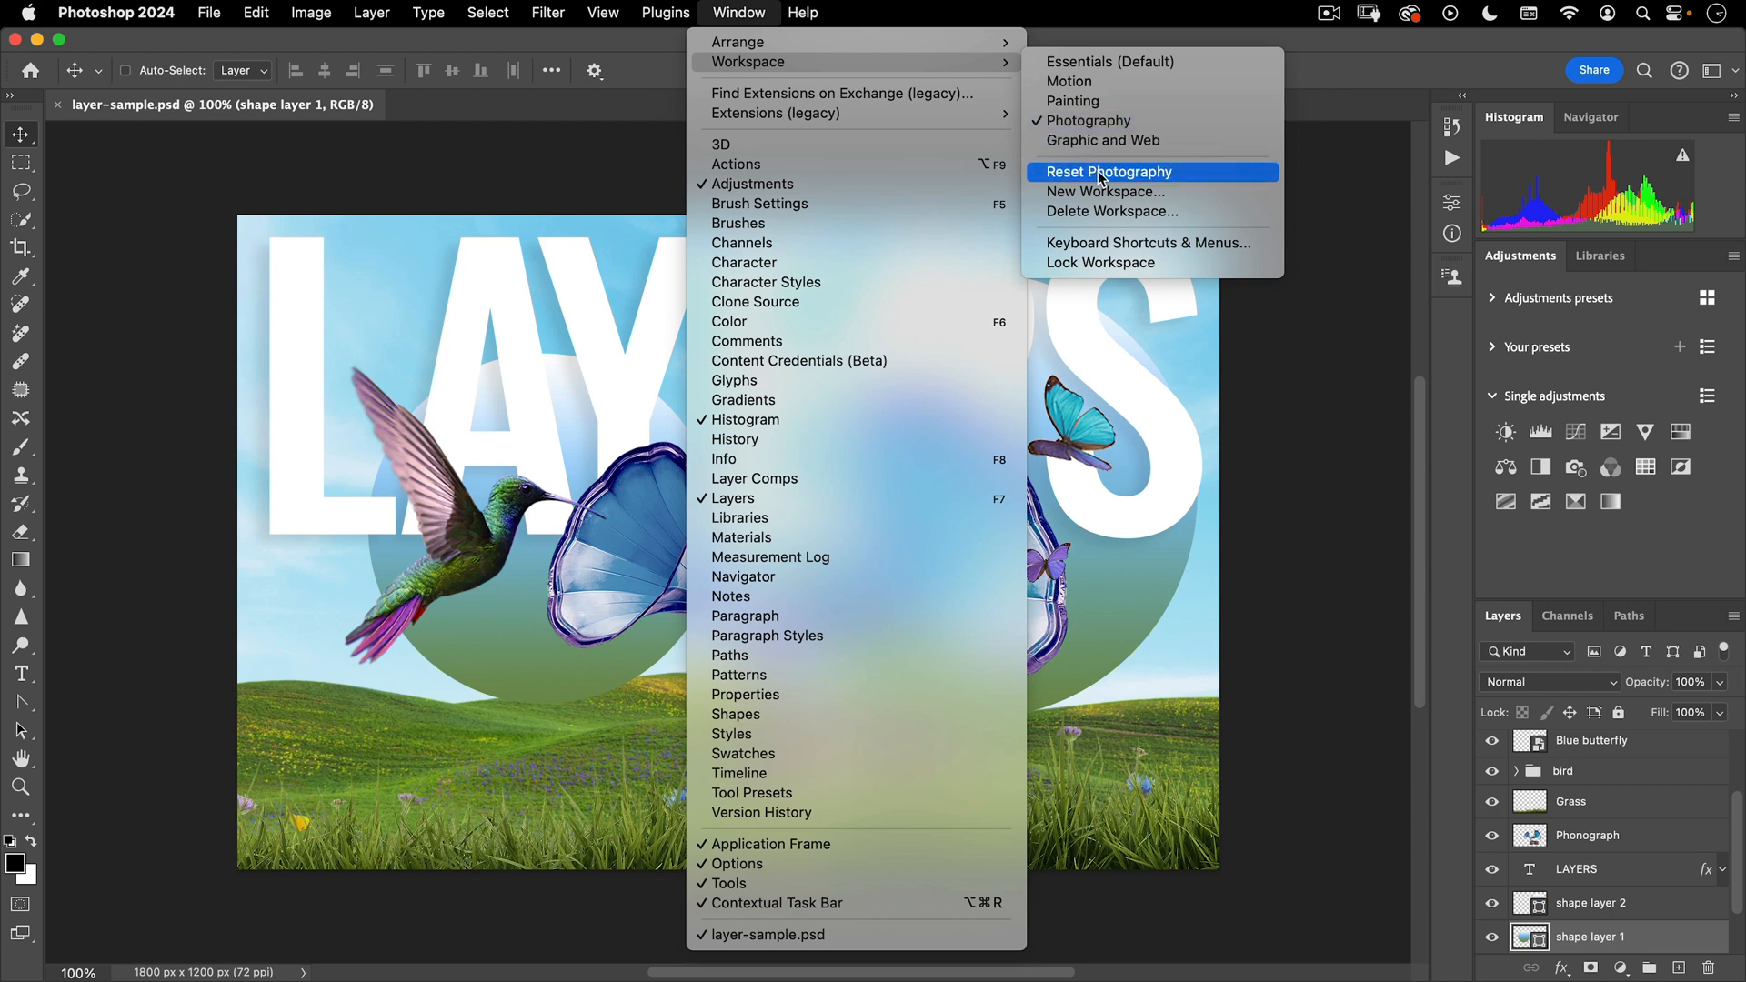
{"action": "left_click", "coordinate": [1108, 172]}
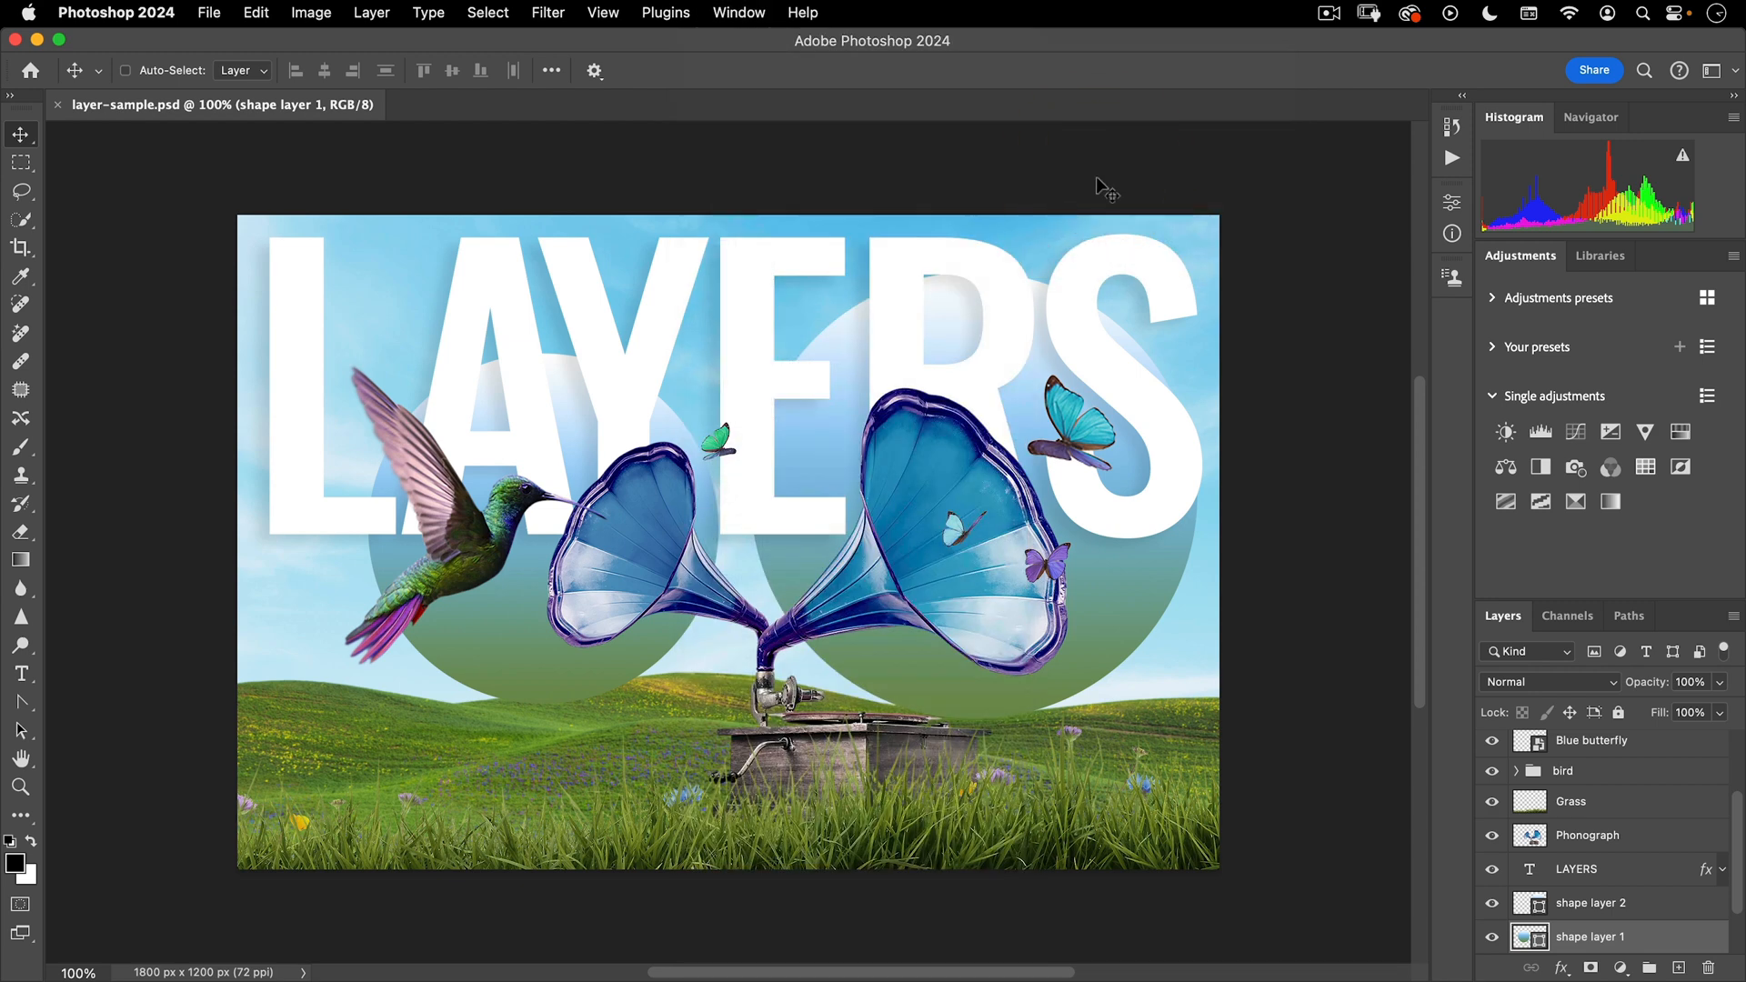
{"action": "mouse_move", "coordinate": [1100, 184]}
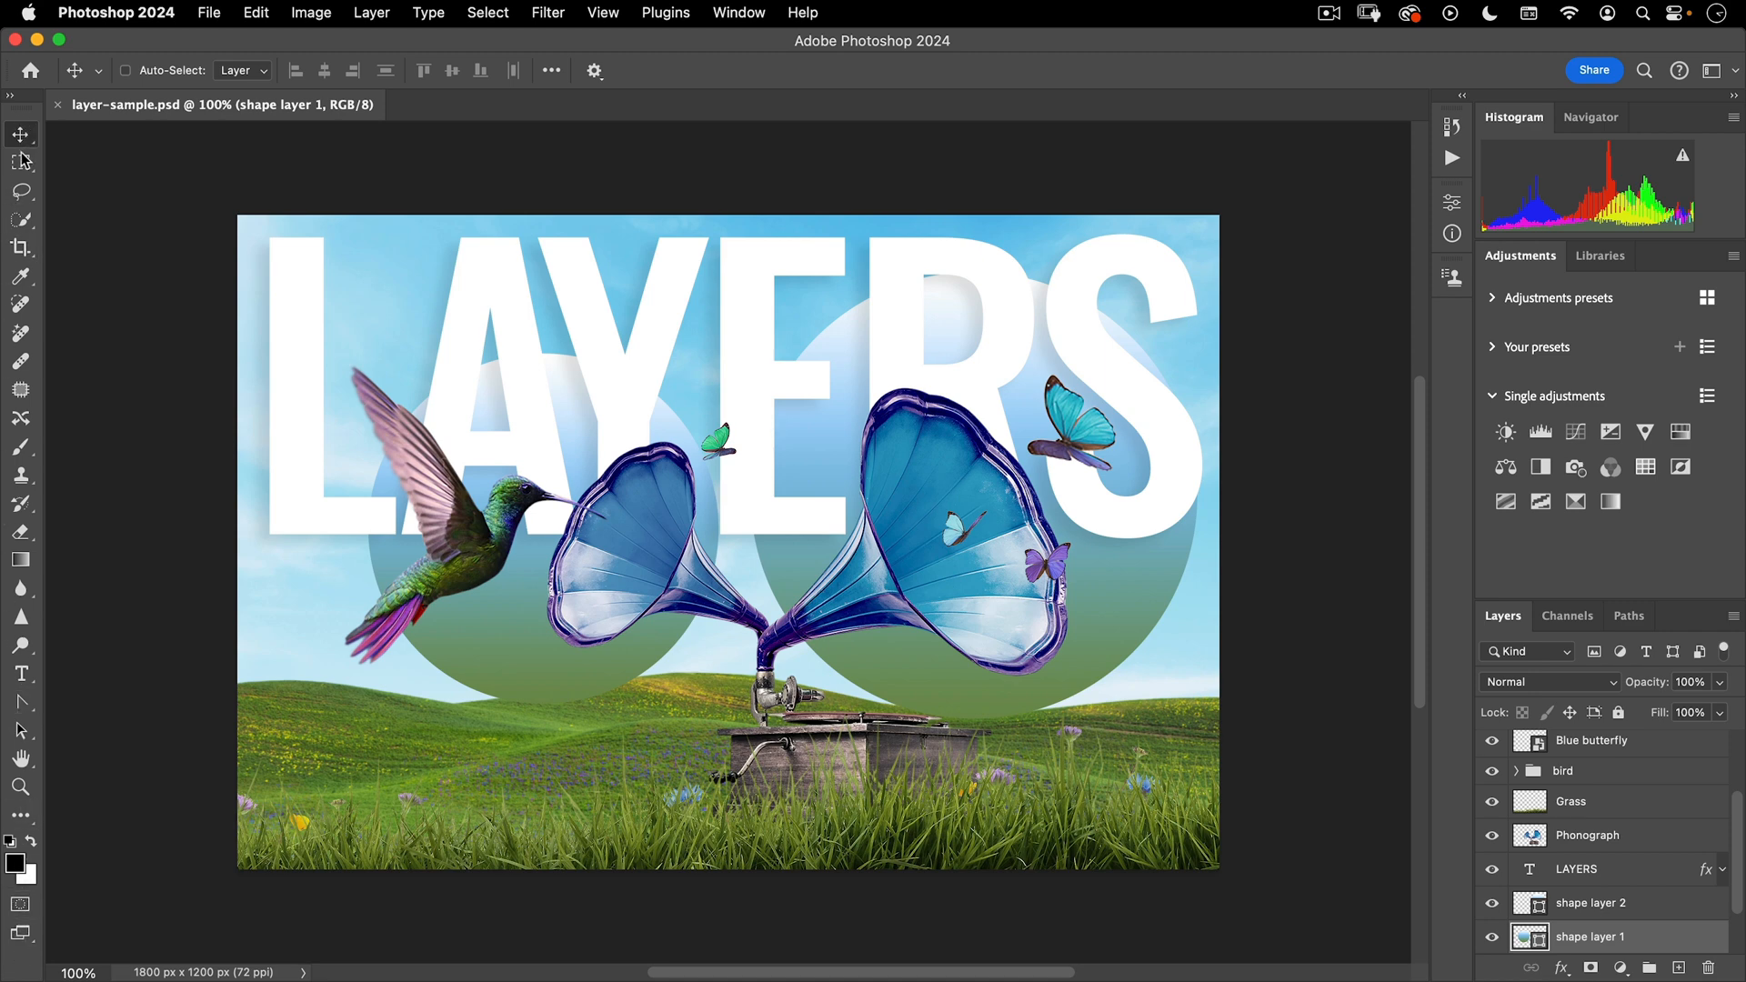
{"action": "mouse_move", "coordinate": [20, 133]}
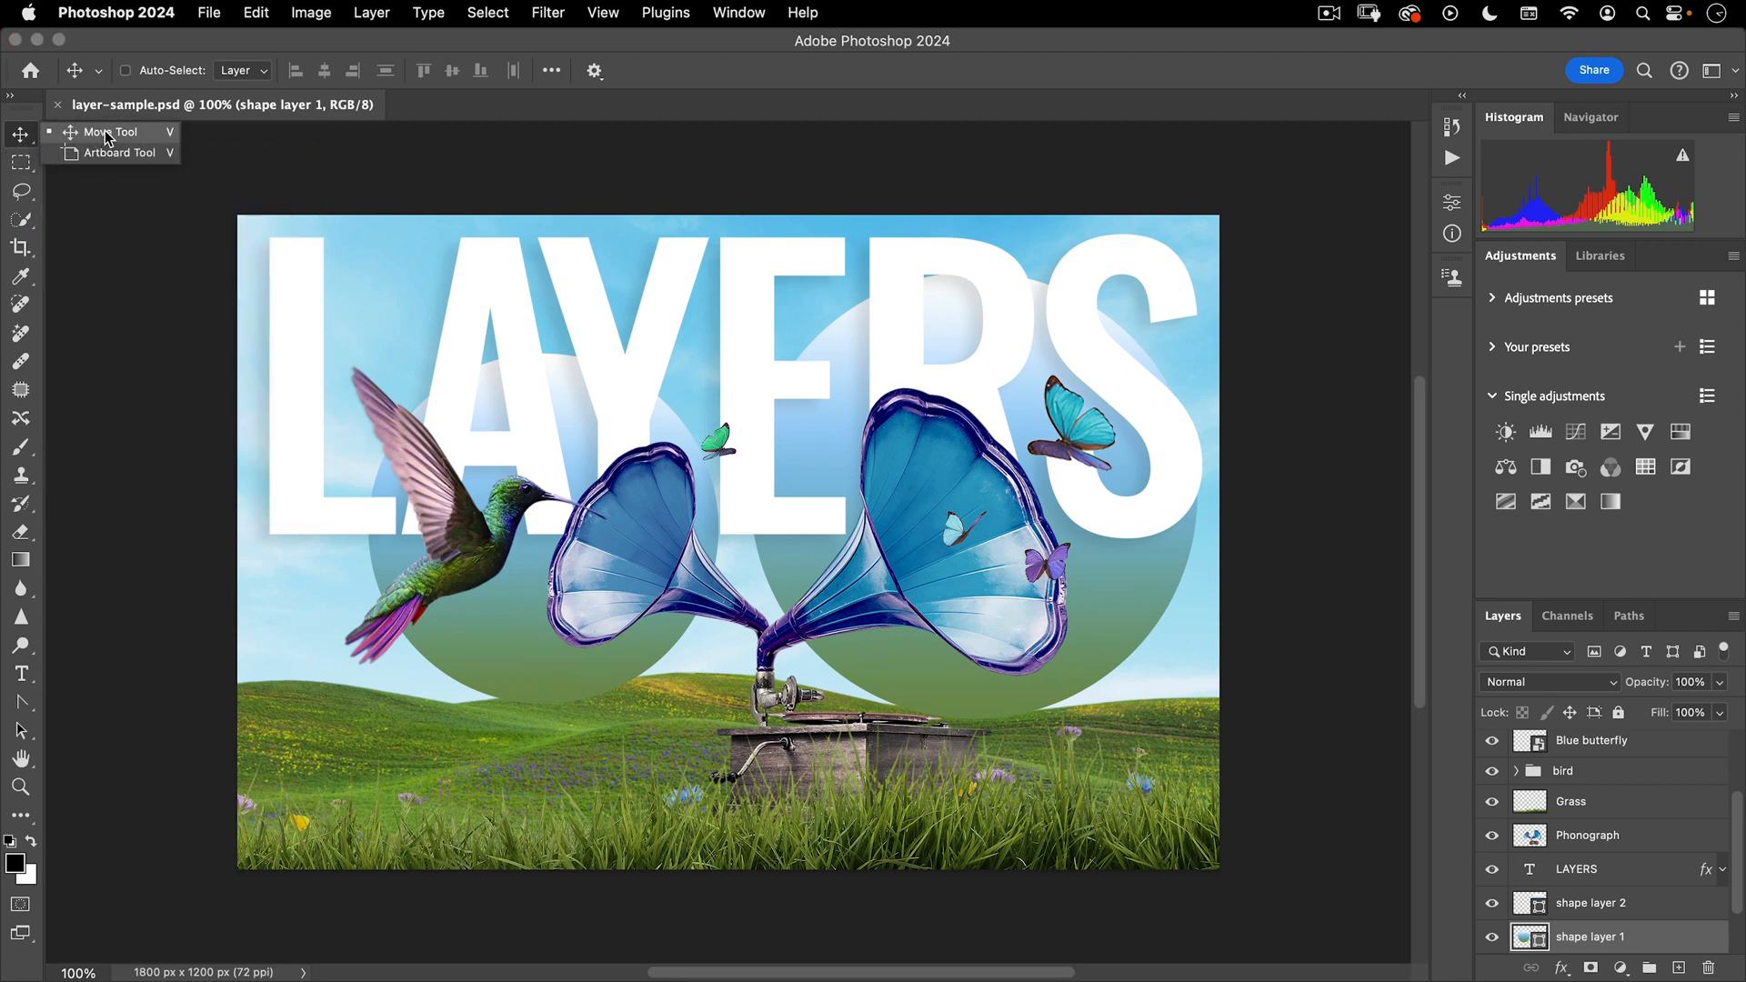
{"action": "mouse_move", "coordinate": [18, 818]}
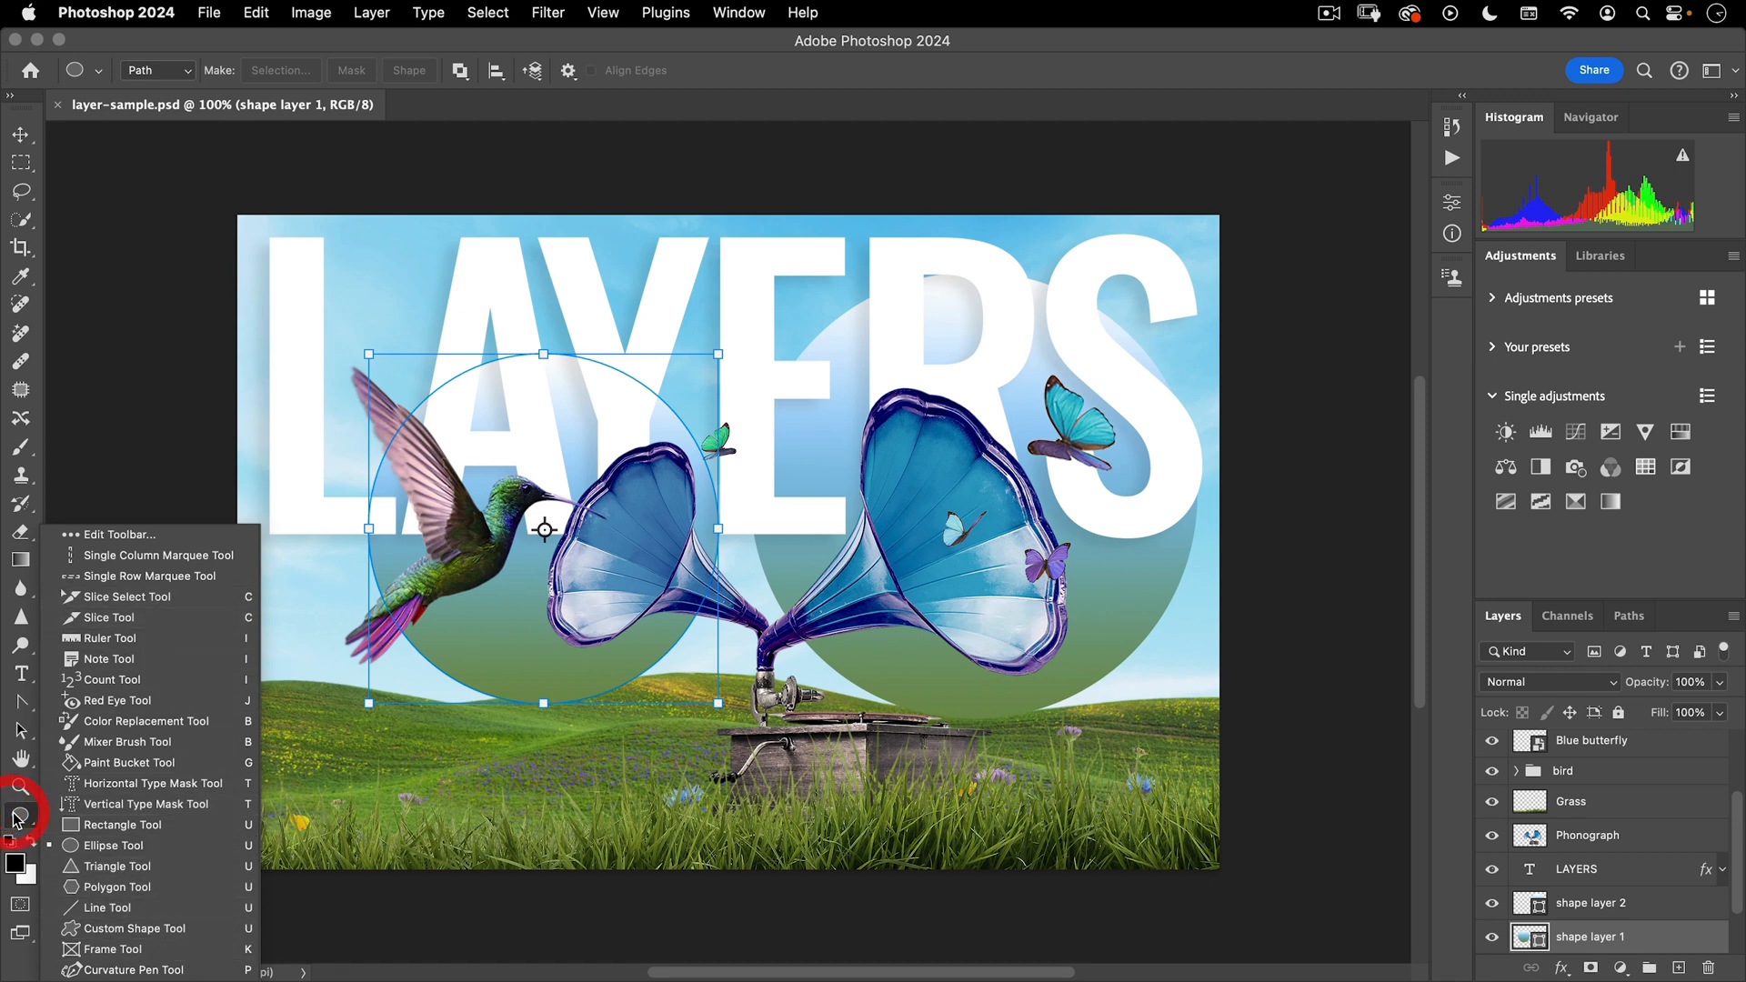
- Reopen the extra tools flyout and start Edit Toolbar to customize the tool set
{"action": "left_click", "coordinate": [20, 816]}
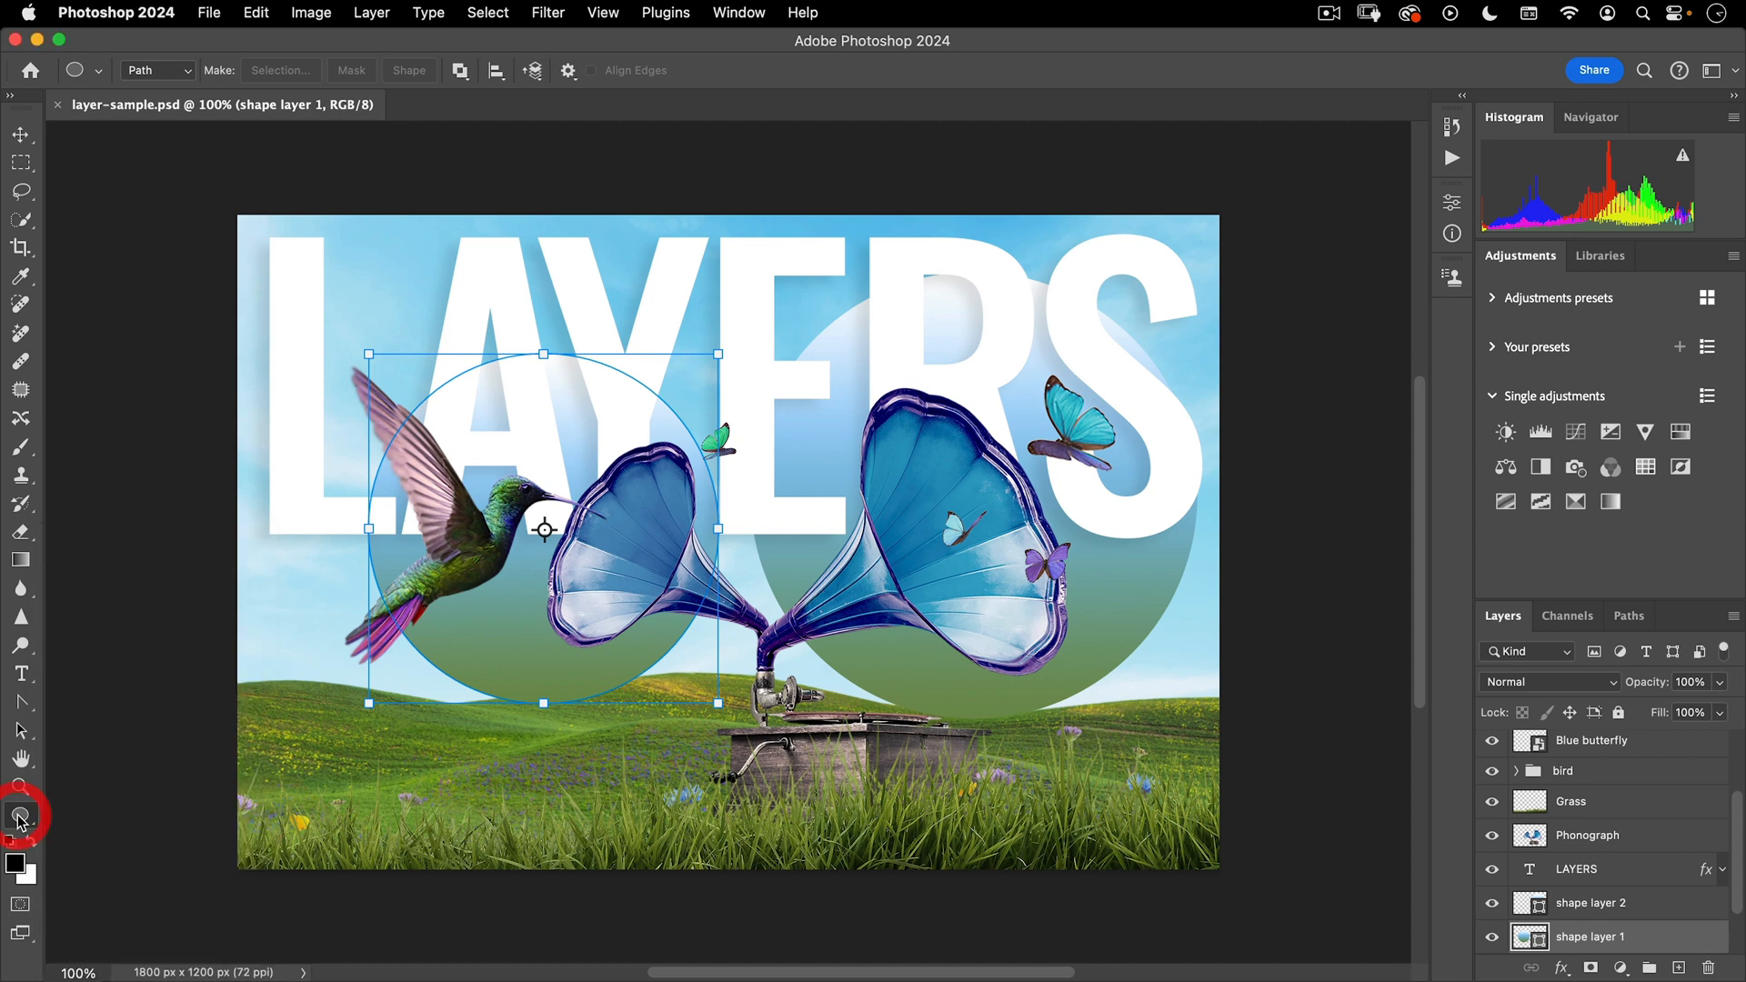
{"action": "left_click", "coordinate": [20, 815]}
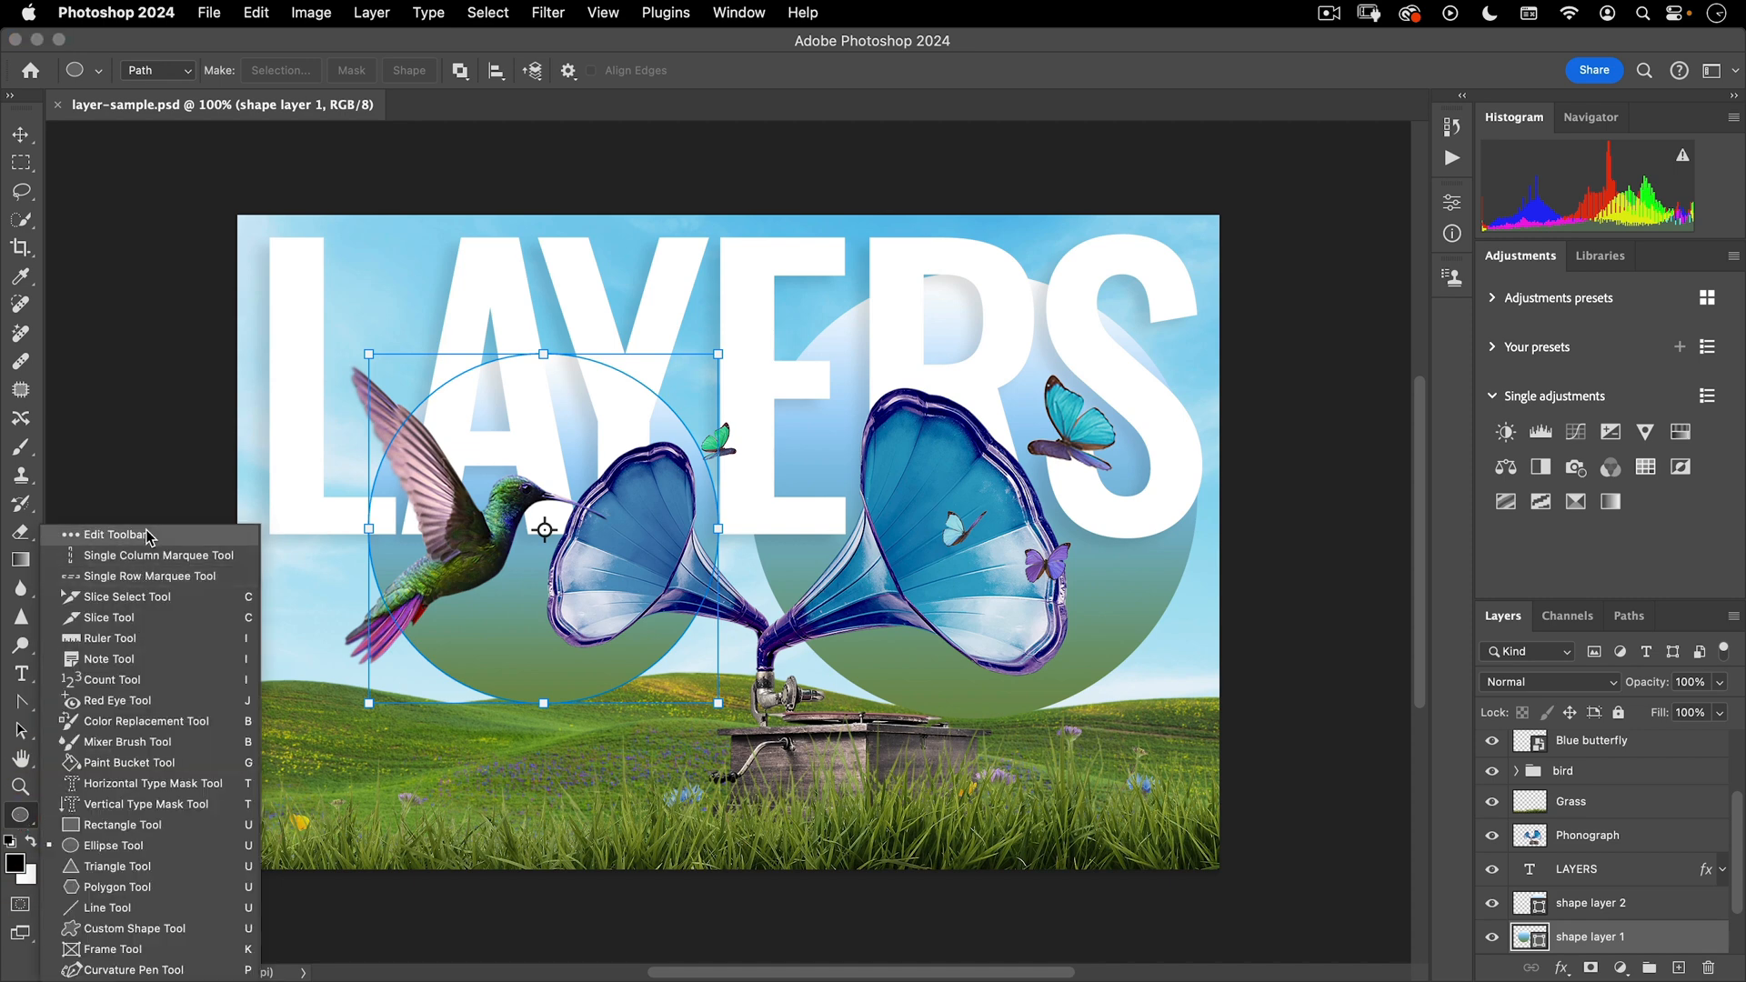
{"action": "left_click", "coordinate": [115, 535]}
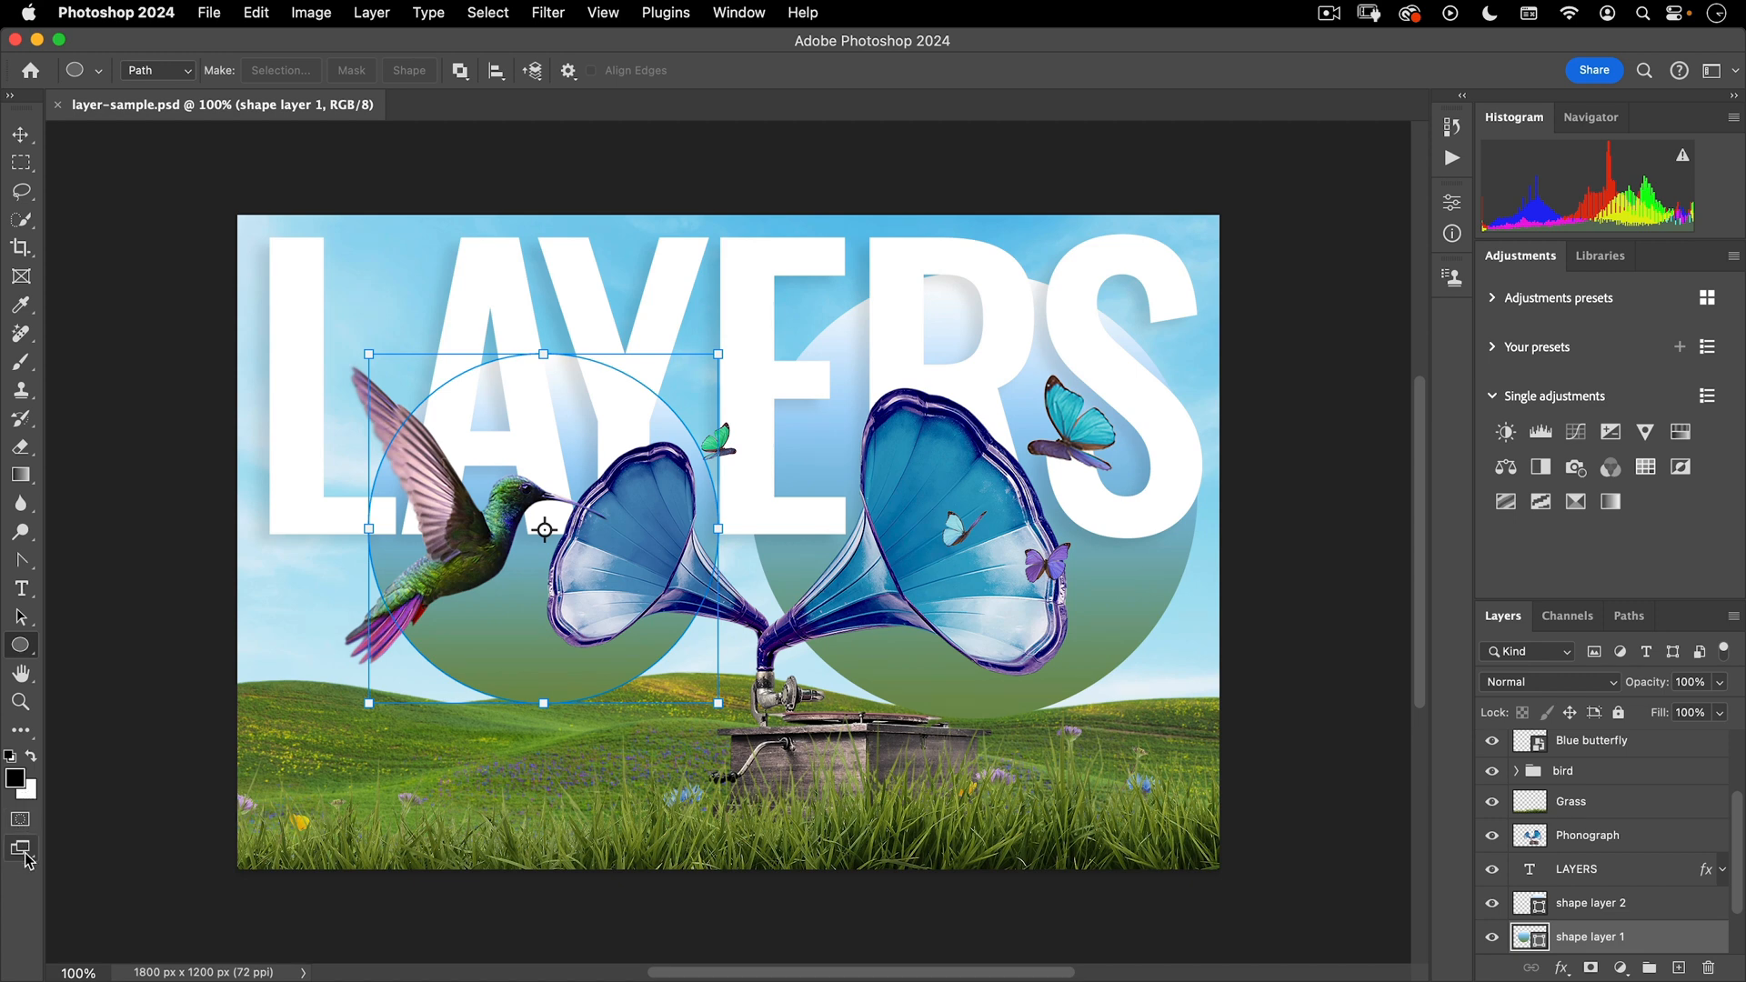
{"action": "left_click", "coordinate": [22, 851]}
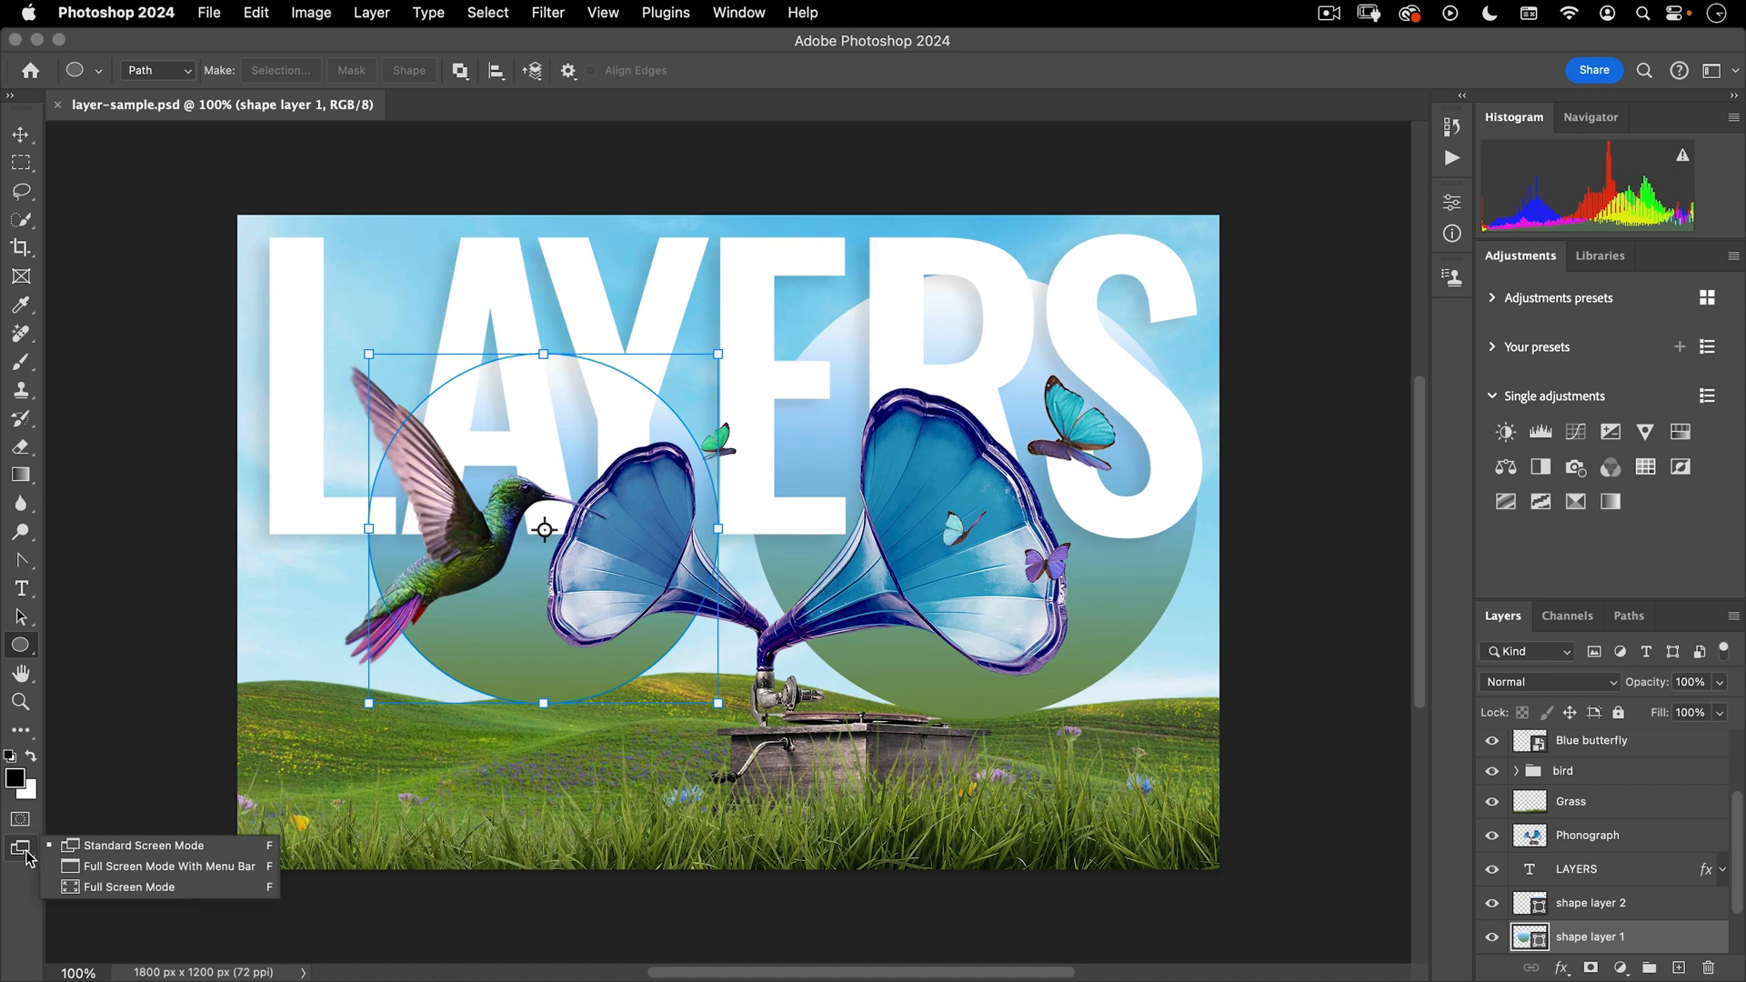
{"action": "mouse_move", "coordinate": [164, 873]}
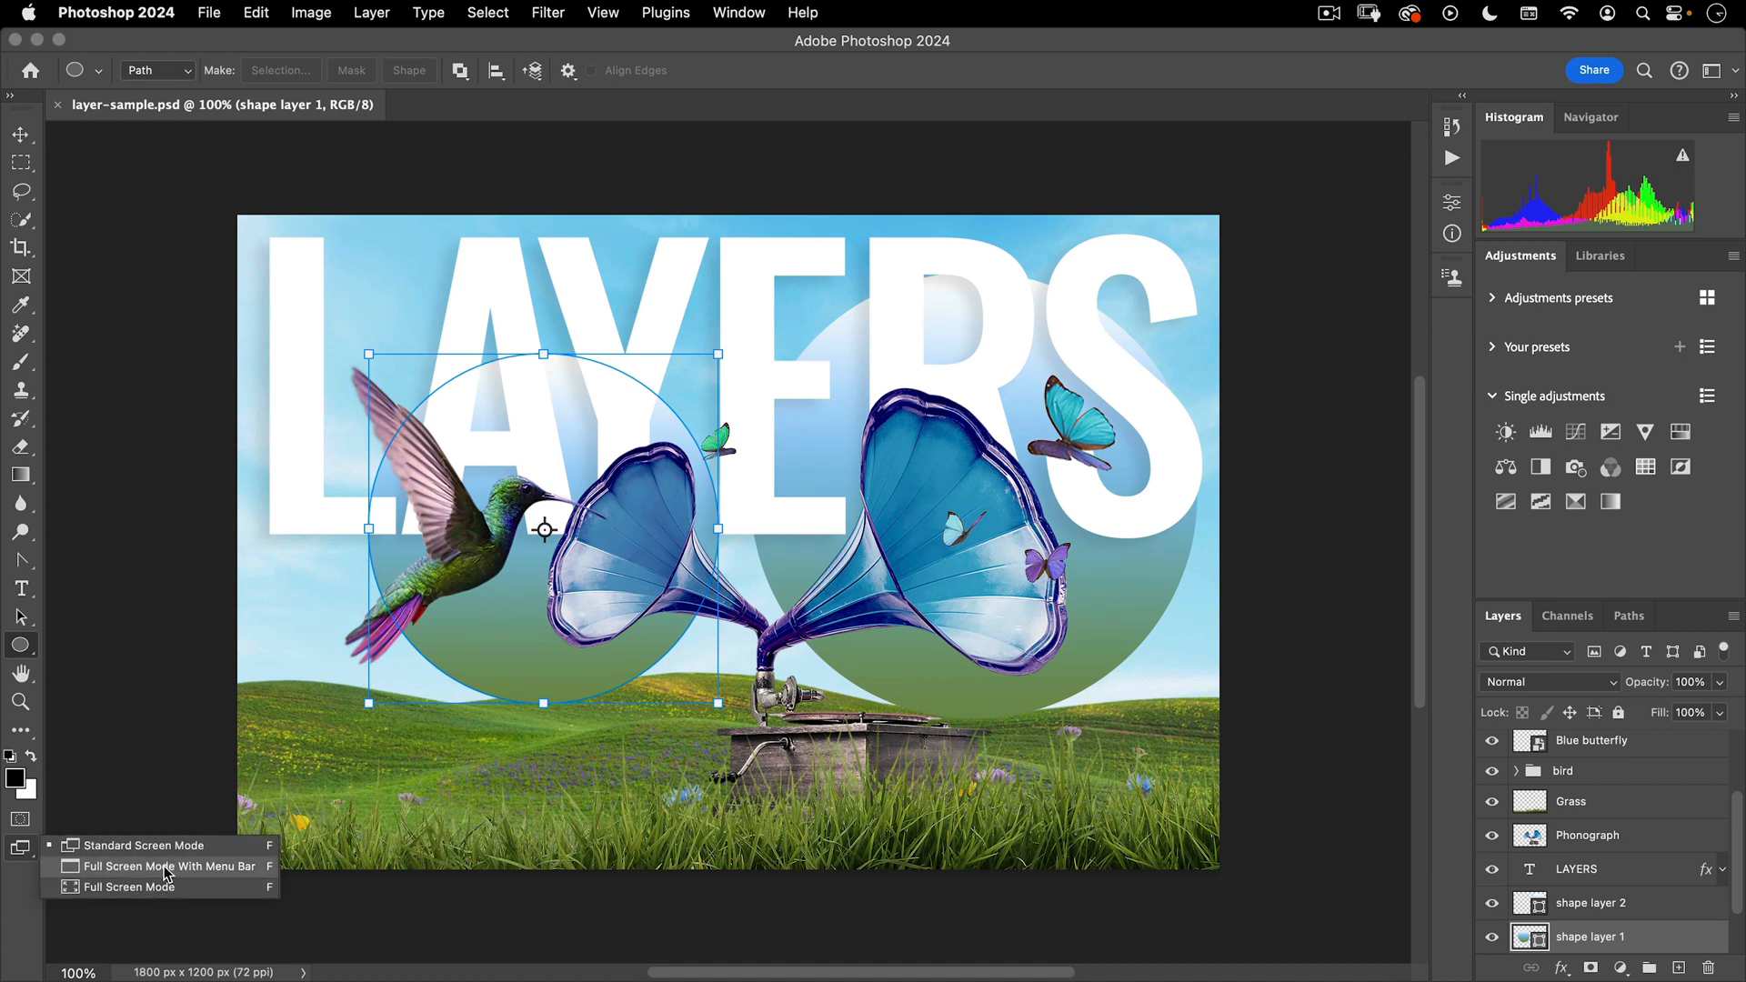
{"action": "left_click", "coordinate": [169, 867]}
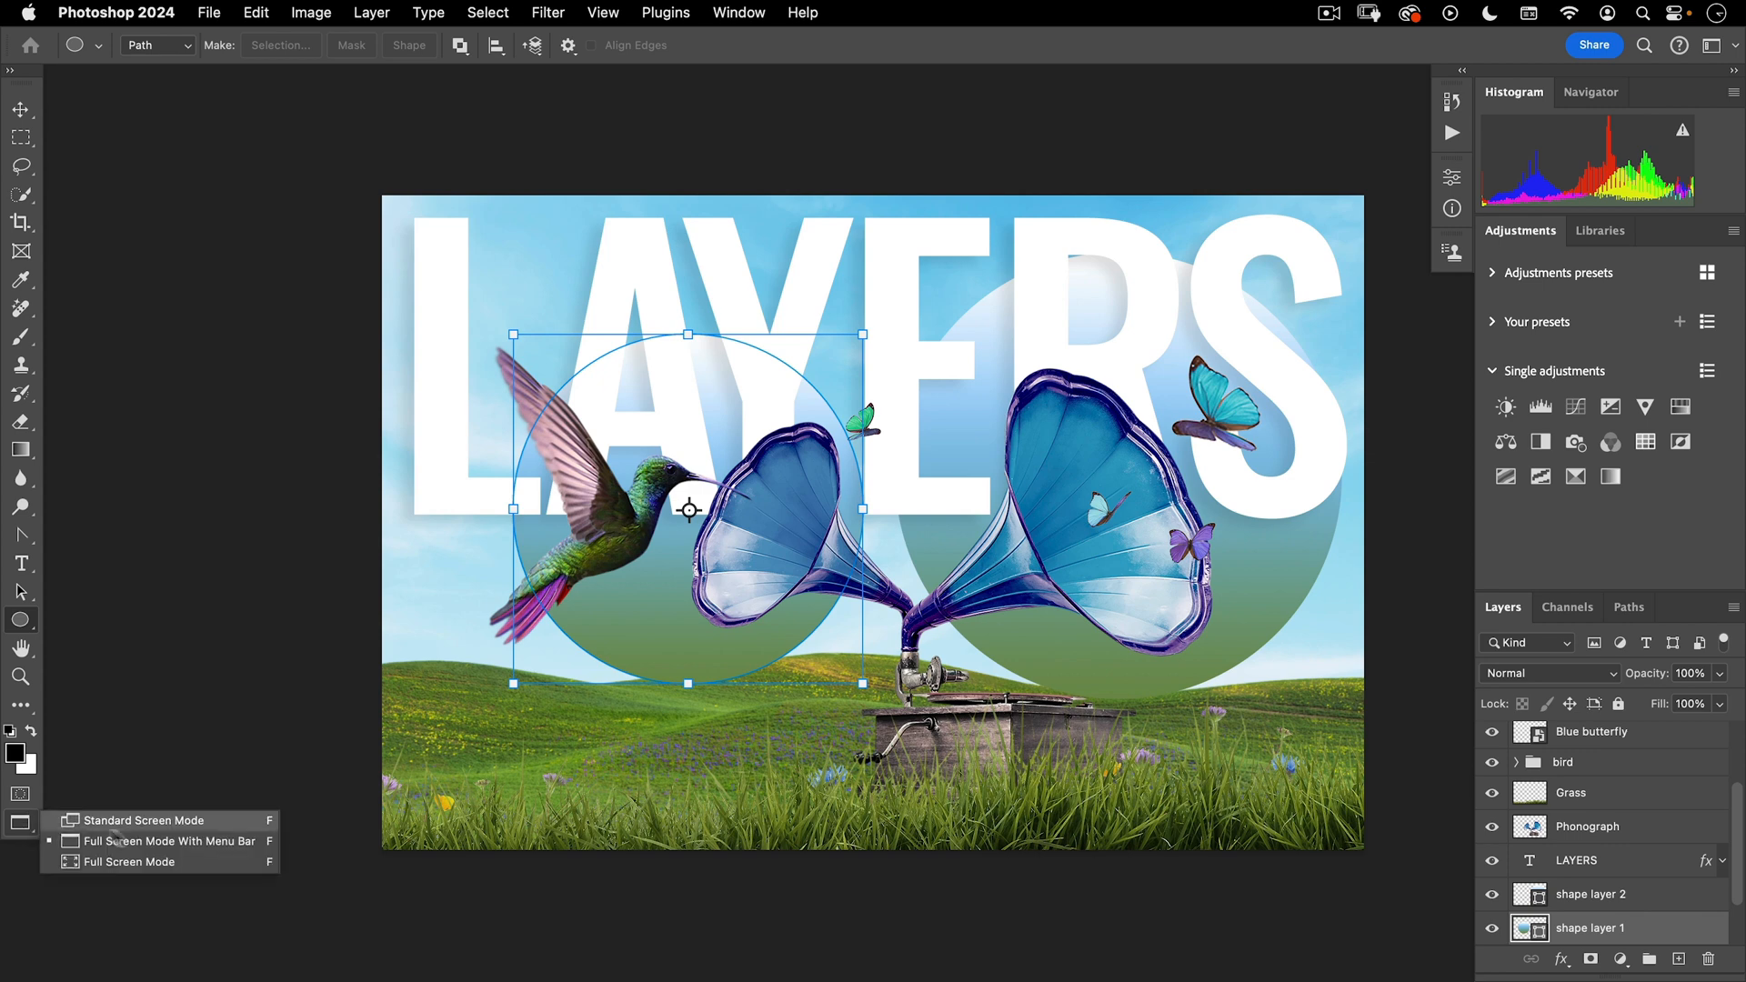
{"action": "left_click", "coordinate": [129, 861]}
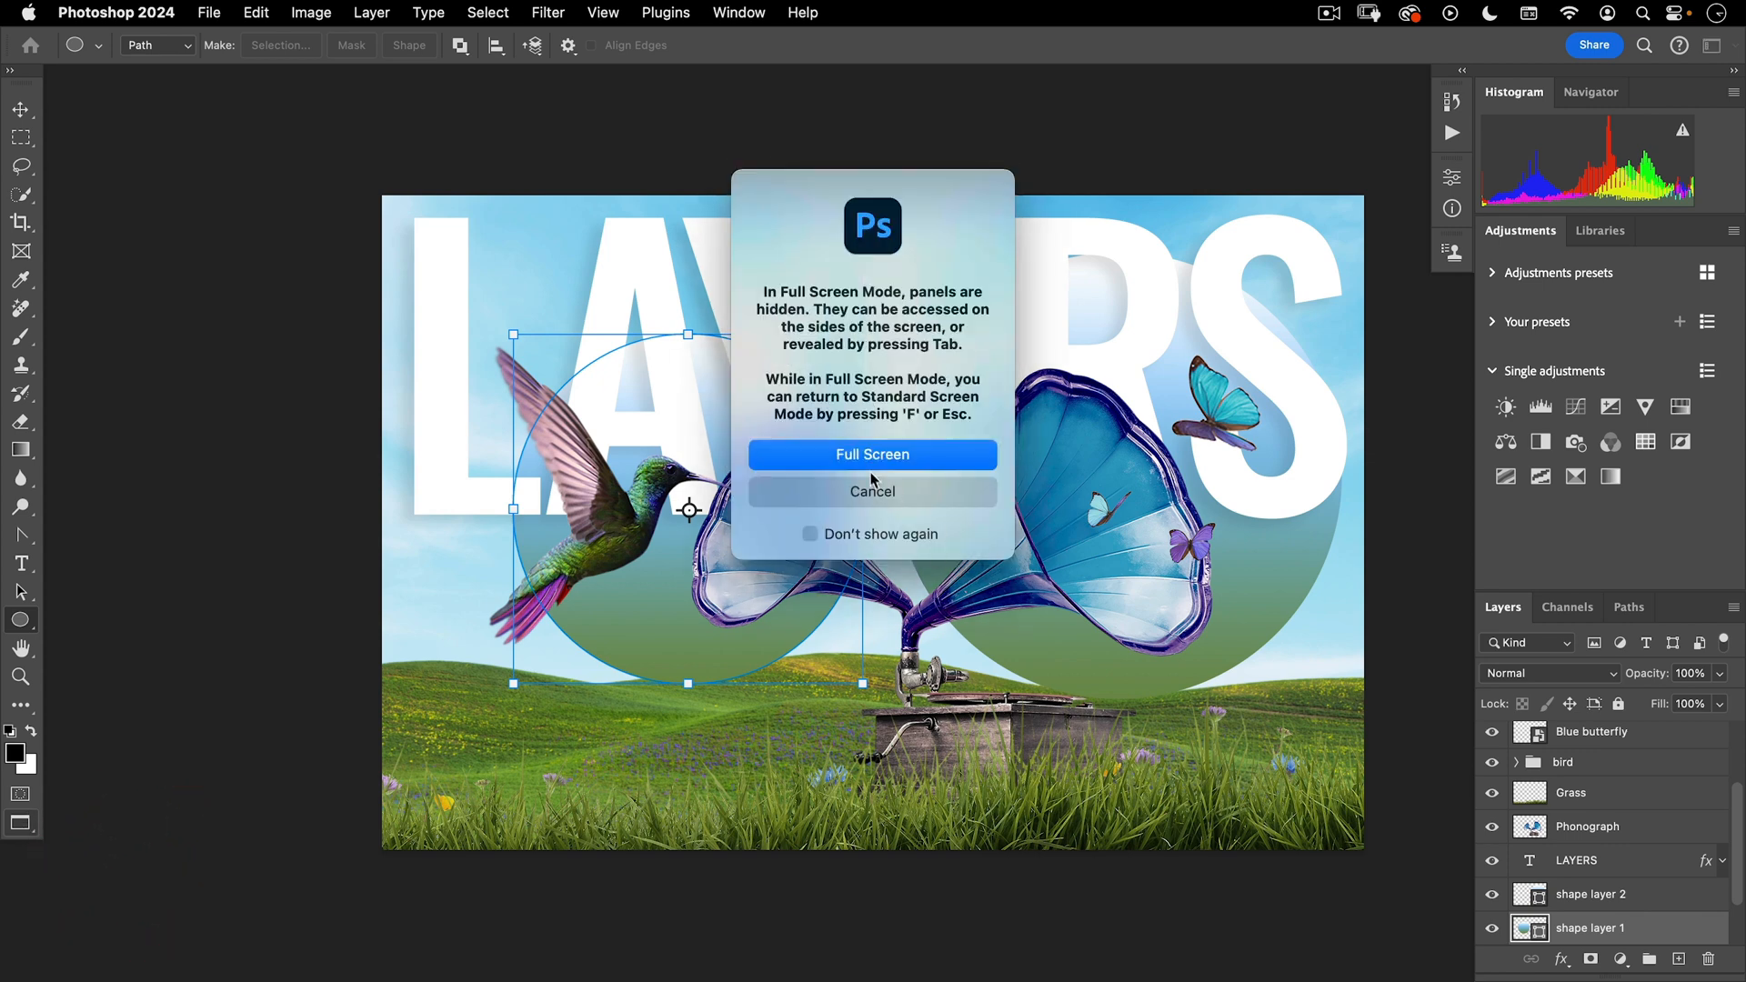
{"action": "left_click", "coordinate": [872, 491]}
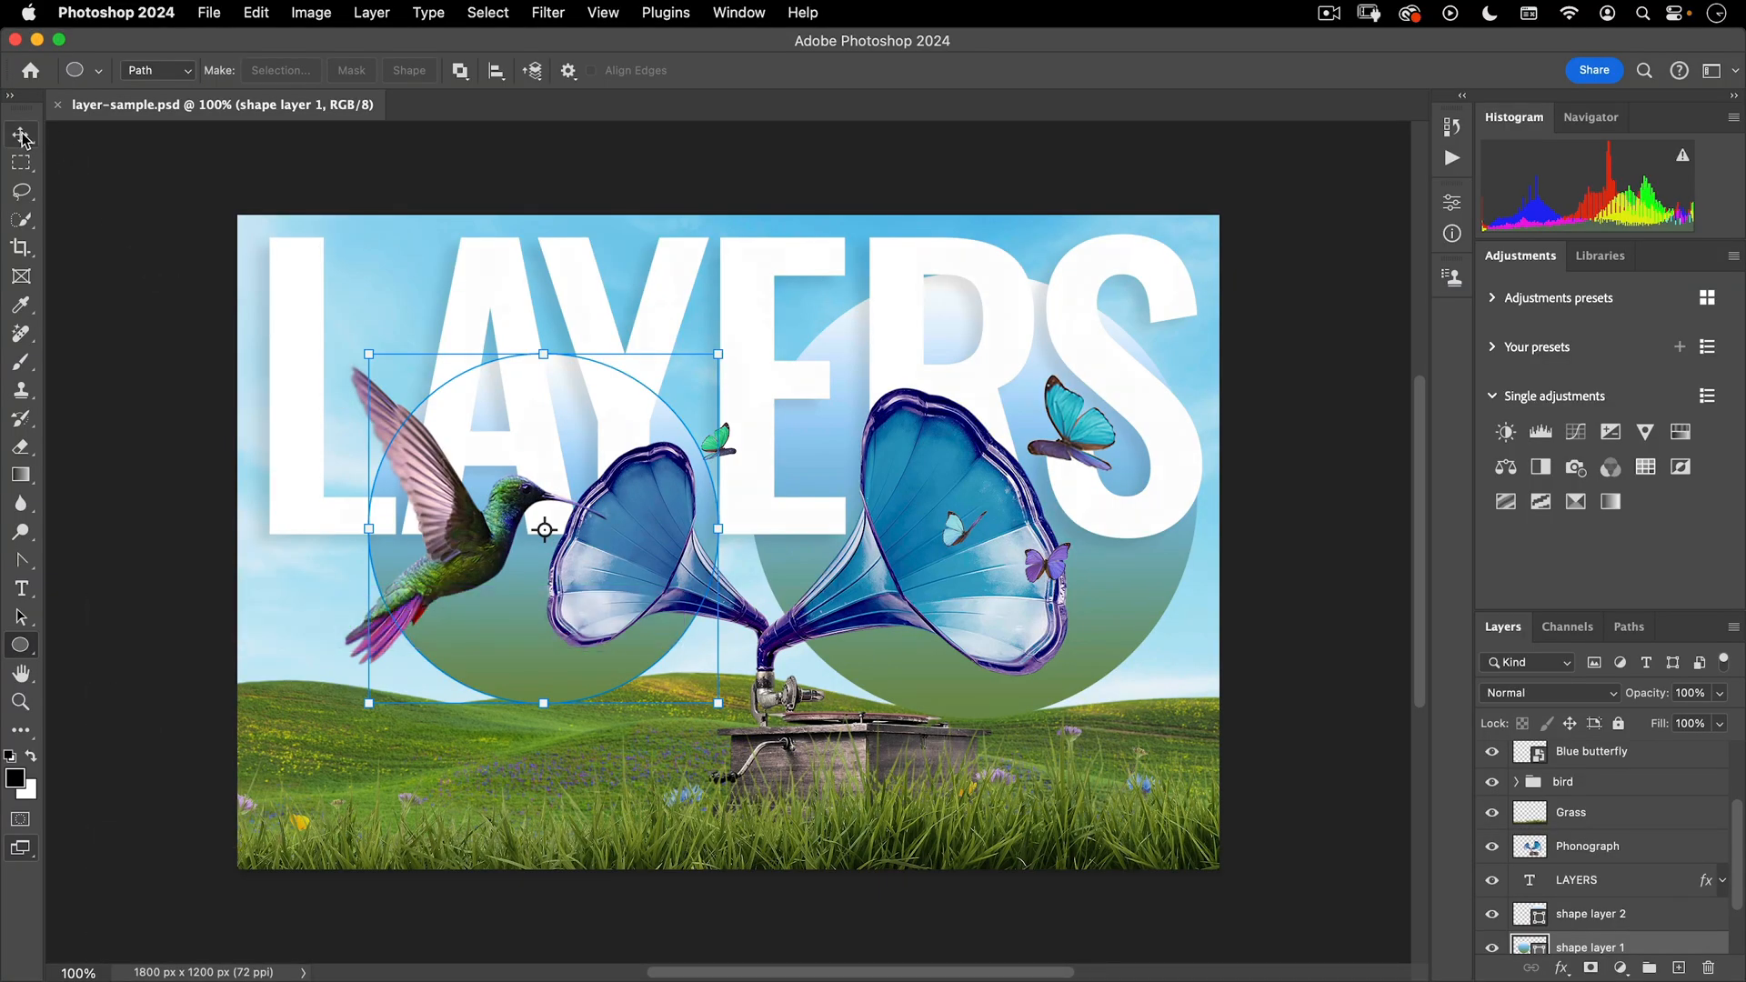
- With the Move tool, select Shape 2 and toggle the hover layer-bounds settings
{"action": "left_click", "coordinate": [21, 133]}
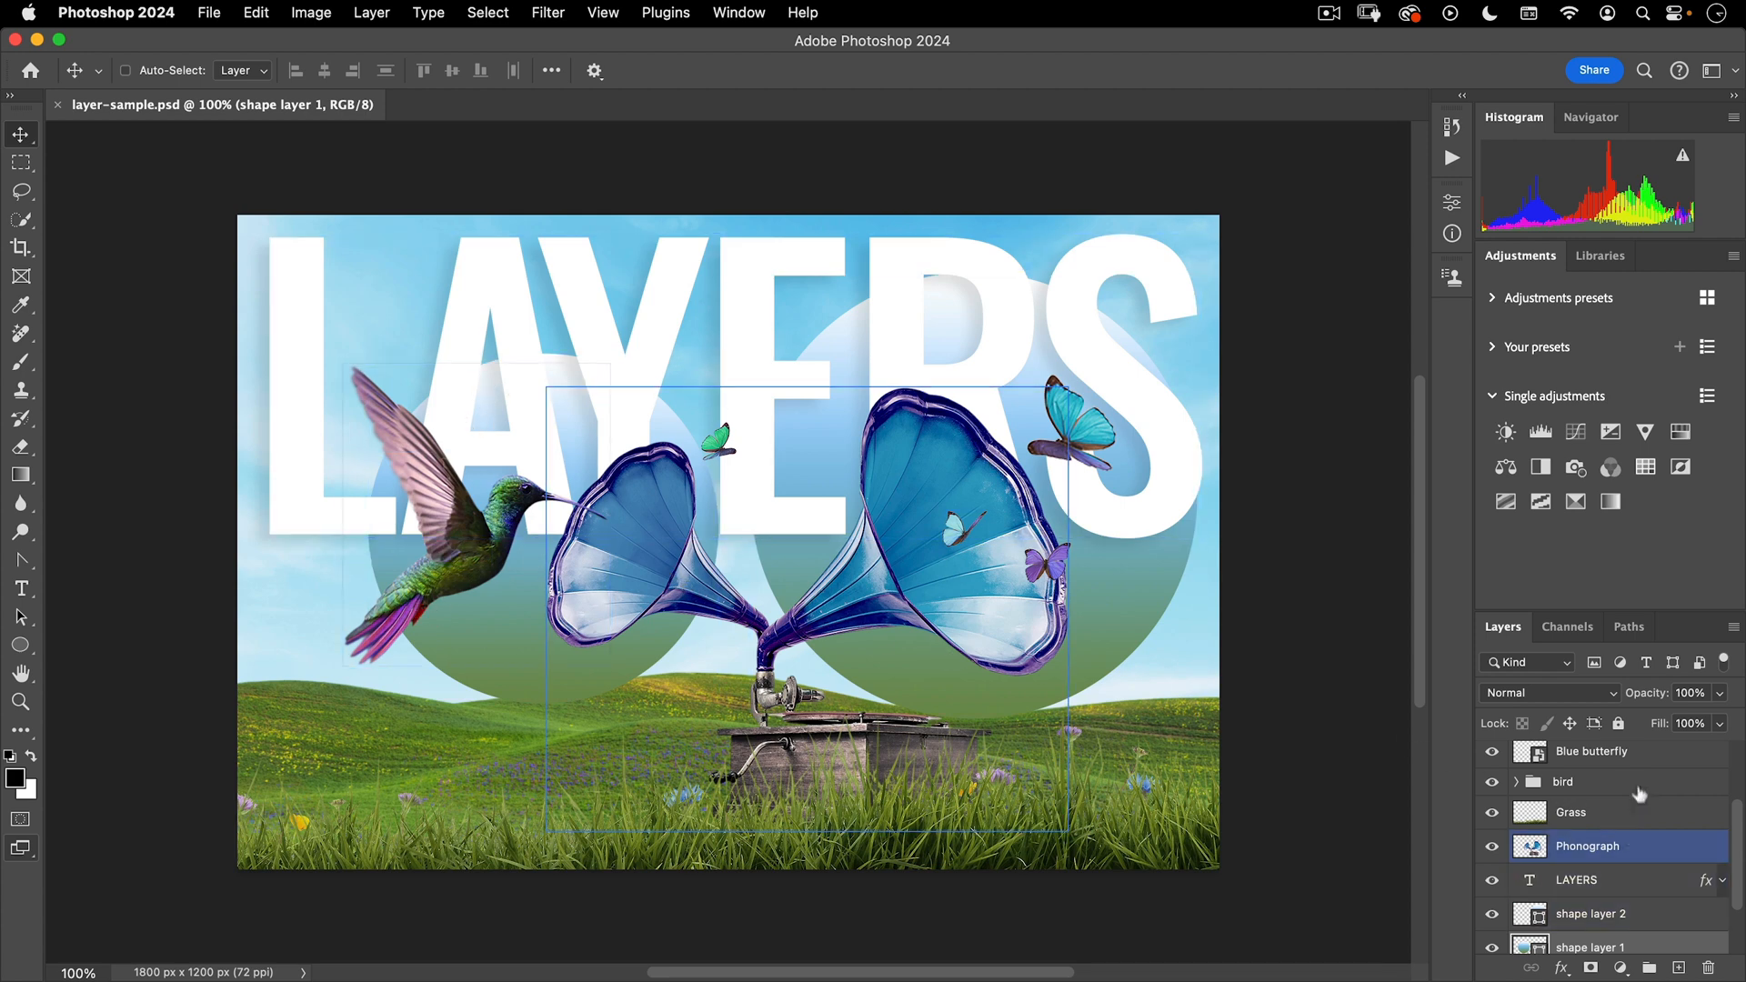
{"action": "left_click", "coordinate": [1590, 913]}
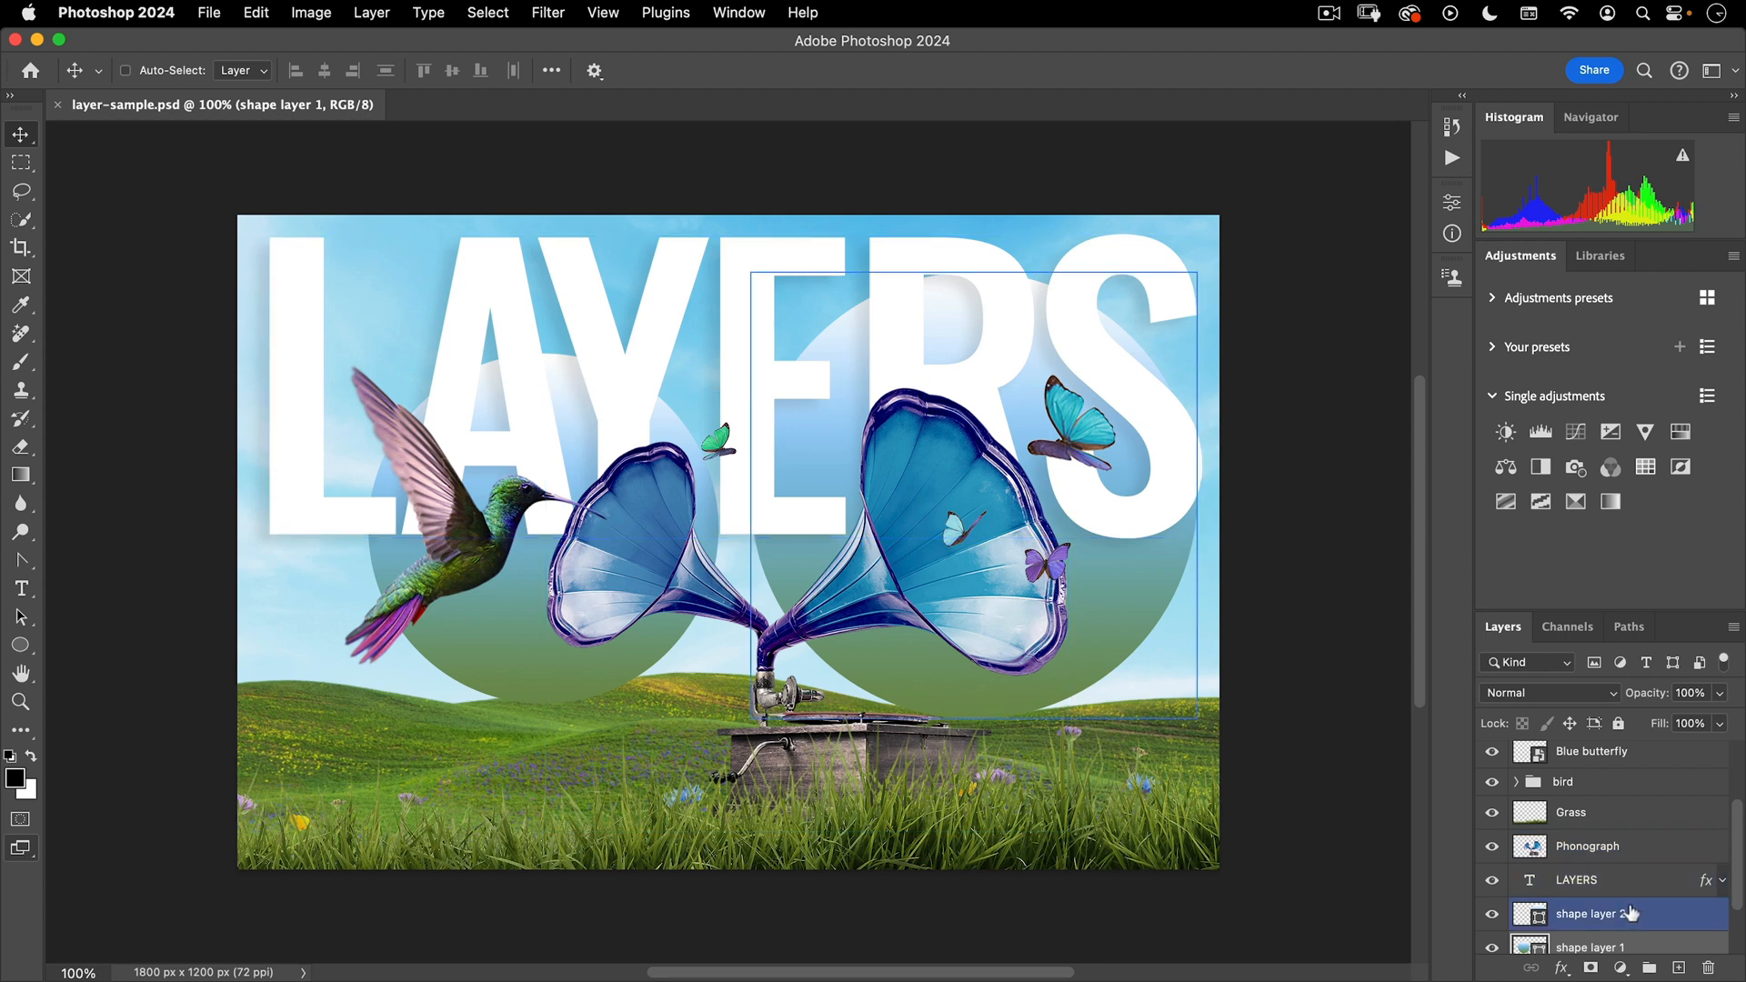
{"action": "left_click", "coordinate": [1576, 879]}
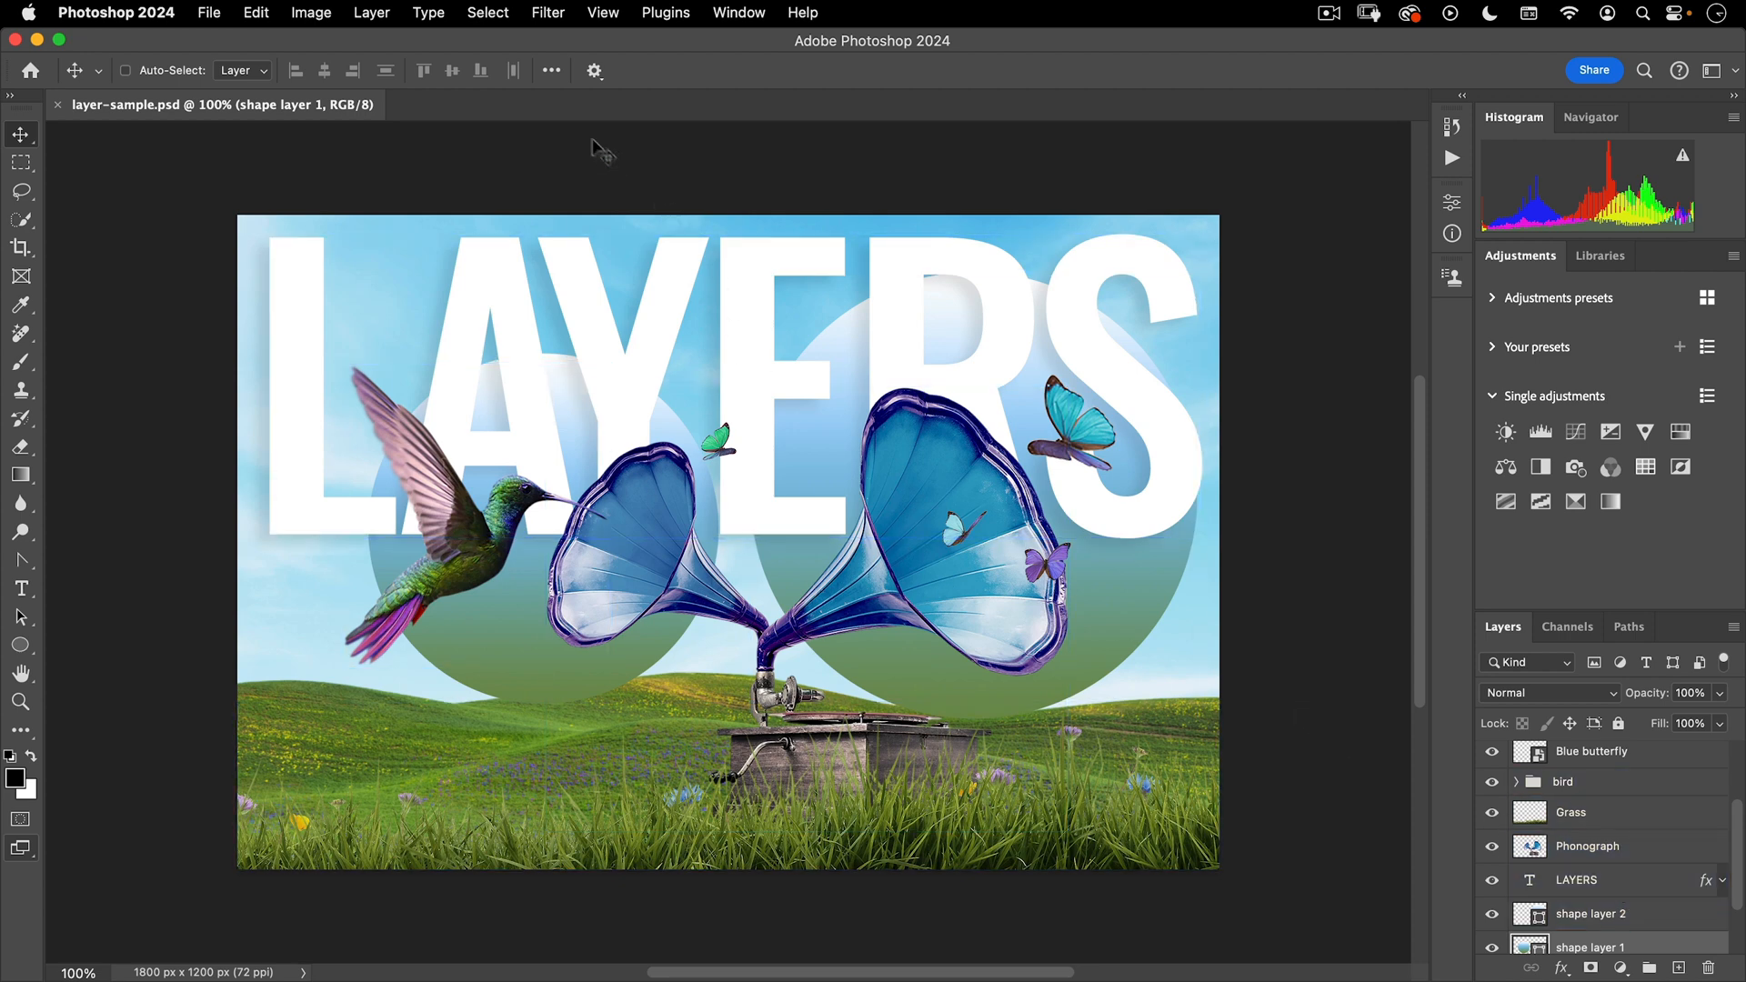
{"action": "left_click", "coordinate": [594, 70]}
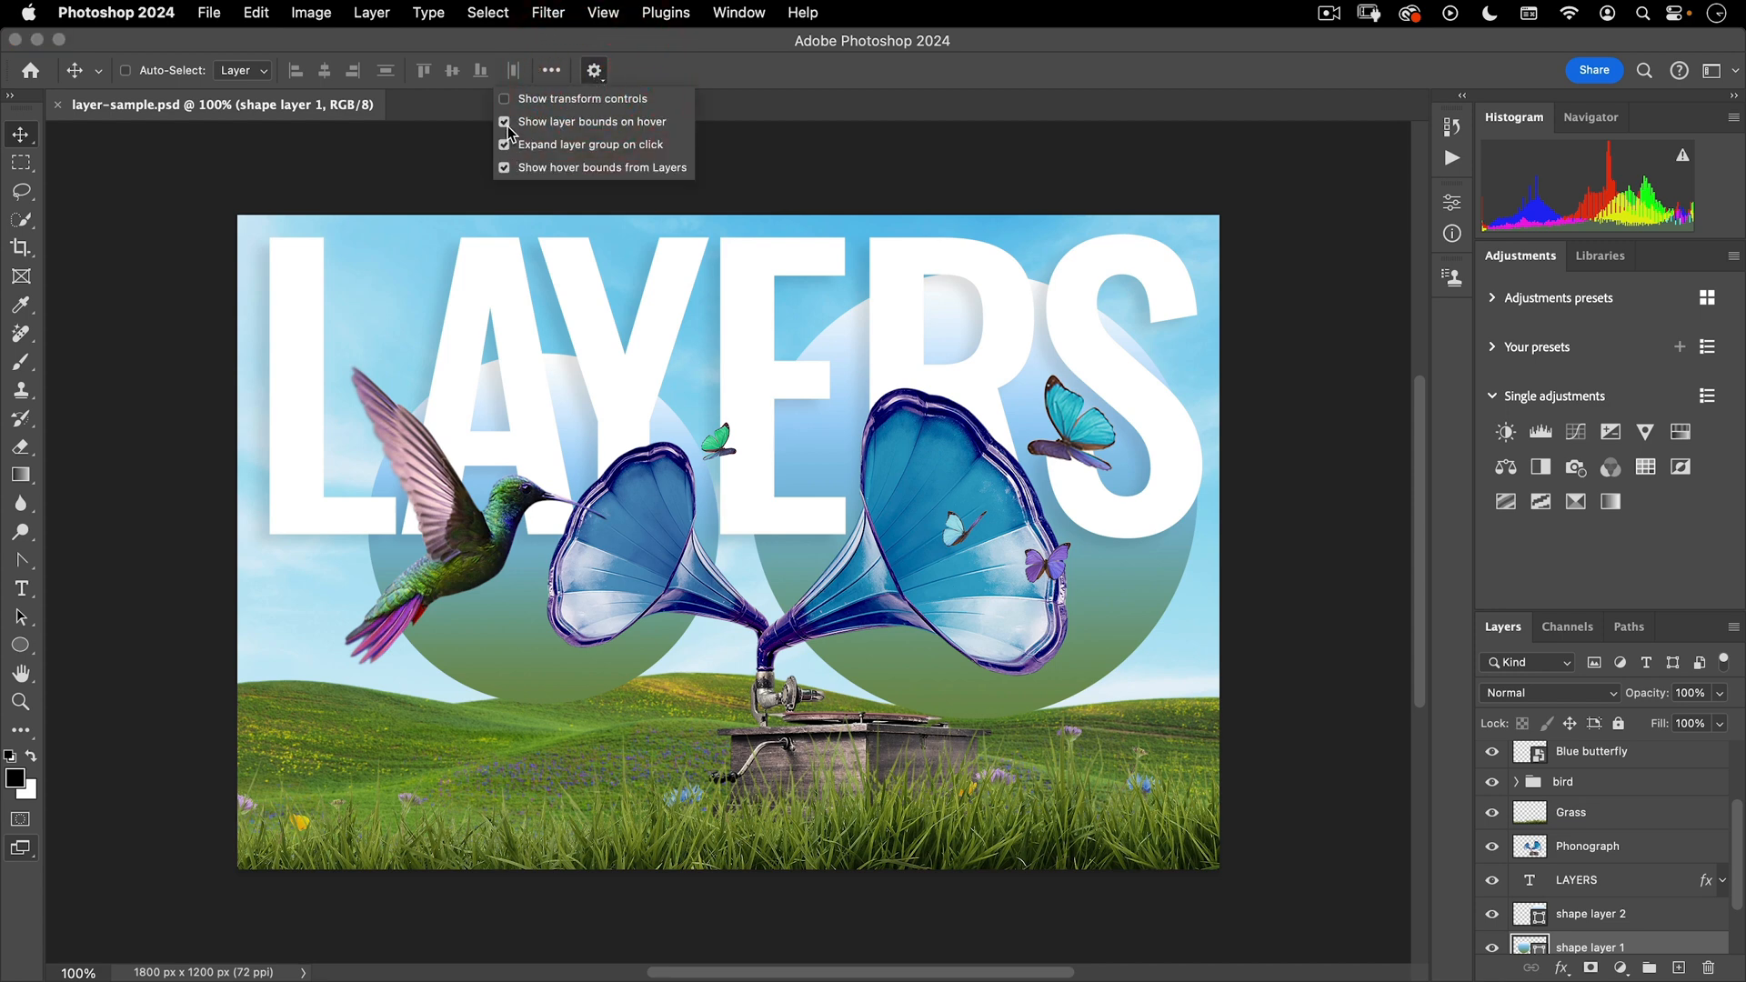
{"action": "left_click", "coordinate": [503, 121]}
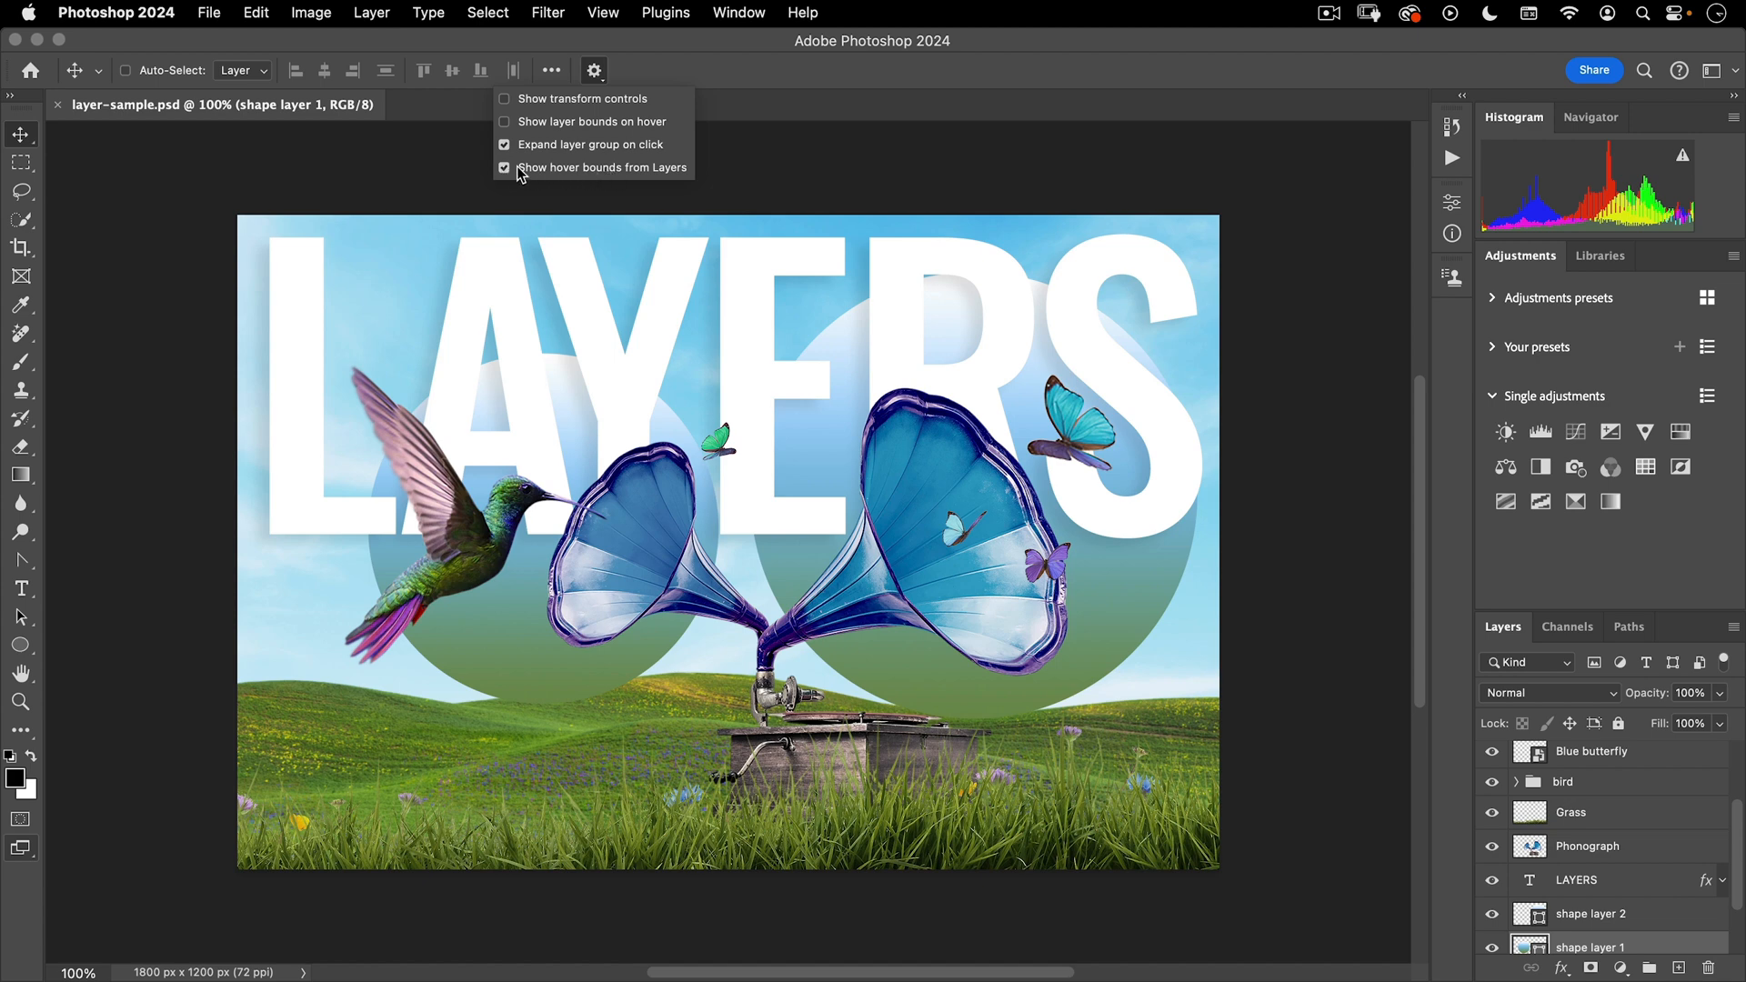
{"action": "left_click", "coordinate": [592, 70]}
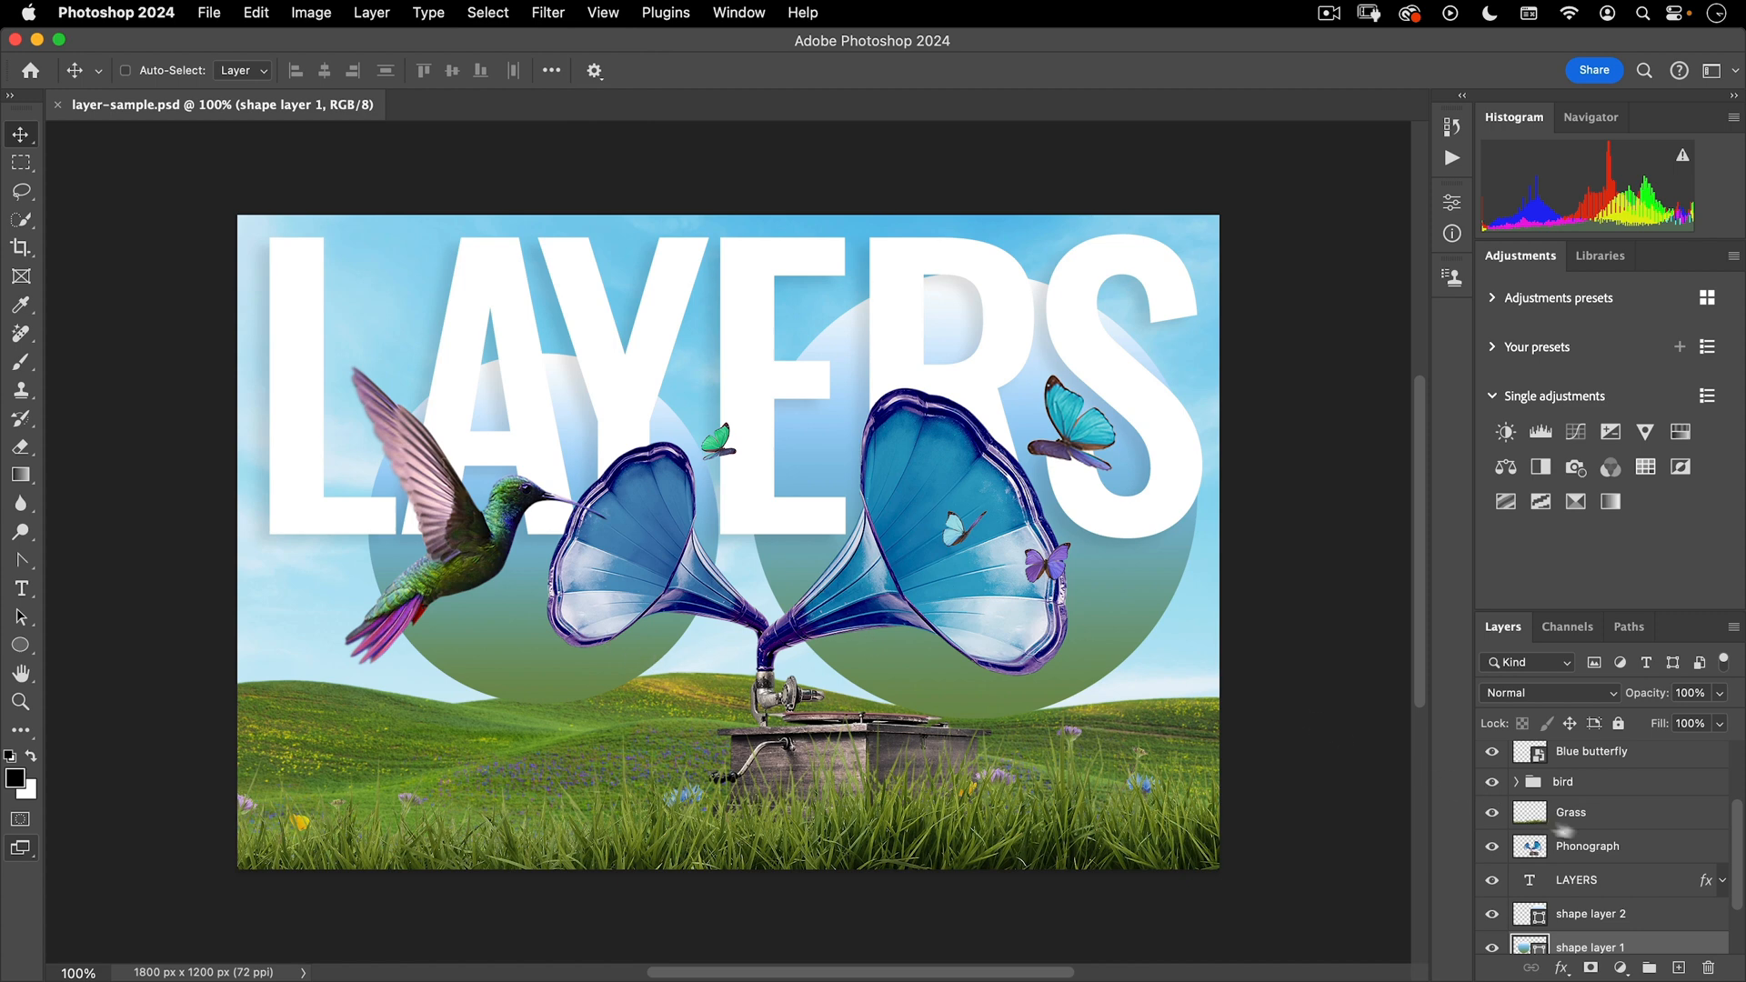
{"action": "mouse_move", "coordinate": [1578, 774]}
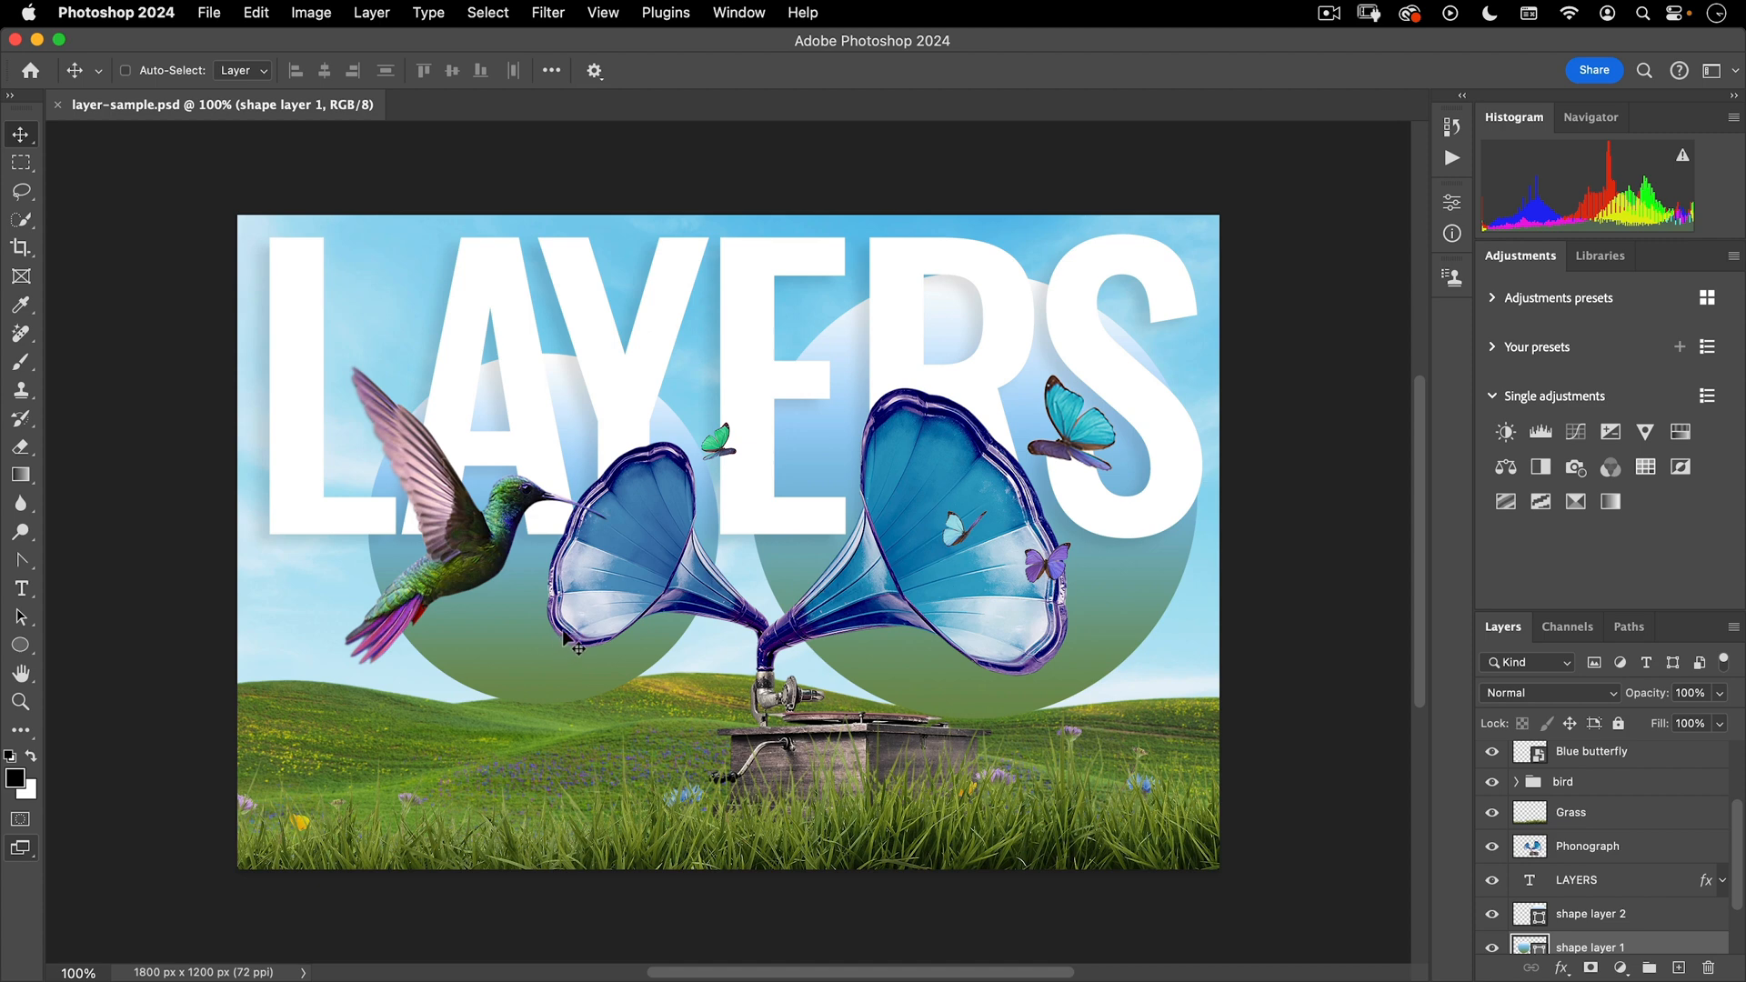
{"action": "mouse_move", "coordinate": [833, 616]}
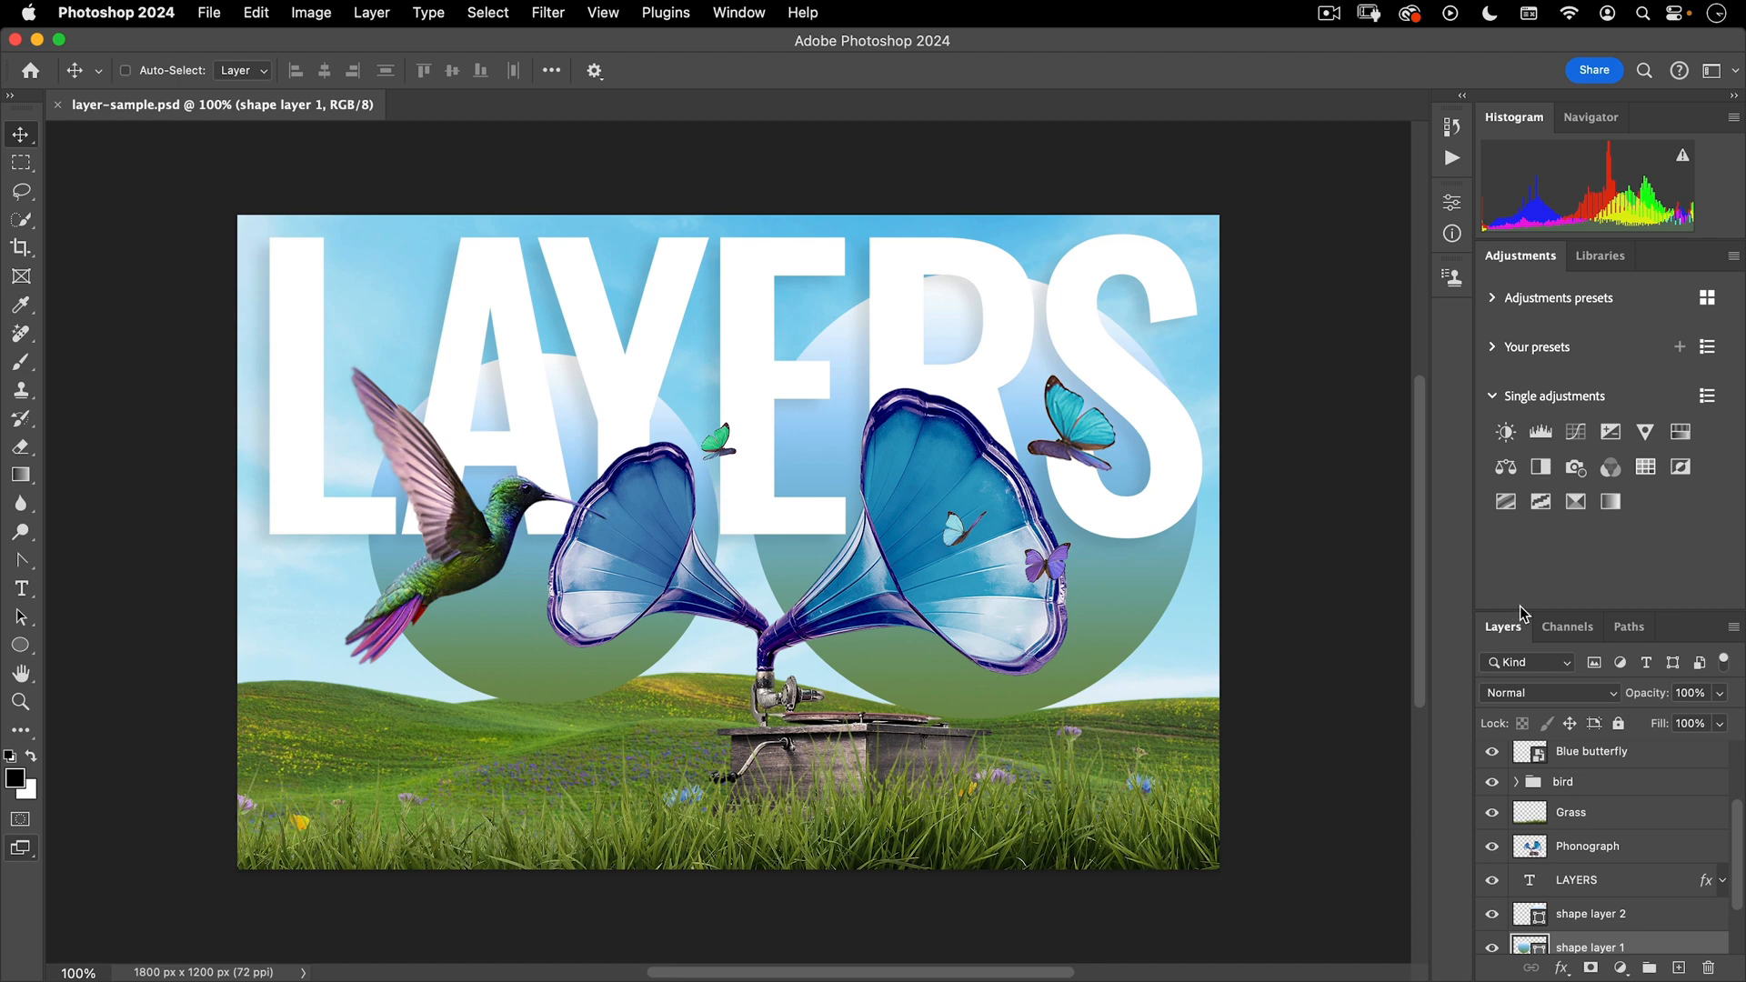
{"action": "mouse_move", "coordinate": [1524, 615]}
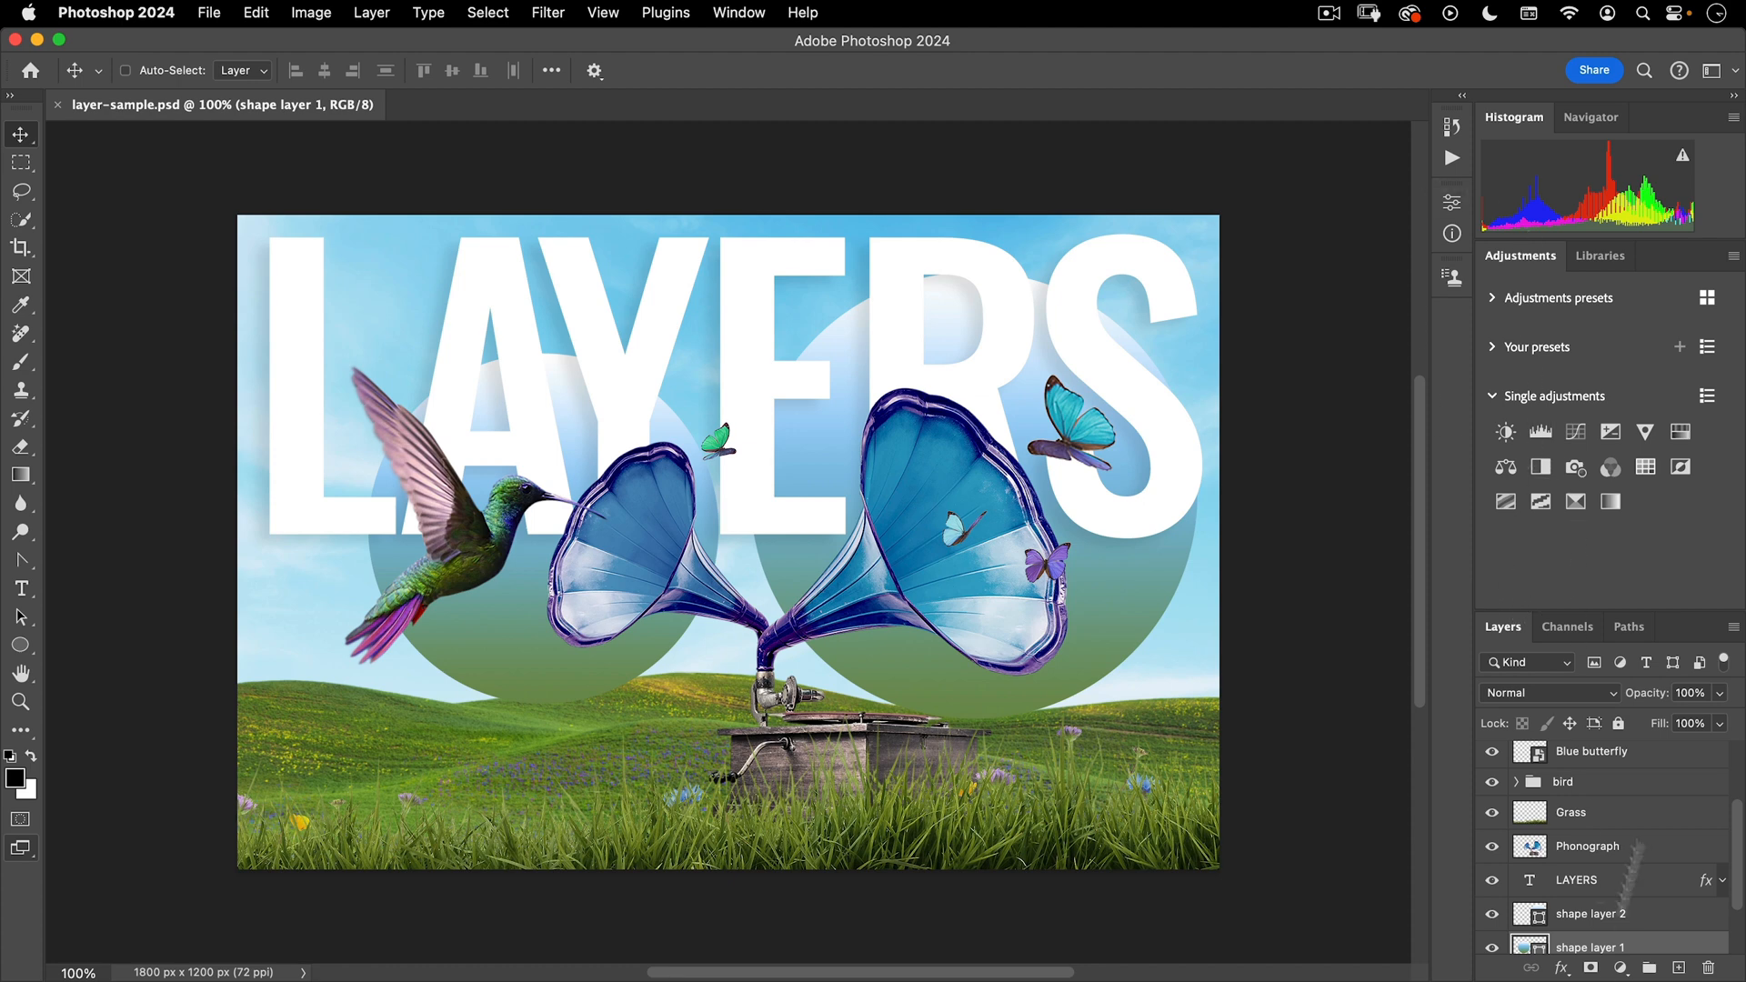
{"action": "mouse_move", "coordinate": [721, 19]}
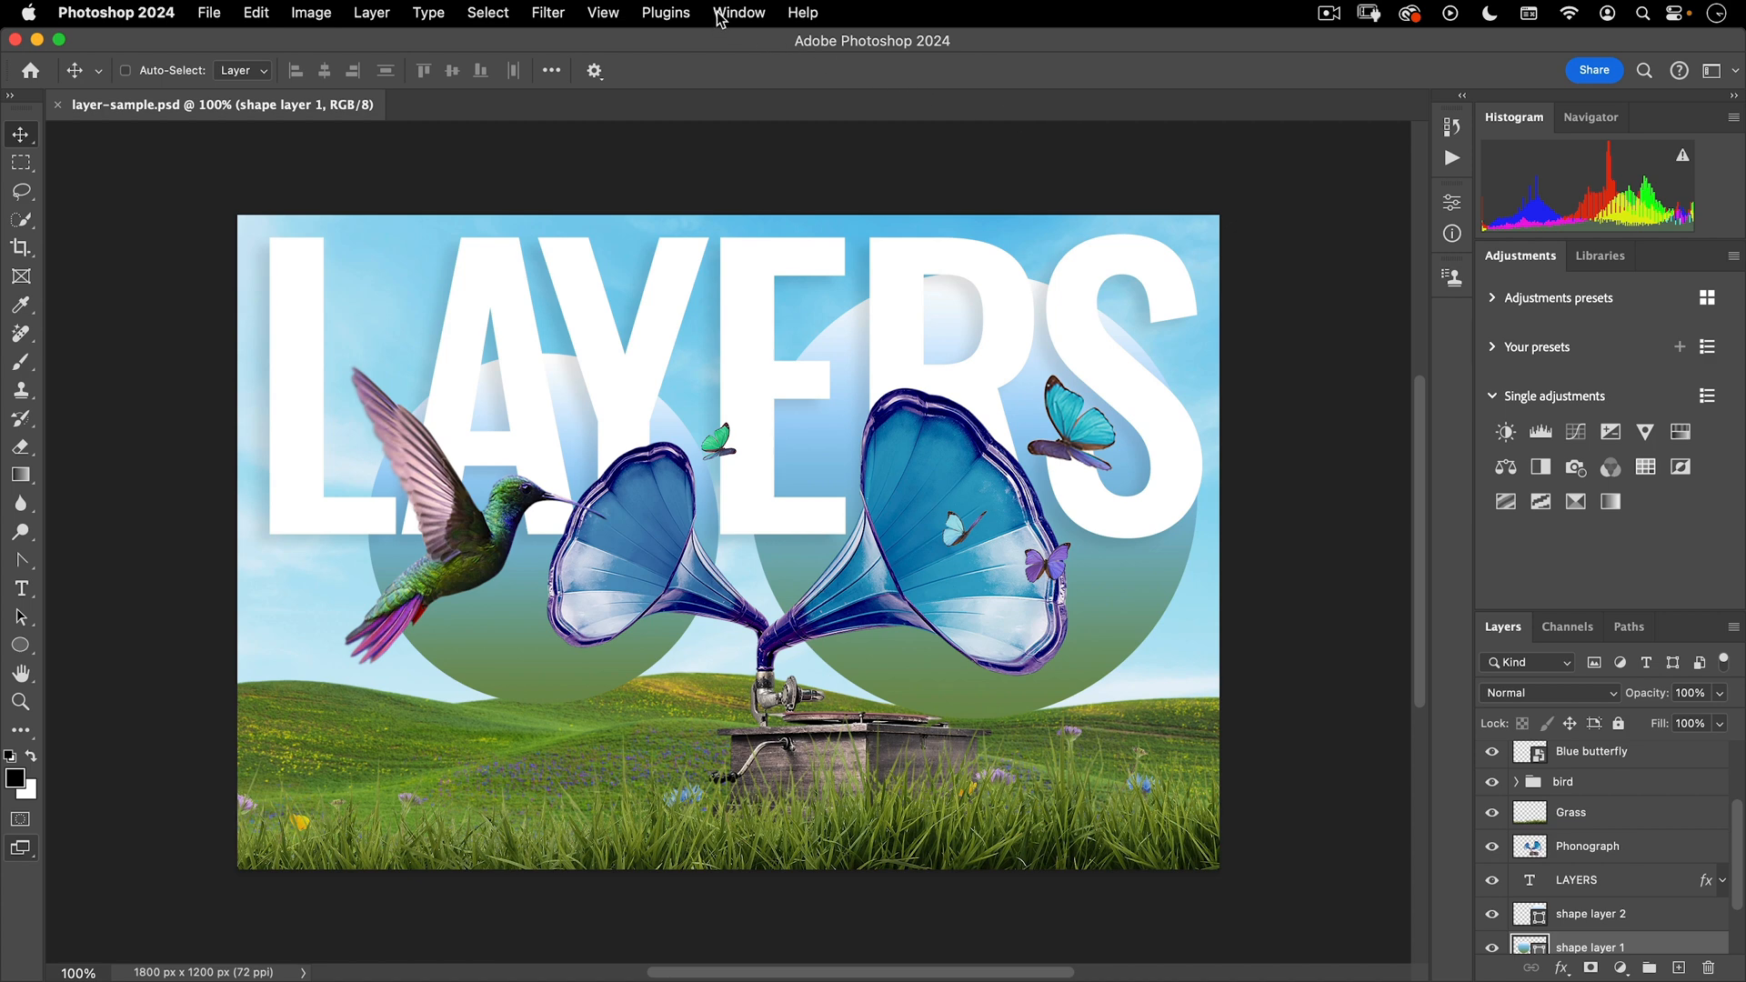
- Open the Window menu to review the available panels
{"action": "left_click", "coordinate": [738, 12]}
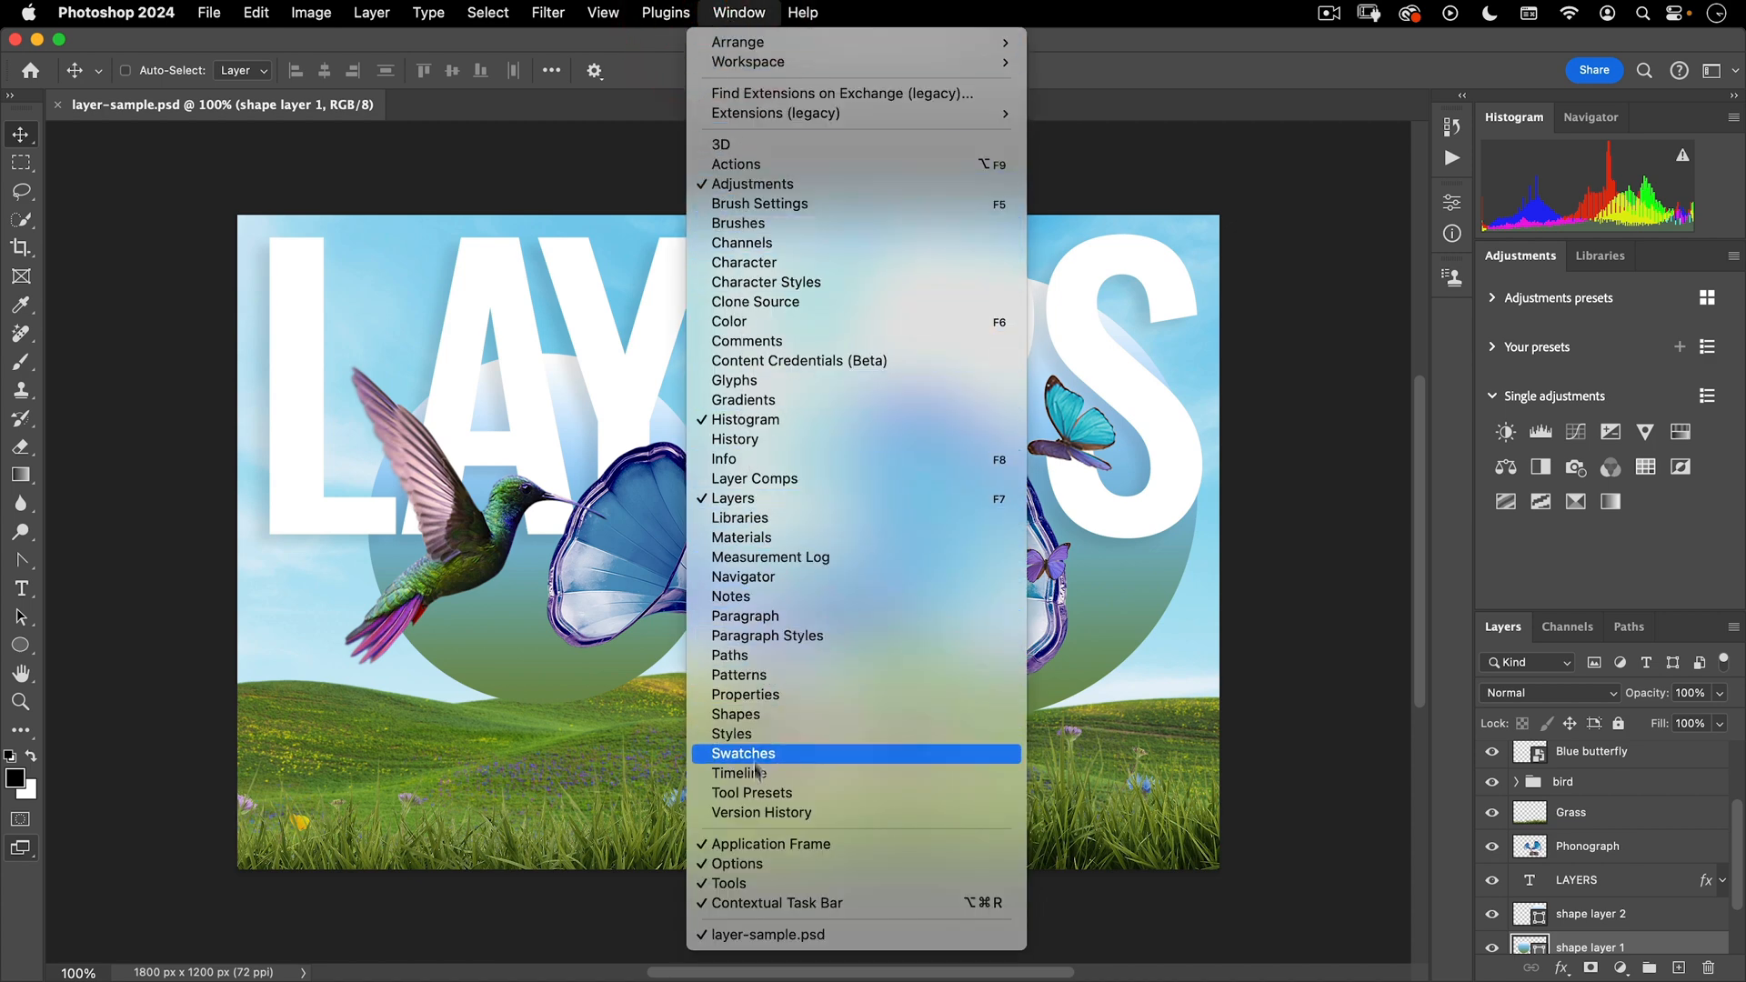
{"action": "mouse_move", "coordinate": [795, 768]}
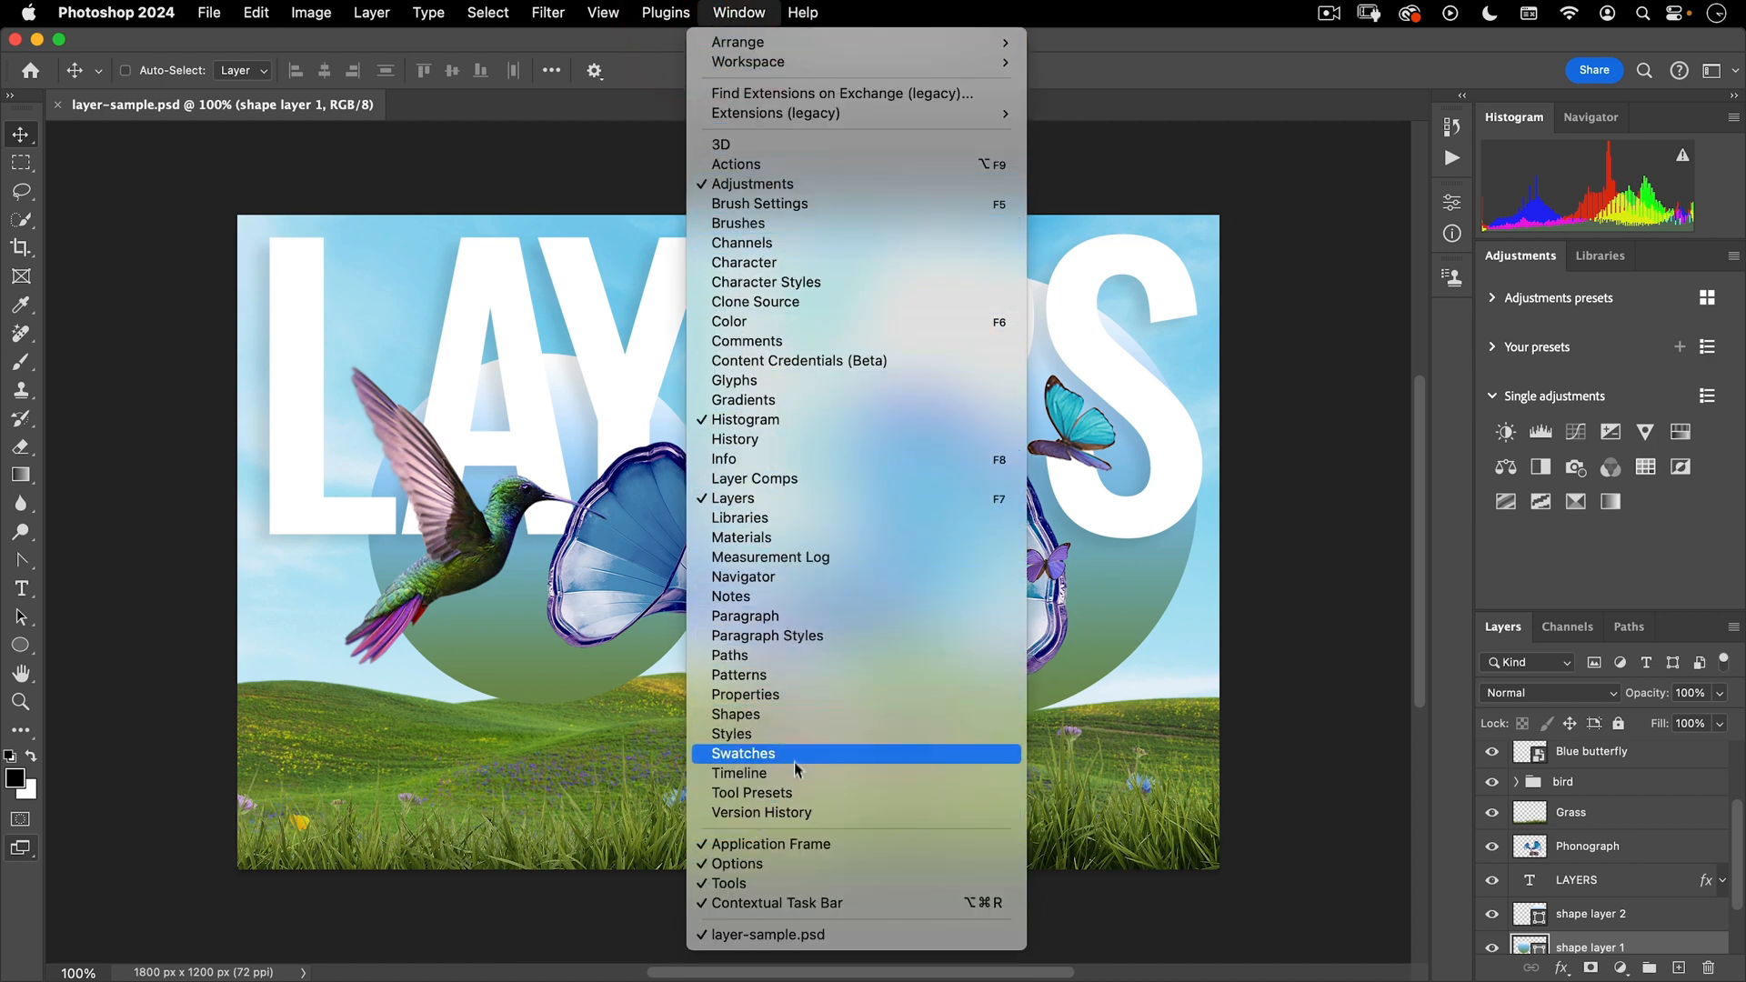
{"action": "mouse_move", "coordinate": [829, 164]}
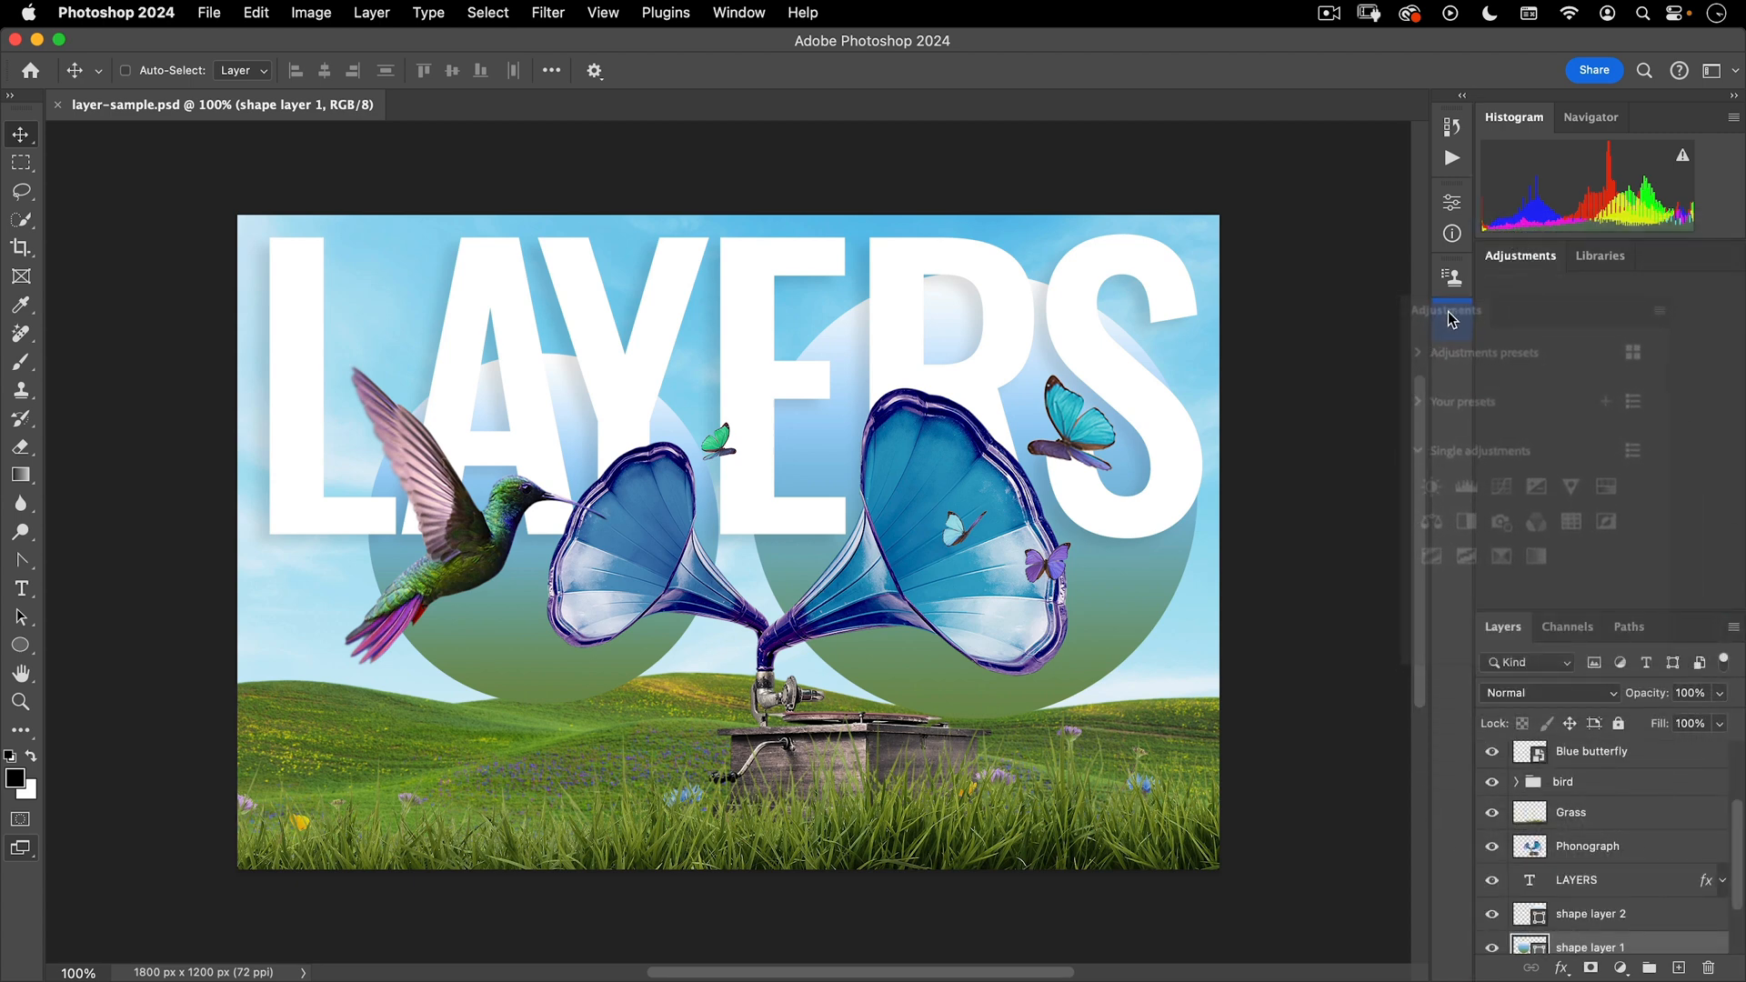
- Collapse Adjustments and Libraries to icons and show the Color panel via Window
{"action": "left_click", "coordinate": [1451, 277]}
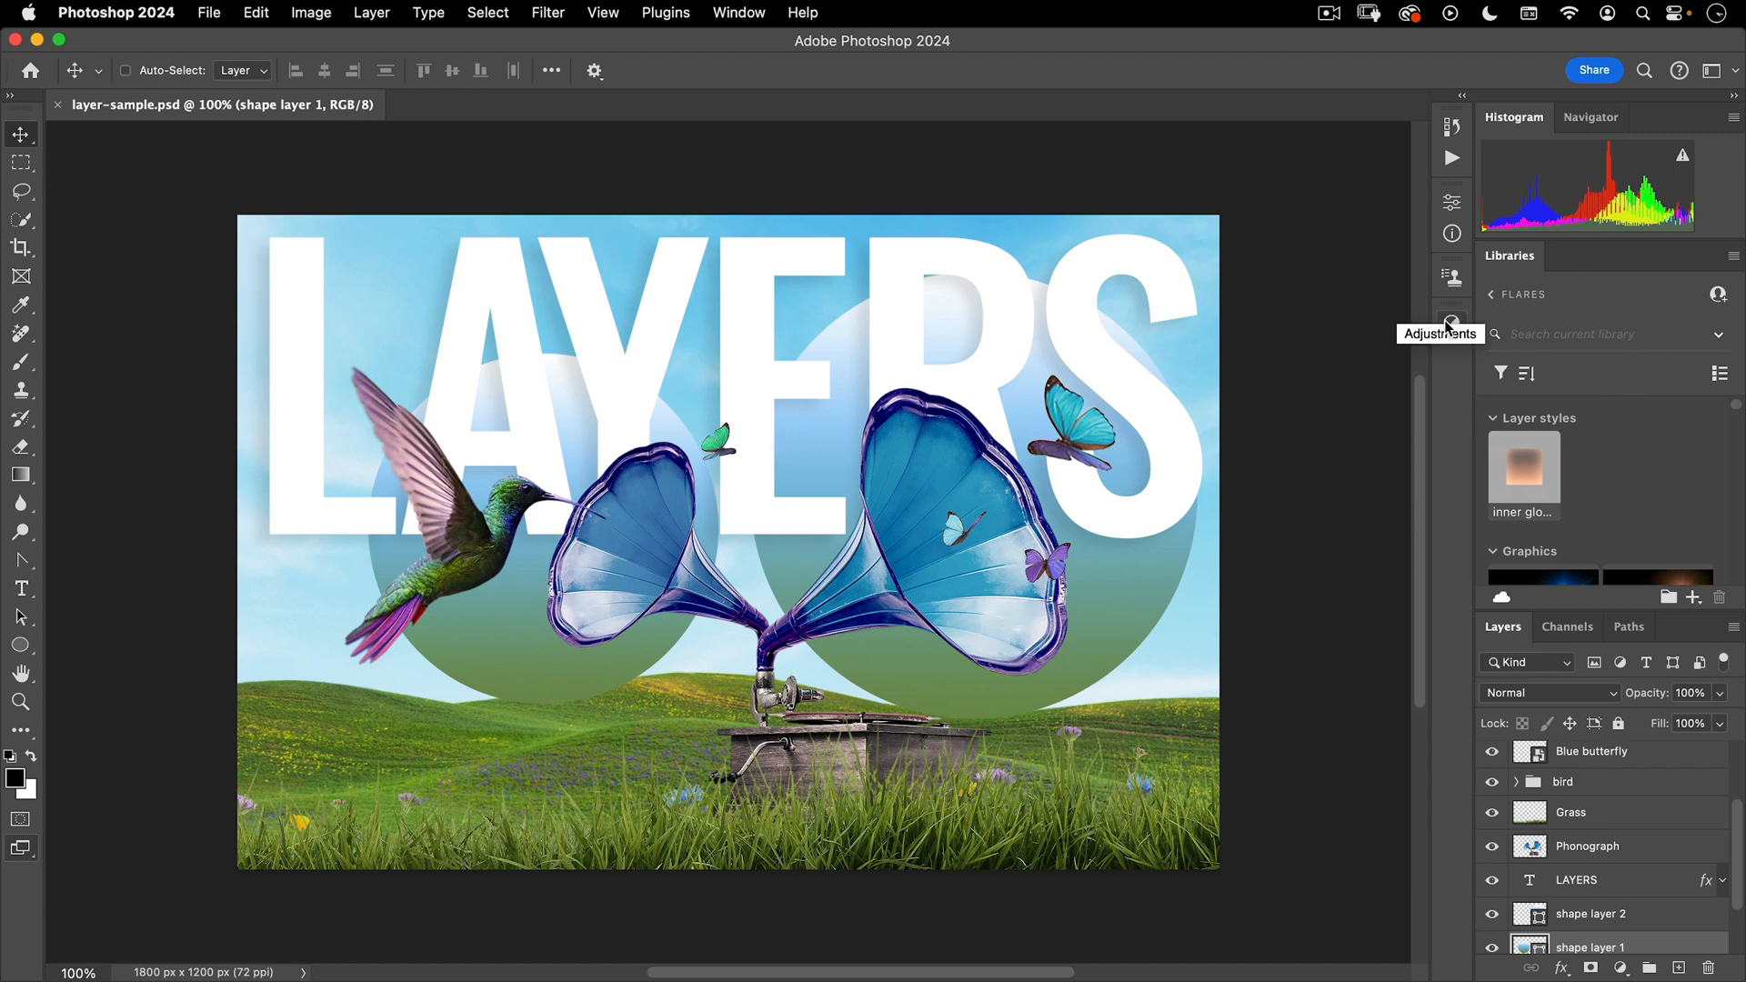
{"action": "left_click", "coordinate": [1452, 366]}
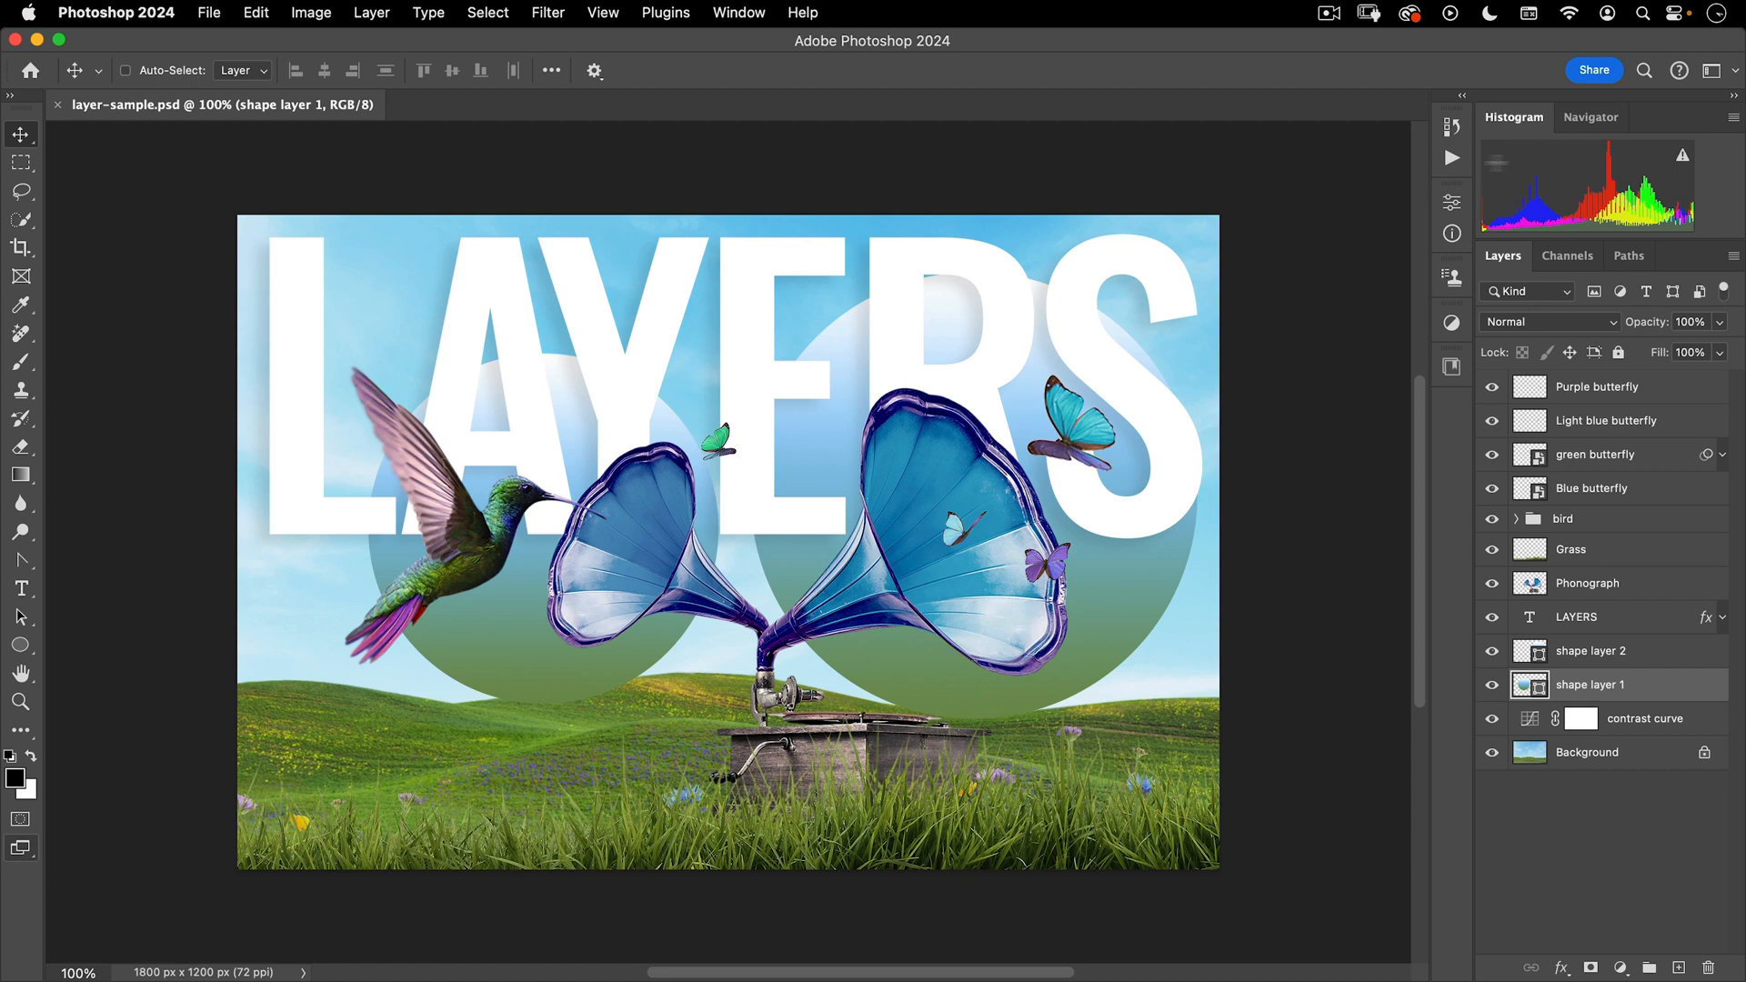
{"action": "left_click", "coordinate": [739, 12]}
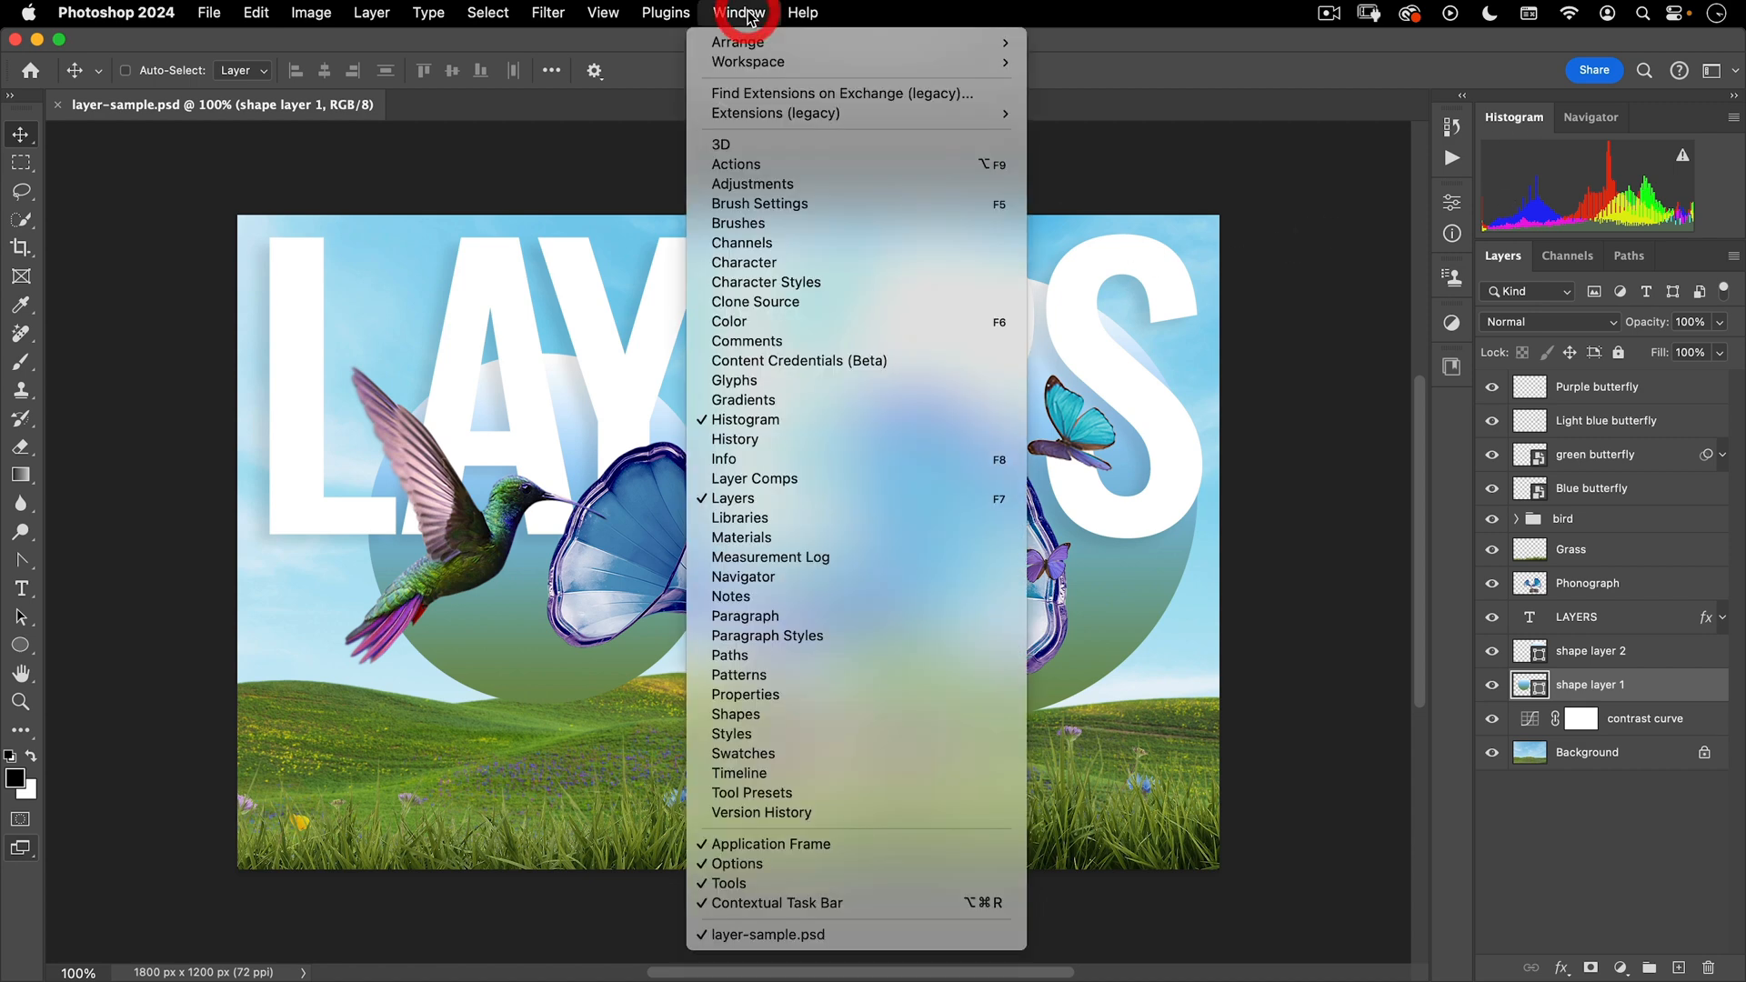
{"action": "mouse_move", "coordinate": [762, 321]}
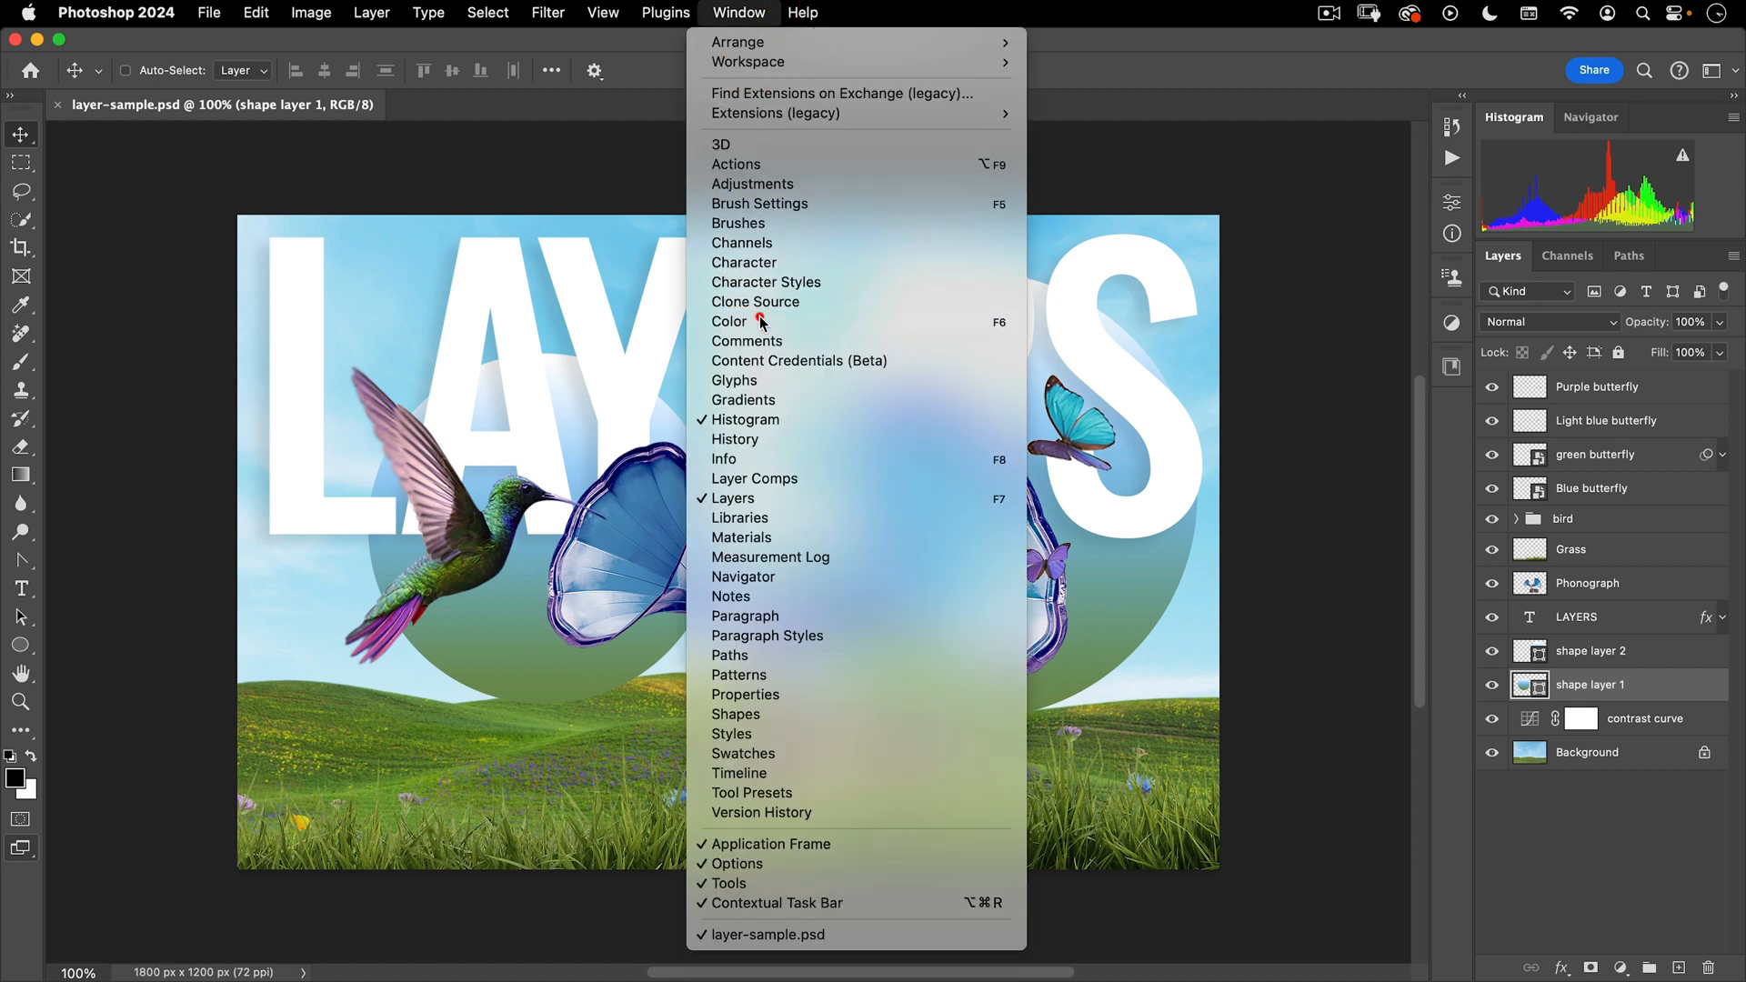
{"action": "left_click", "coordinate": [729, 322]}
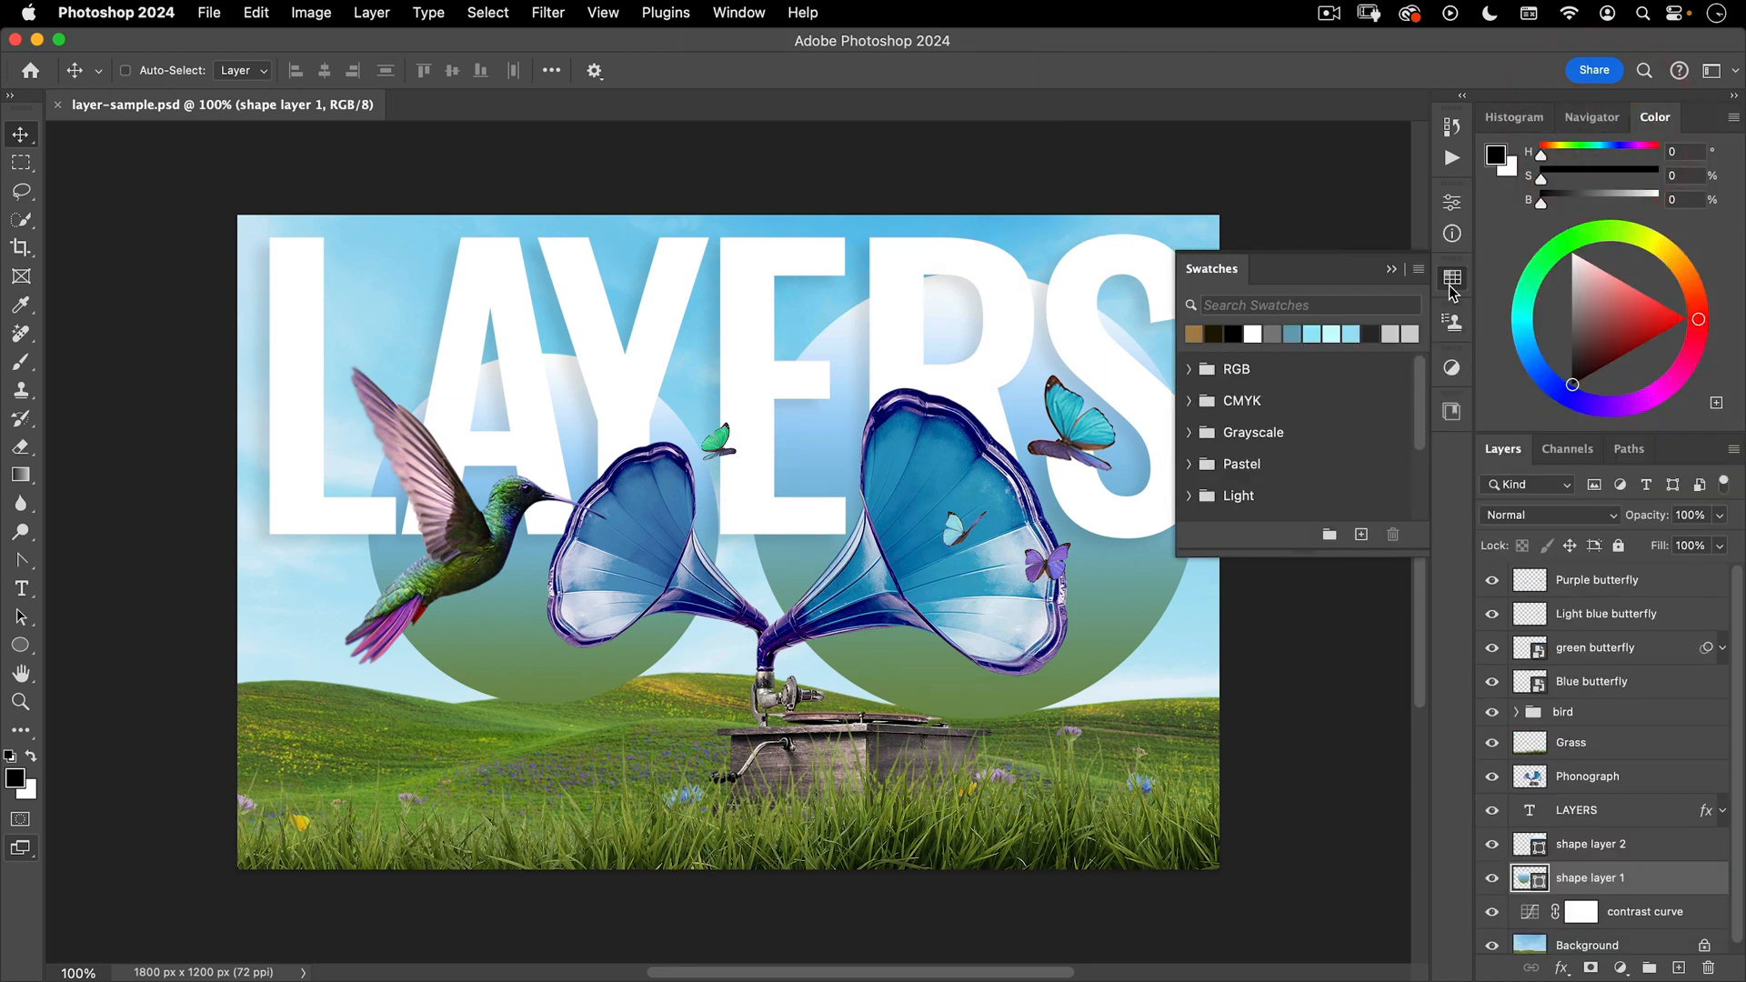
- Set the Color panel display to Color Wheel after trying Hue Cube
{"action": "left_click", "coordinate": [1733, 115]}
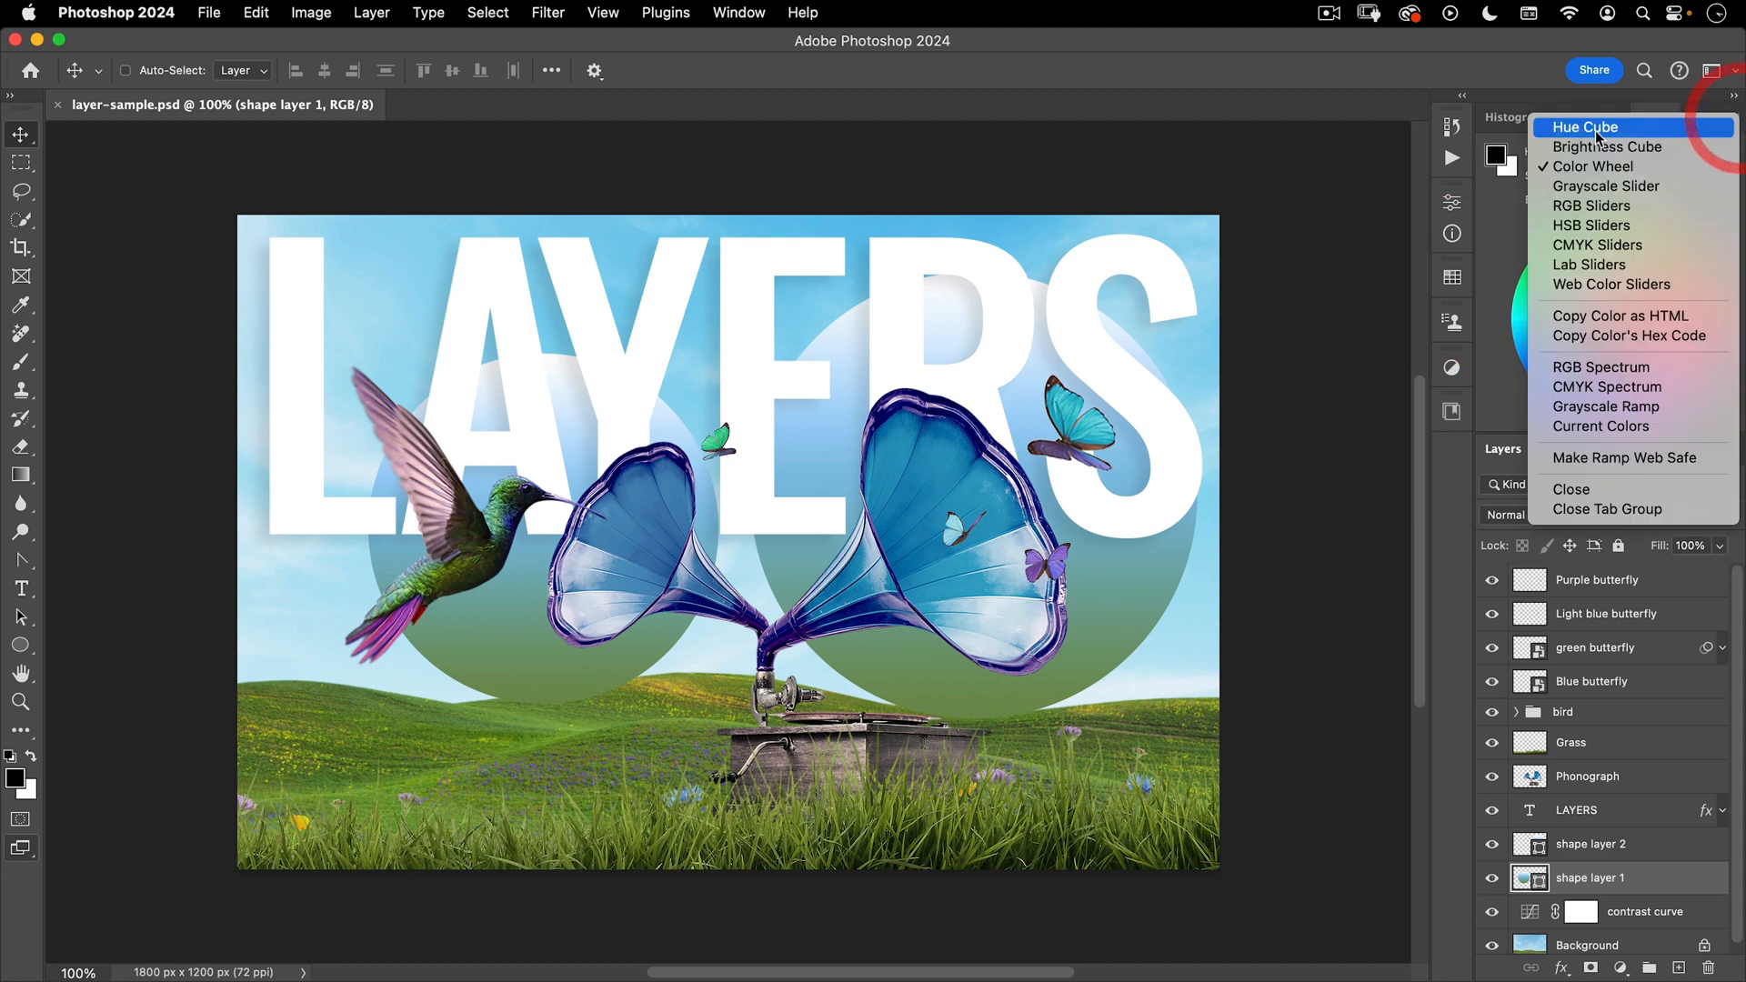
{"action": "left_click", "coordinate": [1586, 127]}
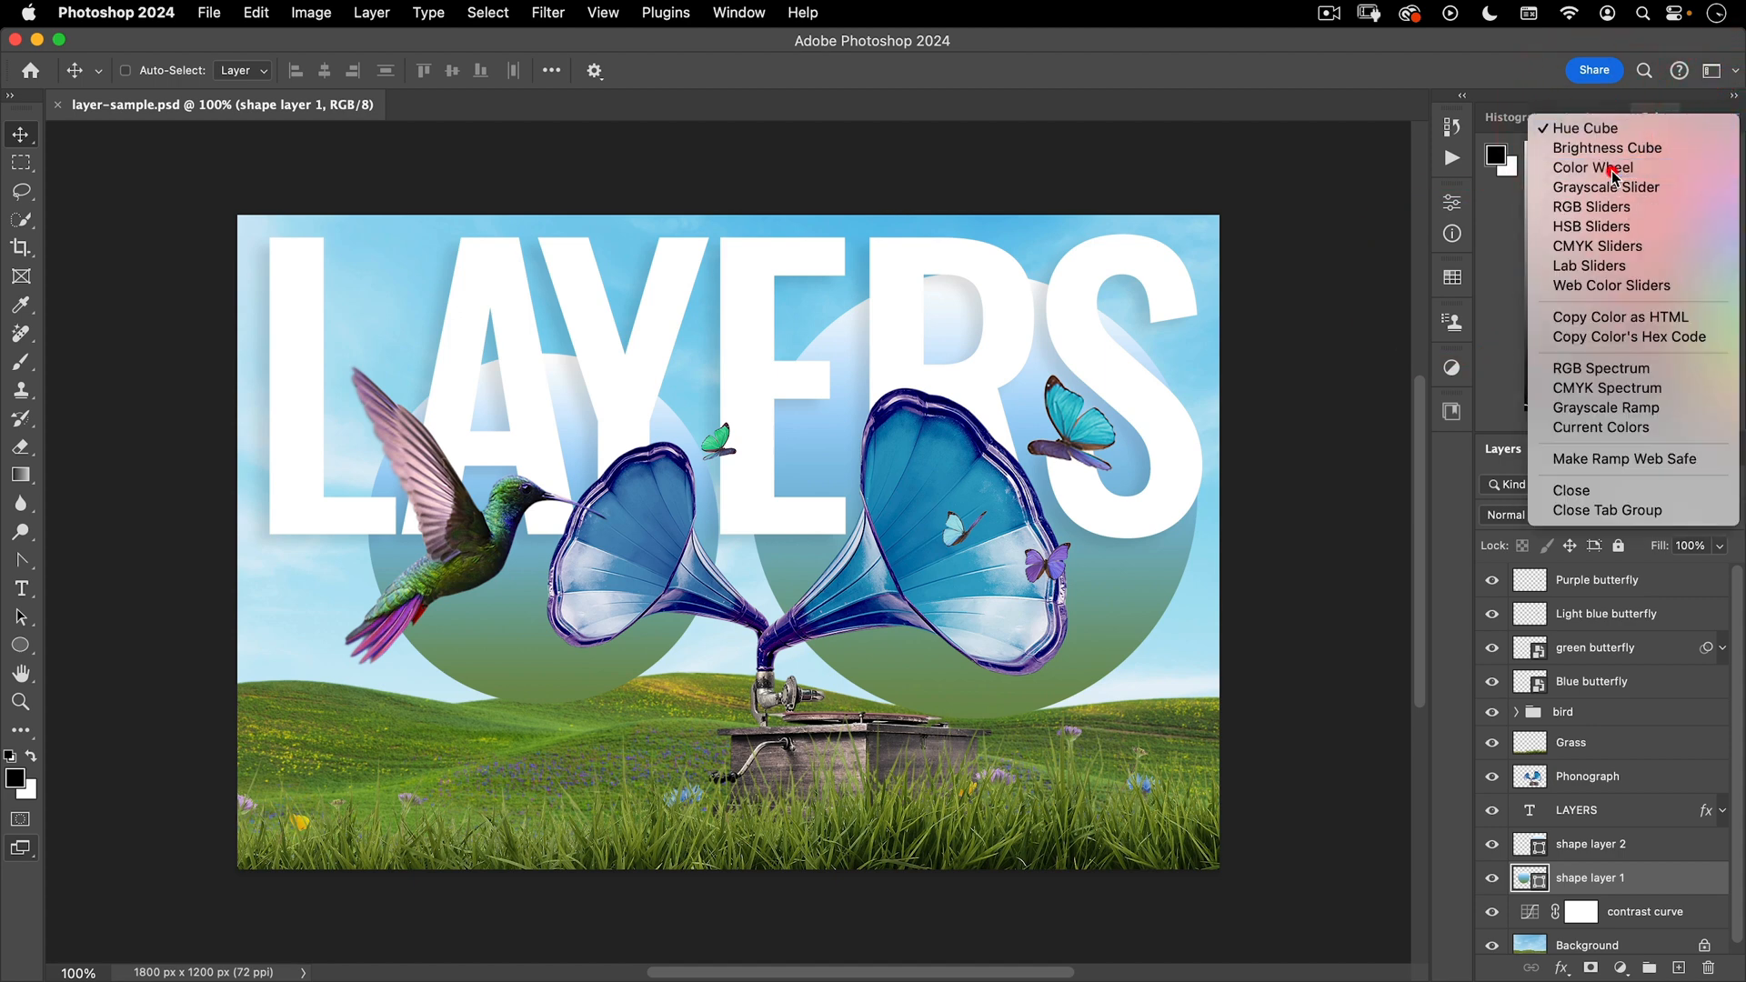
{"action": "left_click", "coordinate": [1591, 167]}
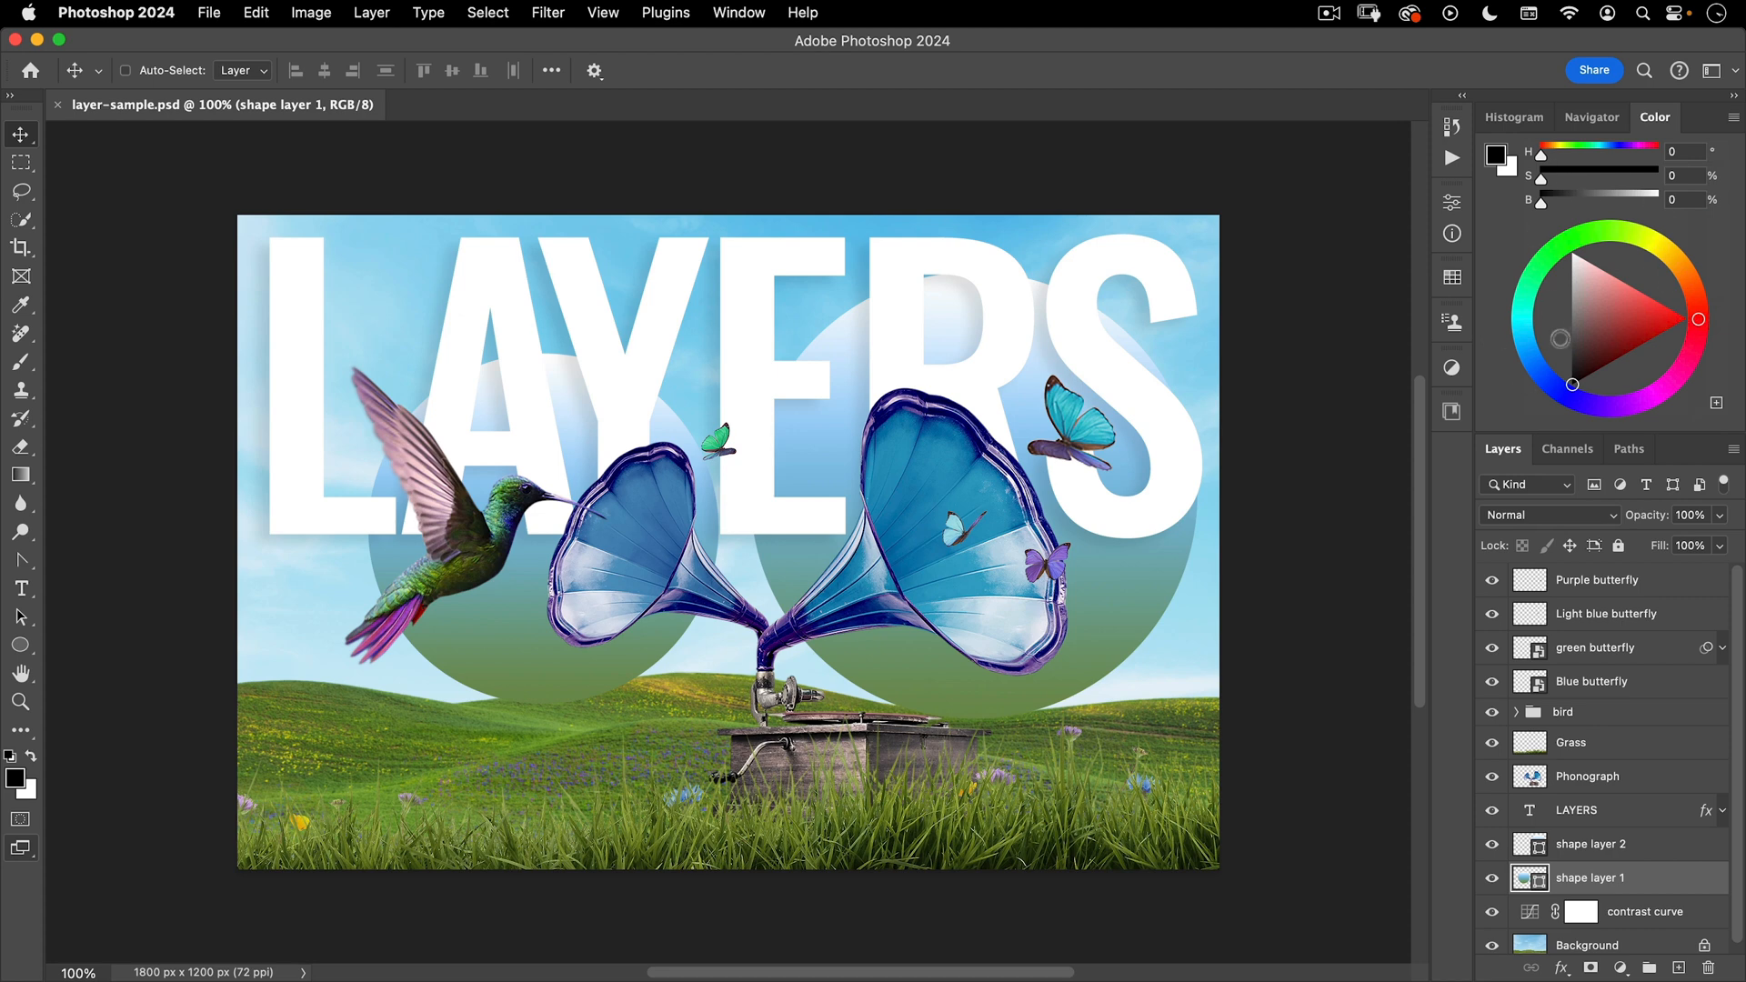
{"action": "left_click", "coordinate": [1568, 358]}
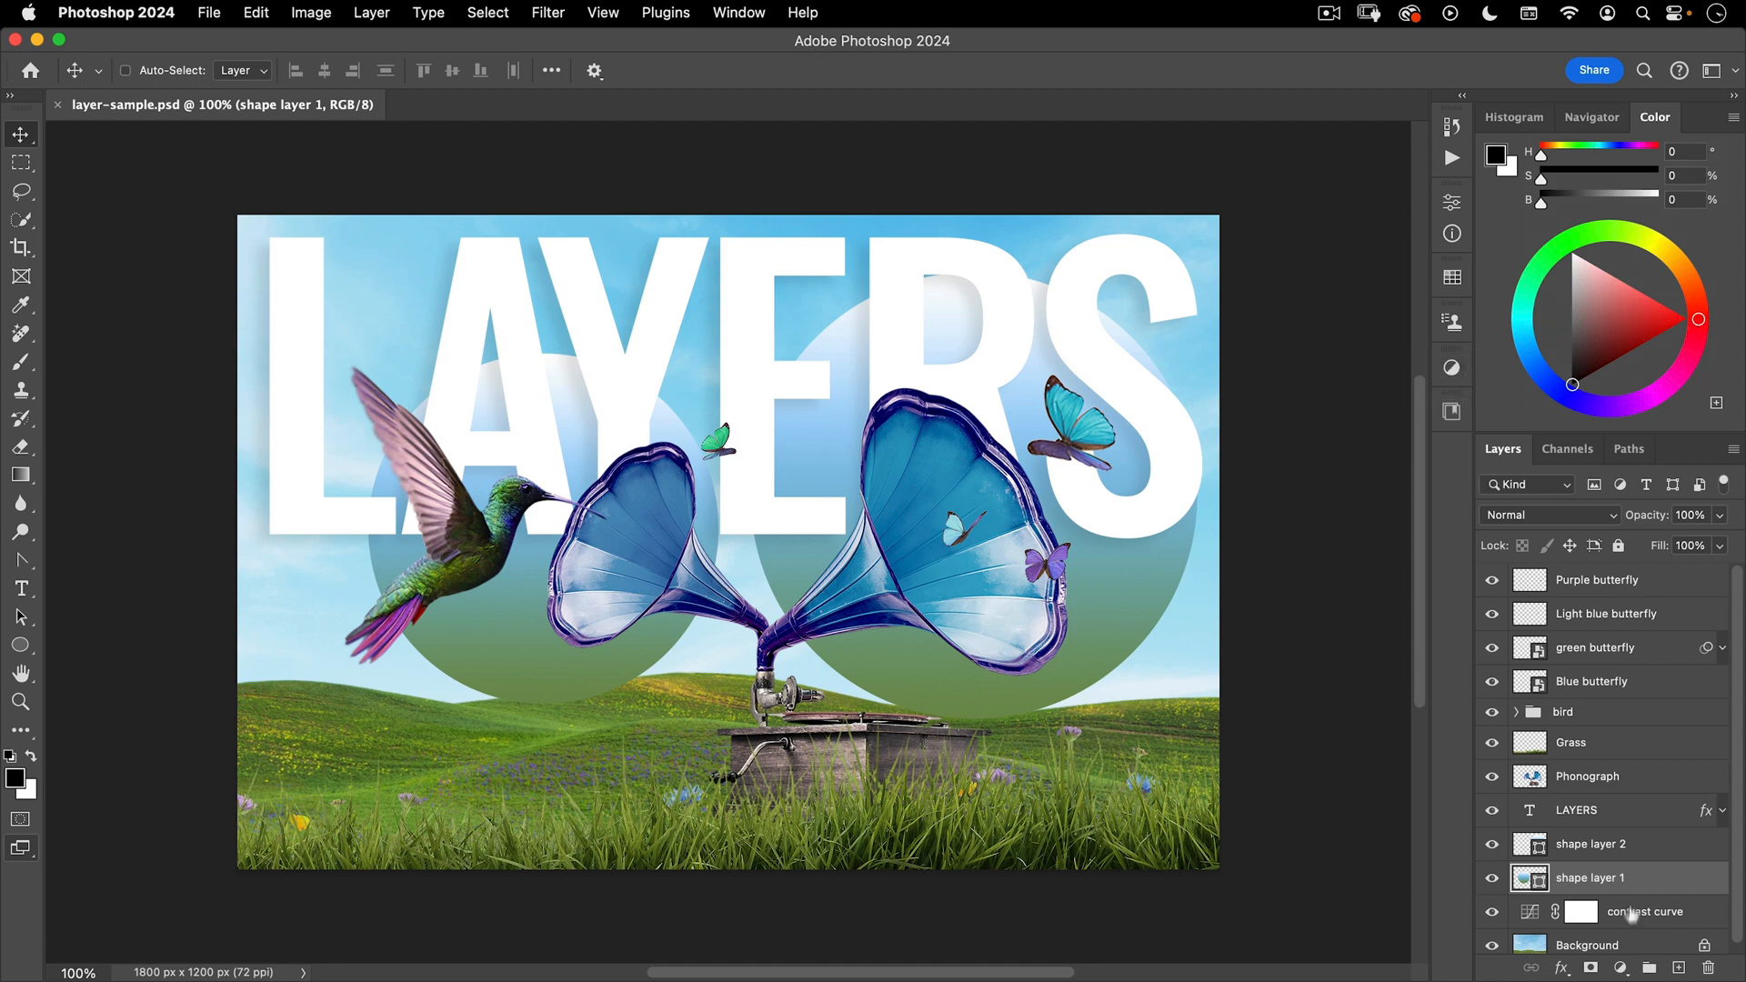
{"action": "mouse_move", "coordinate": [1631, 943]}
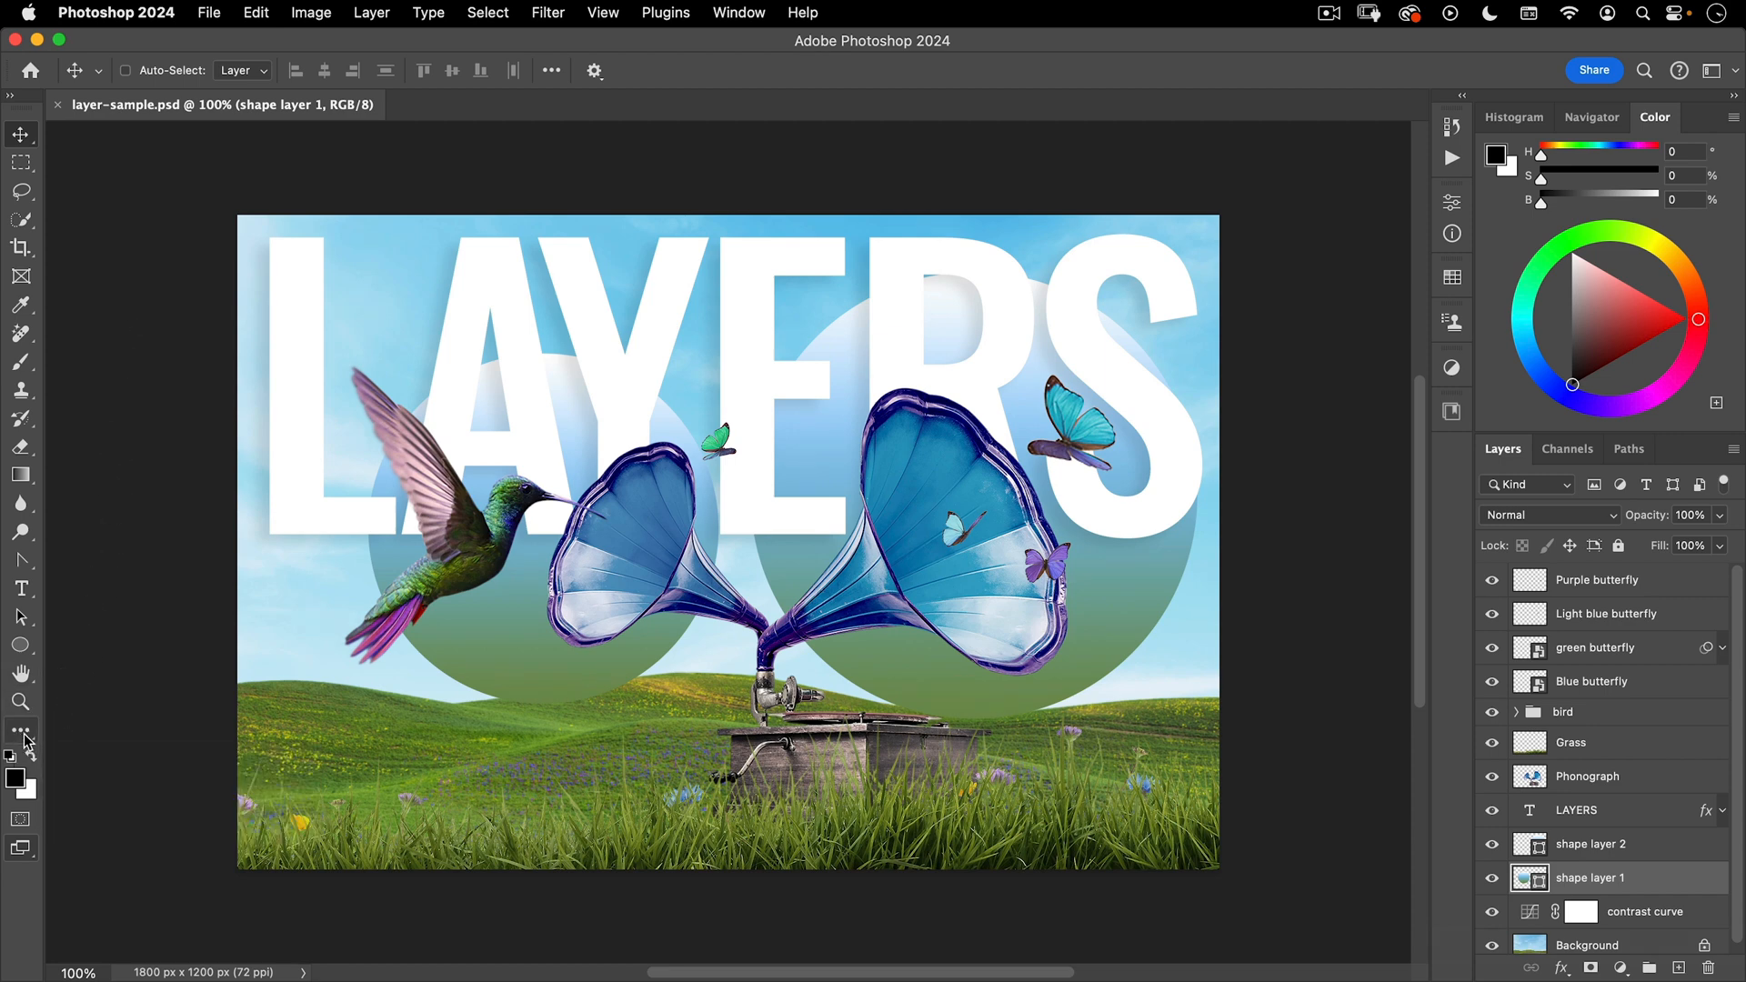
{"action": "mouse_move", "coordinate": [20, 731]}
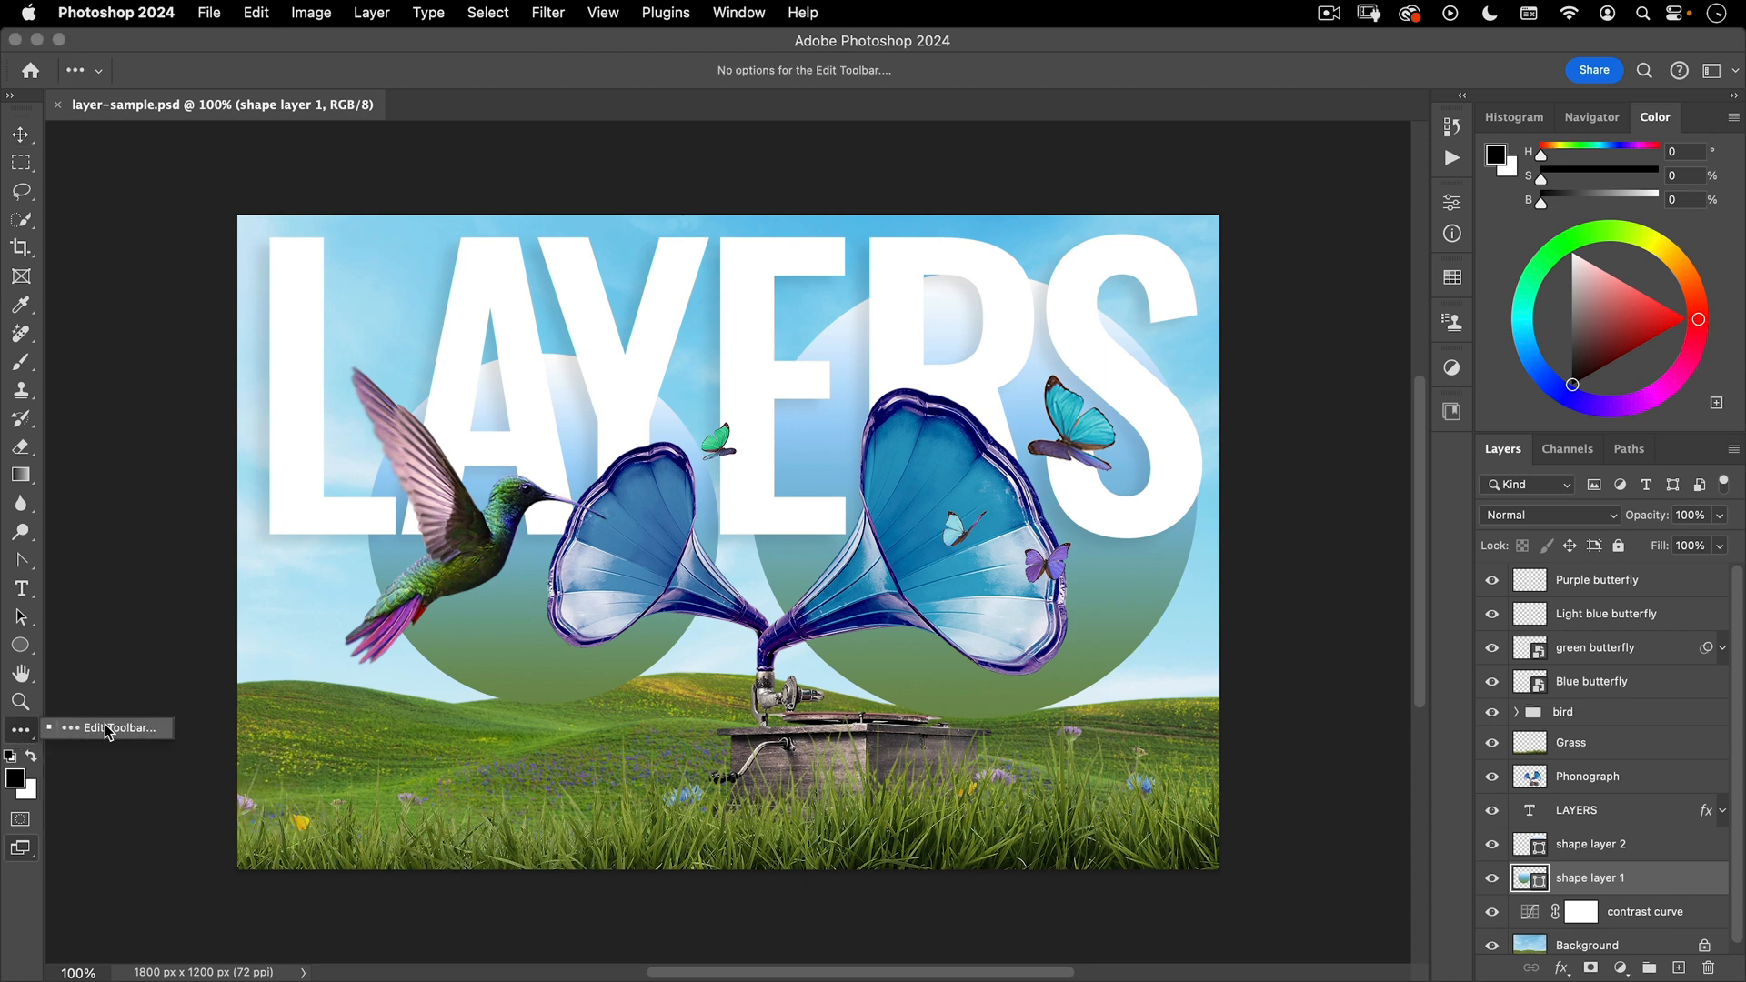
- Open Customize Toolbar and enable Disable Shortcuts for Hidden Toolbar Extras
{"action": "left_click", "coordinate": [120, 728]}
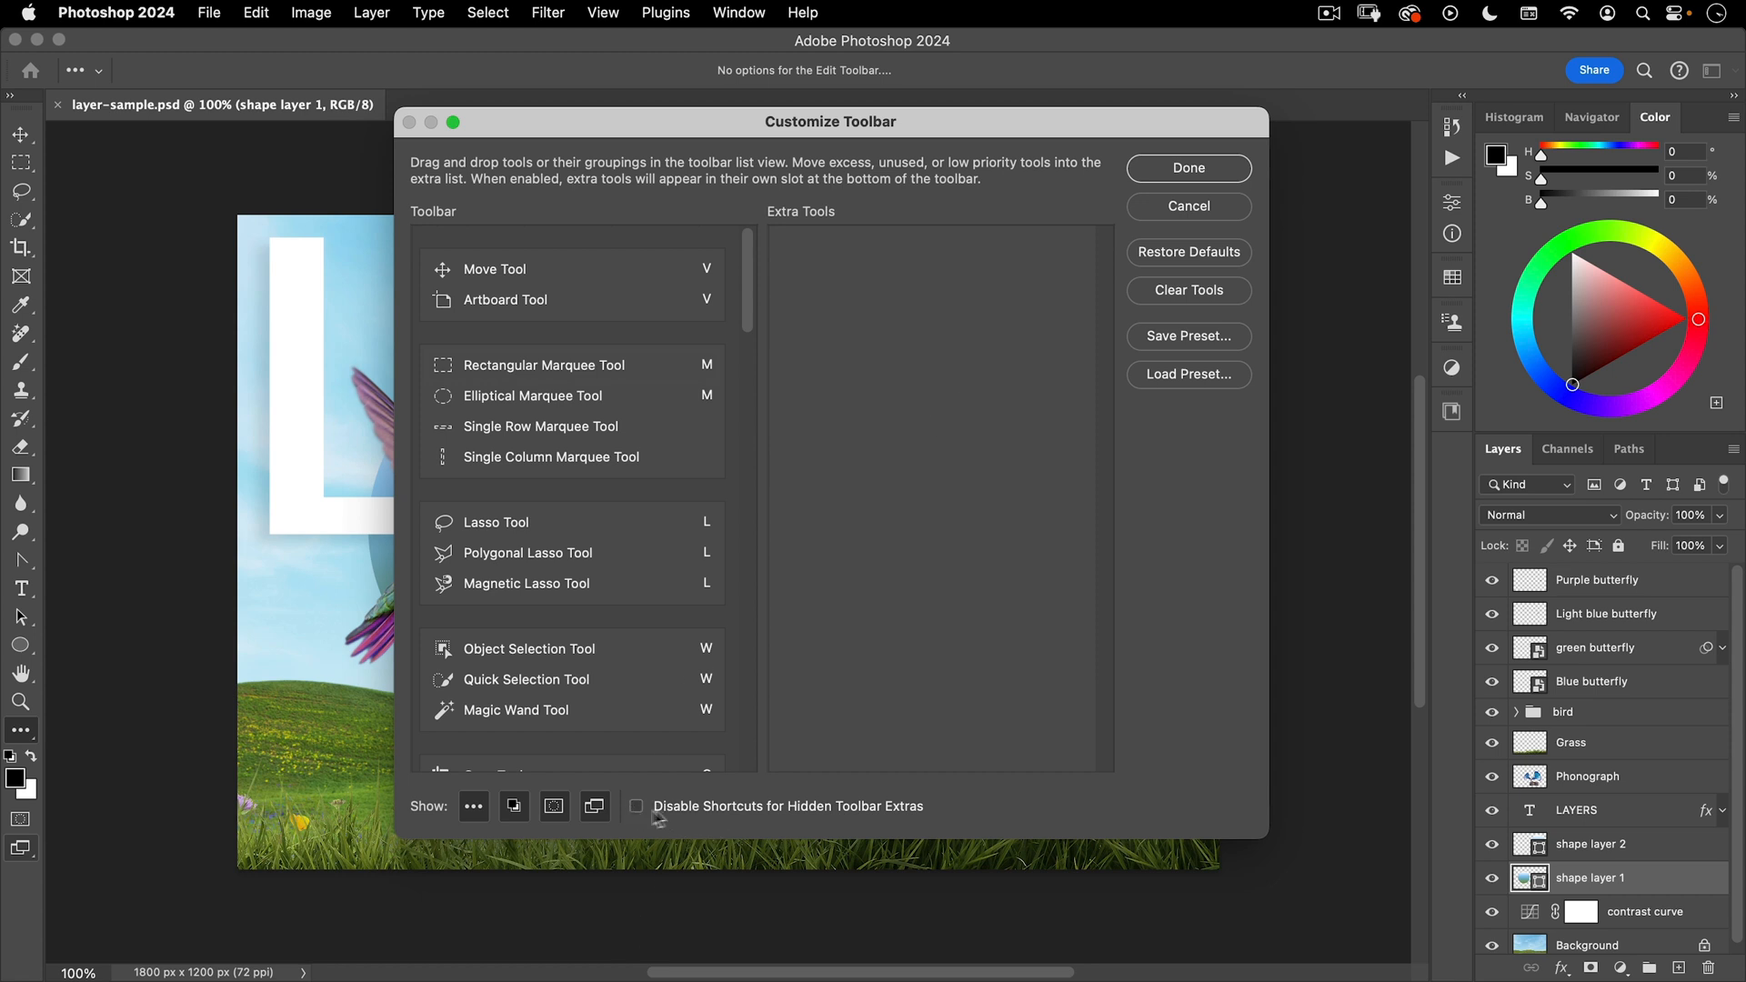
{"action": "left_click", "coordinate": [636, 805]}
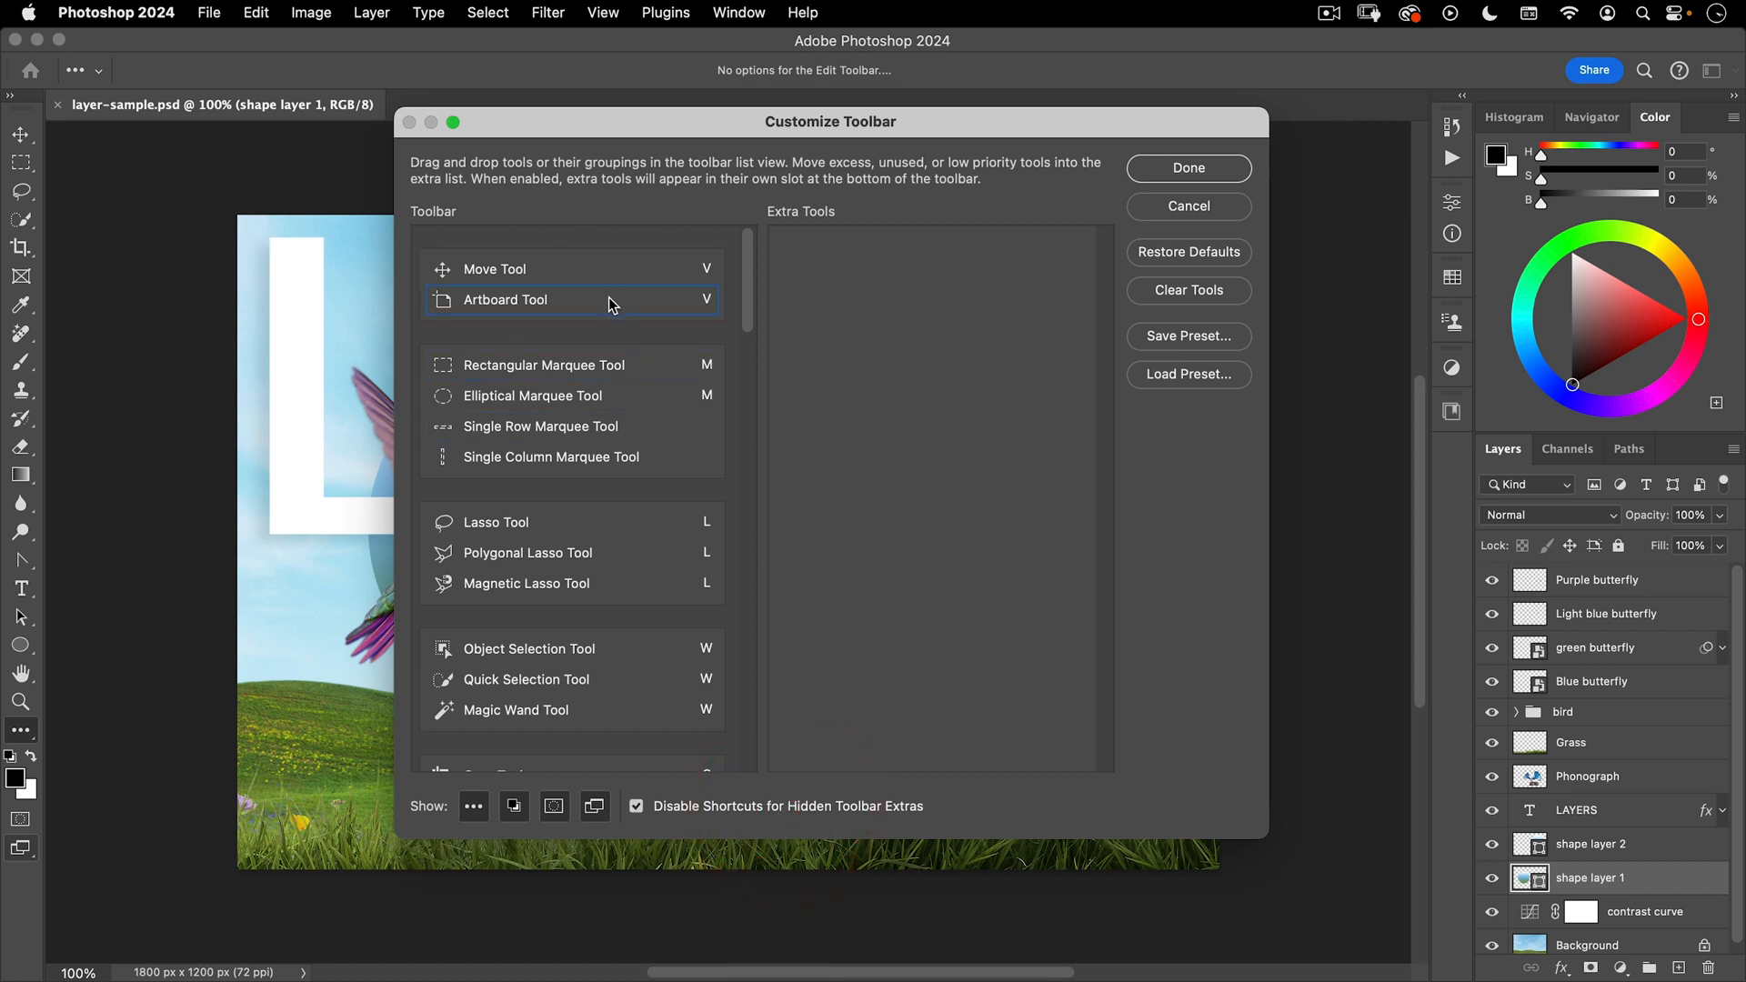
{"action": "mouse_move", "coordinate": [609, 303]}
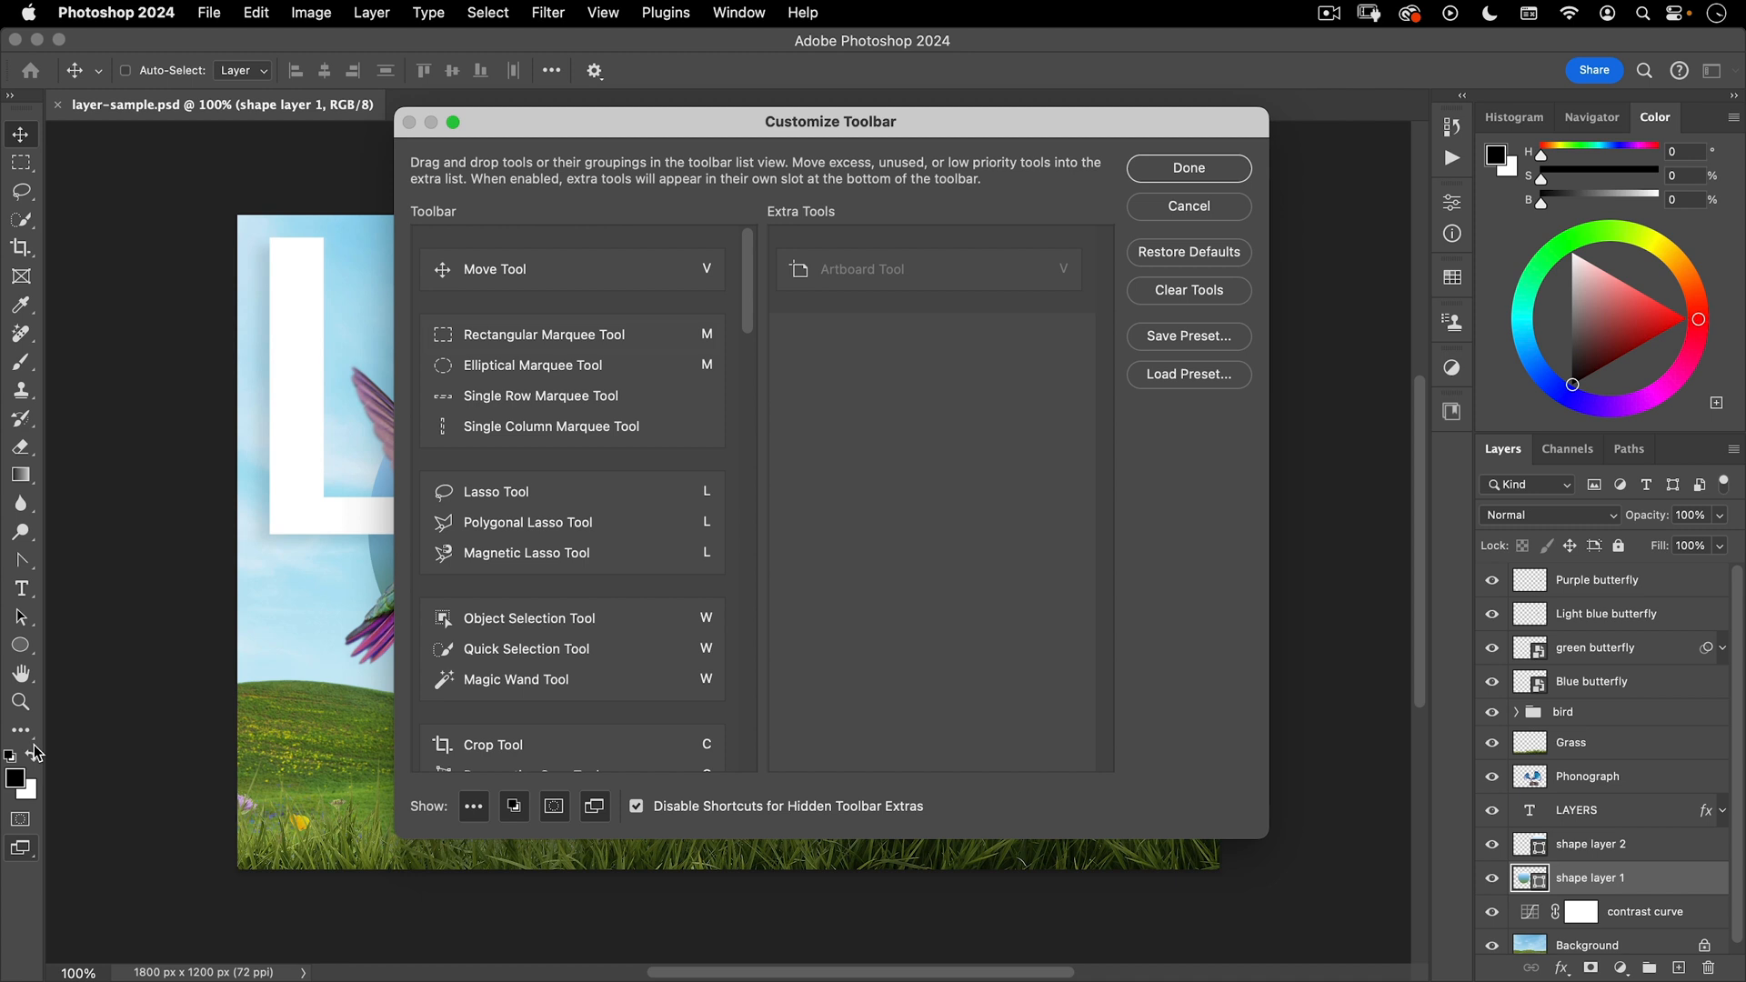
- Move Single Row/Column Marquee, Polygonal Lasso, Content-Aware Move and Background Eraser into Extra Tools
{"action": "left_click", "coordinate": [550, 426]}
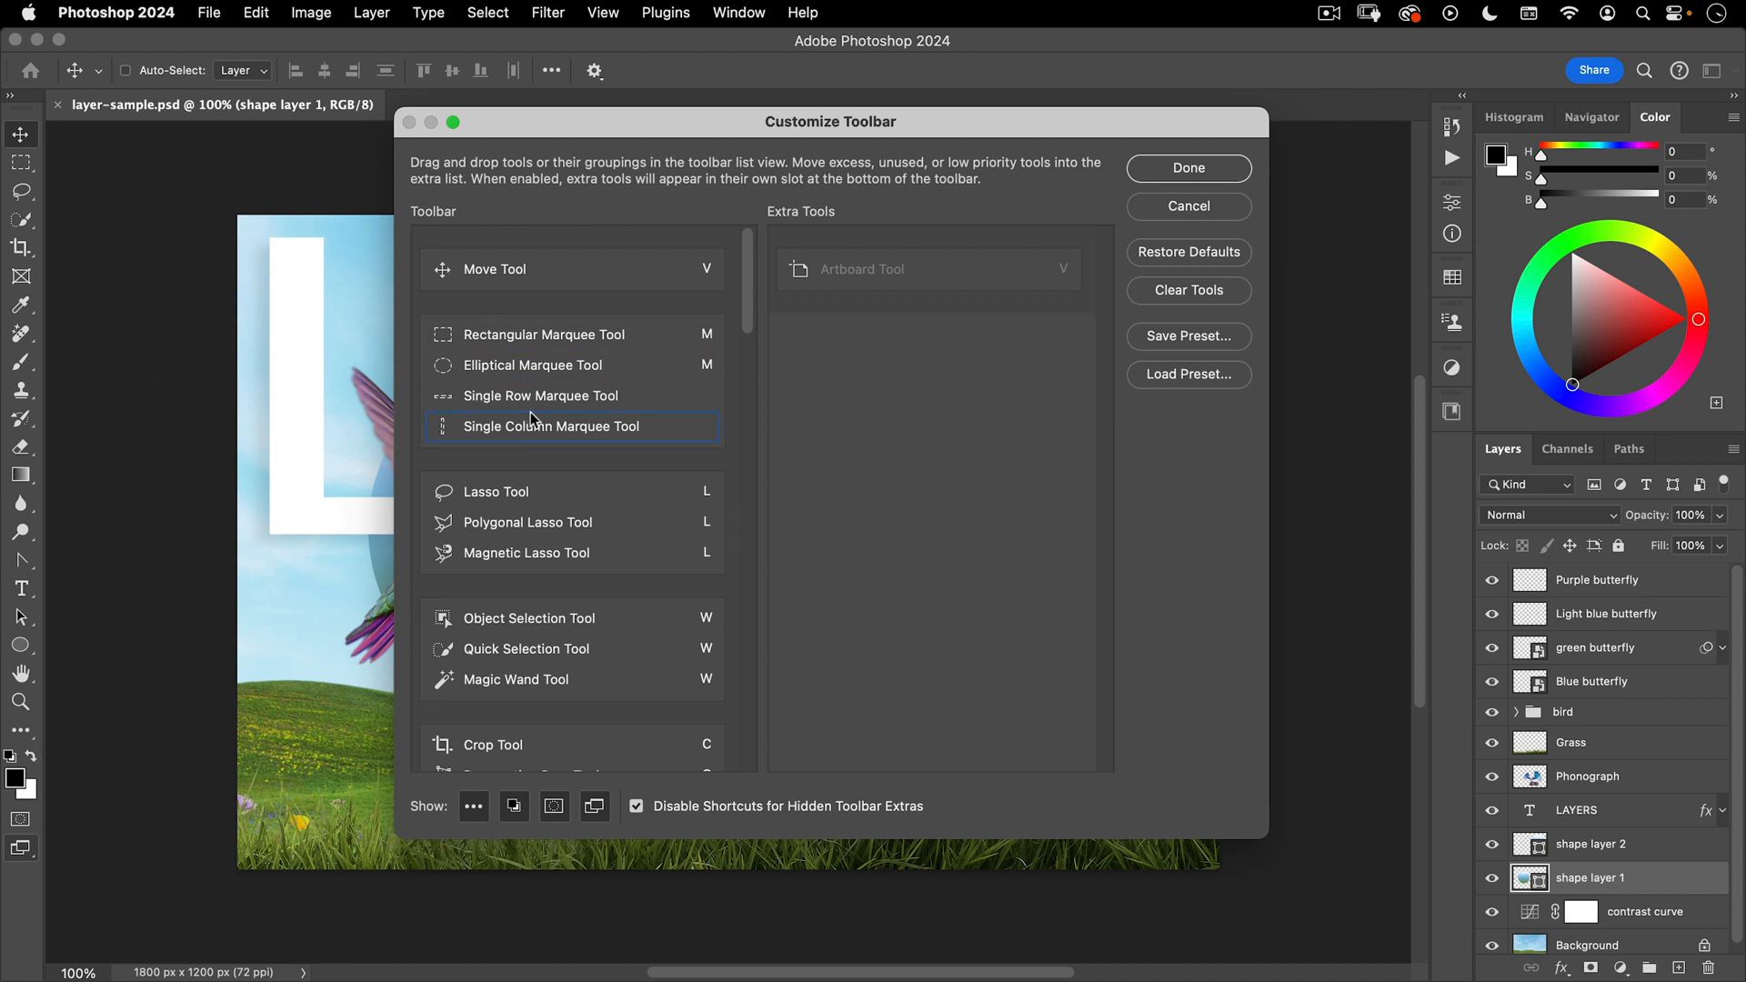
{"action": "left_click_drag", "start_coordinate": [540, 395], "coordinate": [897, 333]}
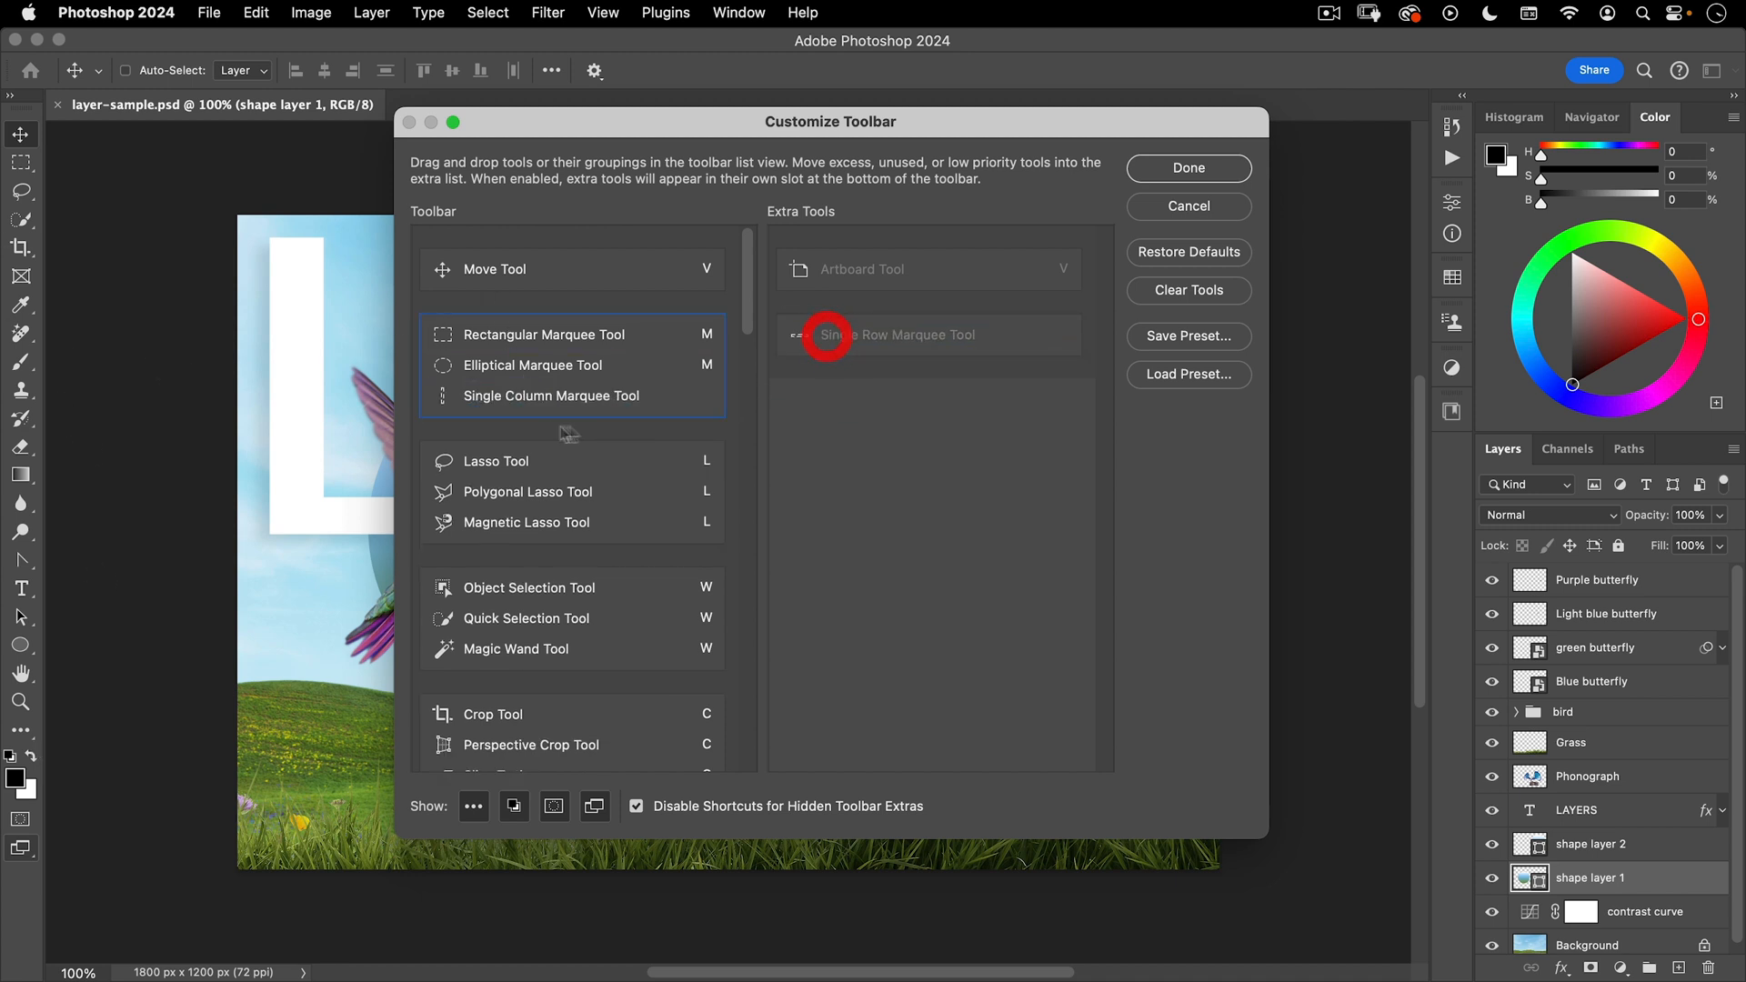
{"action": "left_click_drag", "start_coordinate": [551, 395], "coordinate": [907, 366]}
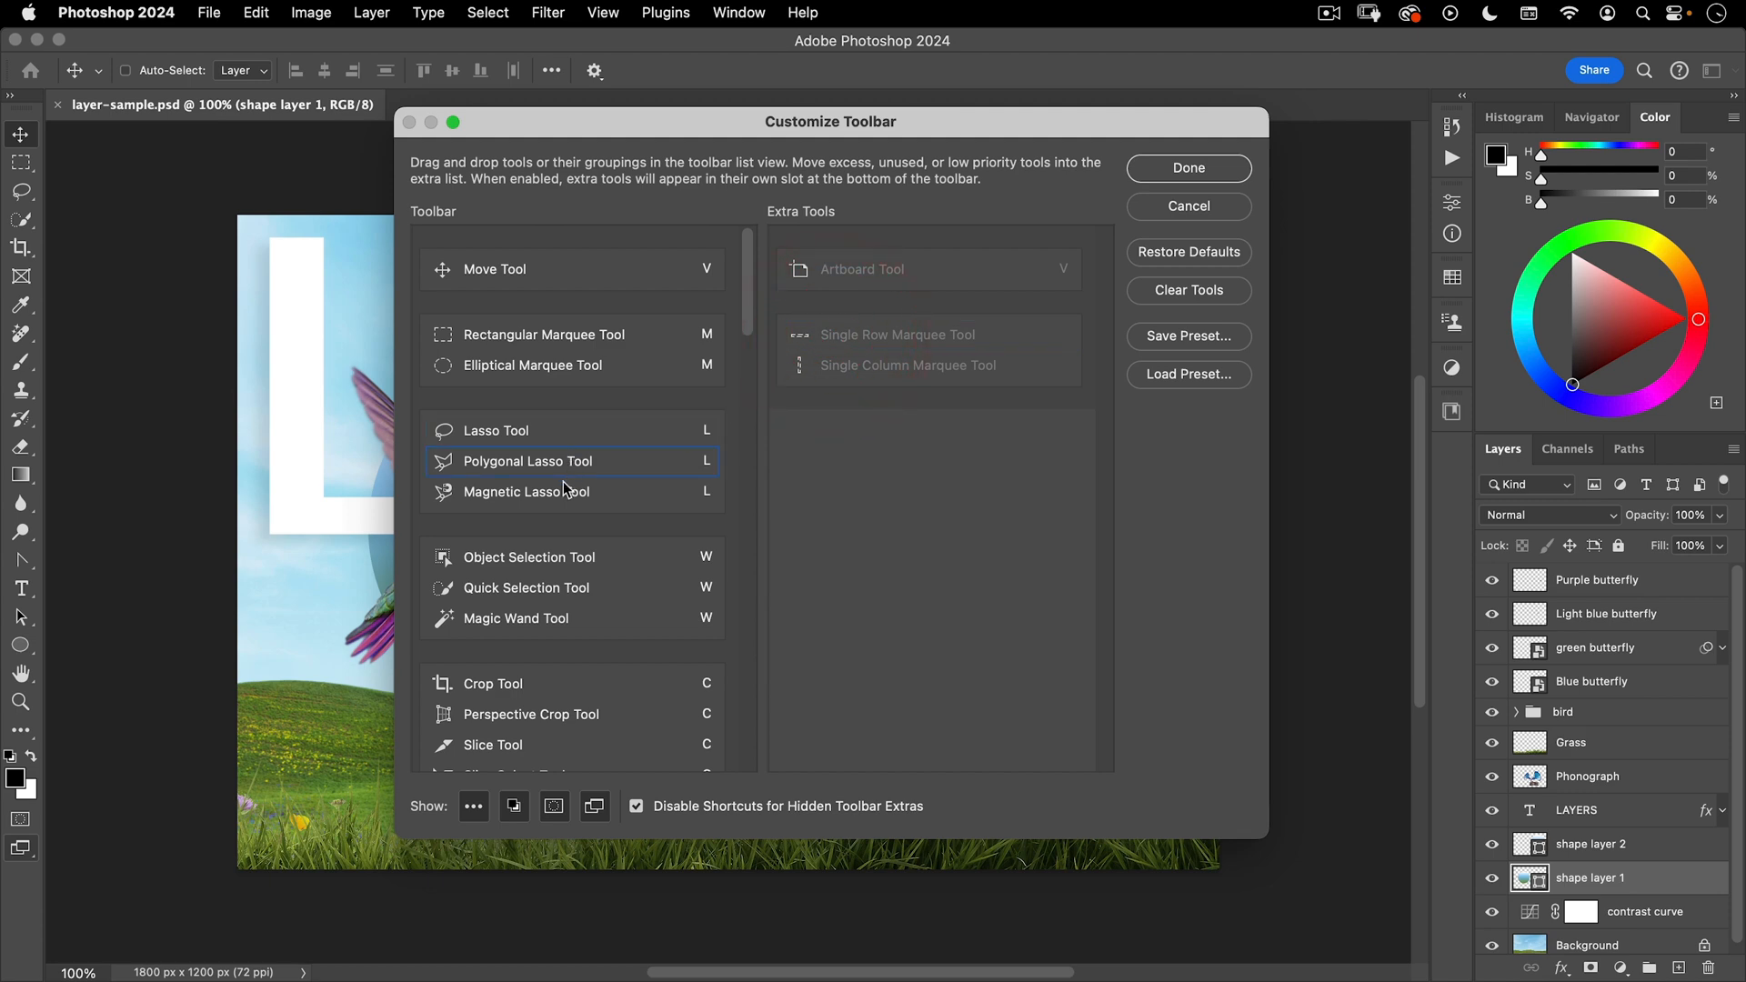
{"action": "left_click_drag", "start_coordinate": [527, 461], "coordinate": [884, 461]}
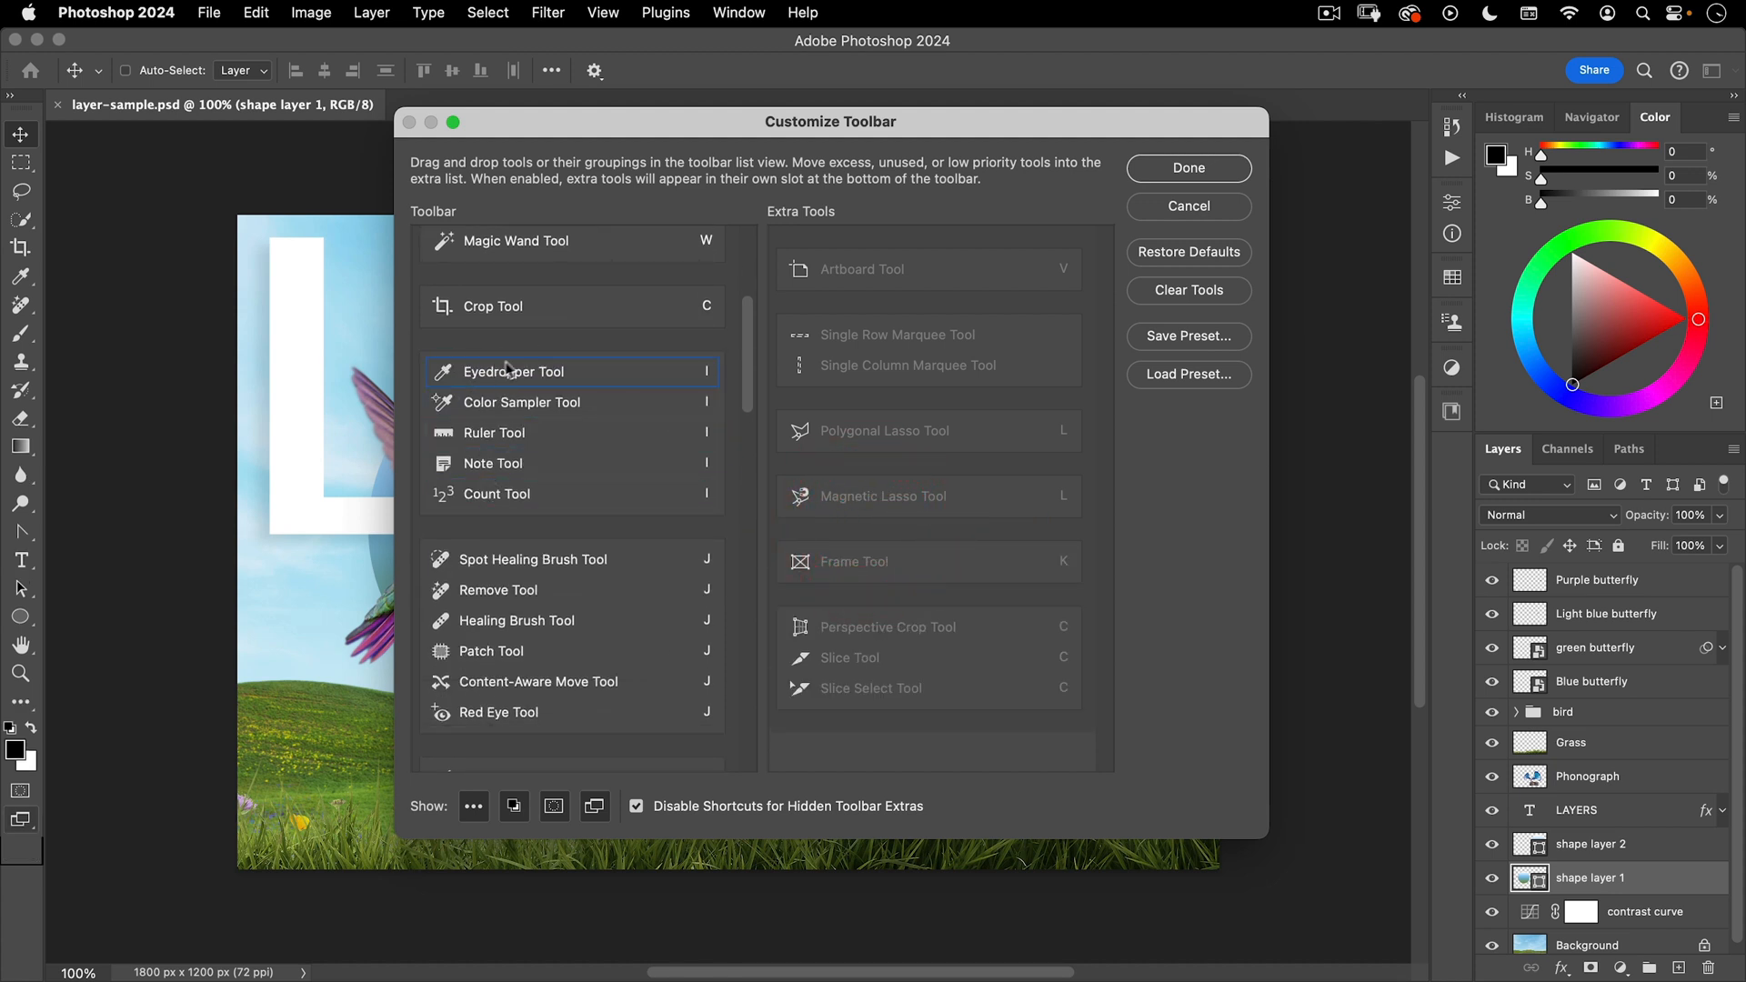
{"action": "left_click", "coordinate": [496, 492]}
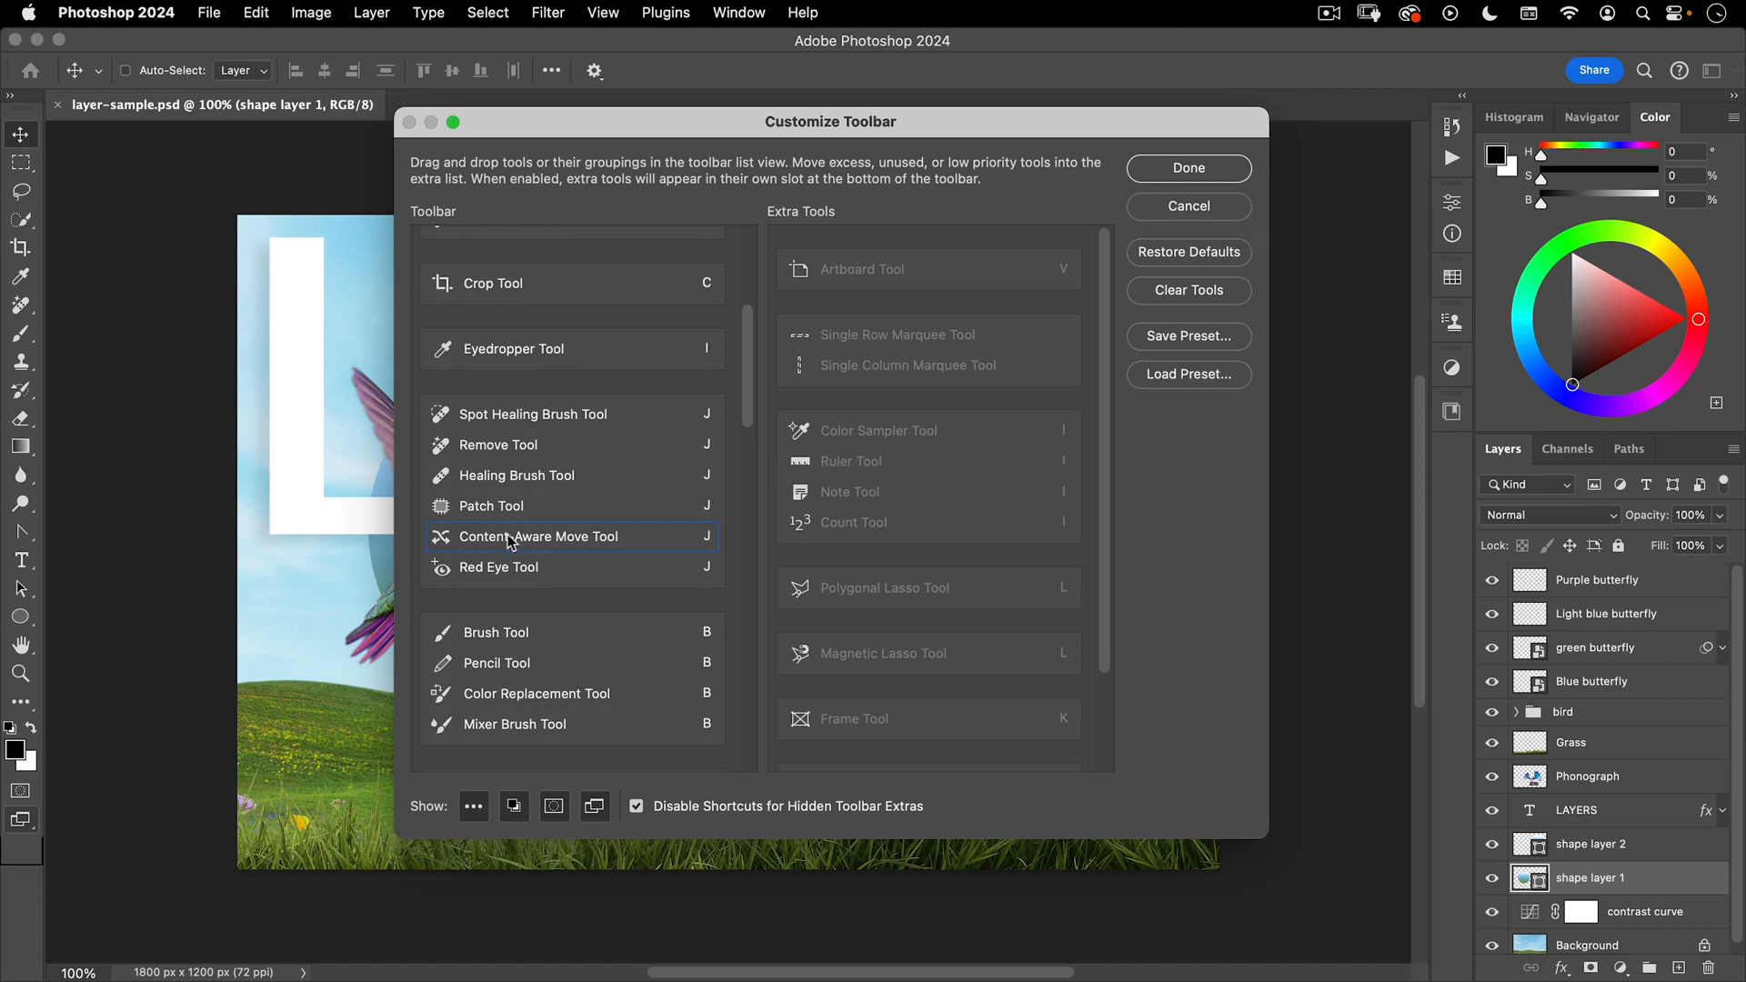
{"action": "left_click_drag", "start_coordinate": [540, 536], "coordinate": [846, 588]}
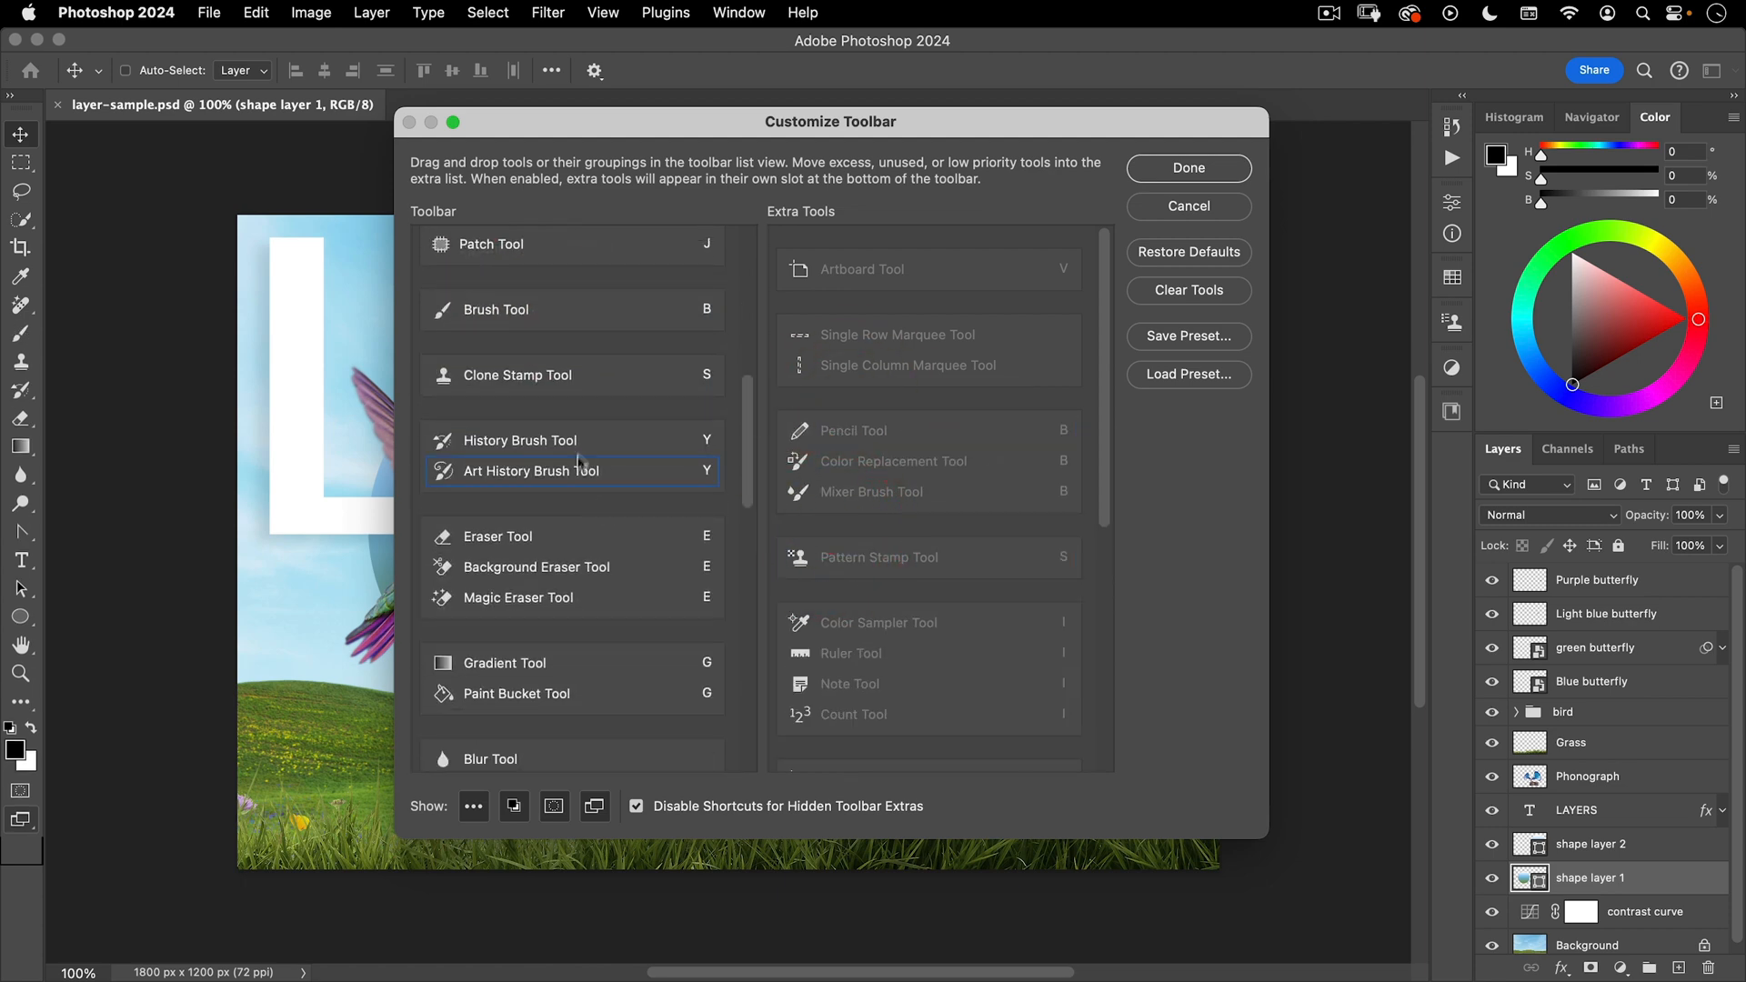
{"action": "mouse_move", "coordinate": [512, 479]}
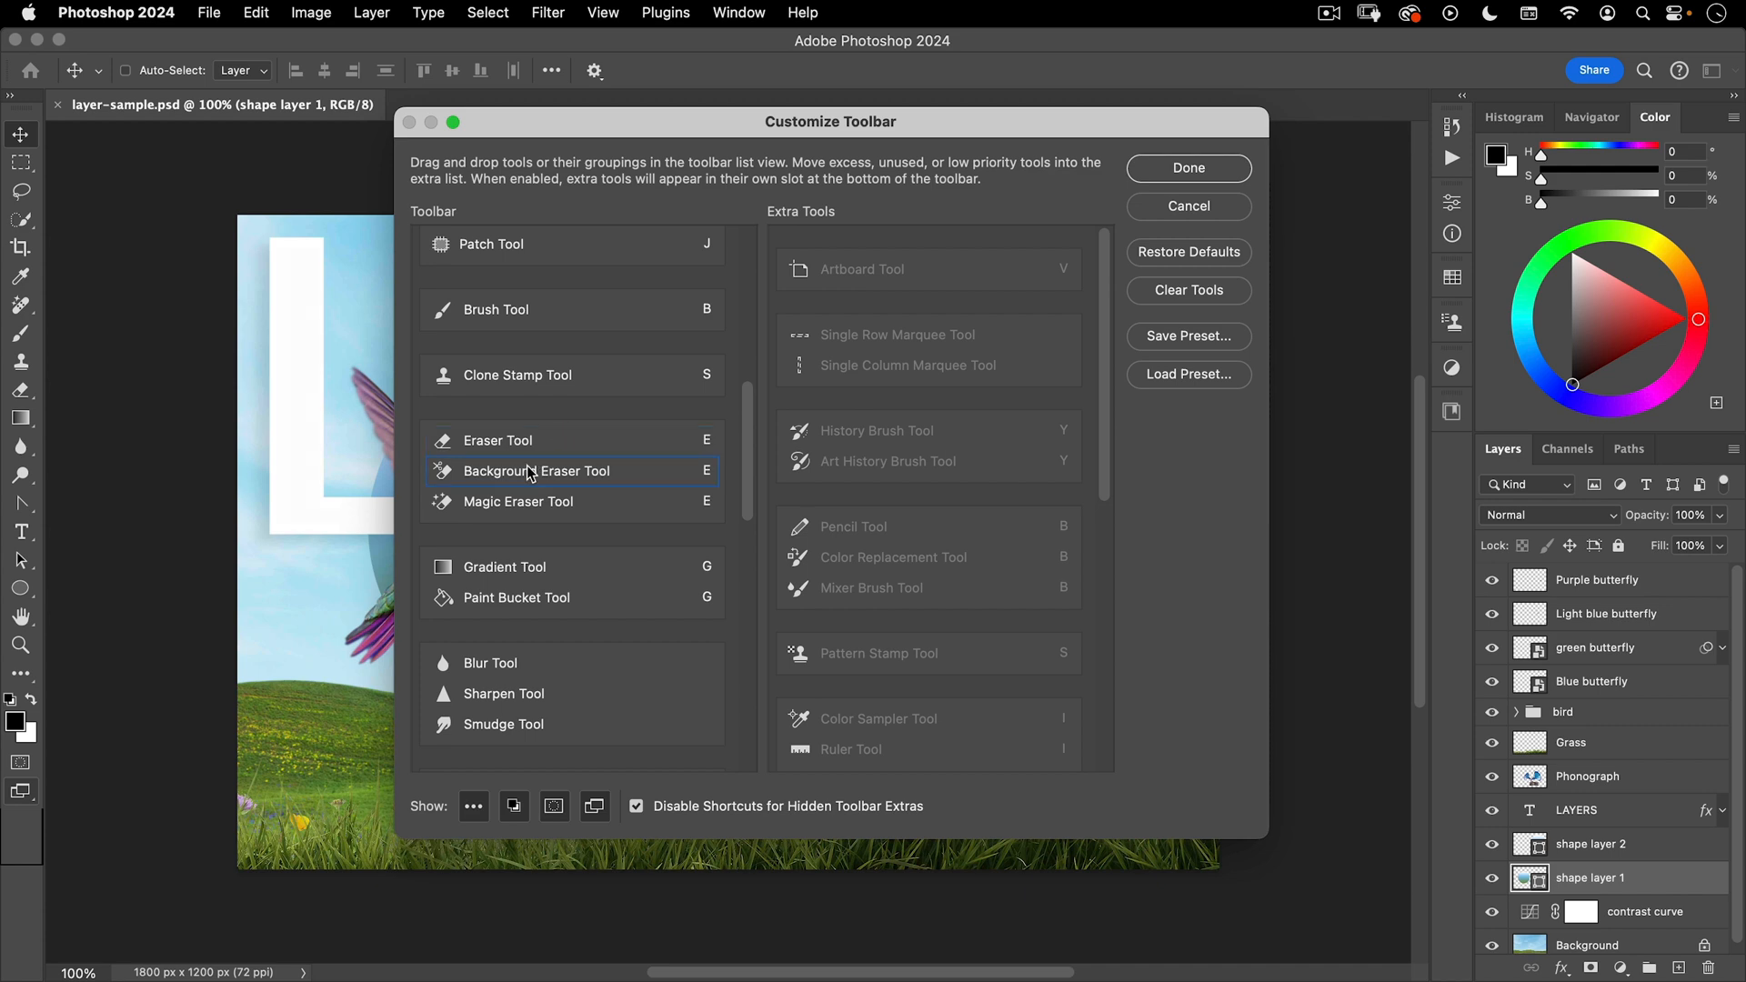
{"action": "left_click_drag", "start_coordinate": [535, 470], "coordinate": [928, 431]}
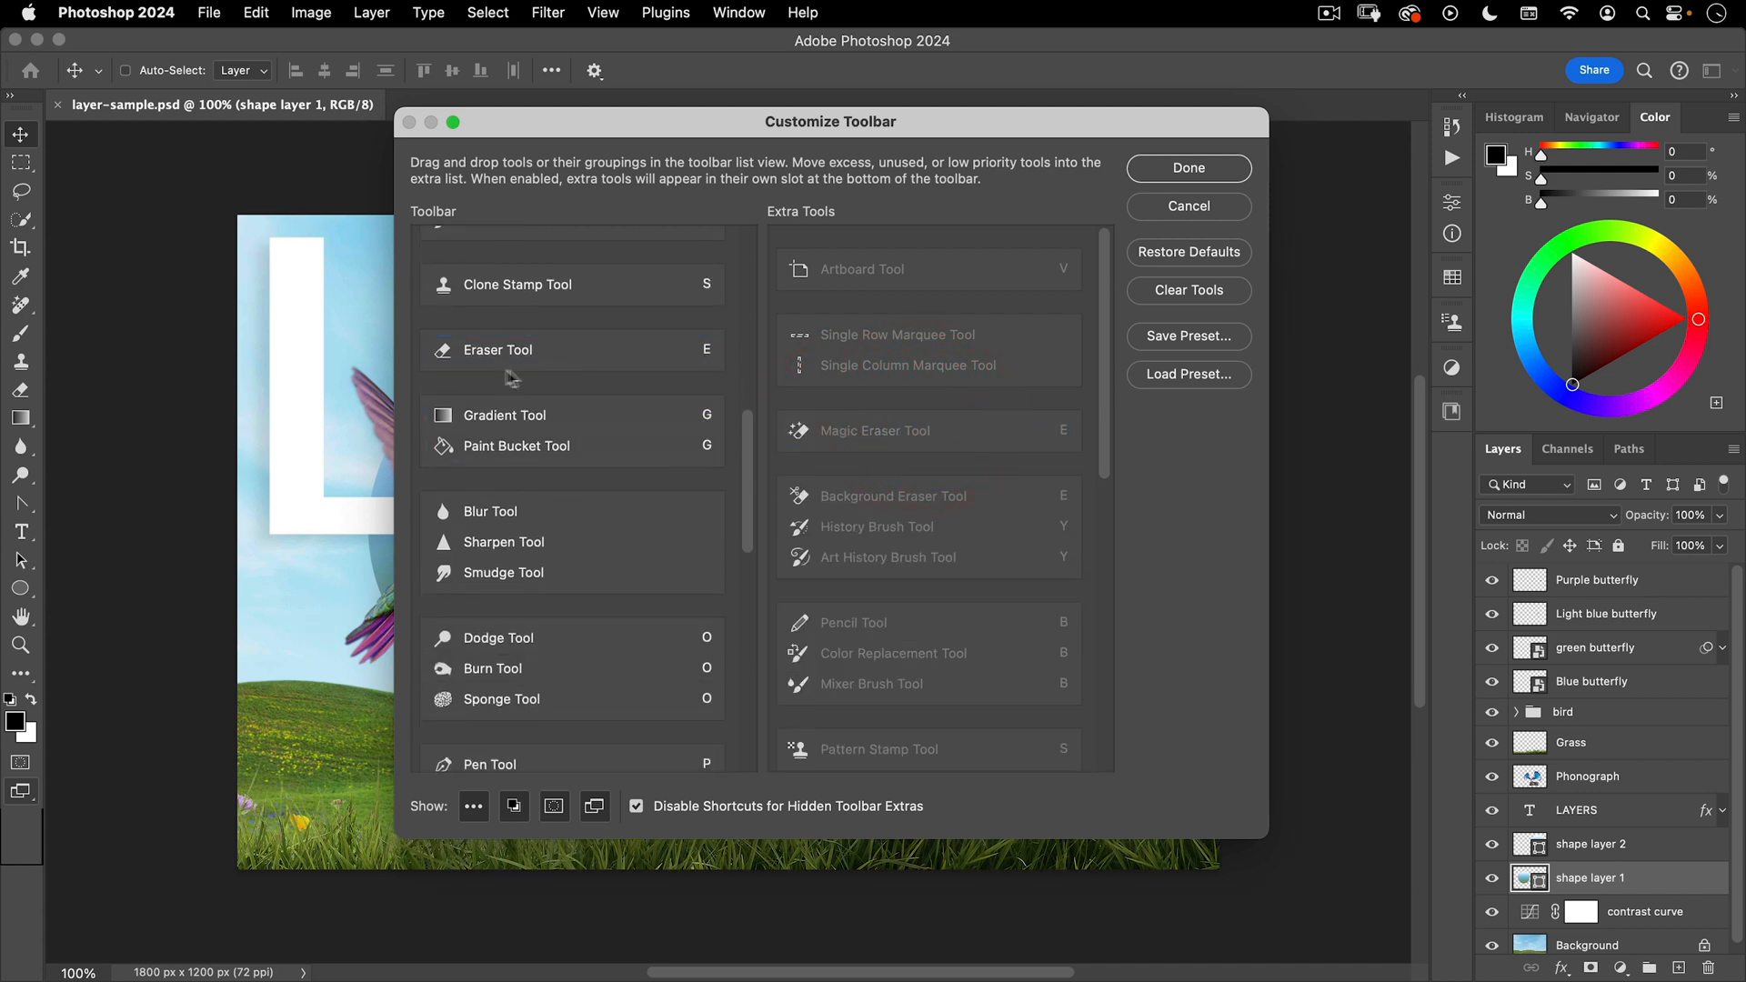
{"action": "left_click", "coordinate": [515, 445]}
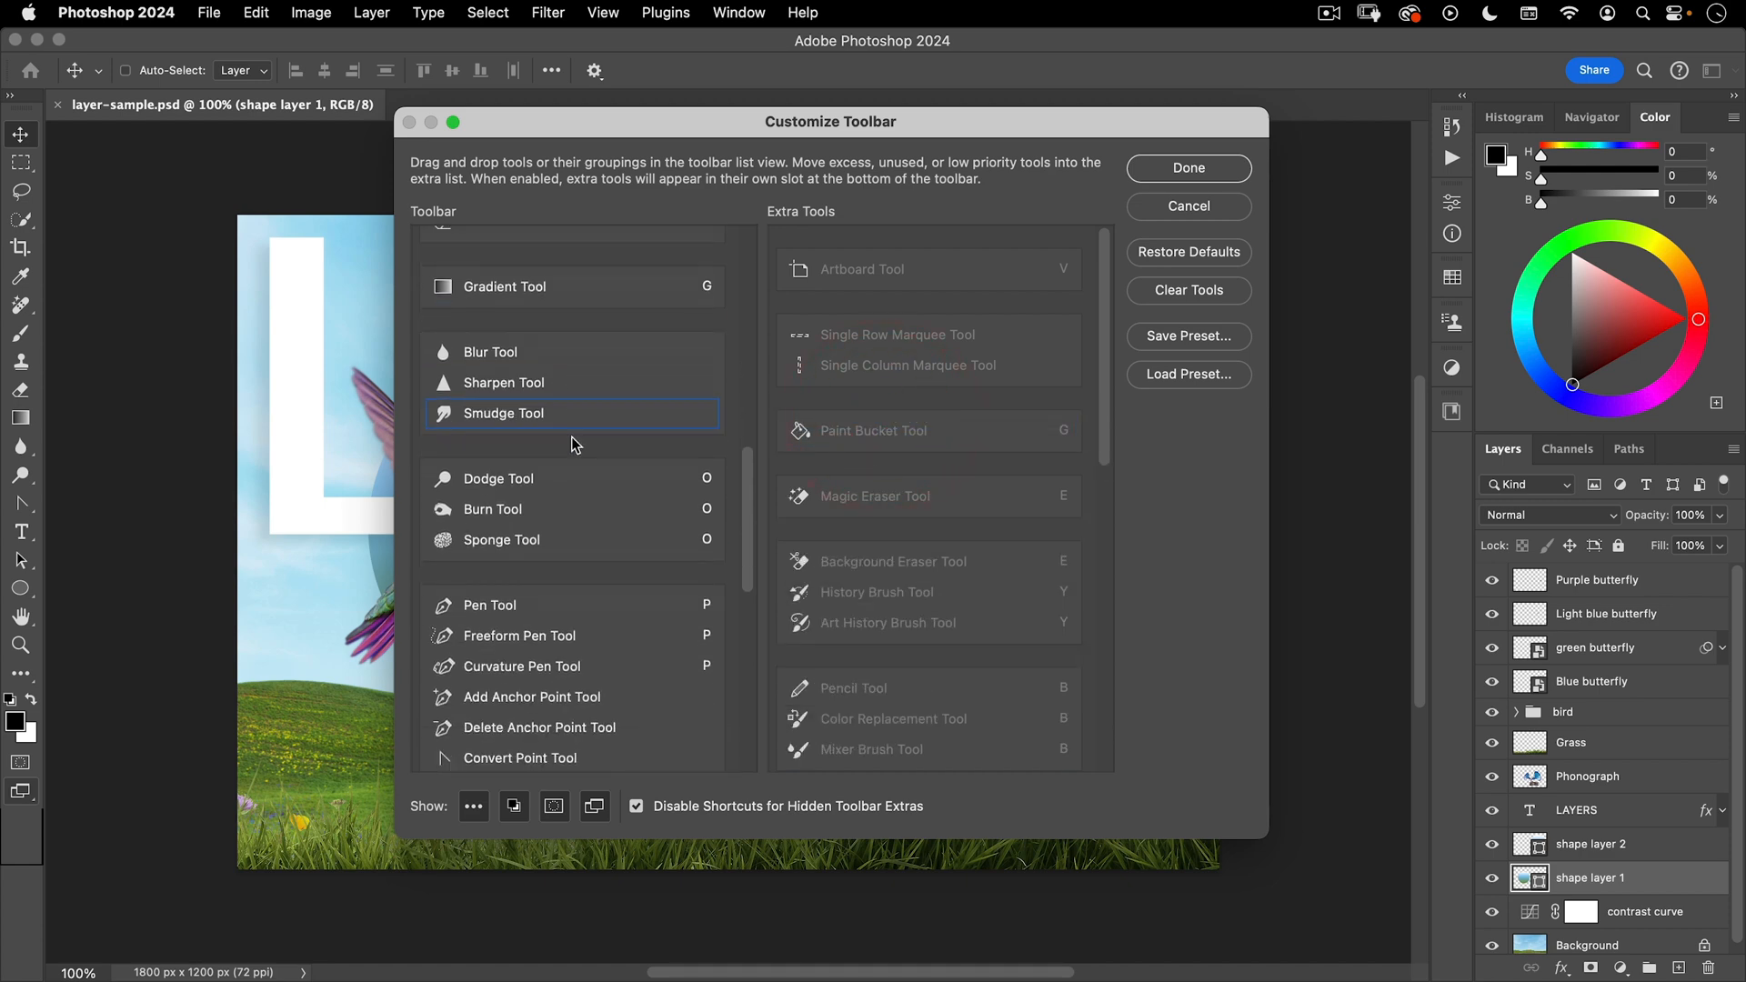
- Scroll the Toolbar list down to reach the pen, anchor point and type tools
{"action": "scroll", "scroll_direction": "down", "scroll_amount": 3}
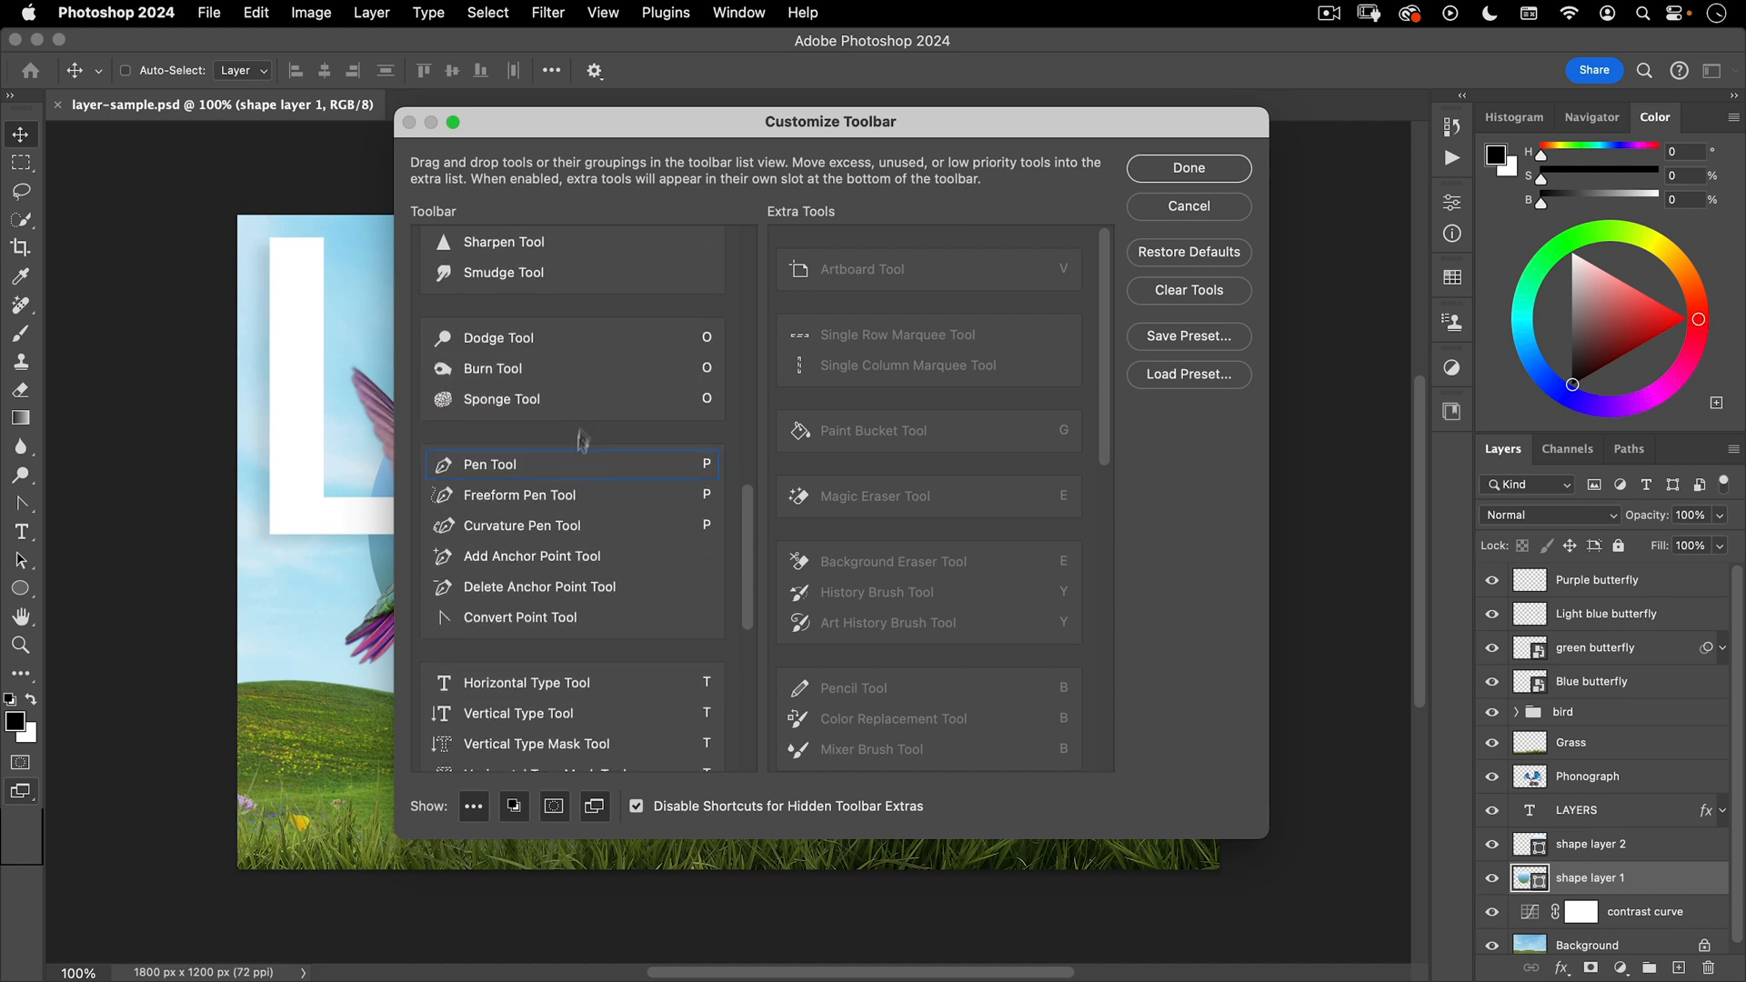
{"action": "scroll", "scroll_direction": "down", "scroll_amount": 3}
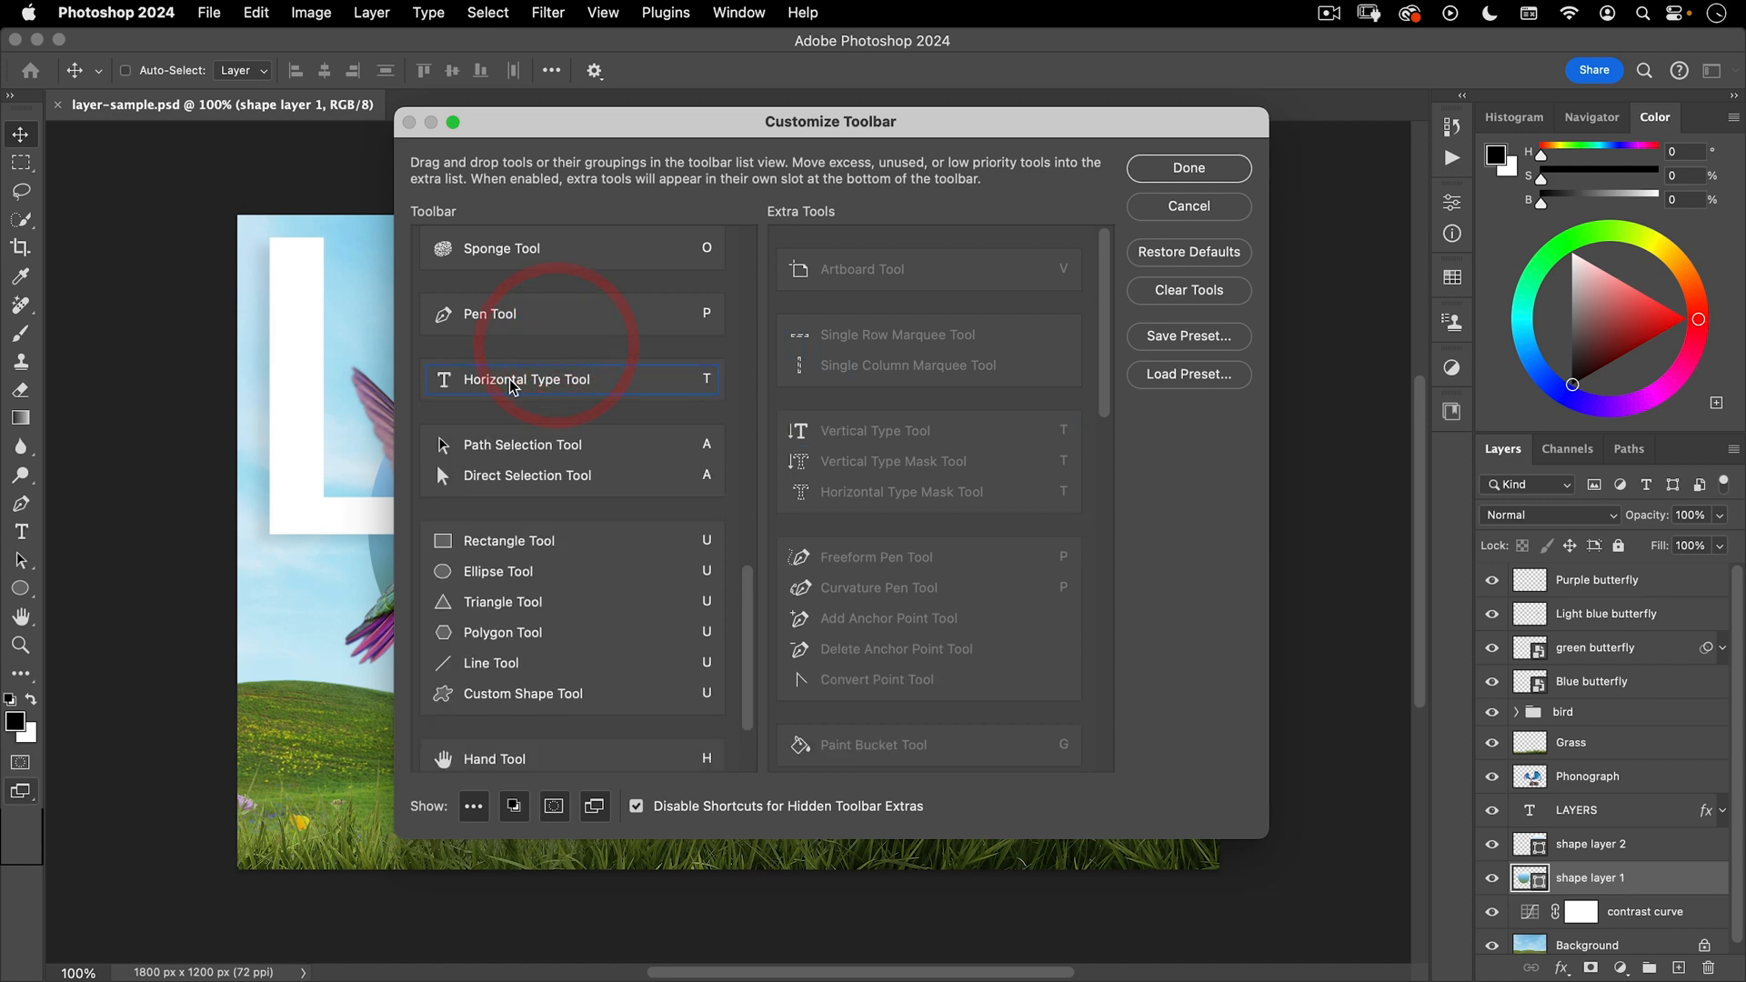
{"action": "scroll", "scroll_direction": "down", "scroll_amount": 3}
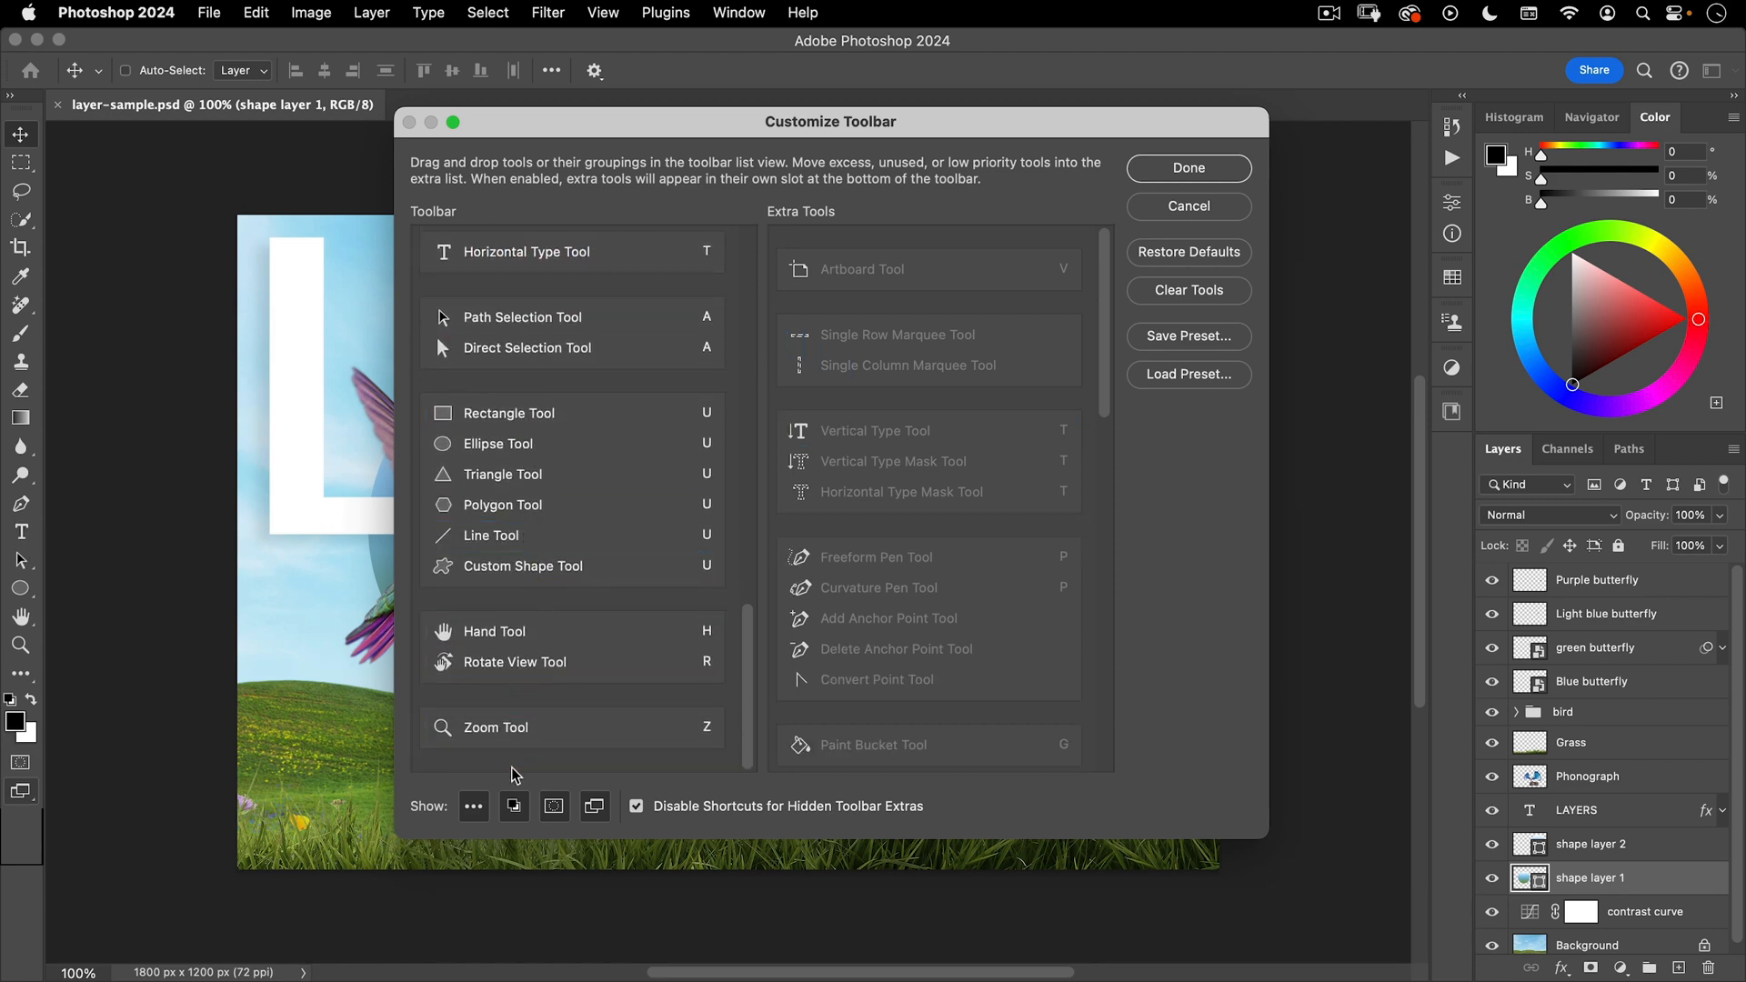
{"action": "mouse_move", "coordinate": [1197, 287]}
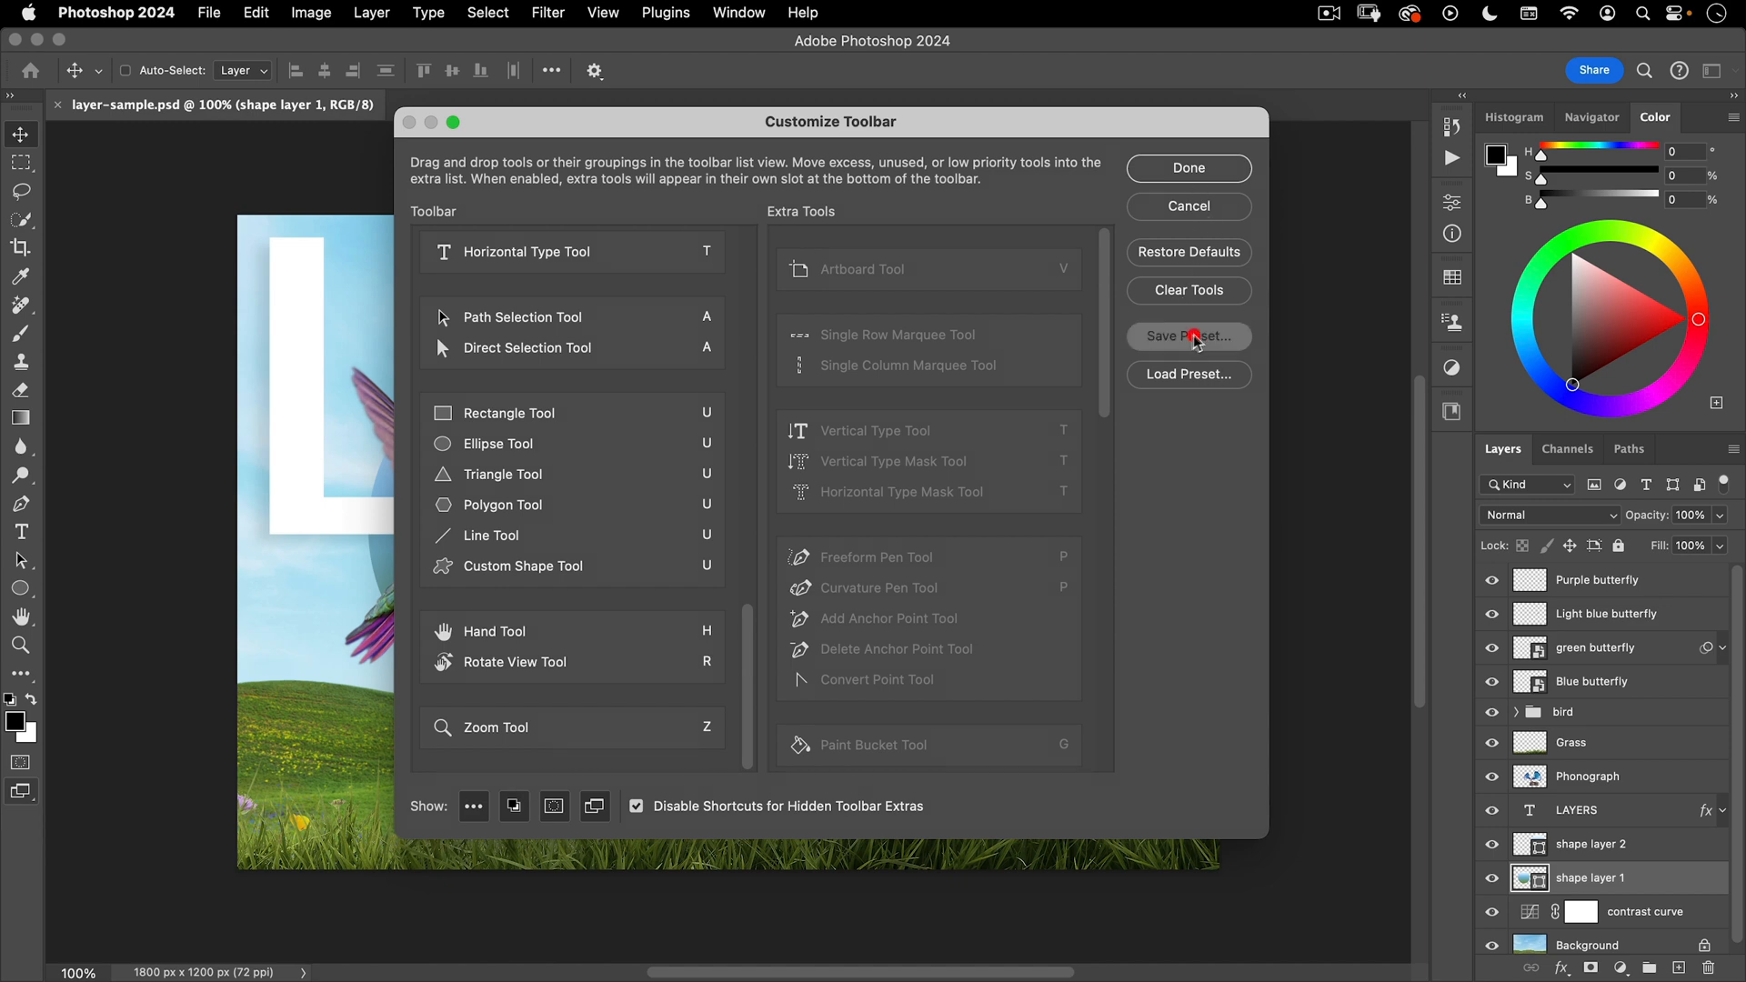
- Save the toolbar as preset 'nucly course' and close Customize Toolbar
{"action": "left_click", "coordinate": [1187, 337]}
{"action": "type", "text": "nucly course.tbr"}
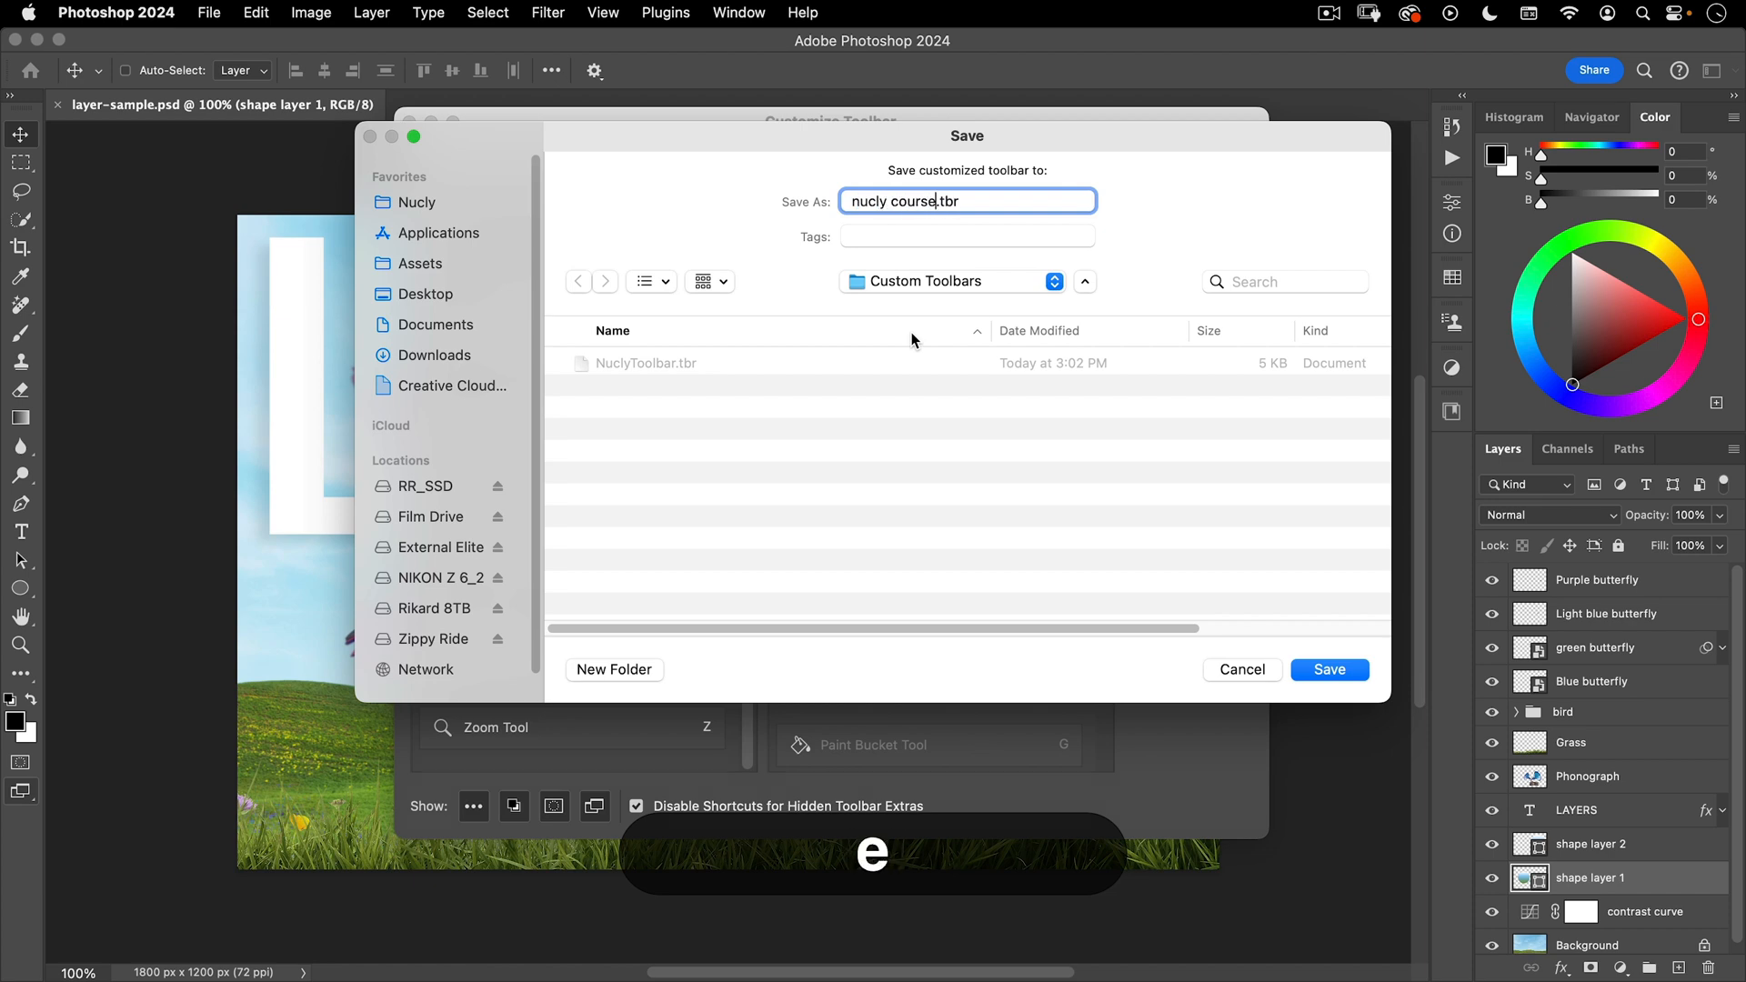
{"action": "left_click", "coordinate": [1328, 669]}
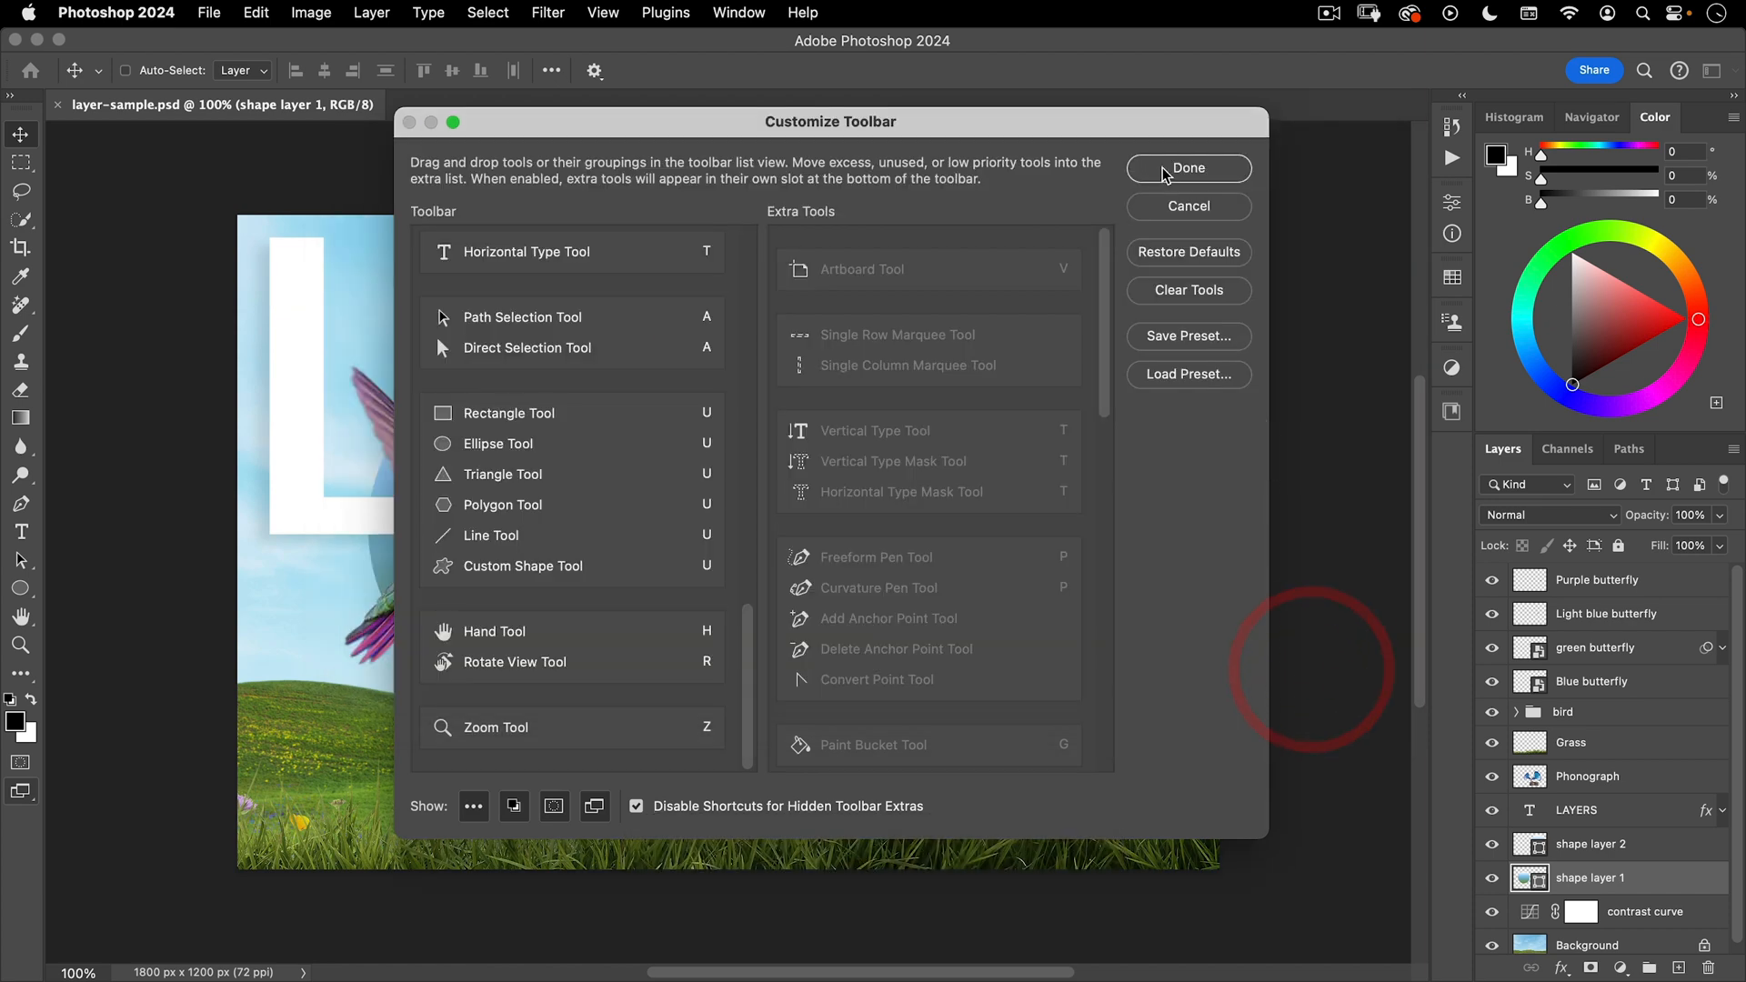
{"action": "left_click", "coordinate": [1187, 168]}
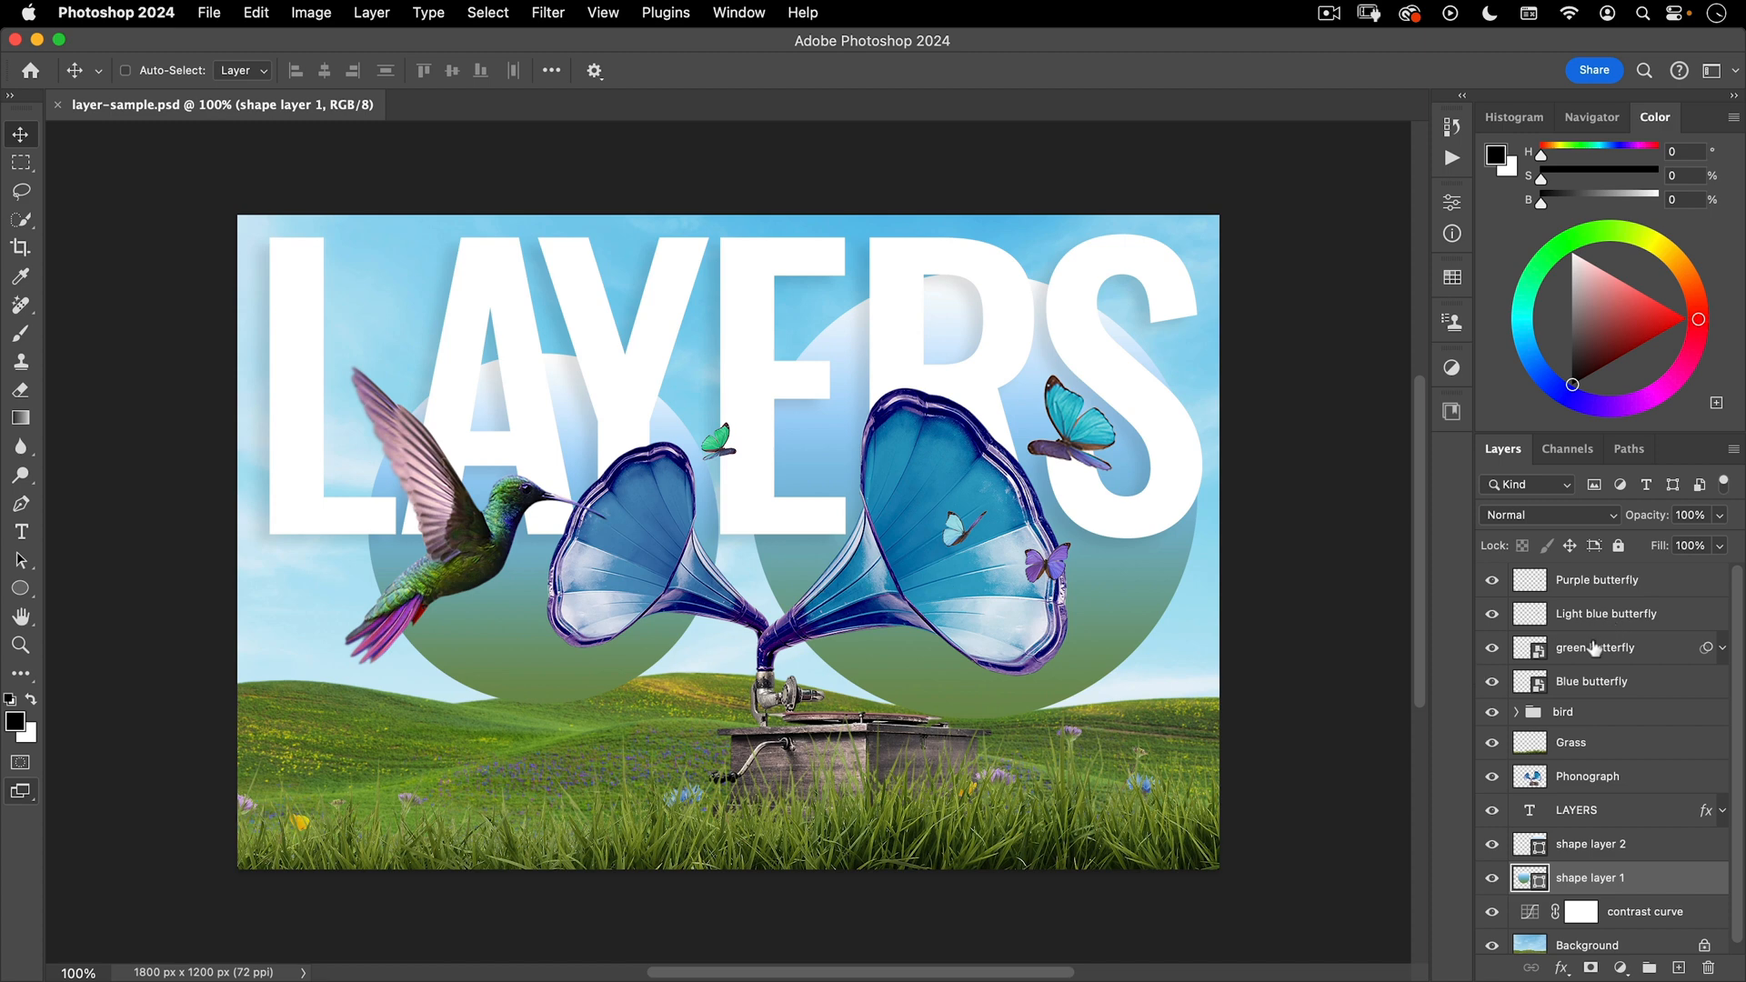
- Select the green butterfly, then expand the bird group and select its Bird and Wing layers
{"action": "left_click", "coordinate": [1594, 646]}
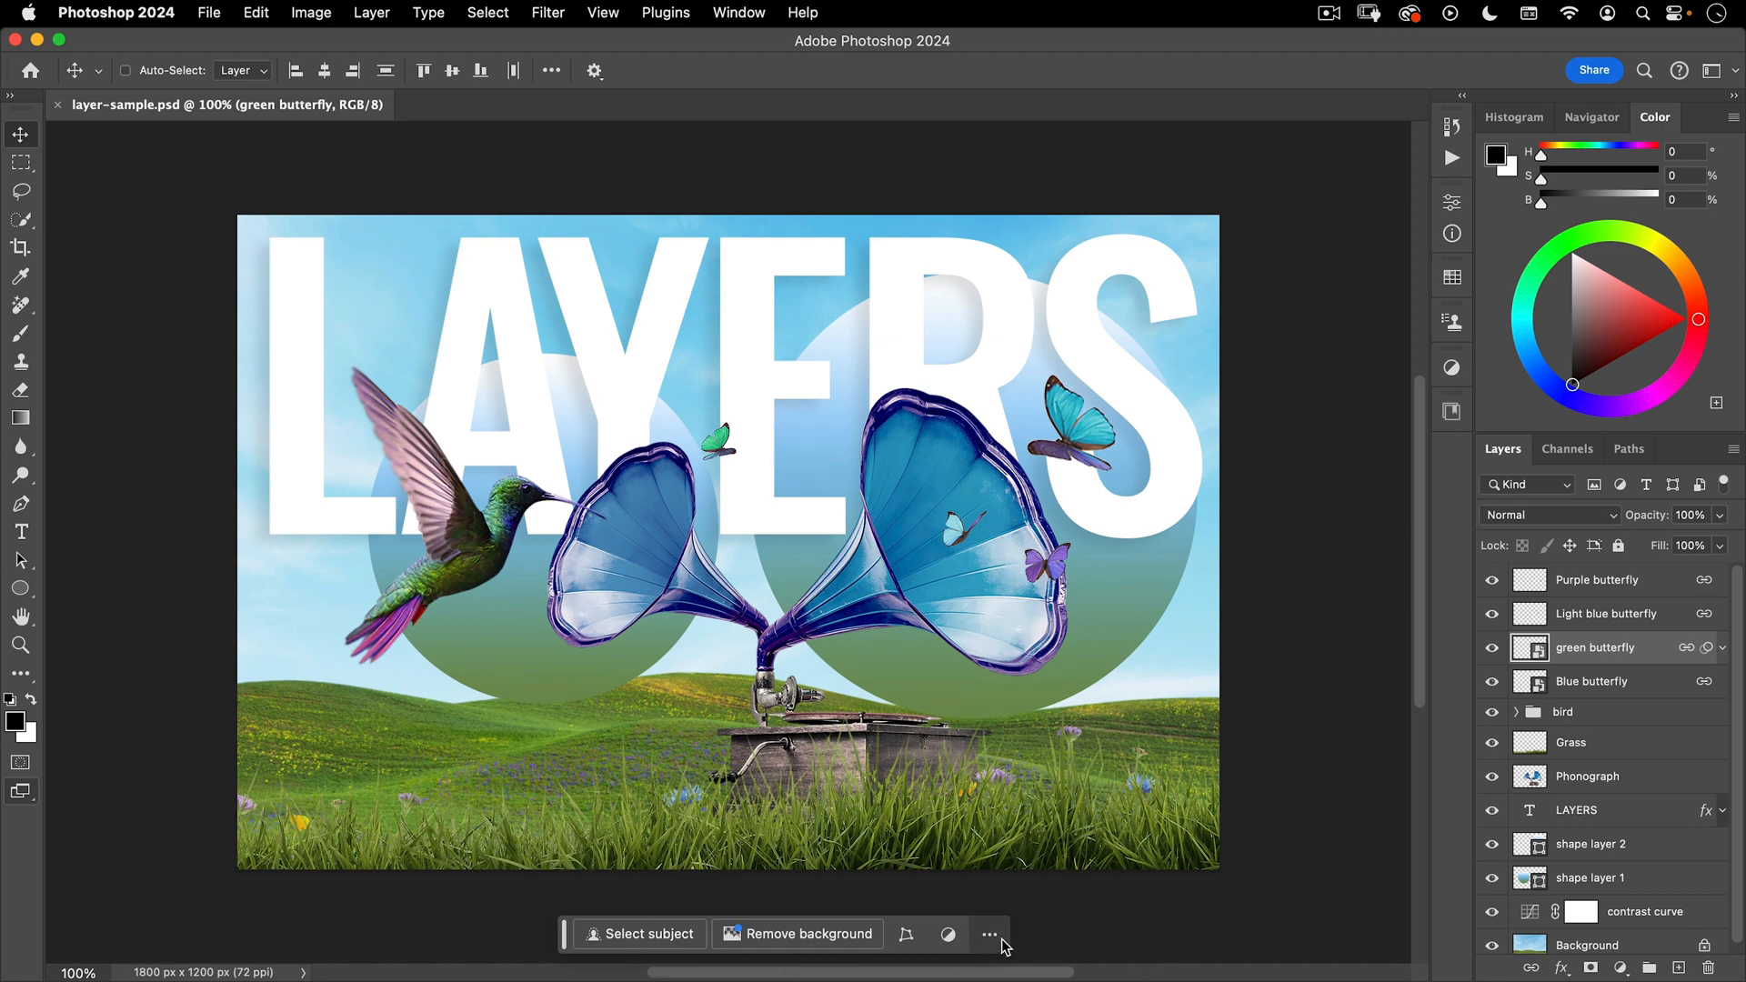
{"action": "left_click", "coordinate": [988, 934]}
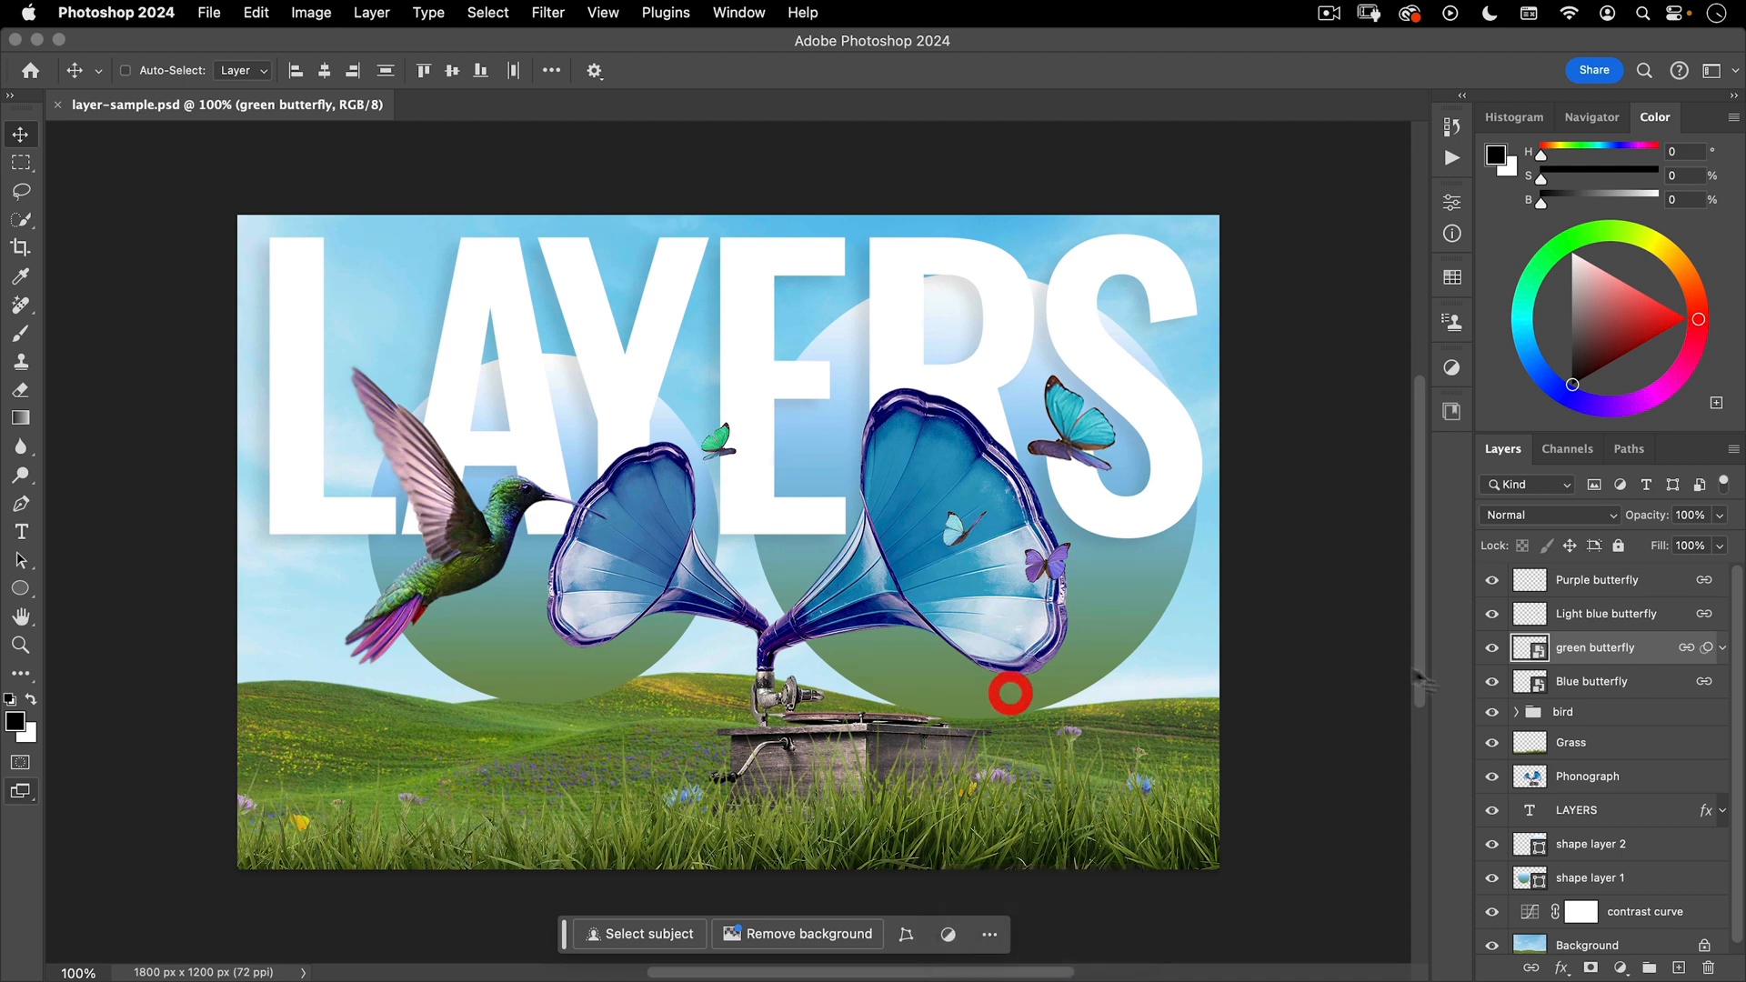
{"action": "left_click", "coordinate": [1563, 711]}
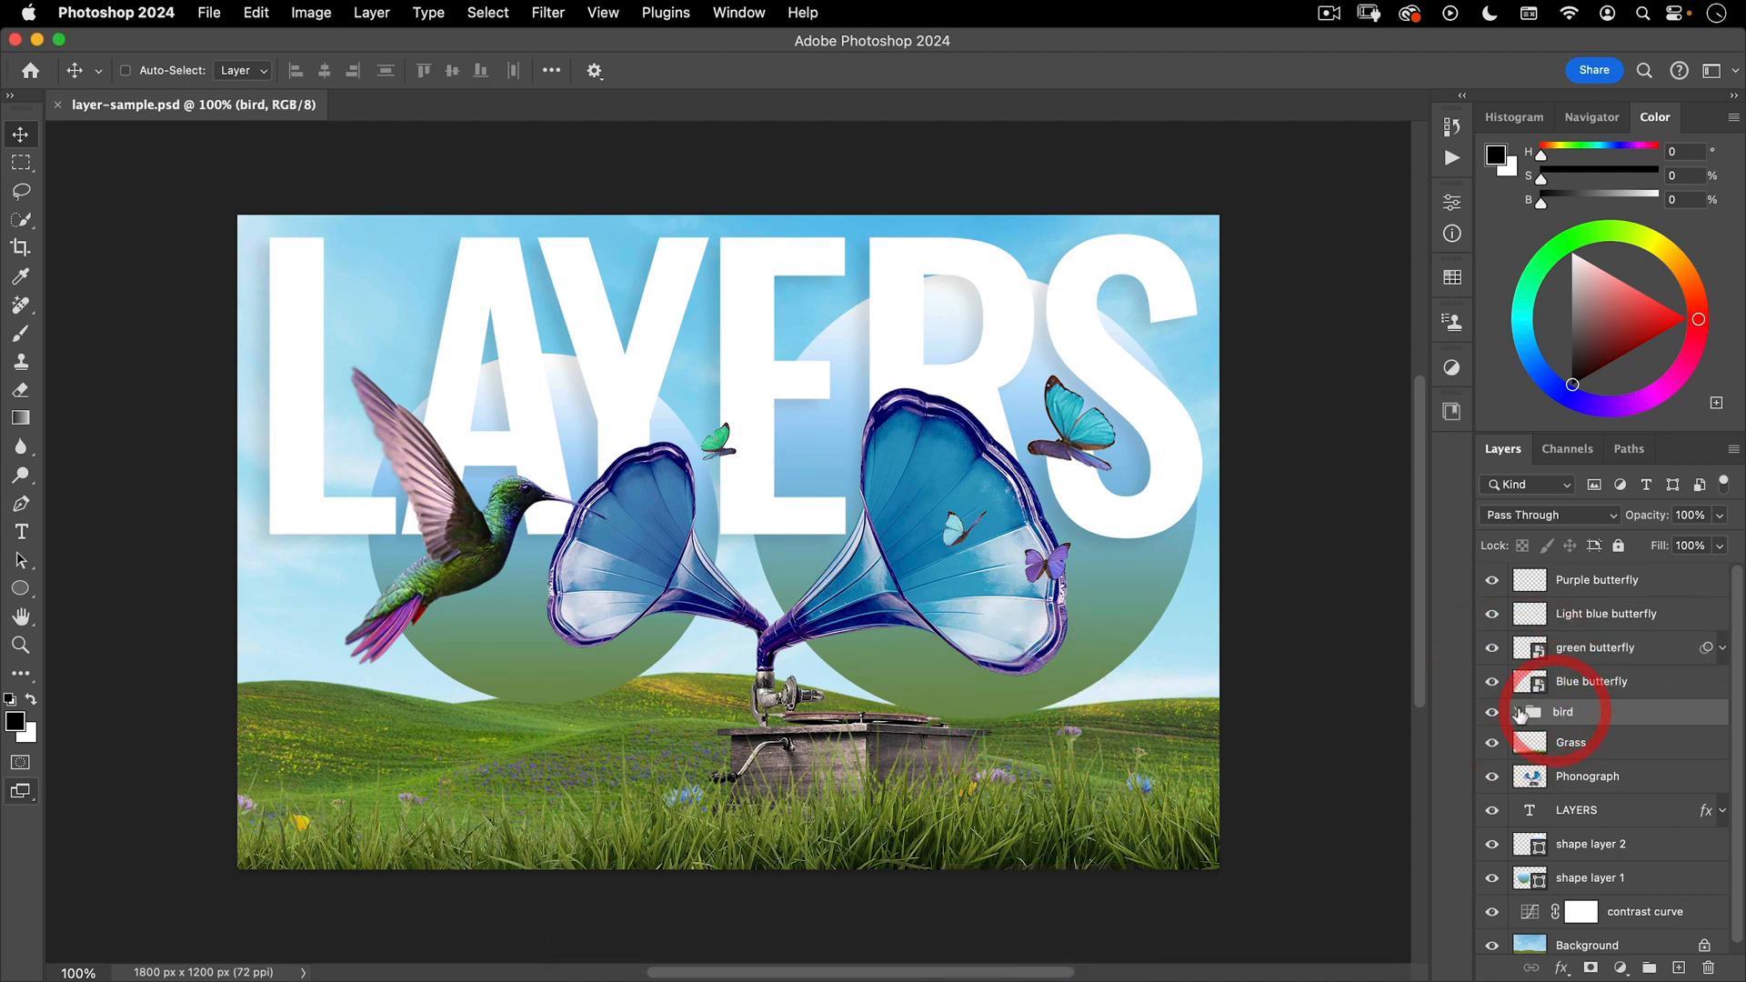
{"action": "left_click", "coordinate": [1517, 711]}
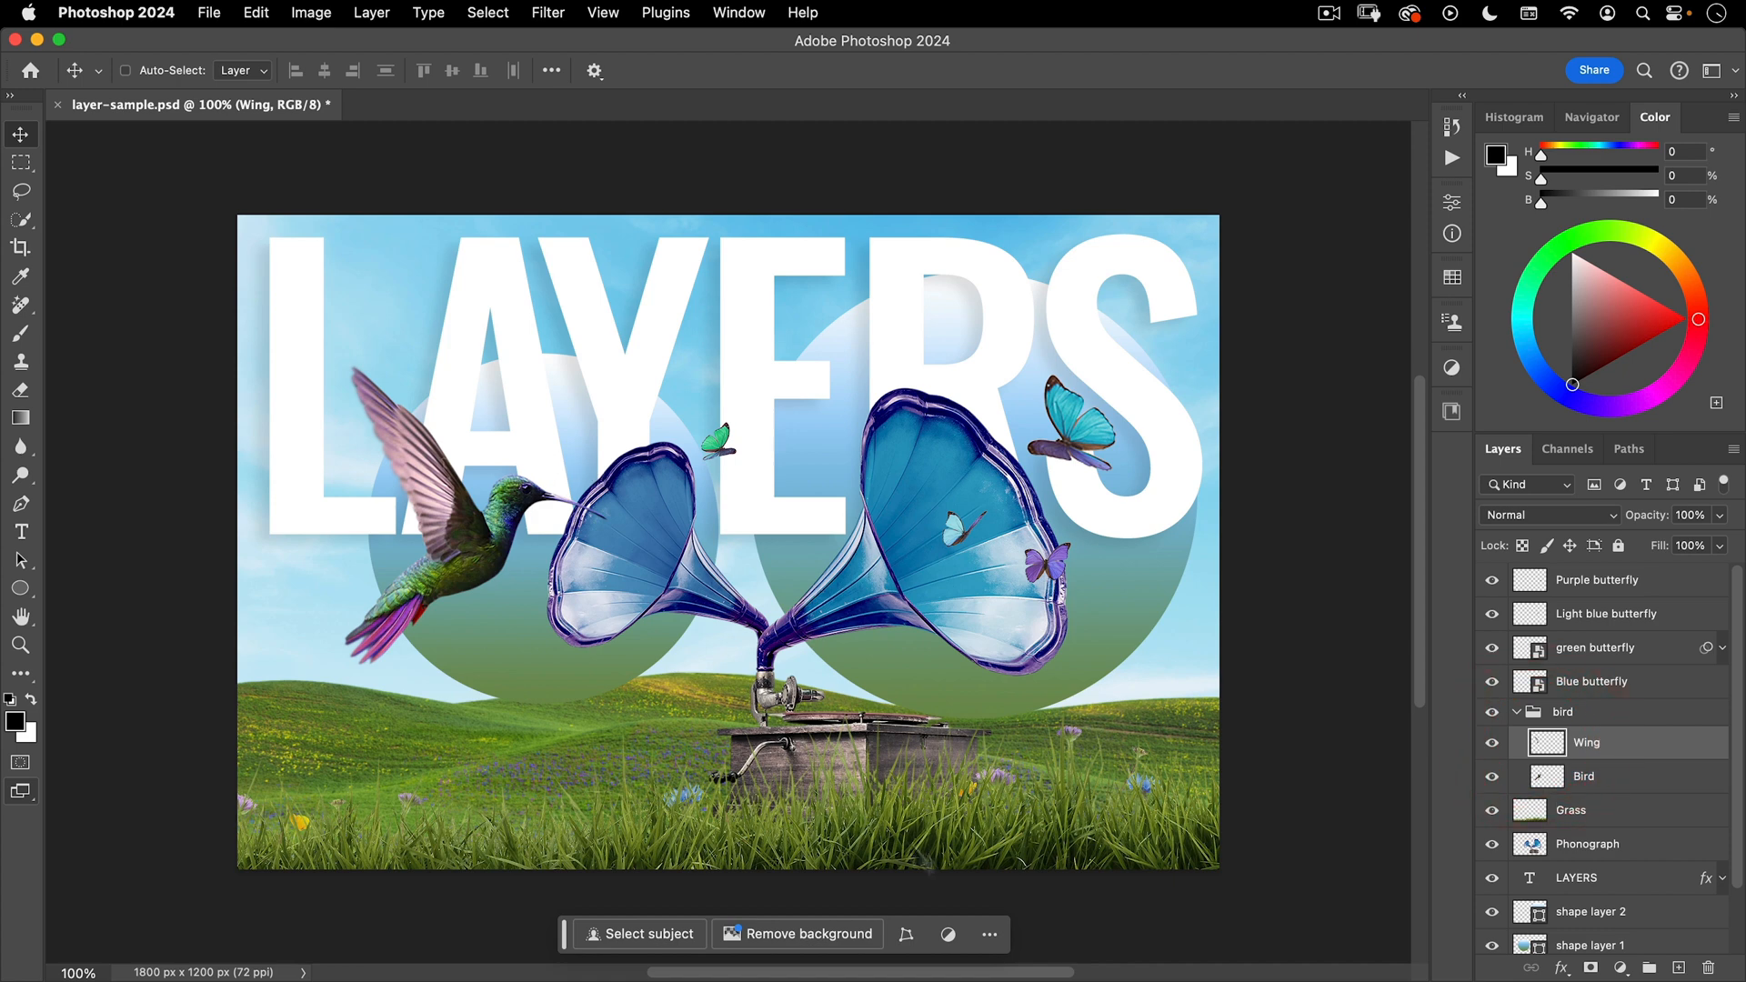
{"action": "left_click", "coordinate": [988, 934]}
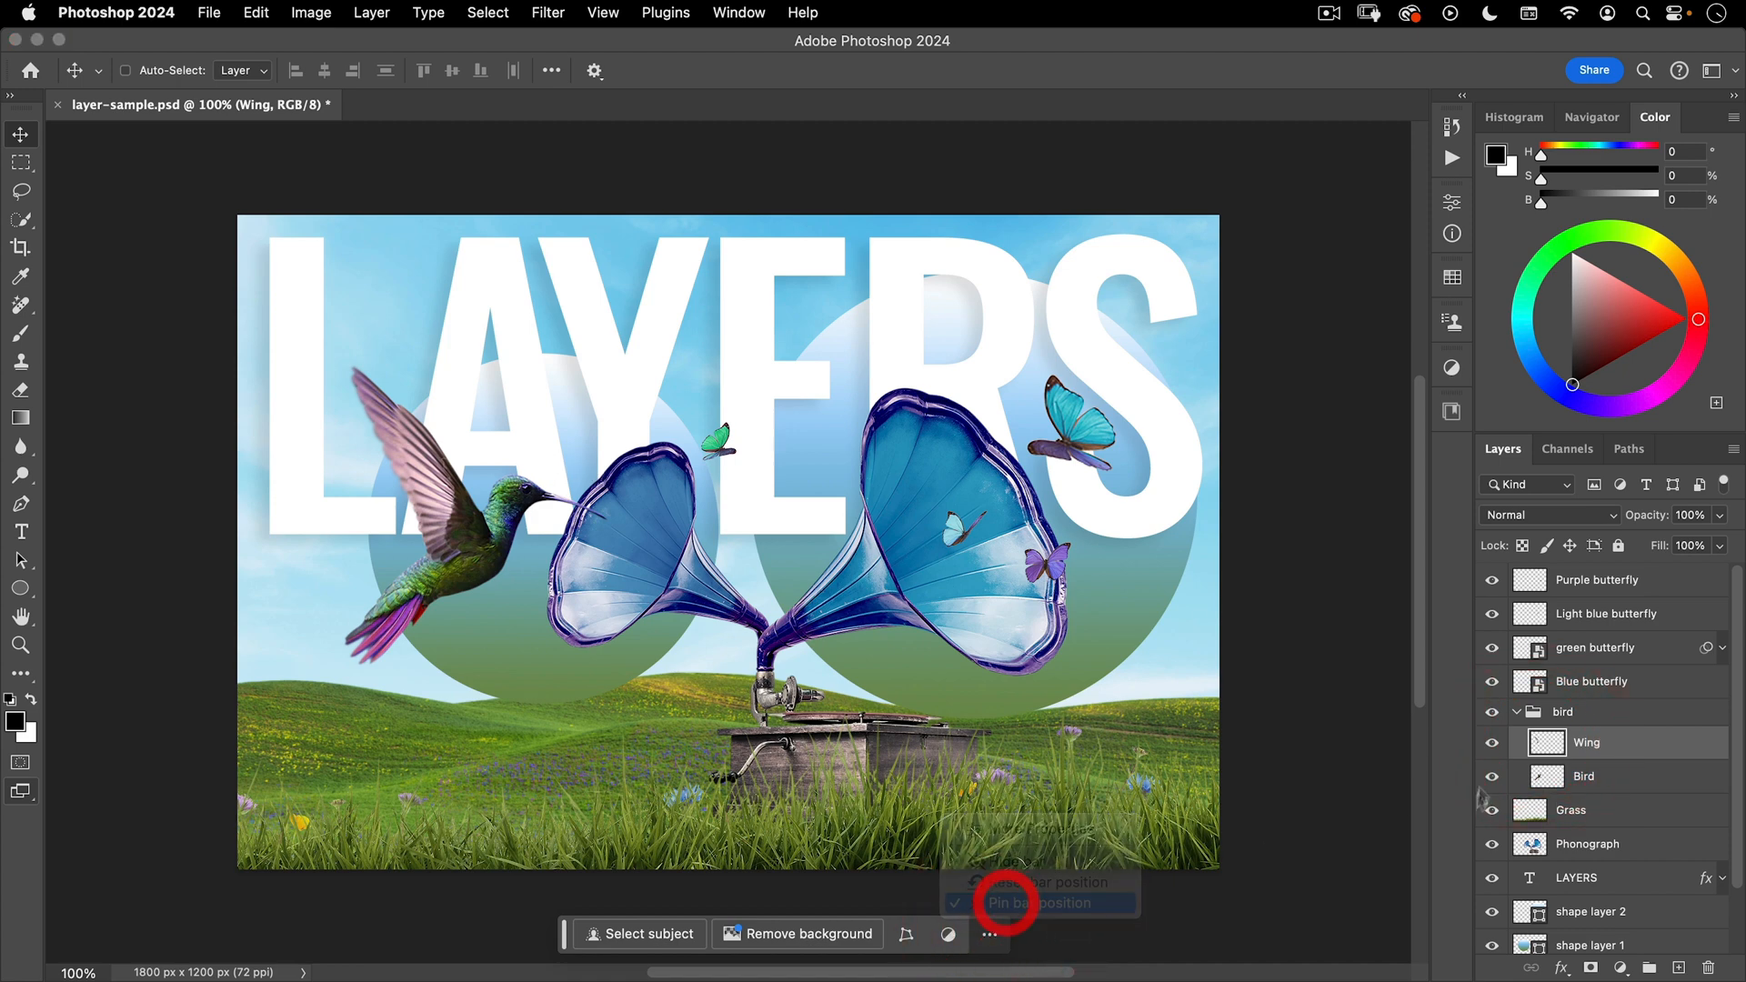
{"action": "left_click", "coordinate": [1583, 776]}
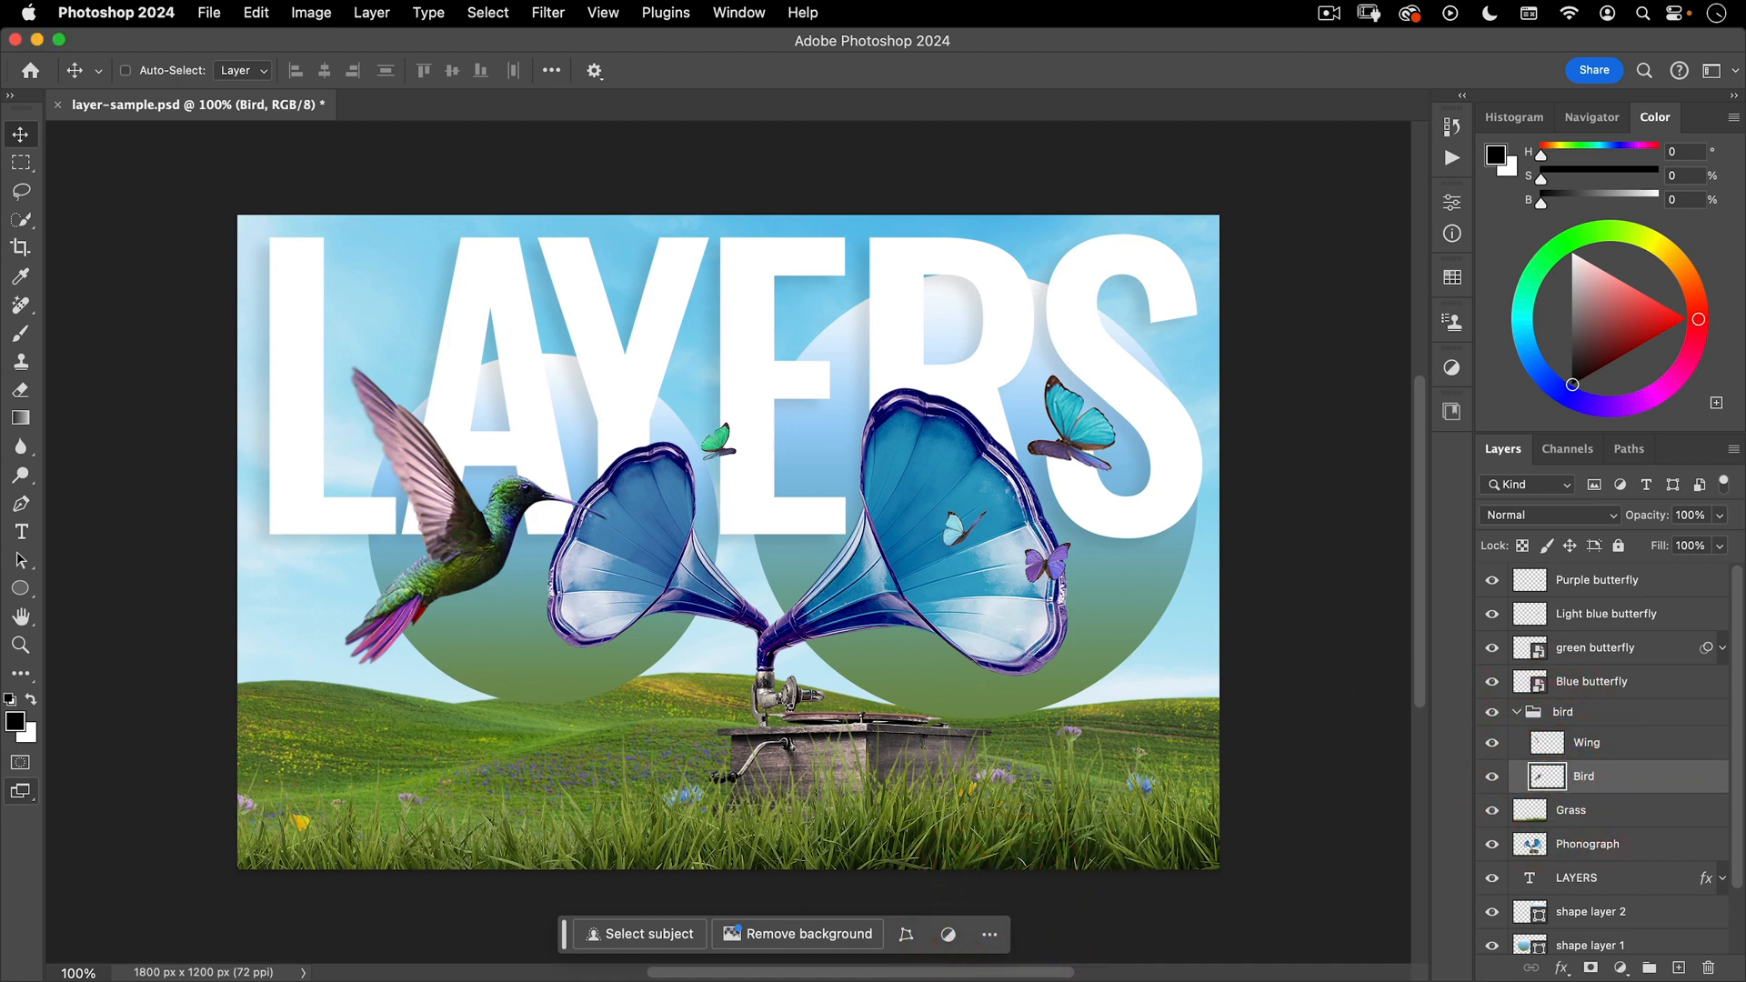
{"action": "left_click", "coordinate": [1585, 743]}
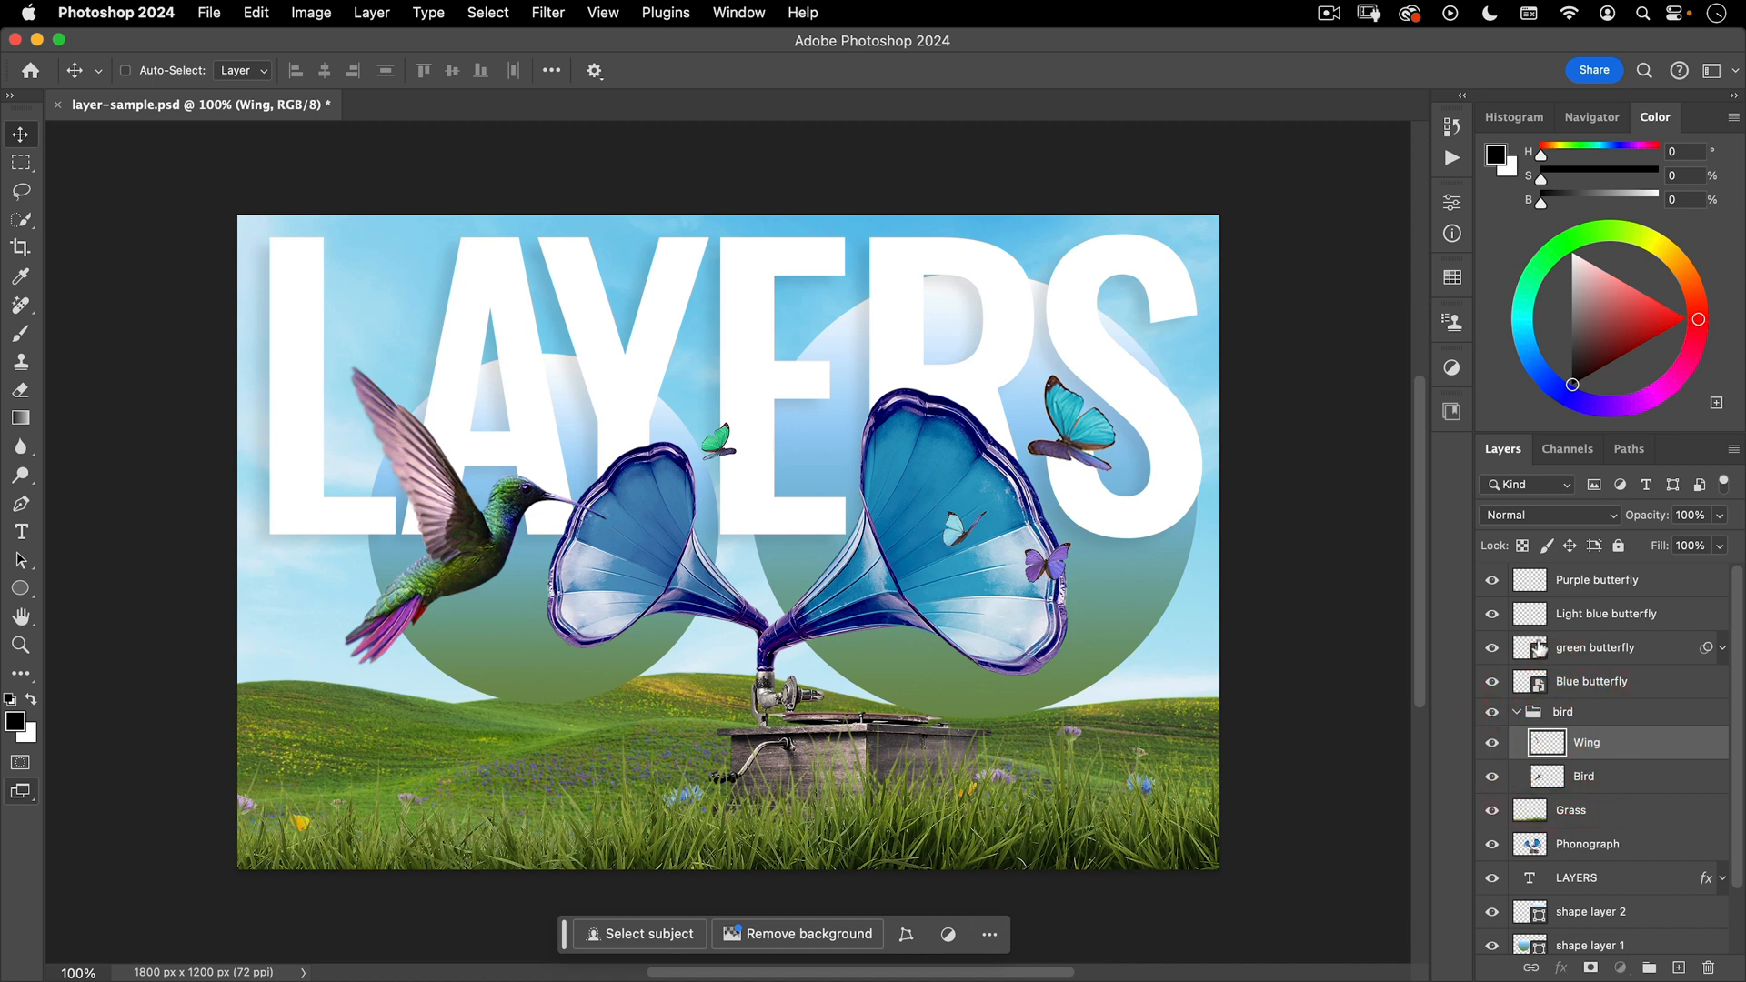
- Reselect the green butterfly, then select the Wing layer and apply a free transform
{"action": "left_click", "coordinate": [1594, 646]}
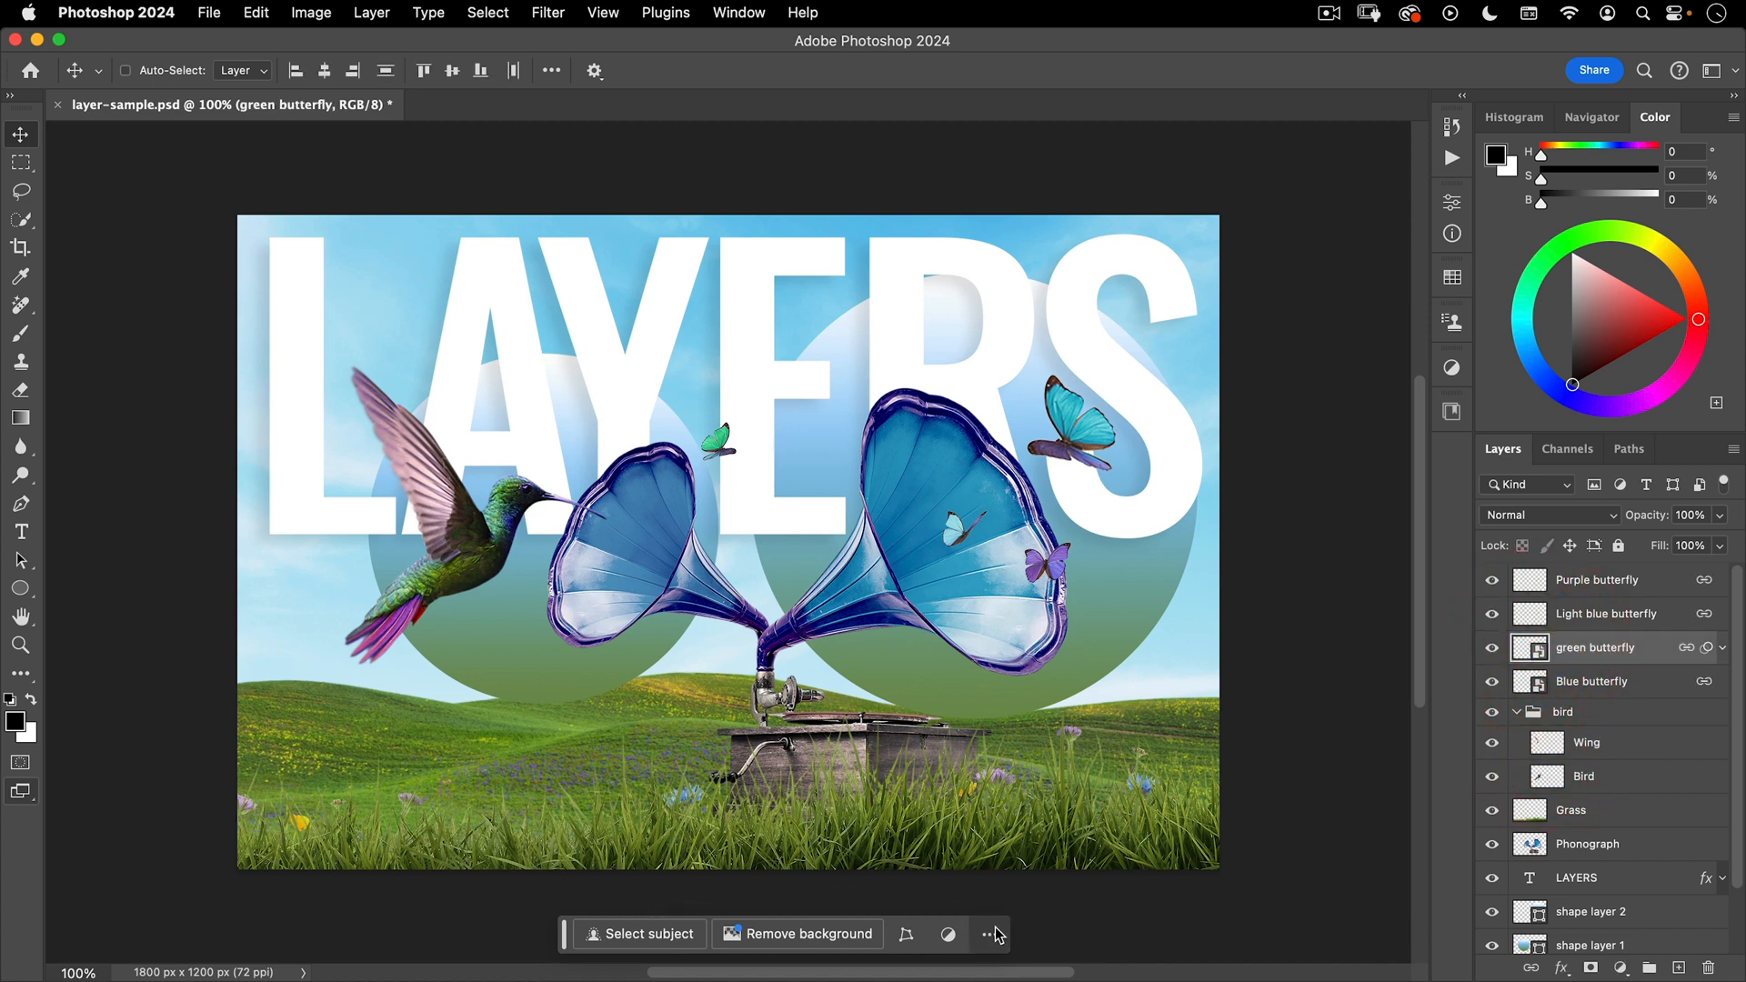
{"action": "left_click", "coordinate": [988, 934]}
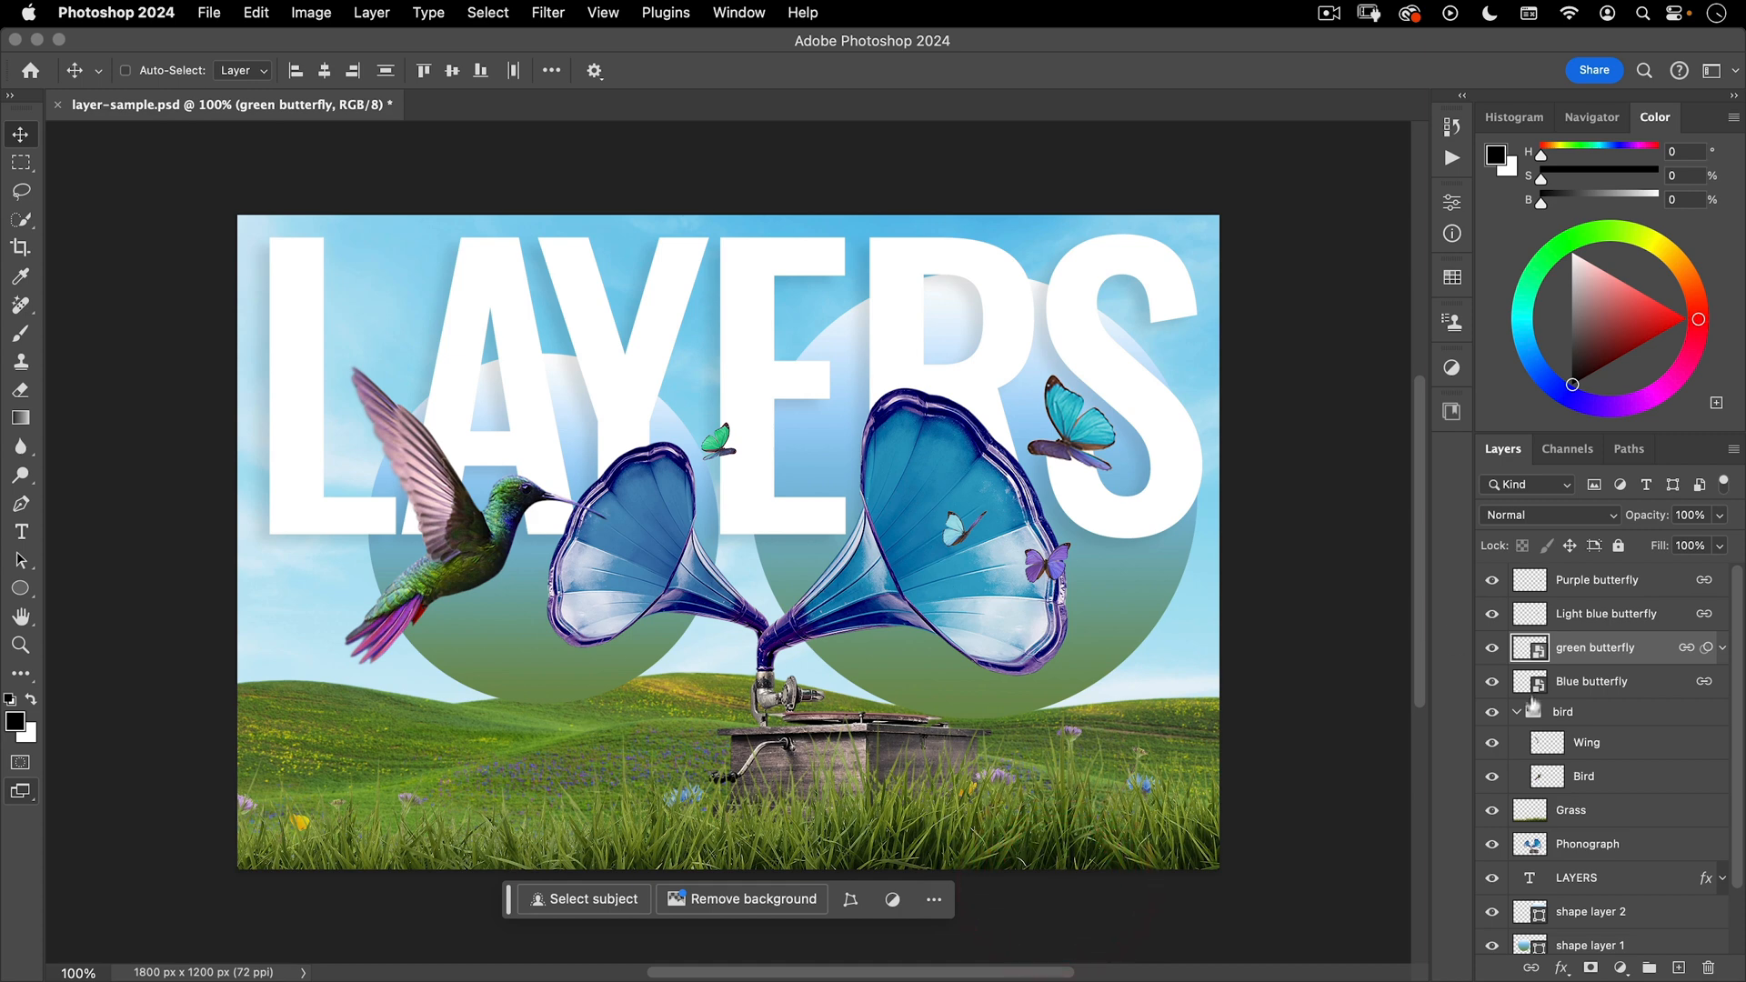
{"action": "left_click", "coordinate": [1592, 680]}
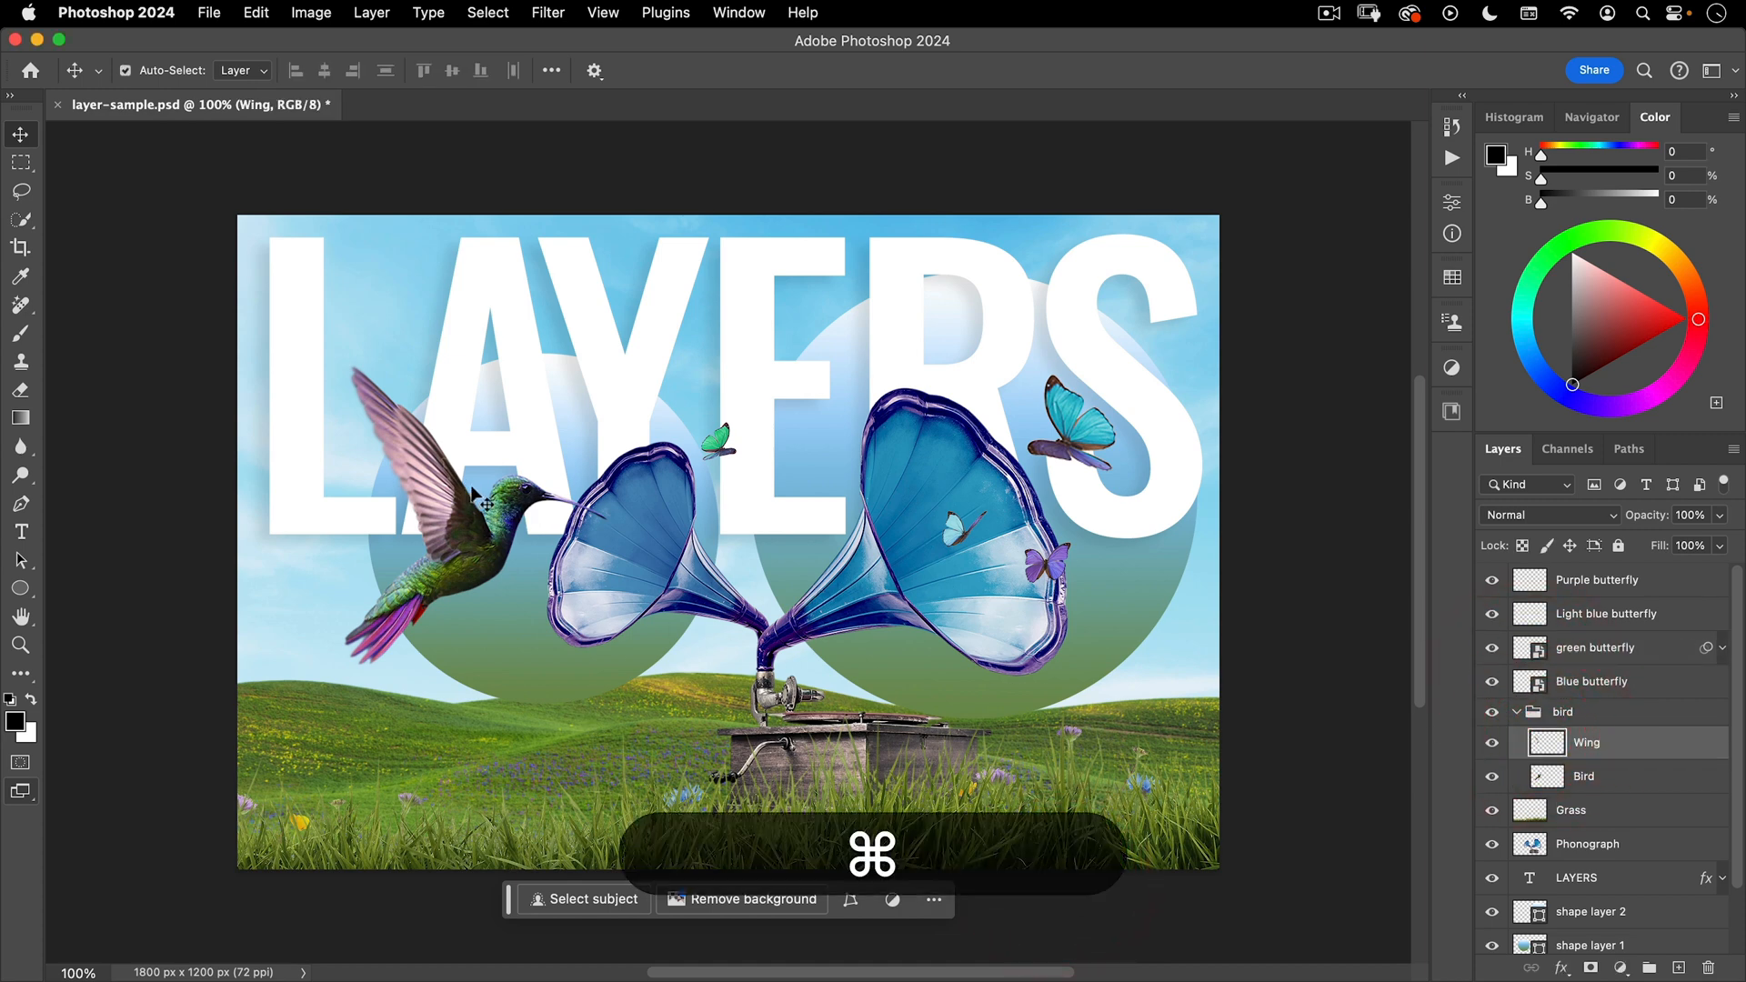
{"action": "key", "text": "cmd+t"}
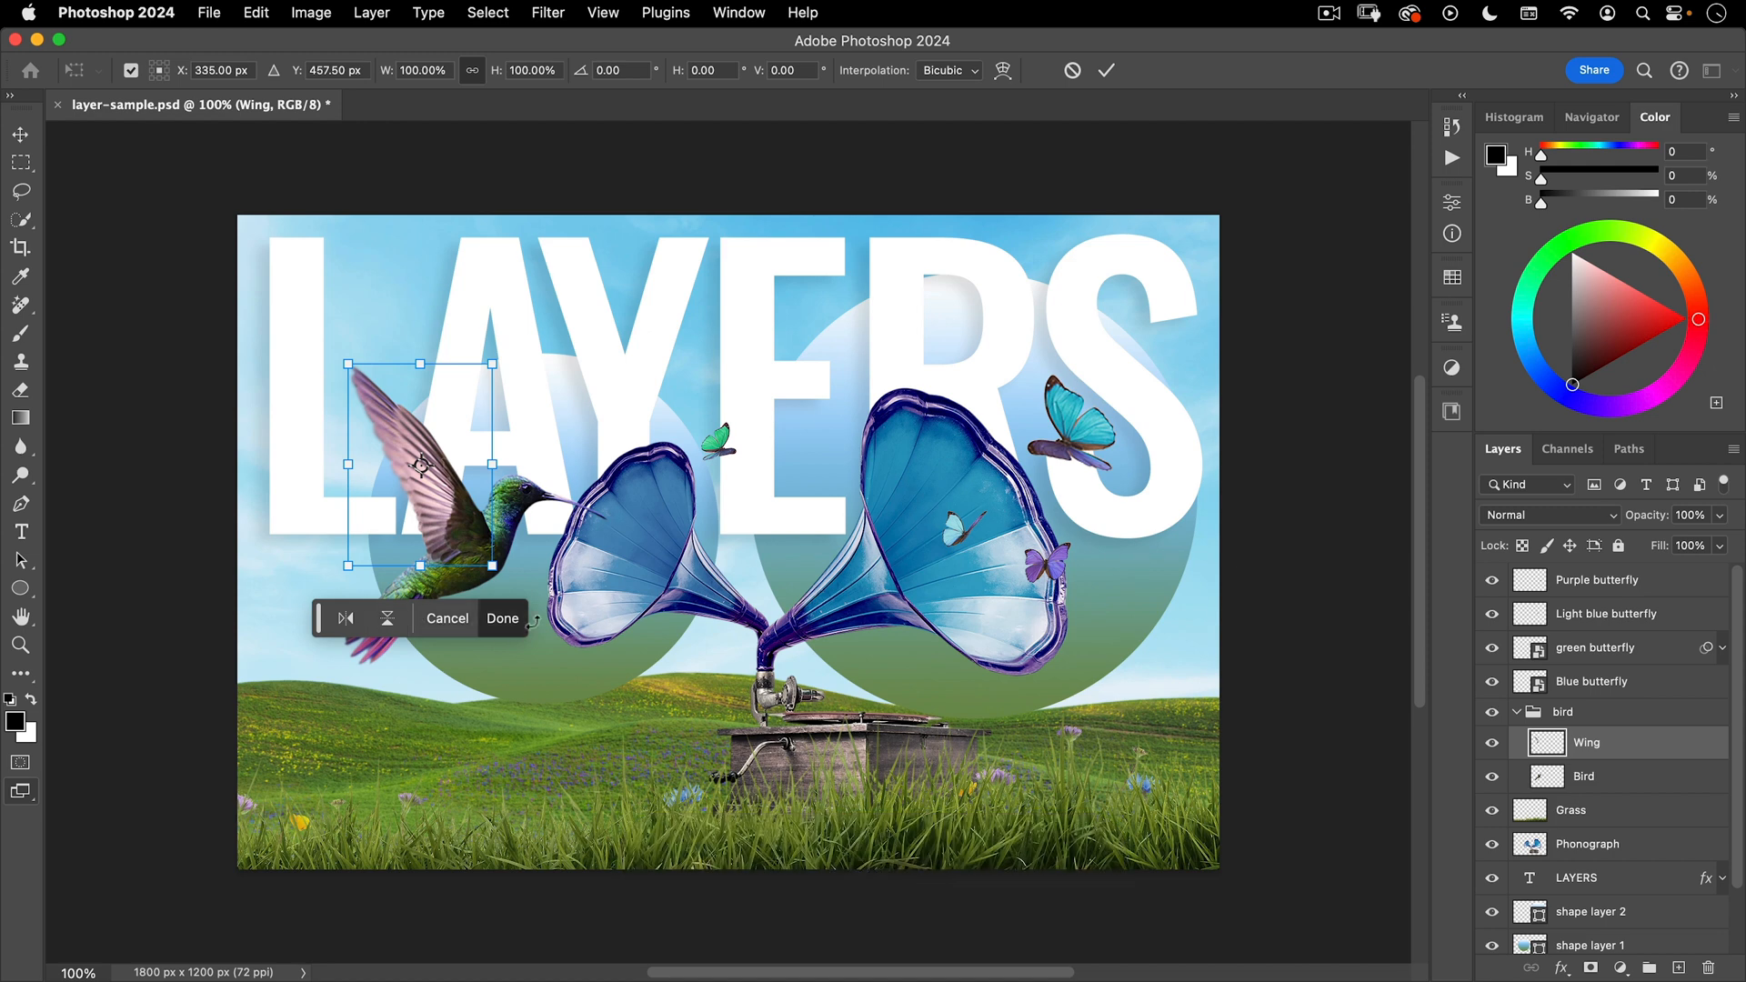
{"action": "left_click", "coordinate": [501, 619]}
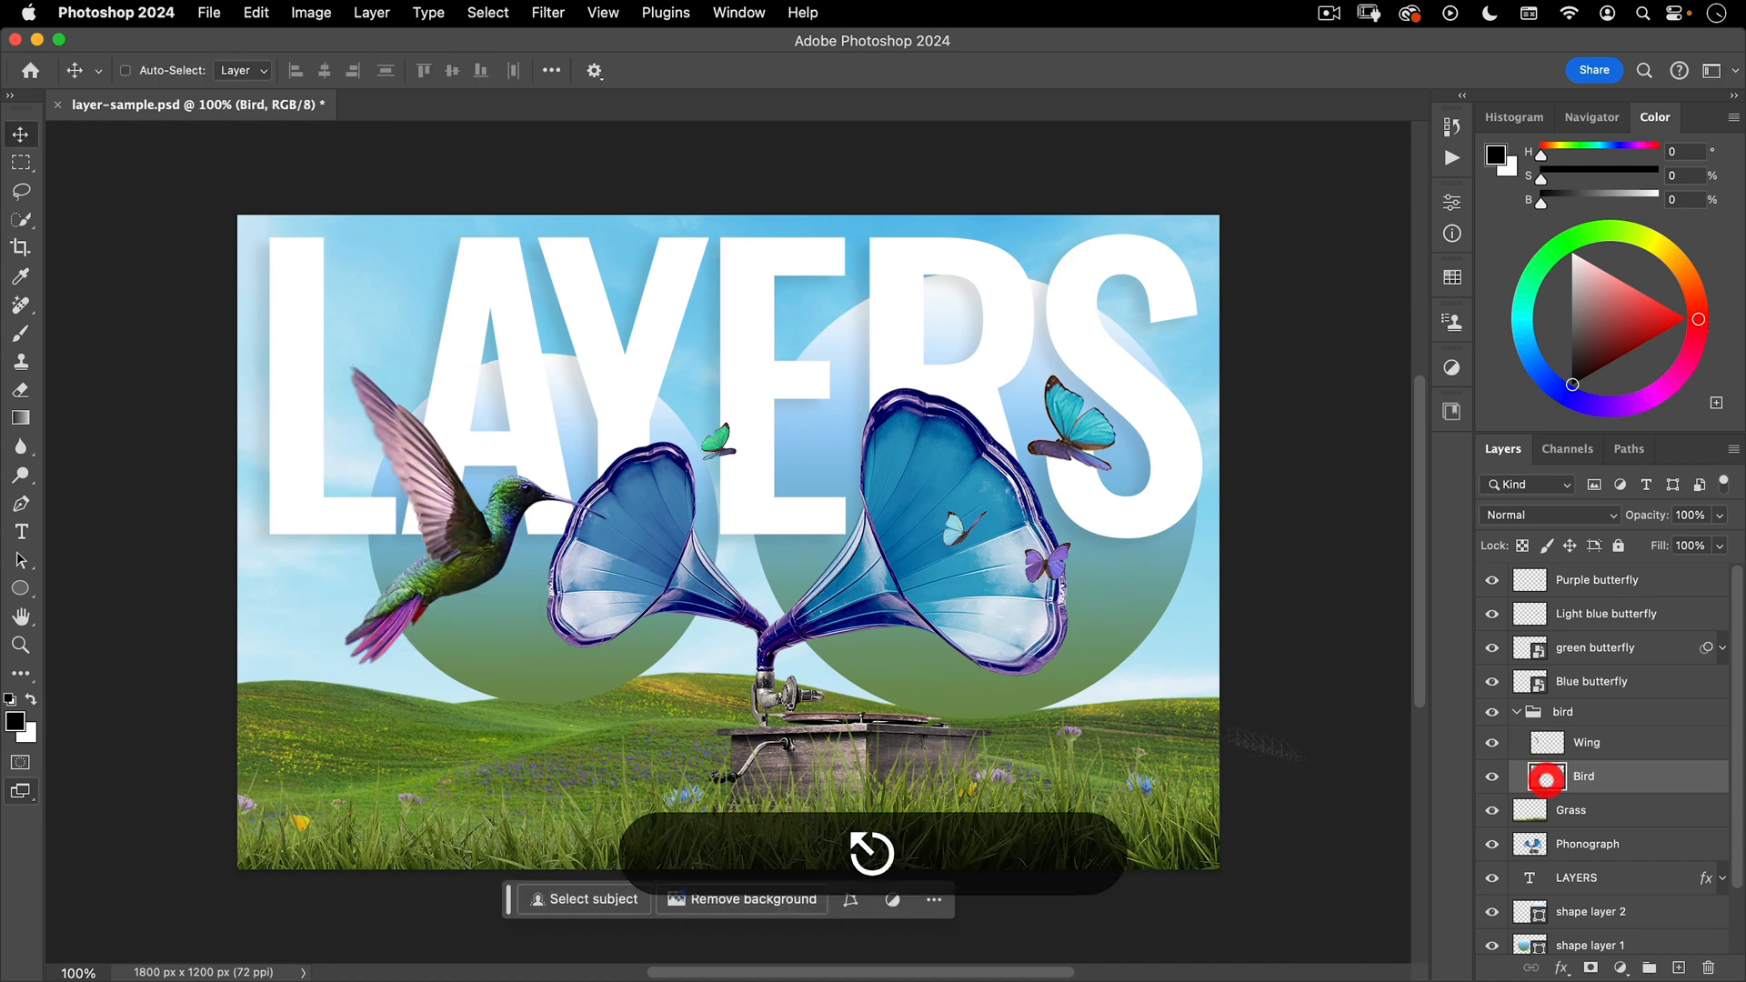
- Select the Bird layer and pin the contextual task bar in place
{"action": "left_click", "coordinate": [1546, 776]}
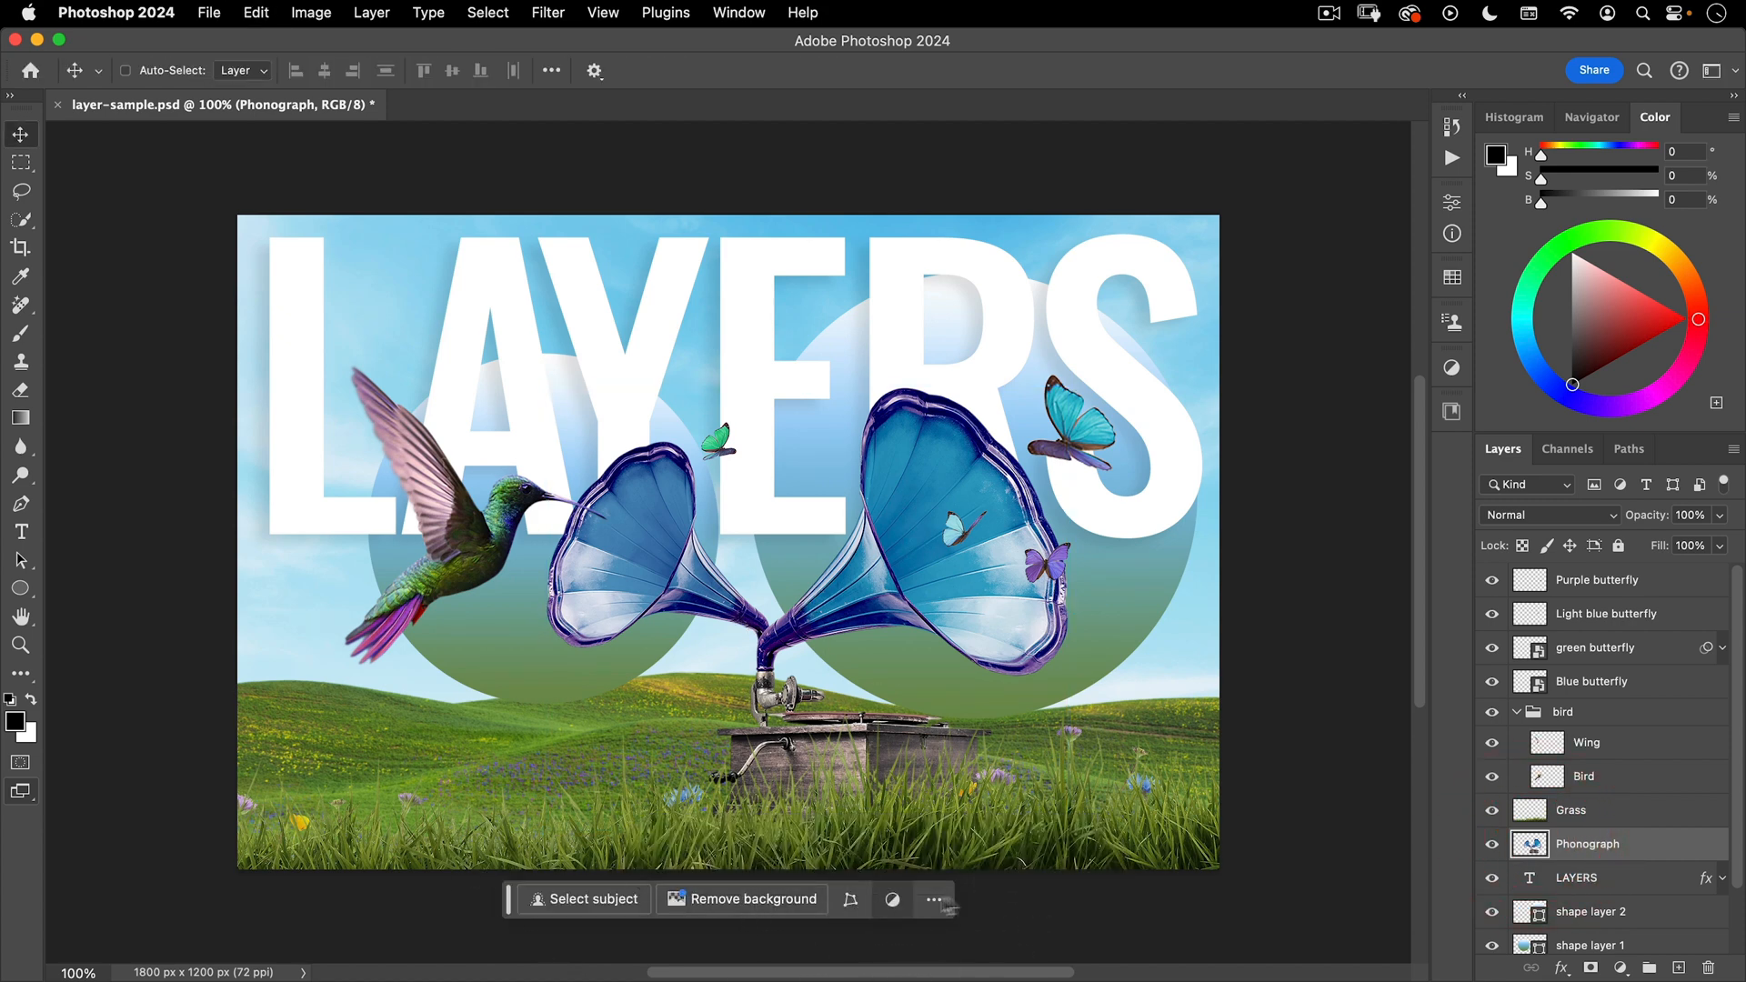
{"action": "left_click", "coordinate": [935, 899]}
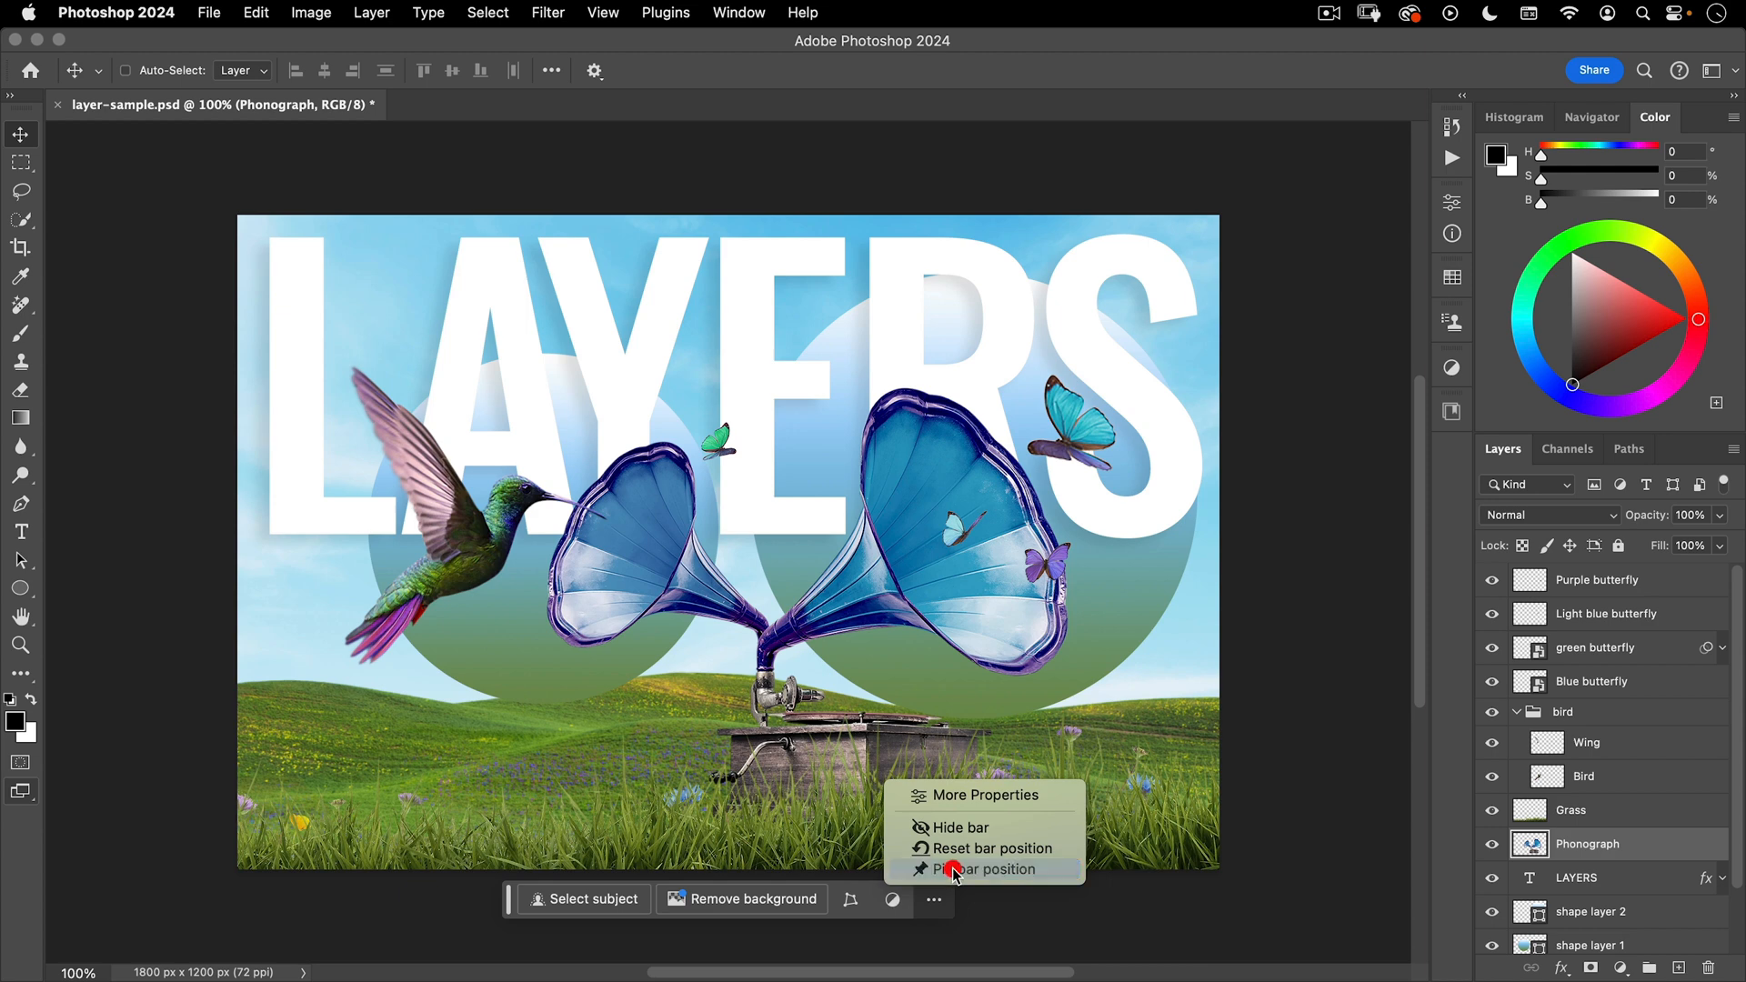
{"action": "left_click", "coordinate": [986, 869]}
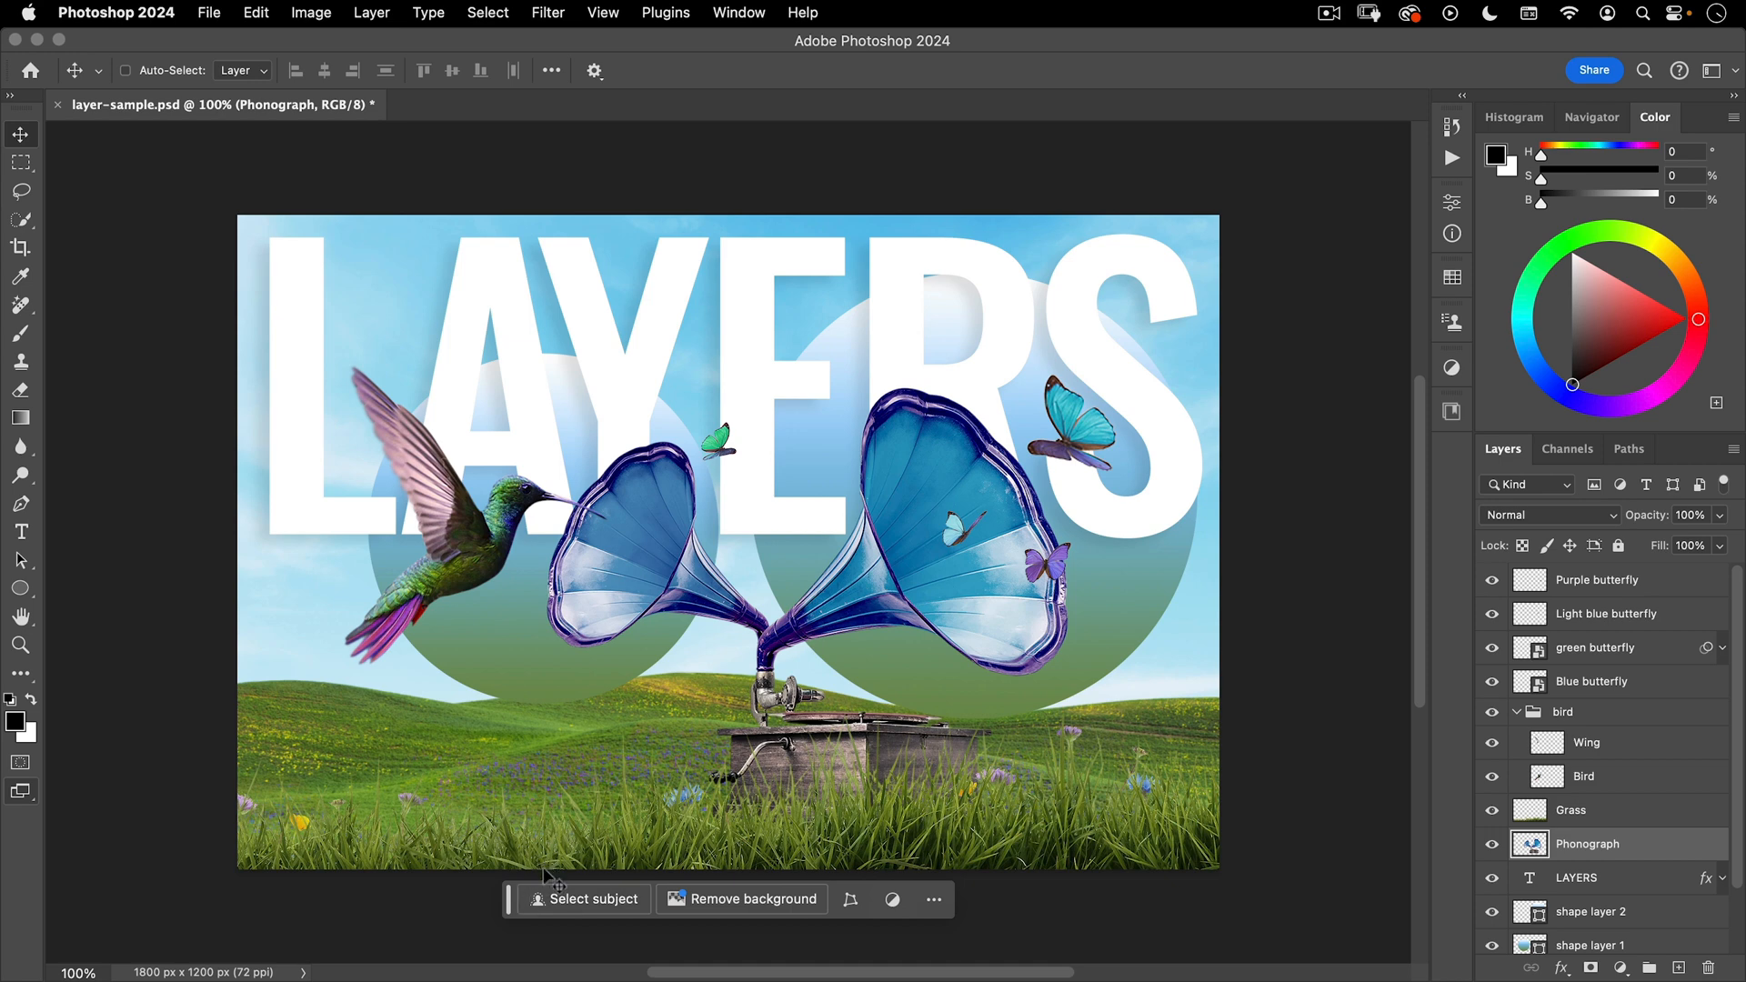
{"action": "mouse_move", "coordinate": [560, 952]}
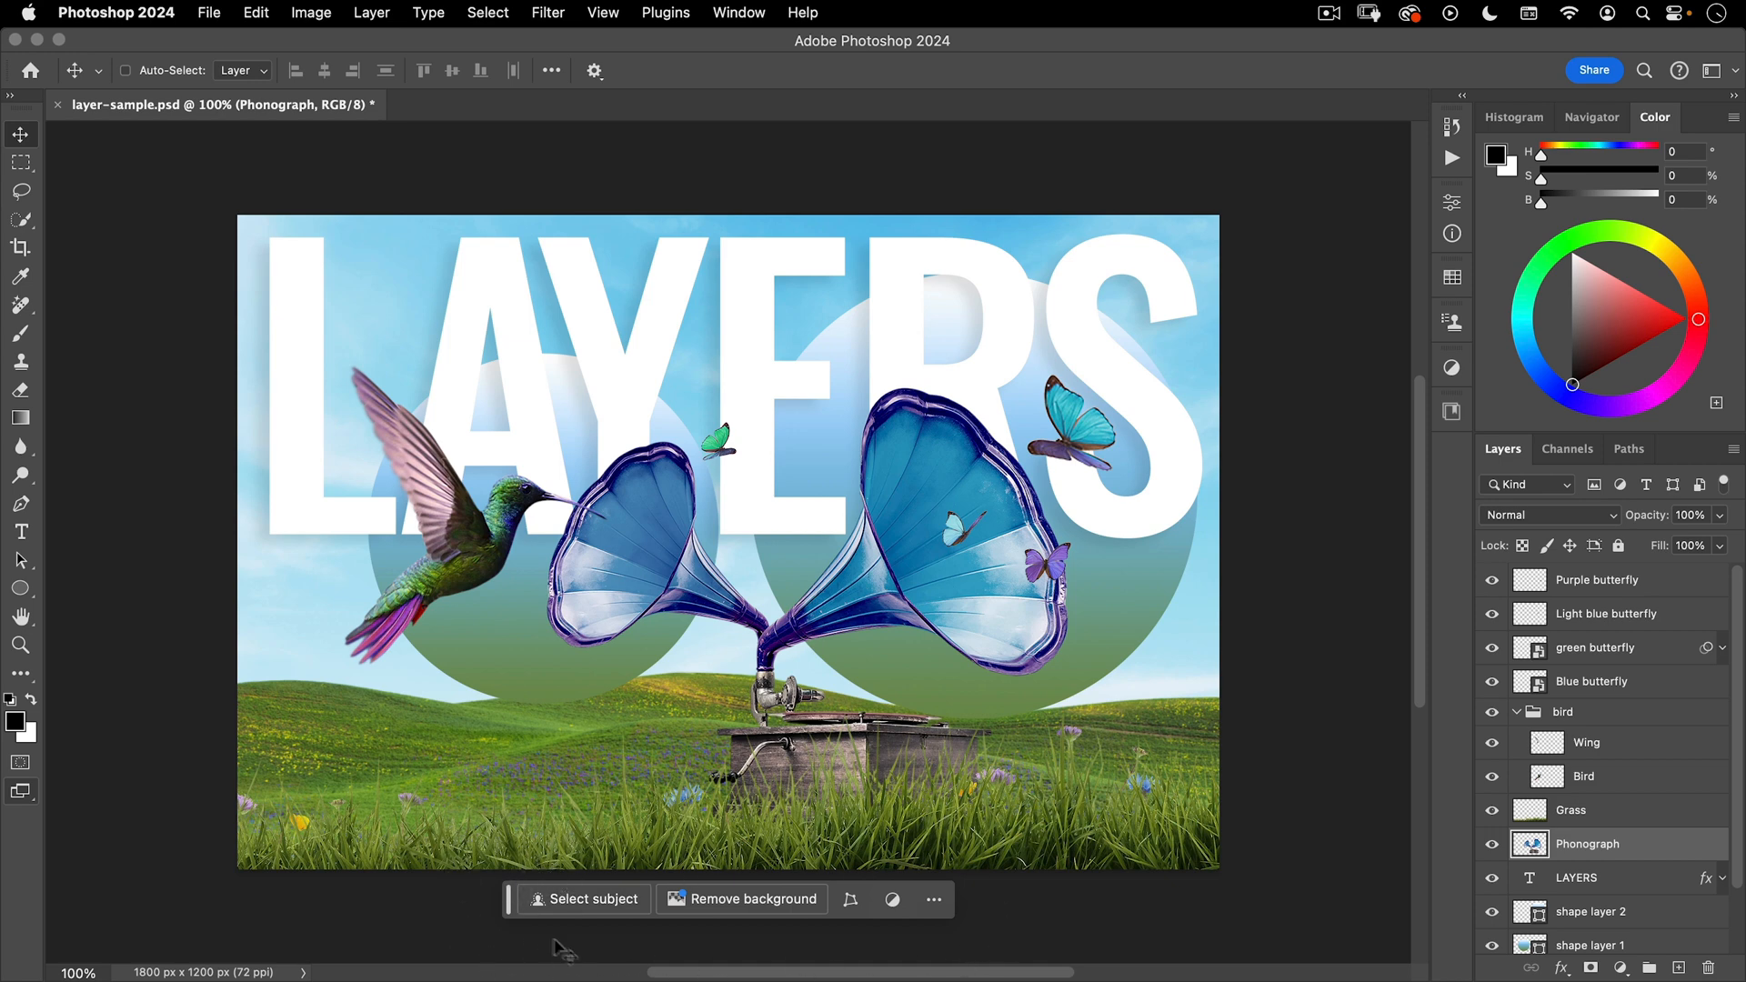
{"action": "mouse_move", "coordinate": [562, 952]}
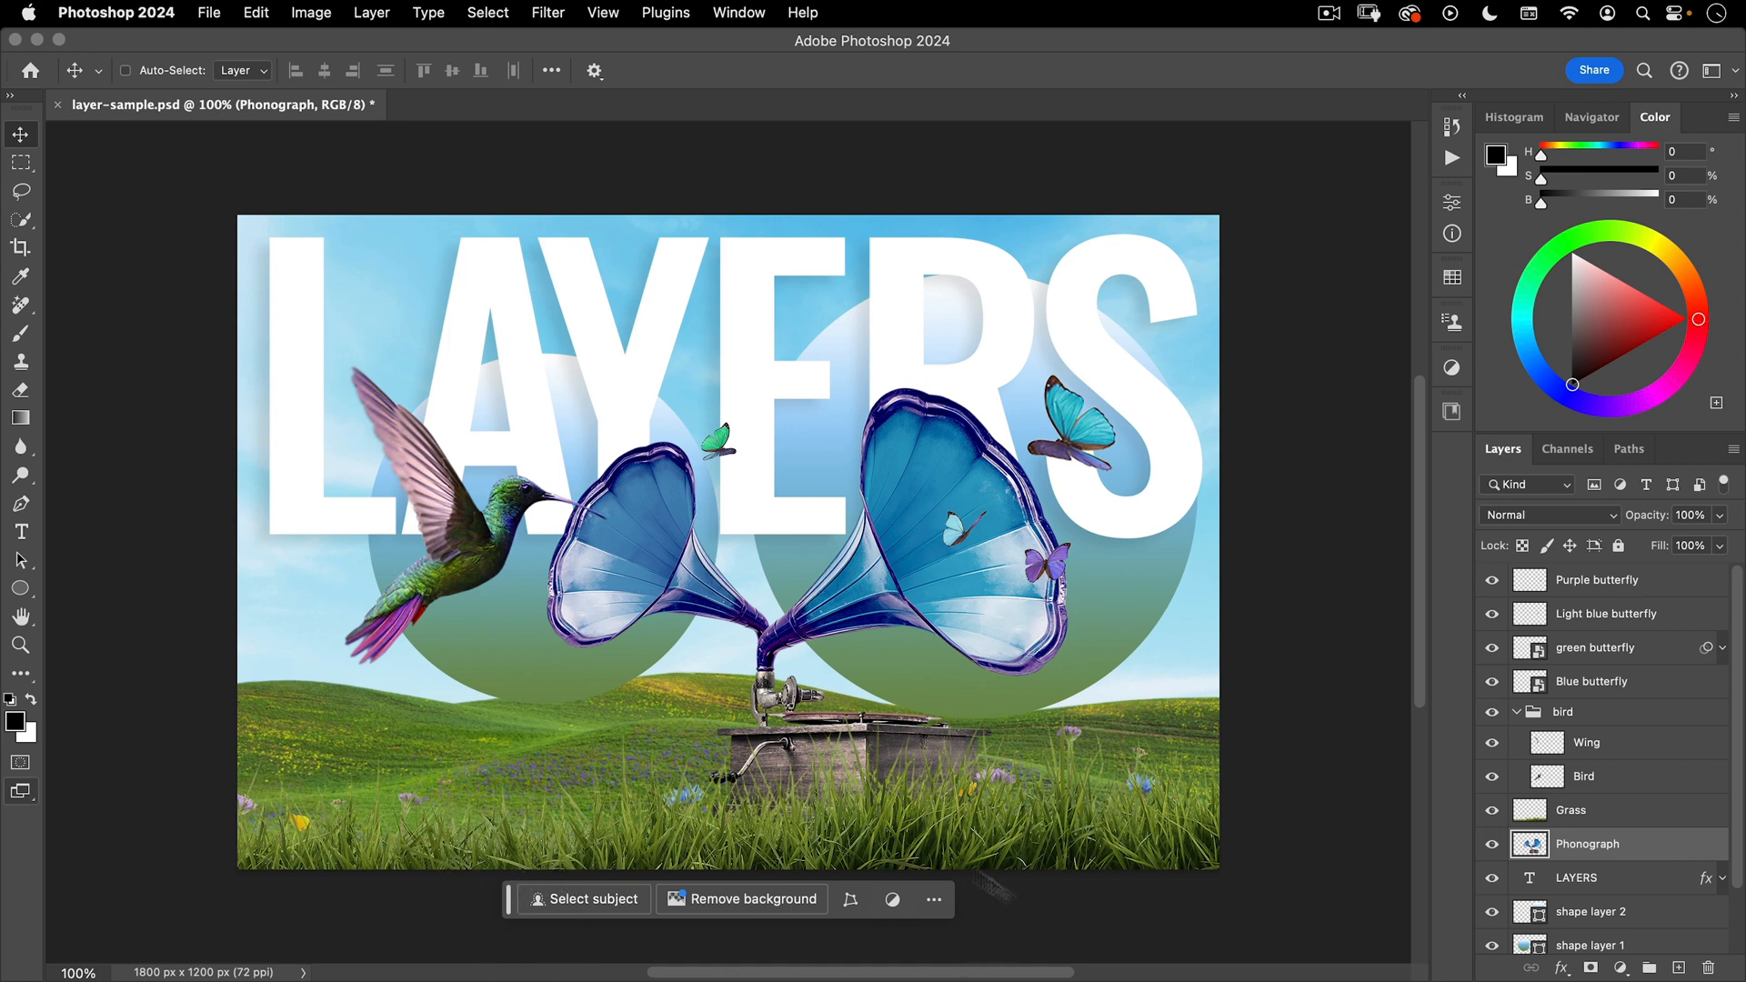
{"action": "mouse_move", "coordinate": [585, 134]}
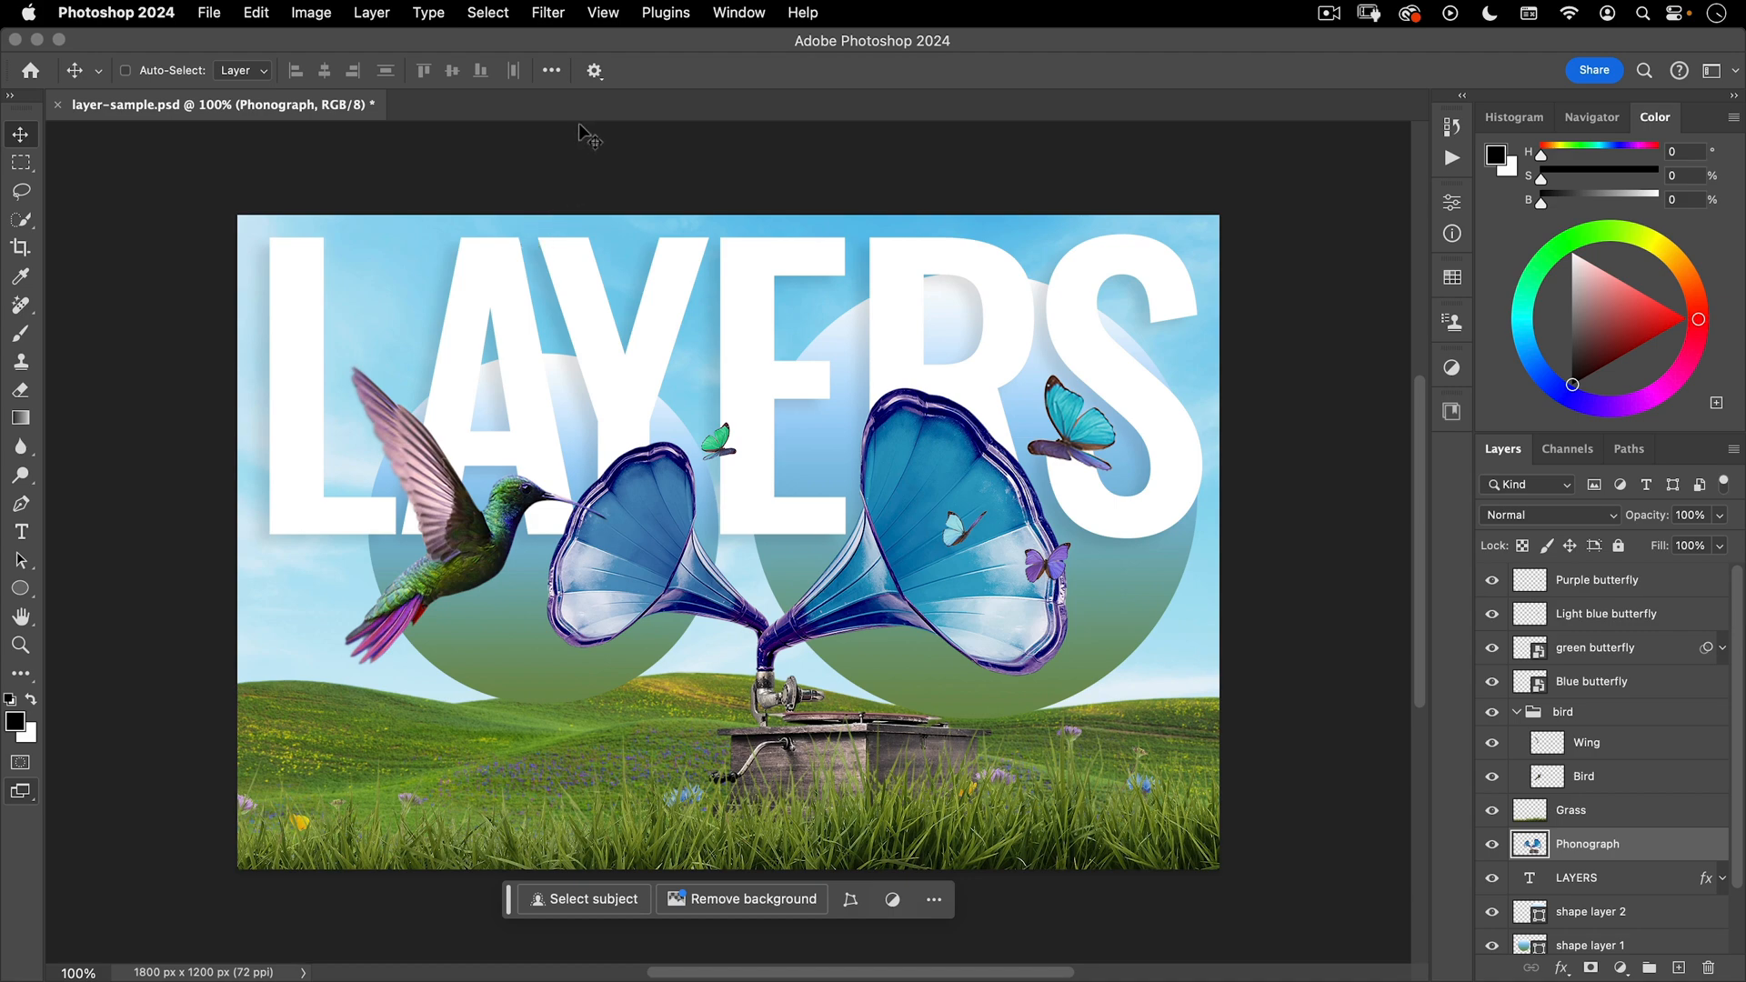
{"action": "left_click", "coordinate": [256, 12]}
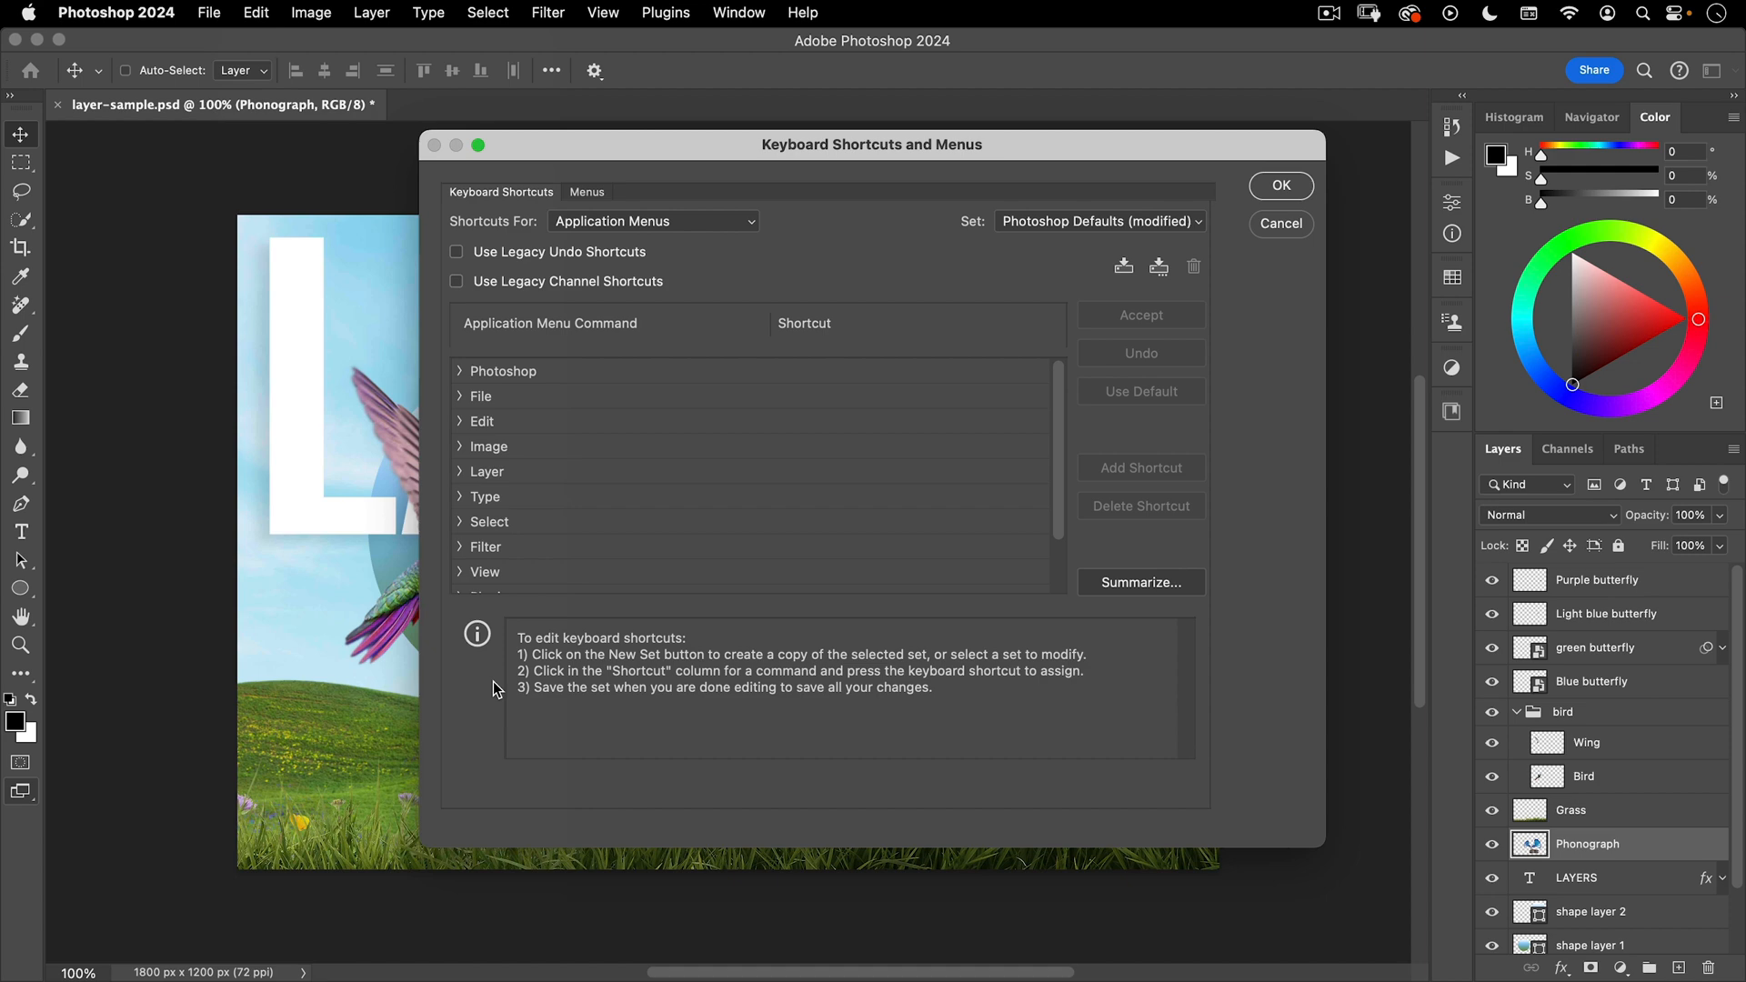
{"action": "mouse_move", "coordinate": [1300, 224]}
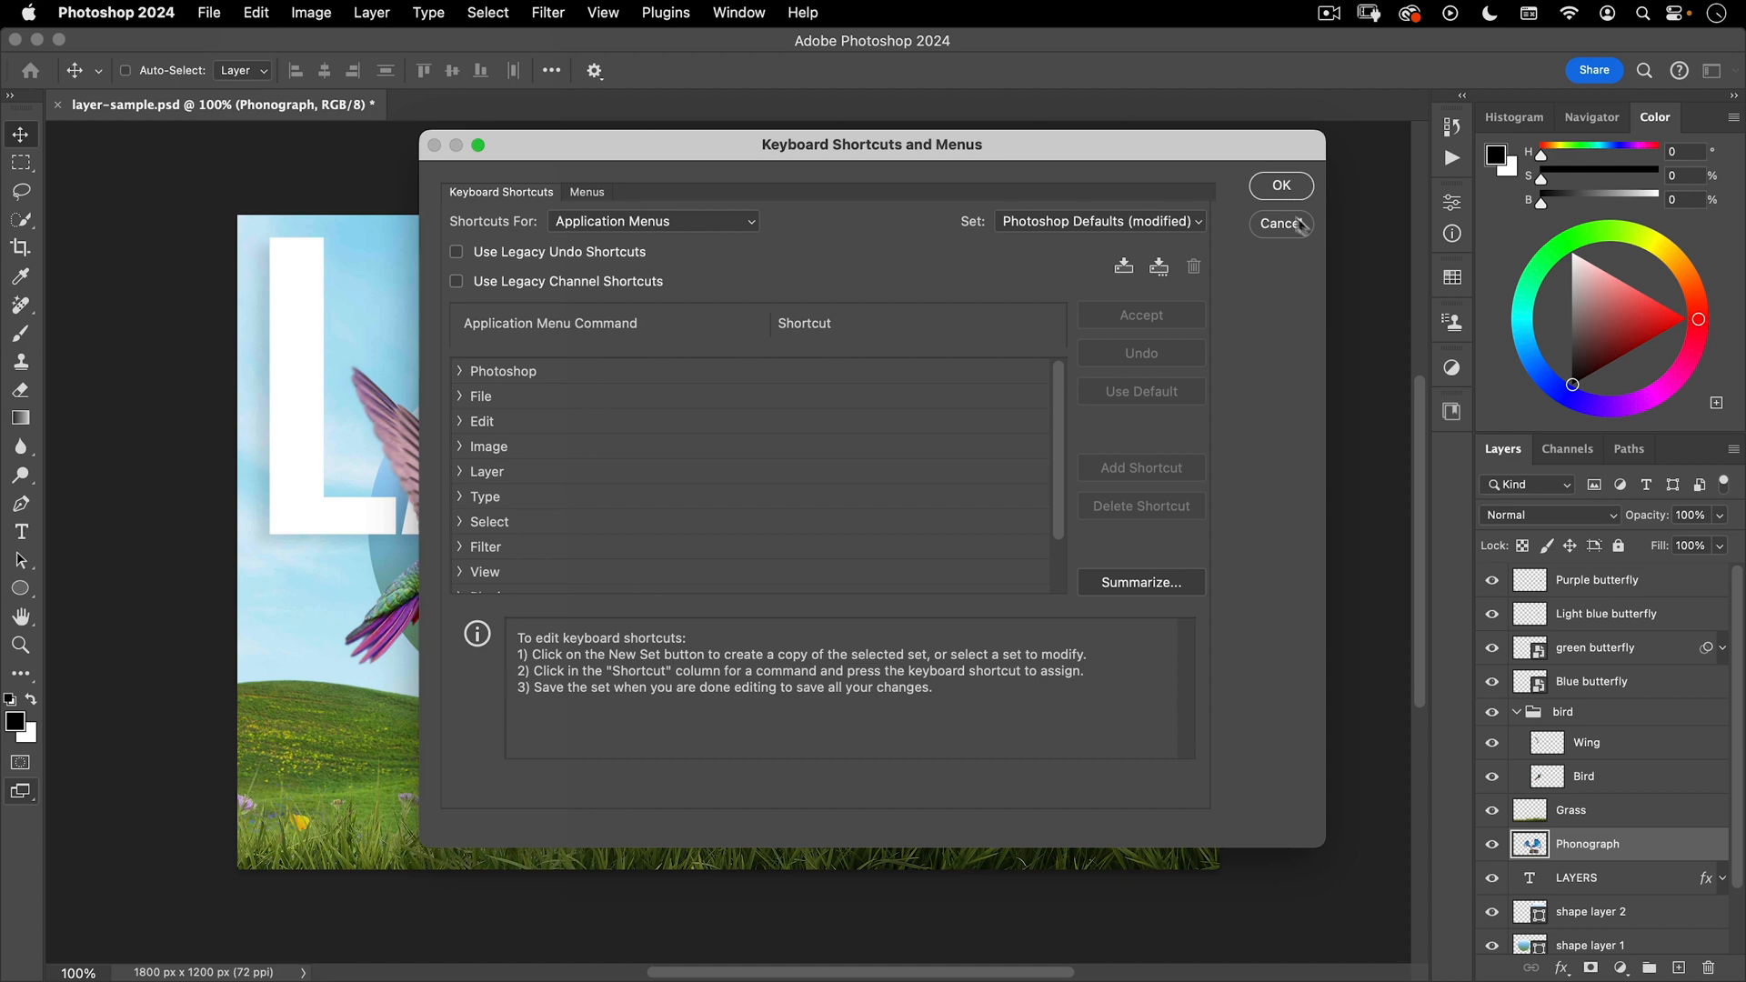
{"action": "left_click", "coordinate": [1280, 223]}
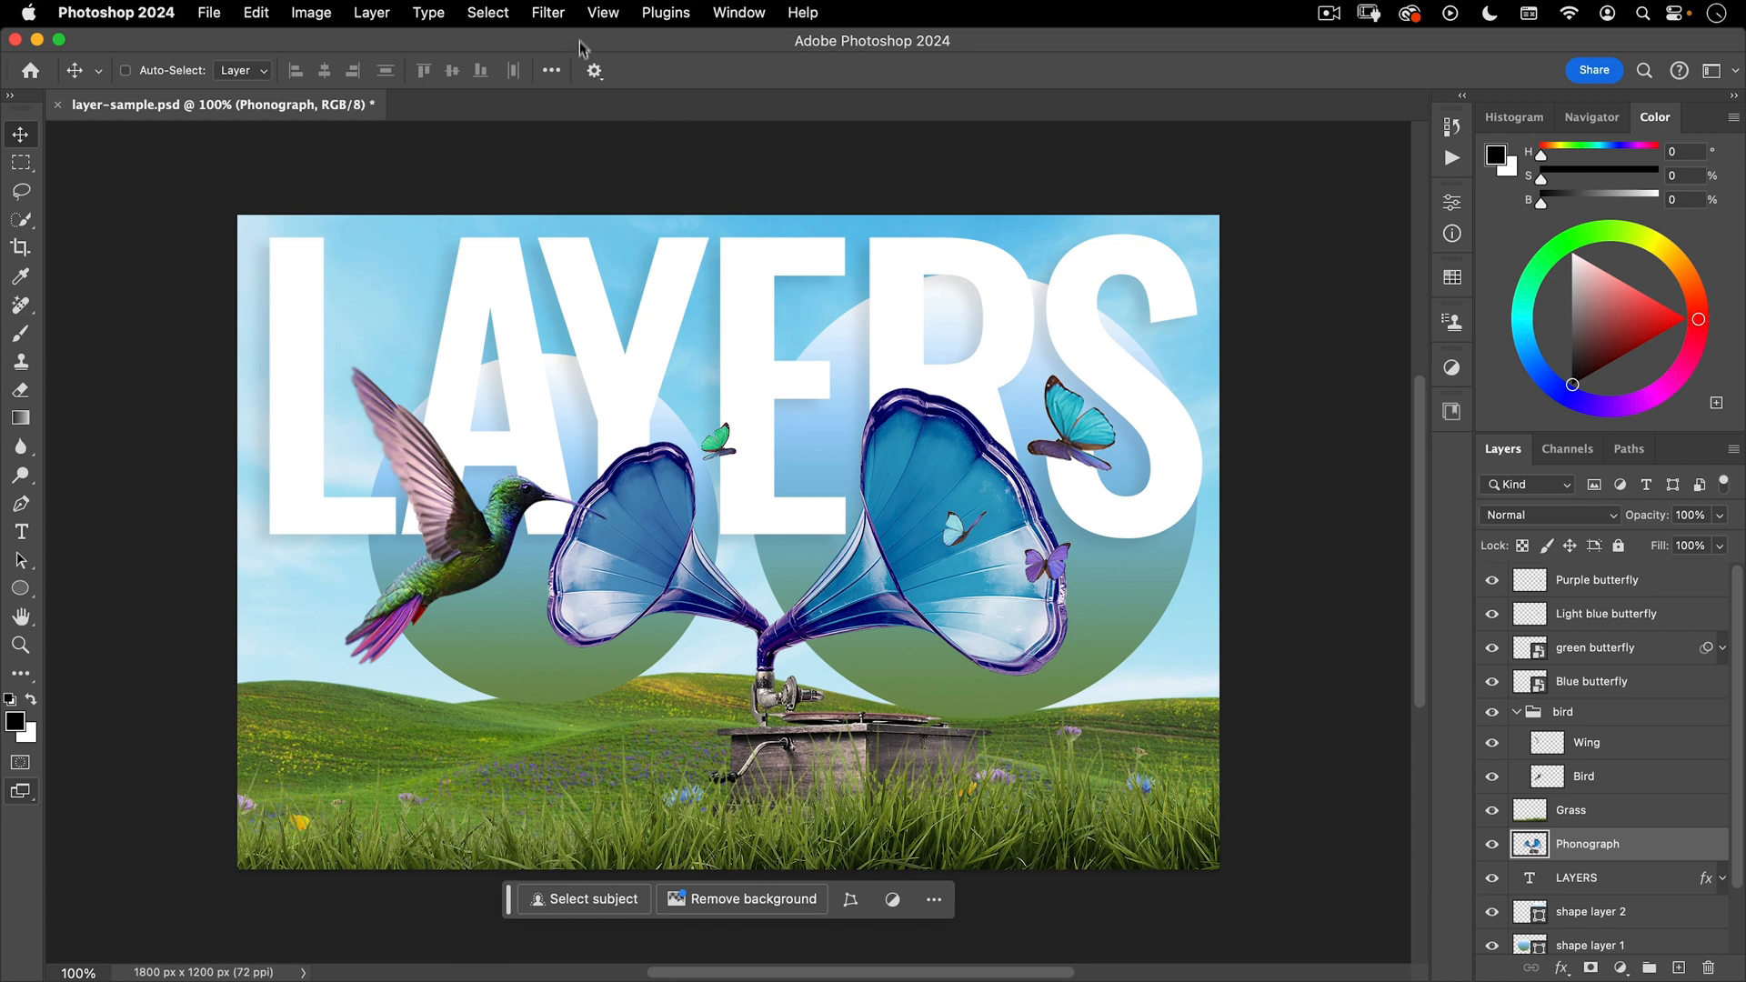
{"action": "left_click", "coordinate": [738, 12]}
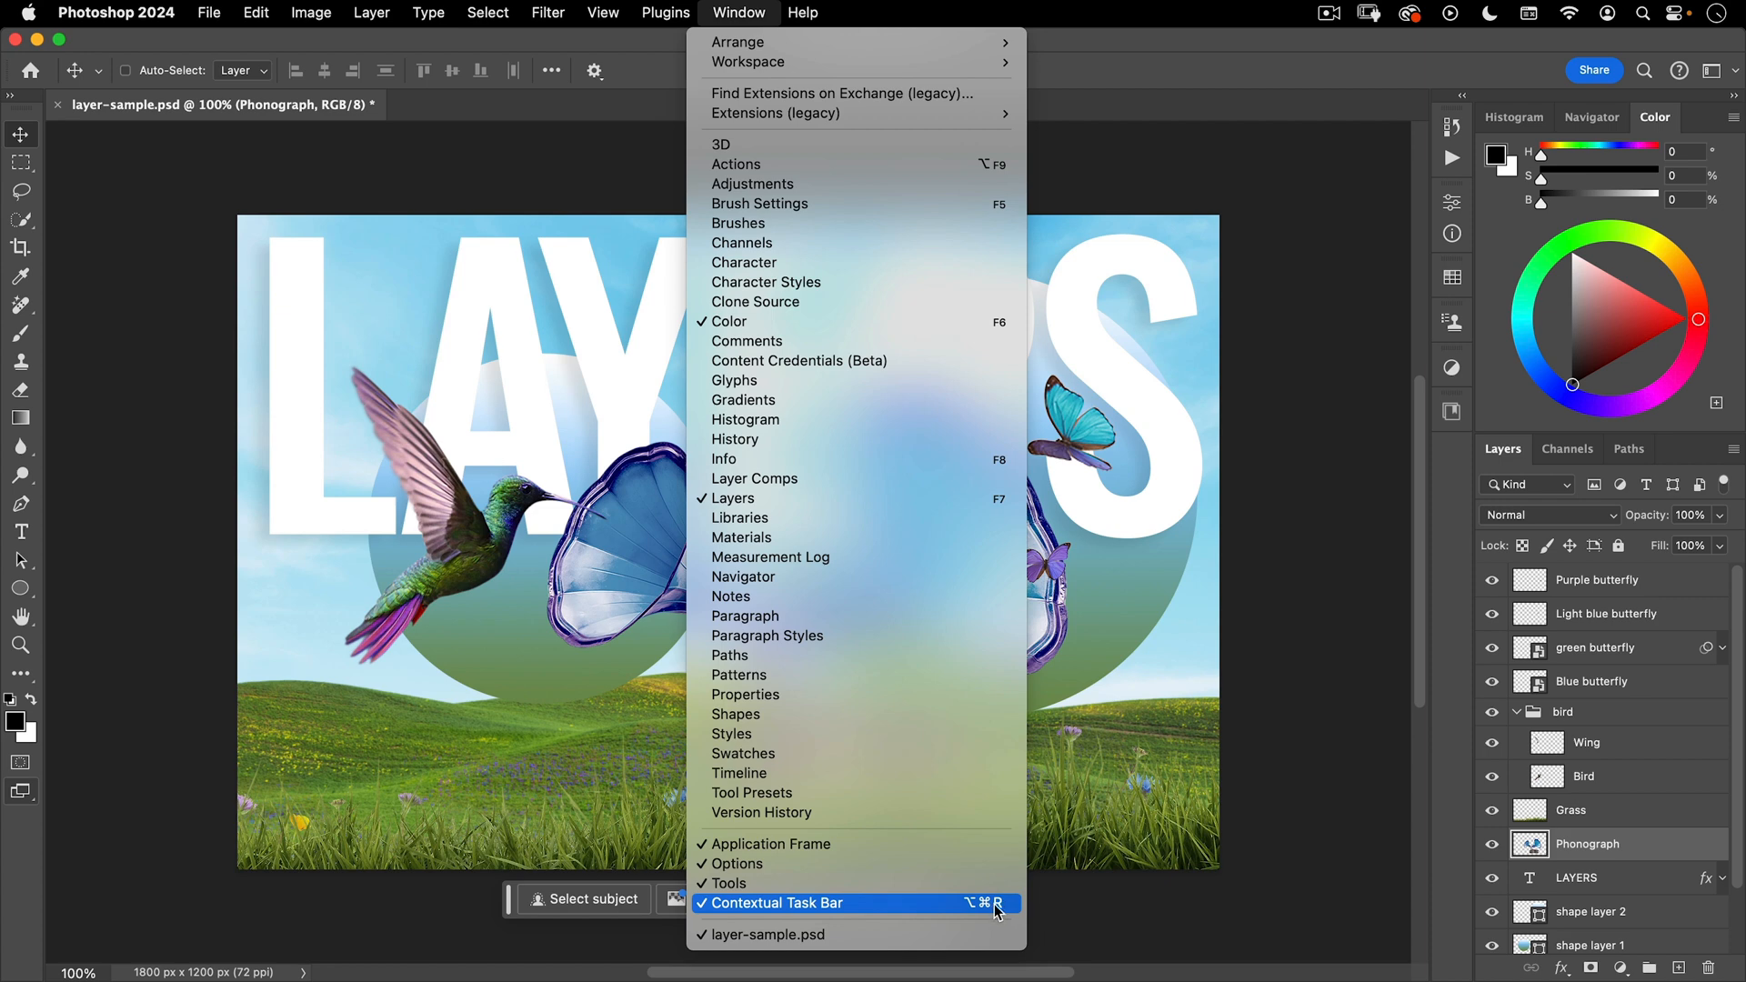
{"action": "left_click", "coordinate": [787, 903]}
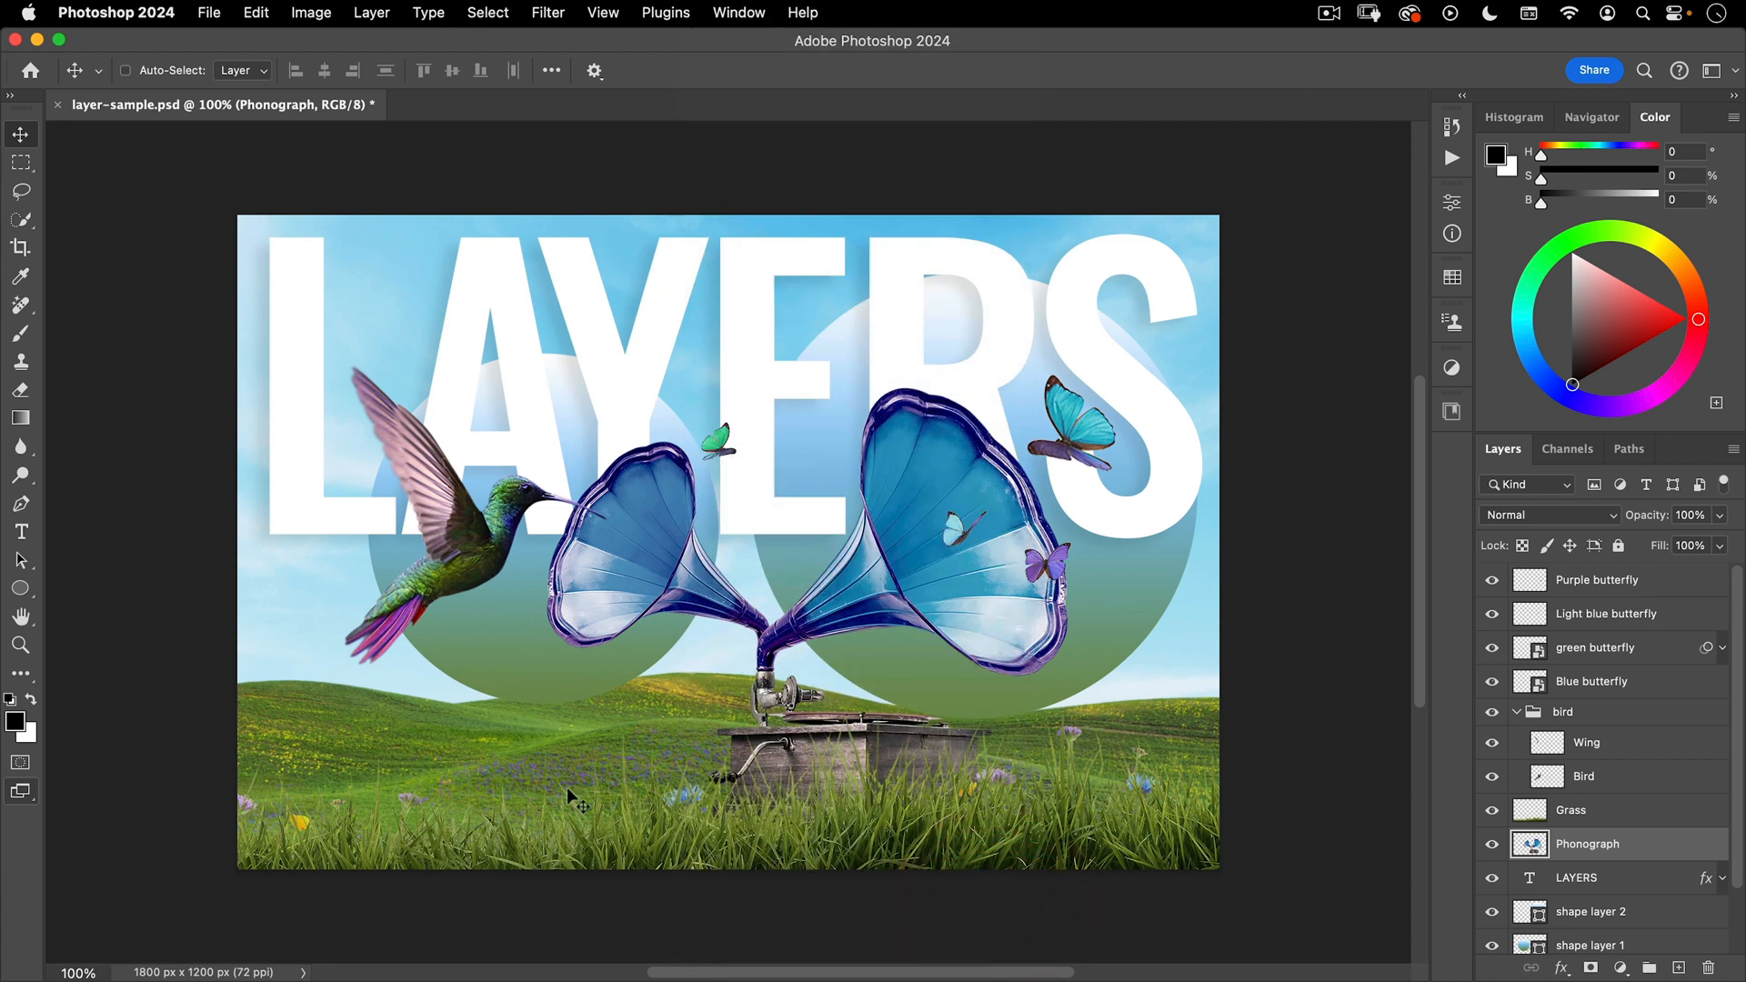
{"action": "left_click", "coordinate": [254, 11]}
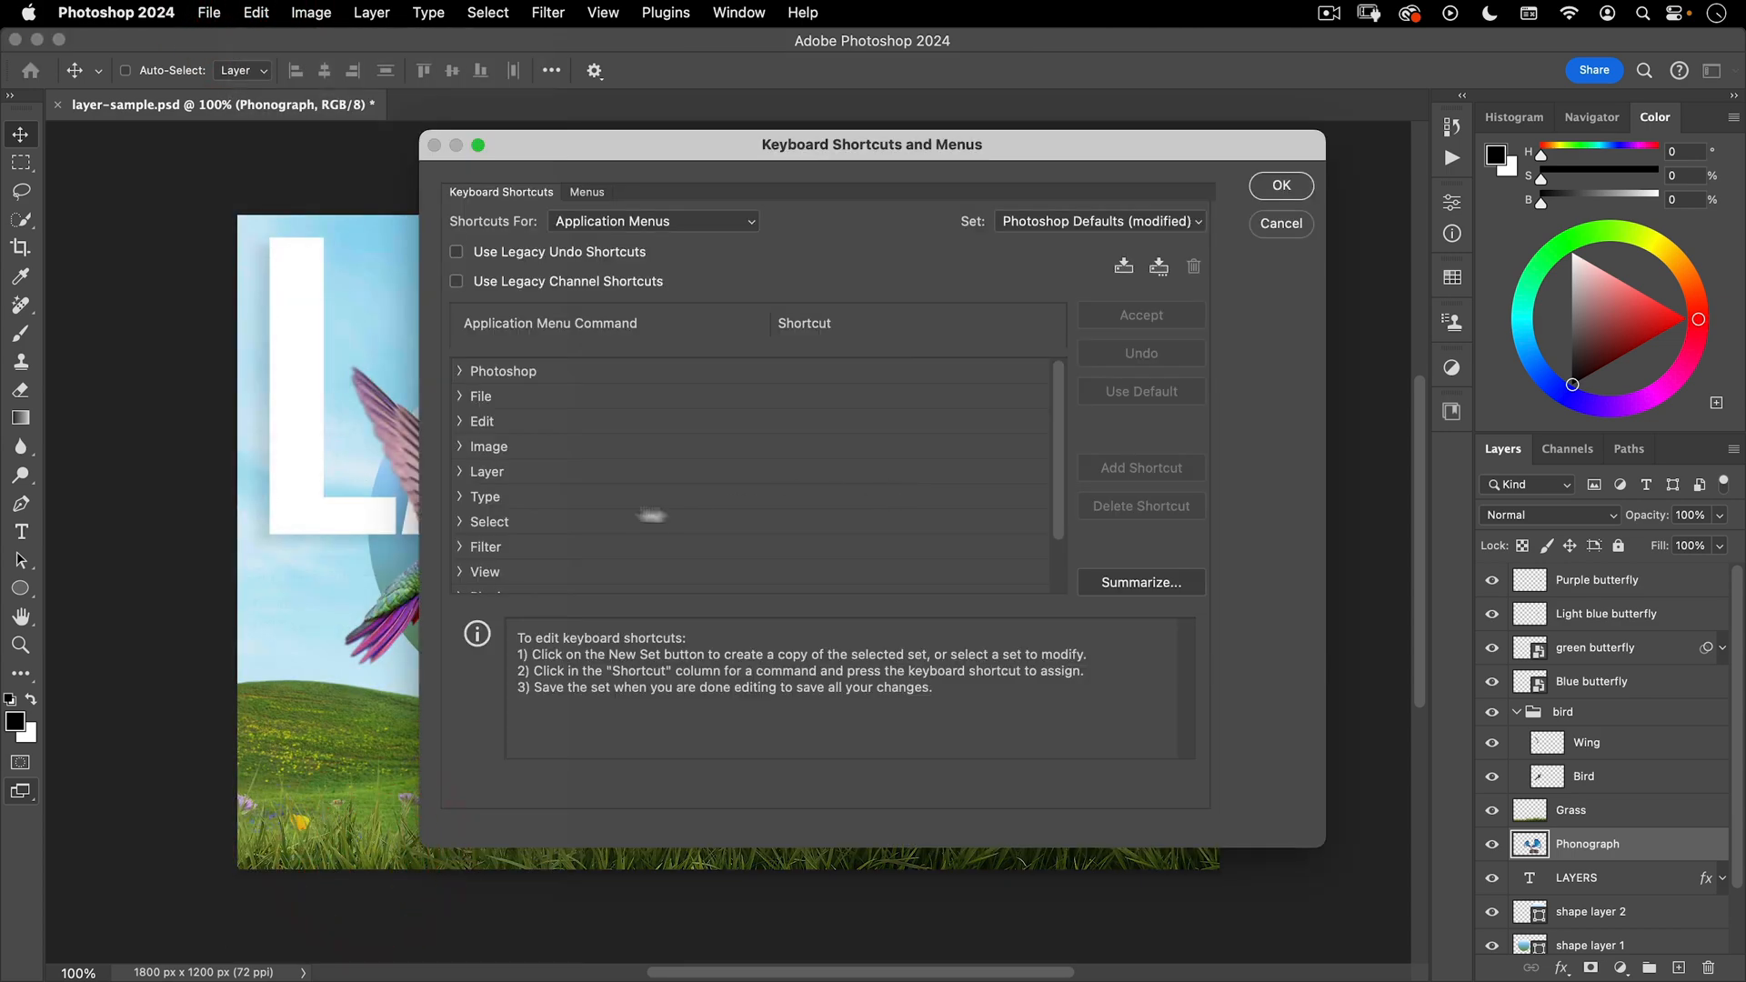
{"action": "scroll", "scroll_direction": "down", "scroll_amount": 3}
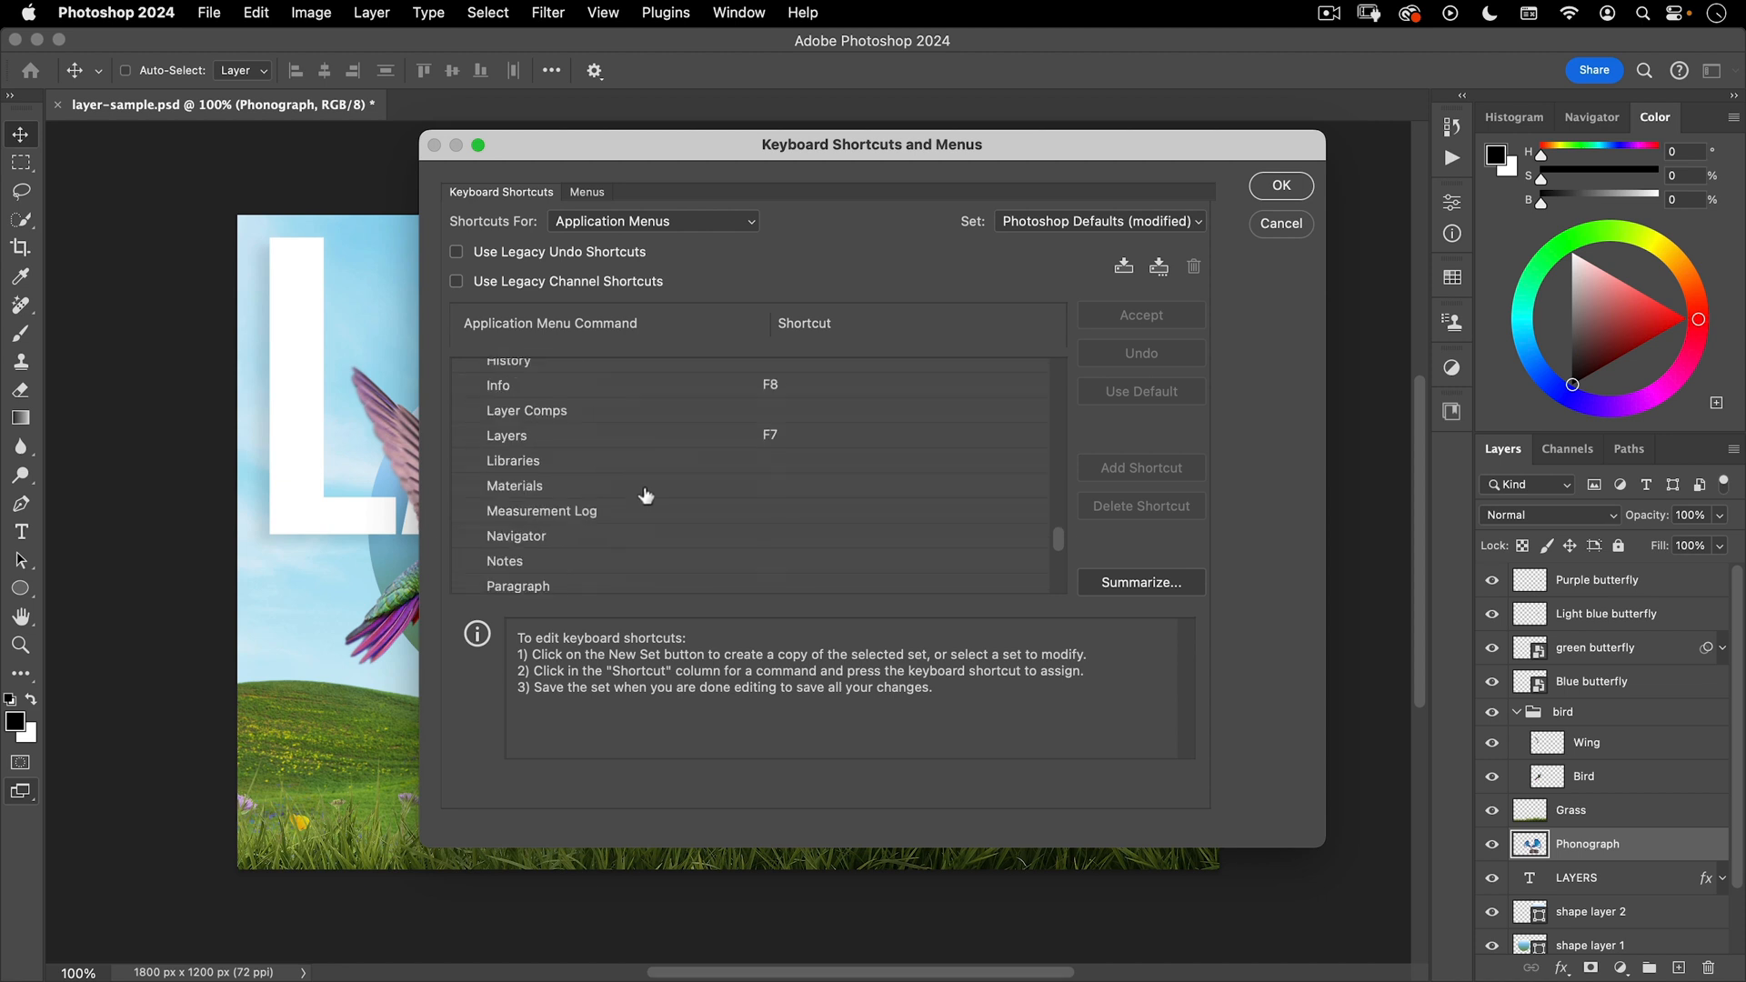
{"action": "scroll", "scroll_direction": "down", "scroll_amount": 3}
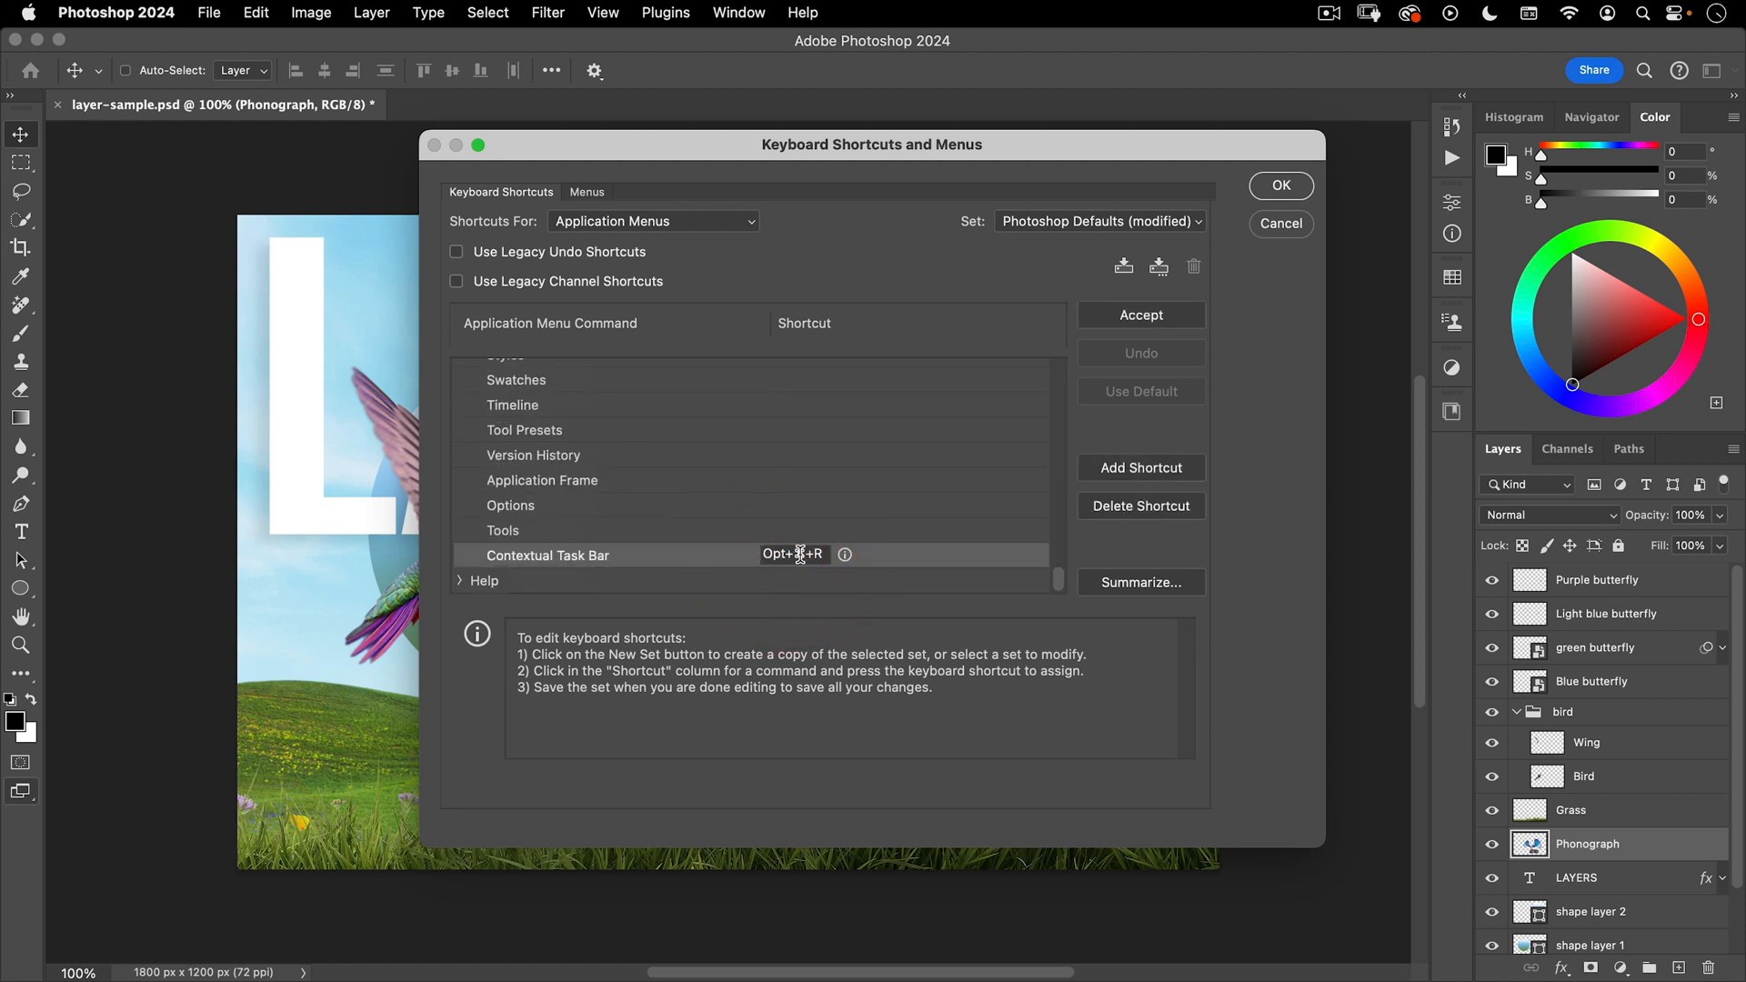
{"action": "left_click", "coordinate": [792, 554]}
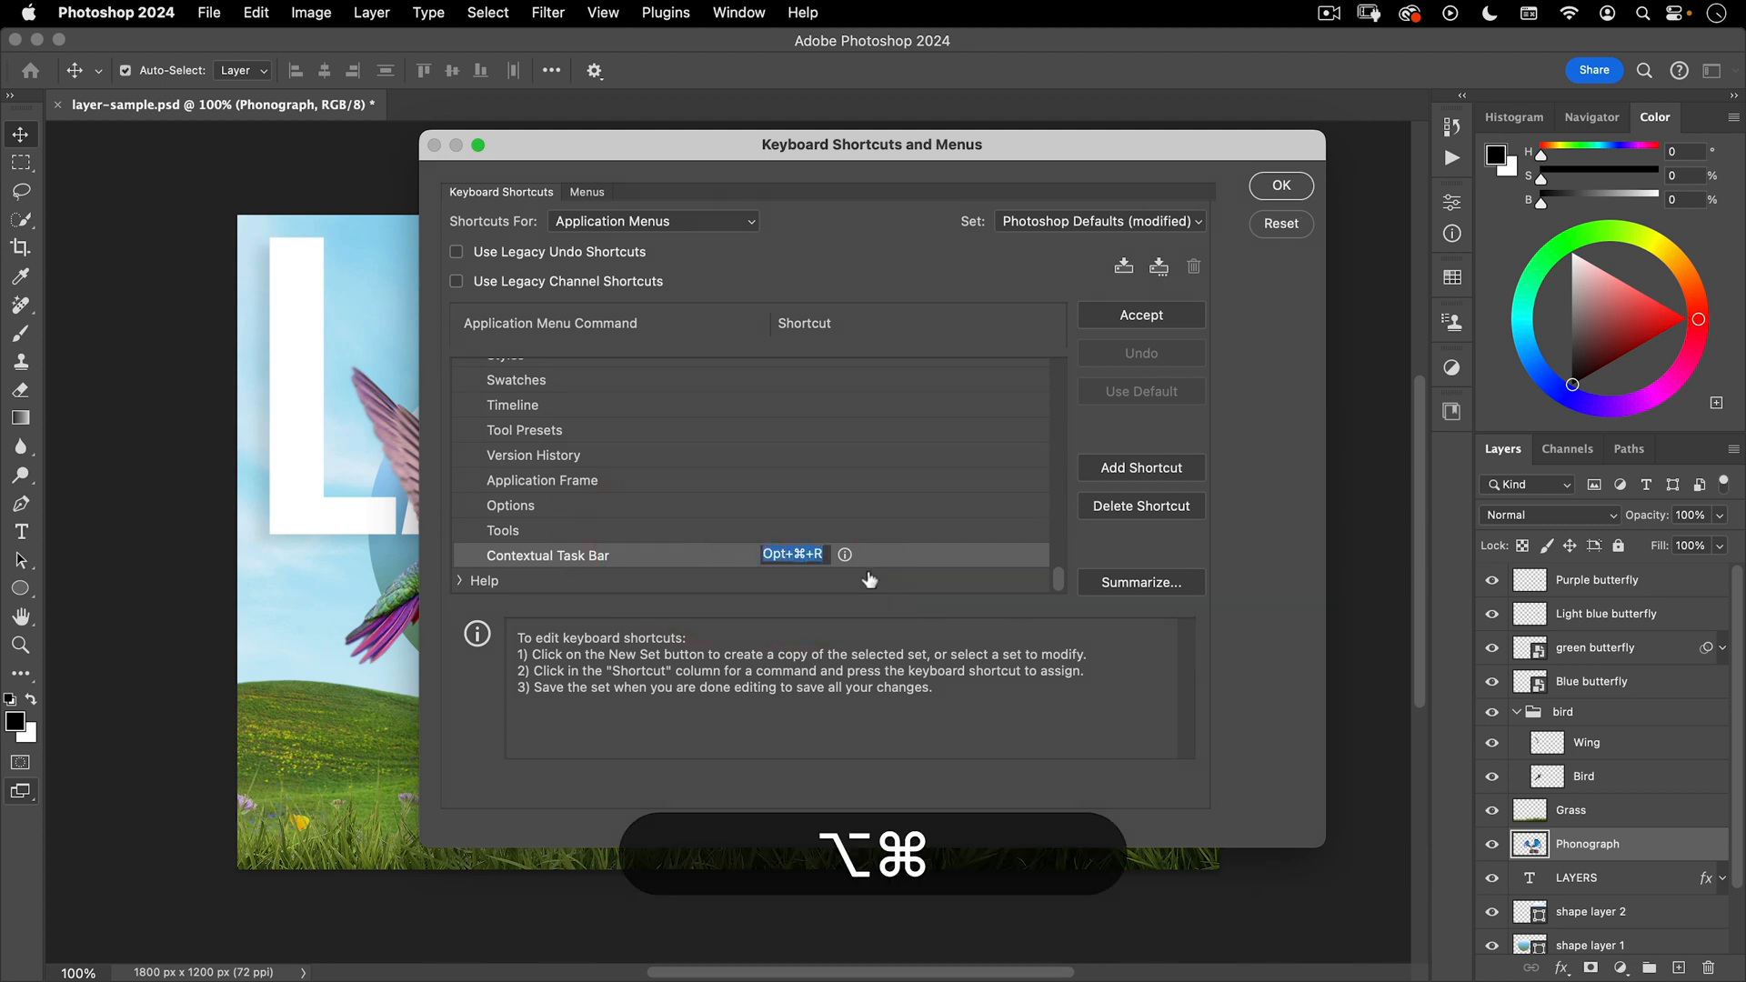
{"action": "key", "text": "r"}
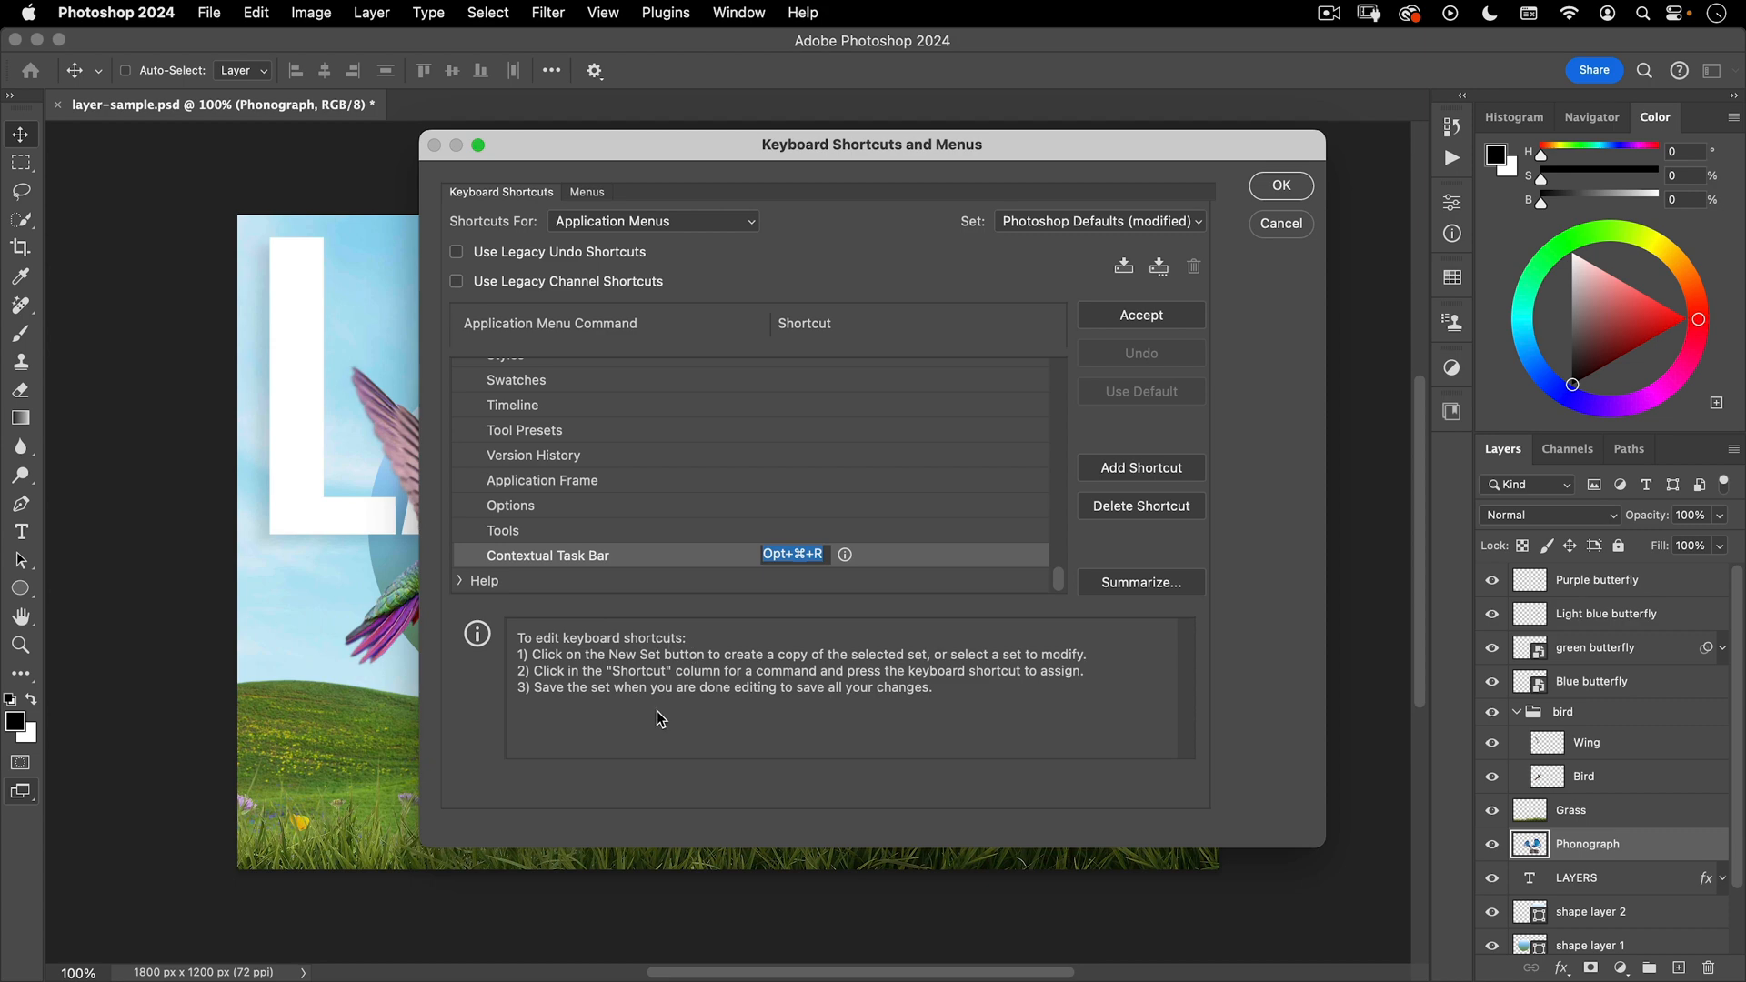
{"action": "mouse_move", "coordinate": [654, 719]}
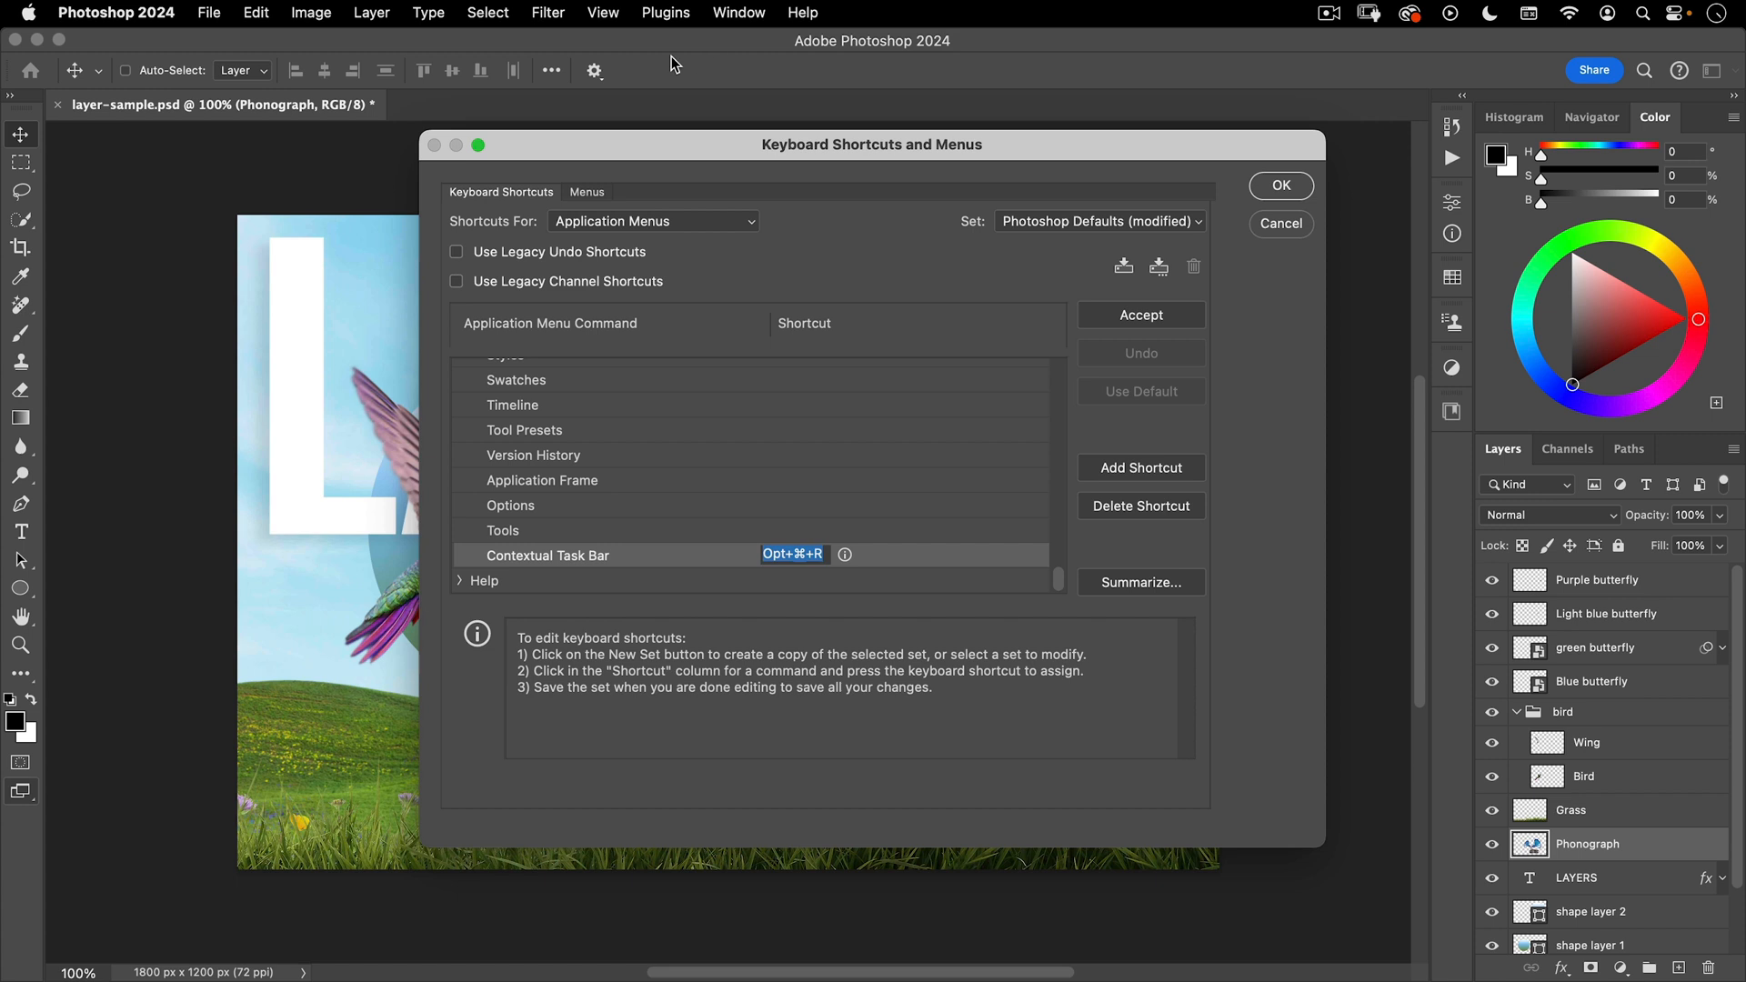
{"action": "mouse_move", "coordinate": [1256, 257]}
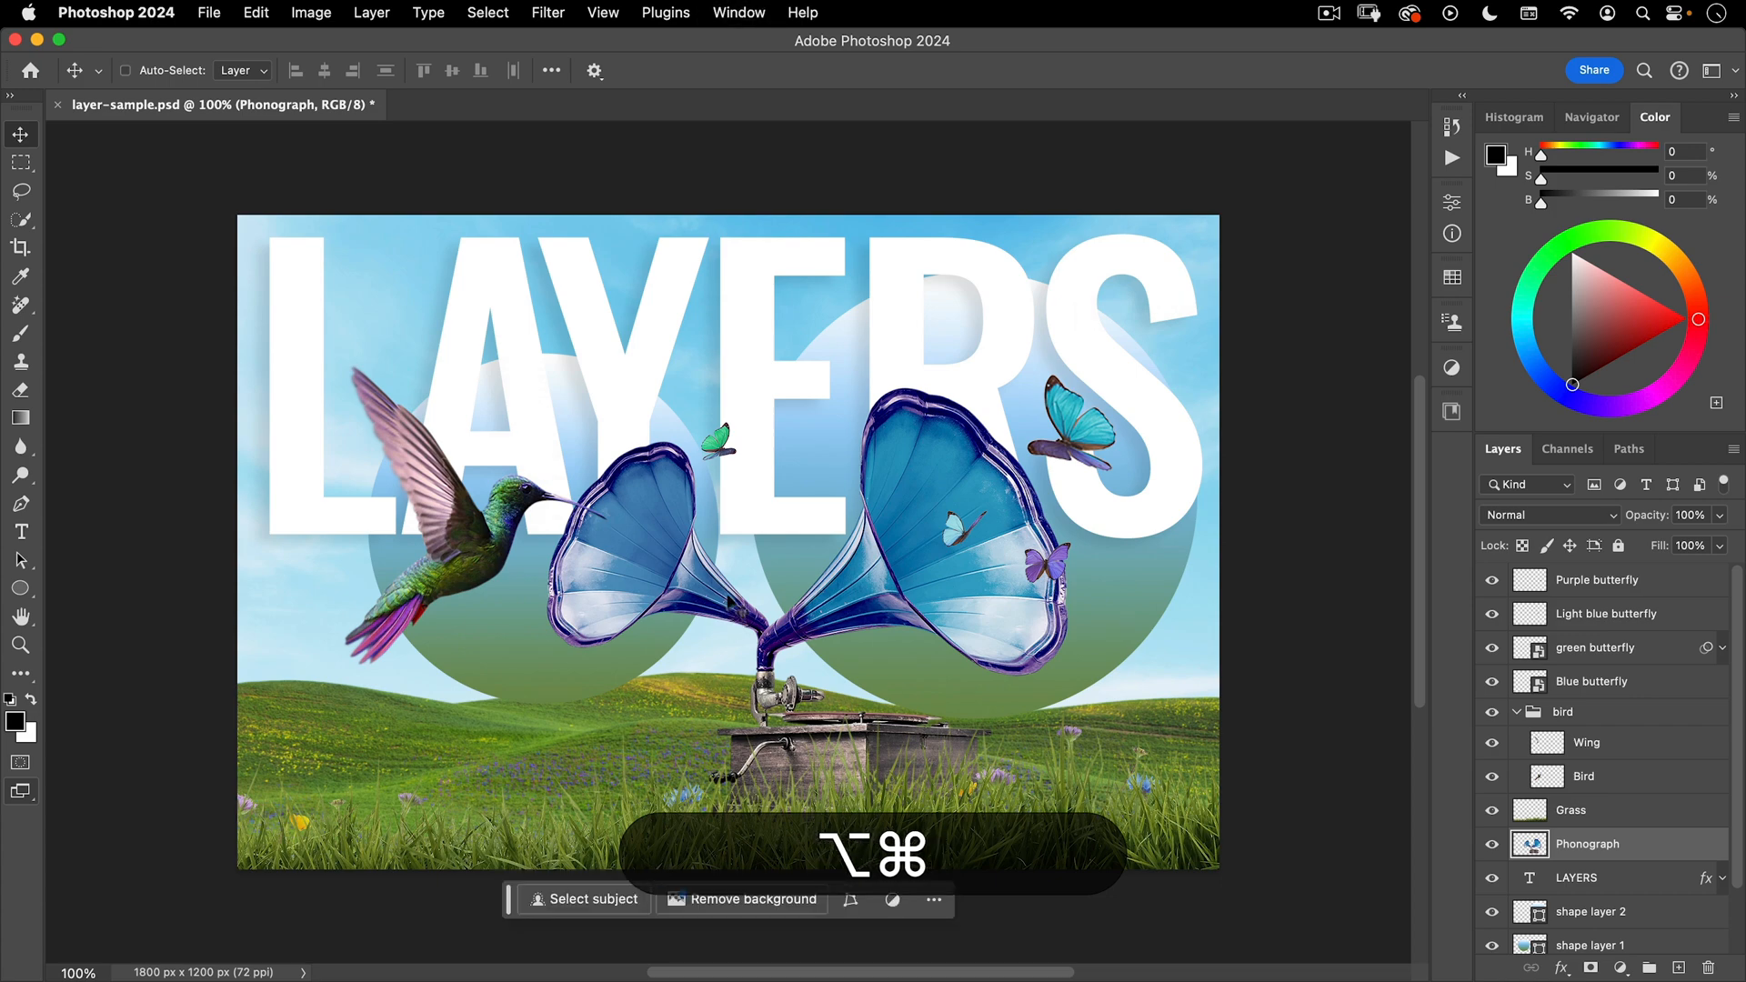
{"action": "key", "text": "cmd+r"}
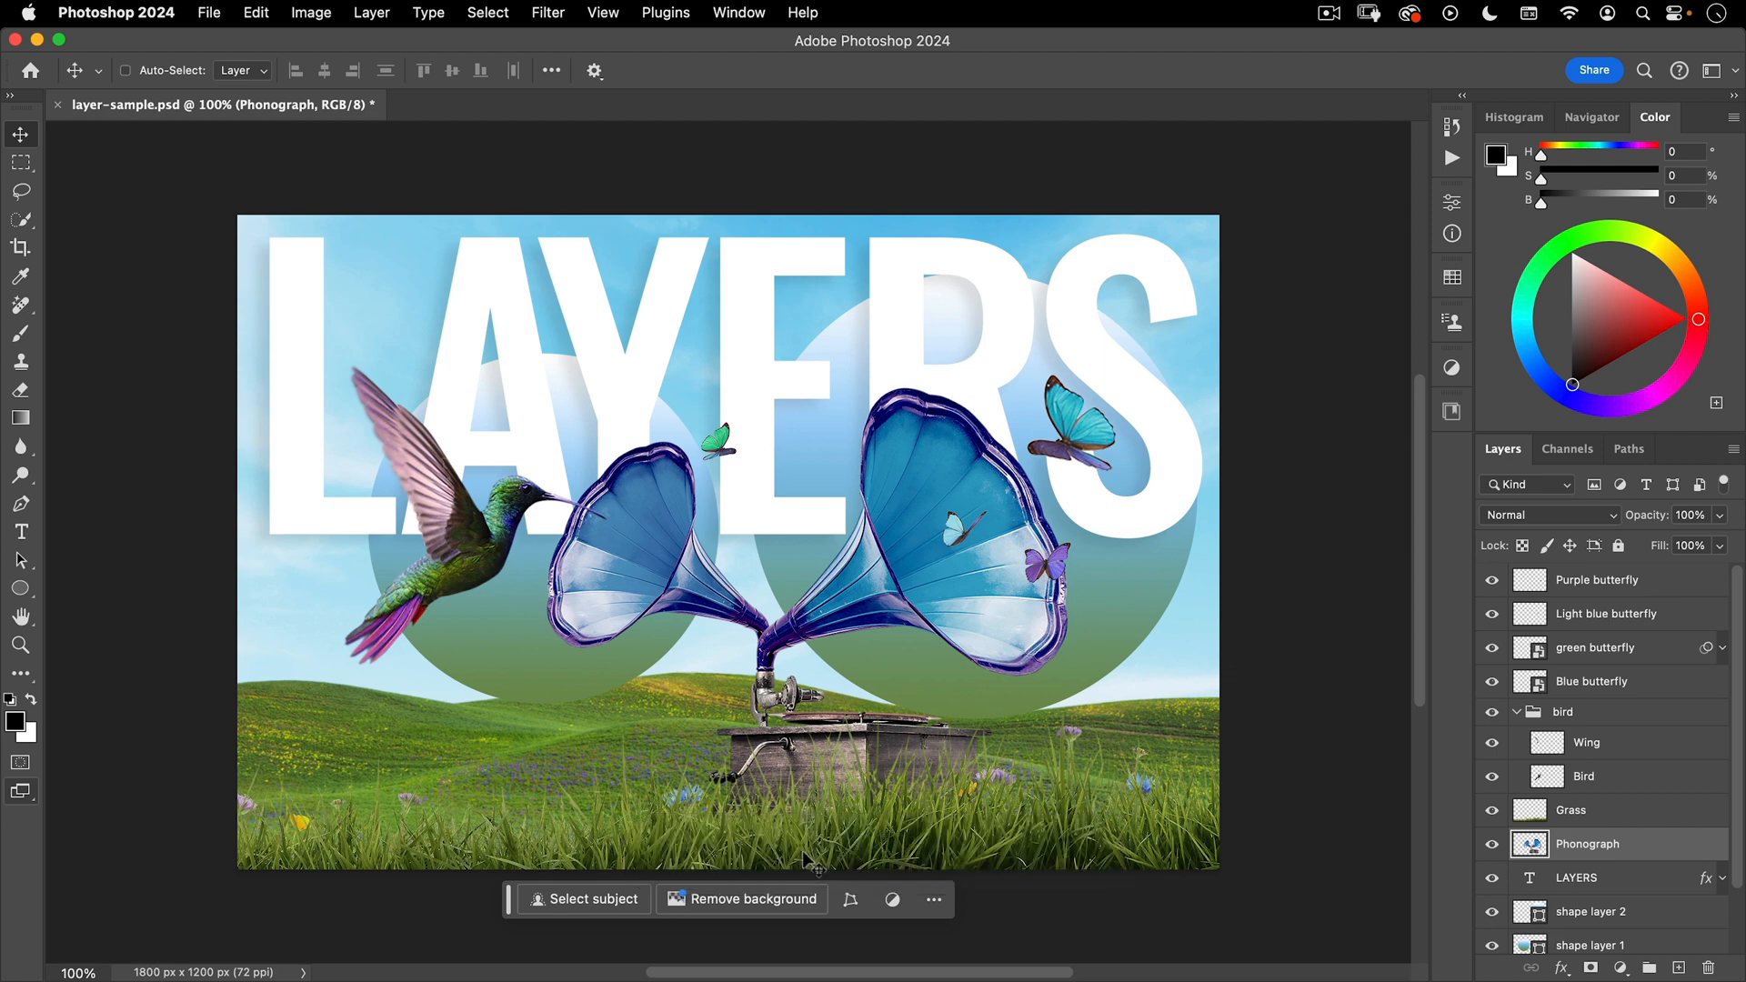
{"action": "mouse_move", "coordinate": [1258, 60]}
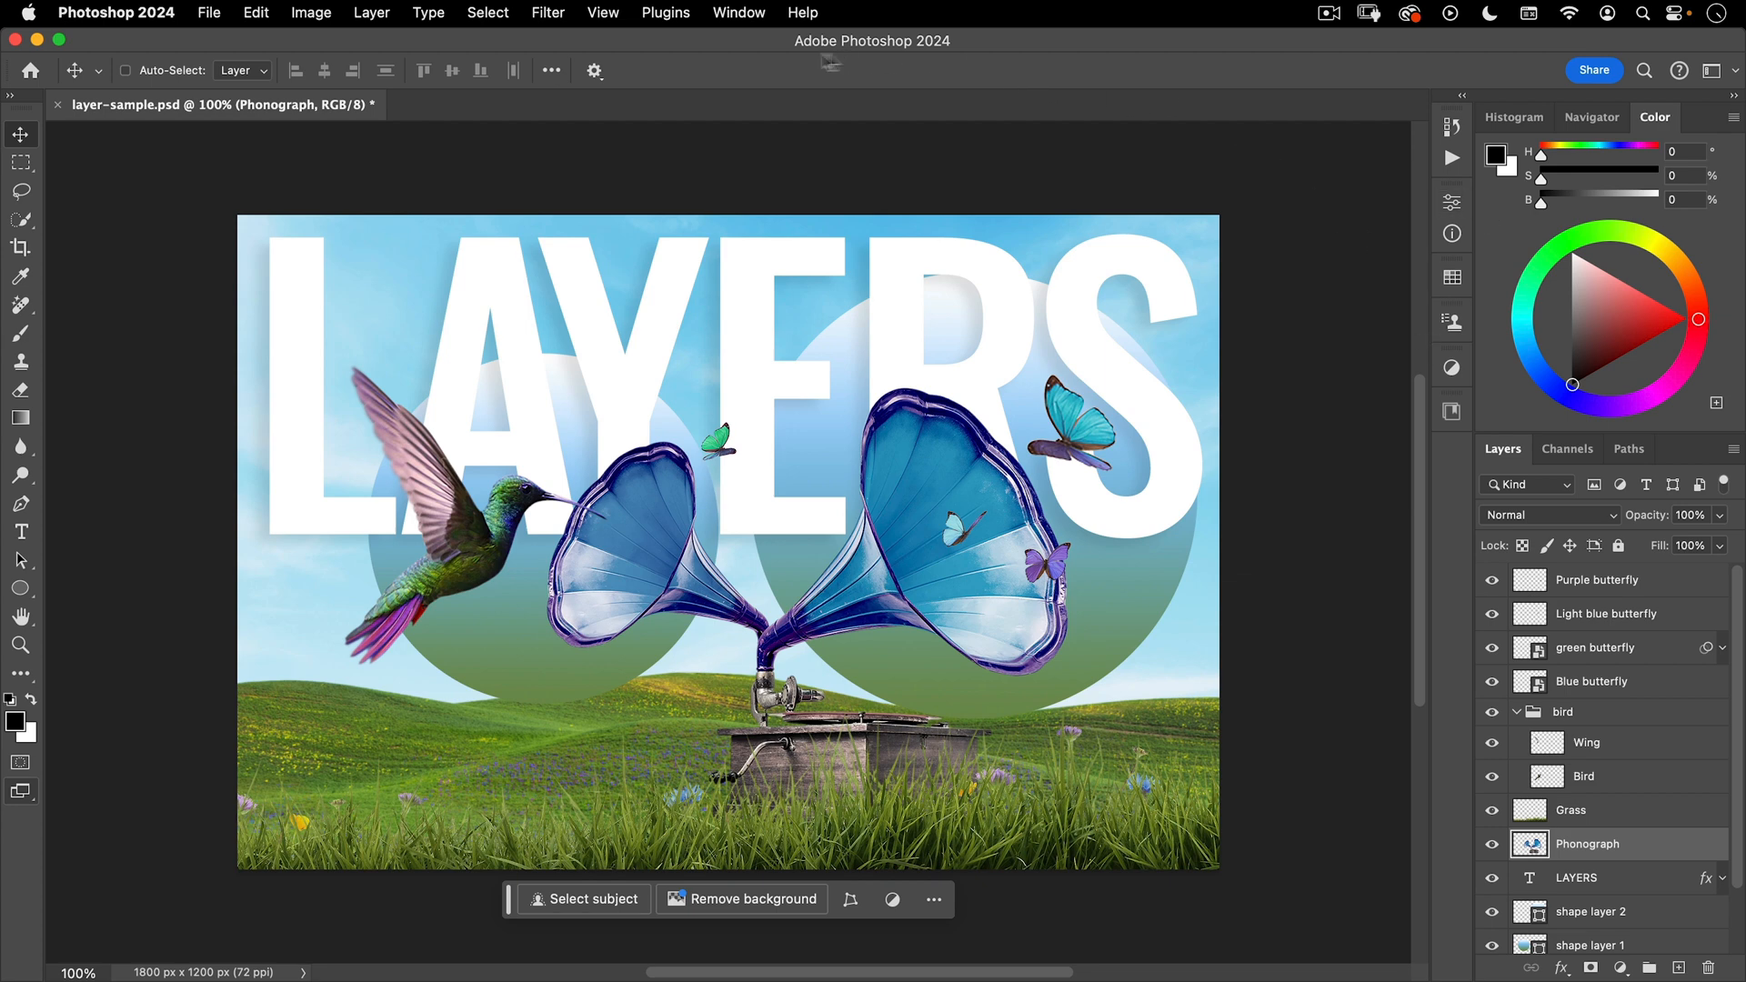
- Save a new workspace named 'Nucly Course' with the Toolbar option included
{"action": "left_click", "coordinate": [737, 12]}
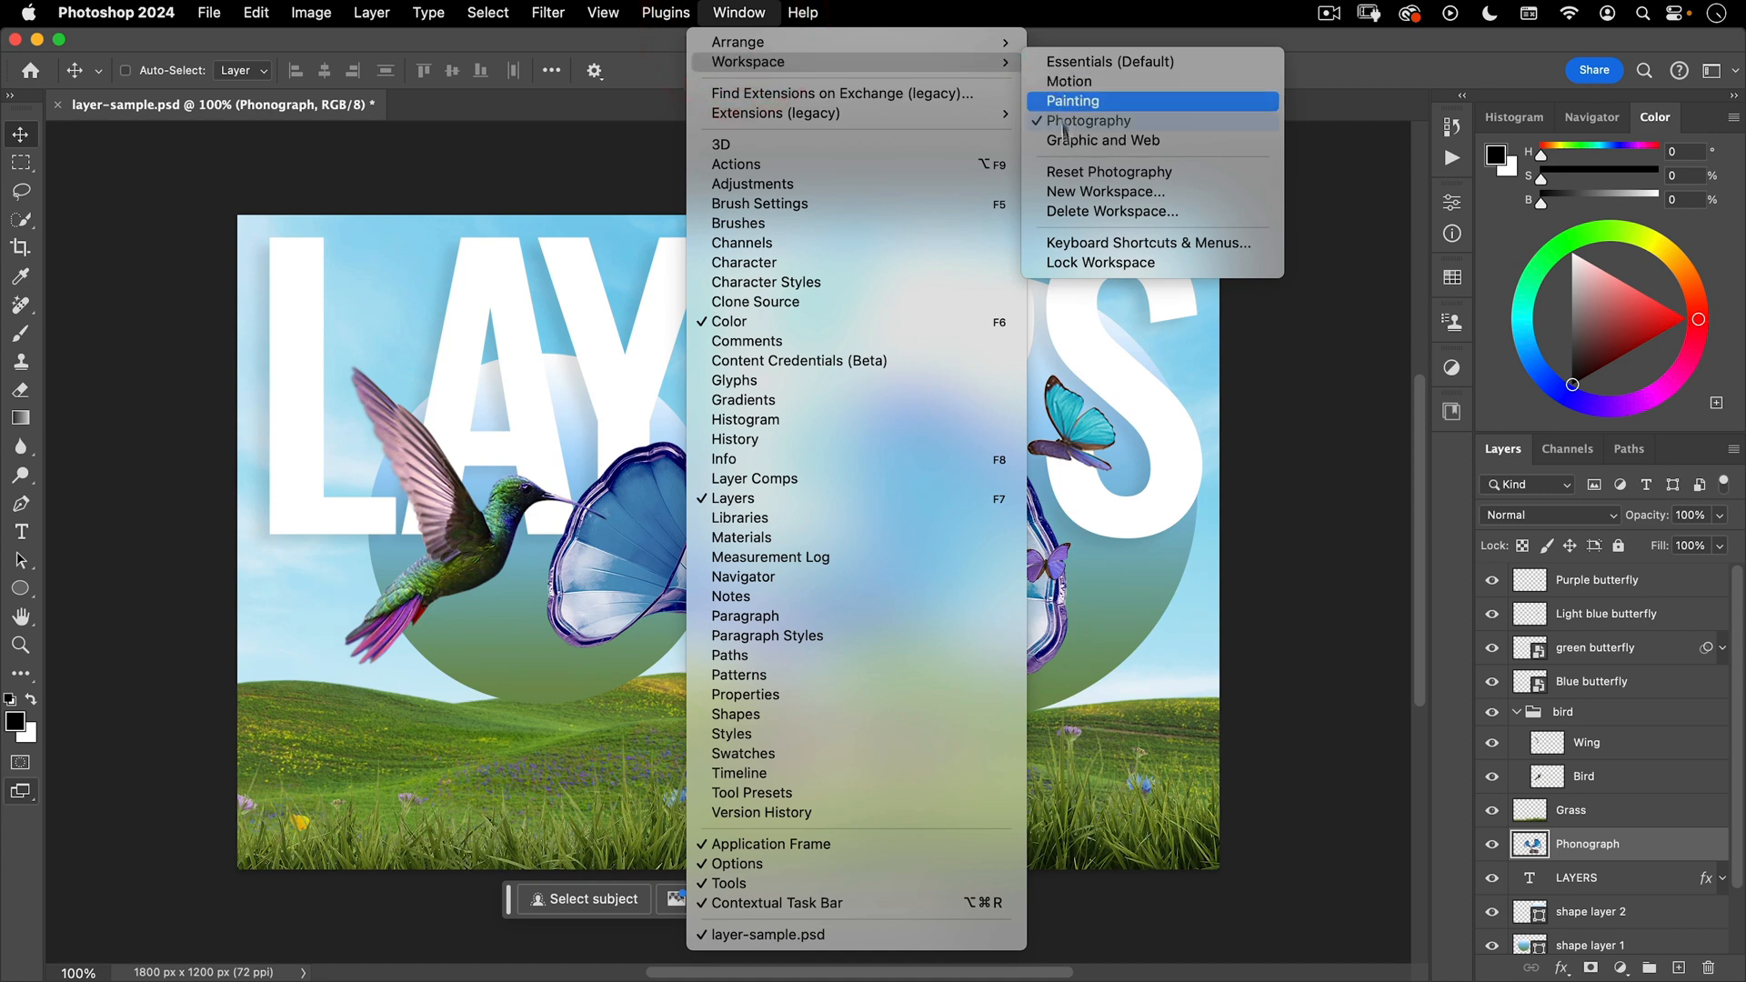
{"action": "left_click", "coordinate": [1099, 190]}
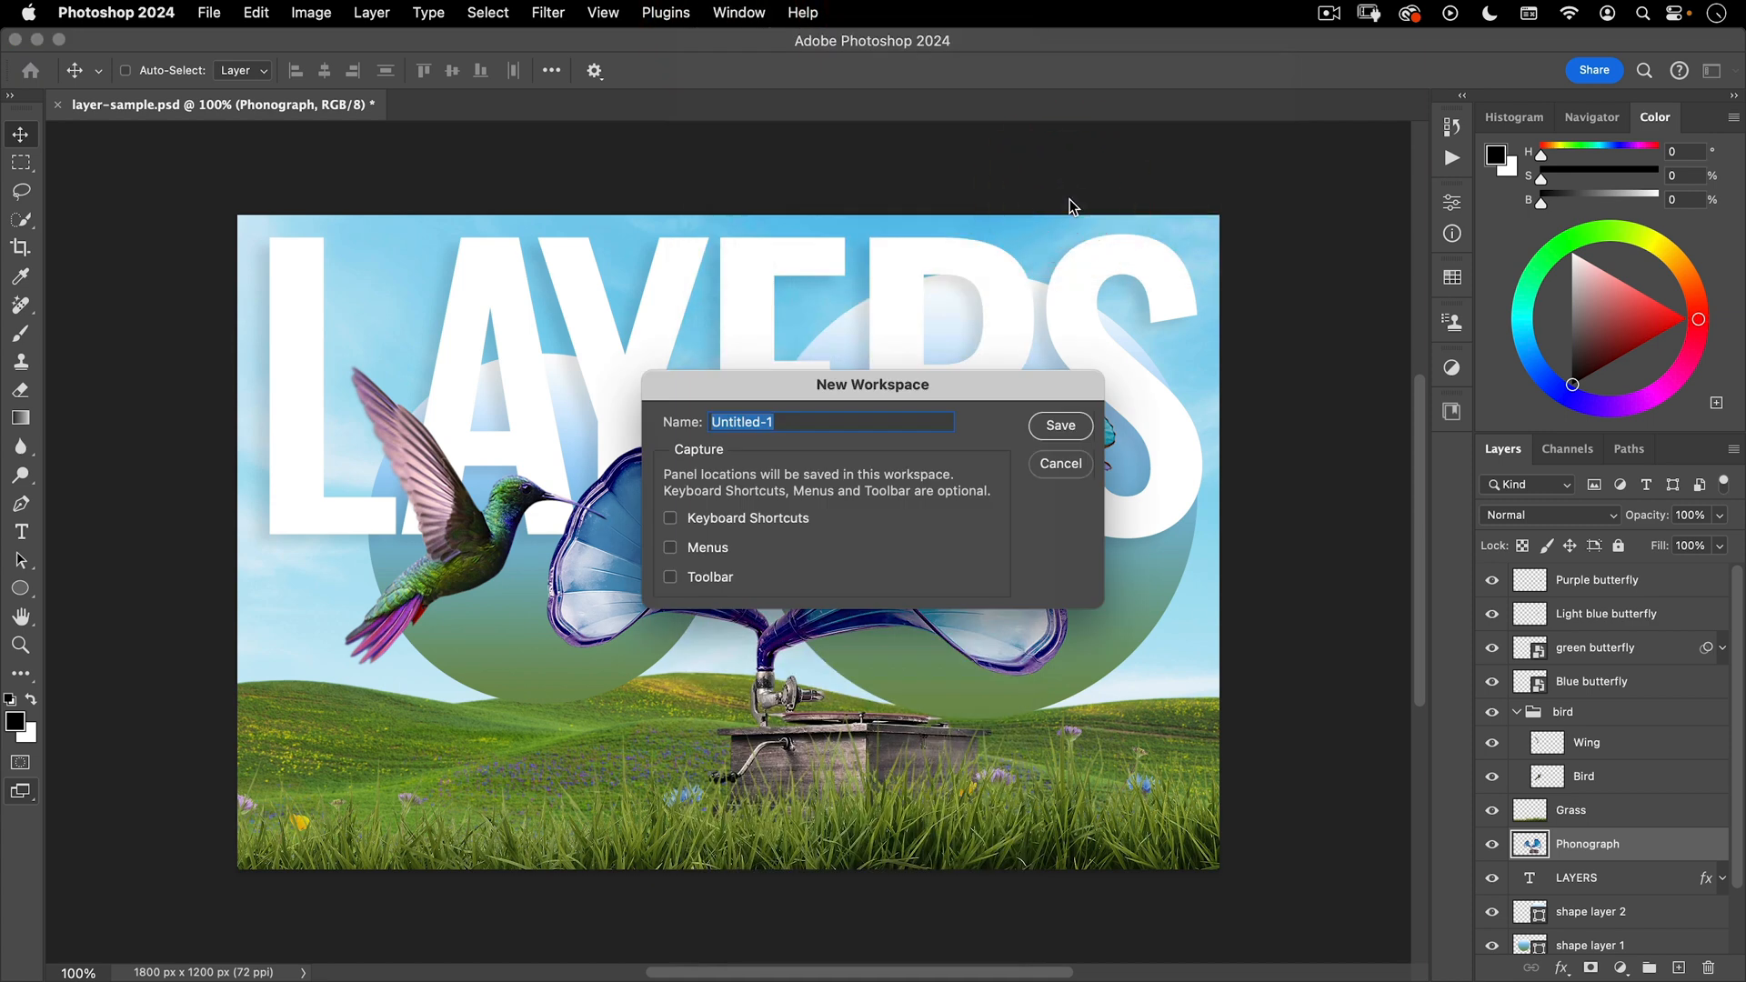
{"action": "type", "text": "Nucly Cou"}
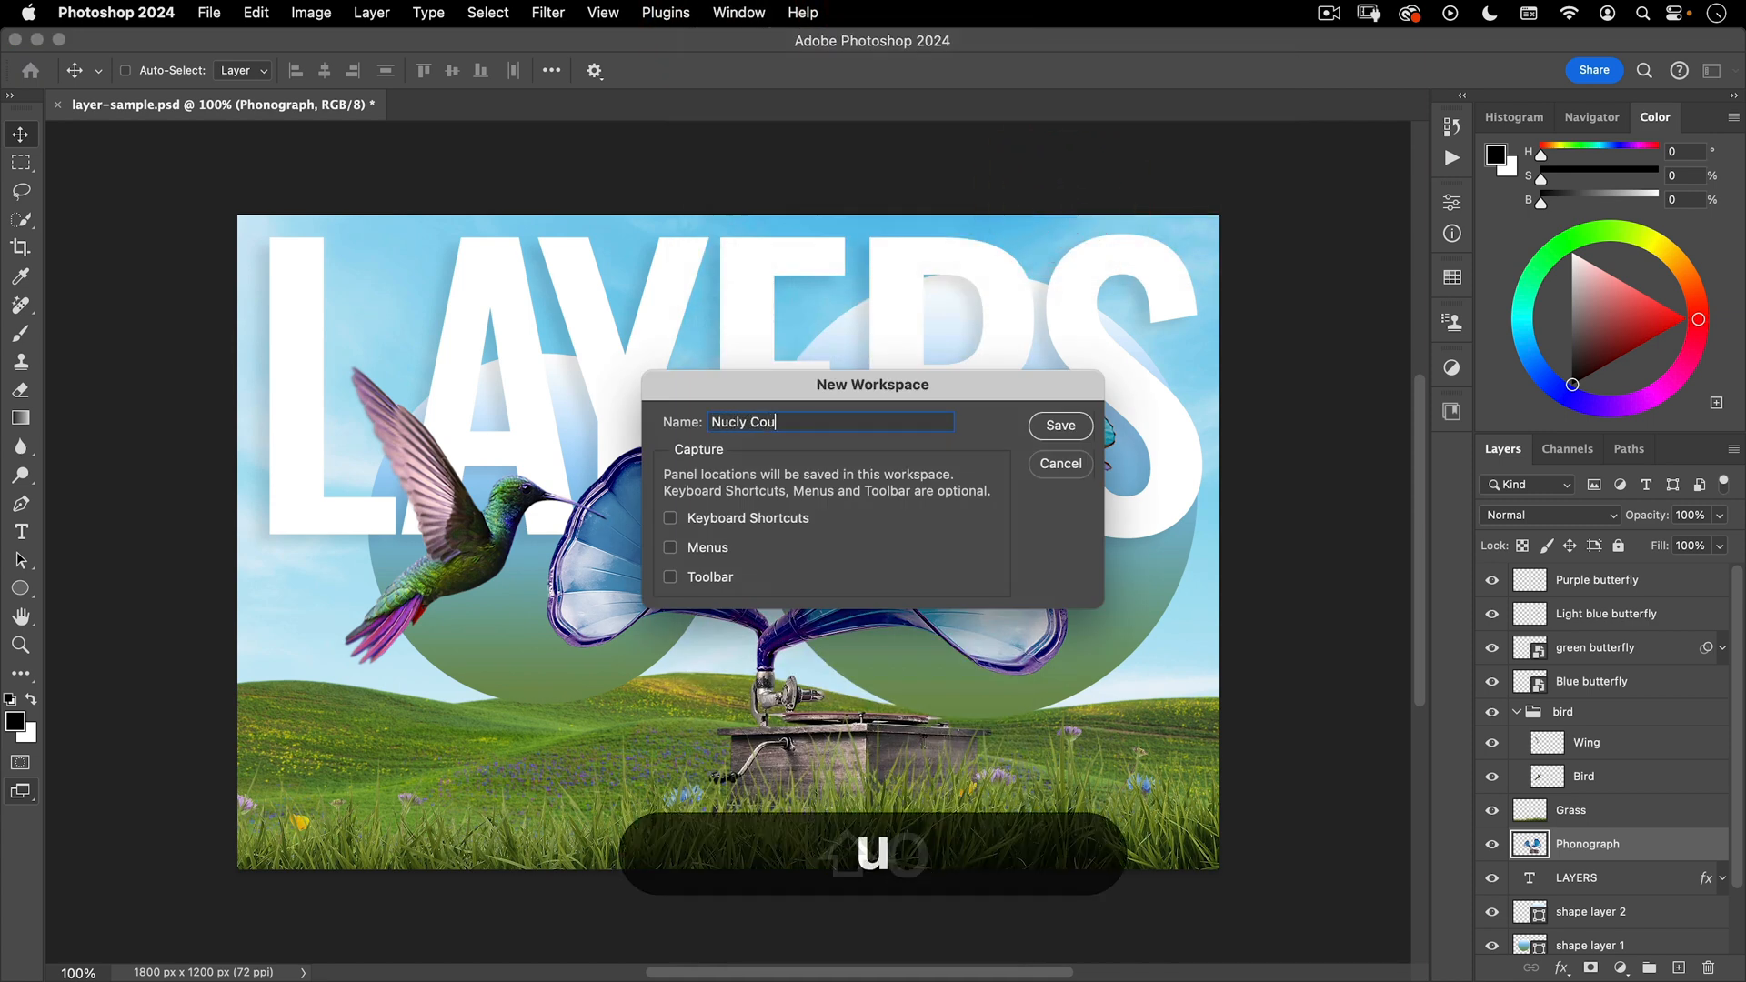
{"action": "type", "text": "rse"}
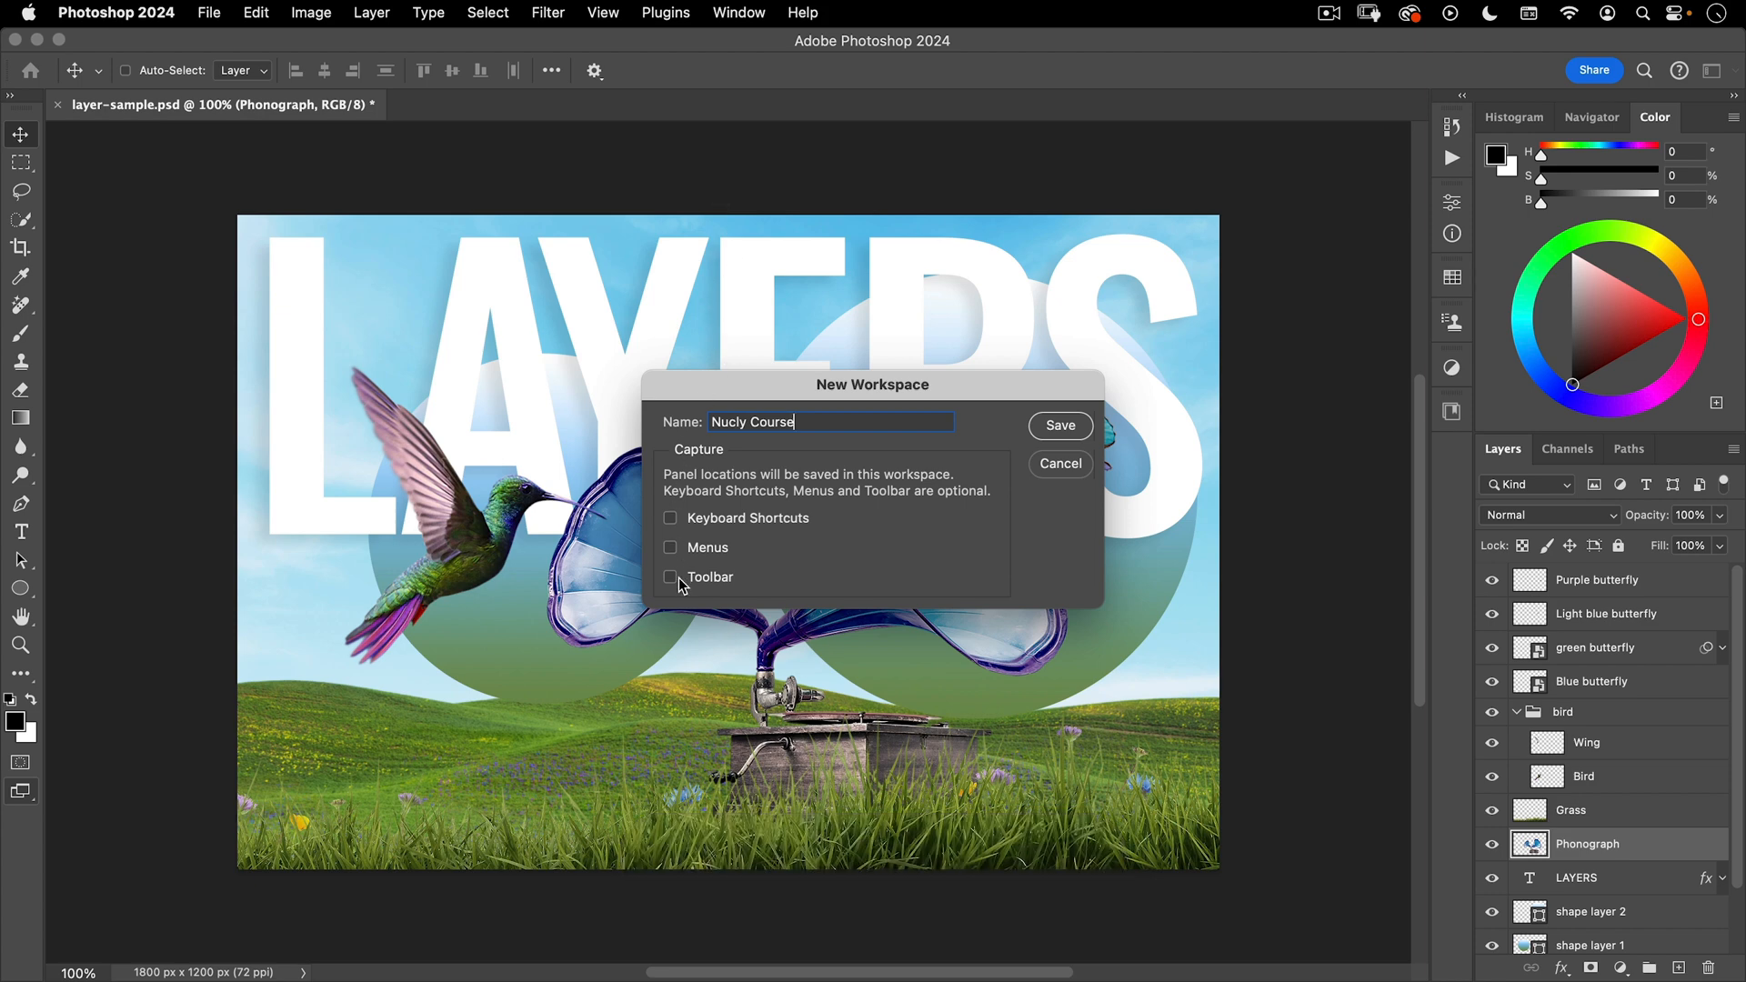
{"action": "left_click", "coordinate": [670, 576]}
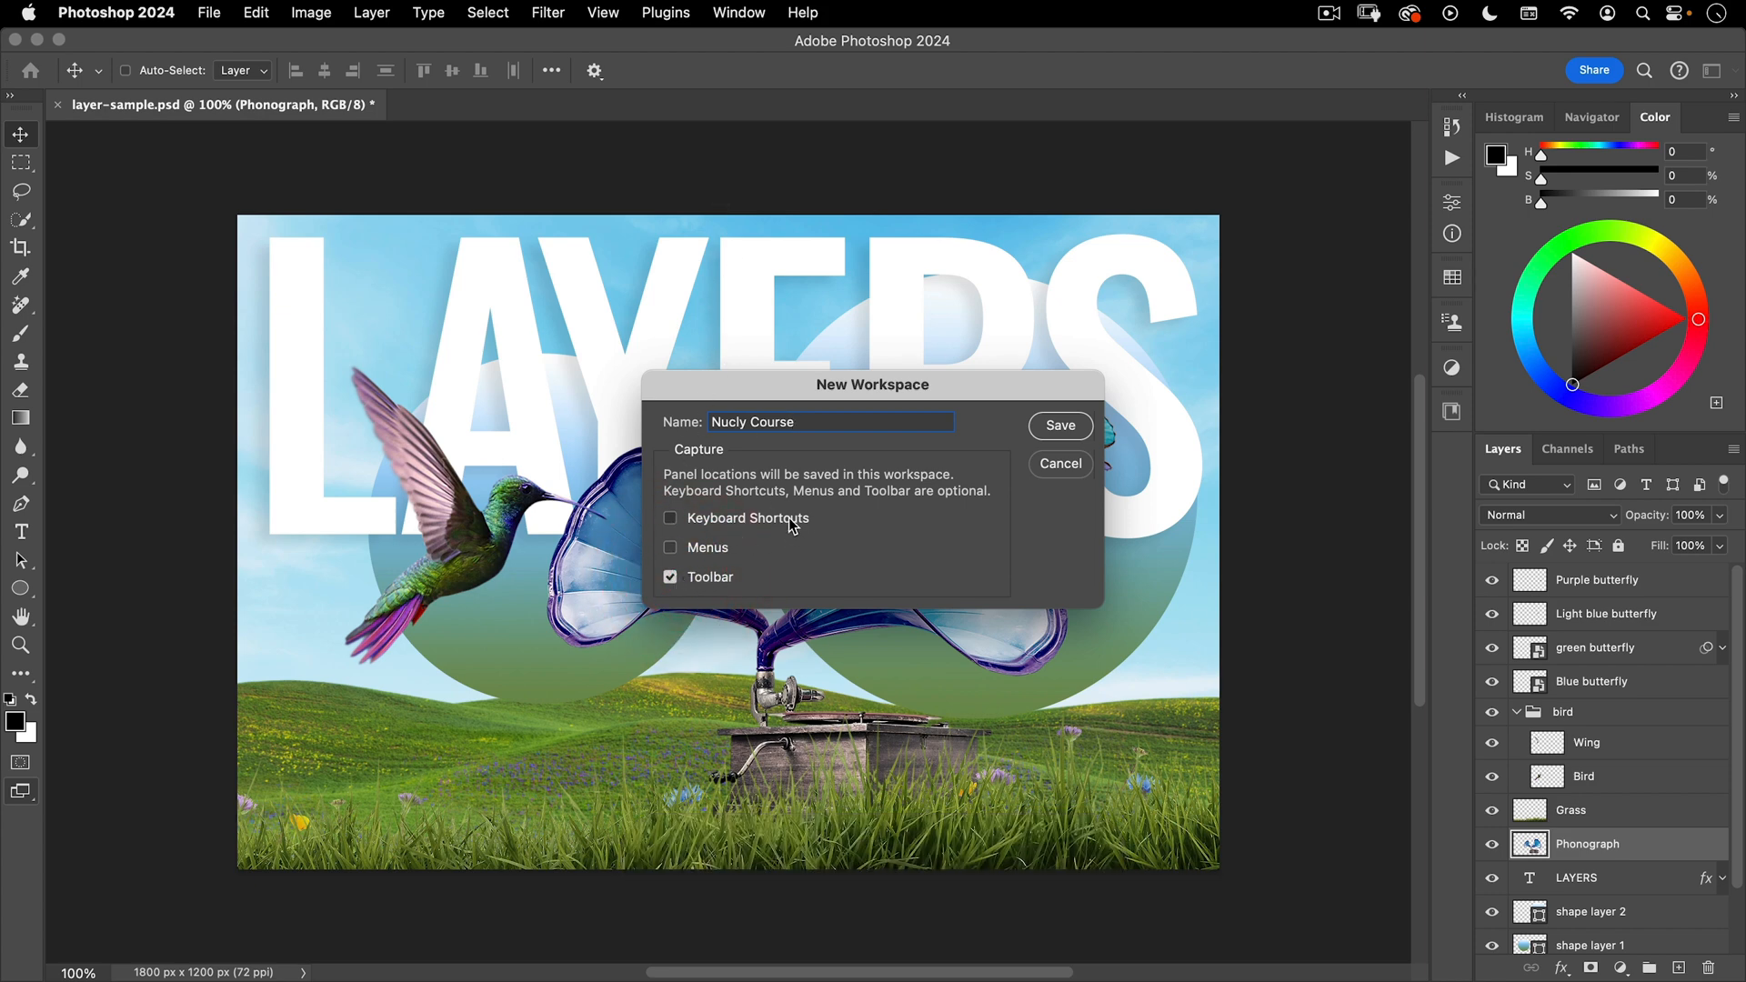
{"action": "left_click", "coordinate": [671, 517]}
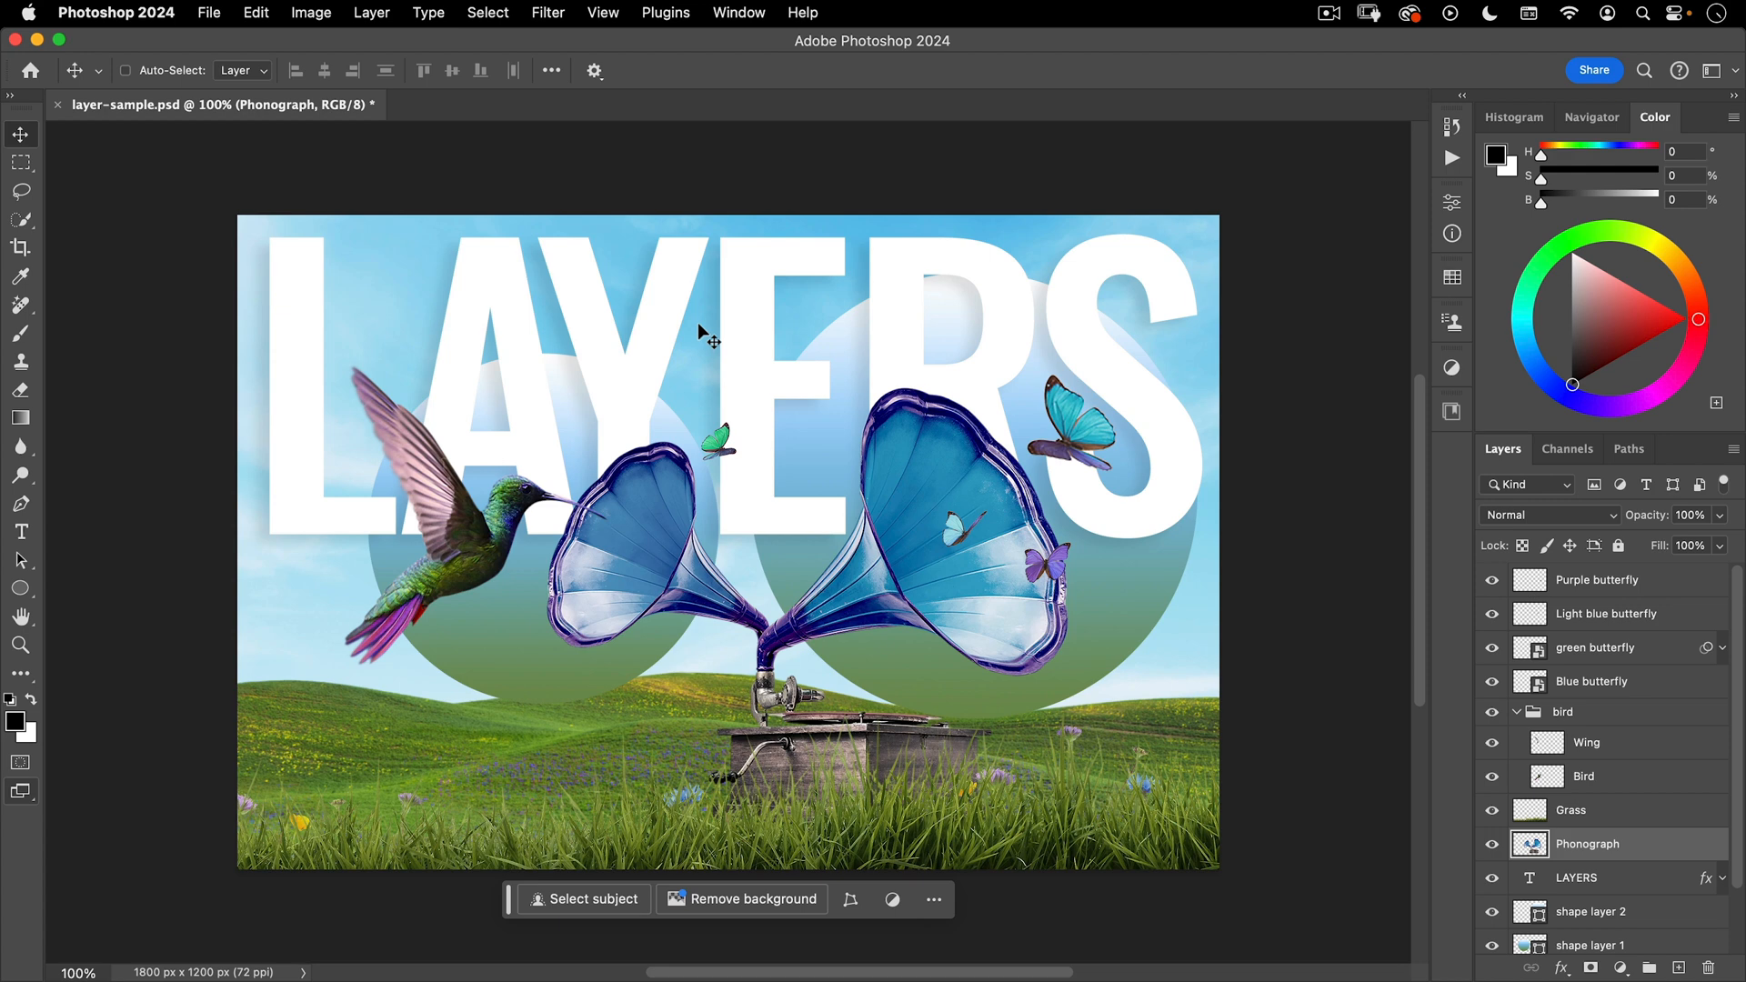
{"action": "left_click", "coordinate": [1656, 69]}
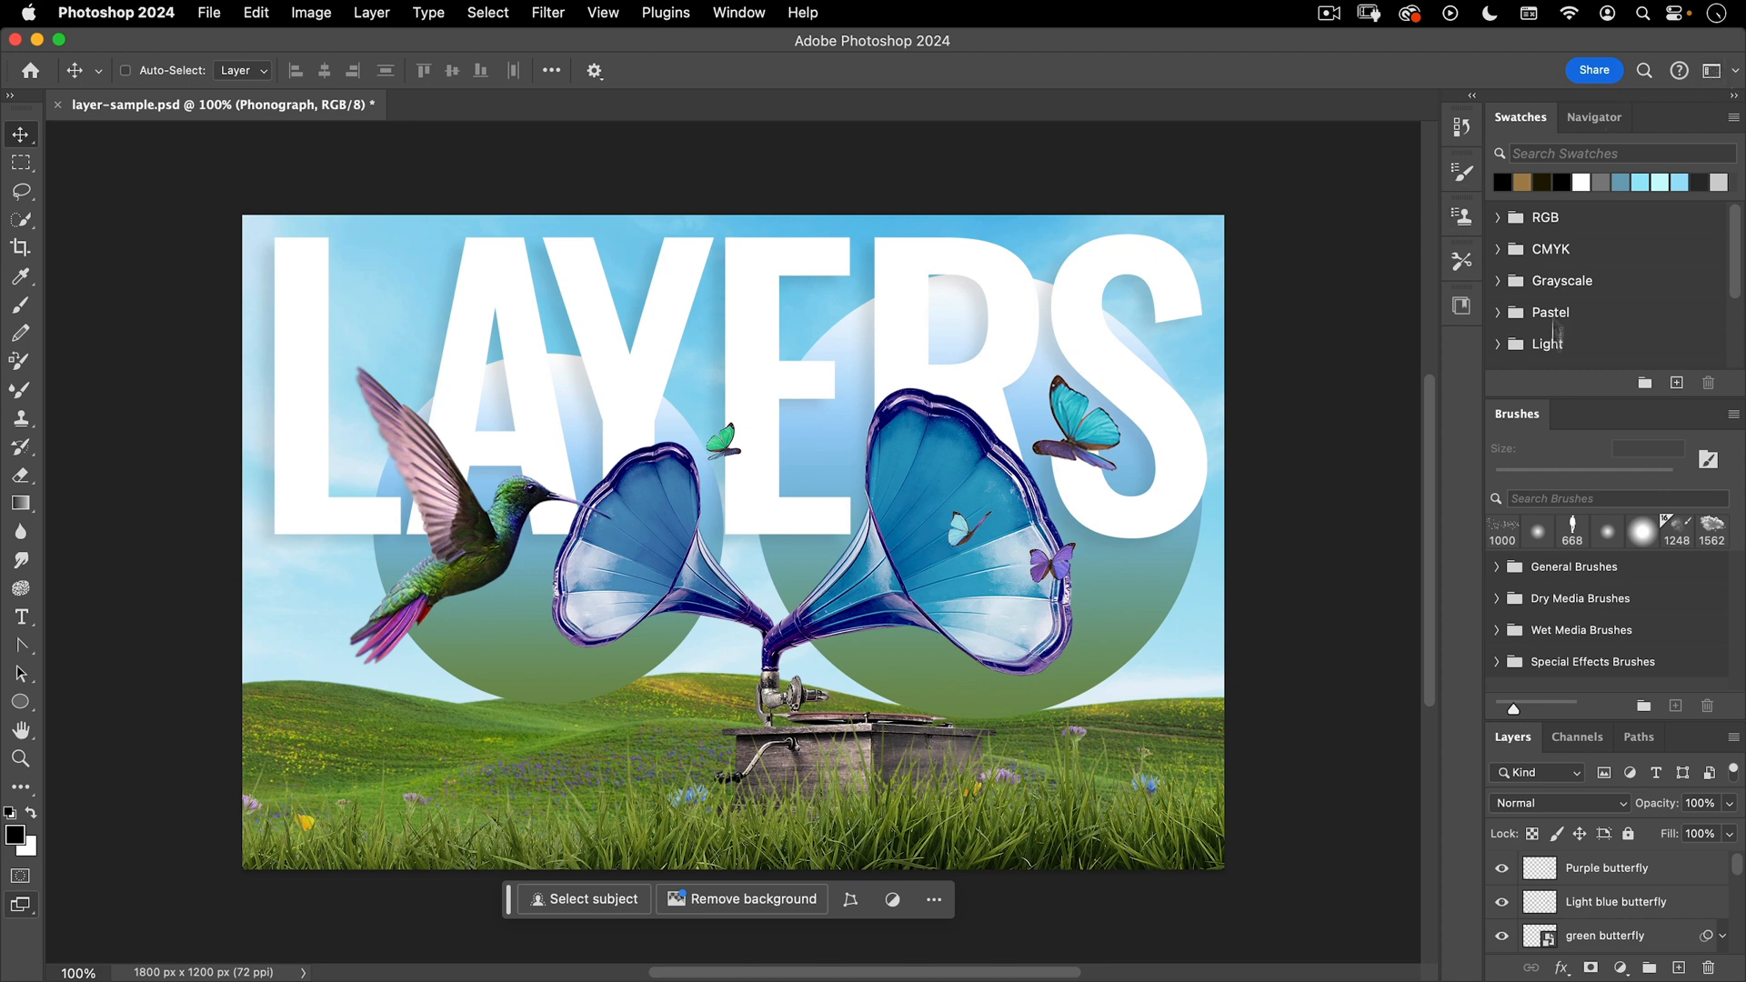
{"action": "mouse_move", "coordinate": [20, 739]}
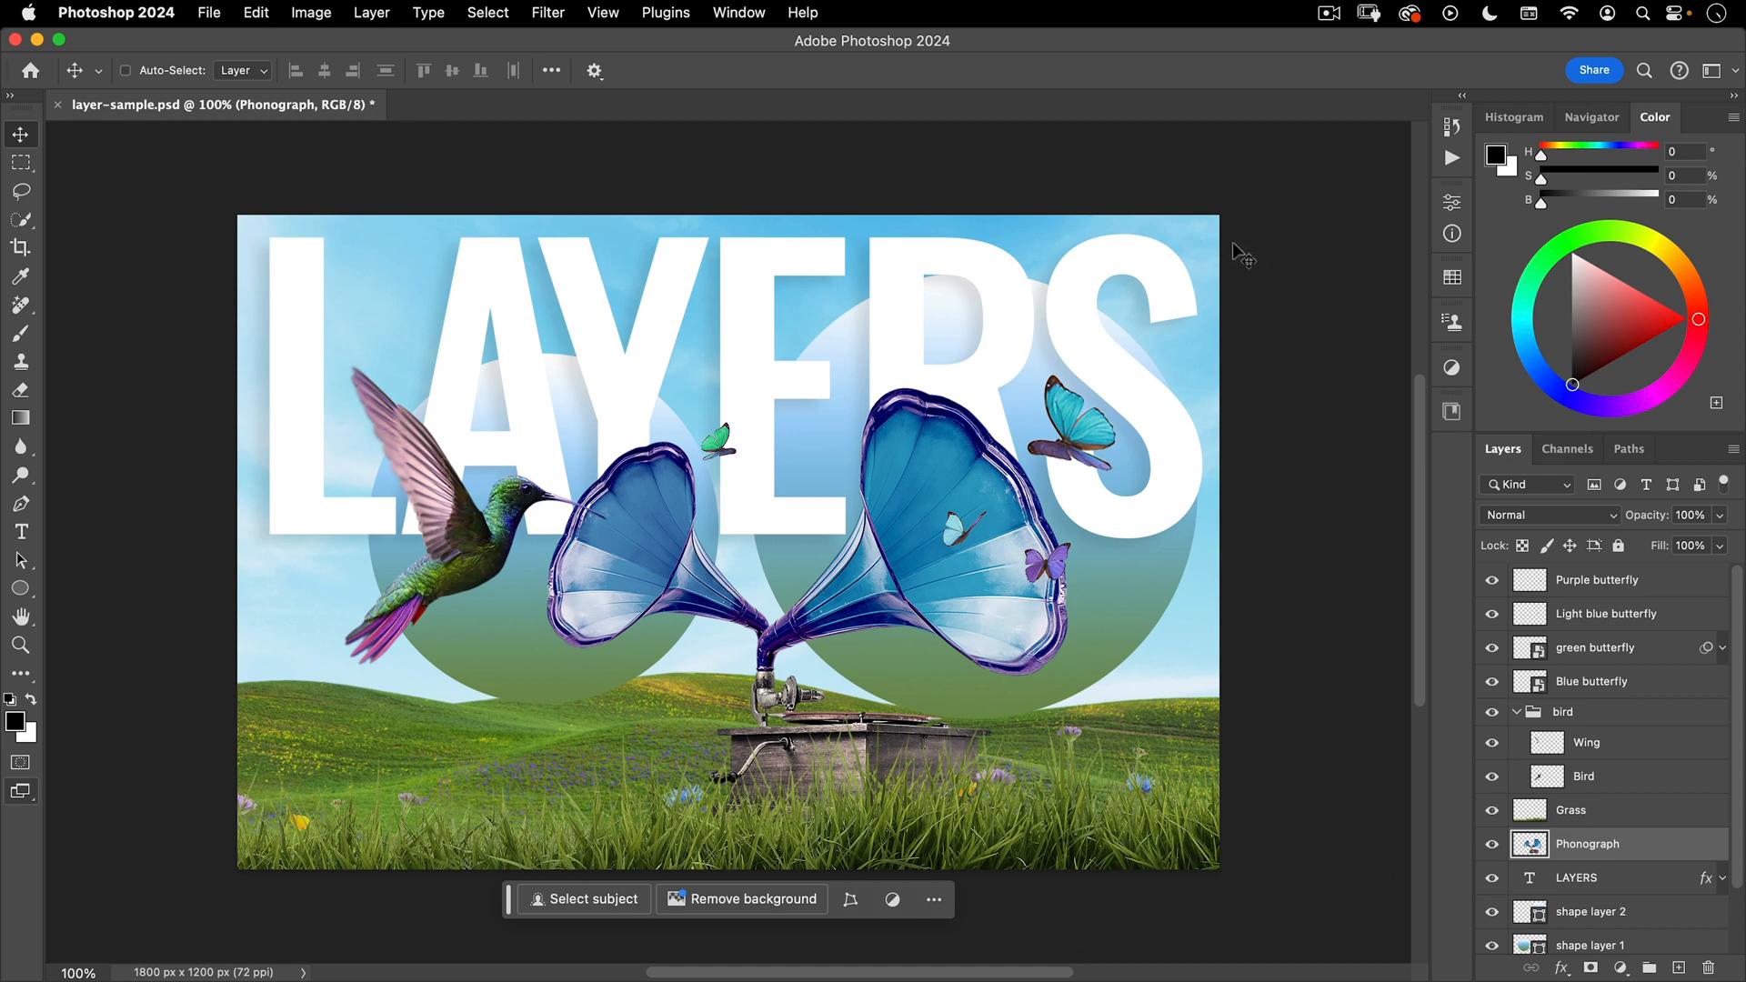
{"action": "mouse_move", "coordinate": [799, 421]}
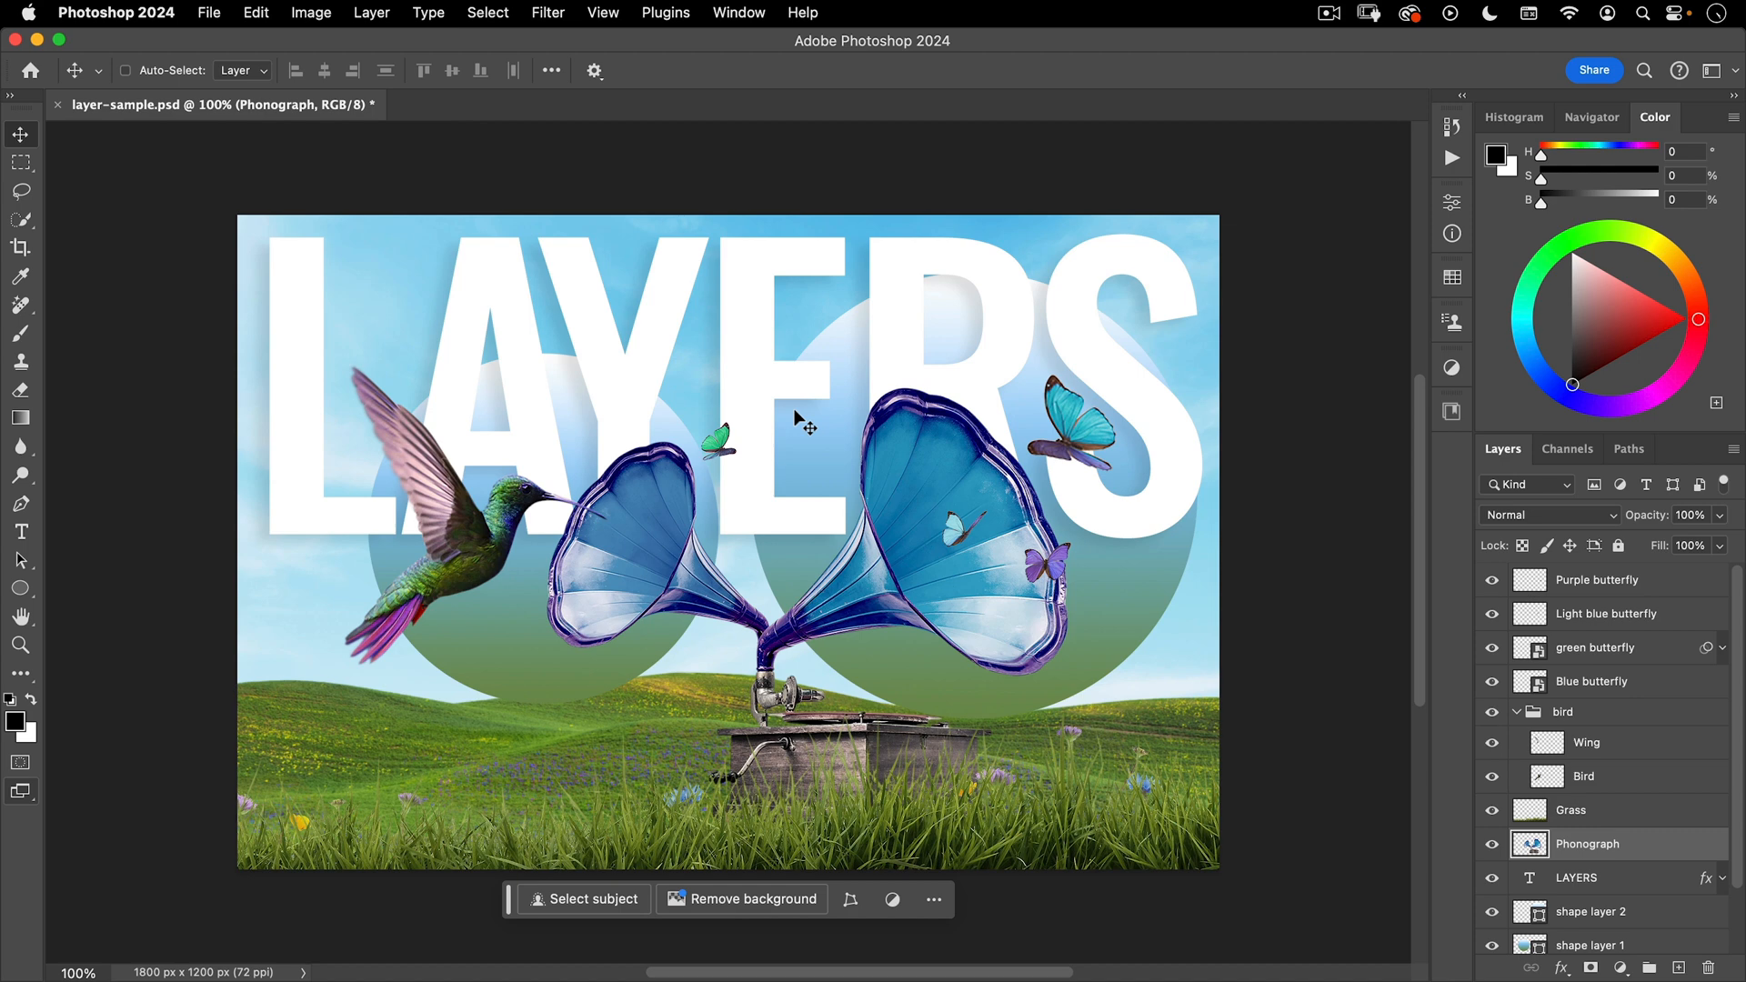
{"action": "mouse_move", "coordinate": [368, 390]}
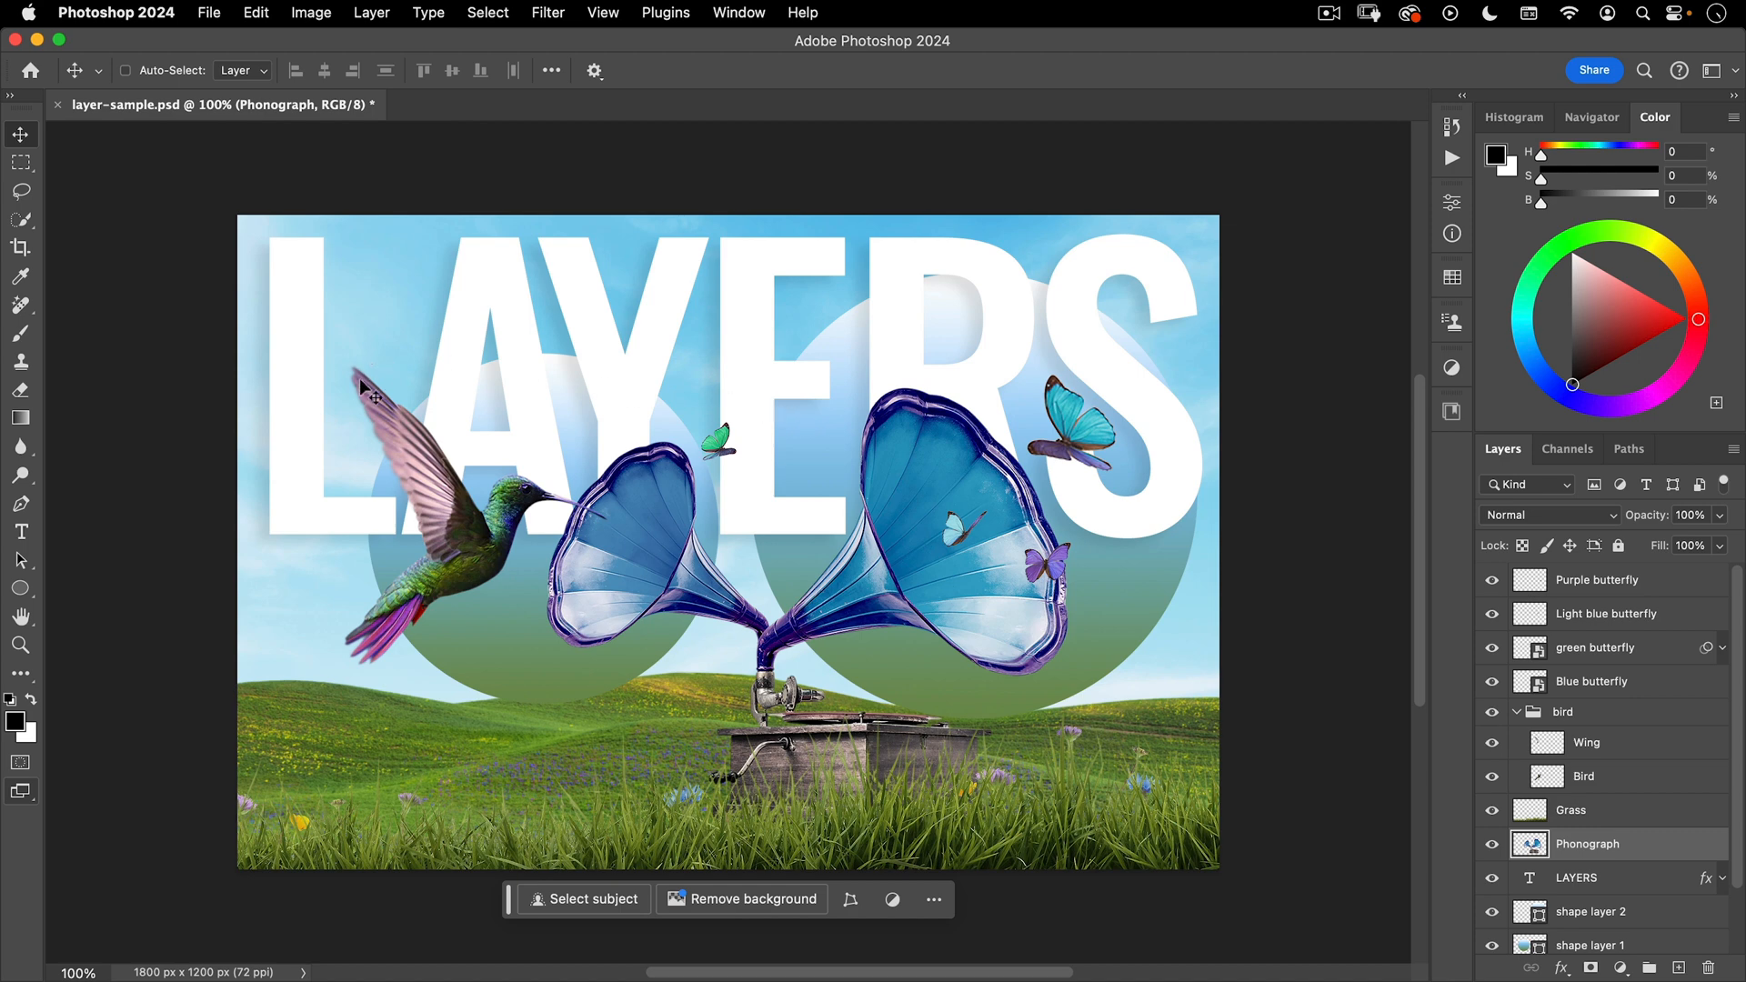
{"action": "mouse_move", "coordinate": [277, 308]}
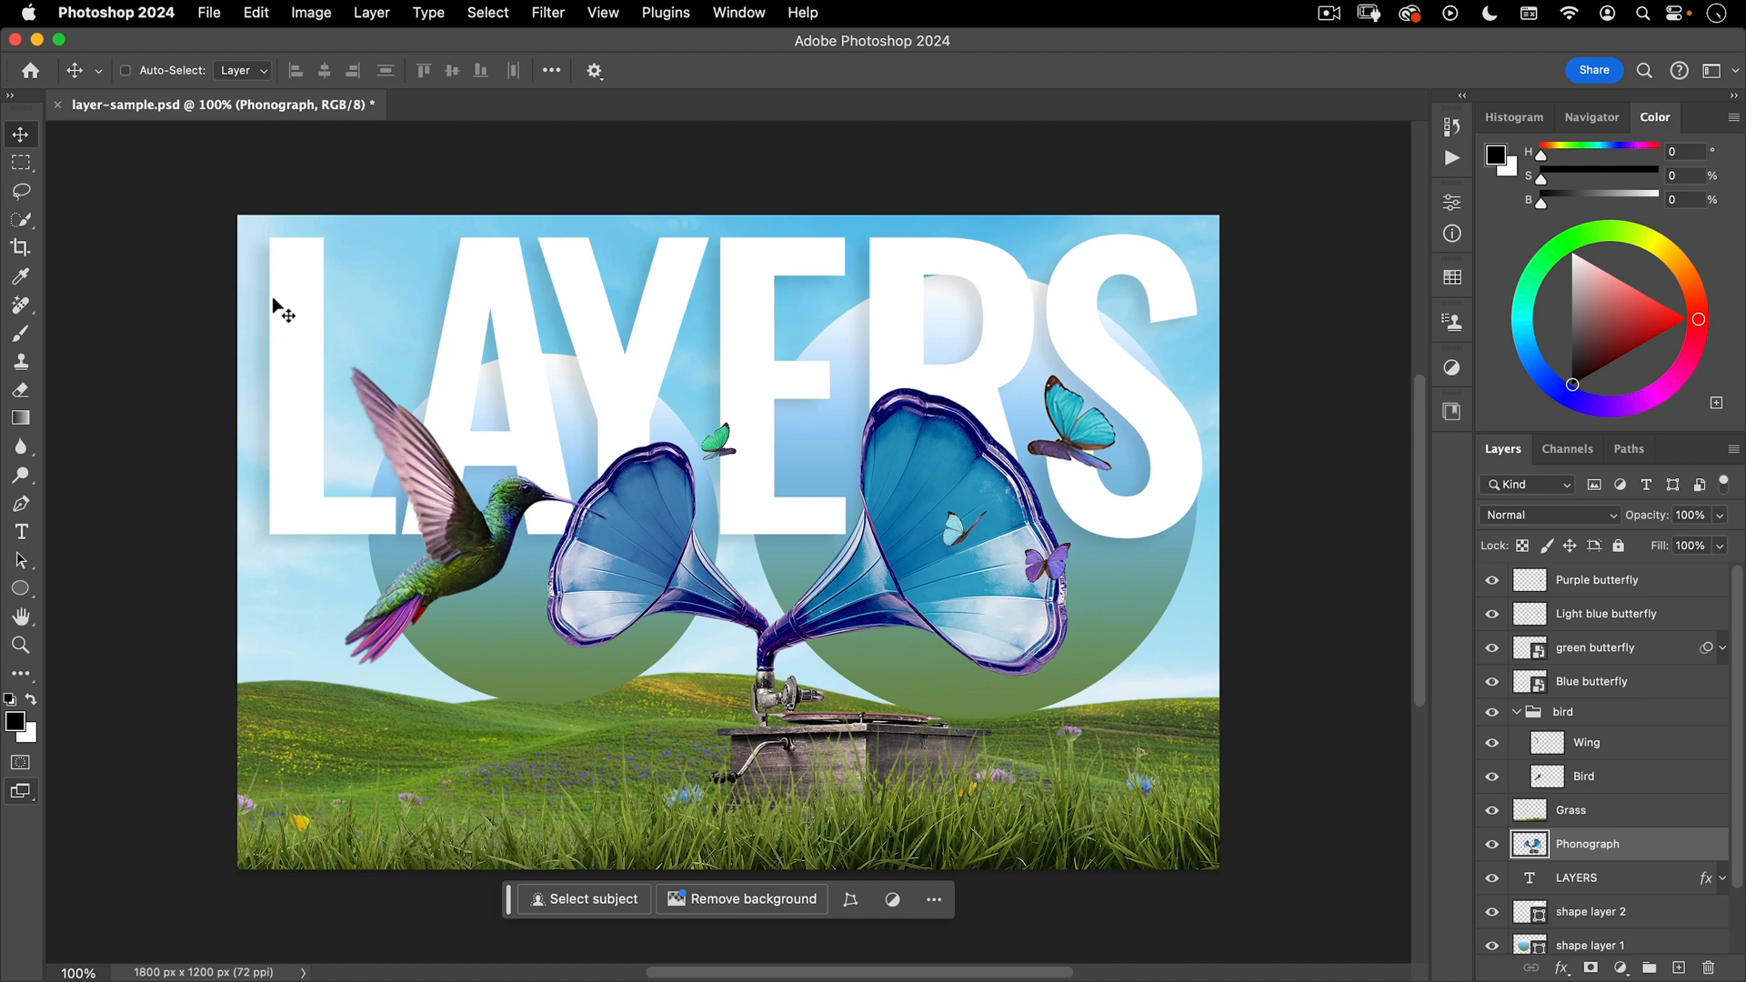
{"action": "mouse_move", "coordinate": [125, 19]}
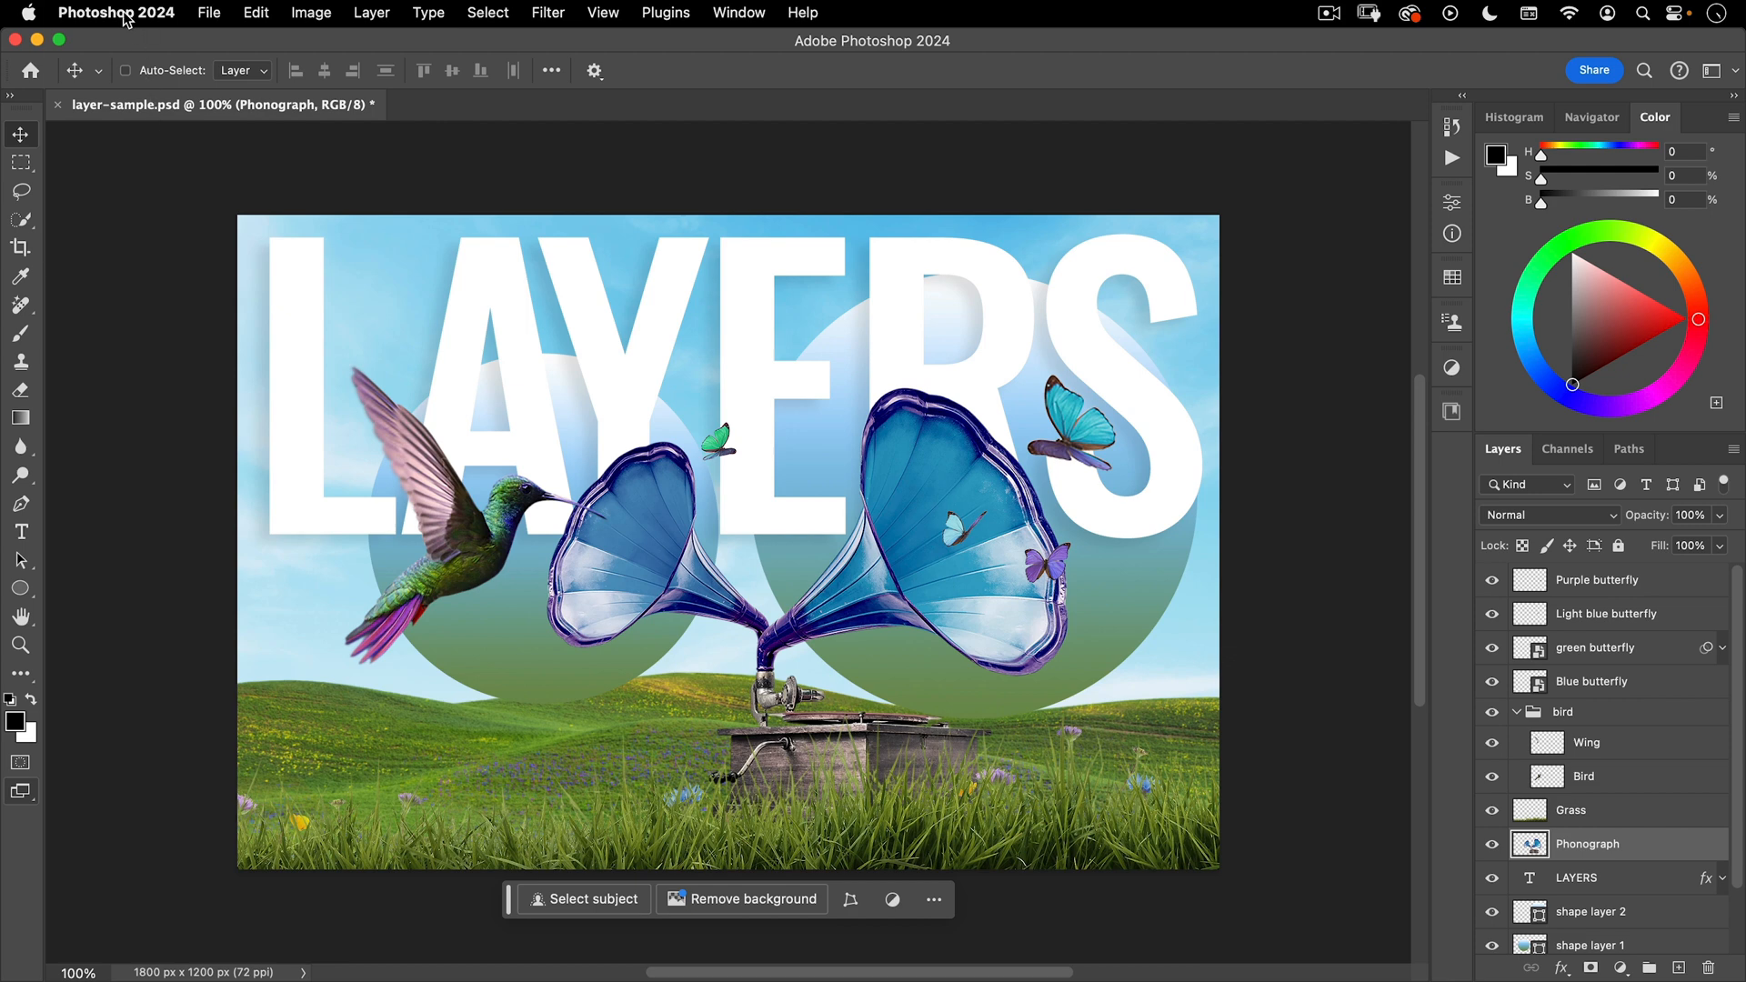
- Open Preferences and switch to the Workspace category
{"action": "left_click", "coordinate": [115, 12]}
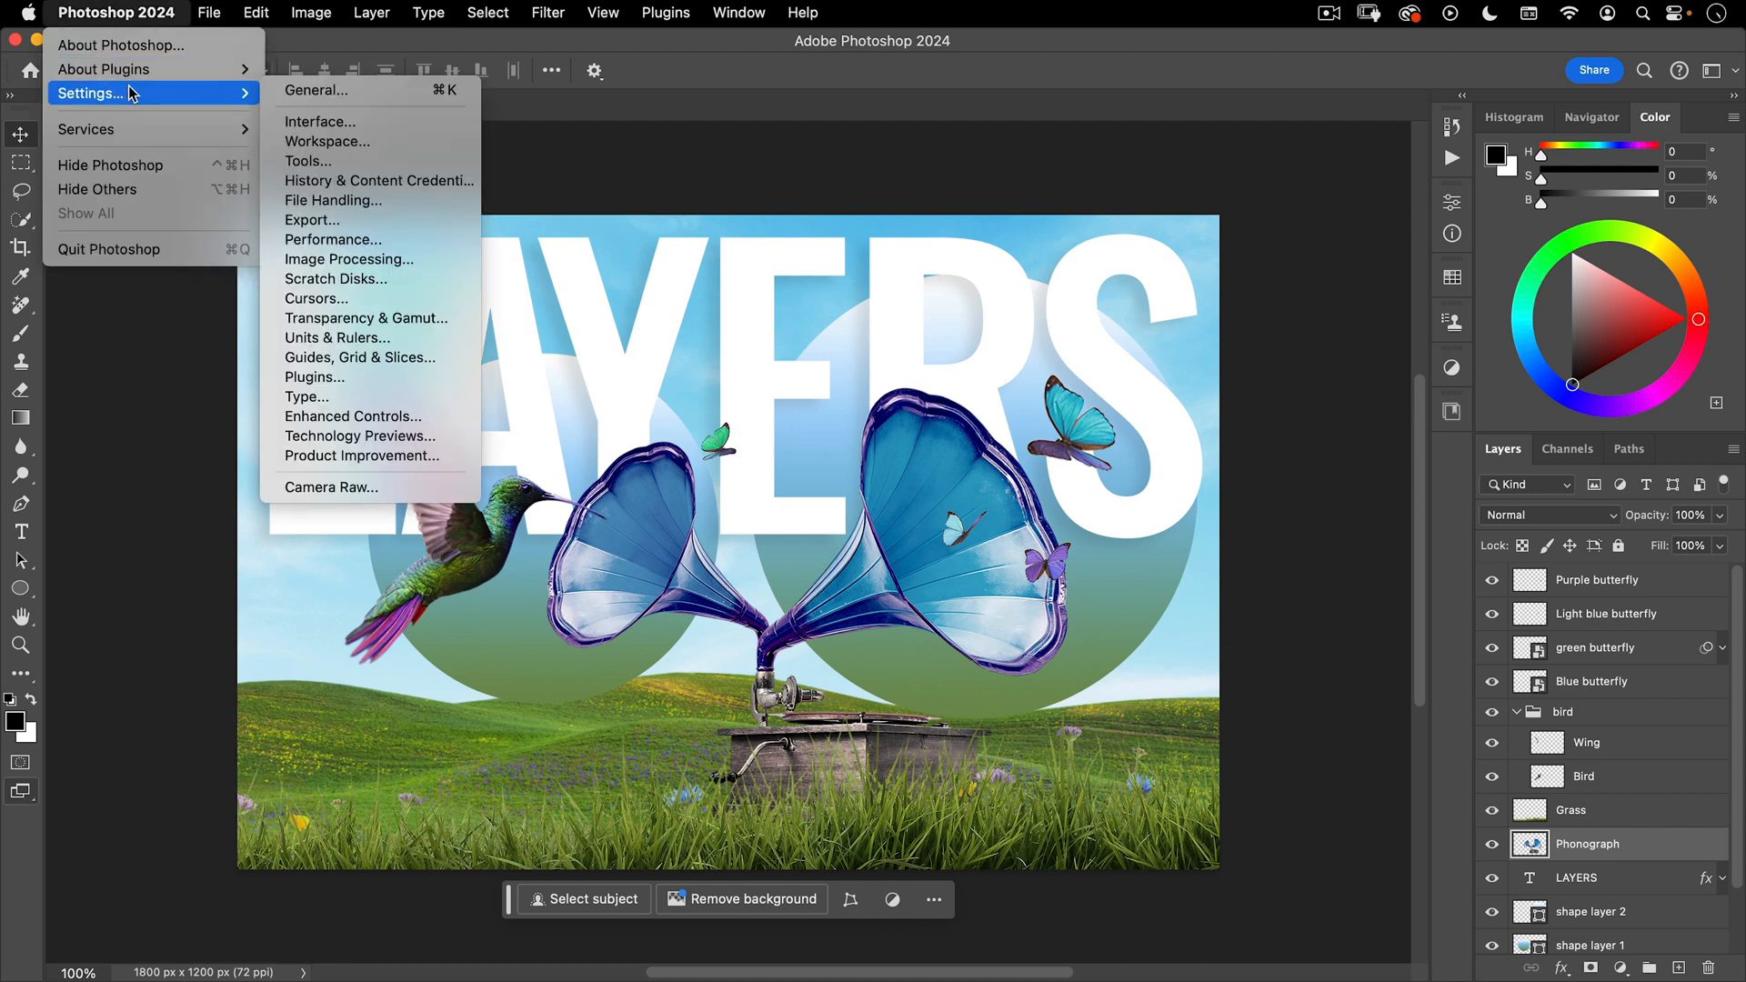
{"action": "mouse_move", "coordinate": [167, 97]}
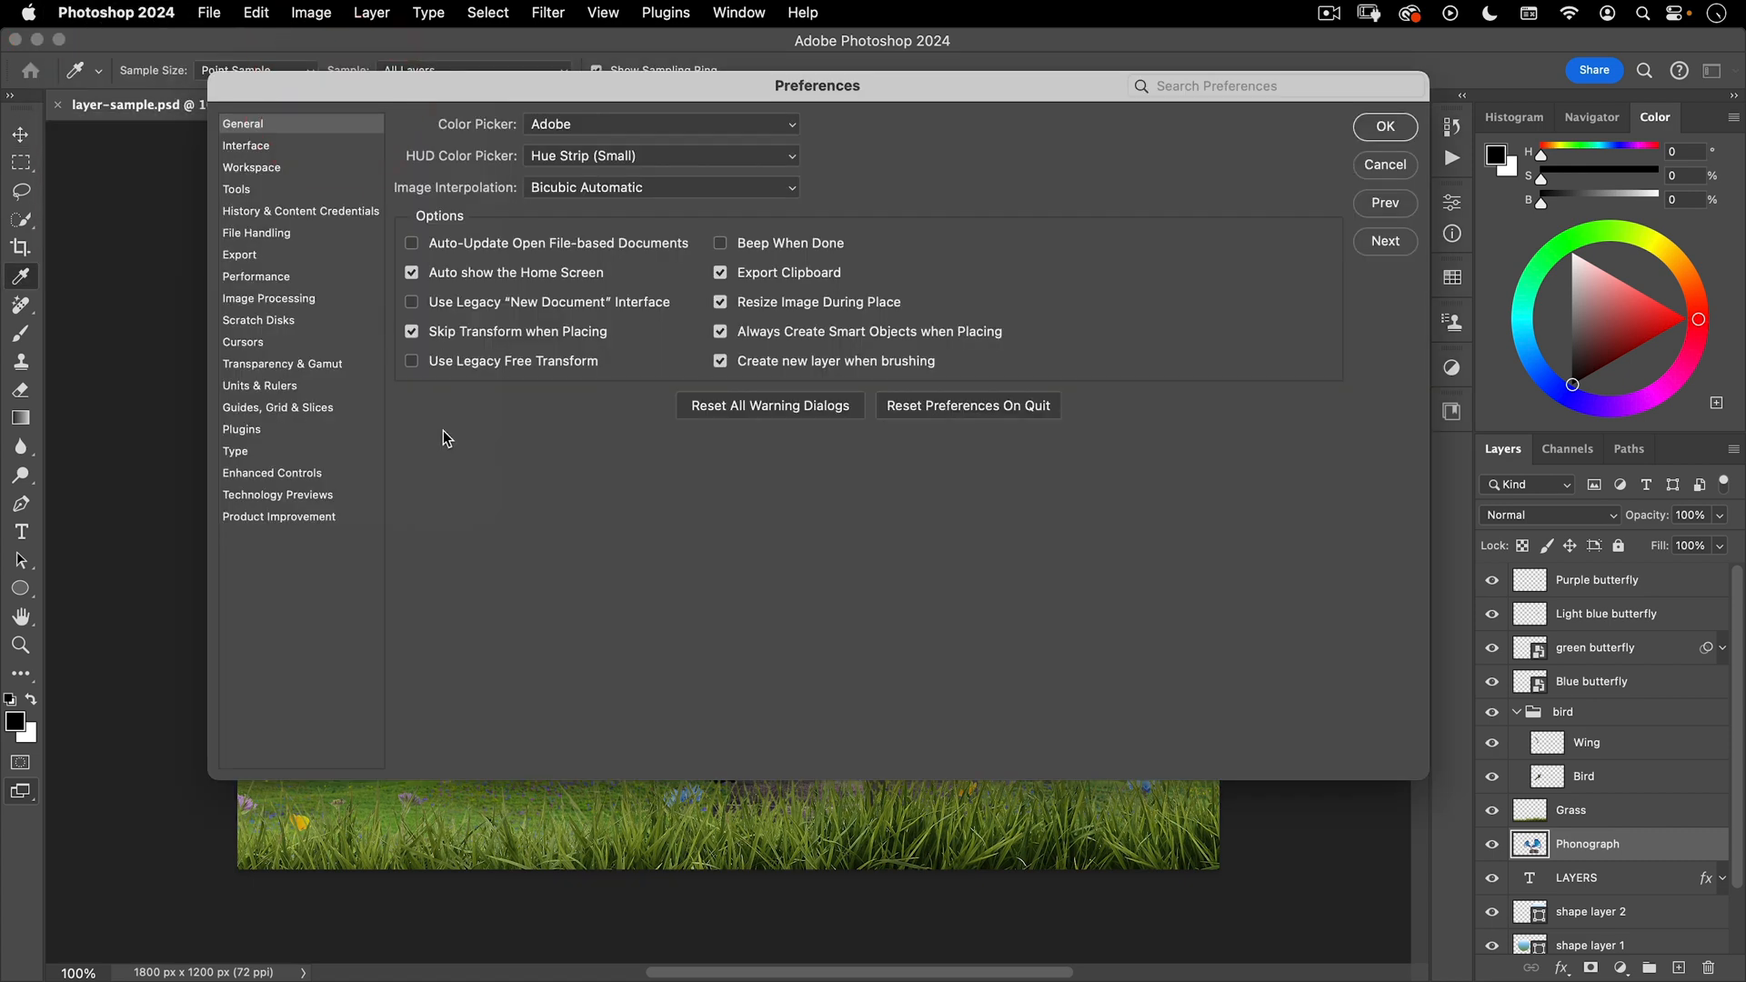
{"action": "mouse_move", "coordinate": [308, 150]}
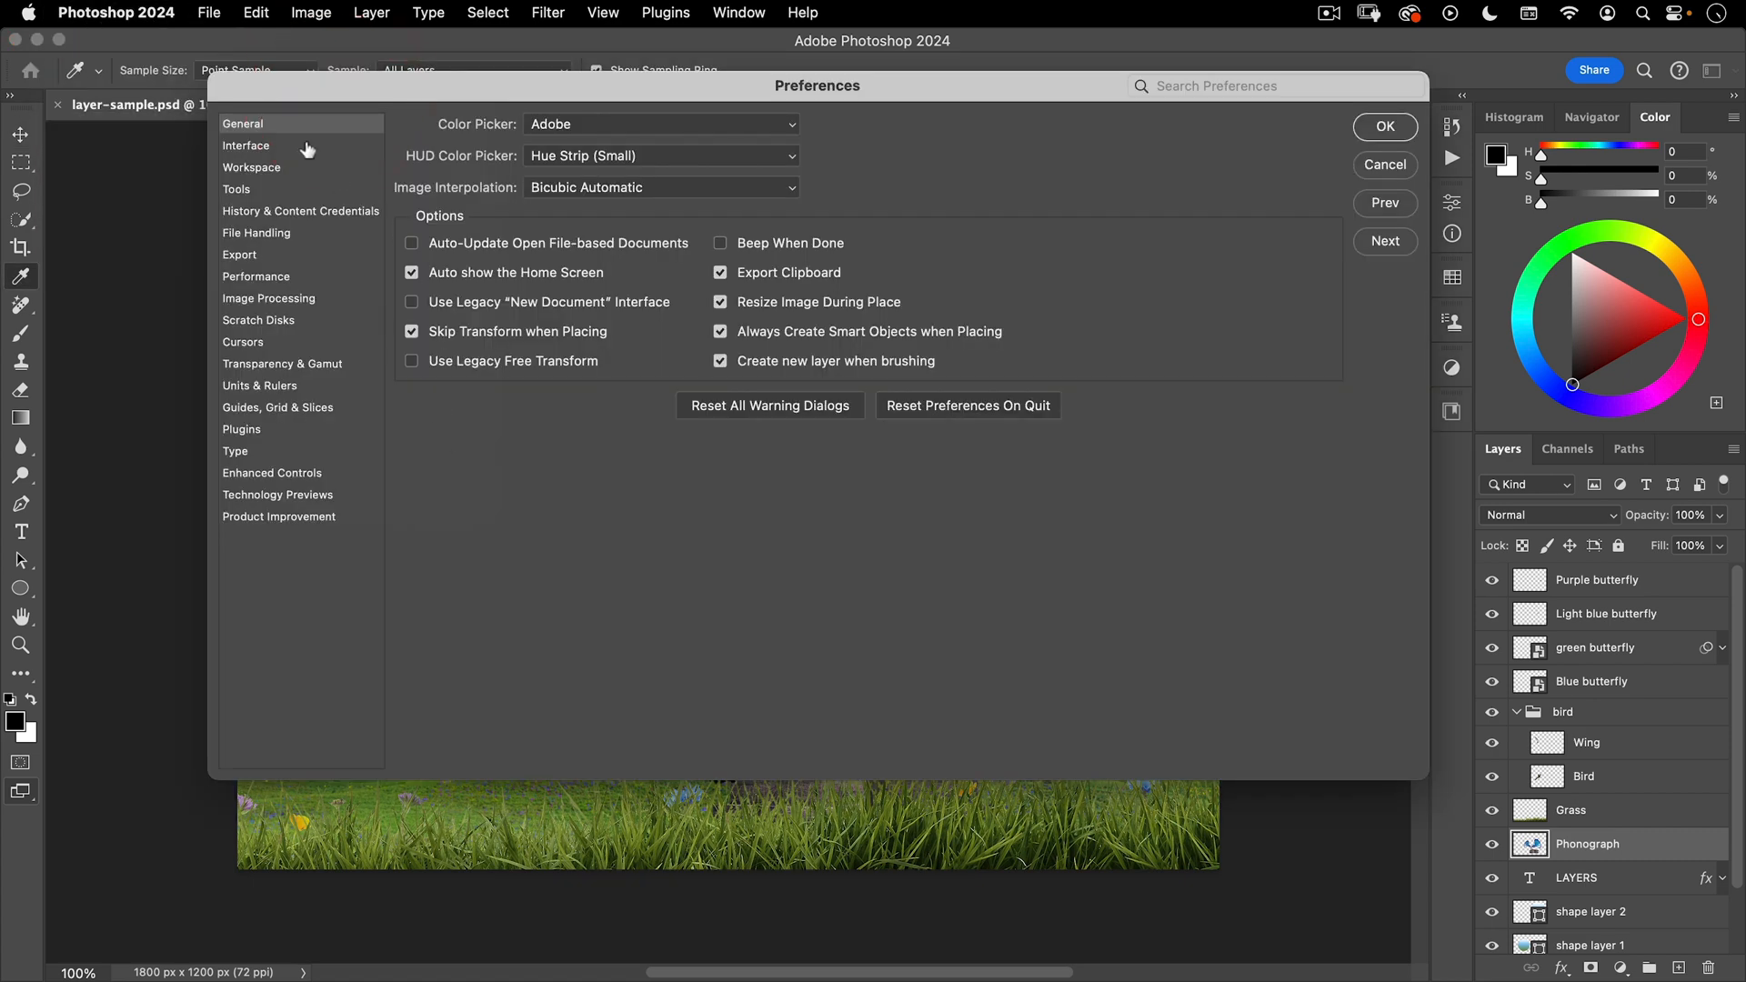
{"action": "left_click", "coordinate": [252, 167]}
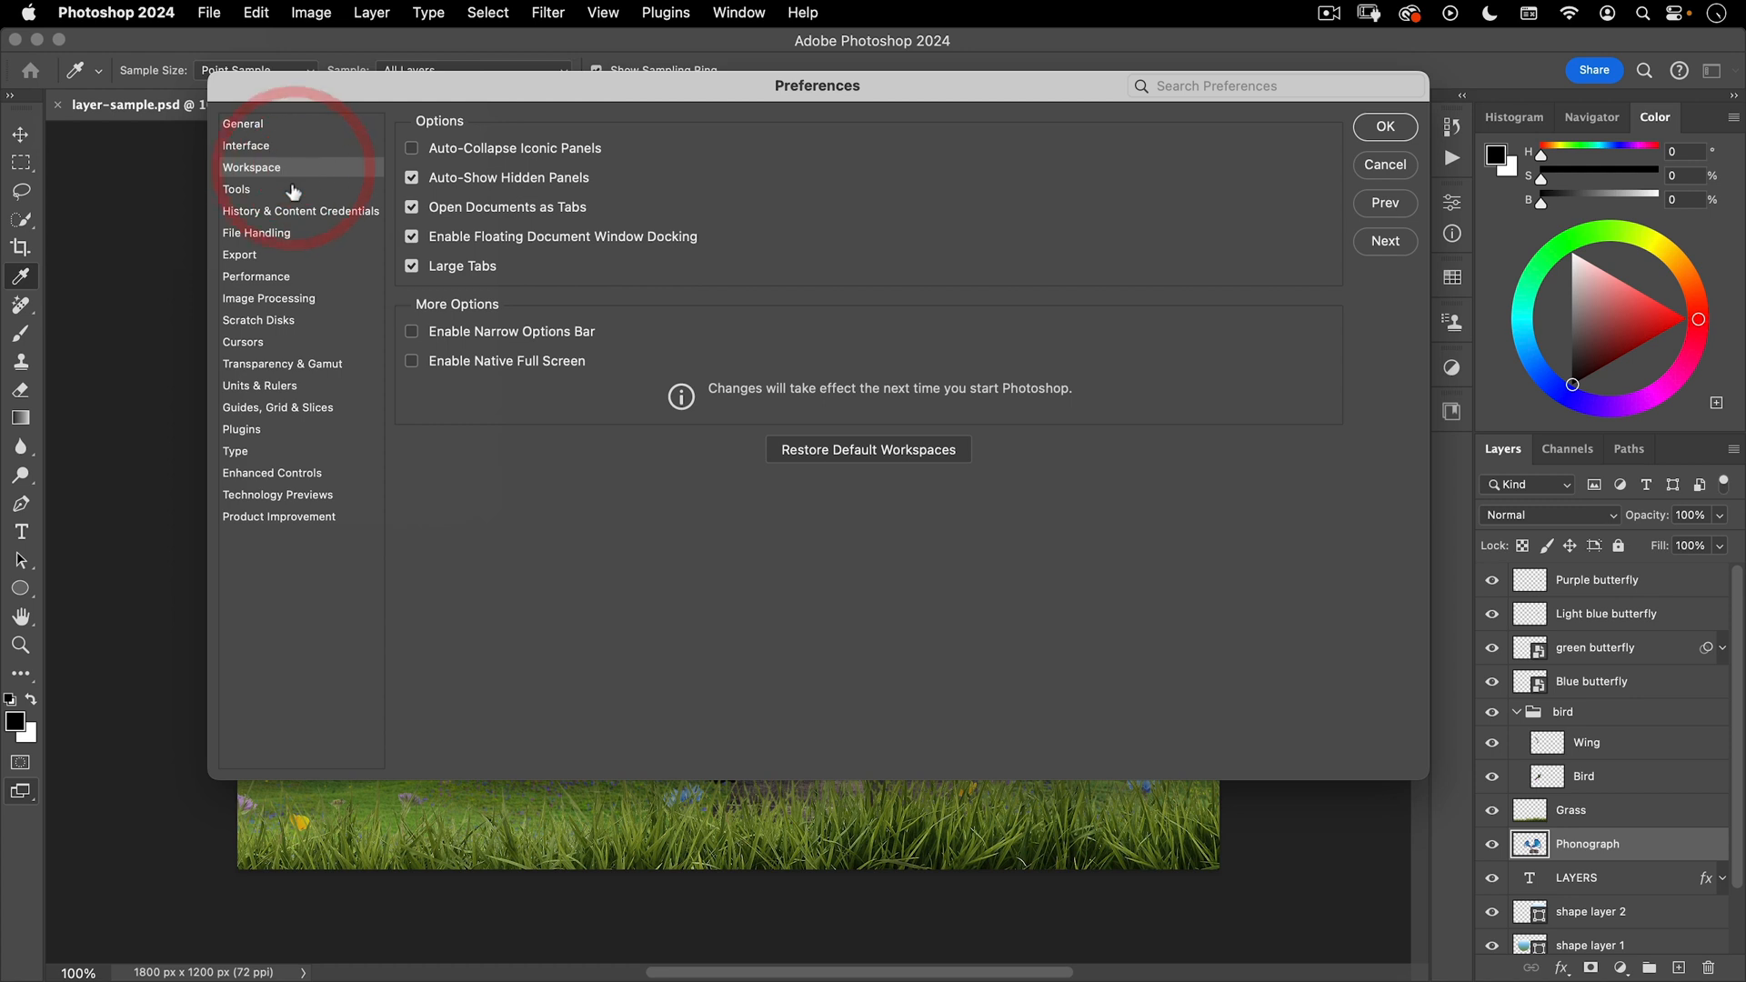
- Disable Rich Tooltips, Shift Key Tool Switch and mask double-click Select and Mask, then view History preferences
{"action": "left_click", "coordinate": [236, 189]}
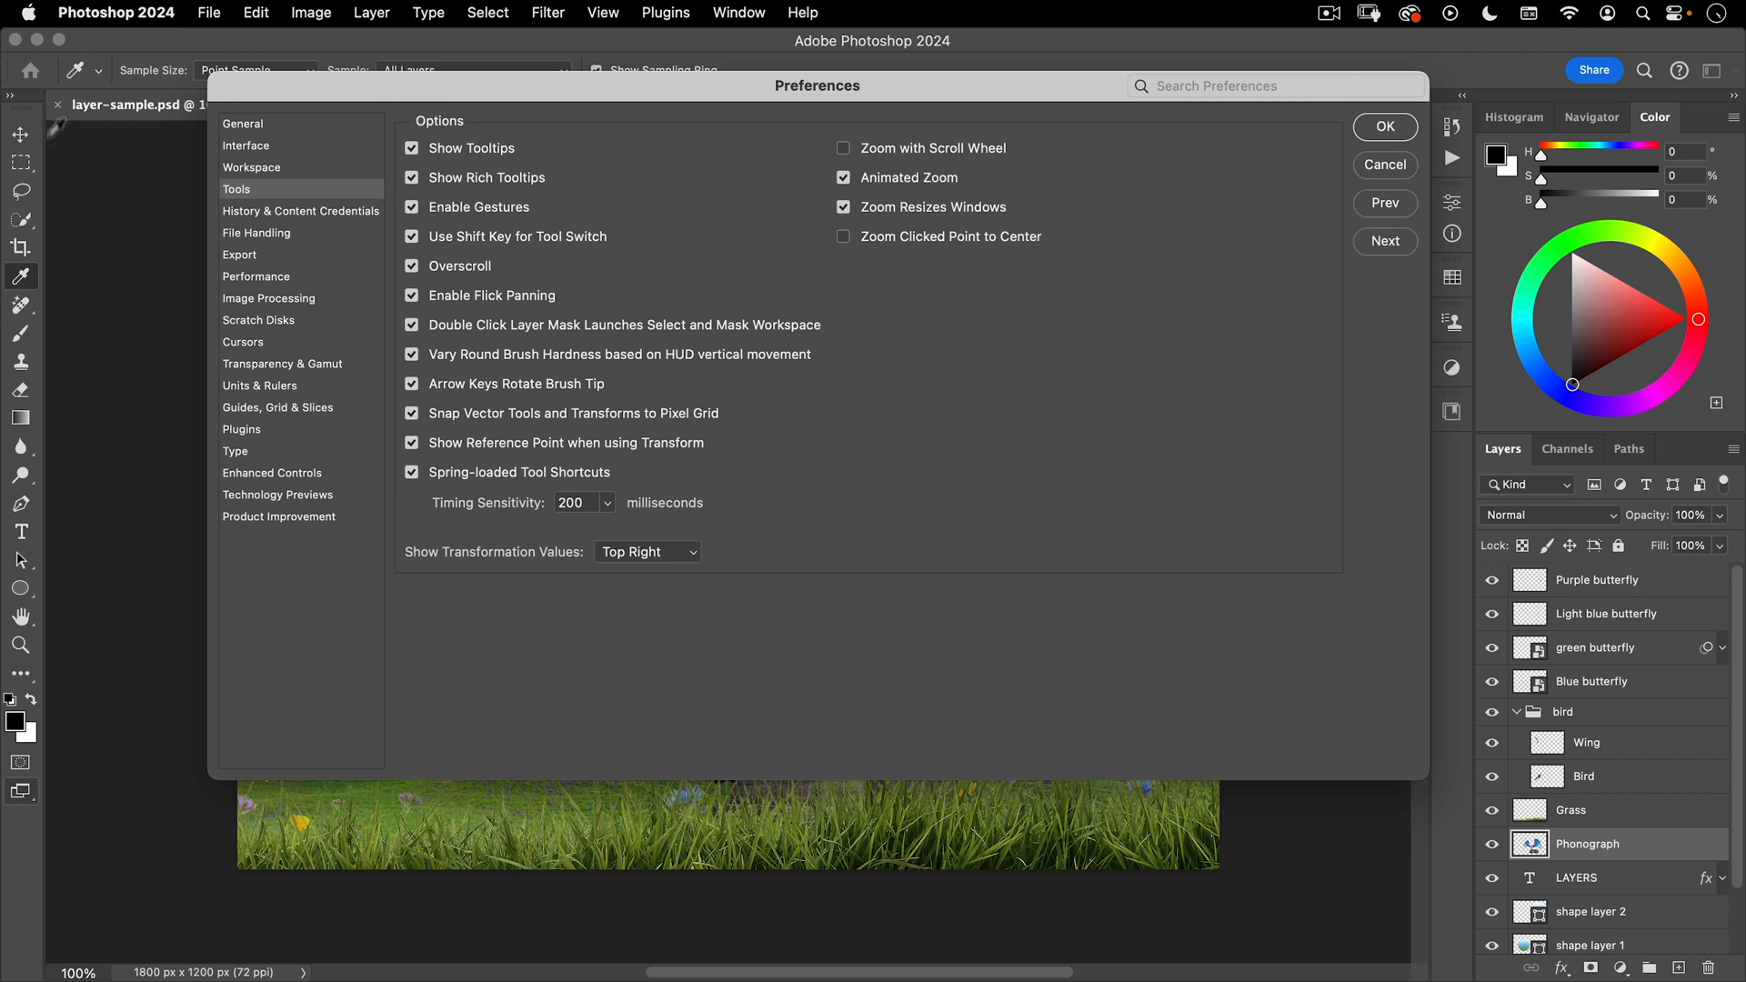
{"action": "mouse_move", "coordinate": [28, 139]}
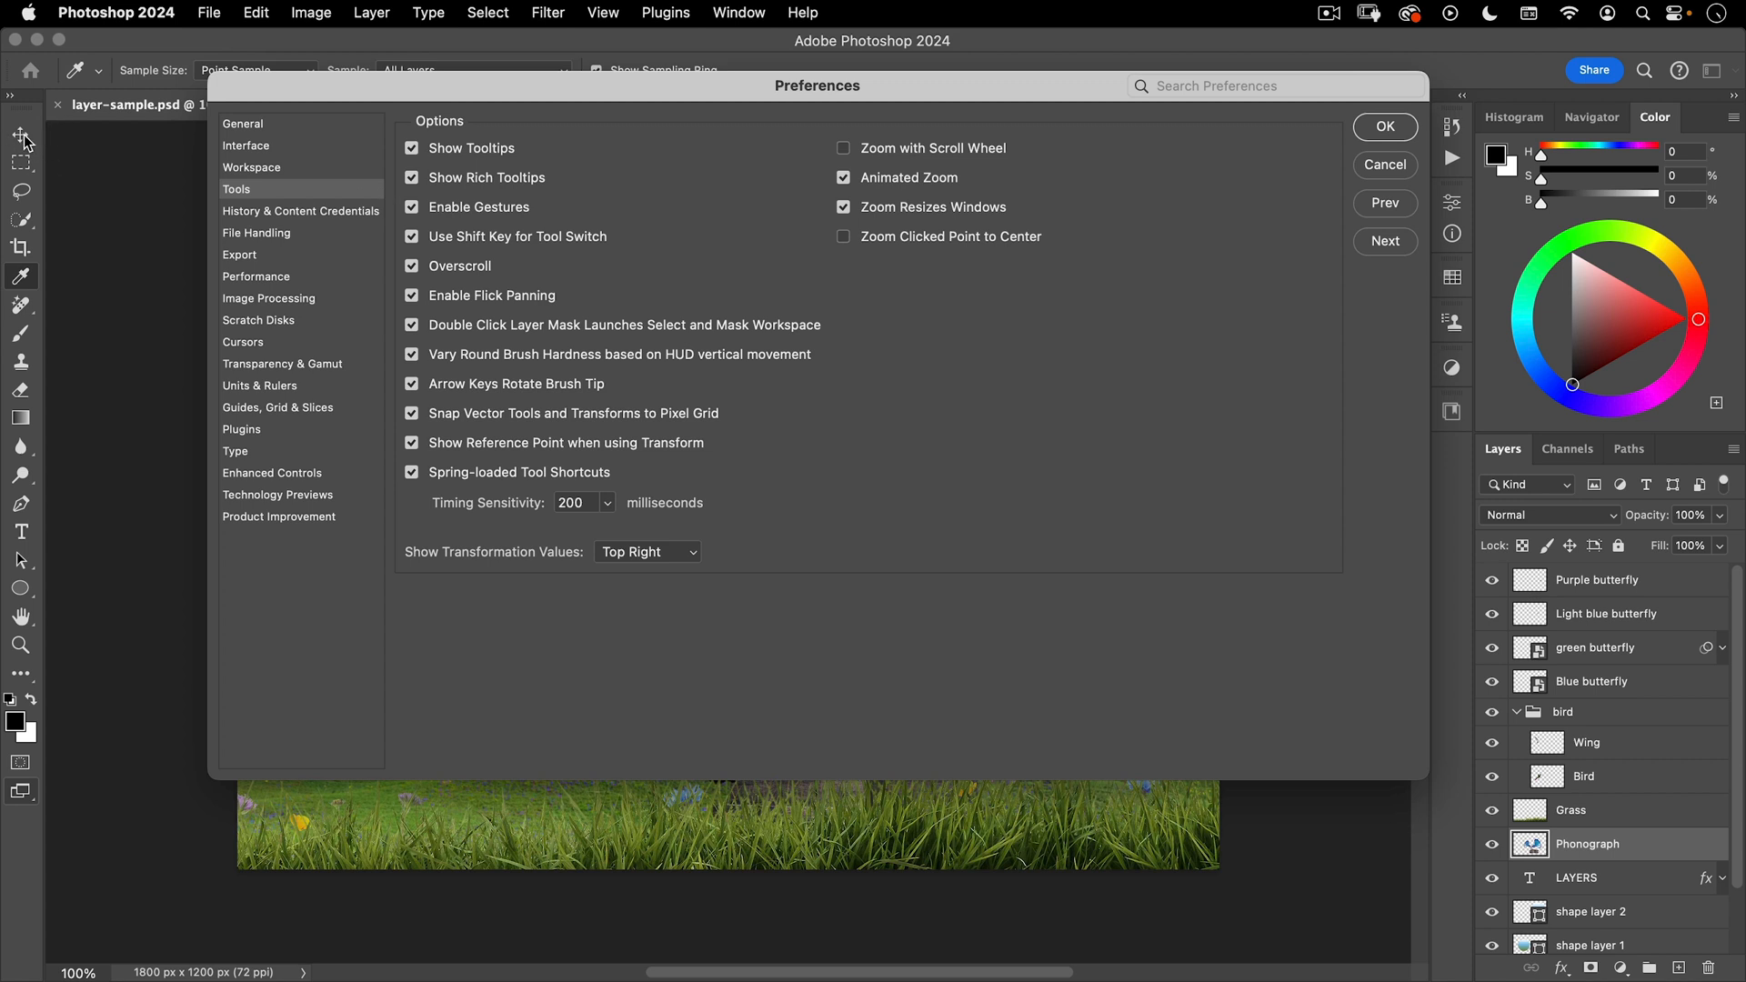
{"action": "mouse_move", "coordinate": [404, 175]}
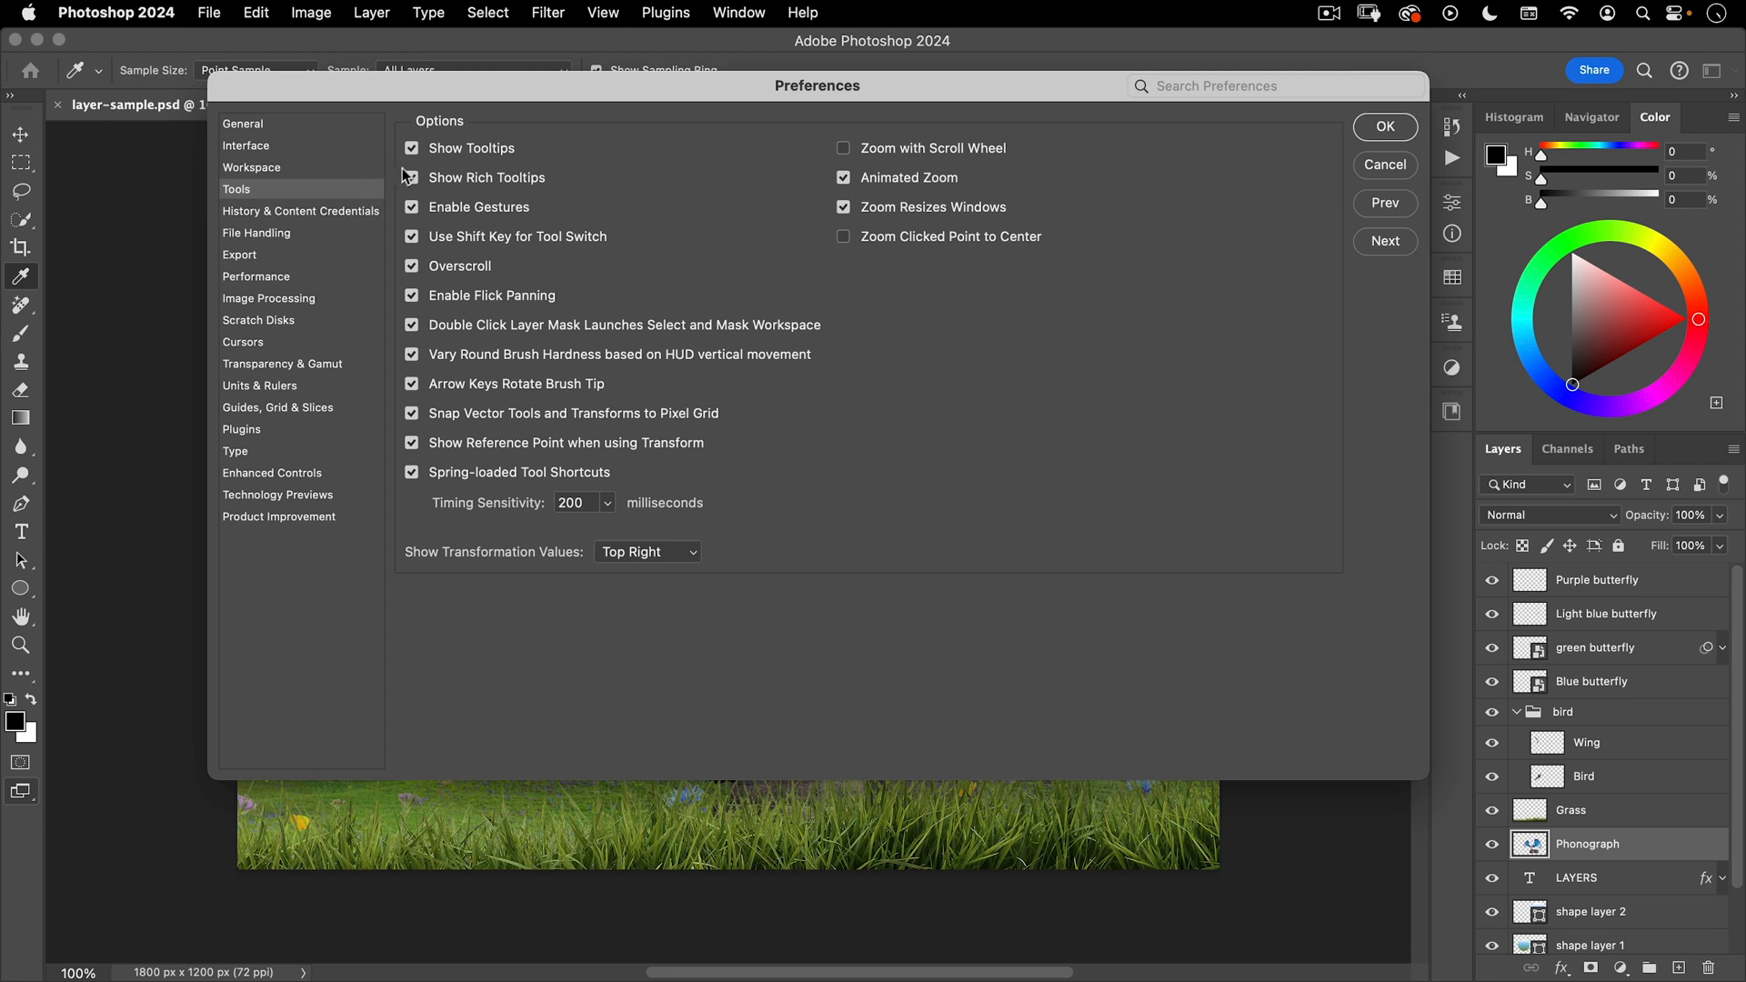
{"action": "left_click", "coordinate": [412, 177]}
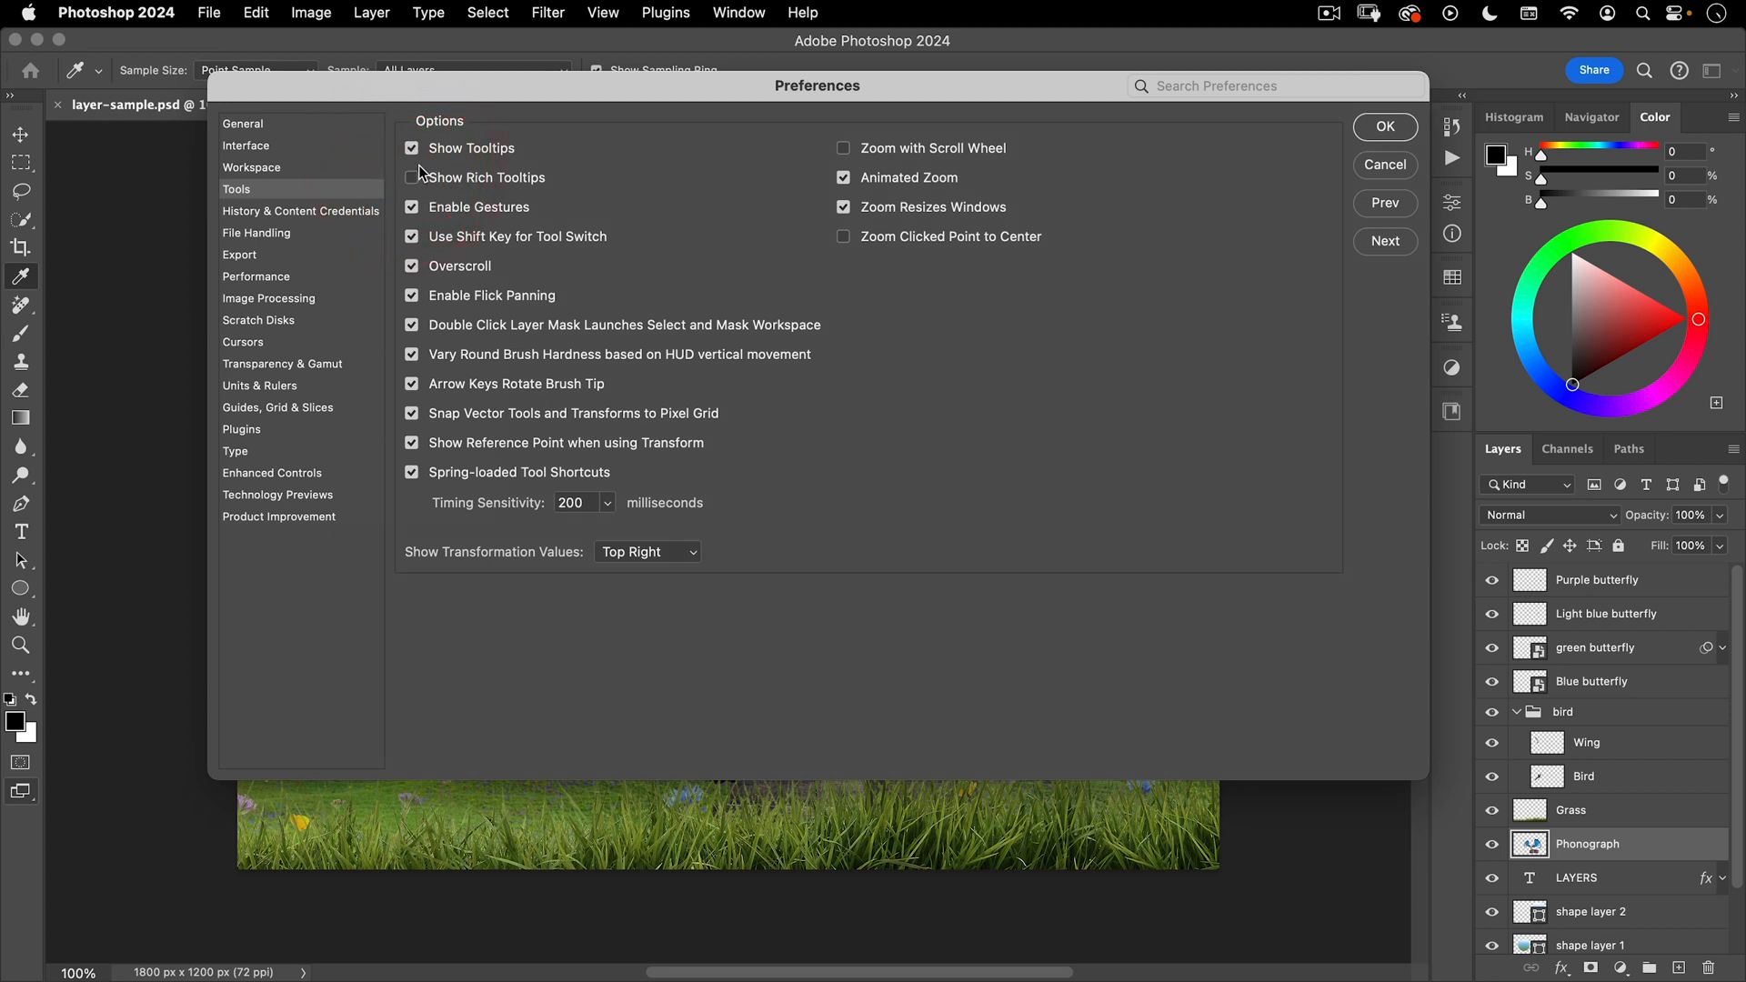
{"action": "left_click", "coordinate": [412, 178]}
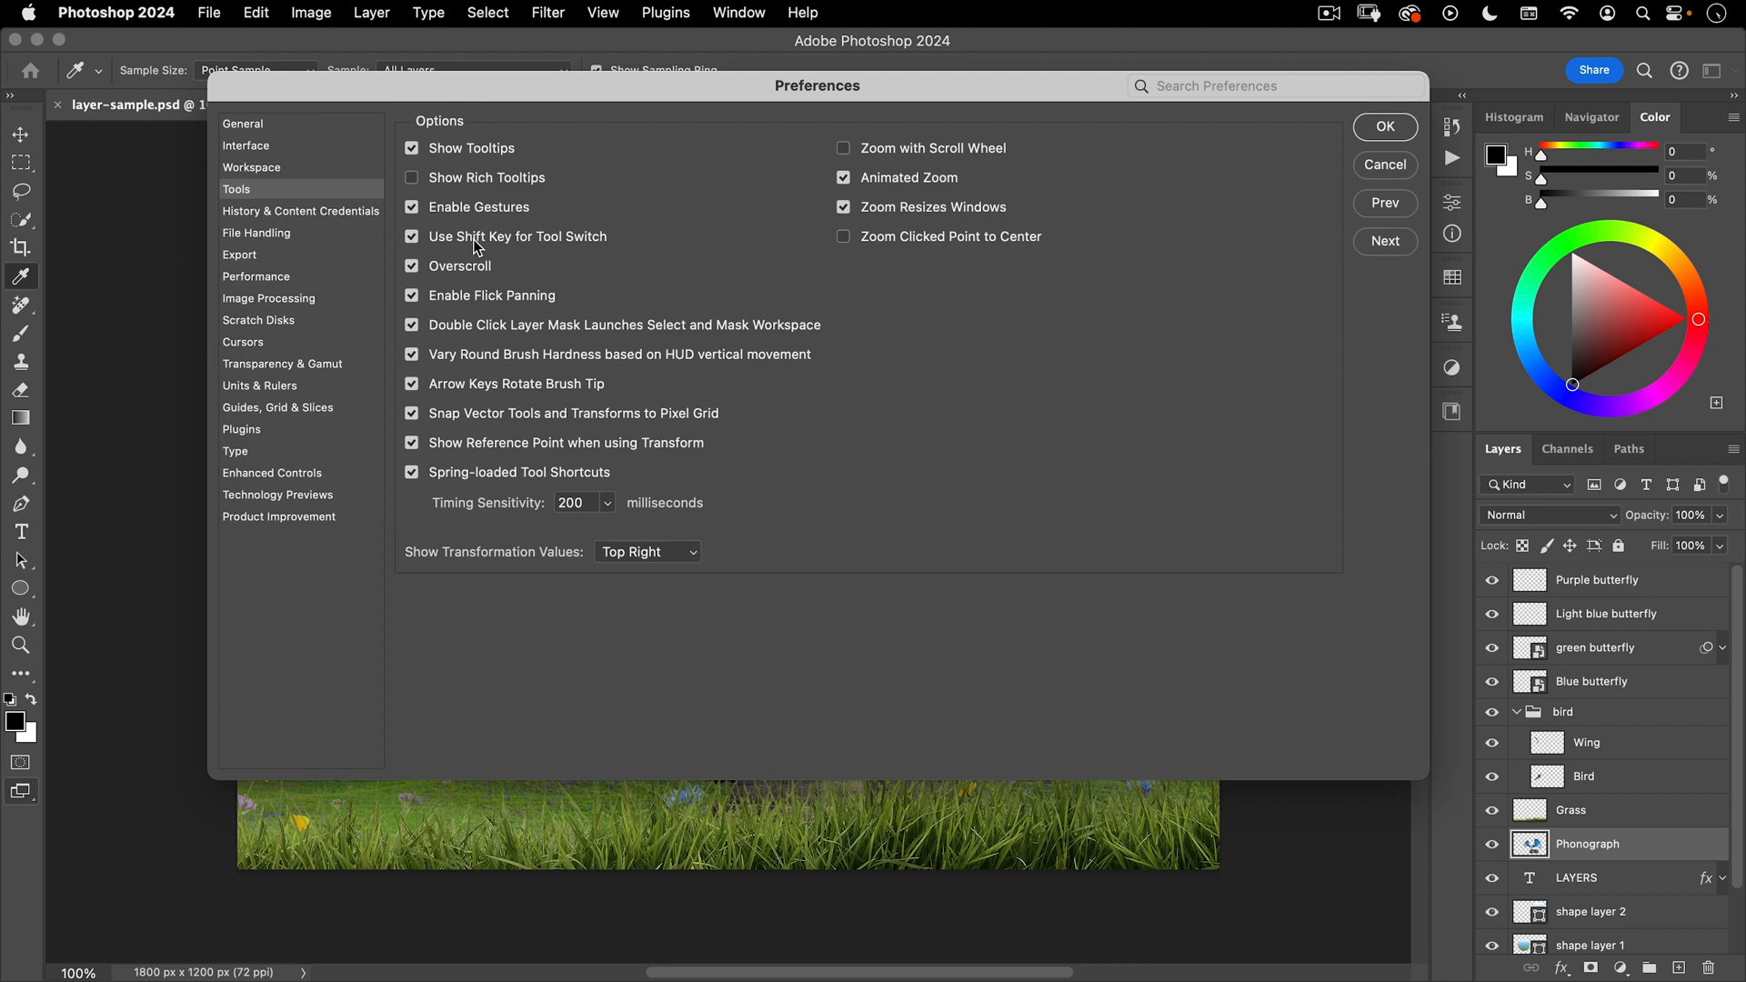
{"action": "mouse_move", "coordinate": [473, 247]}
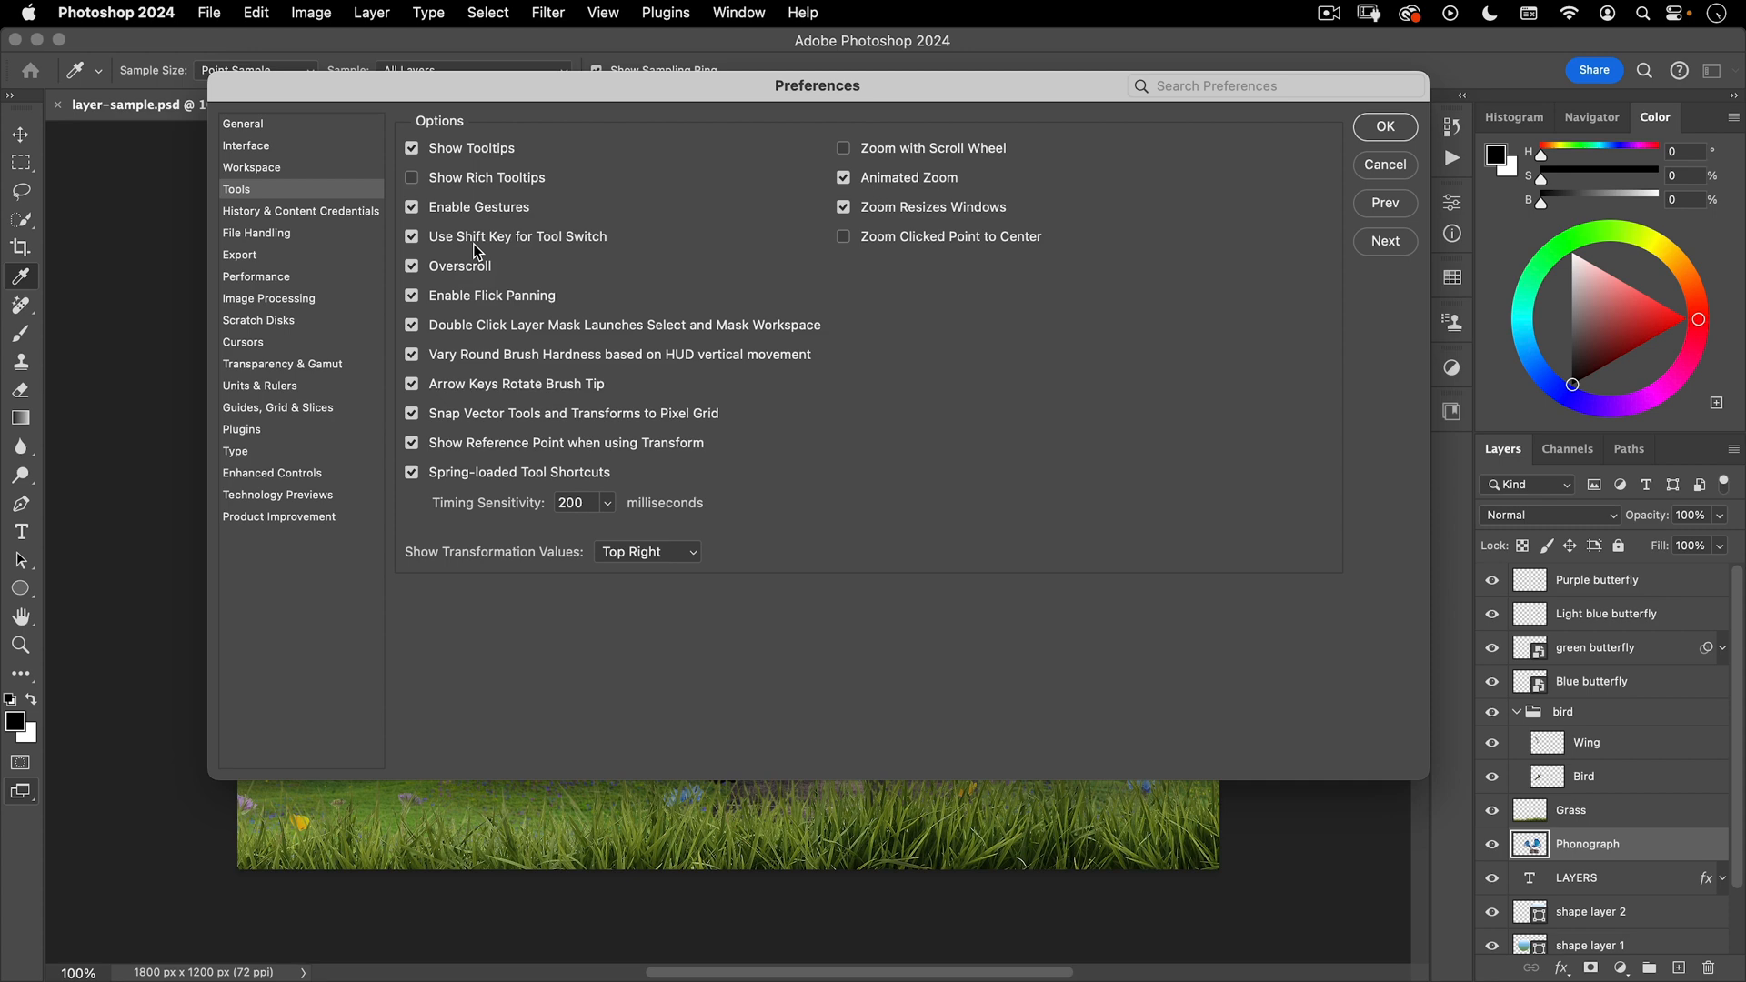
{"action": "left_click", "coordinate": [412, 236]}
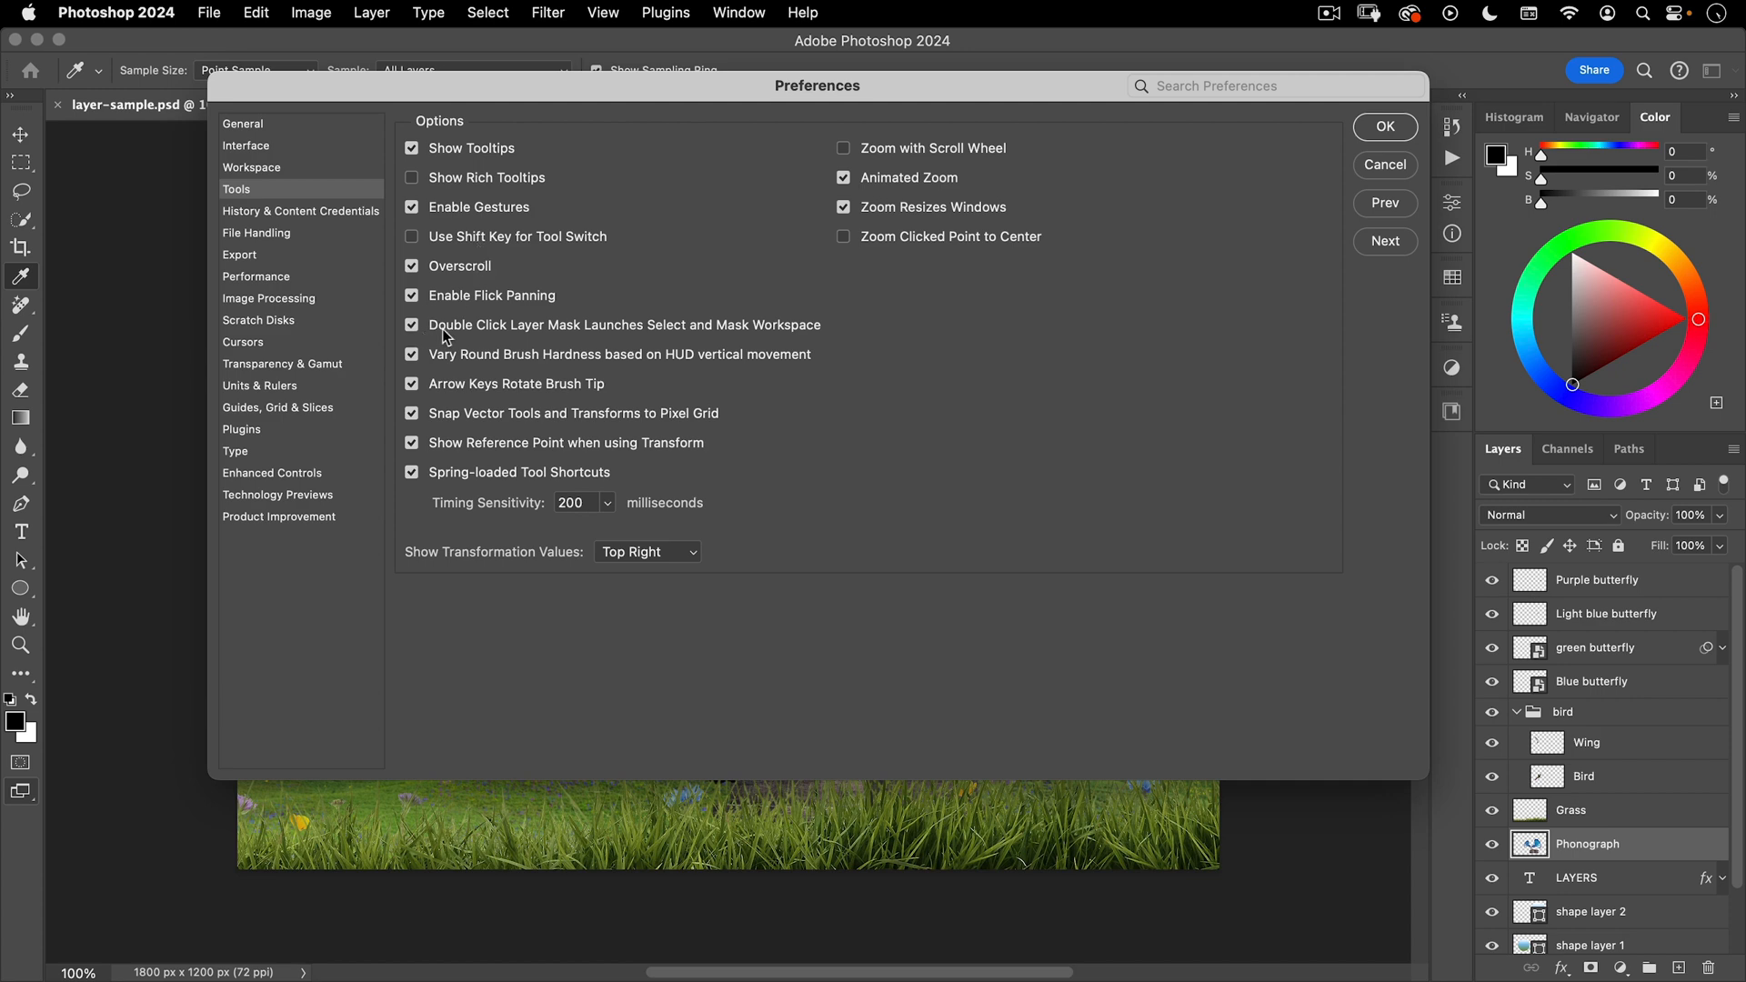
{"action": "mouse_move", "coordinate": [694, 328]}
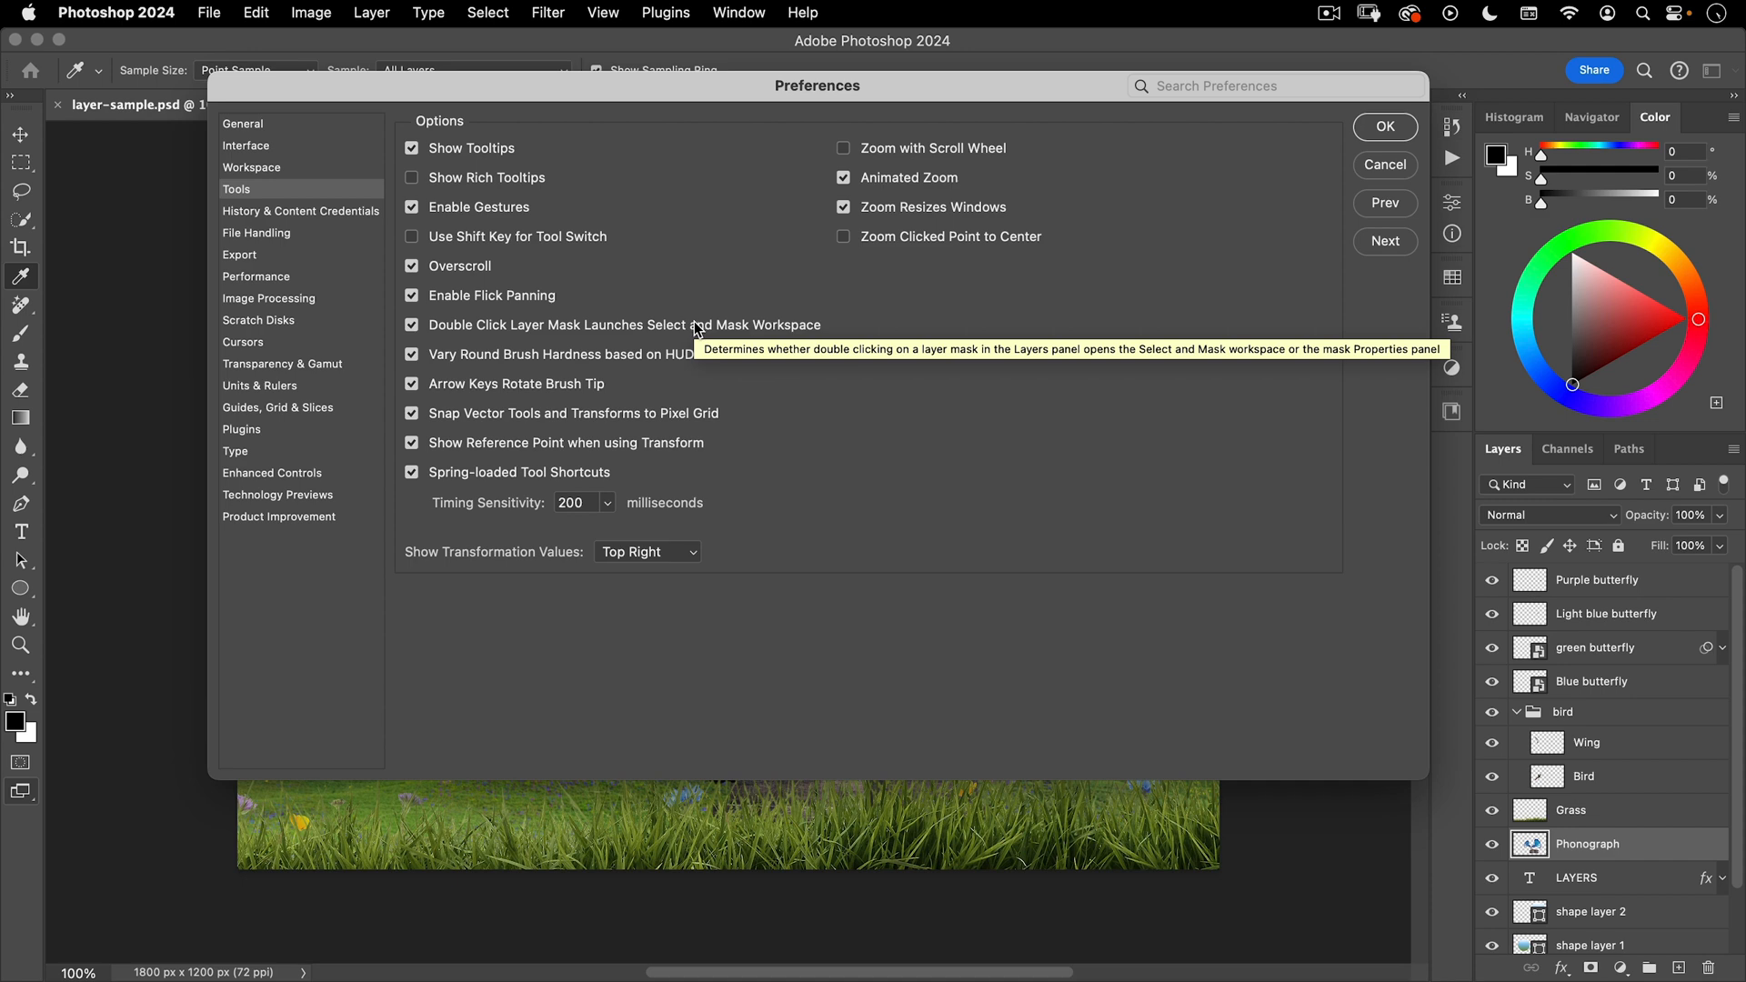
{"action": "mouse_move", "coordinate": [571, 337]}
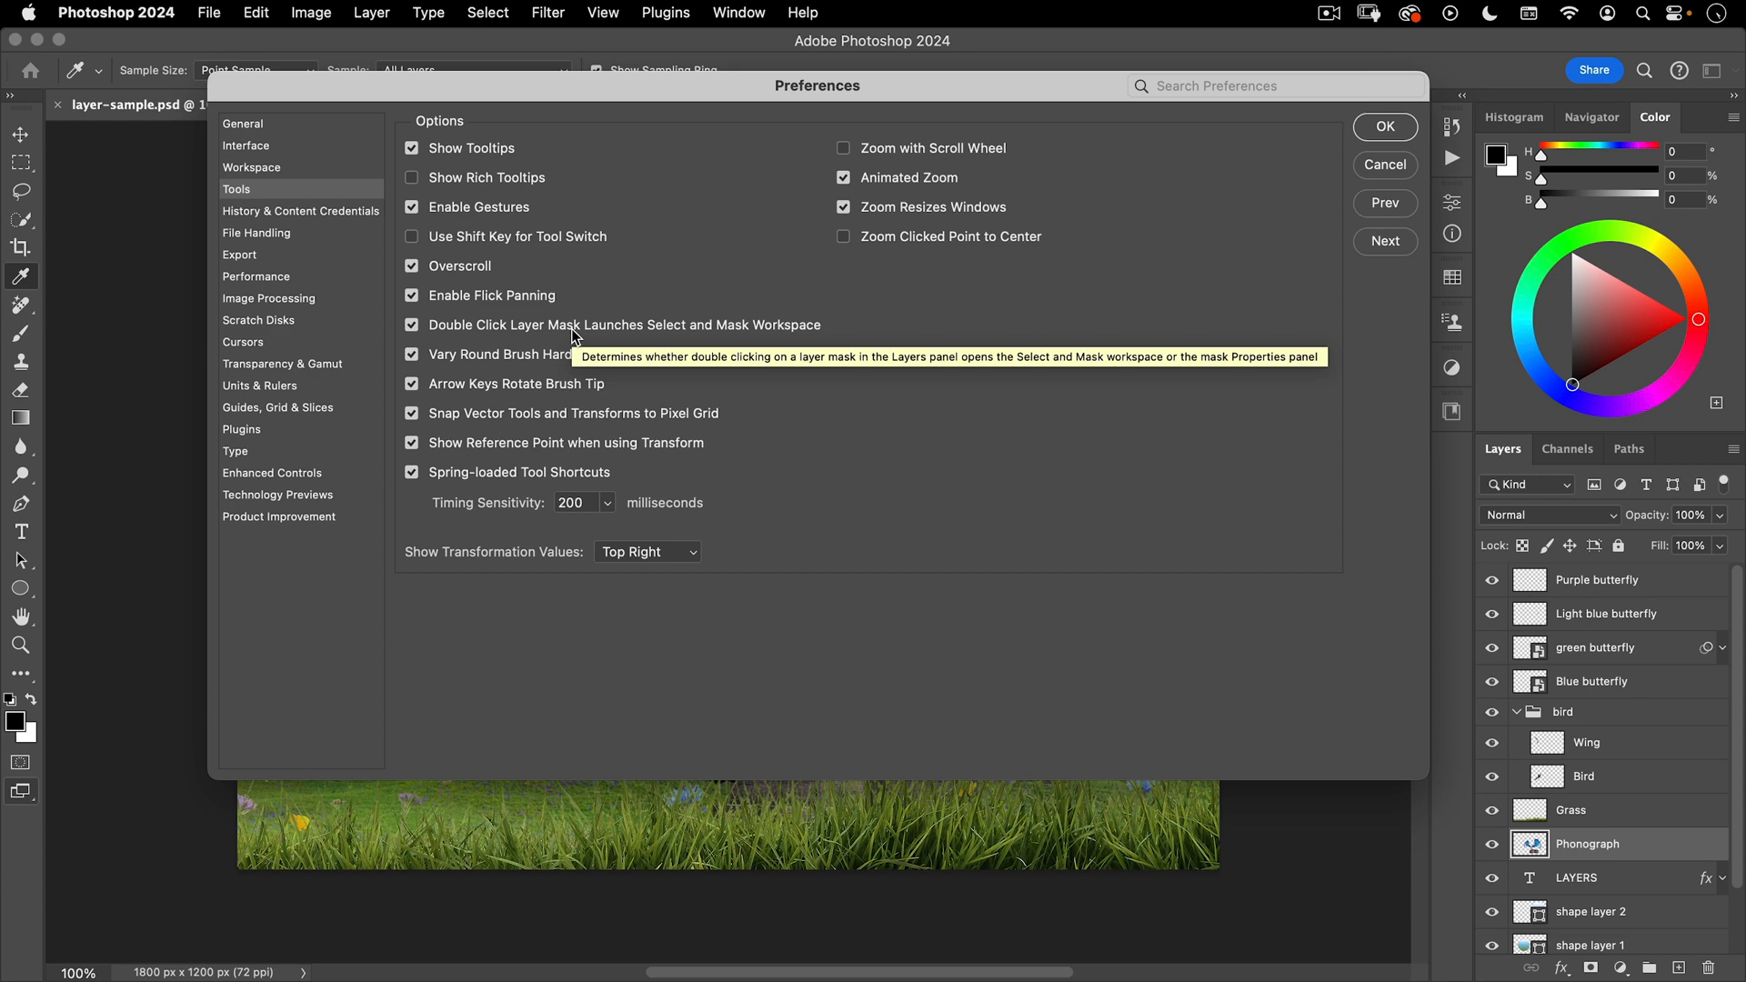
{"action": "left_click", "coordinate": [412, 324]}
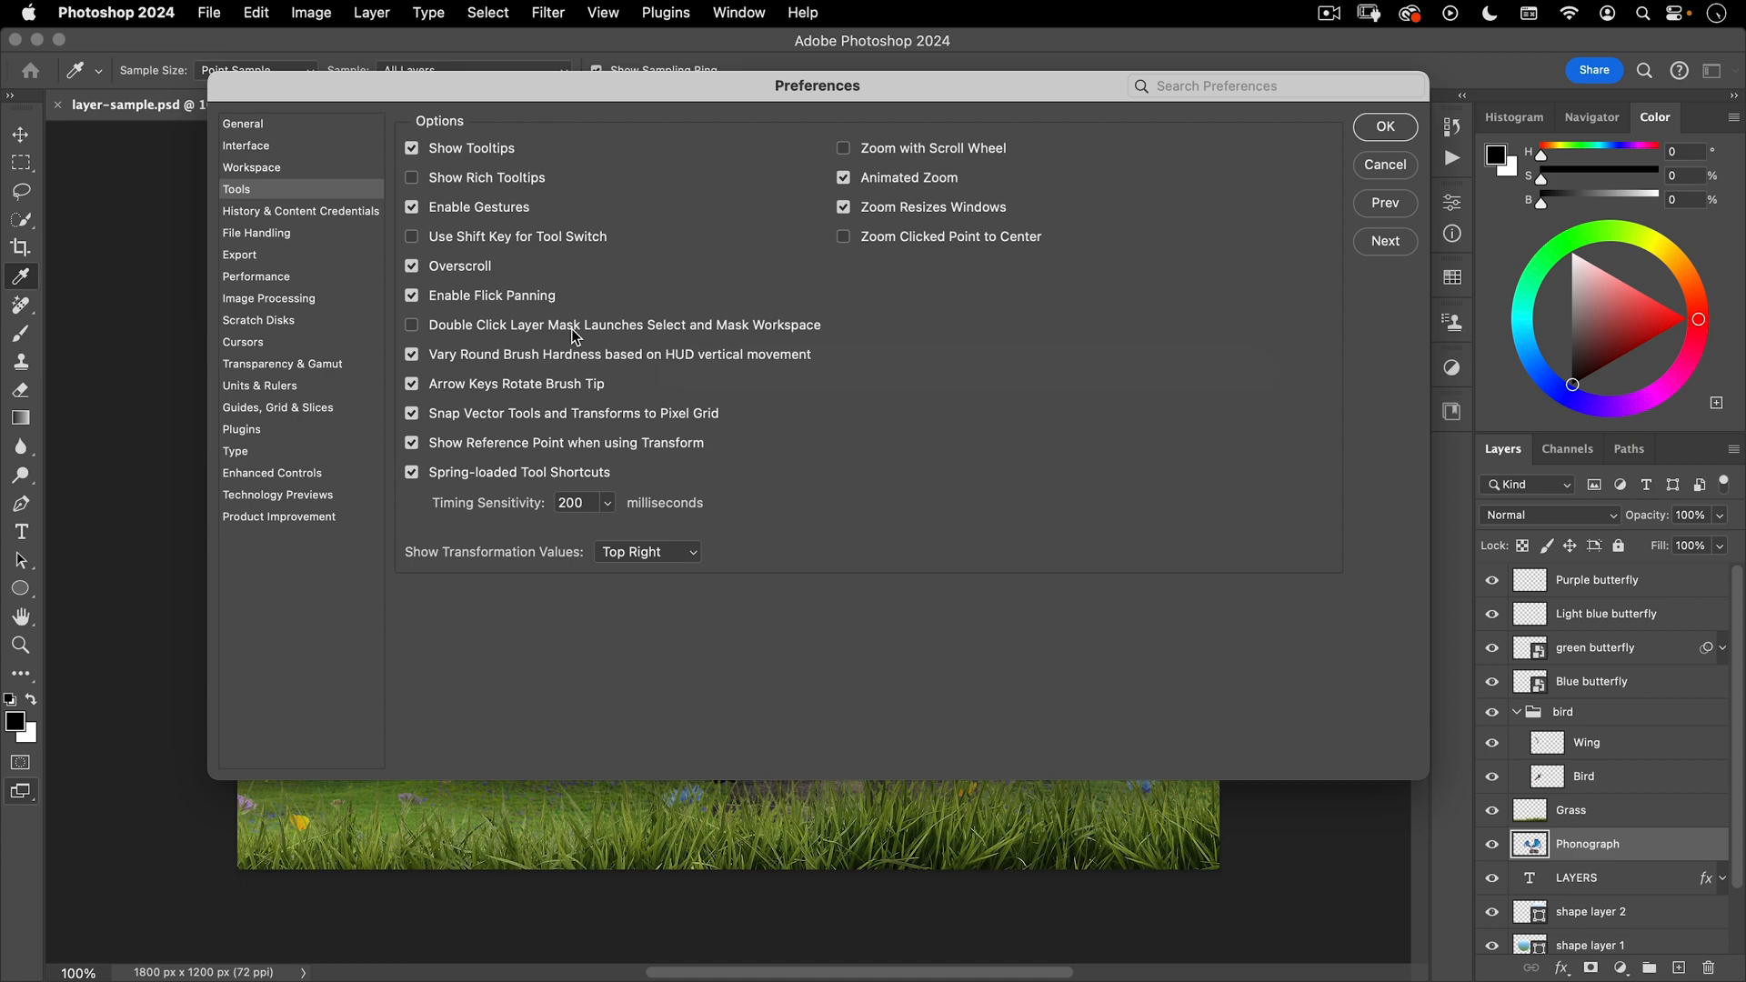
{"action": "left_click", "coordinate": [299, 210]}
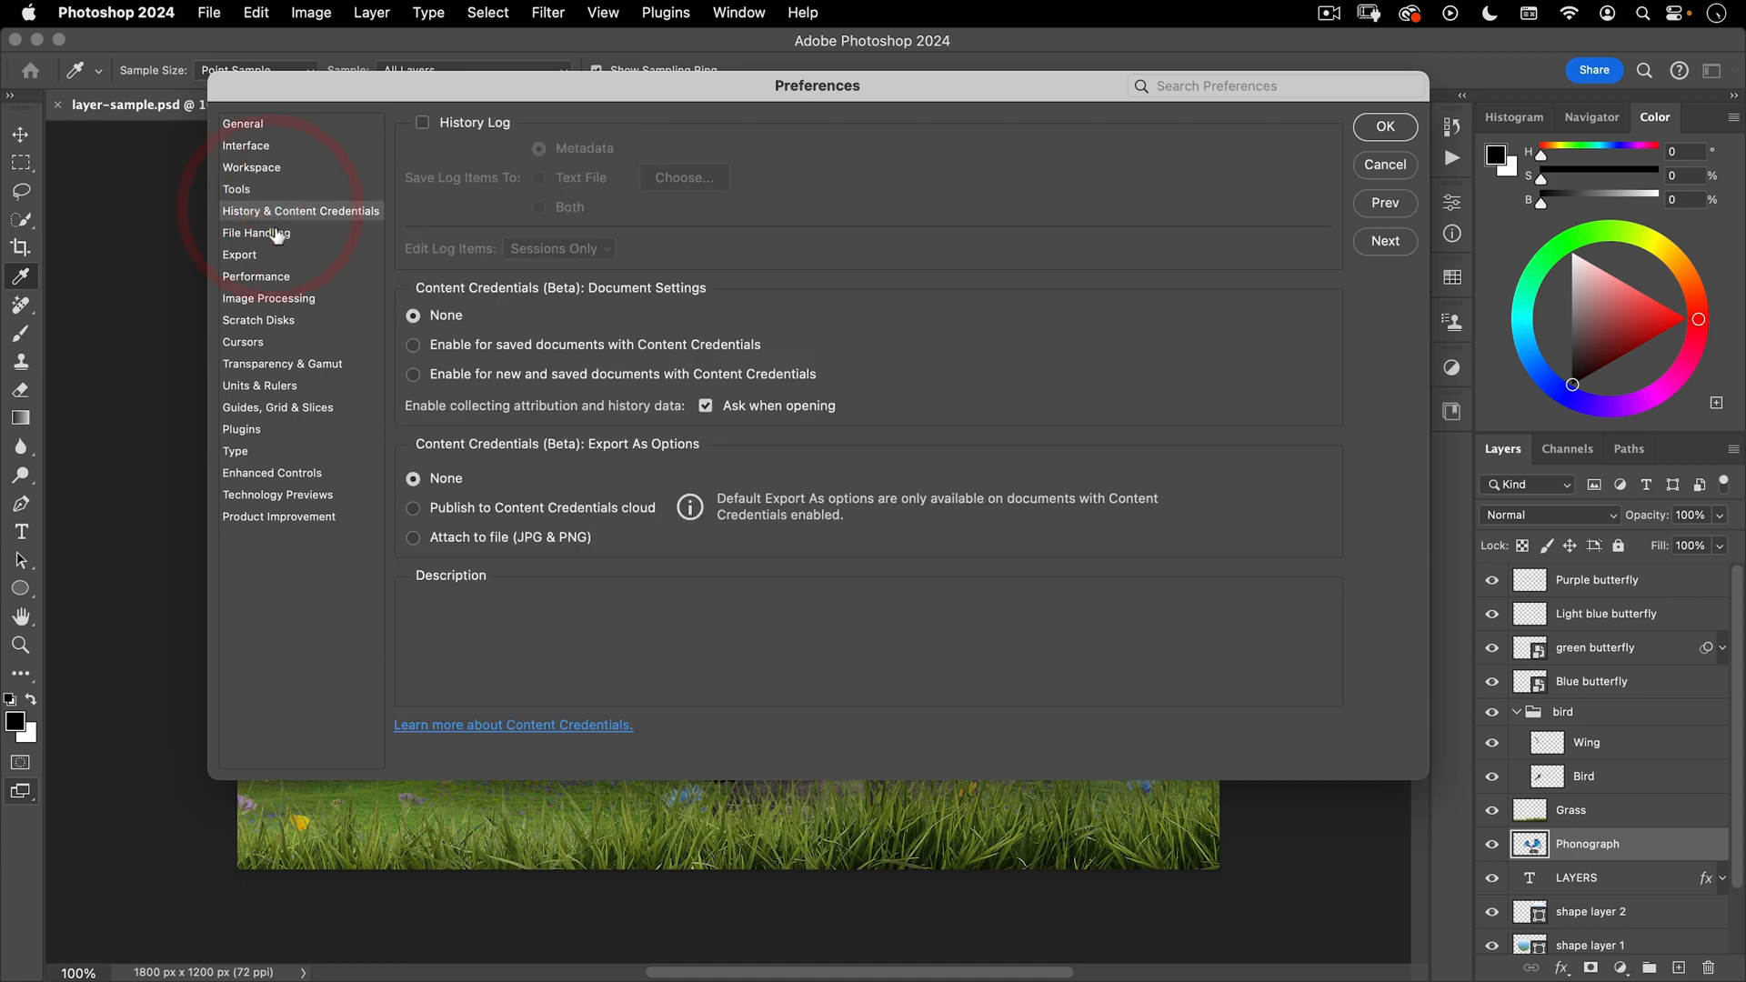
- Browse Performance, Scratch Disks, Units & Rulers, Plugins, Type and Technology Previews preferences, then close
{"action": "left_click", "coordinate": [255, 276]}
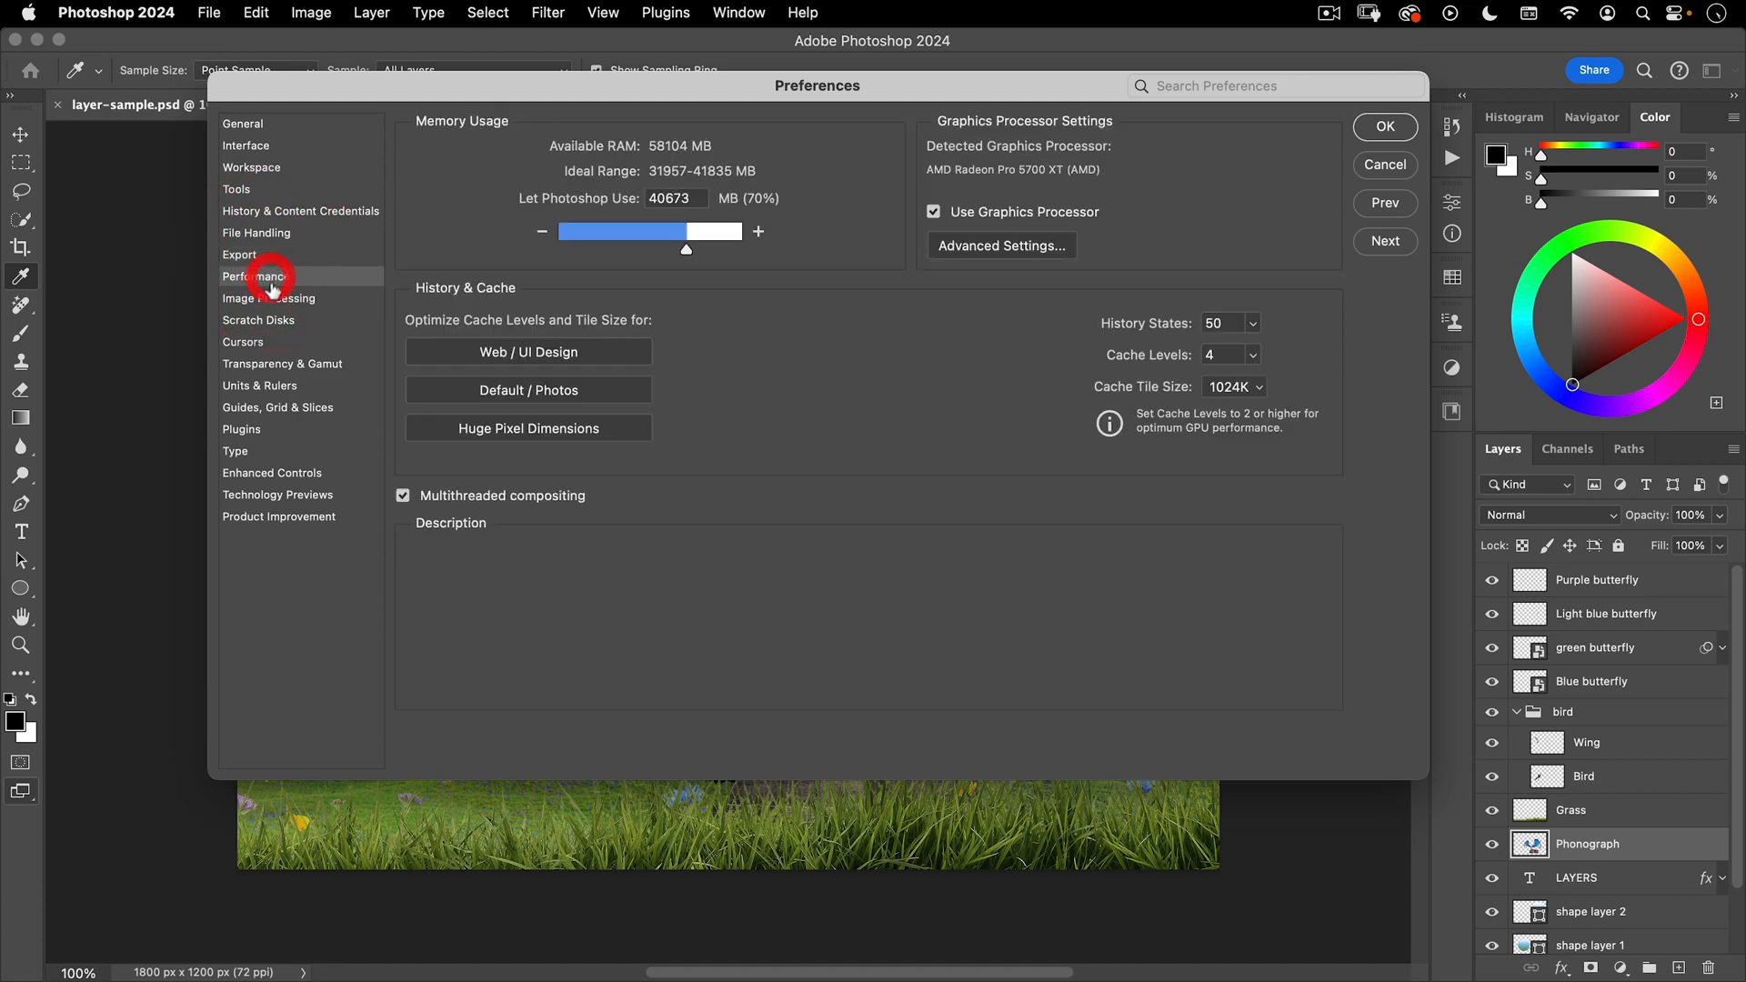
{"action": "left_click", "coordinate": [258, 321]}
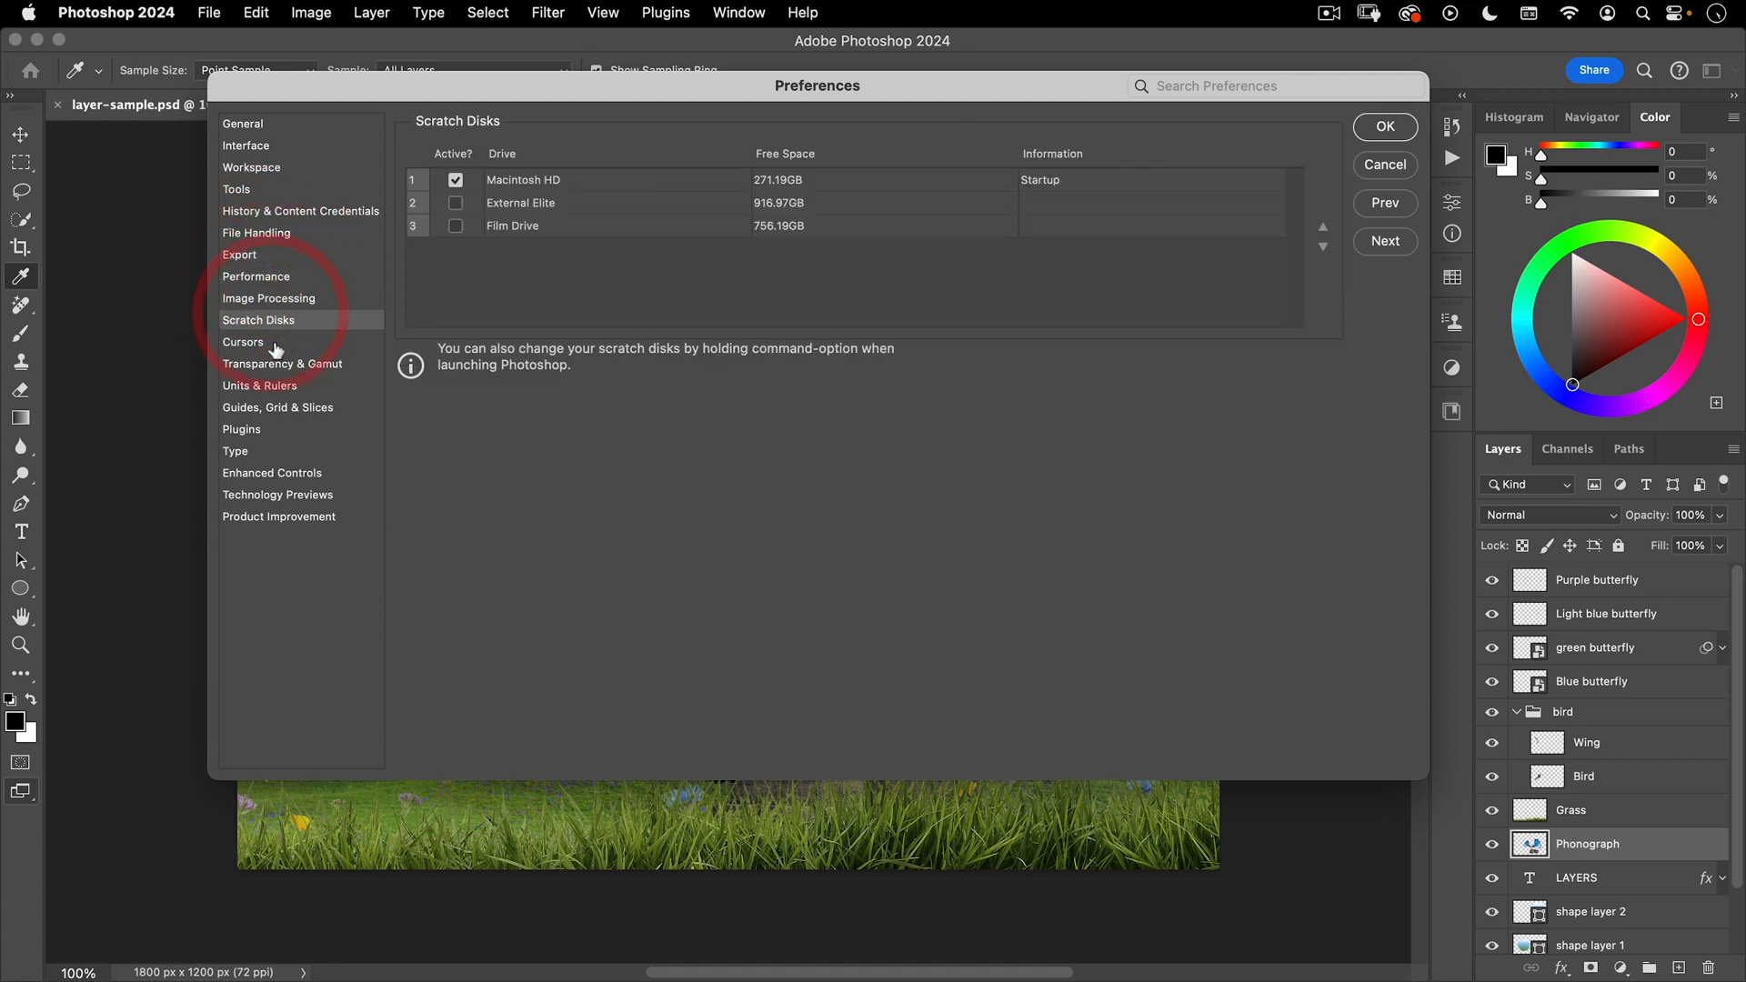
{"action": "left_click", "coordinate": [259, 385]}
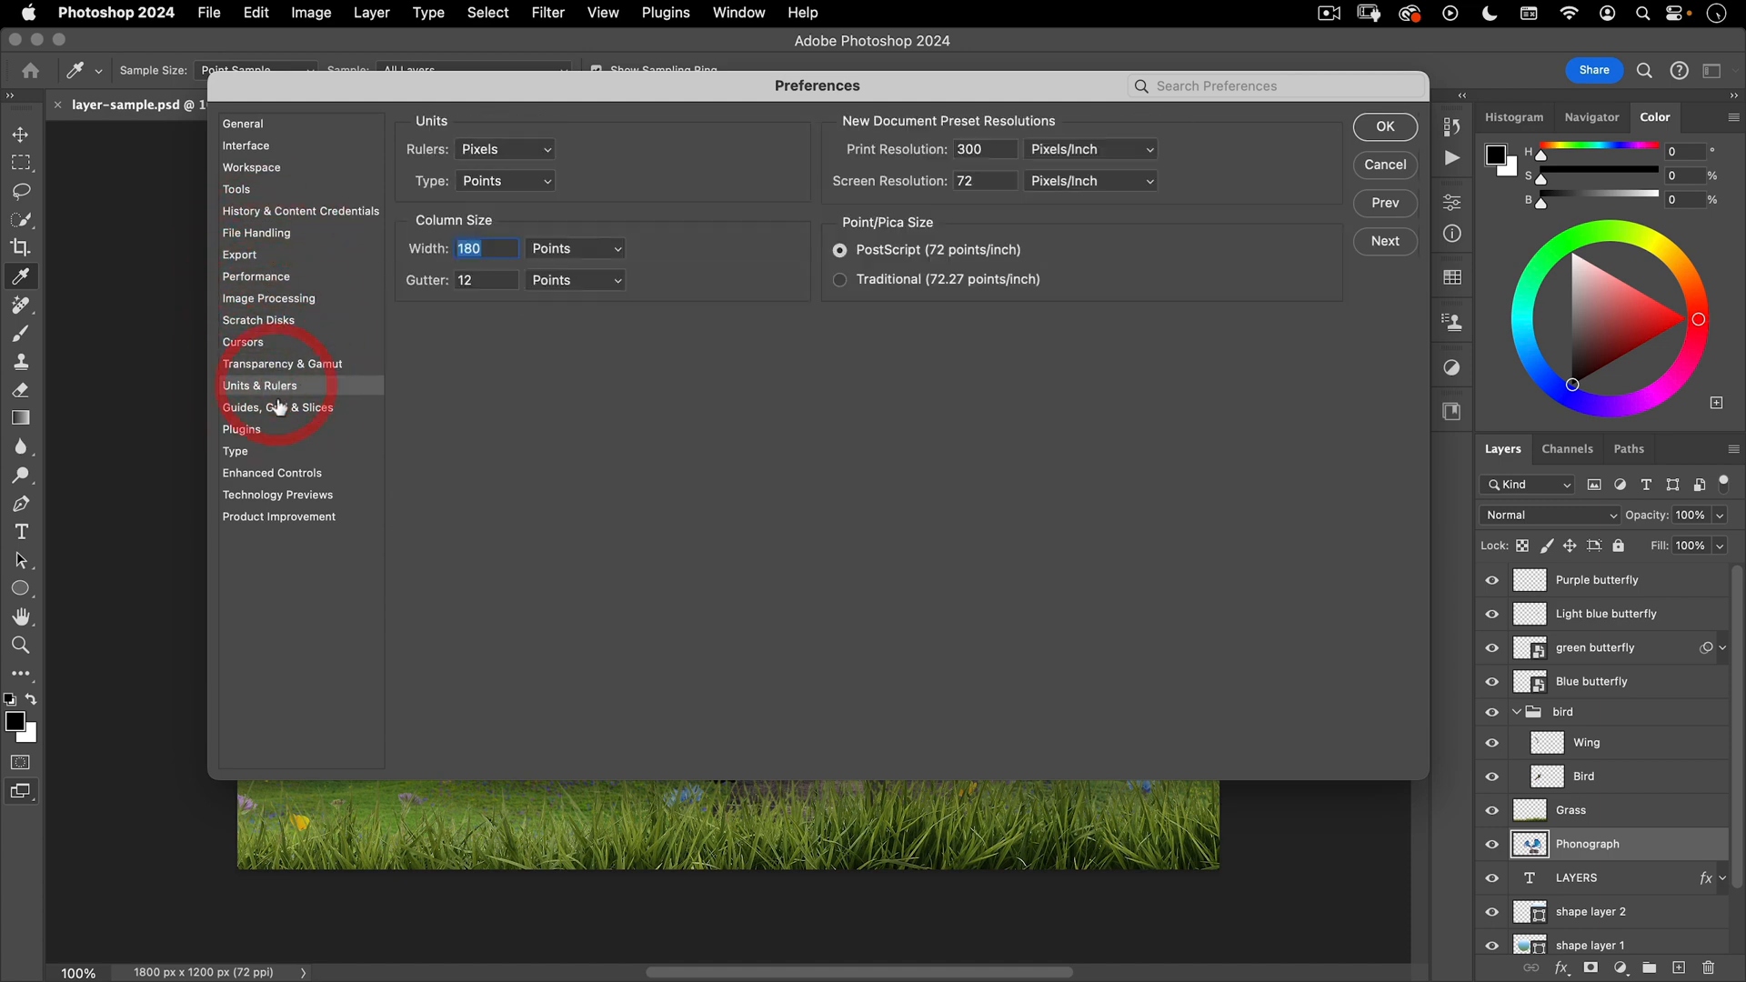
{"action": "left_click", "coordinate": [242, 429]}
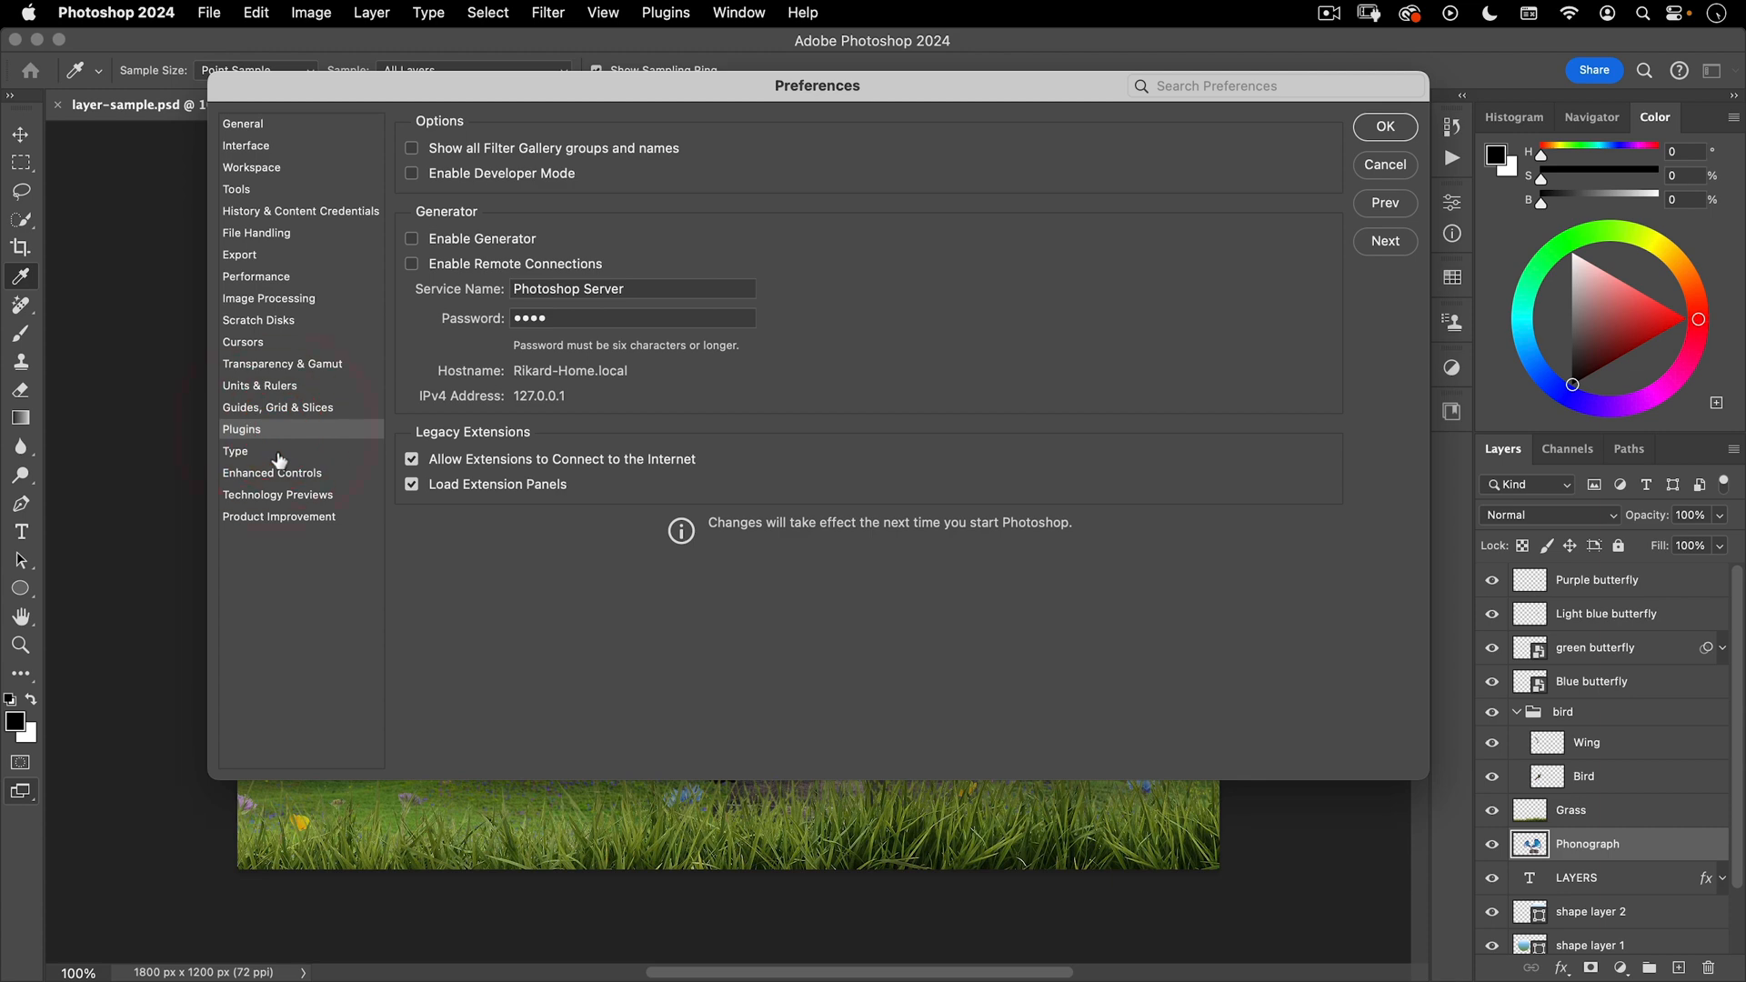
{"action": "left_click", "coordinate": [234, 451]}
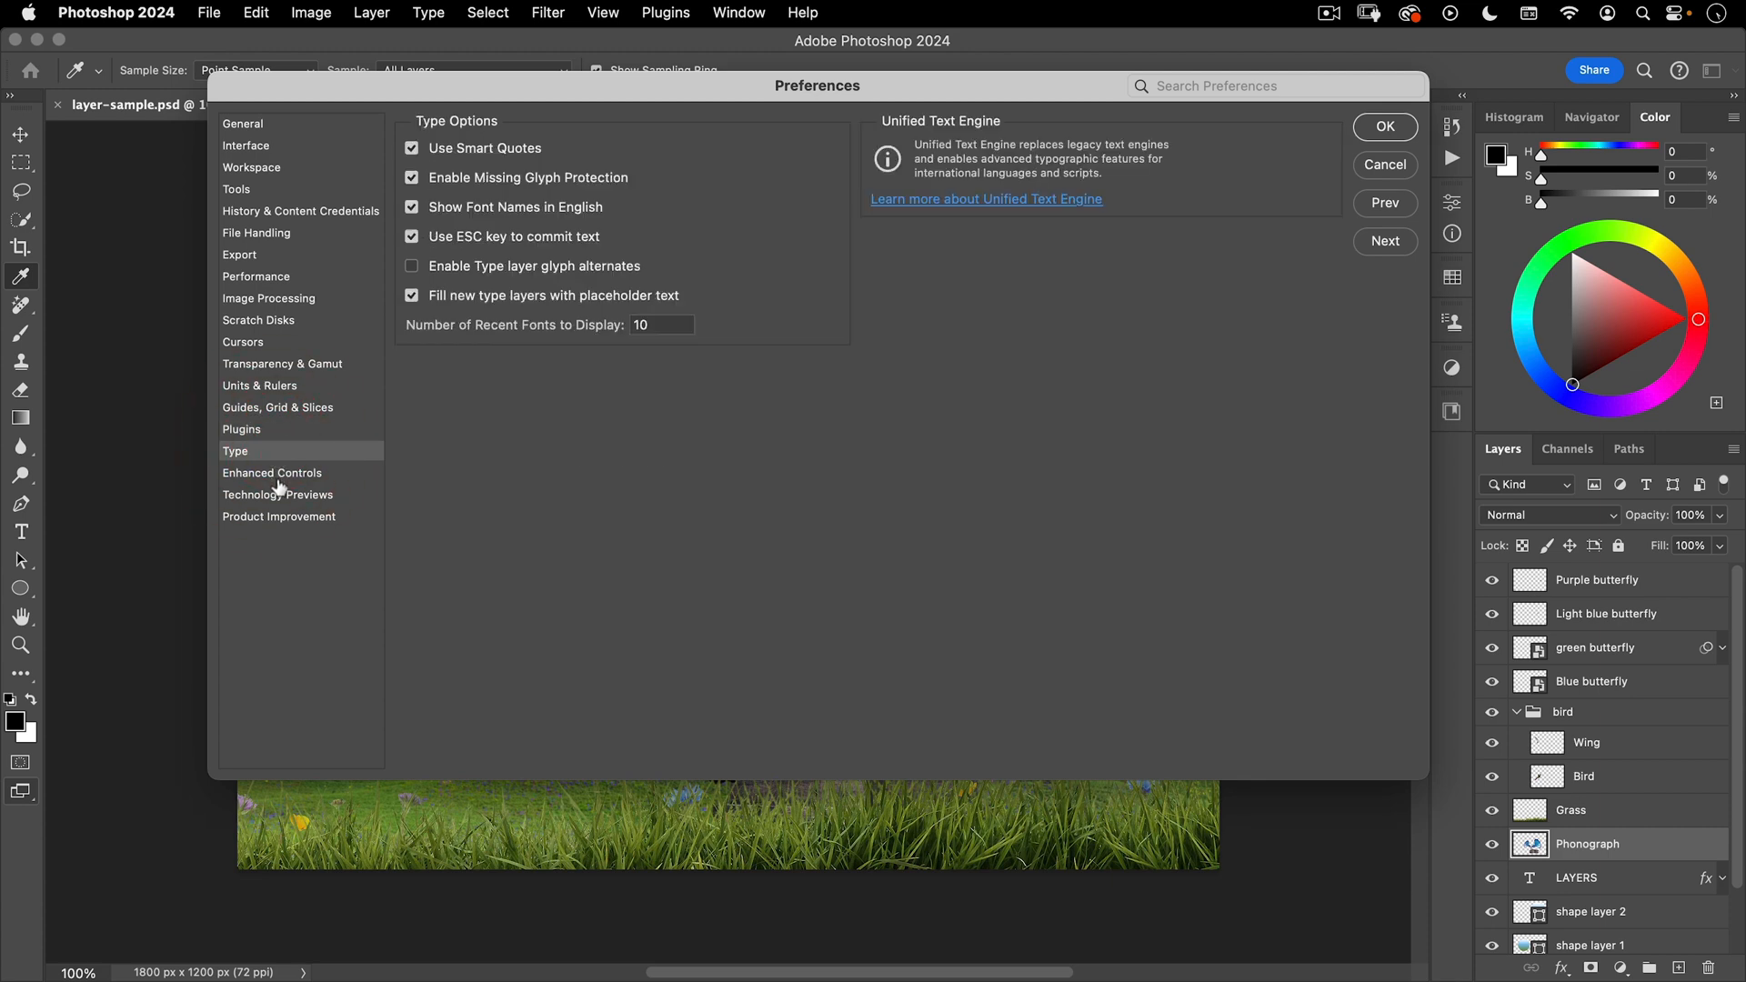
{"action": "left_click", "coordinate": [278, 495]}
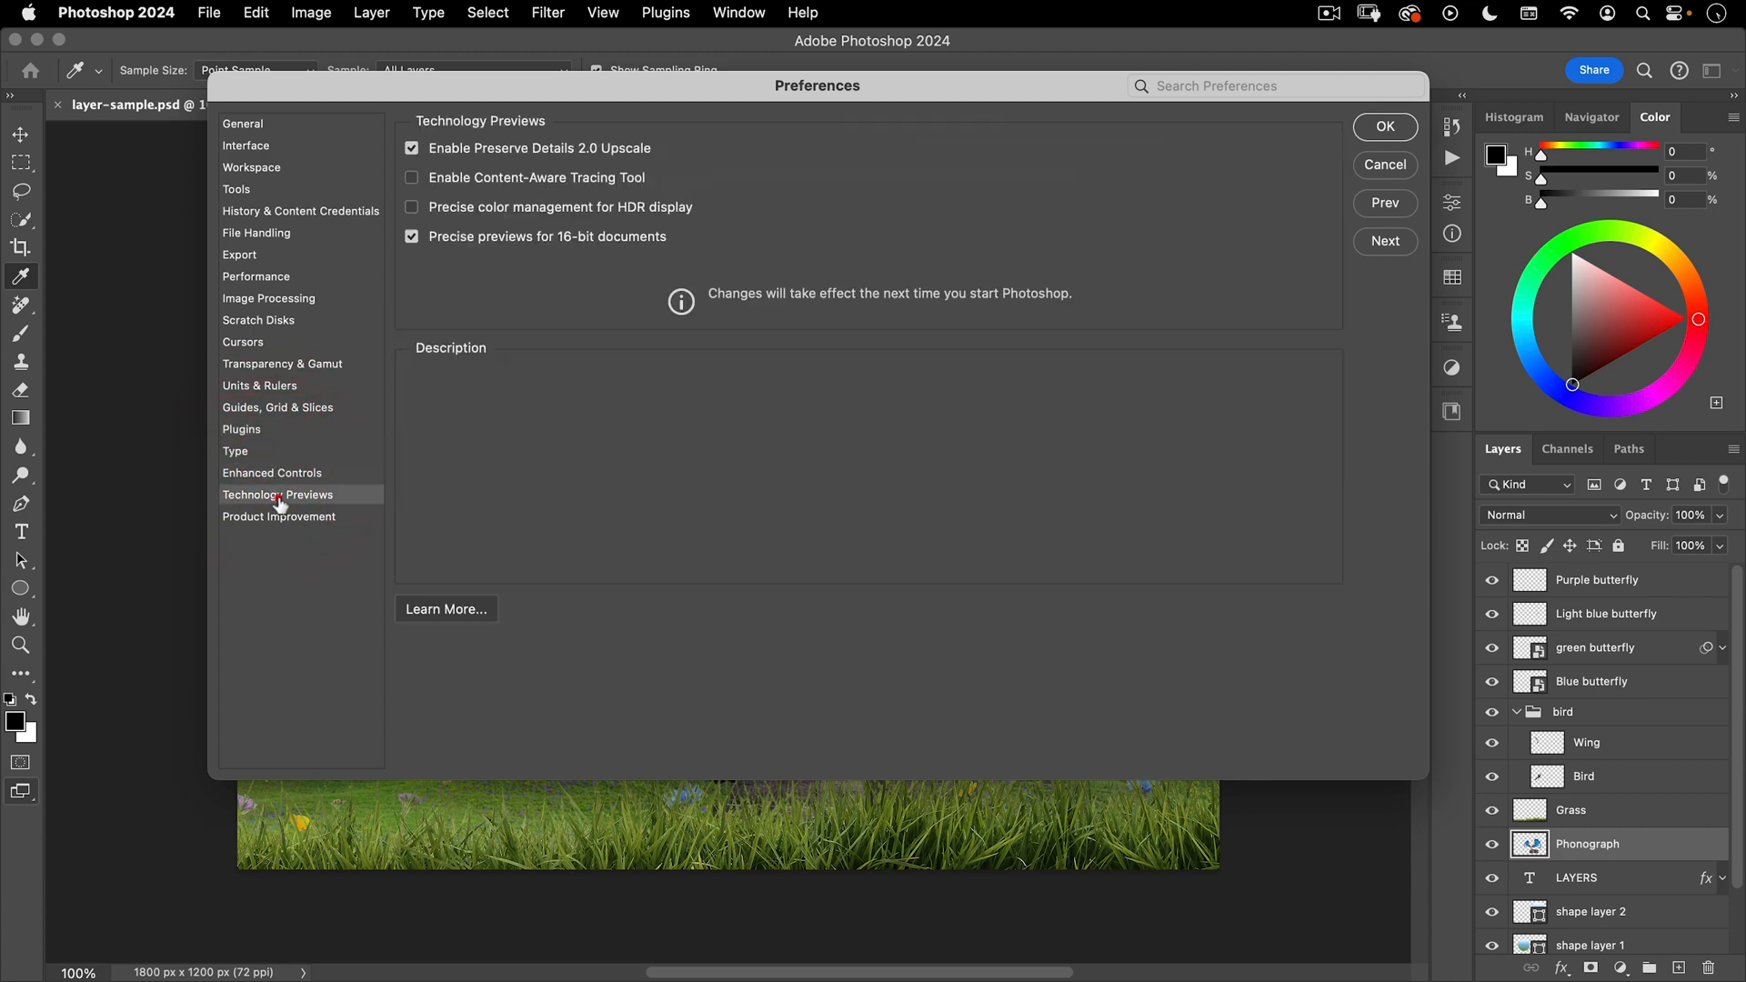
{"action": "left_click", "coordinate": [1384, 125]}
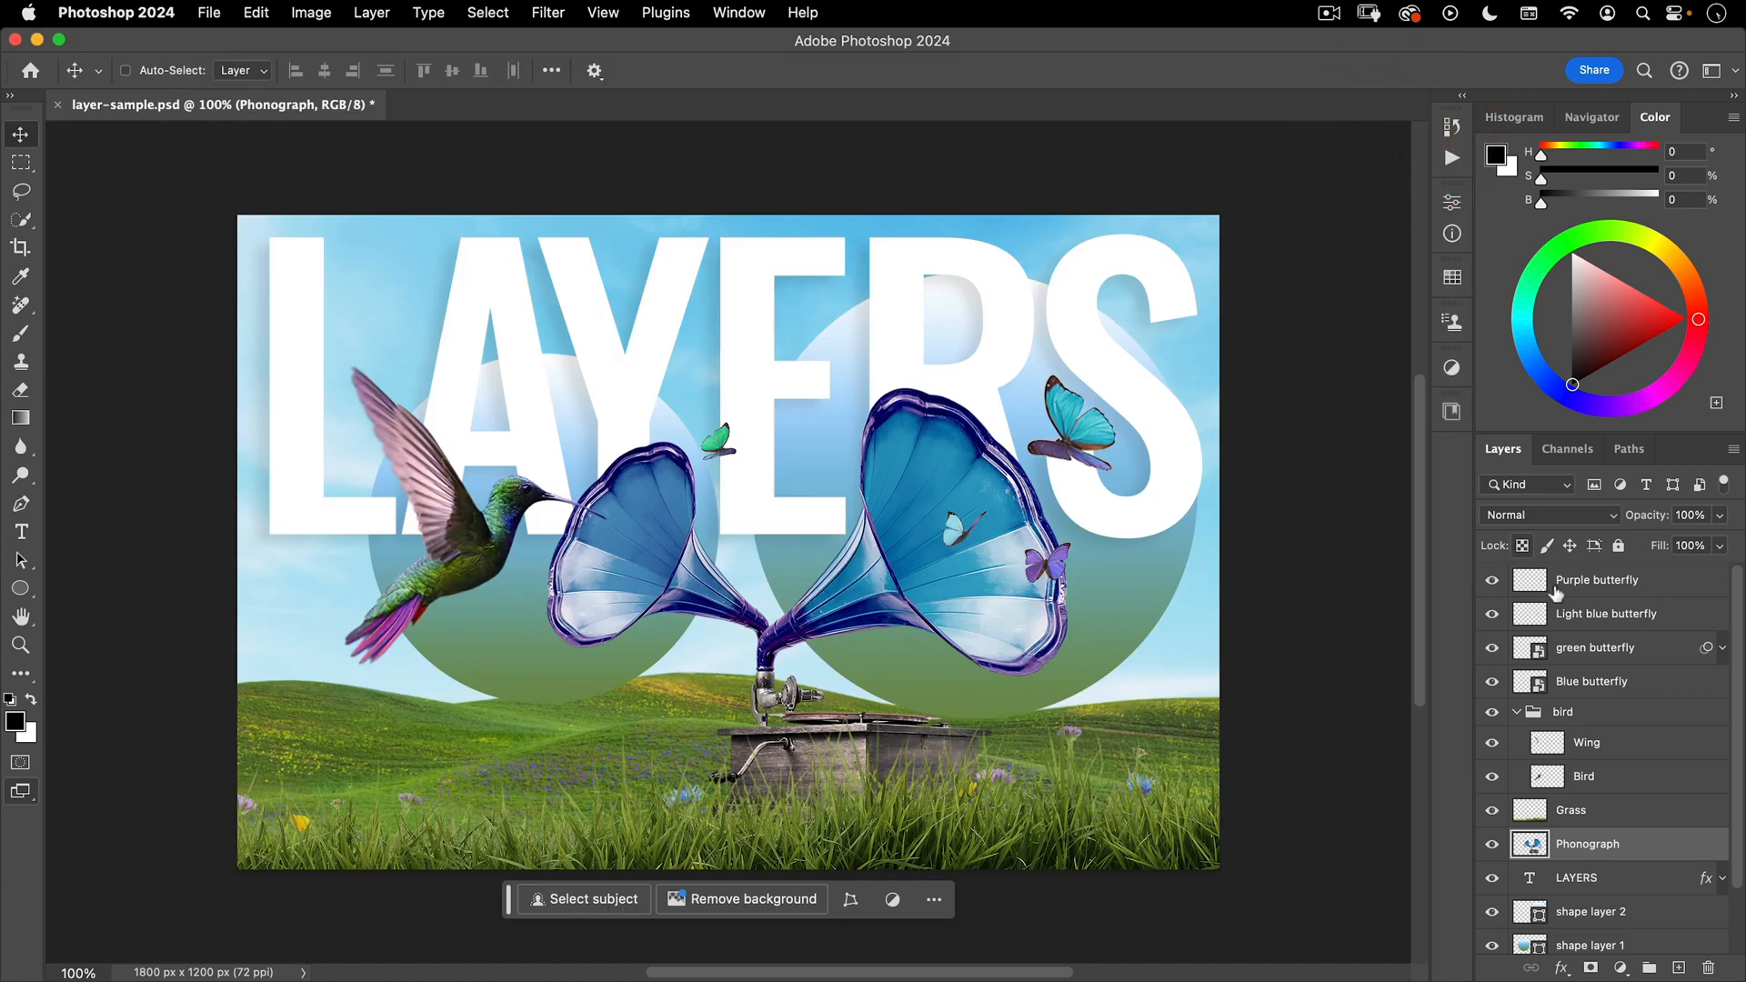
- Select the Purple butterfly layer and scroll down the Layers panel
{"action": "left_click", "coordinate": [1597, 579]}
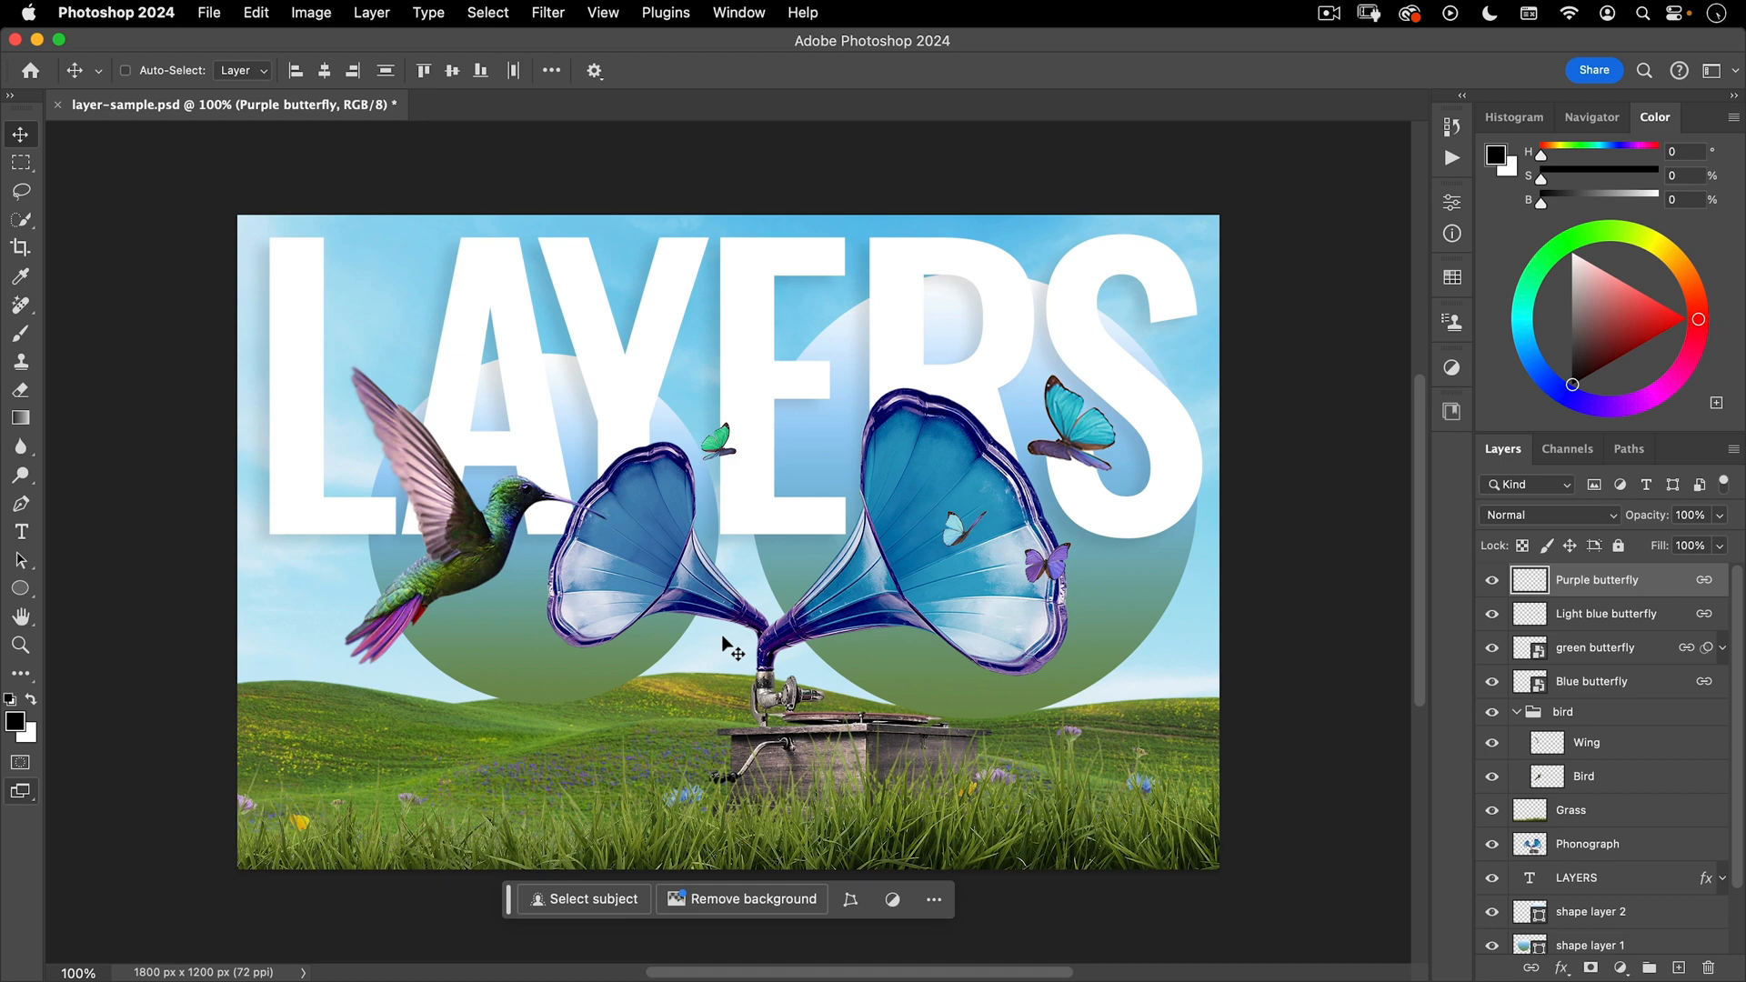
{"action": "scroll", "scroll_direction": "down", "scroll_amount": 3}
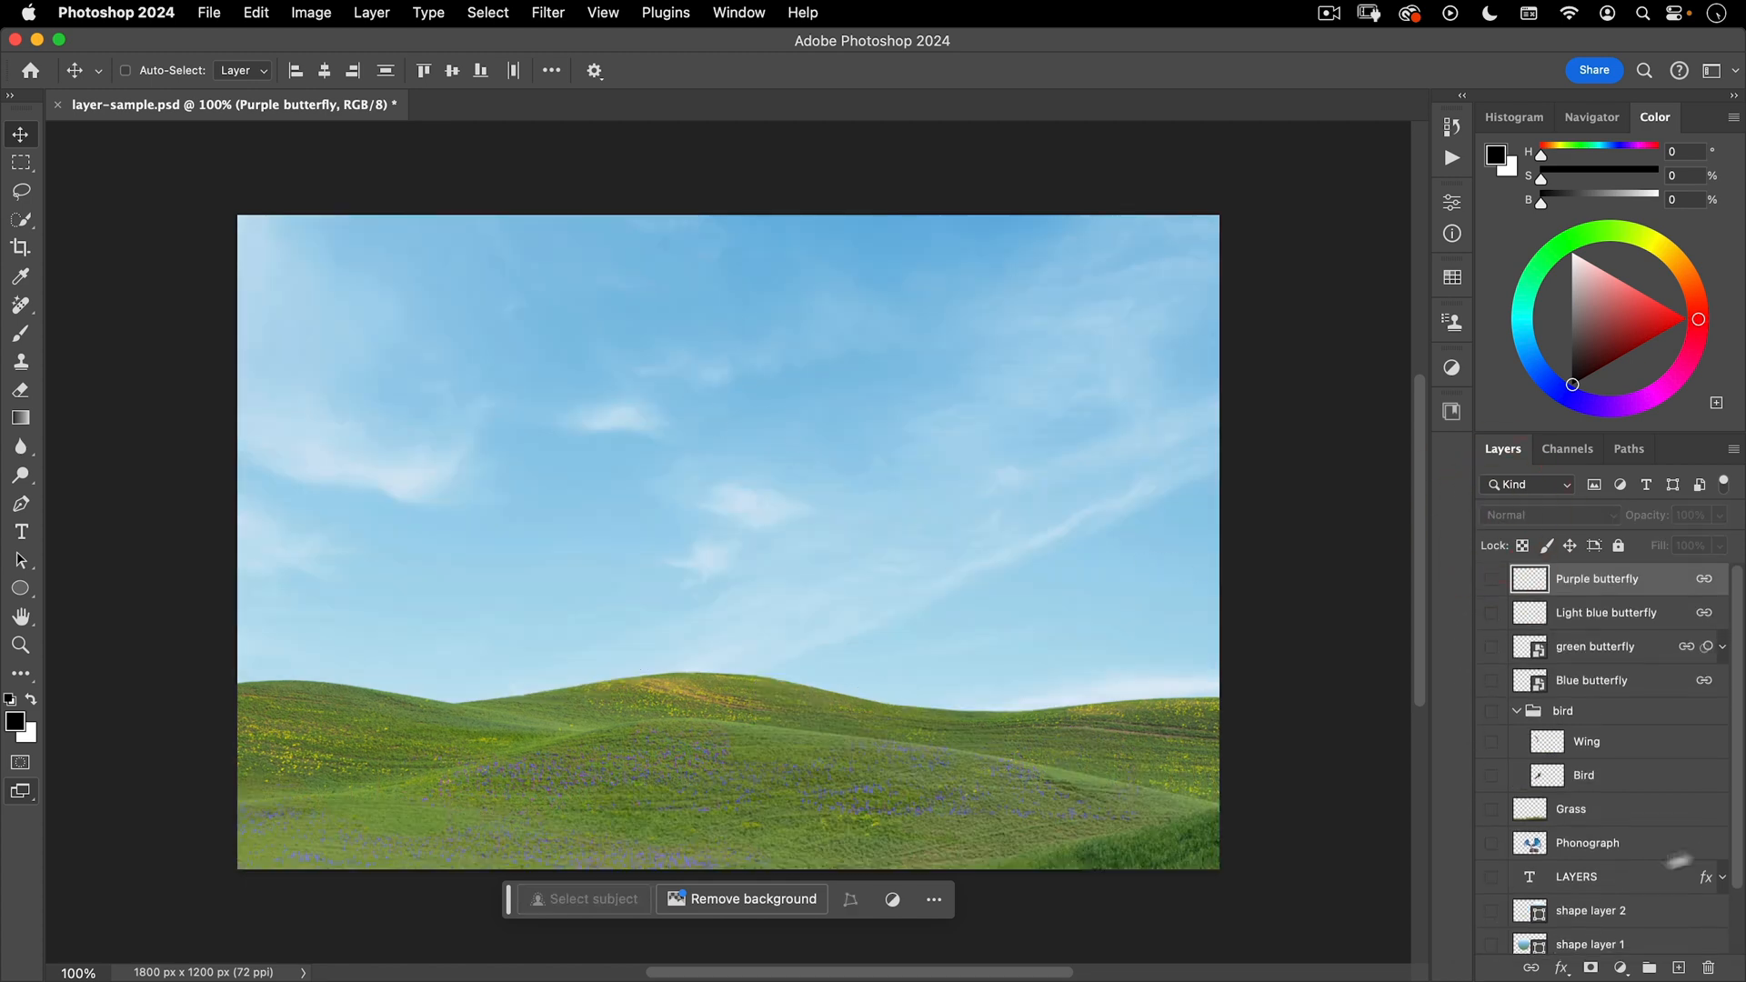
{"action": "scroll", "scroll_direction": "down", "scroll_amount": 3}
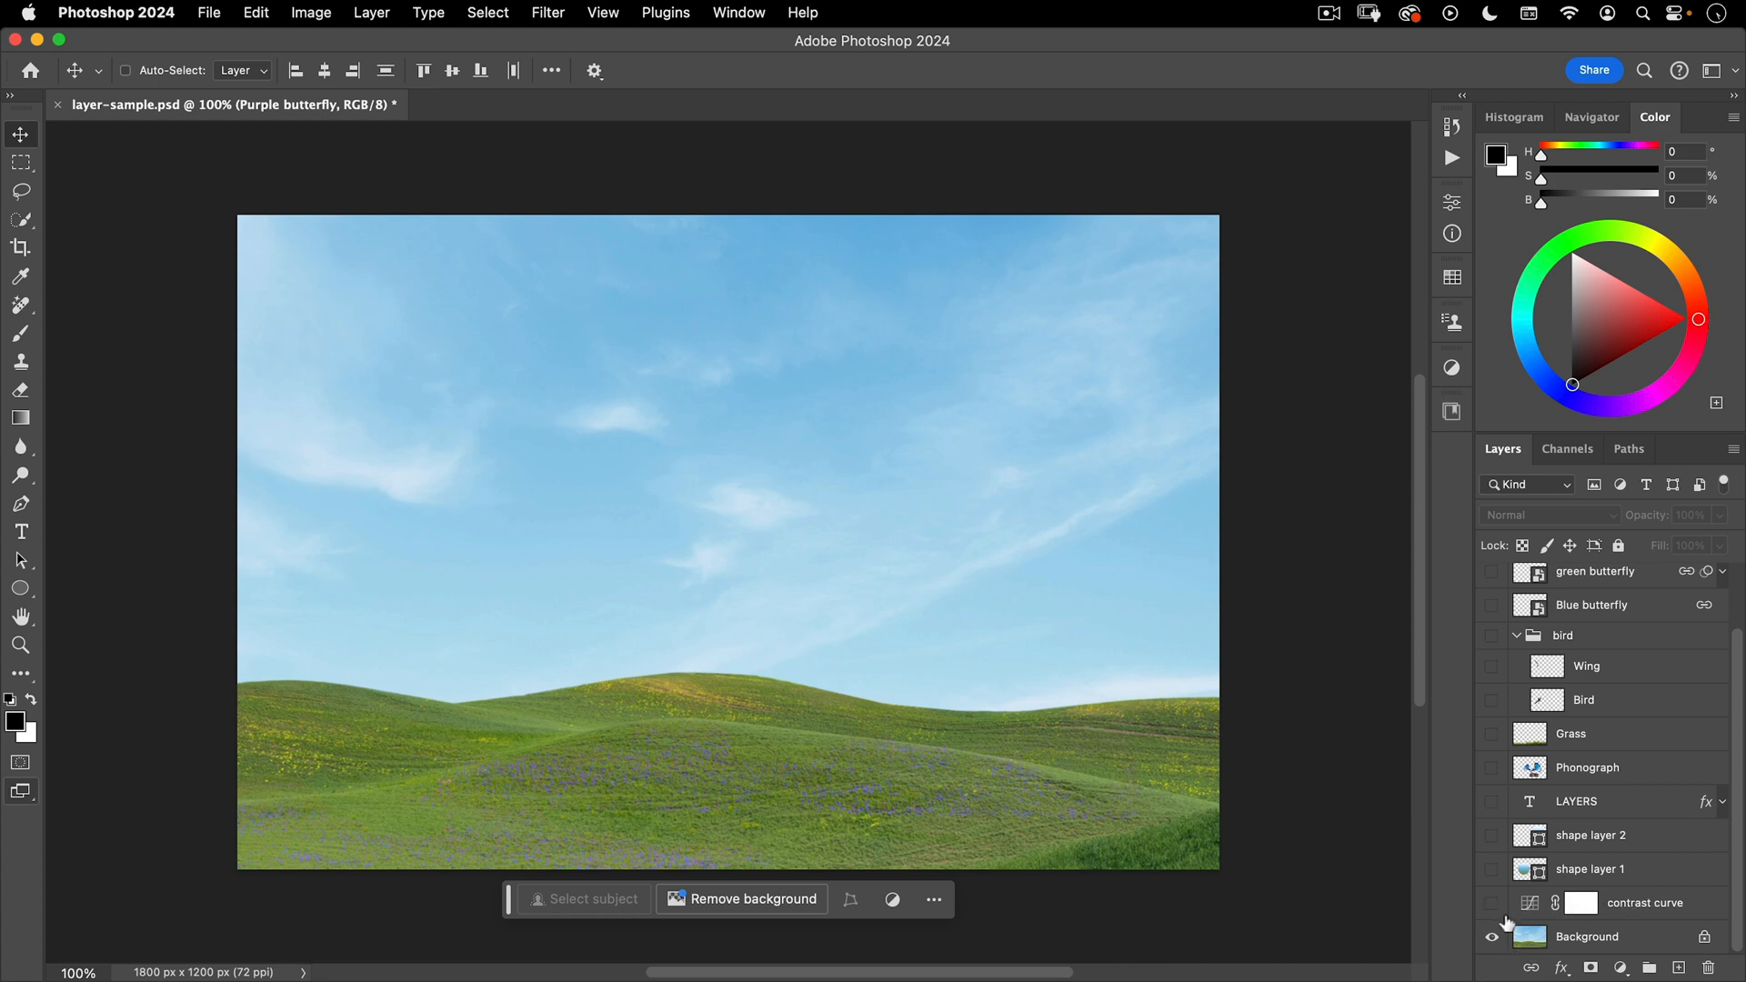
{"action": "mouse_move", "coordinate": [1493, 936]}
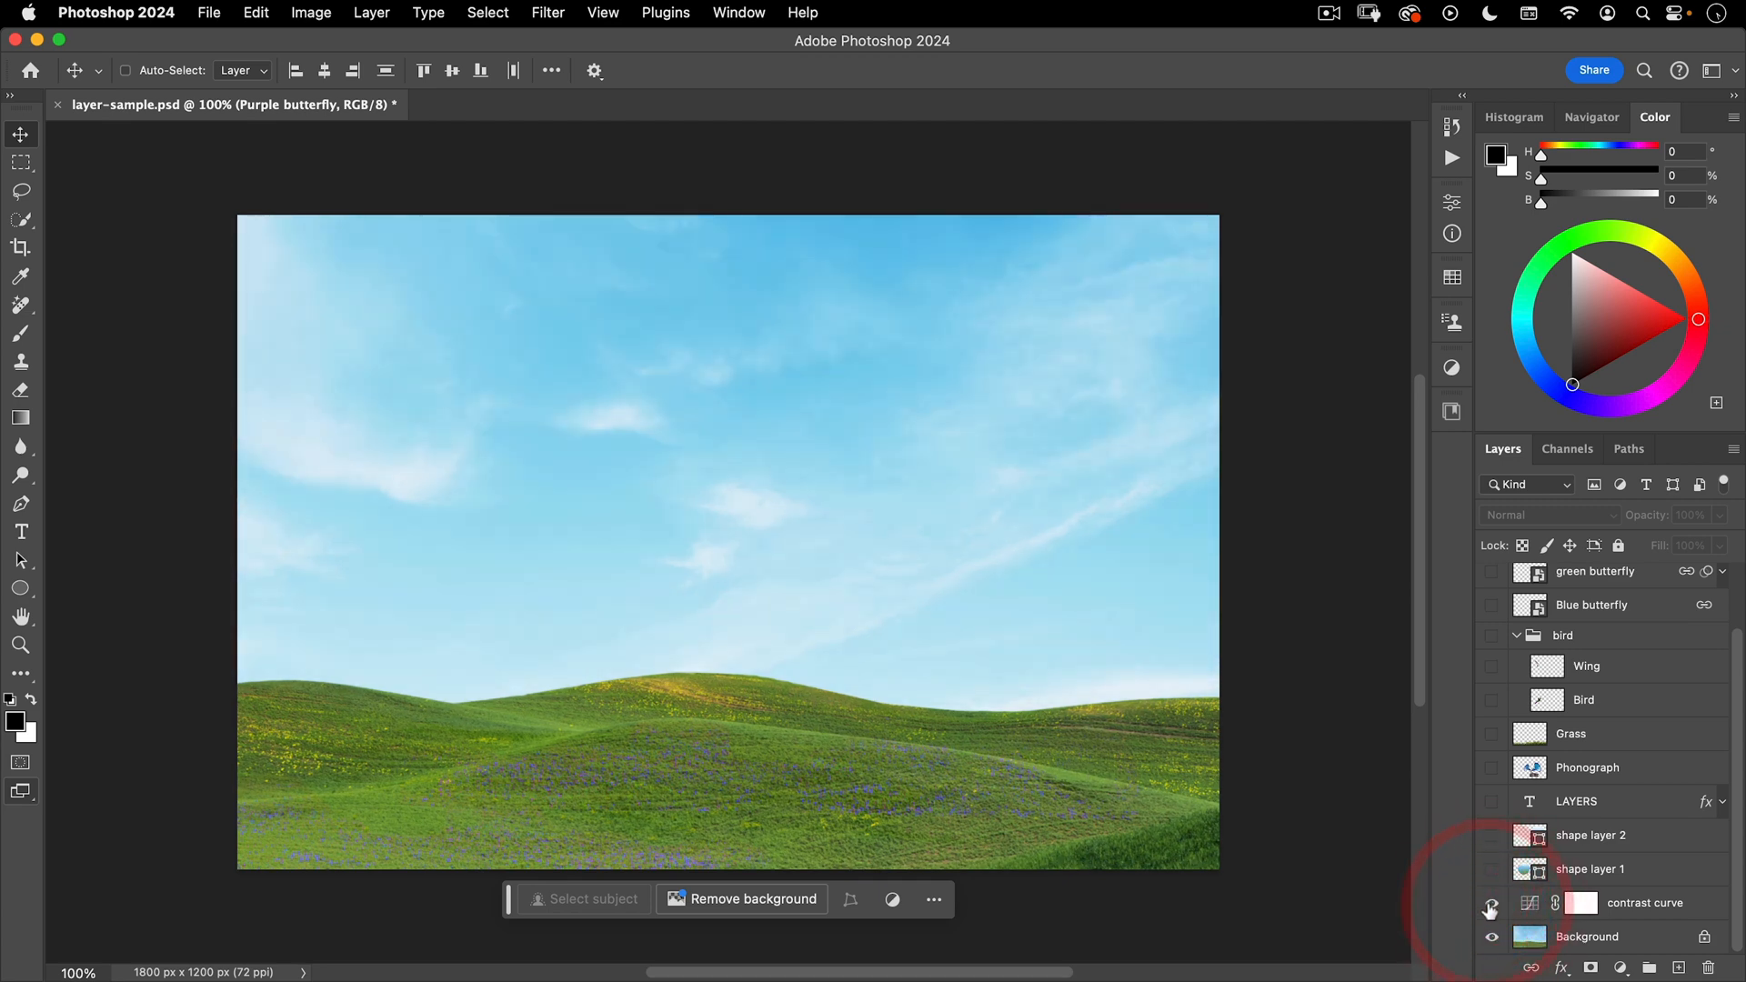
- Make the contrast curve, second gradient circle and LAYERS title layers visible again
{"action": "left_click", "coordinate": [1493, 869]}
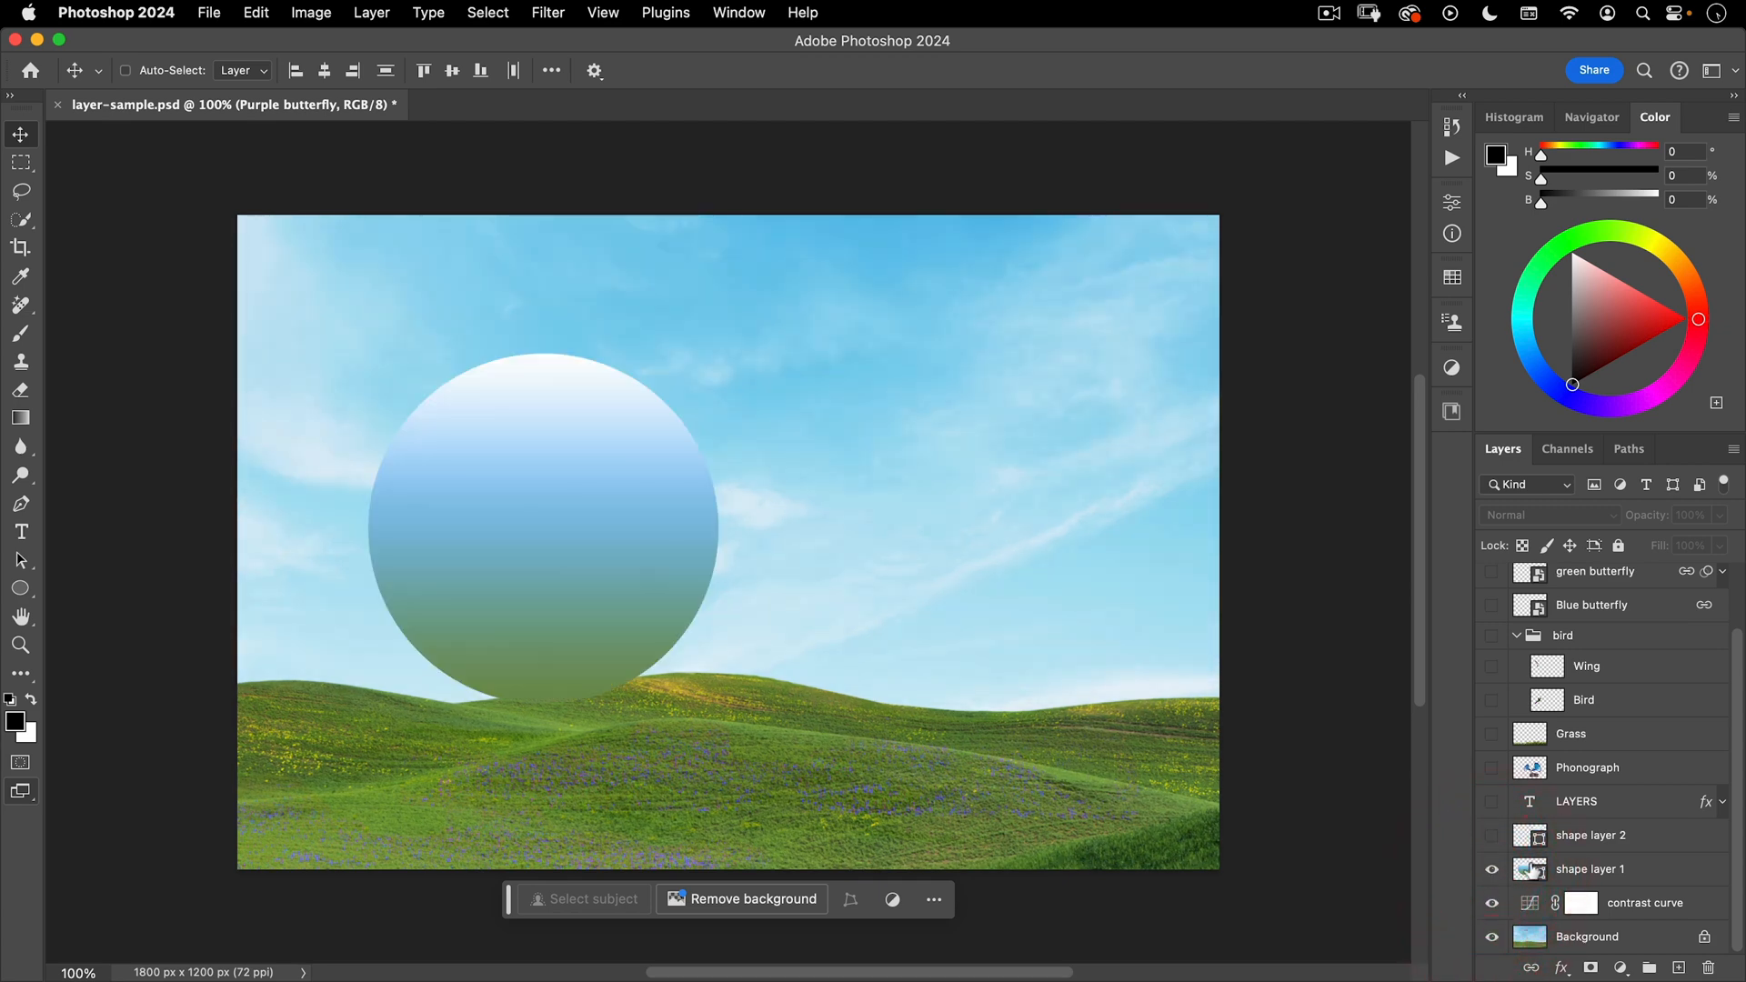
{"action": "left_click", "coordinate": [1590, 868]}
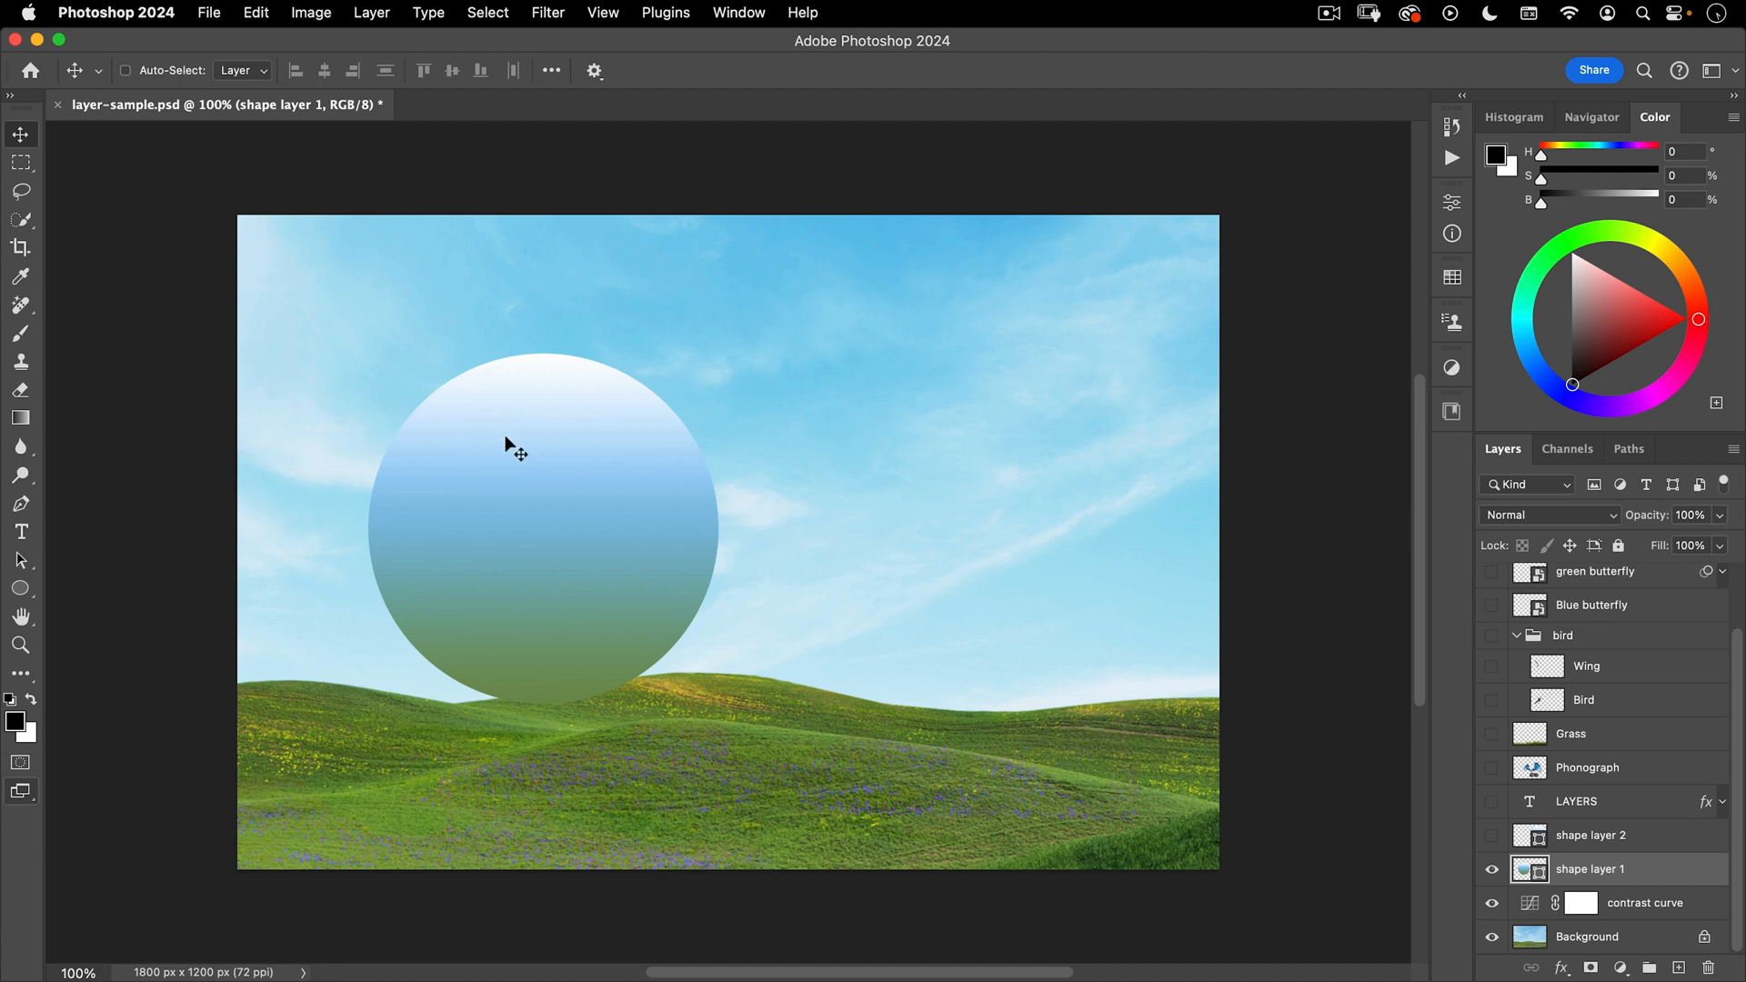
{"action": "key", "text": "a"}
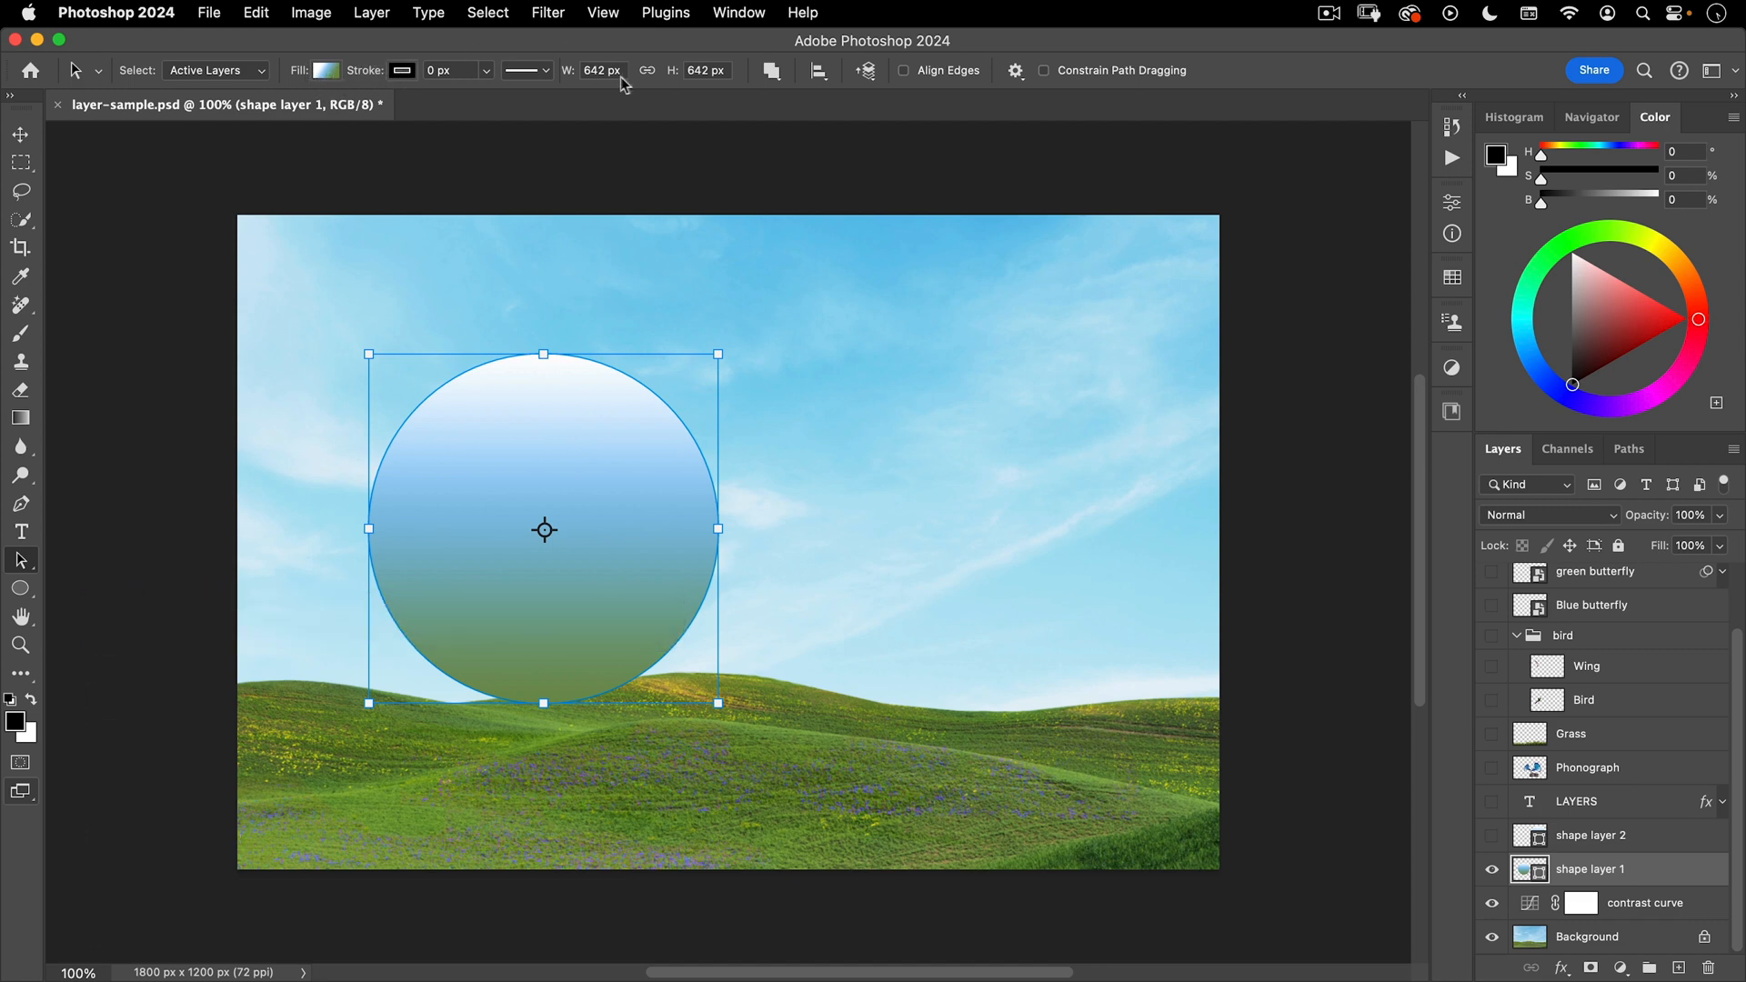
{"action": "mouse_move", "coordinate": [673, 91]}
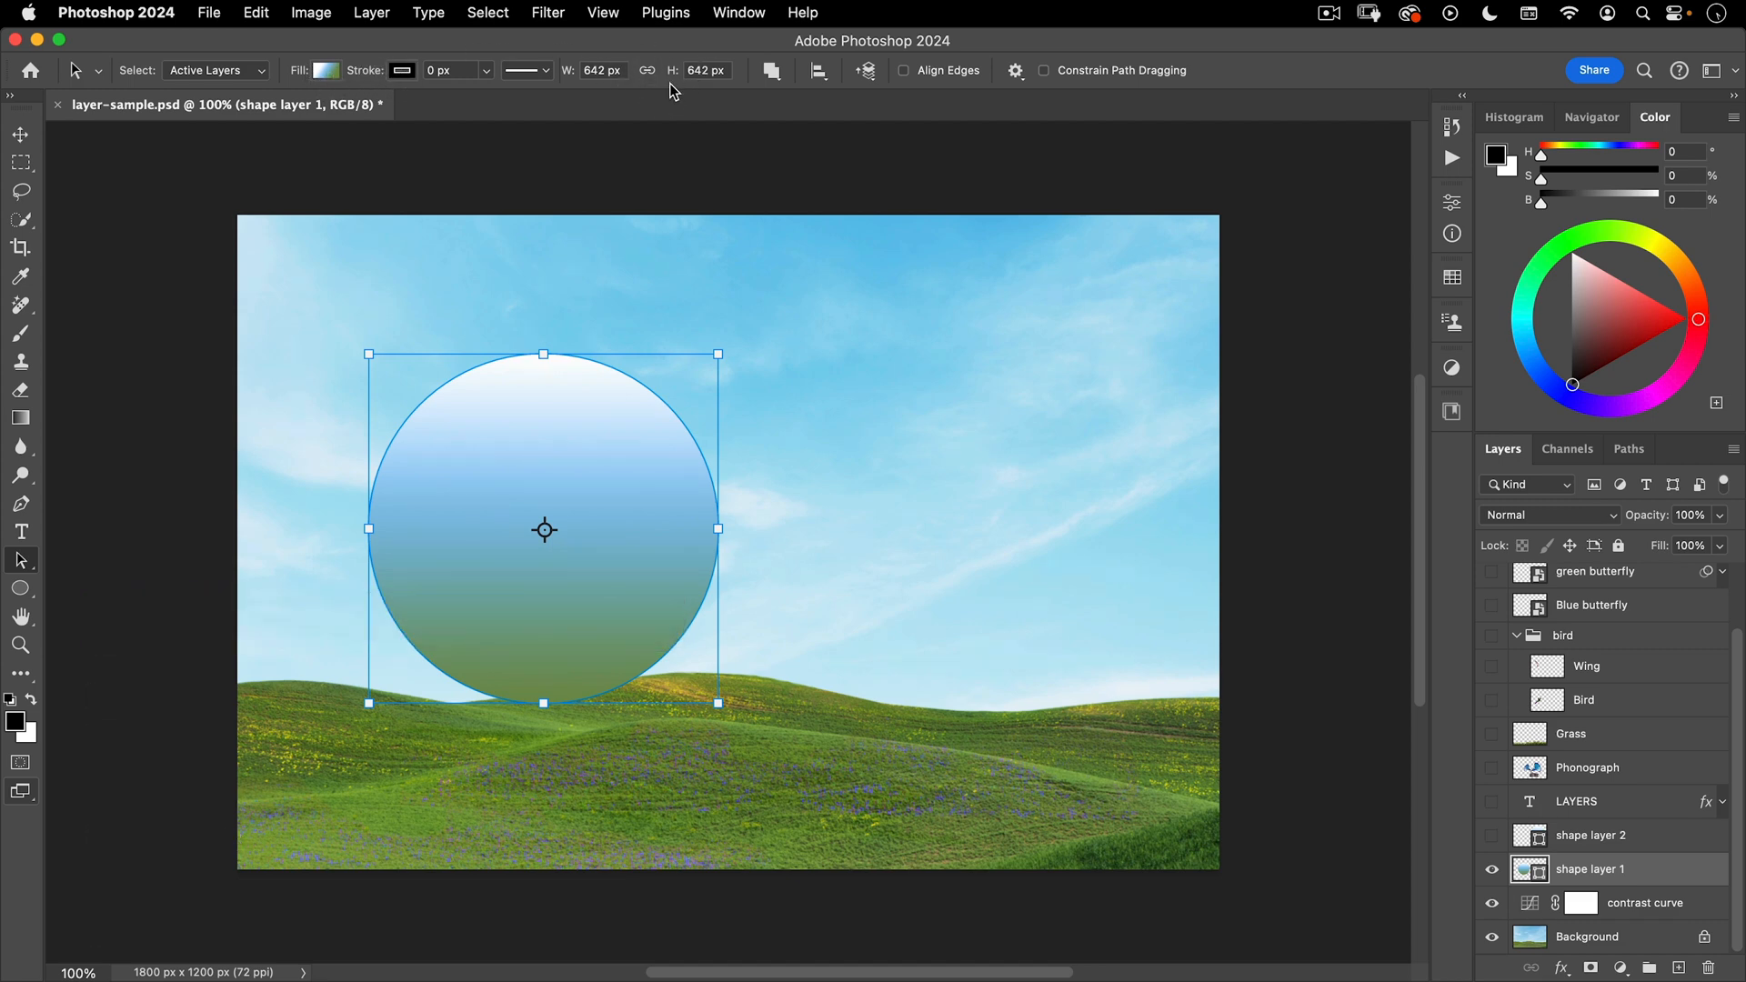
{"action": "left_click", "coordinate": [1492, 835]}
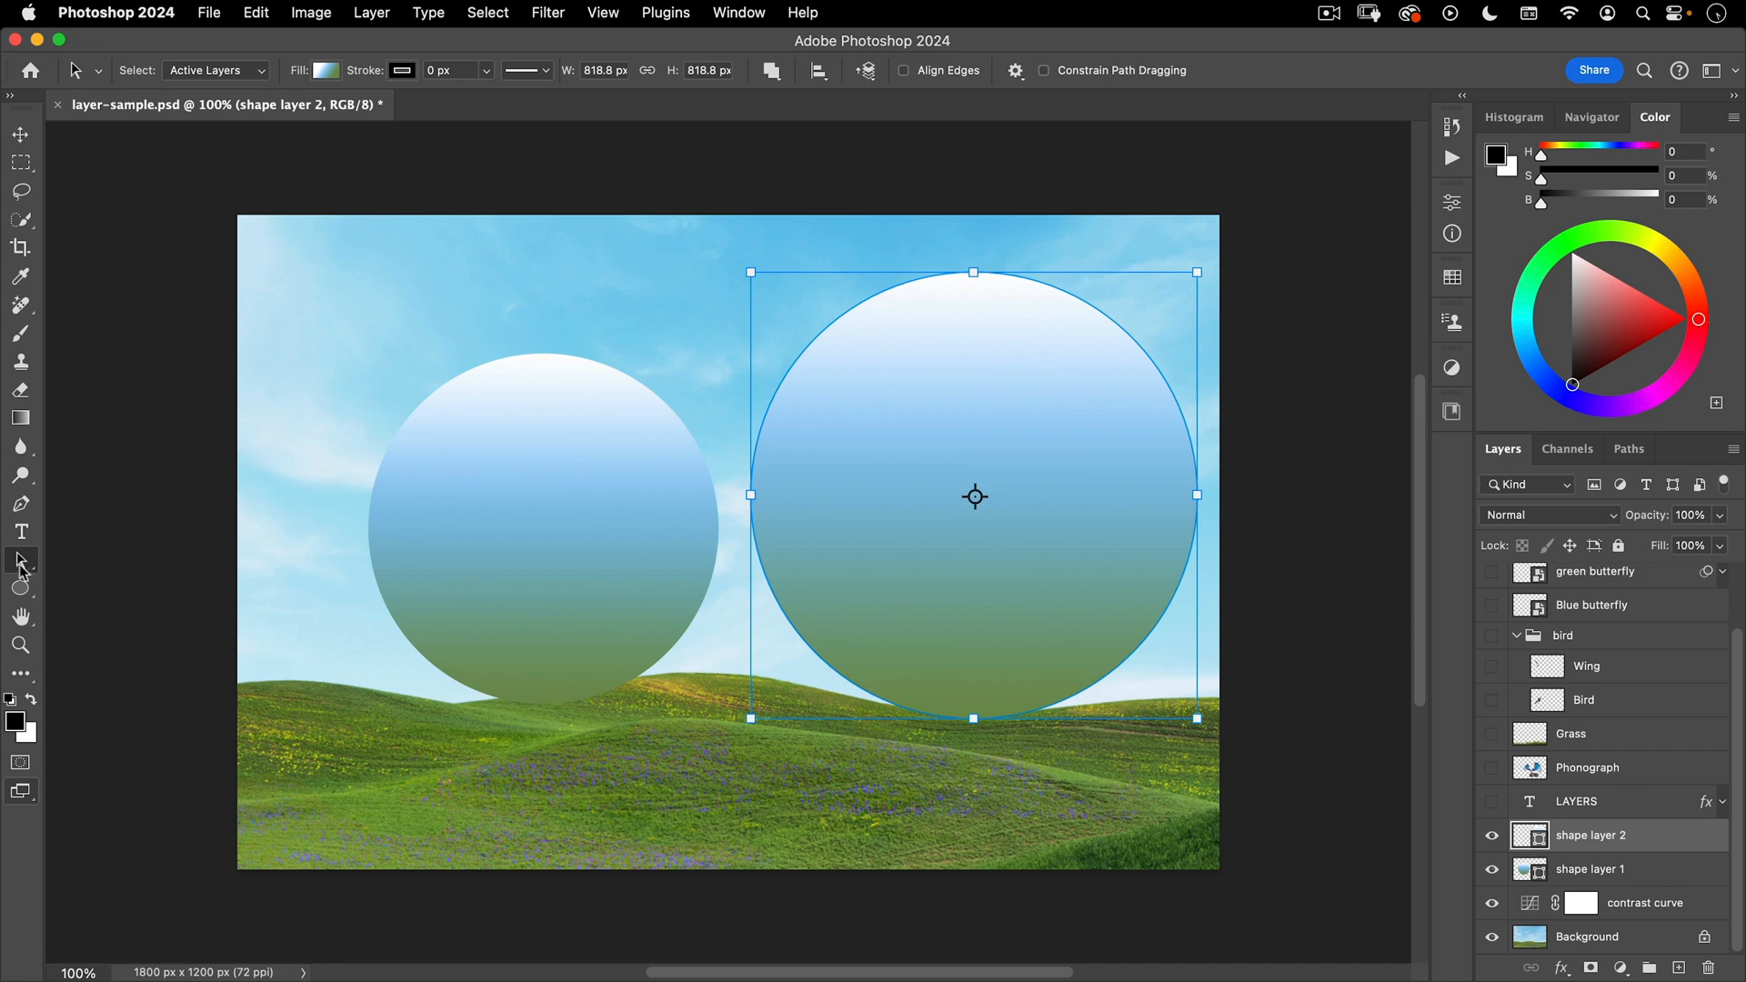
{"action": "left_click", "coordinate": [20, 560]}
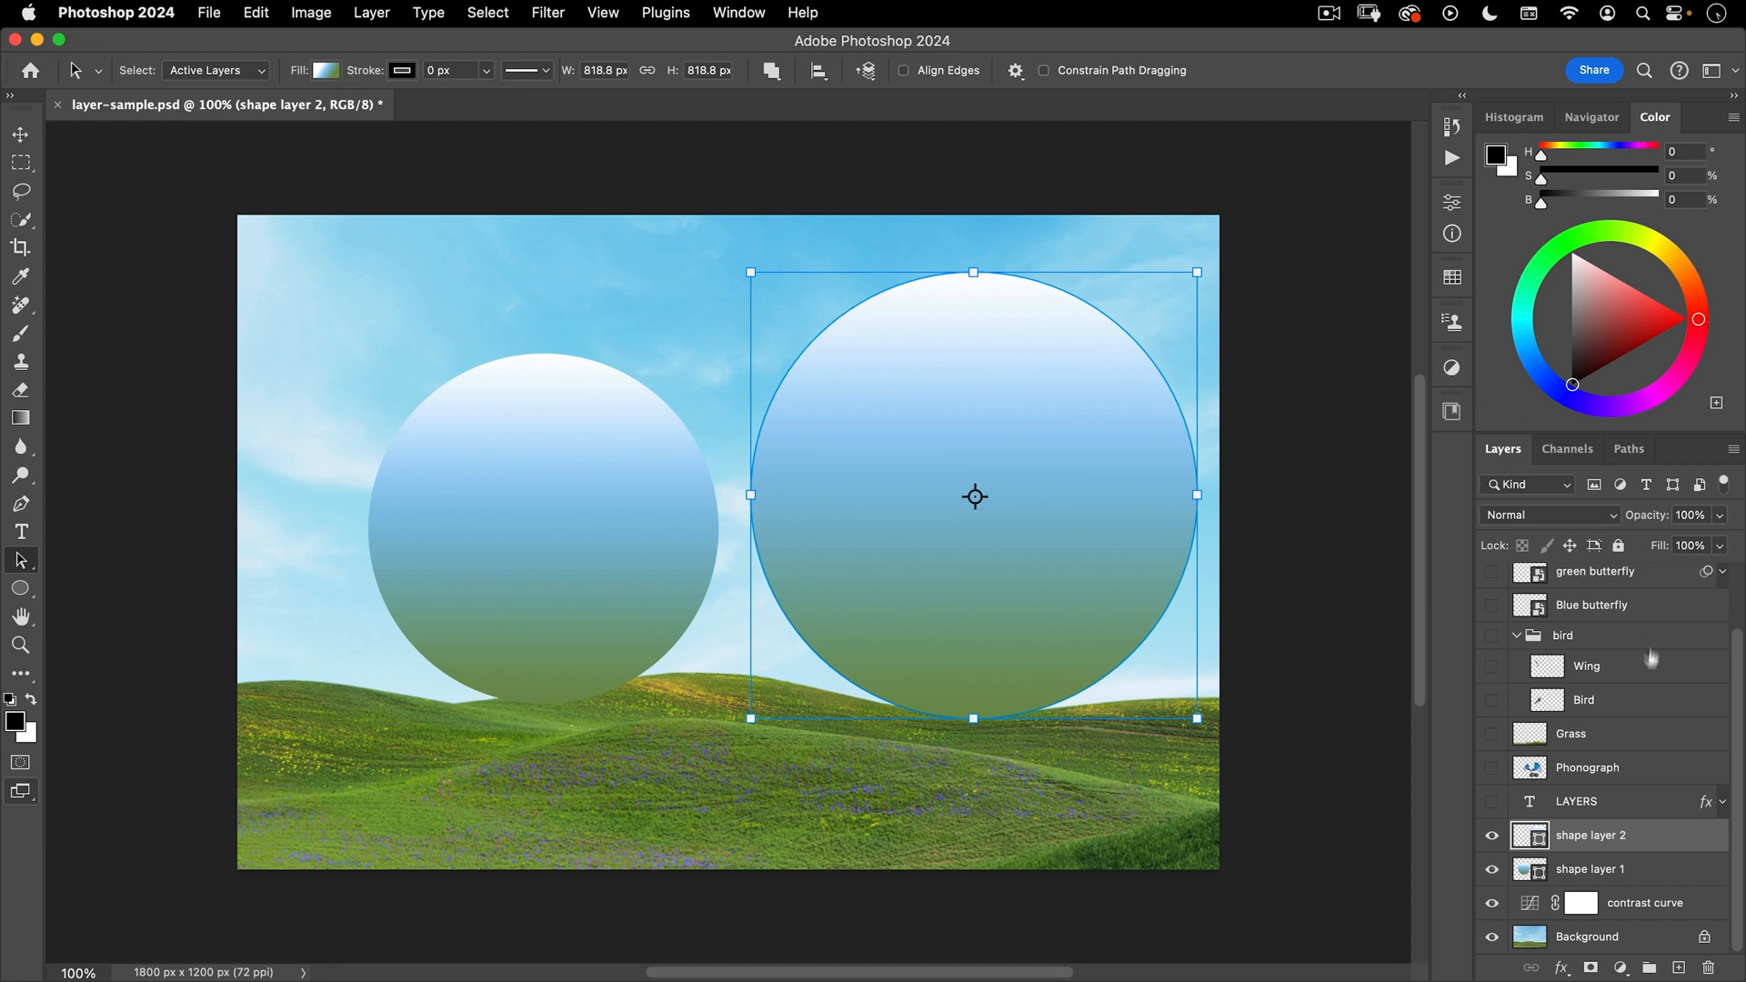
{"action": "left_click", "coordinate": [1491, 800]}
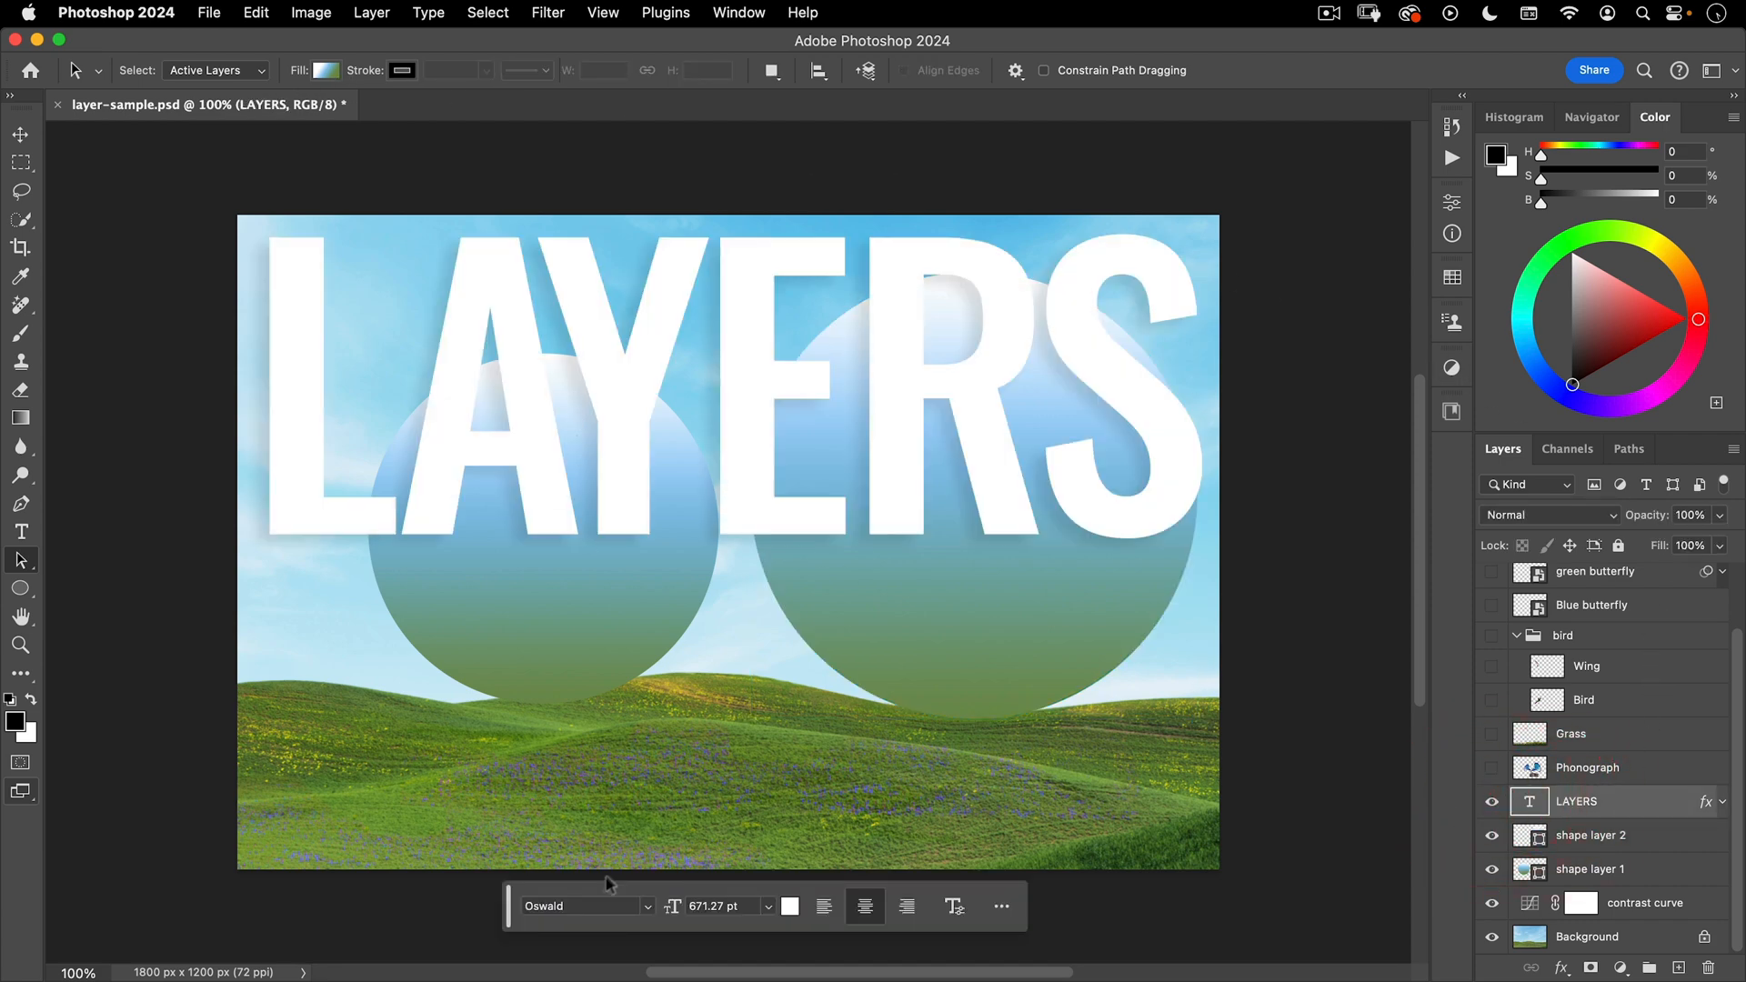
{"action": "mouse_move", "coordinate": [540, 869]}
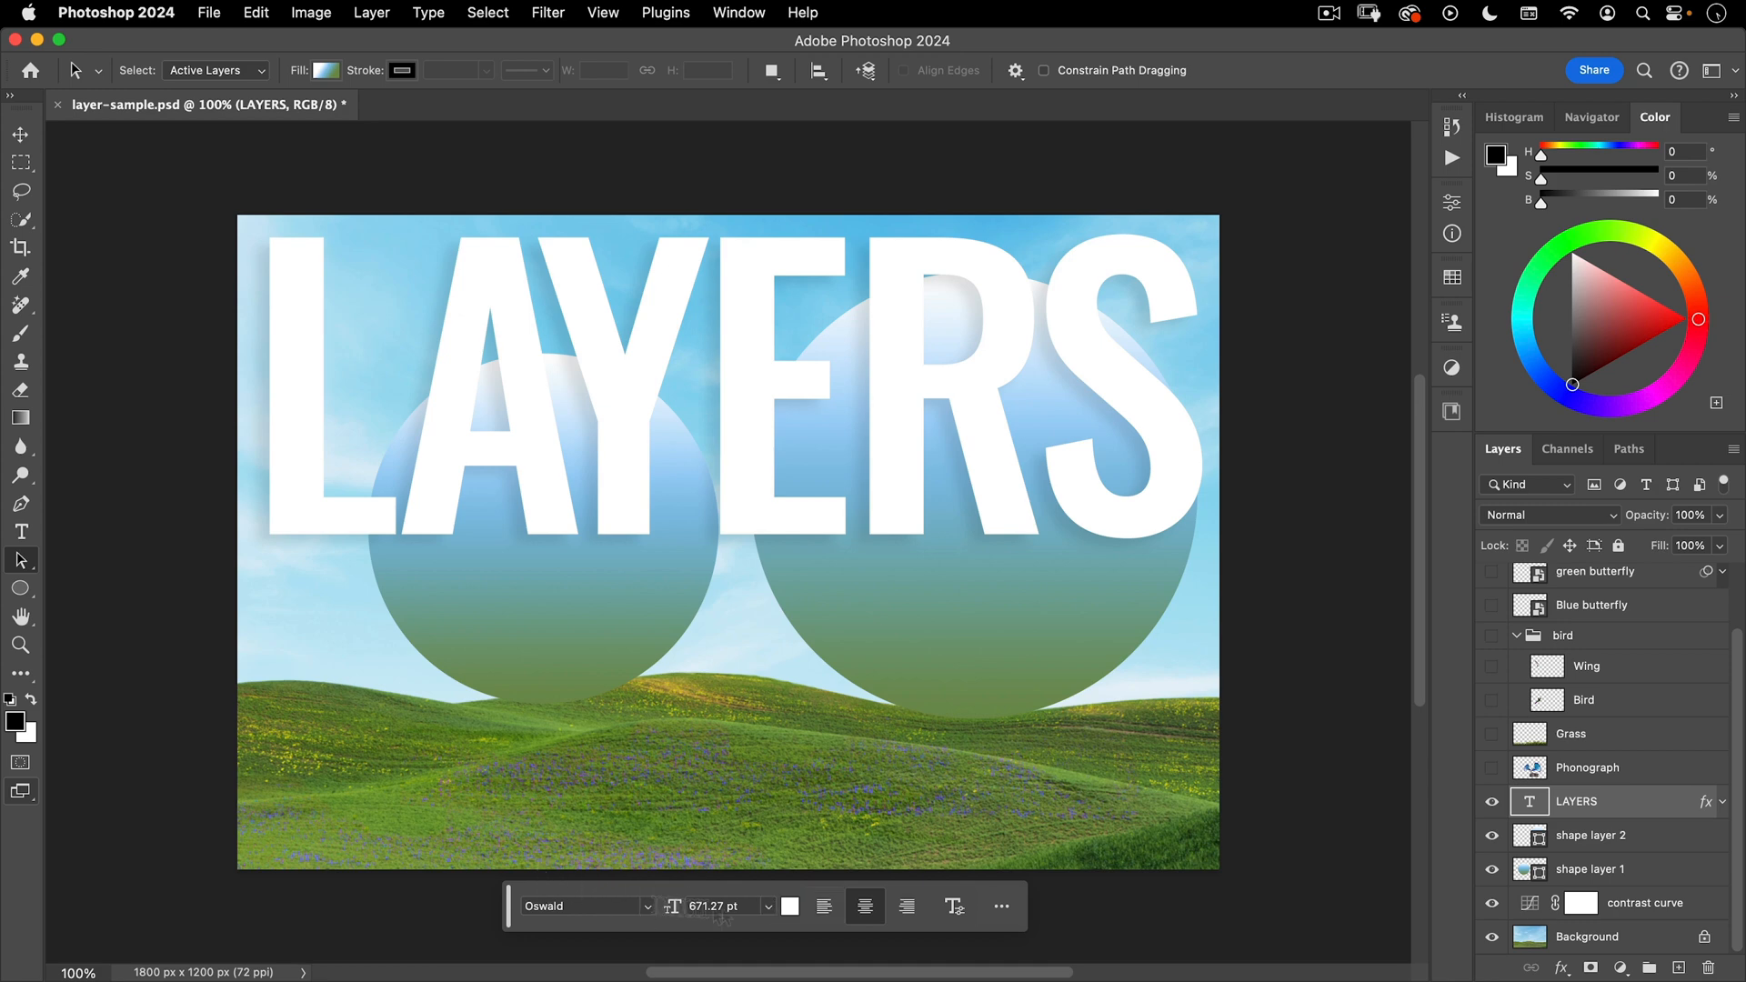
- Inspect the LAYERS title's type settings and show the Phonograph layer
{"action": "left_click", "coordinate": [20, 531]}
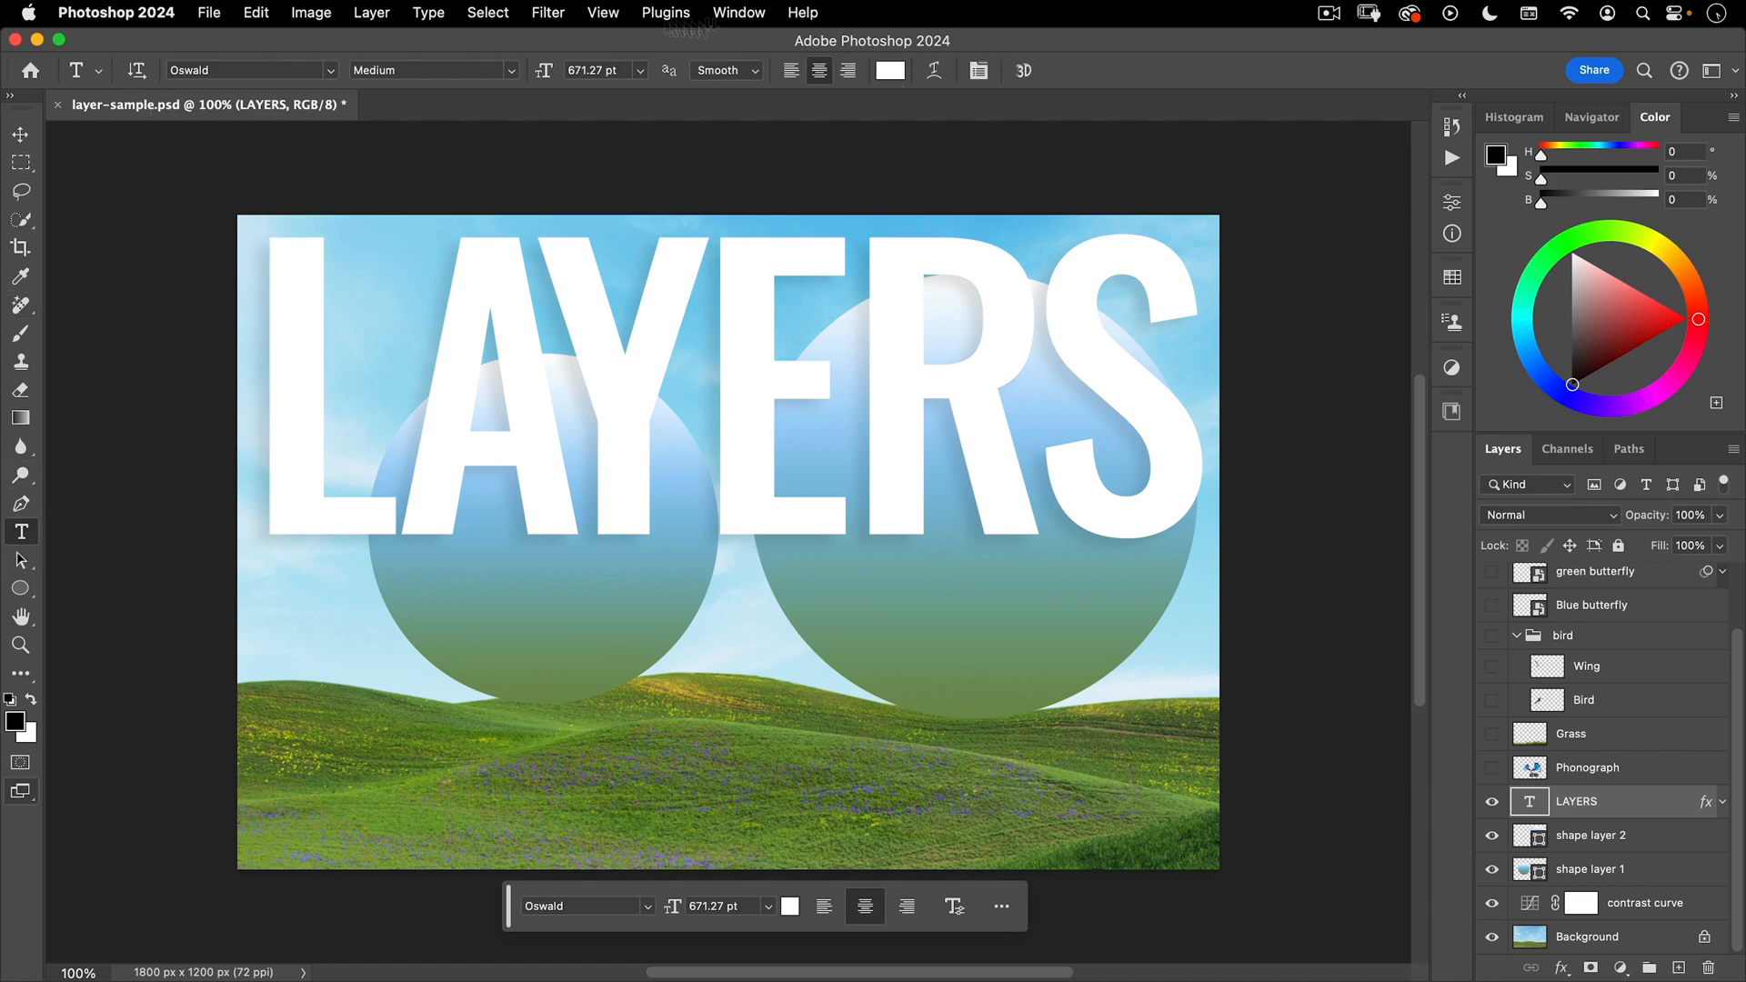
{"action": "mouse_move", "coordinate": [1631, 774]}
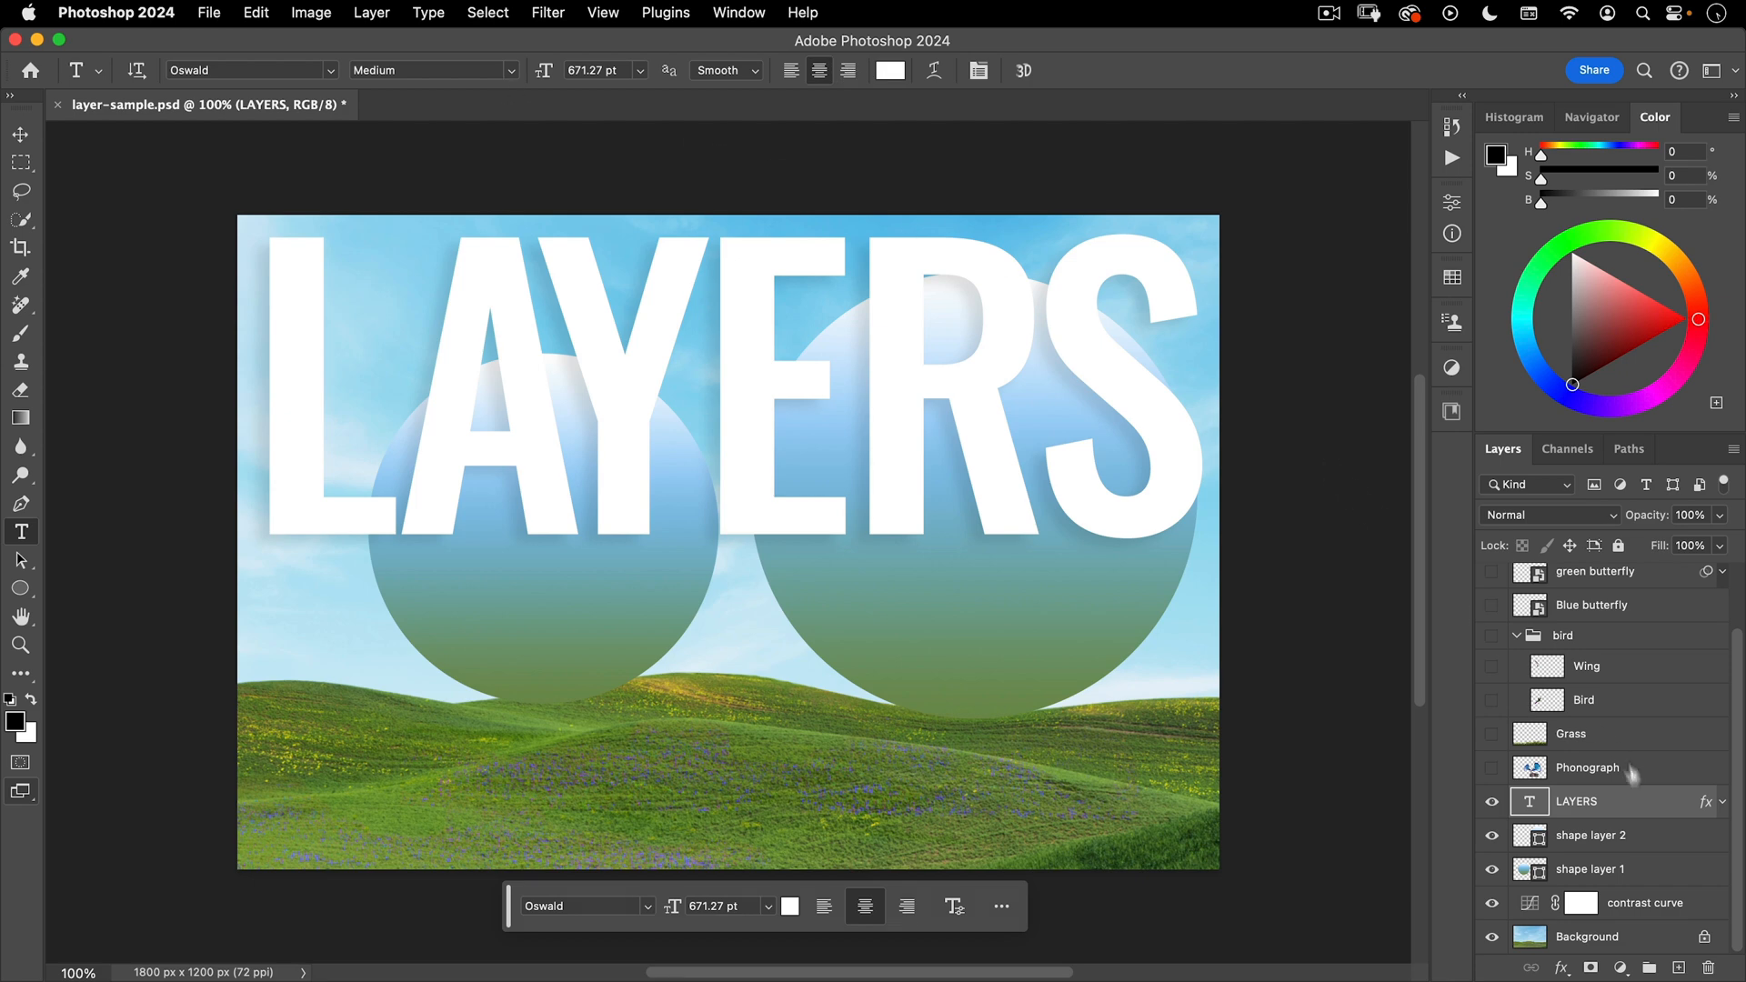
{"action": "left_click", "coordinate": [1491, 768]}
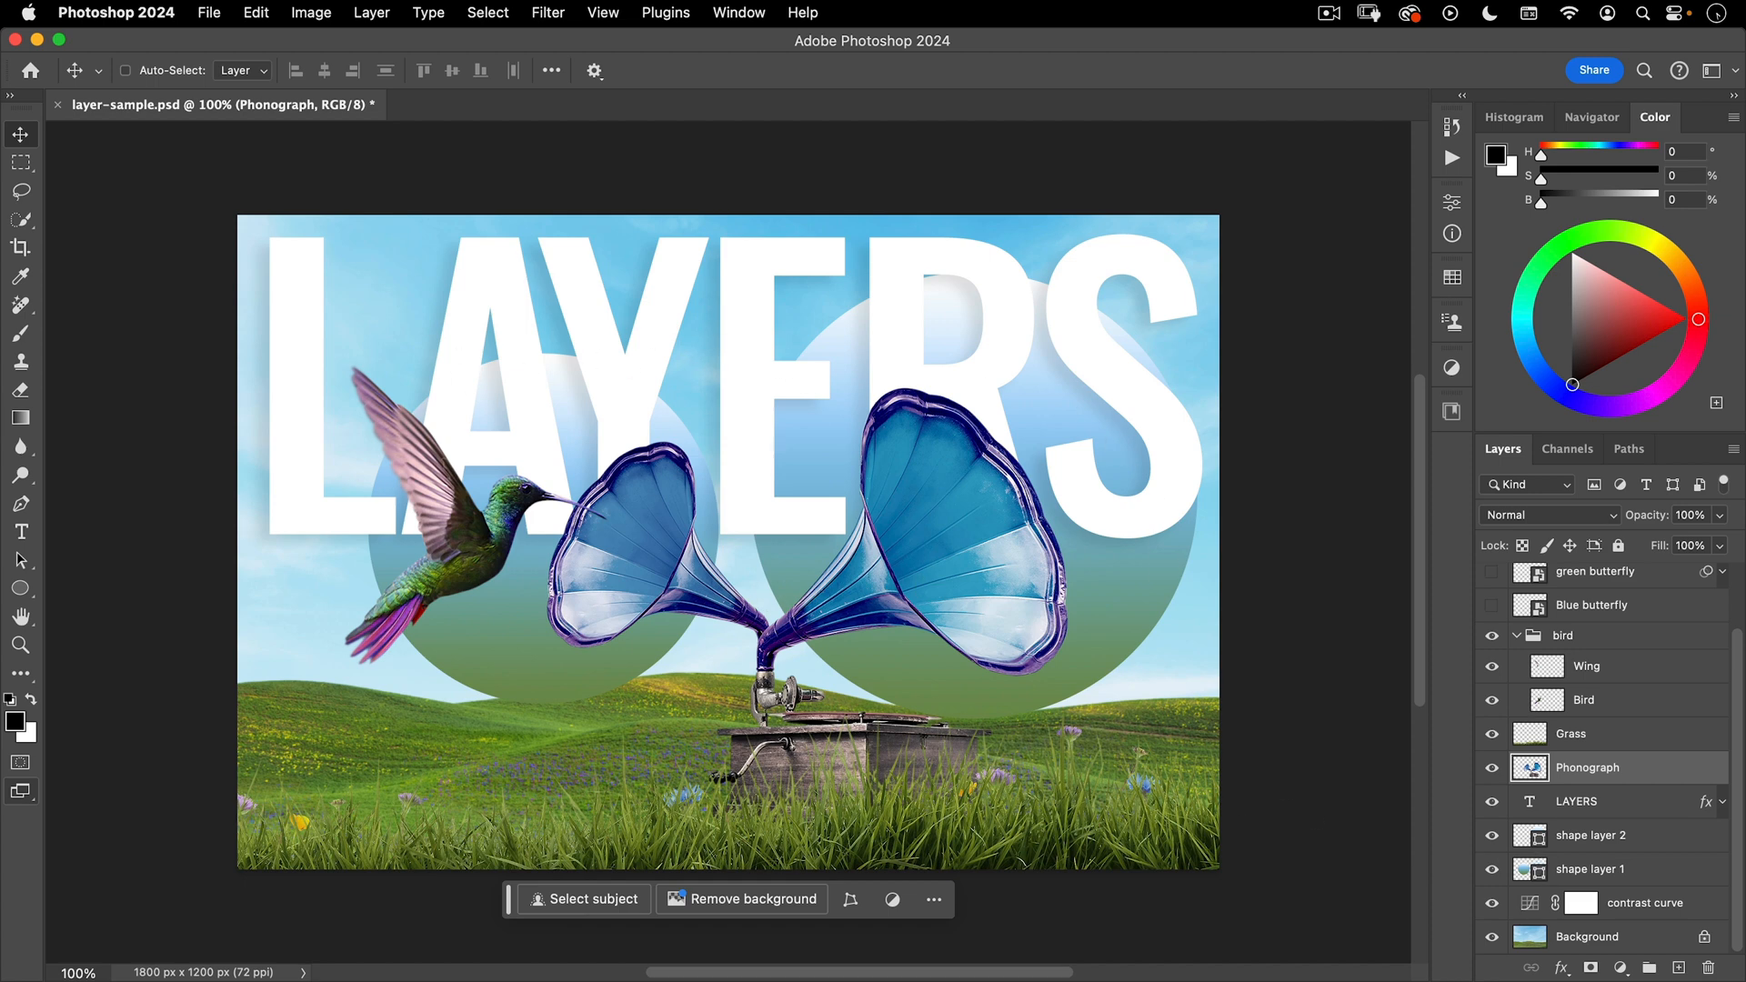
{"action": "mouse_move", "coordinate": [1551, 810]}
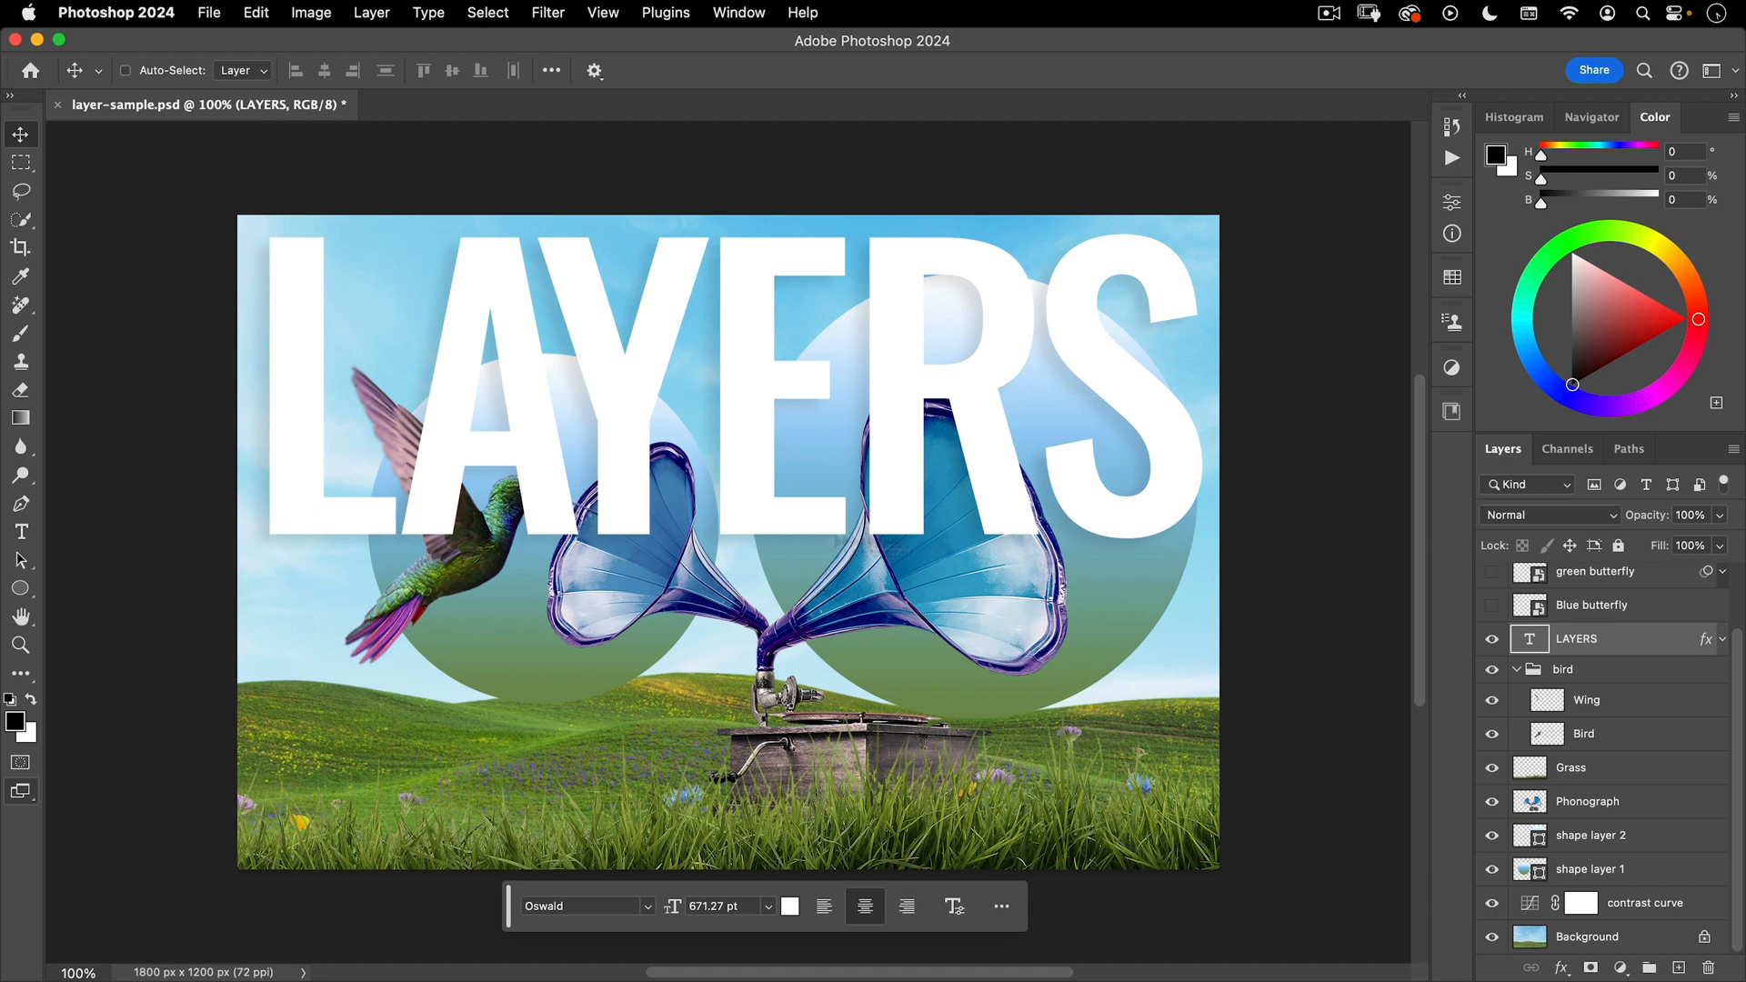
{"action": "mouse_move", "coordinate": [941, 498]}
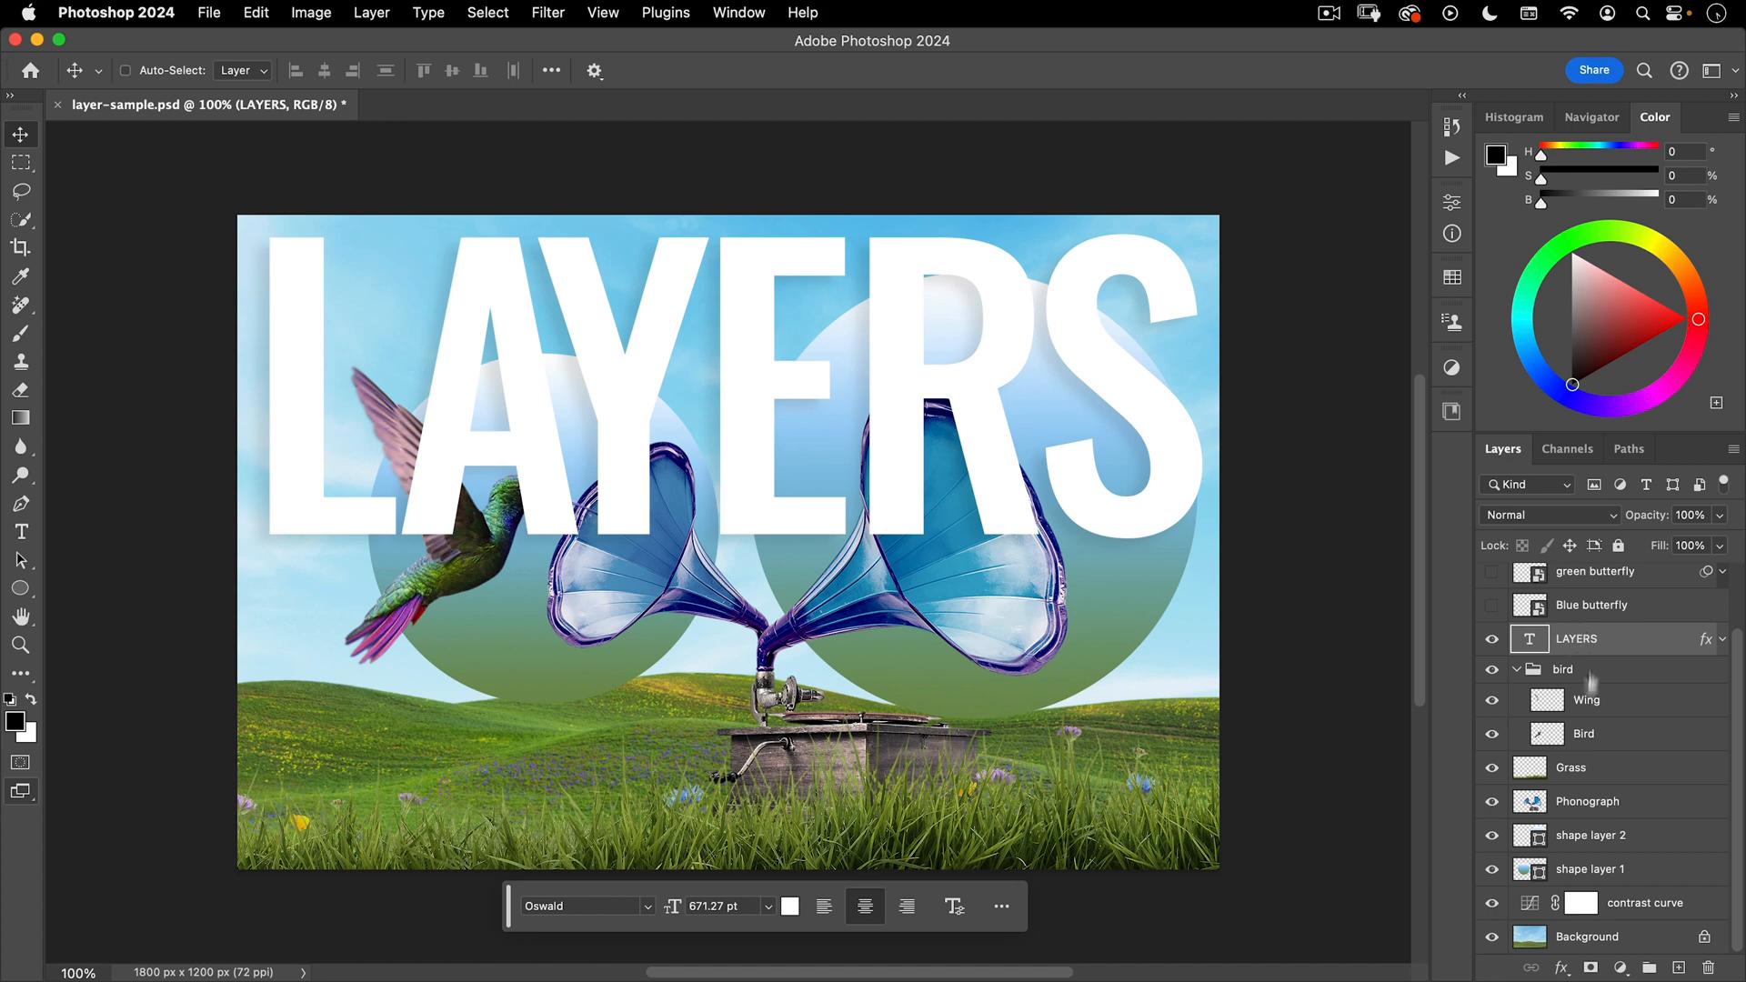
{"action": "mouse_move", "coordinate": [1567, 941]}
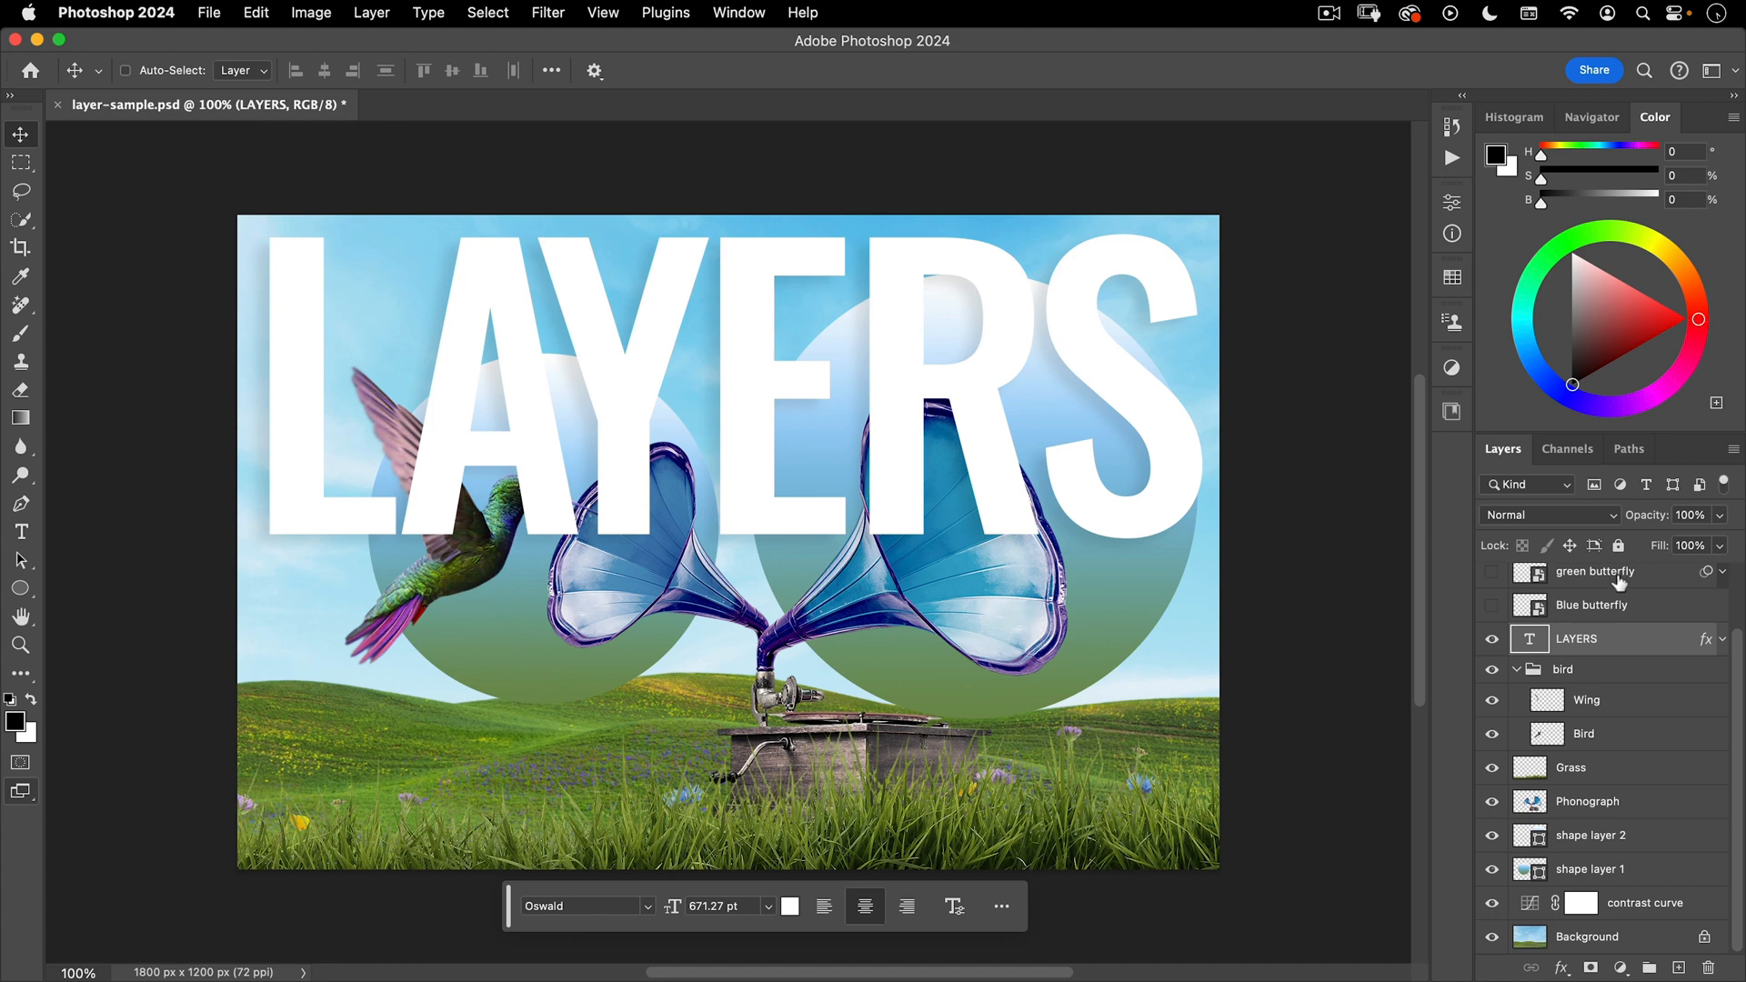
{"action": "mouse_move", "coordinate": [1594, 571]}
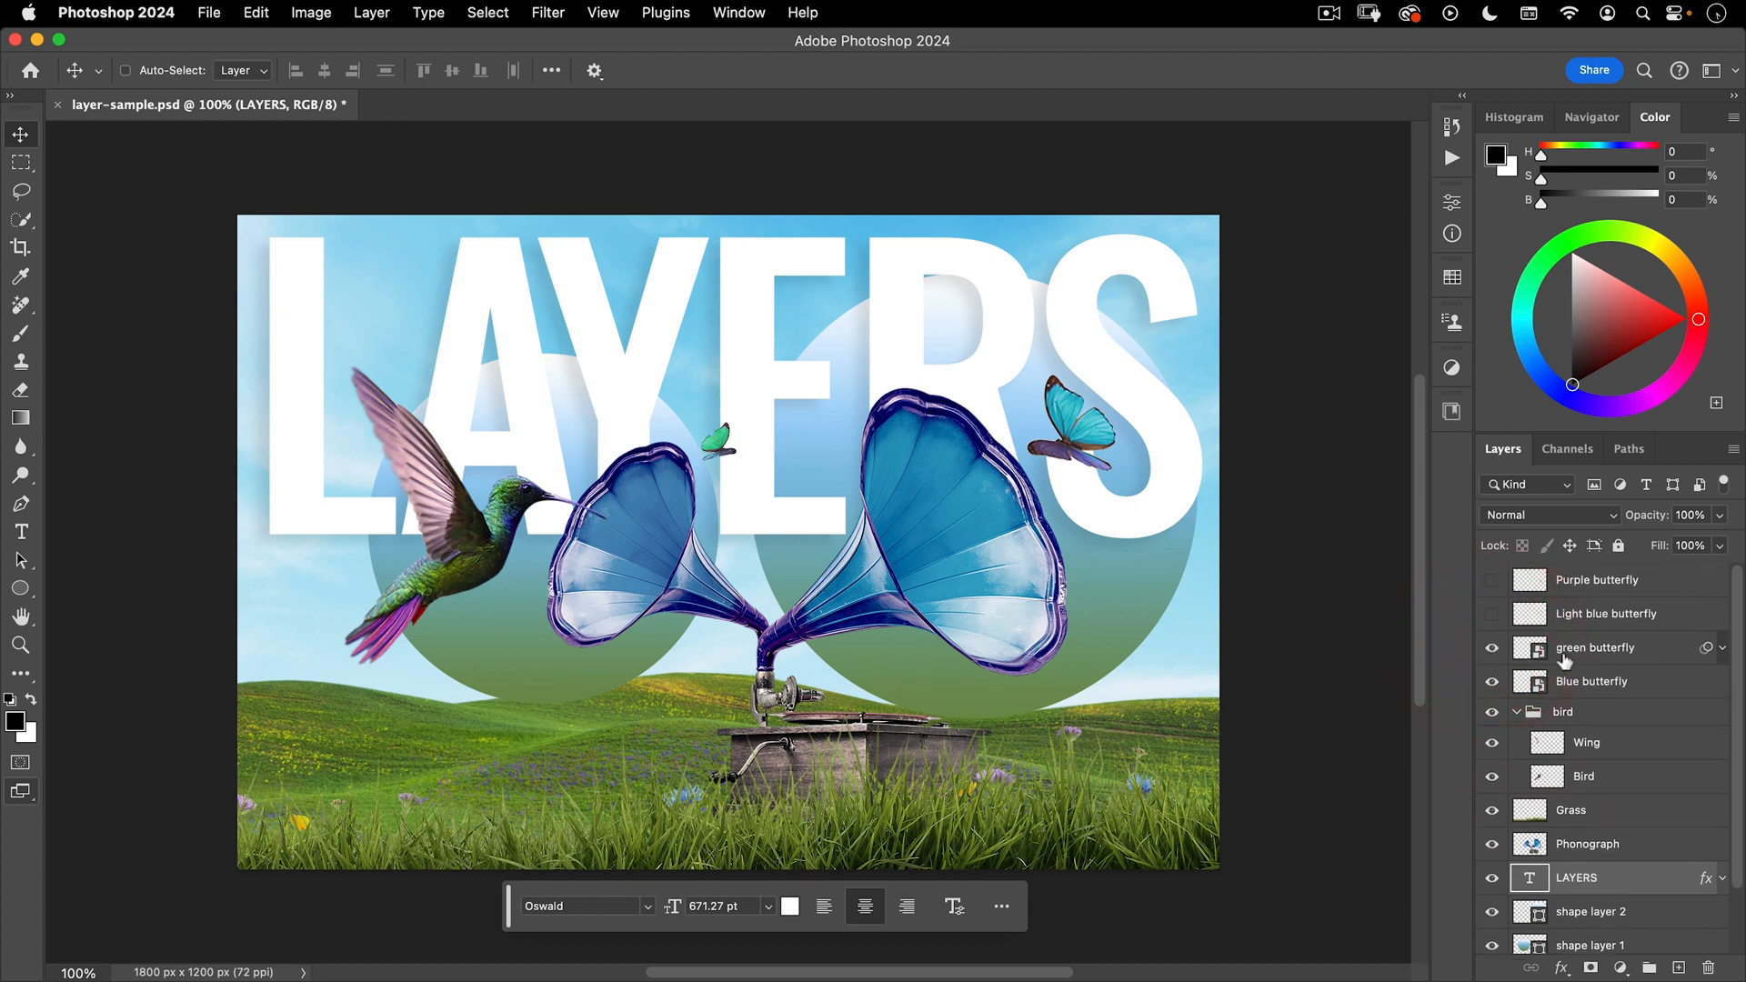
- Show the light blue and purple butterflies, then select the green butterfly layer
{"action": "left_click", "coordinate": [1492, 581]}
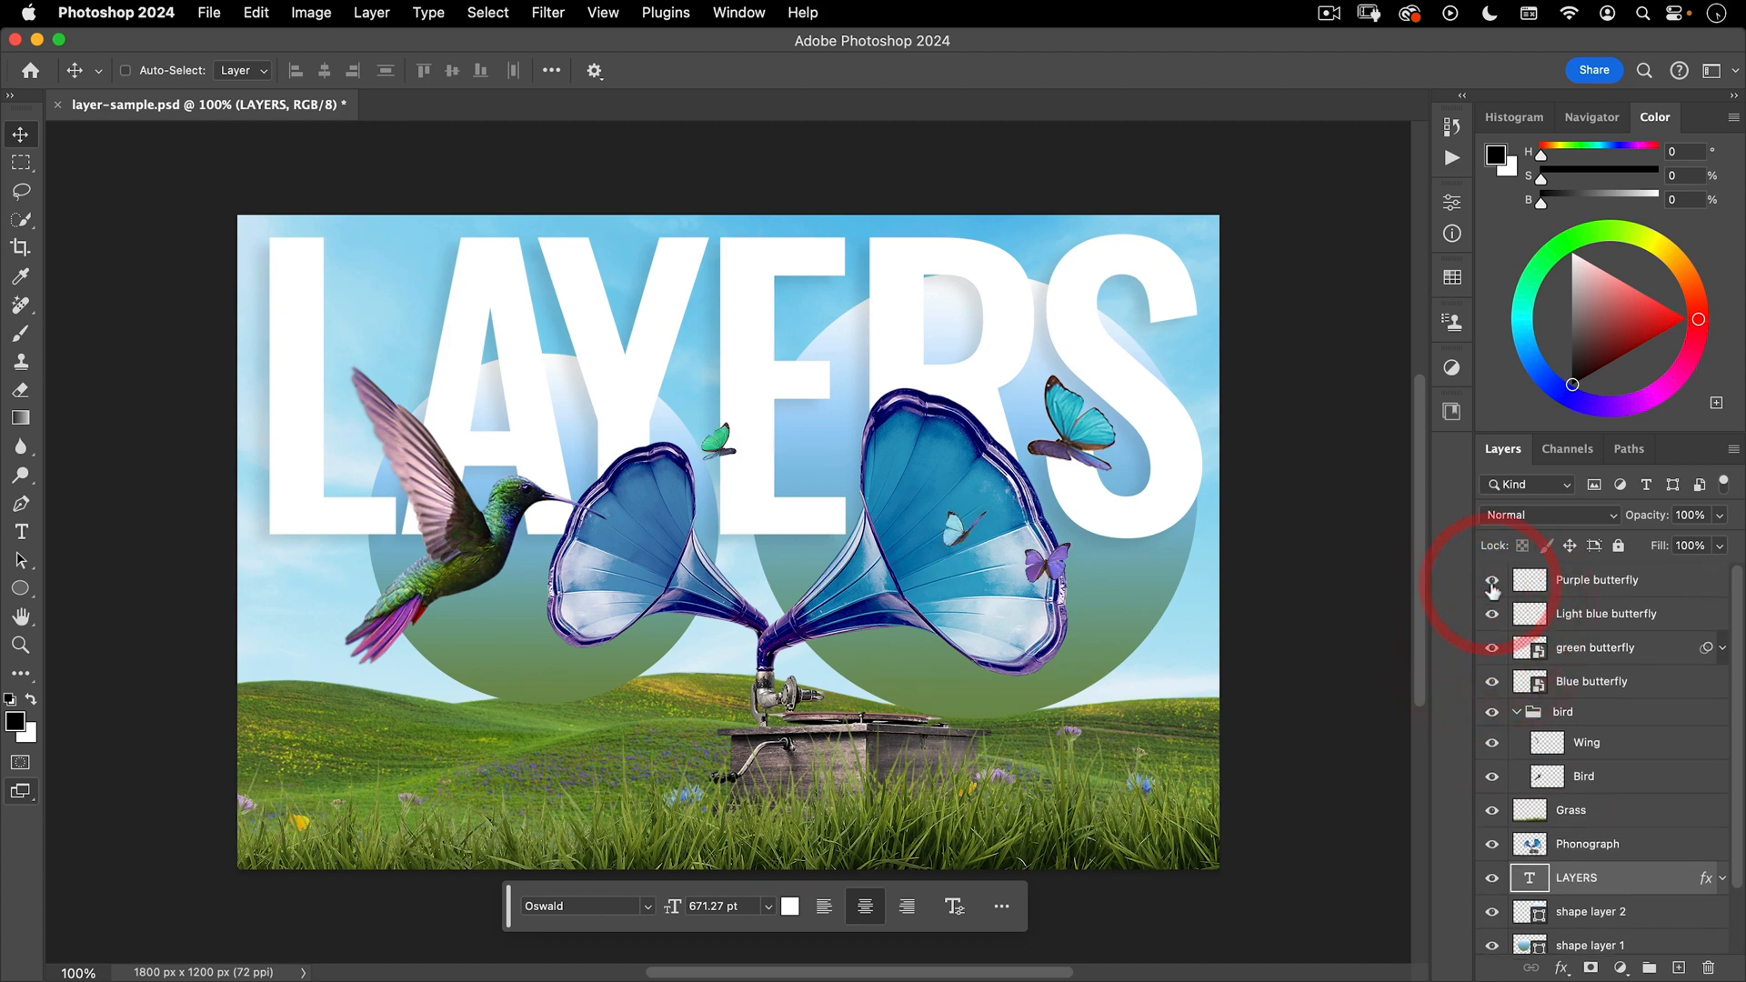
{"action": "left_click", "coordinate": [1594, 646]}
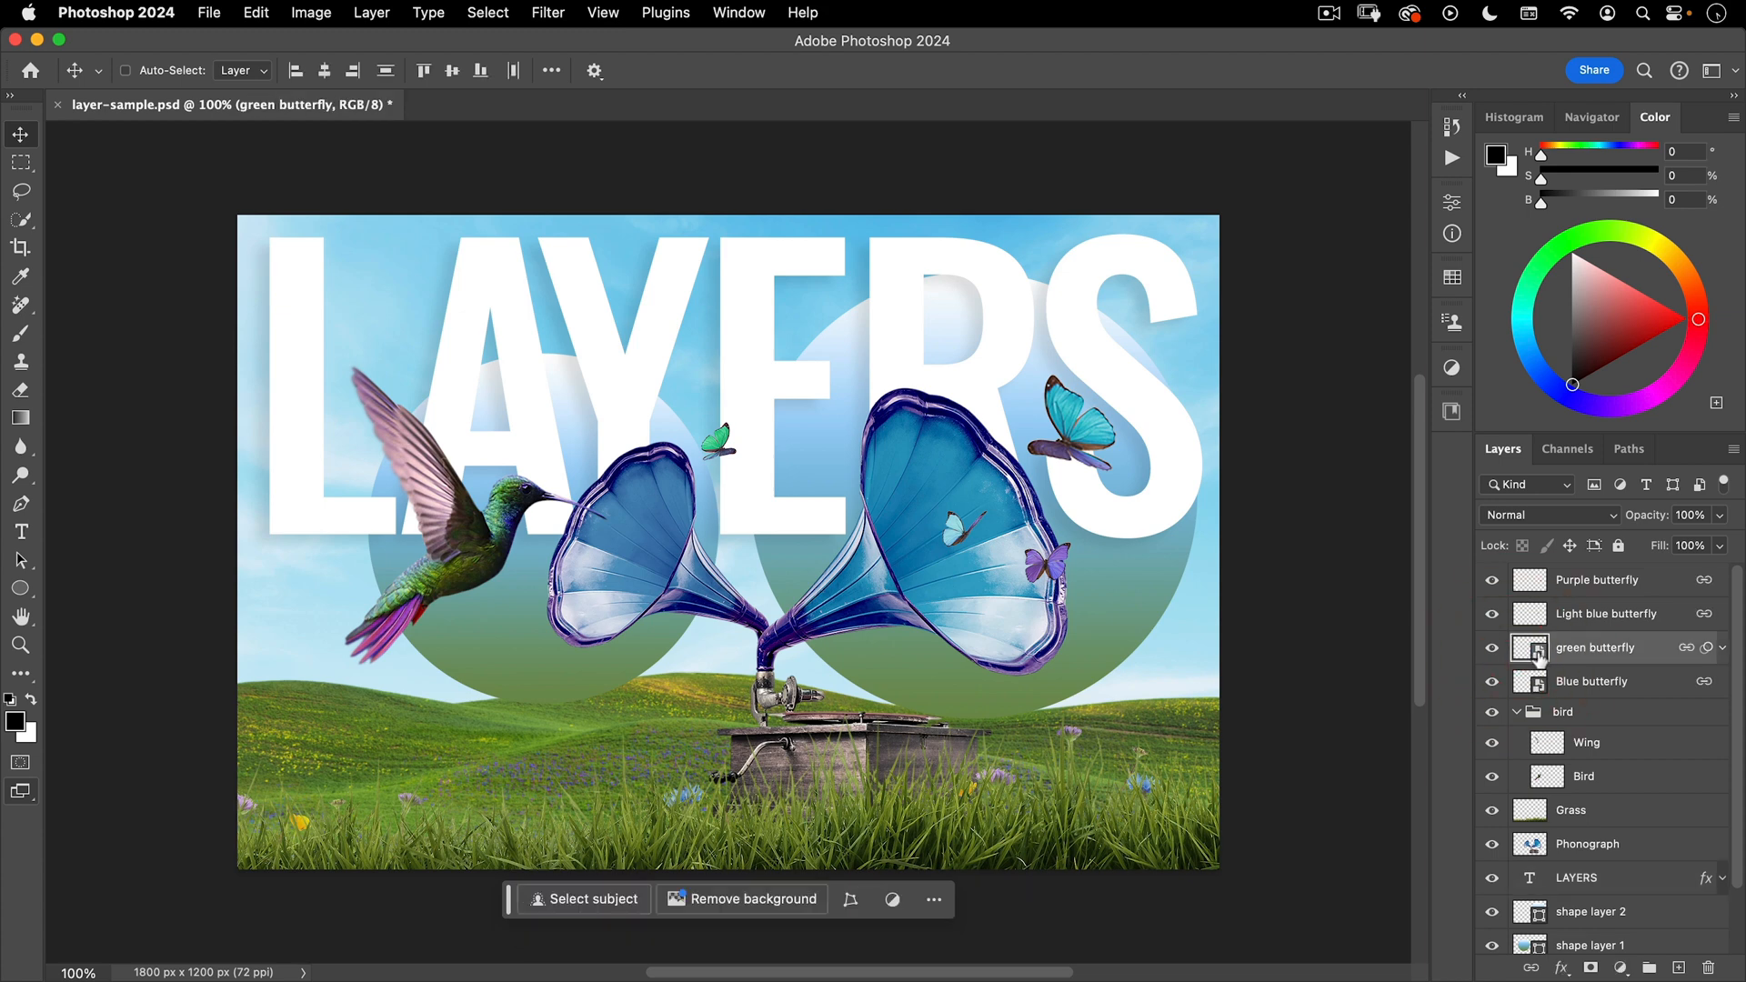
{"action": "mouse_move", "coordinate": [1538, 656]}
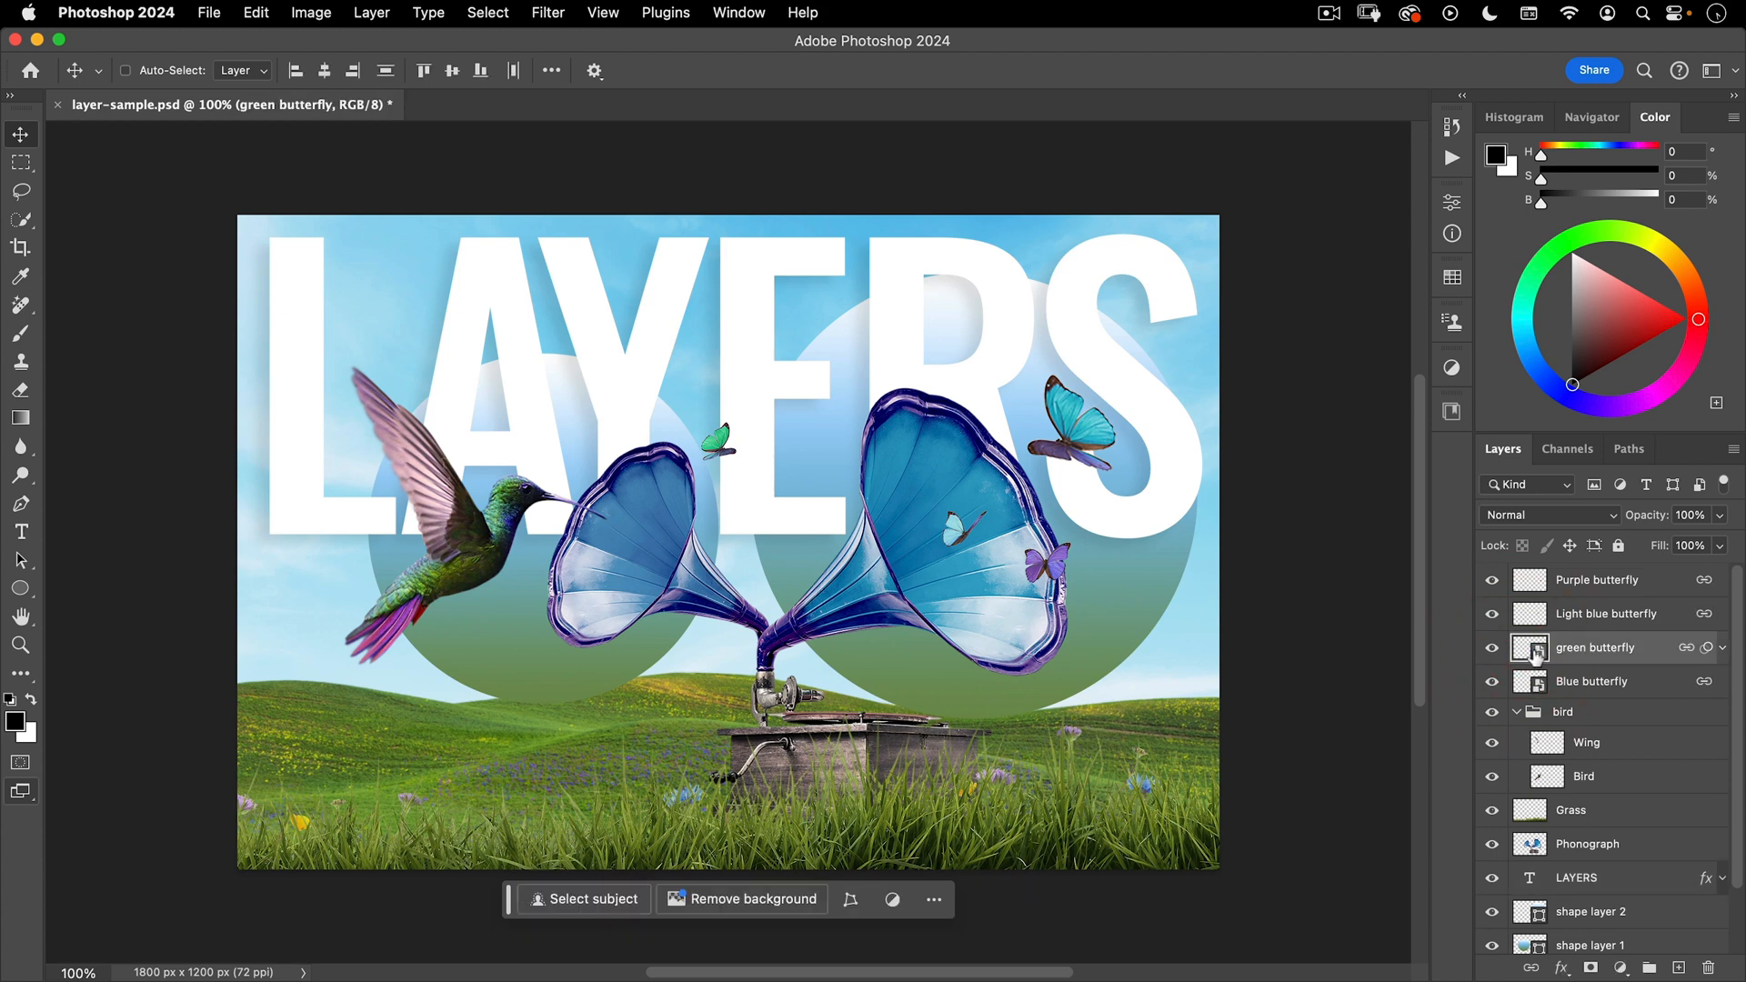
{"action": "mouse_move", "coordinate": [1529, 648]}
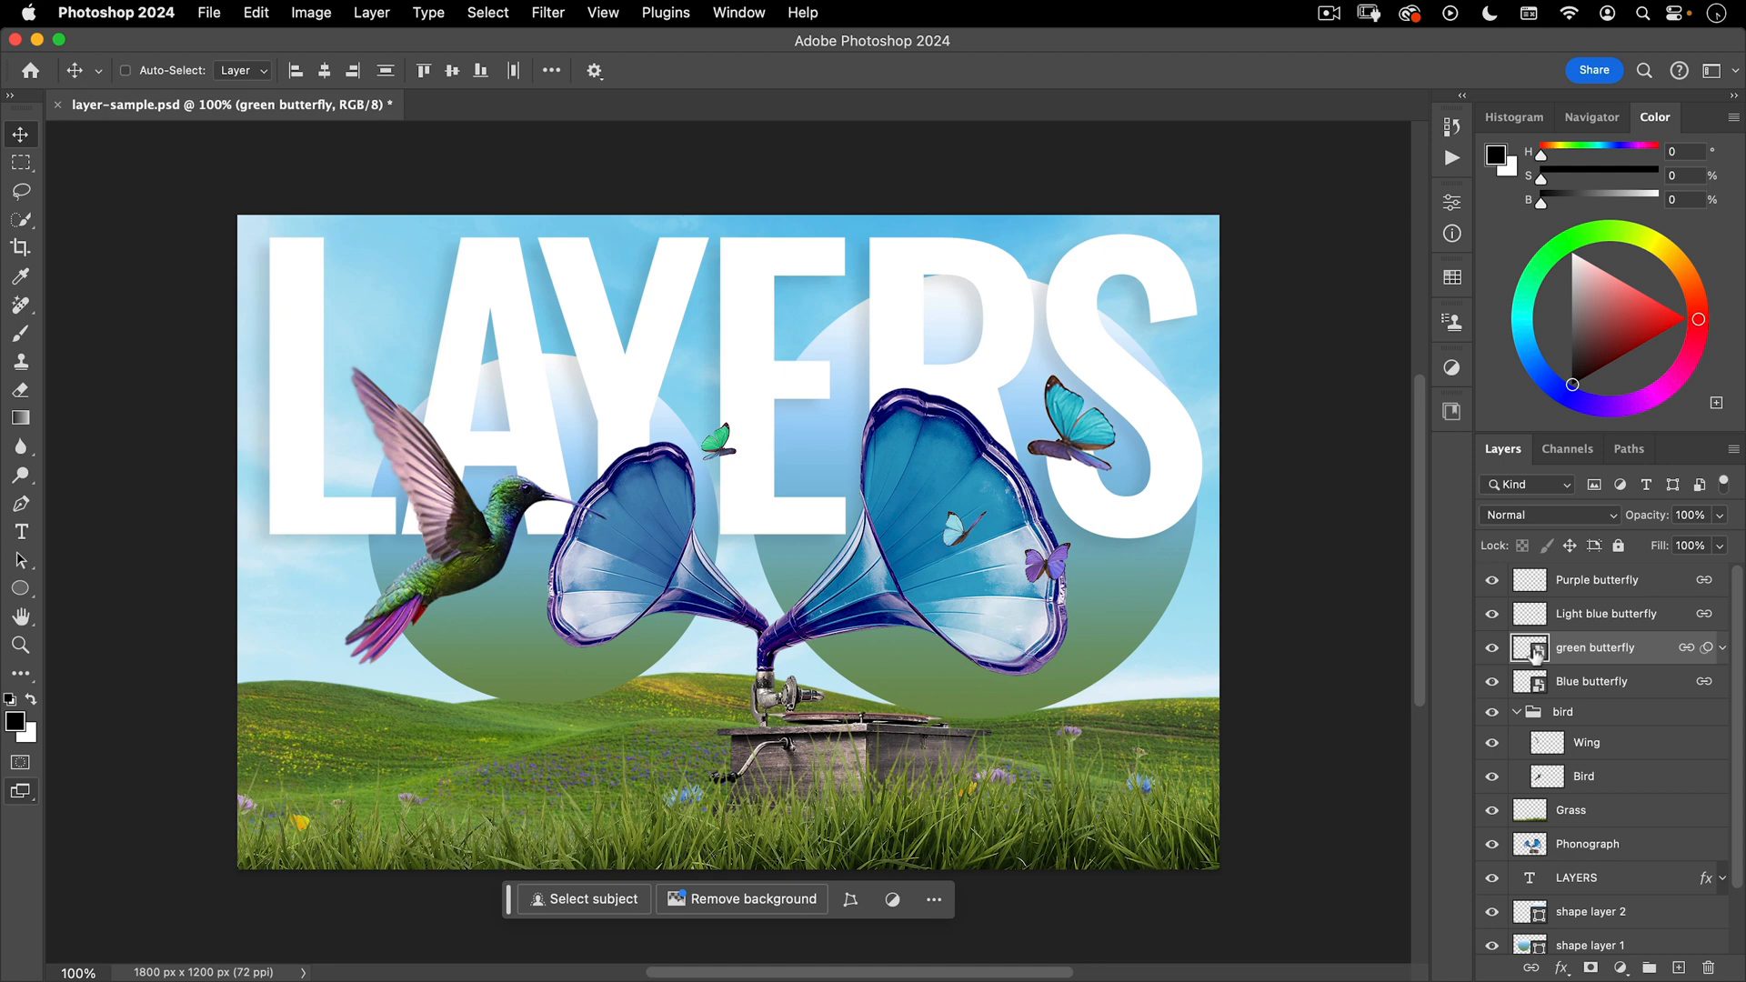
{"action": "double_click", "coordinate": [1529, 680]}
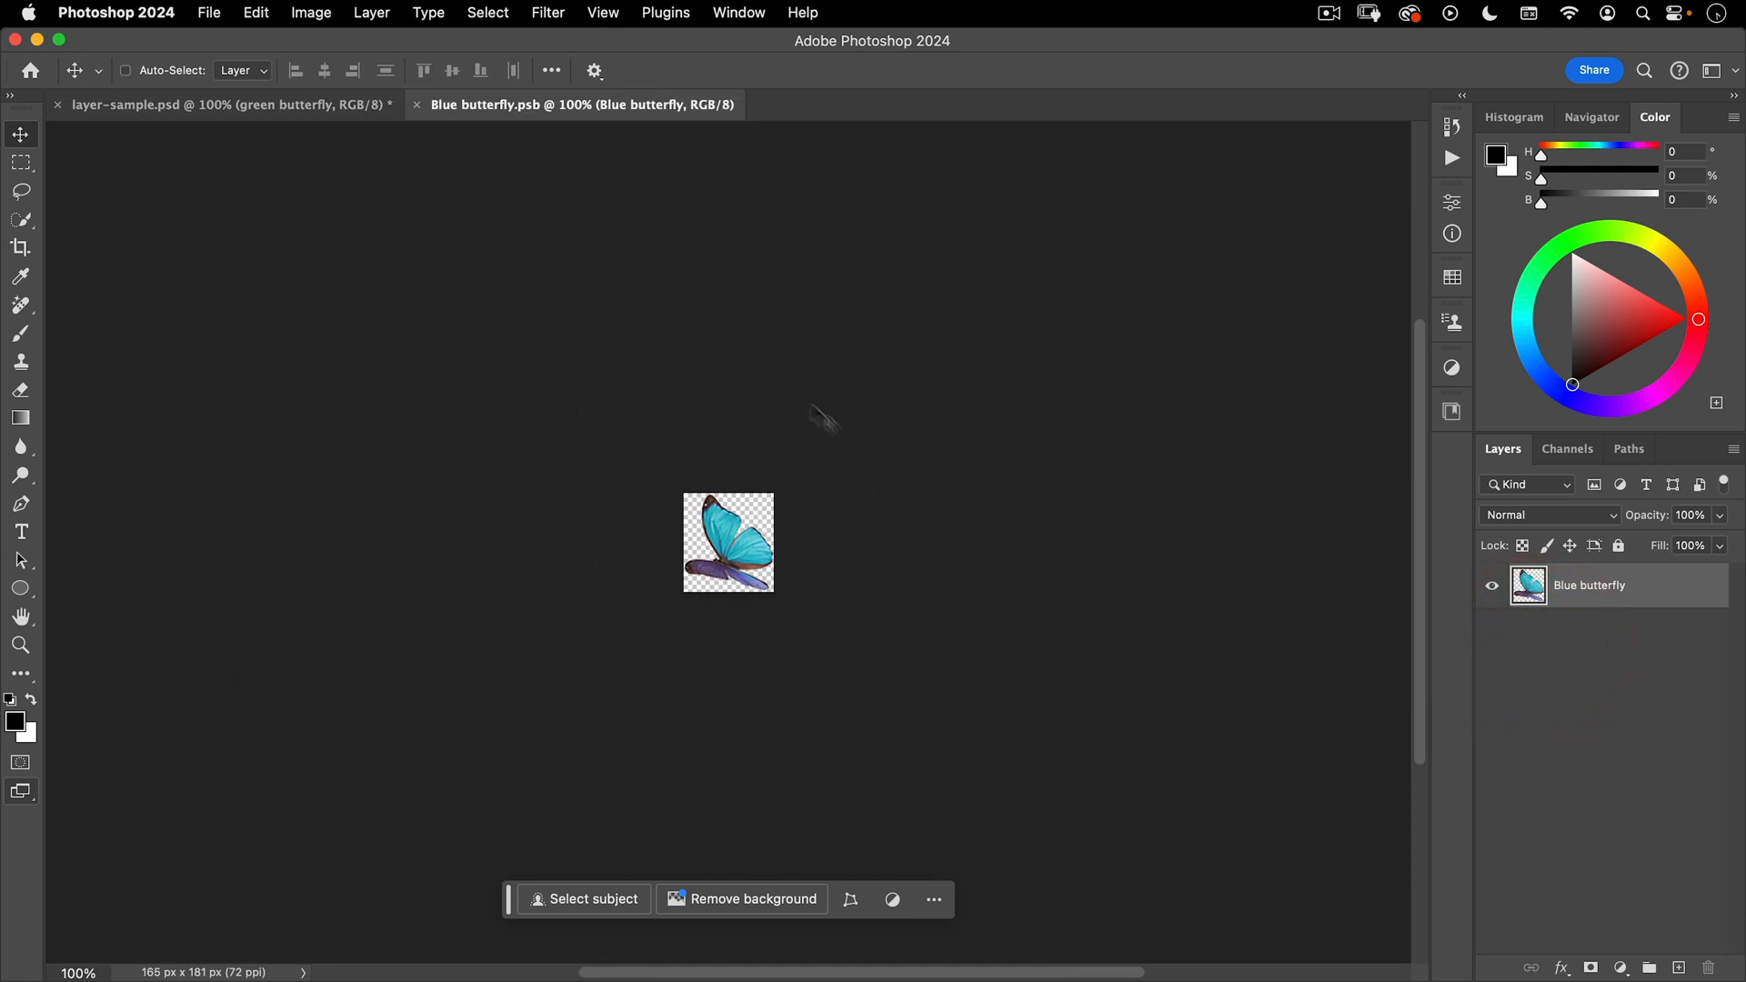
{"action": "mouse_move", "coordinate": [437, 234]}
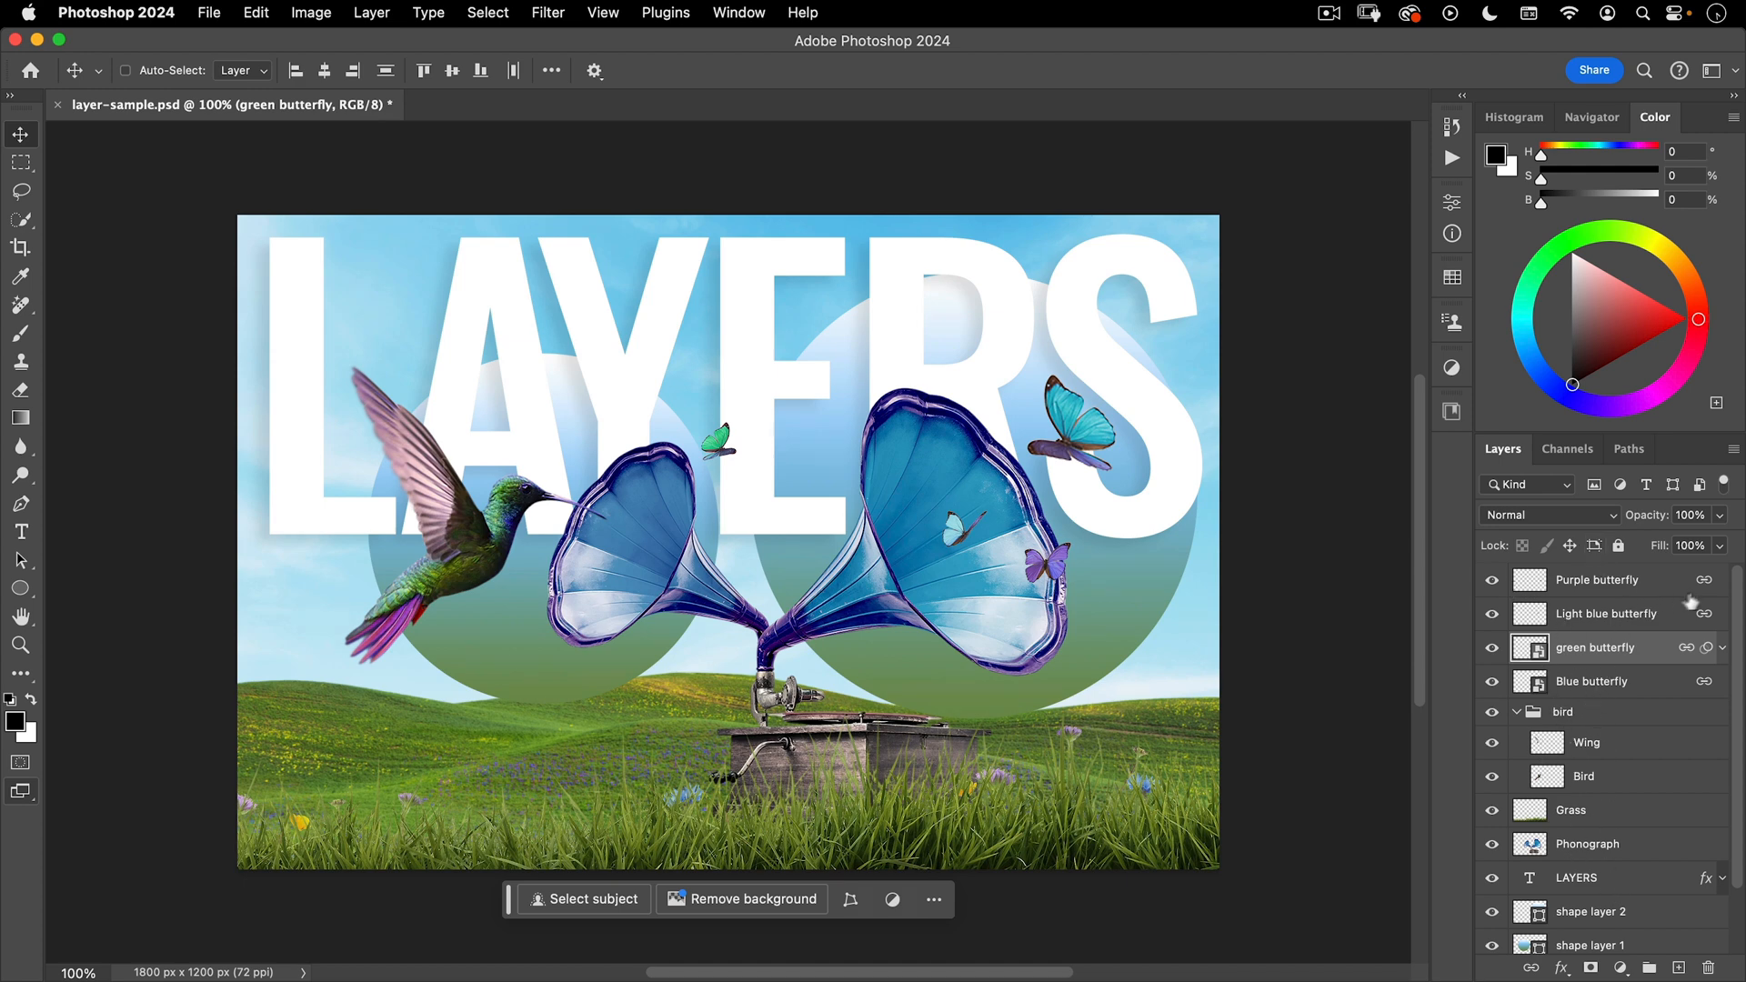
- Link the four butterfly layers and select the Purple butterfly to move the set
{"action": "left_click", "coordinate": [1597, 580]}
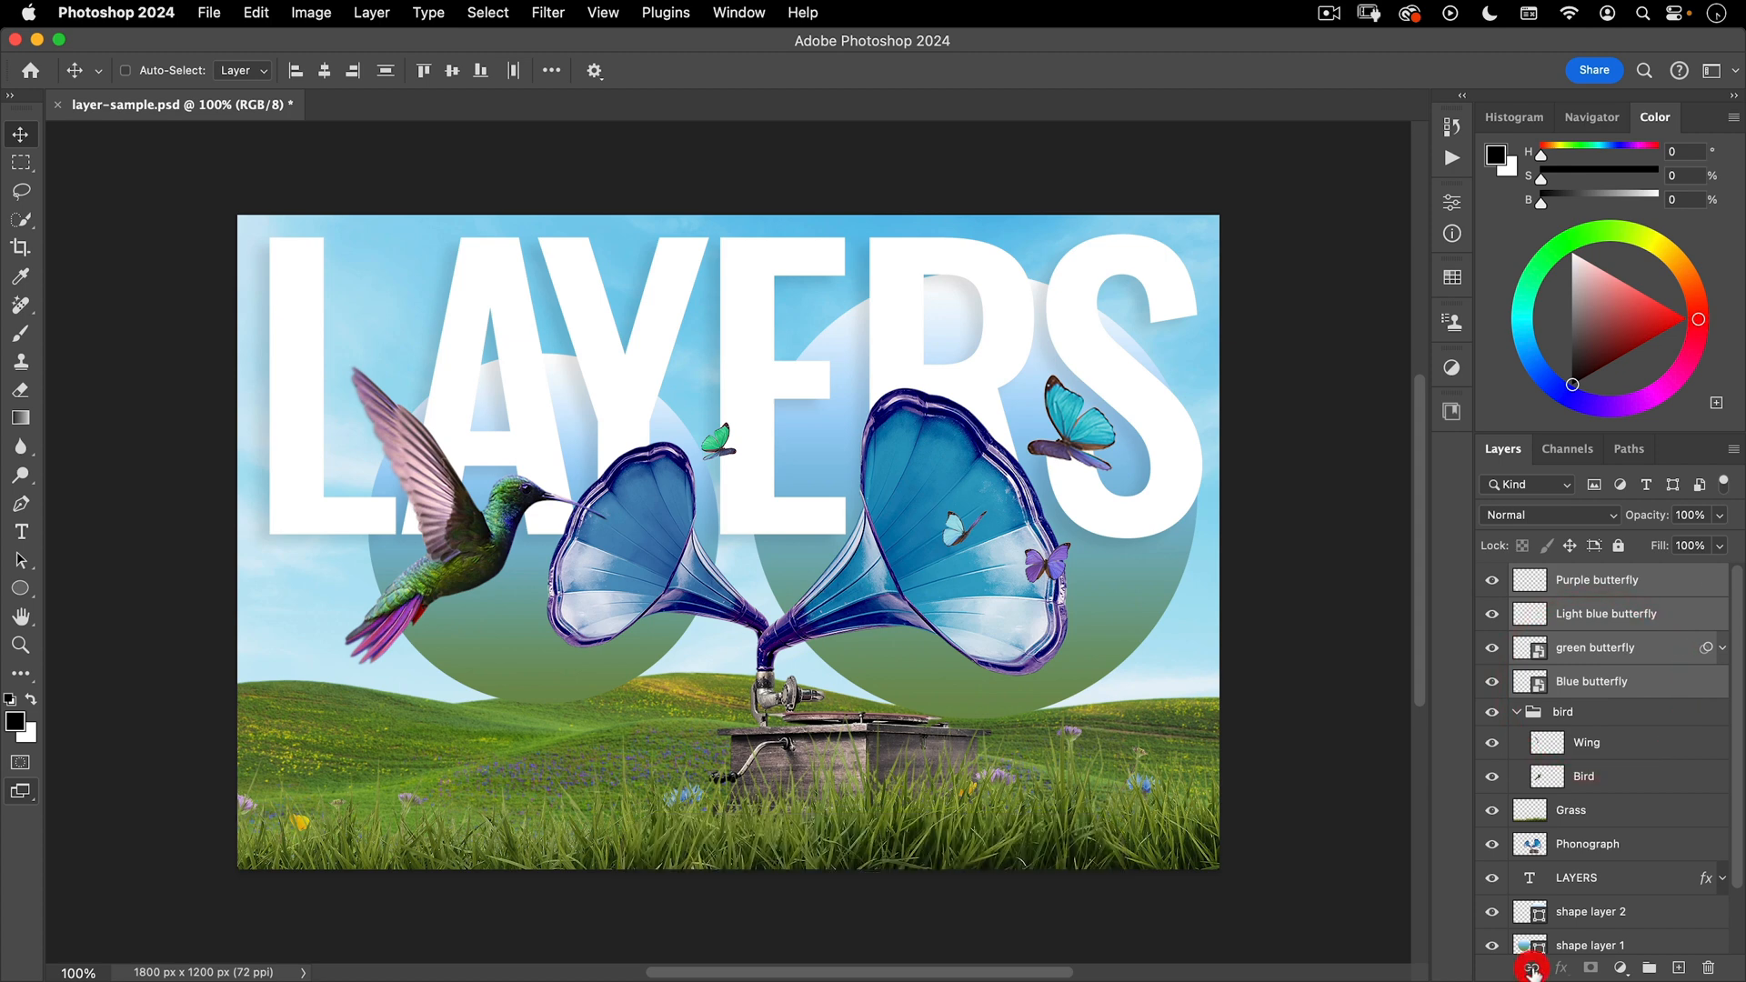
{"action": "mouse_move", "coordinate": [1531, 967]}
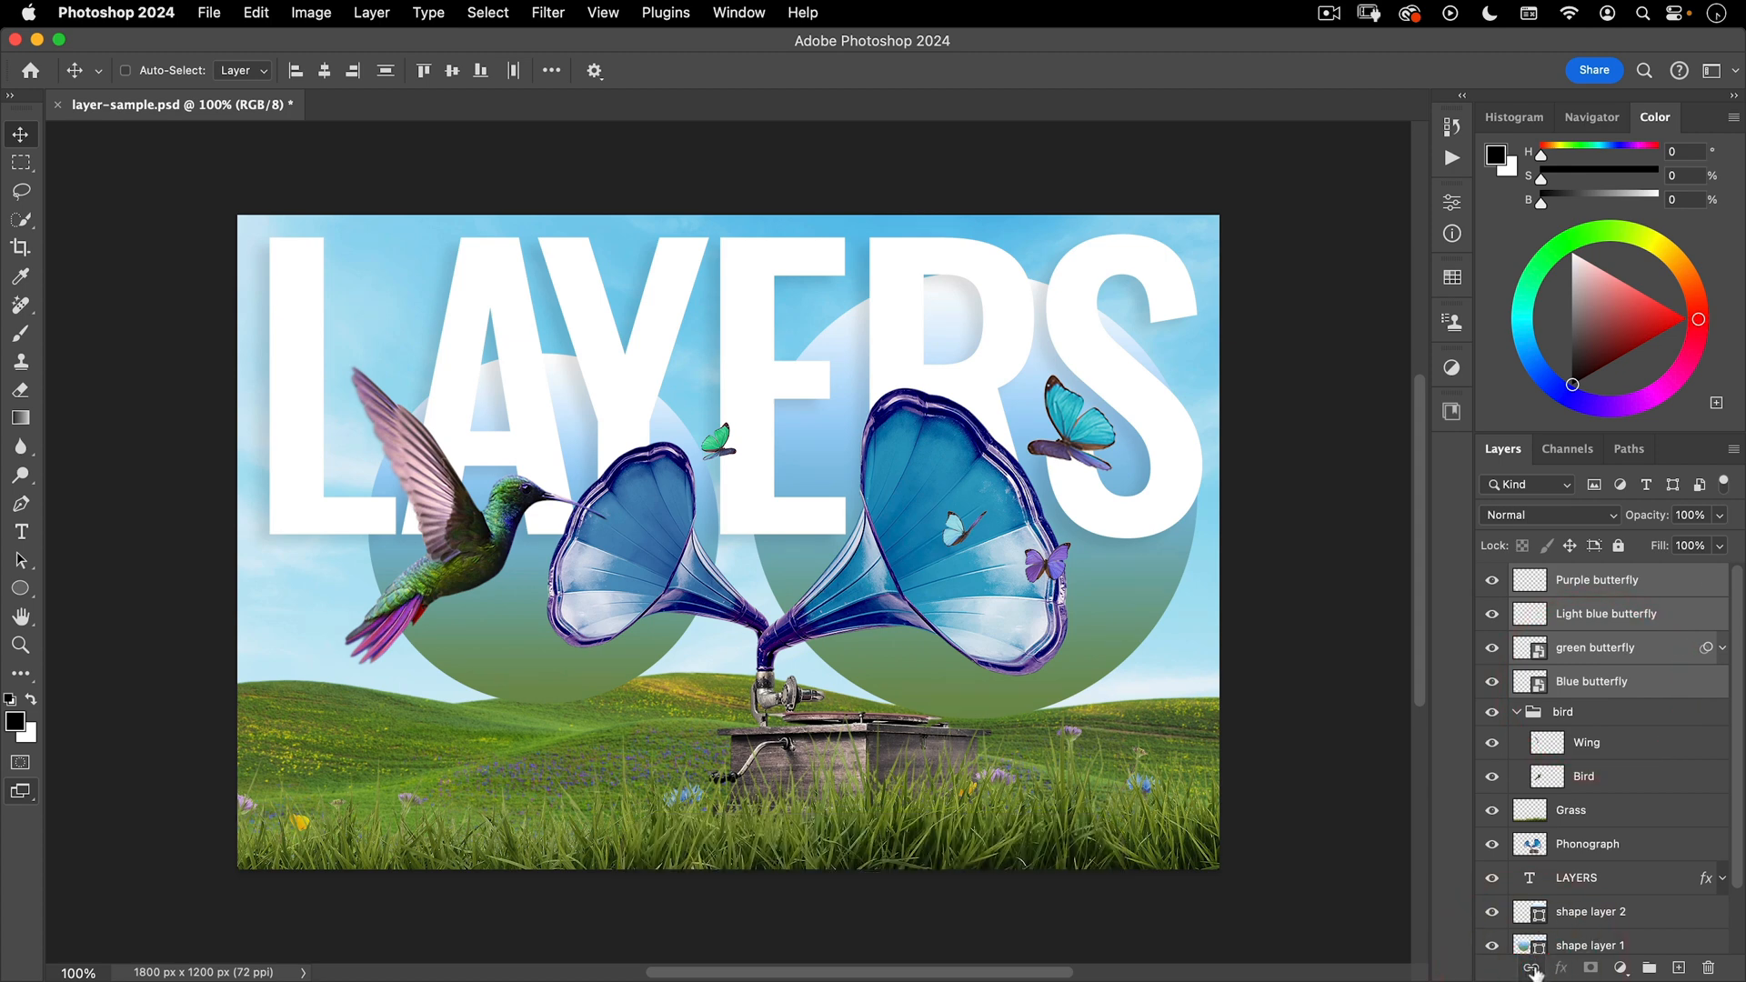
{"action": "mouse_move", "coordinate": [1537, 967]}
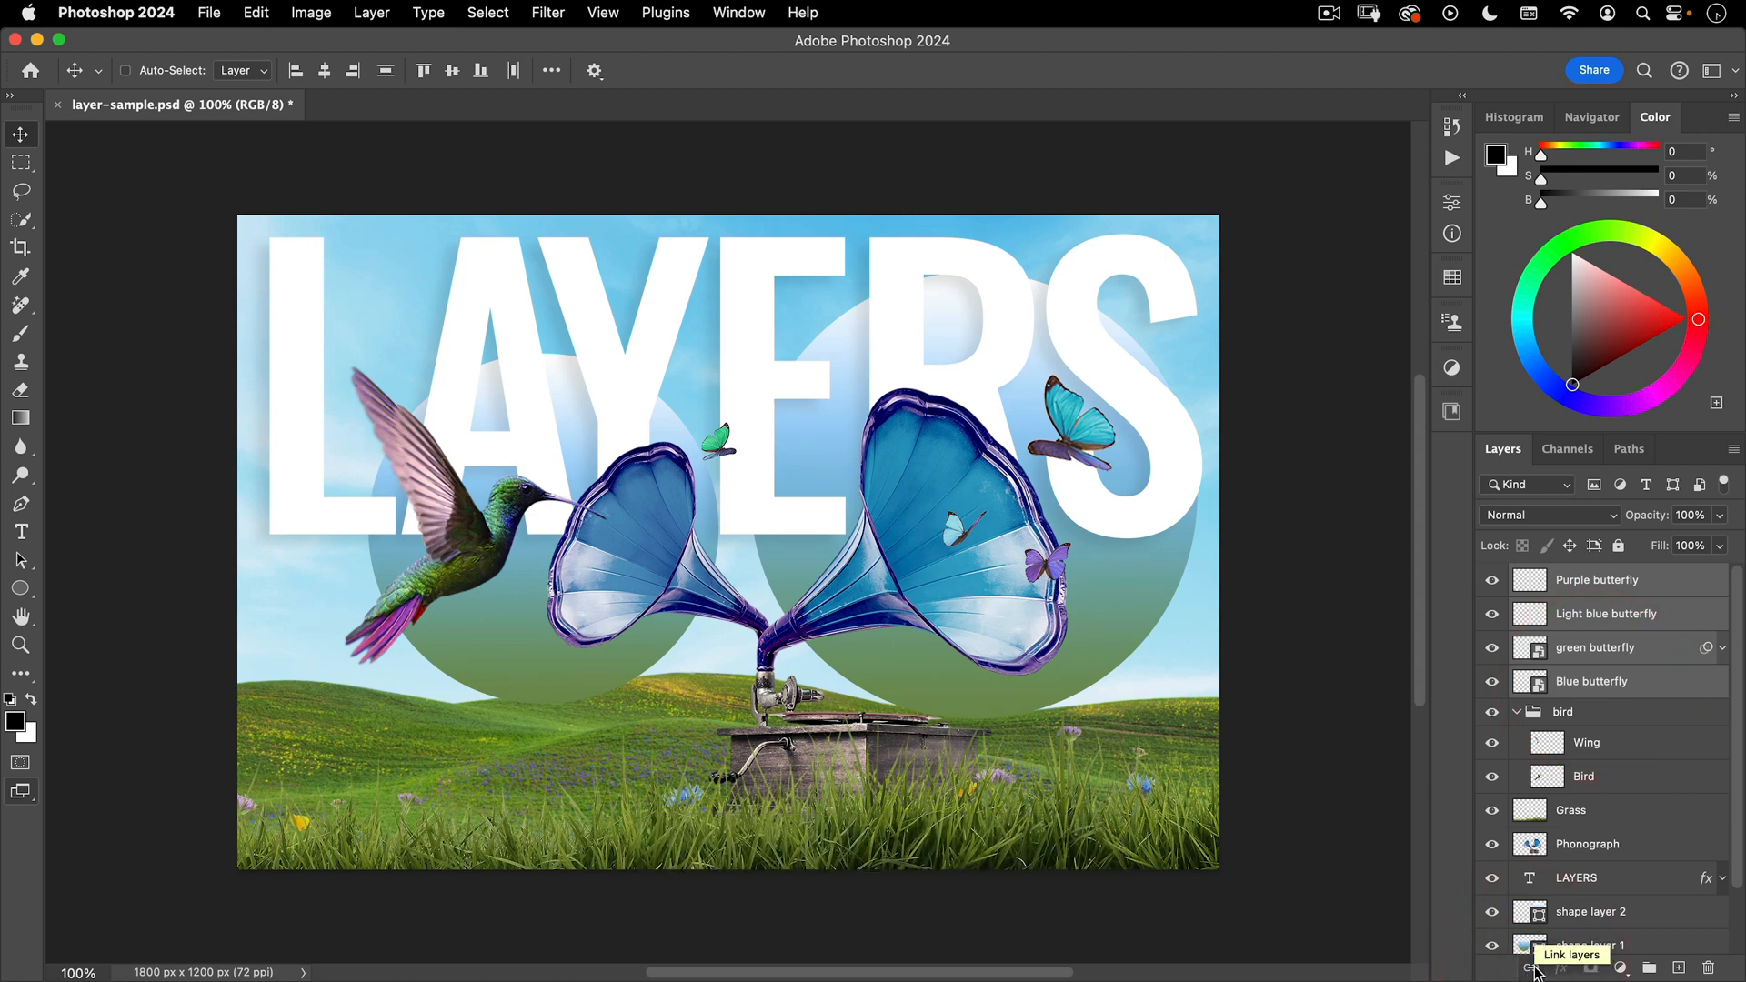
{"action": "left_click", "coordinate": [1534, 966]}
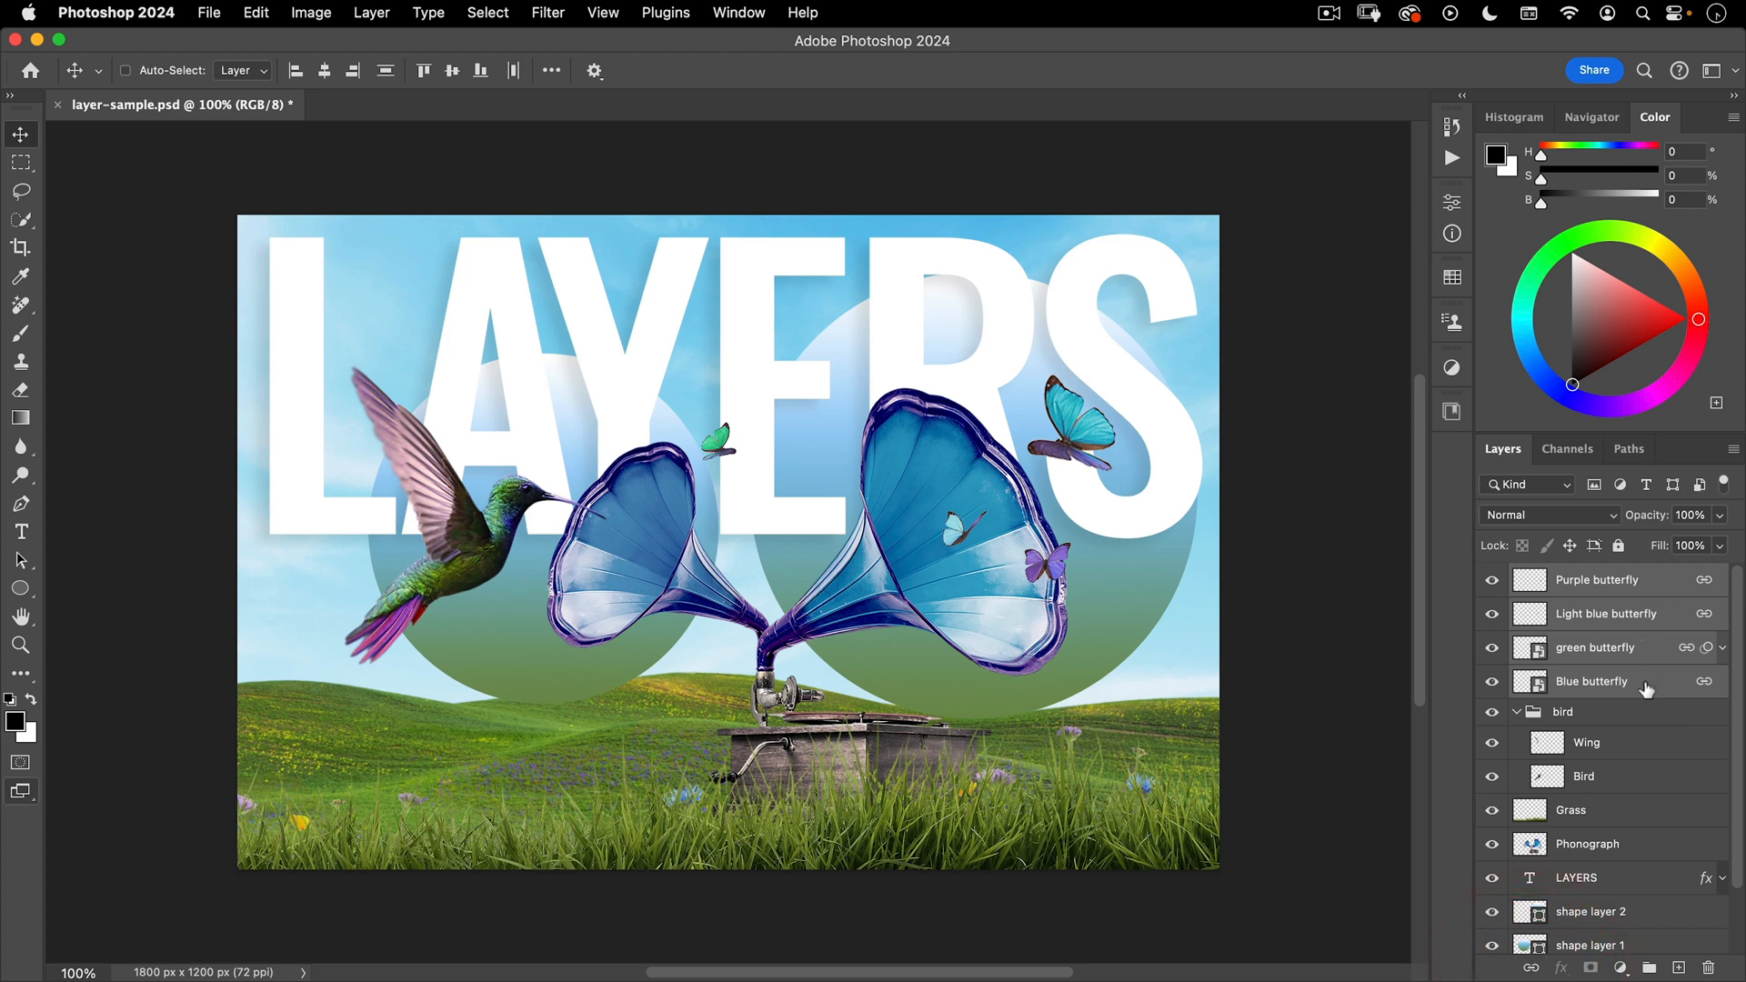
{"action": "left_click", "coordinate": [1596, 579]}
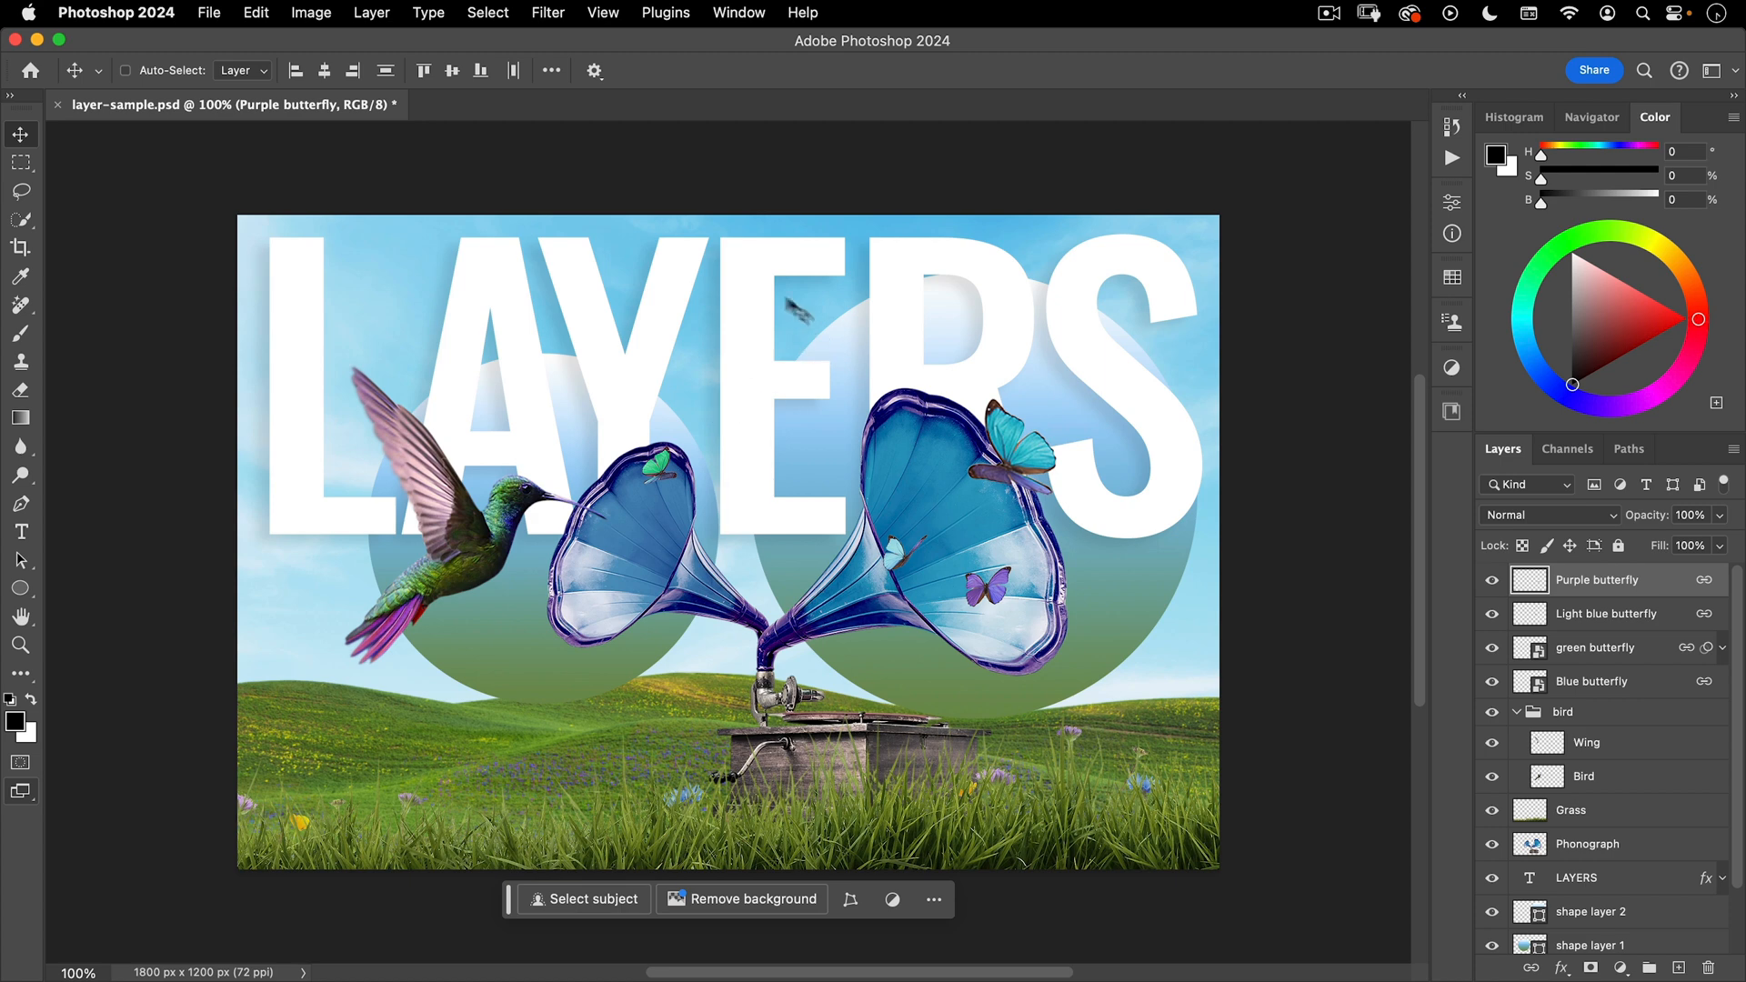
{"action": "mouse_move", "coordinate": [223, 29]}
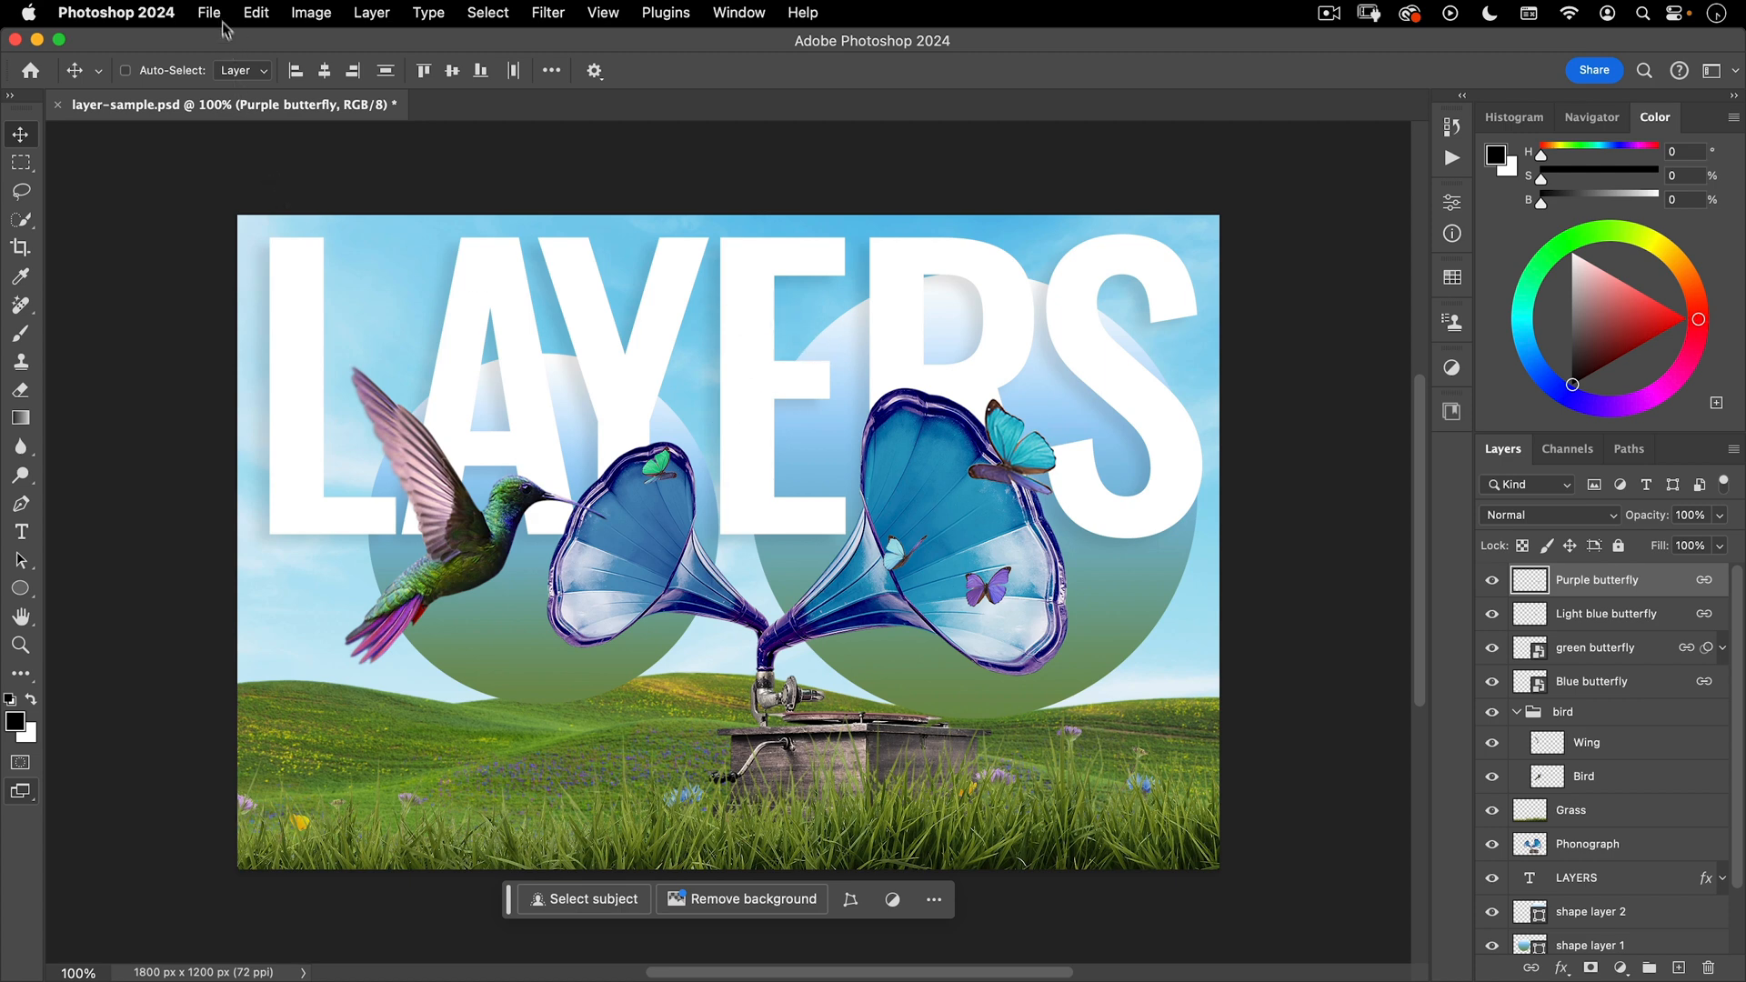
{"action": "left_click", "coordinate": [255, 12]}
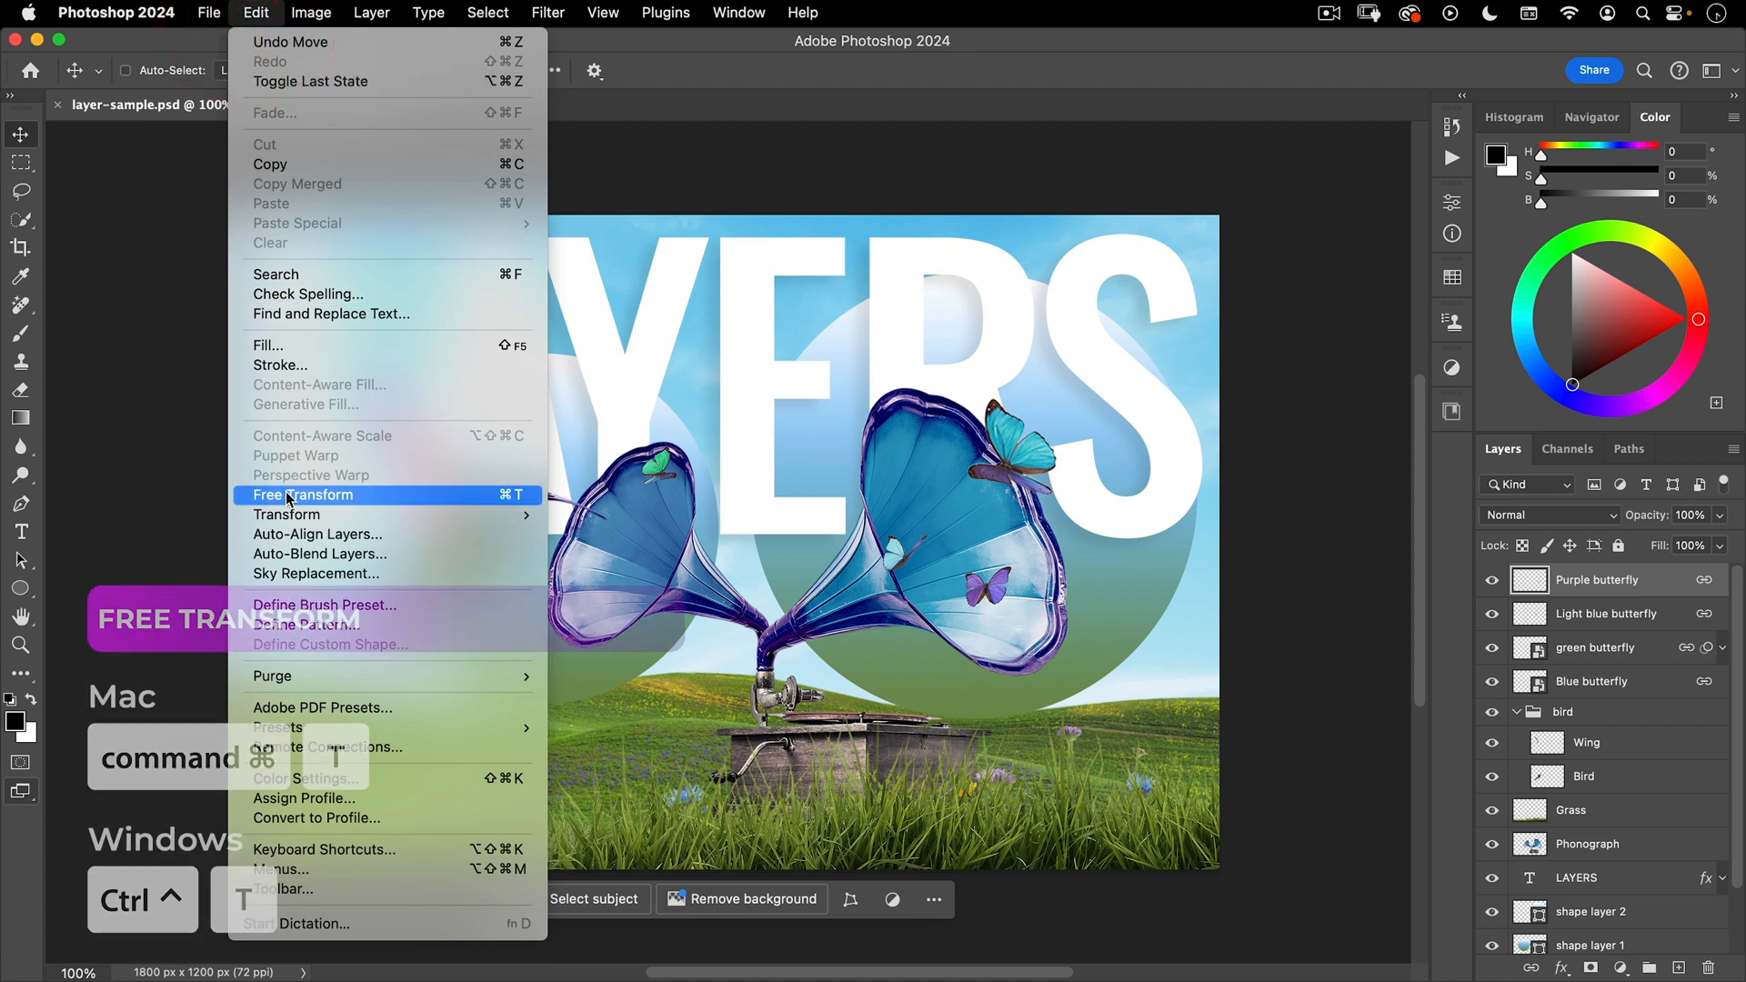
{"action": "left_click", "coordinate": [303, 494]}
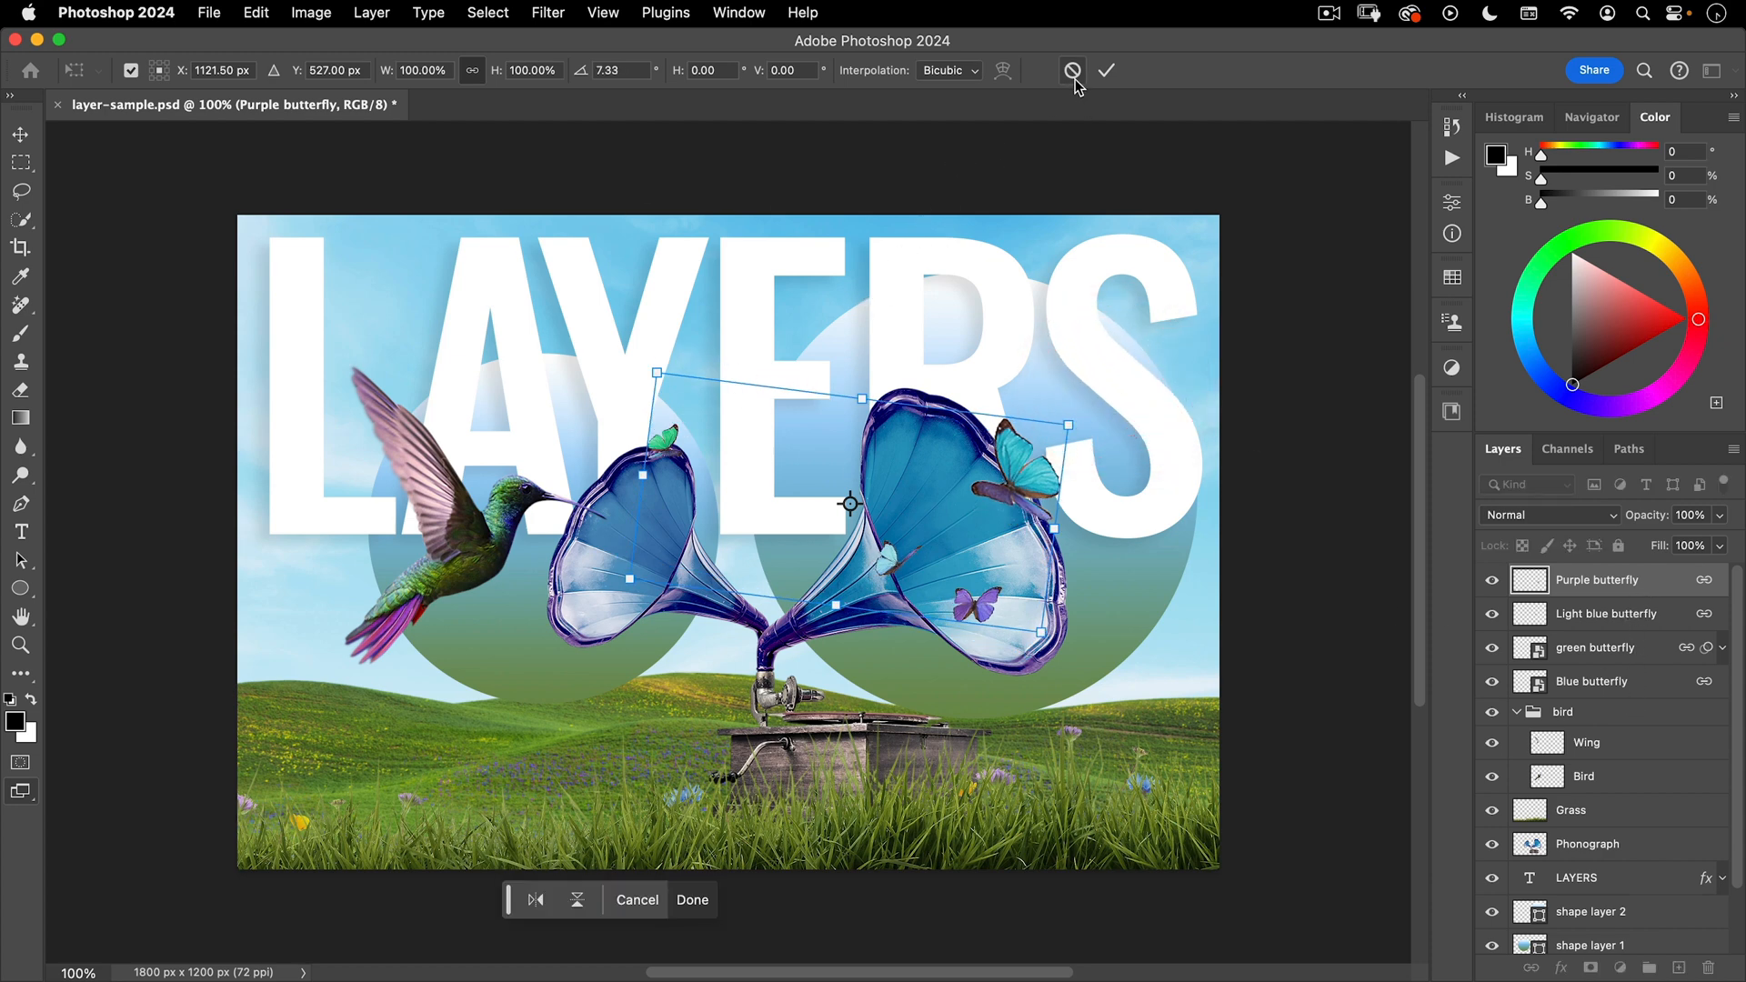
{"action": "left_click", "coordinate": [1106, 70]}
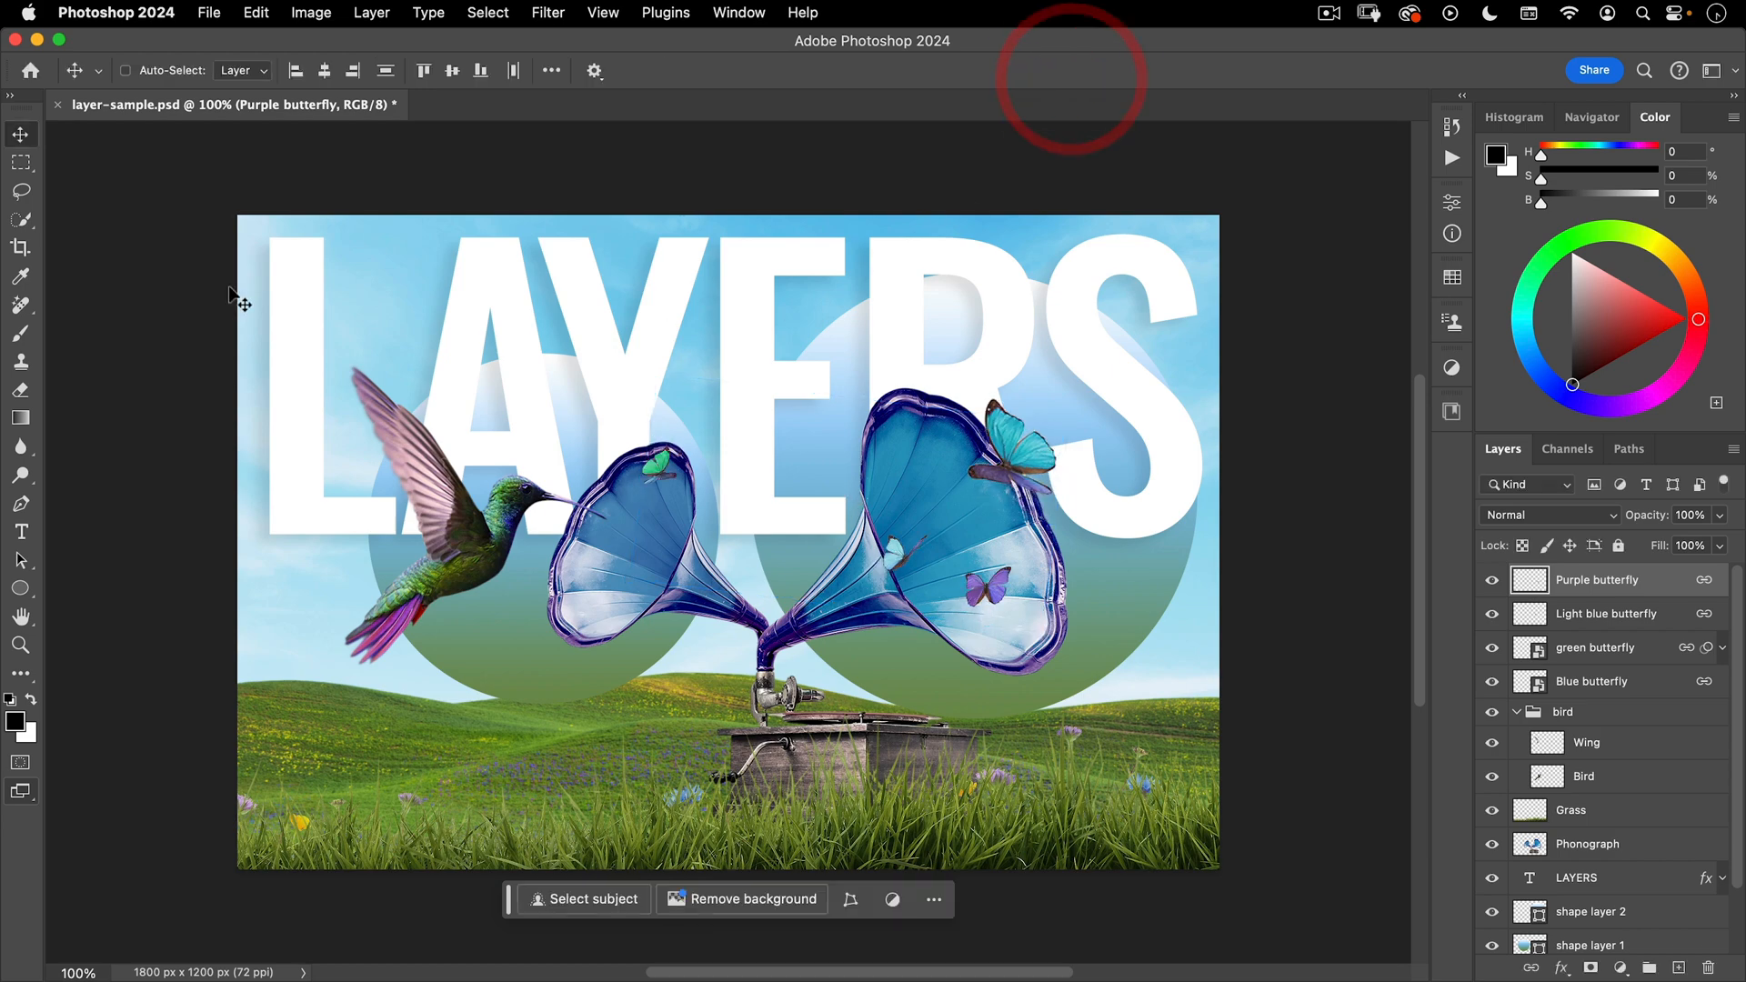